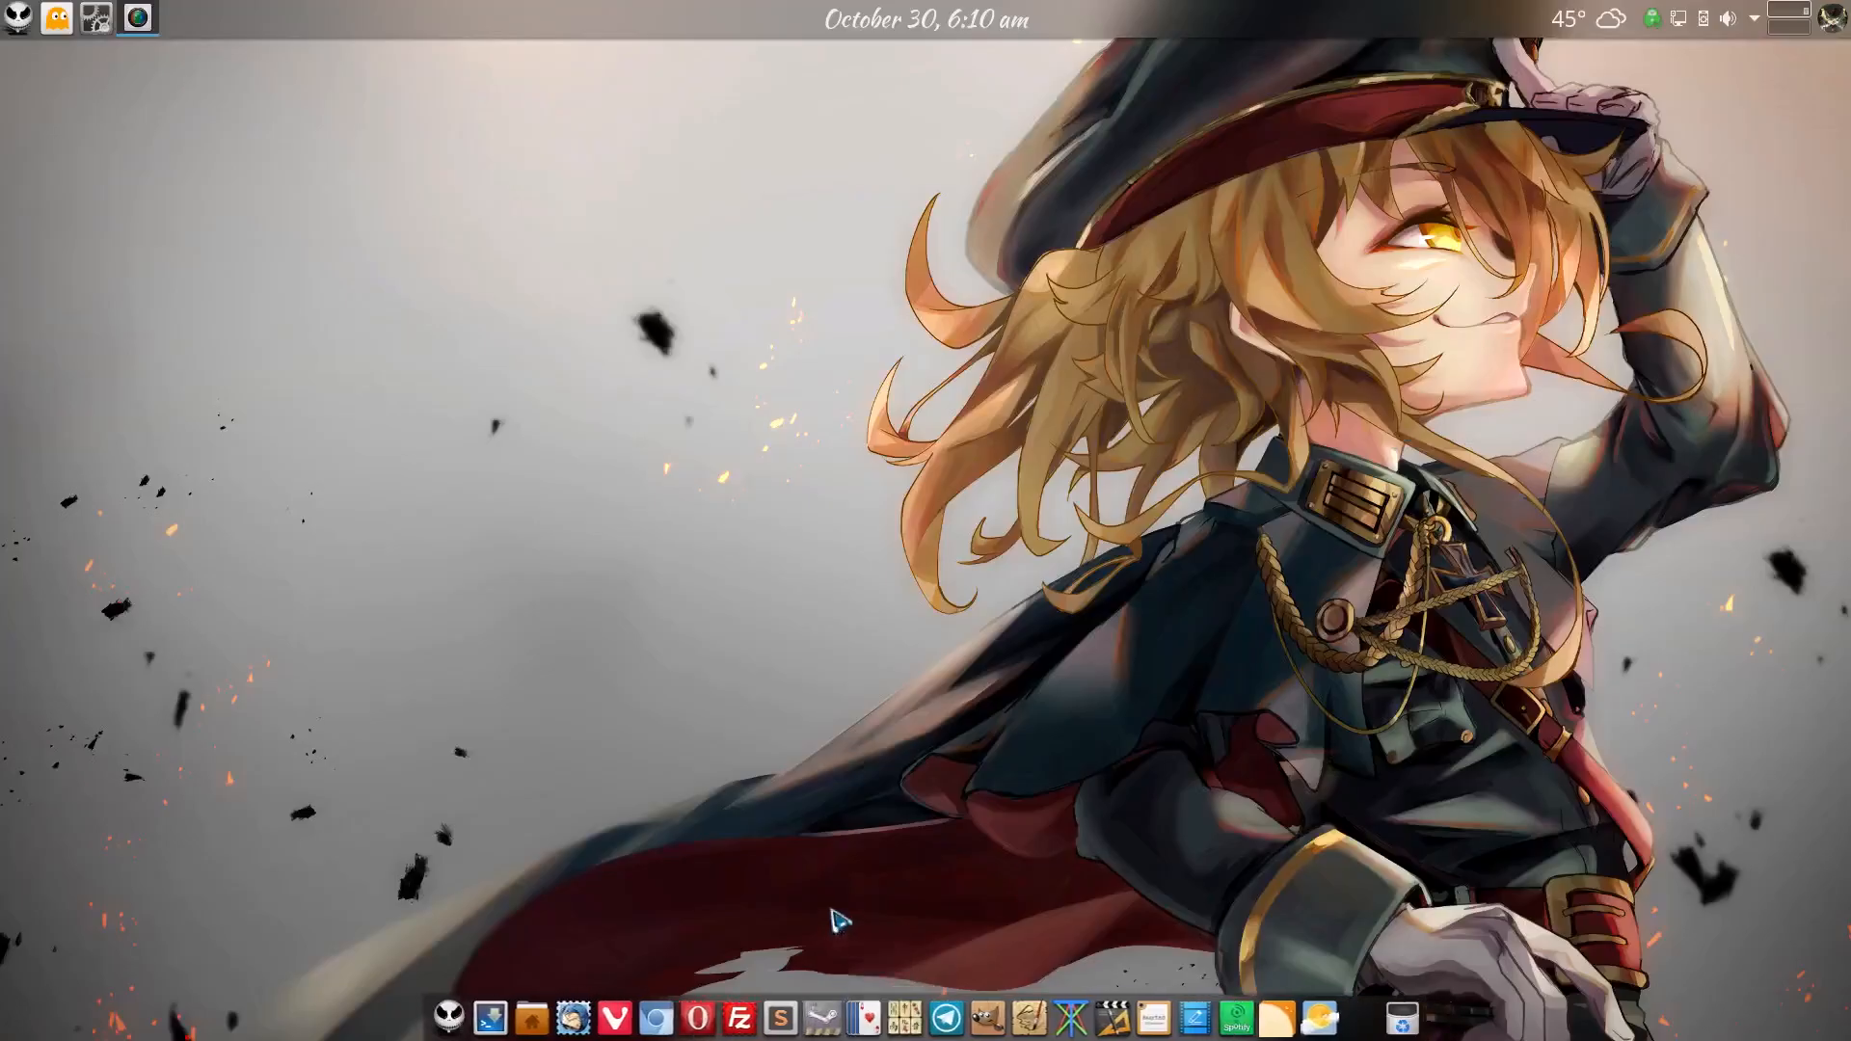
{"action": "mouse_move", "coordinate": [608, 1019]}
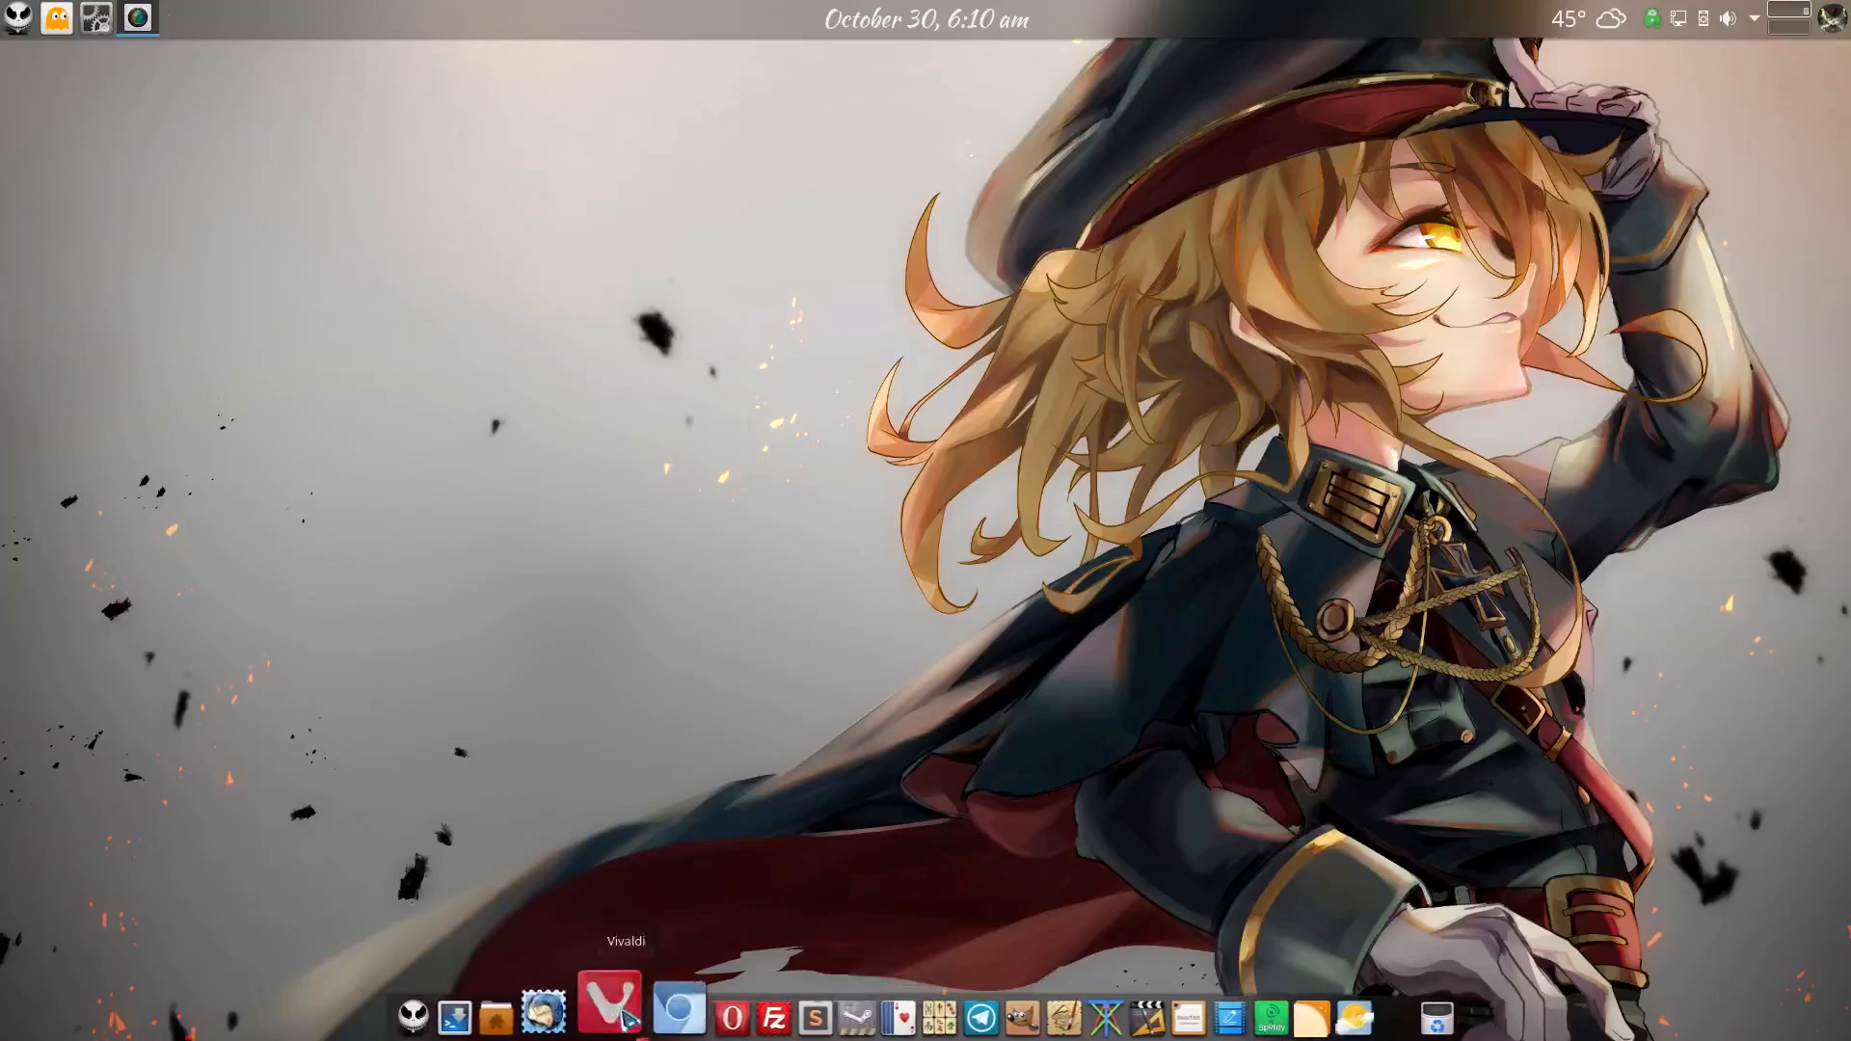
Step: Launch Vivaldi from the dock and start entering emby.media in the address bar
{"action": "left_click", "coordinate": [607, 1013]}
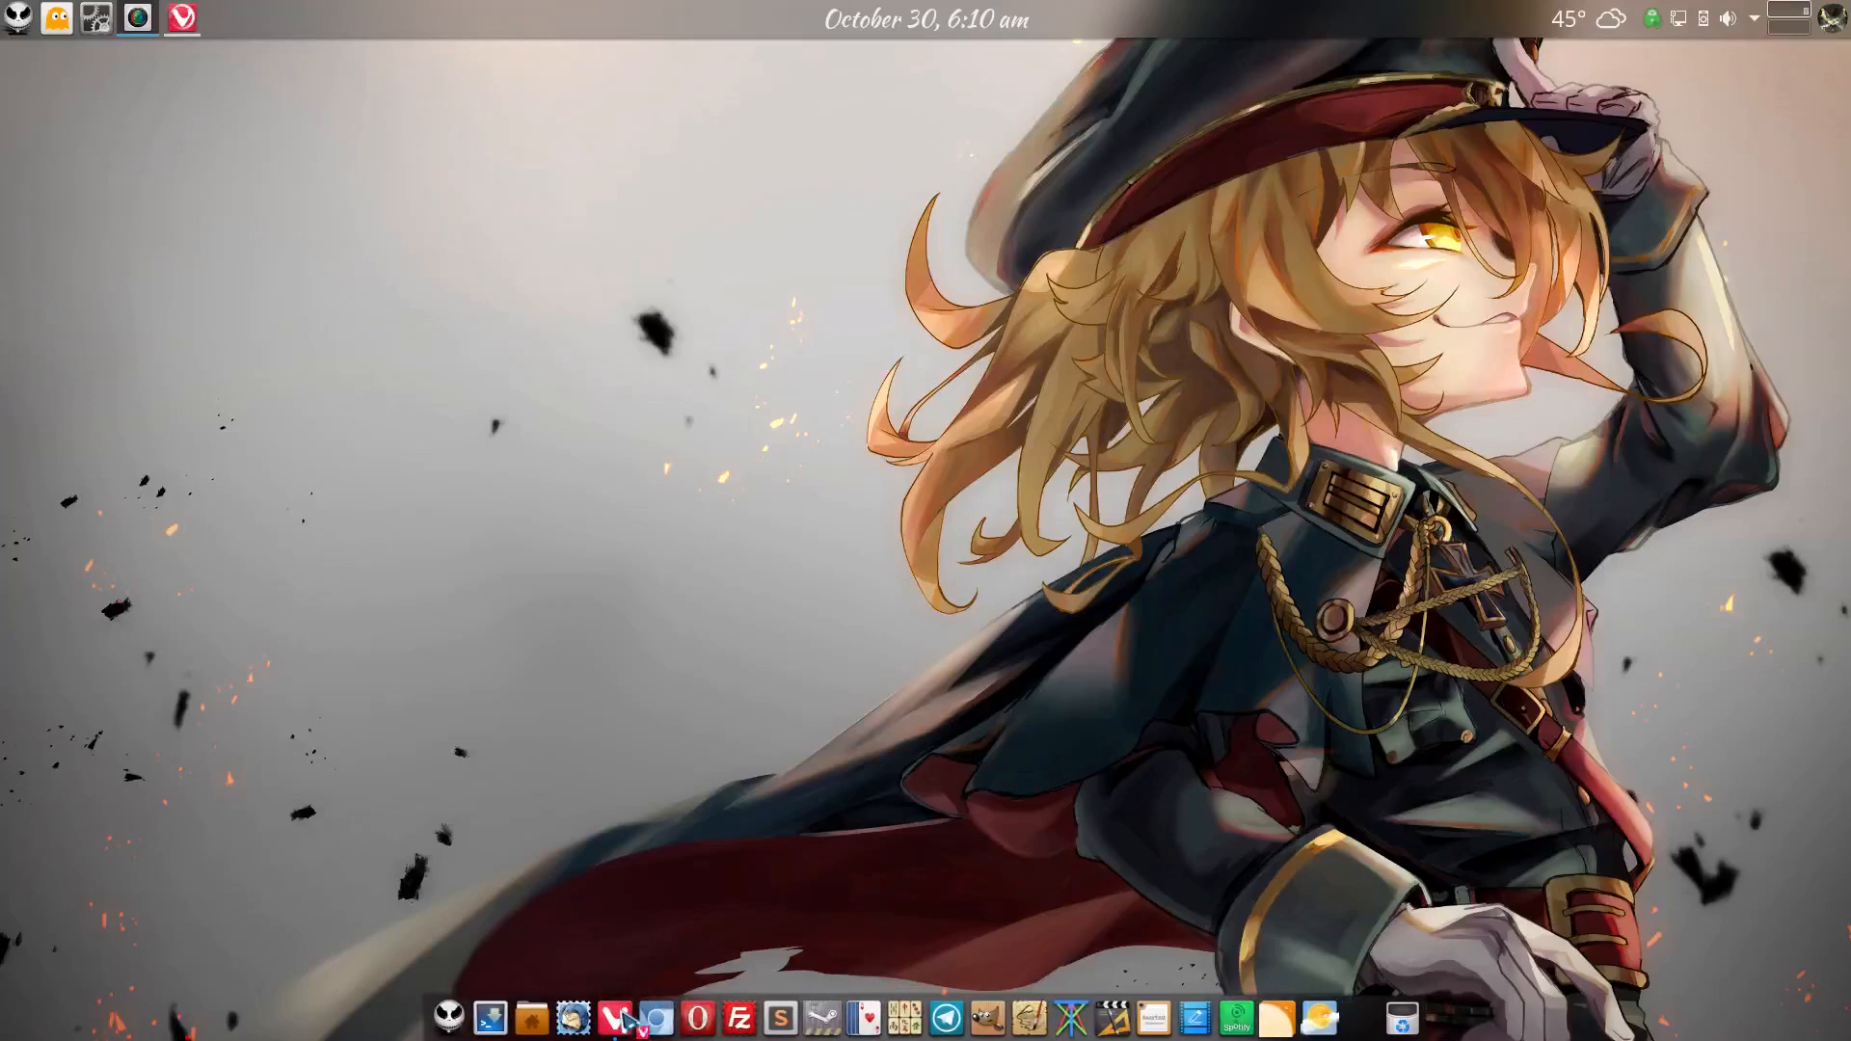
{"action": "left_click", "coordinate": [606, 1018]}
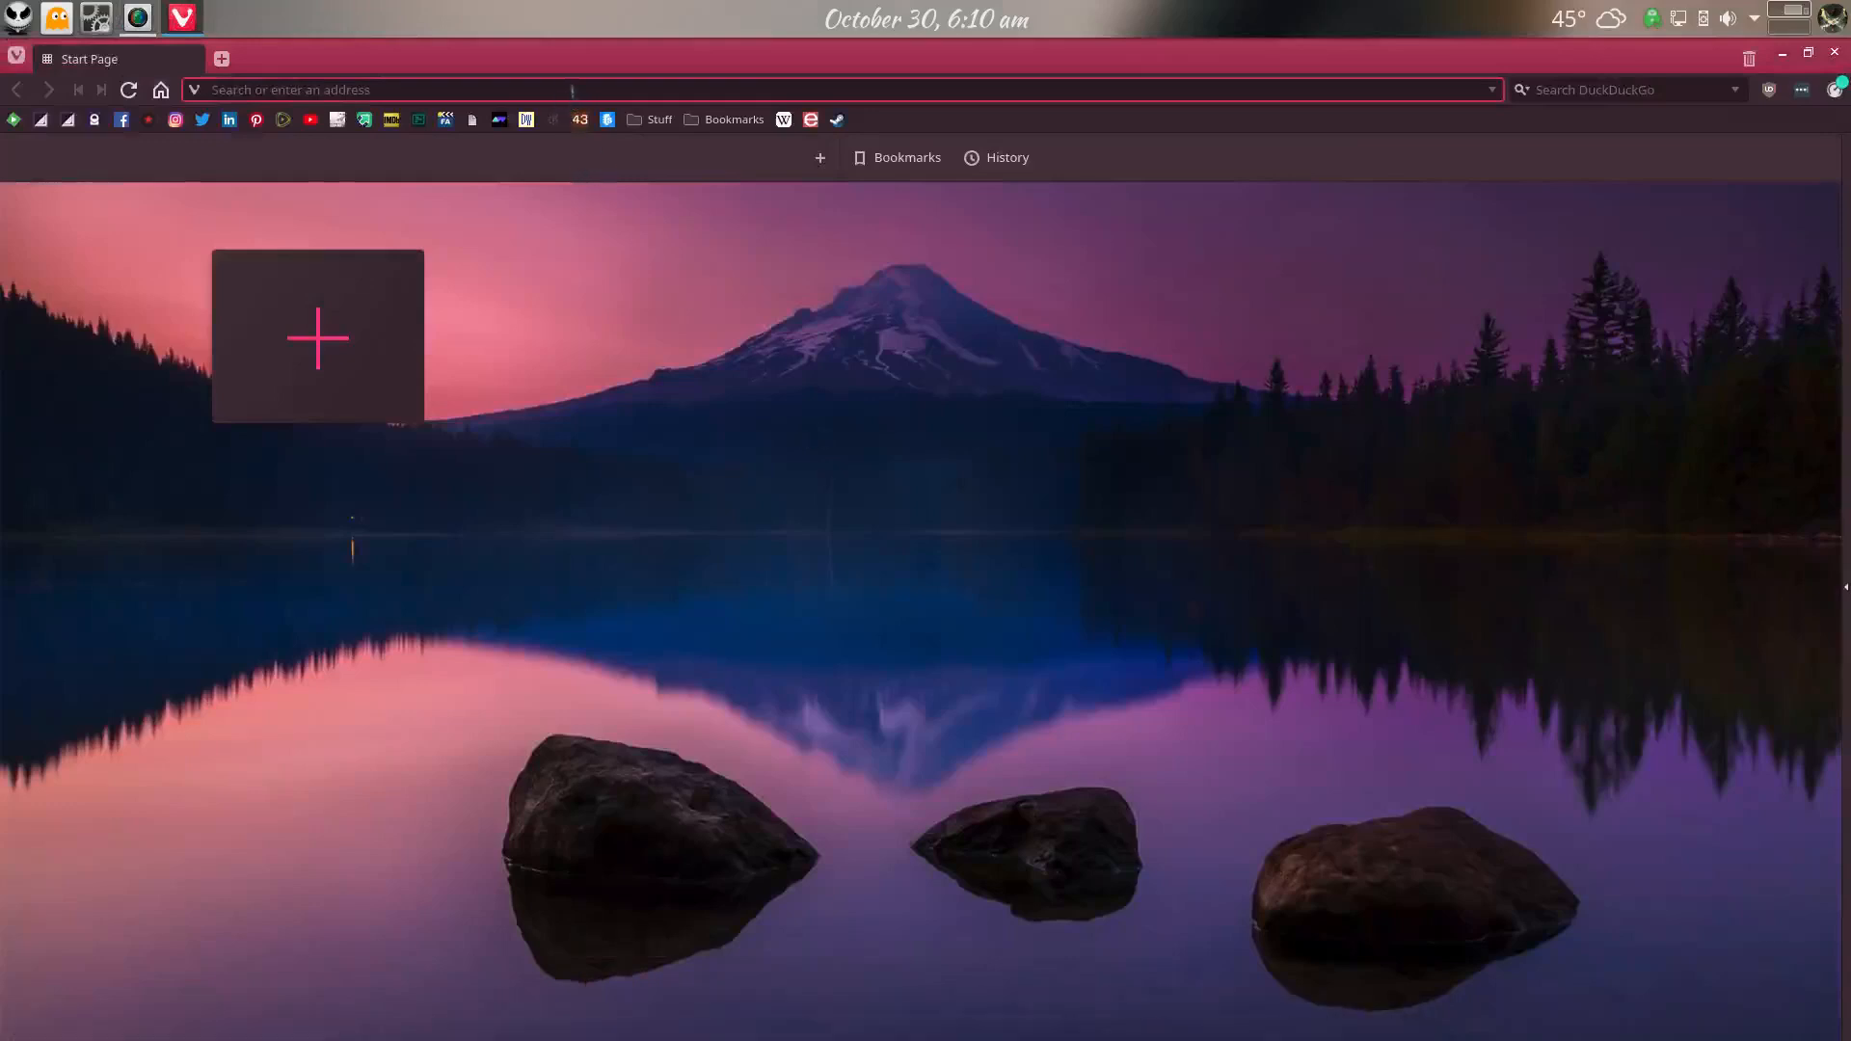
{"action": "type", "text": "emby.media"}
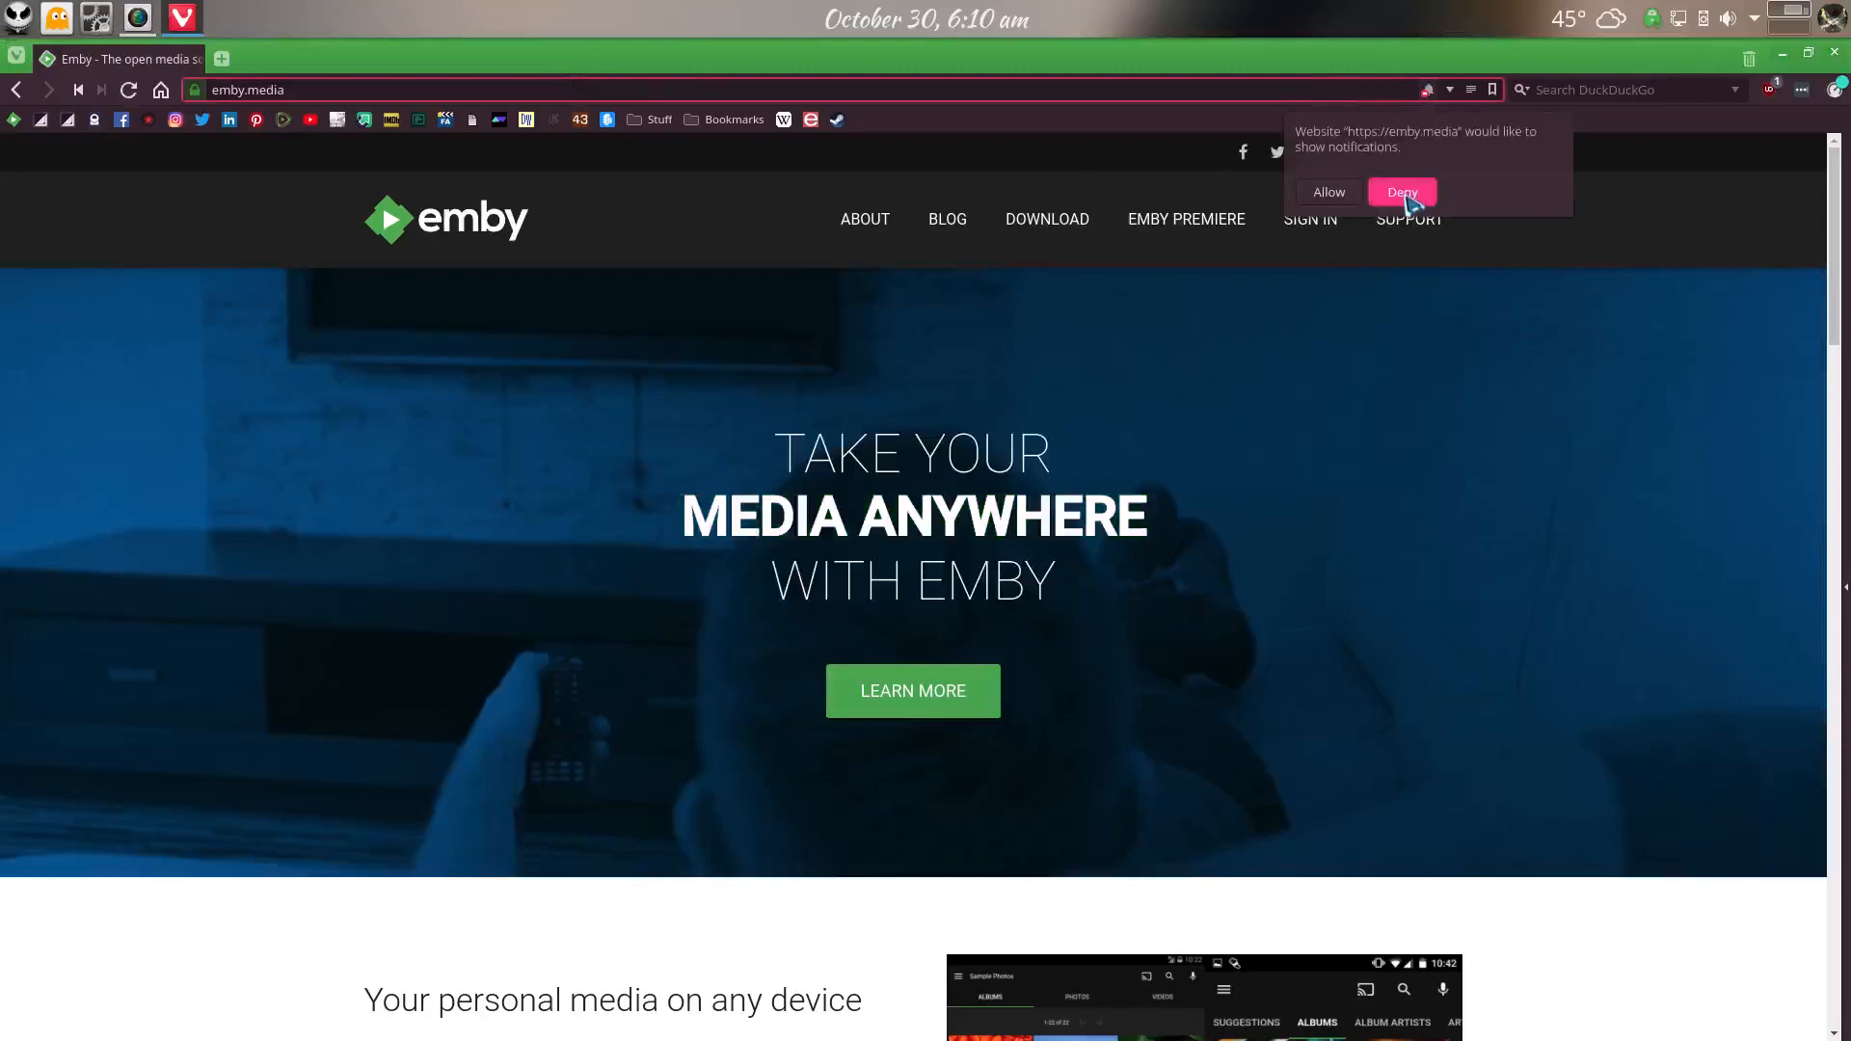
{"action": "left_click", "coordinate": [1402, 191]}
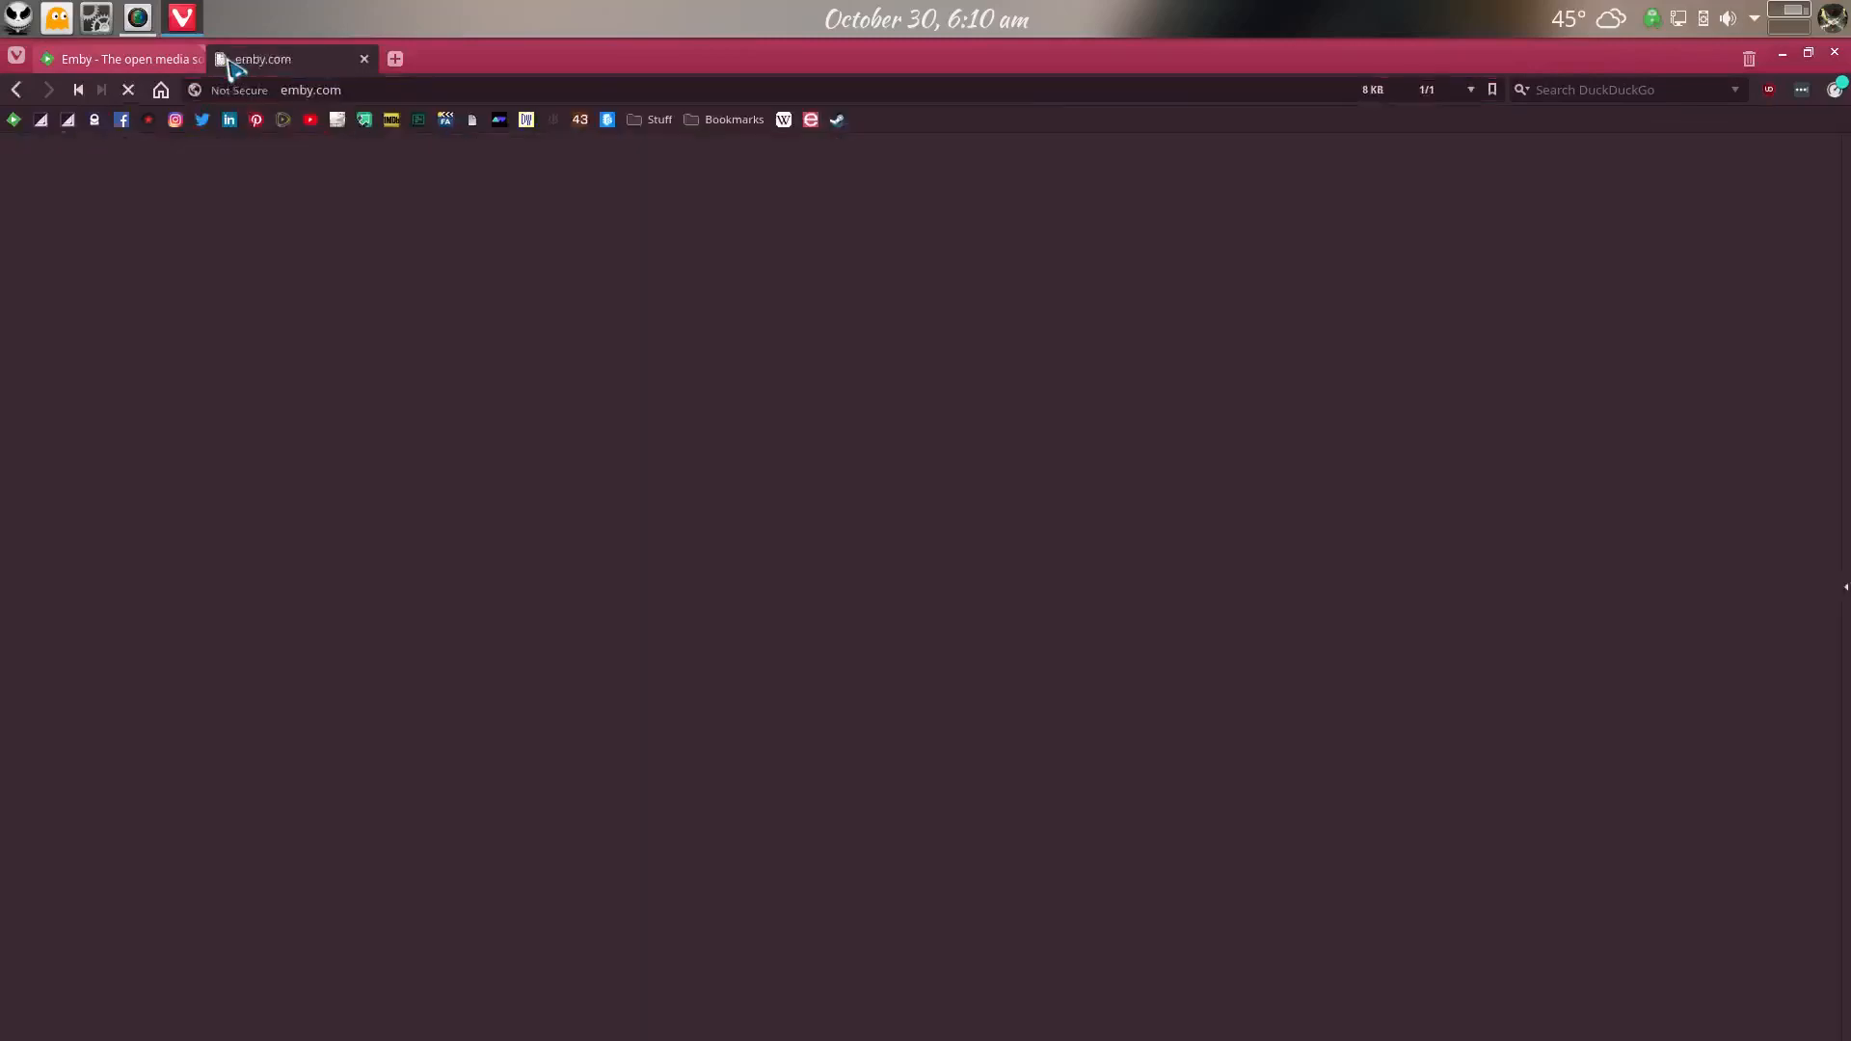
{"action": "left_click", "coordinate": [289, 60]}
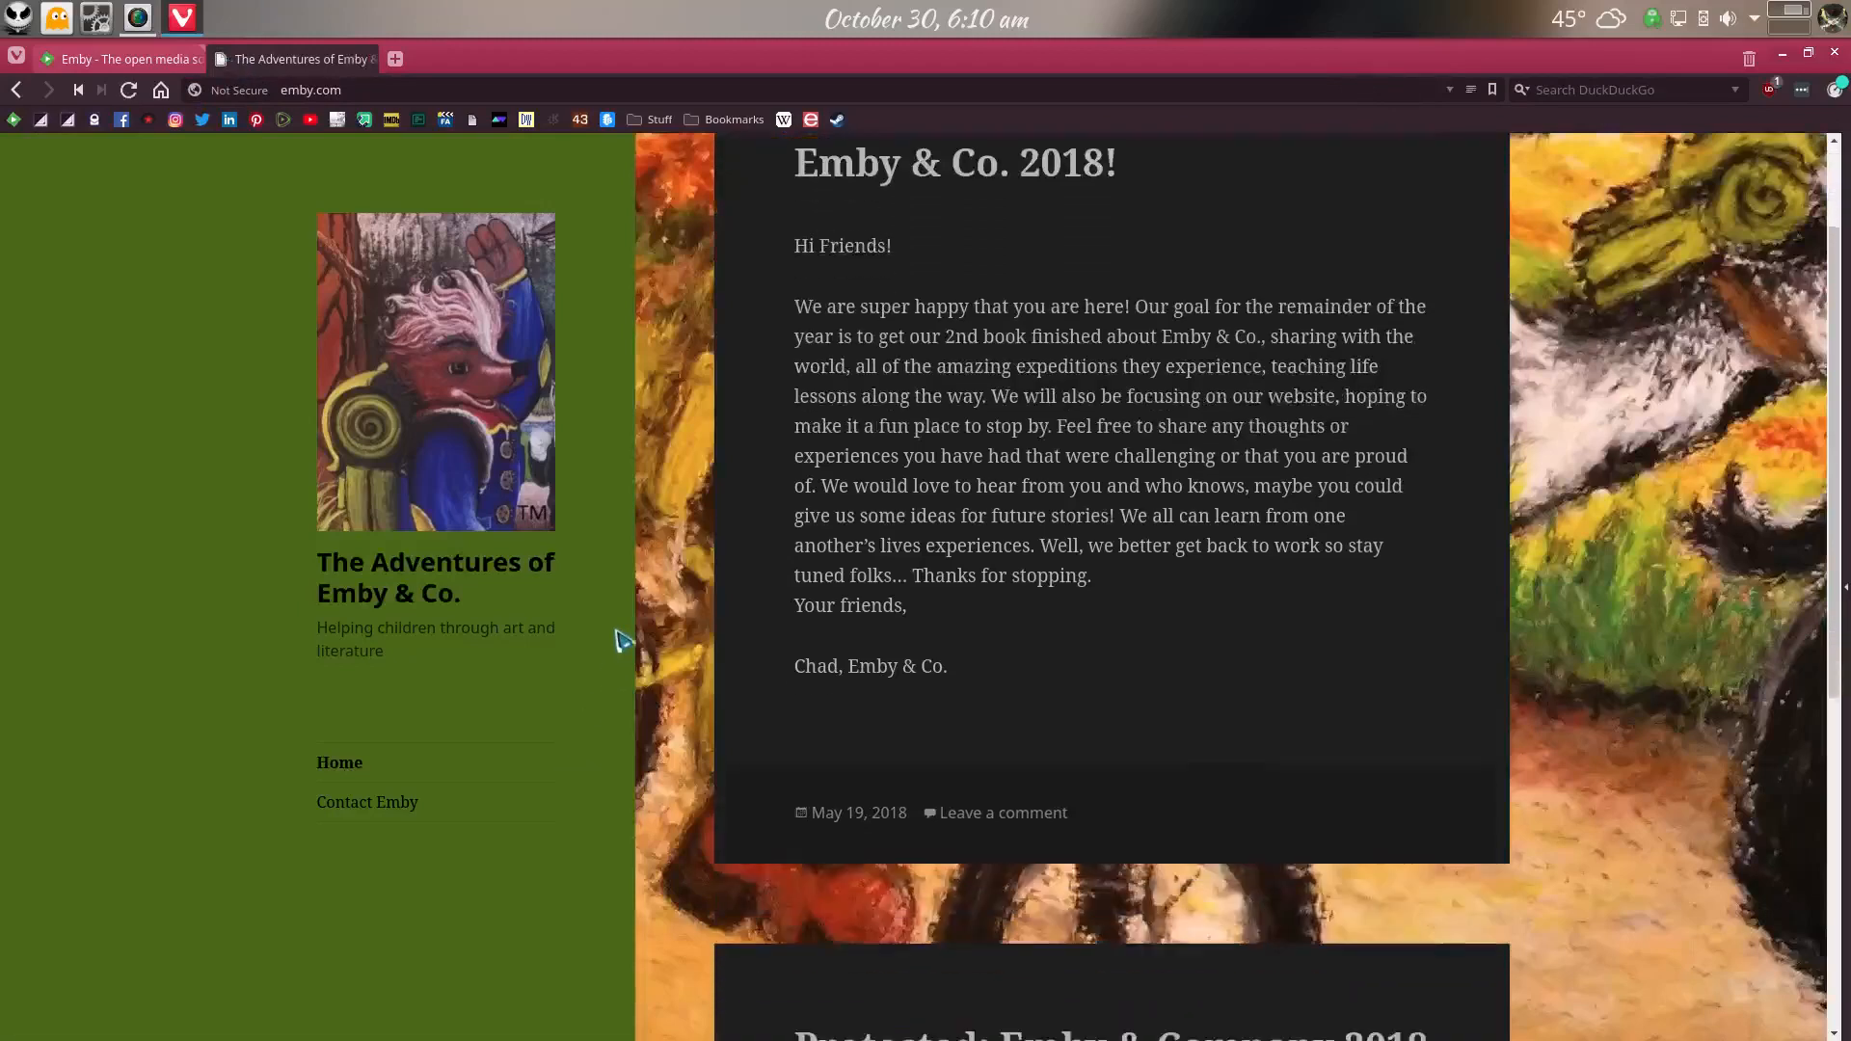
{"action": "scroll", "scroll_direction": "down", "scroll_amount": 3}
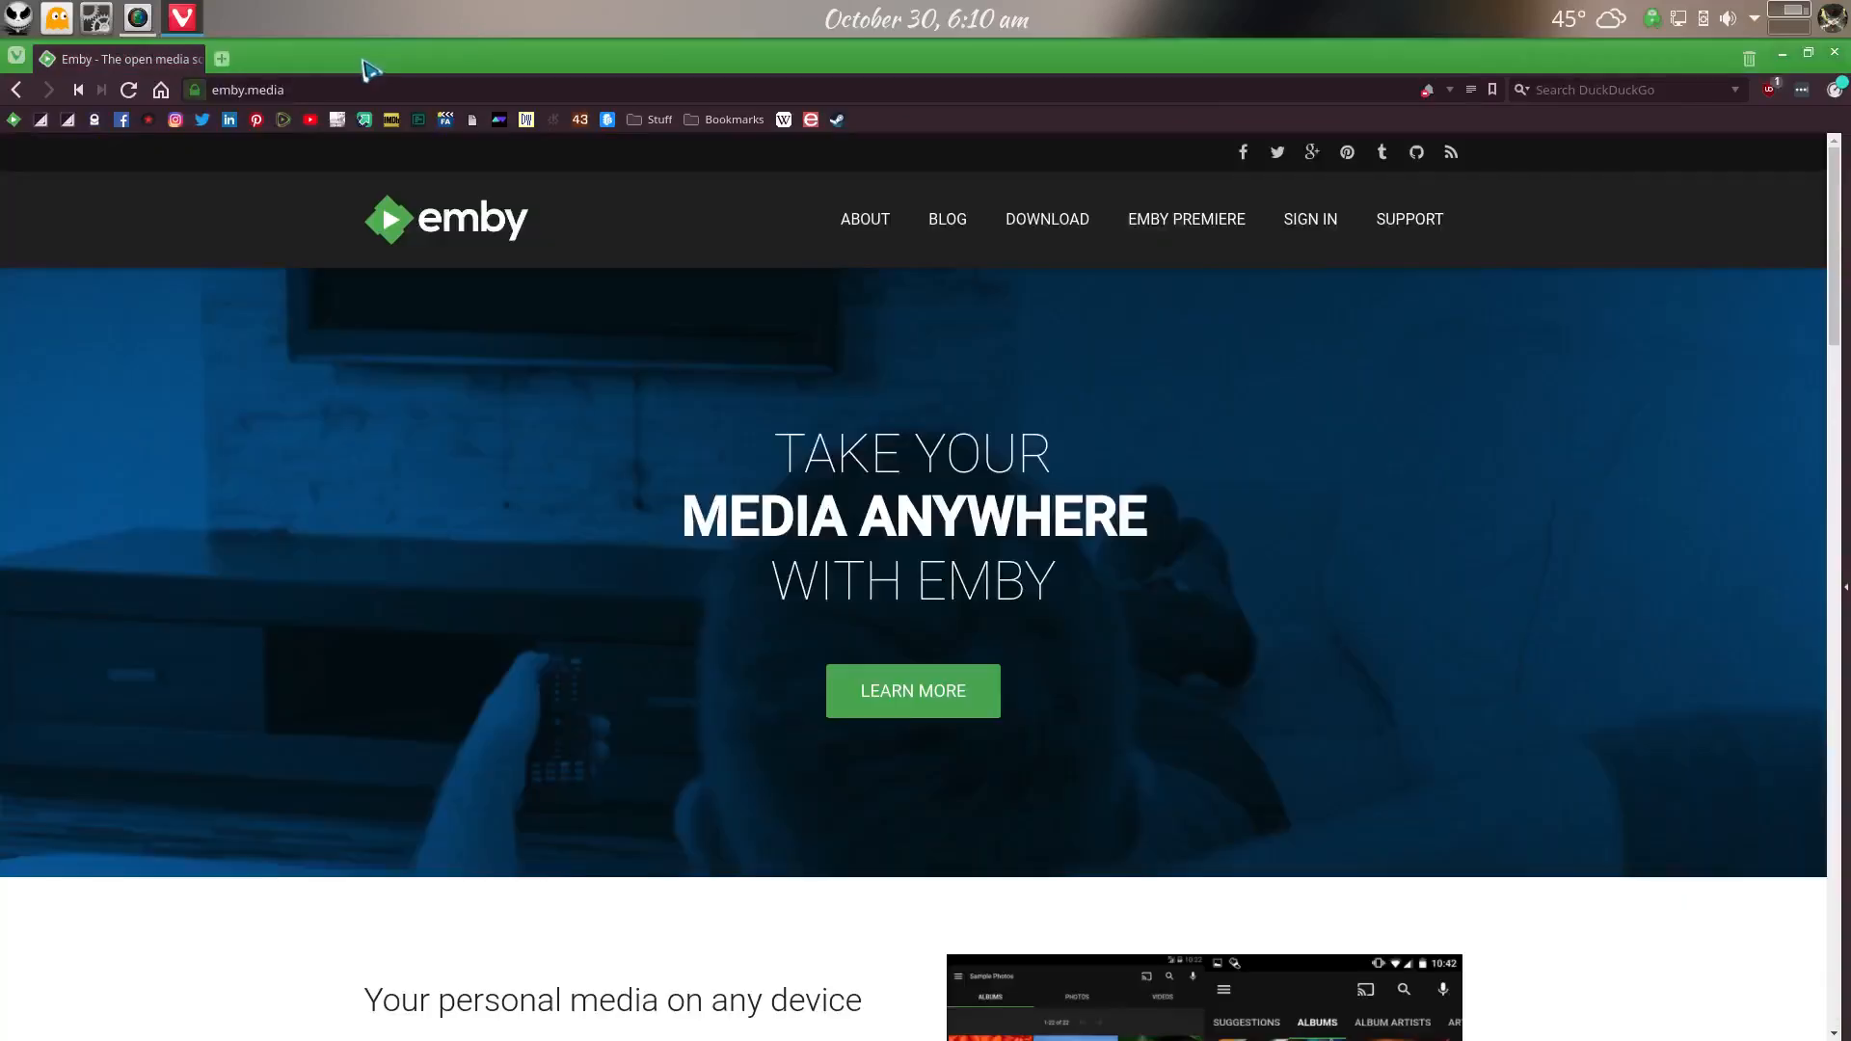
{"action": "mouse_move", "coordinate": [1045, 220]}
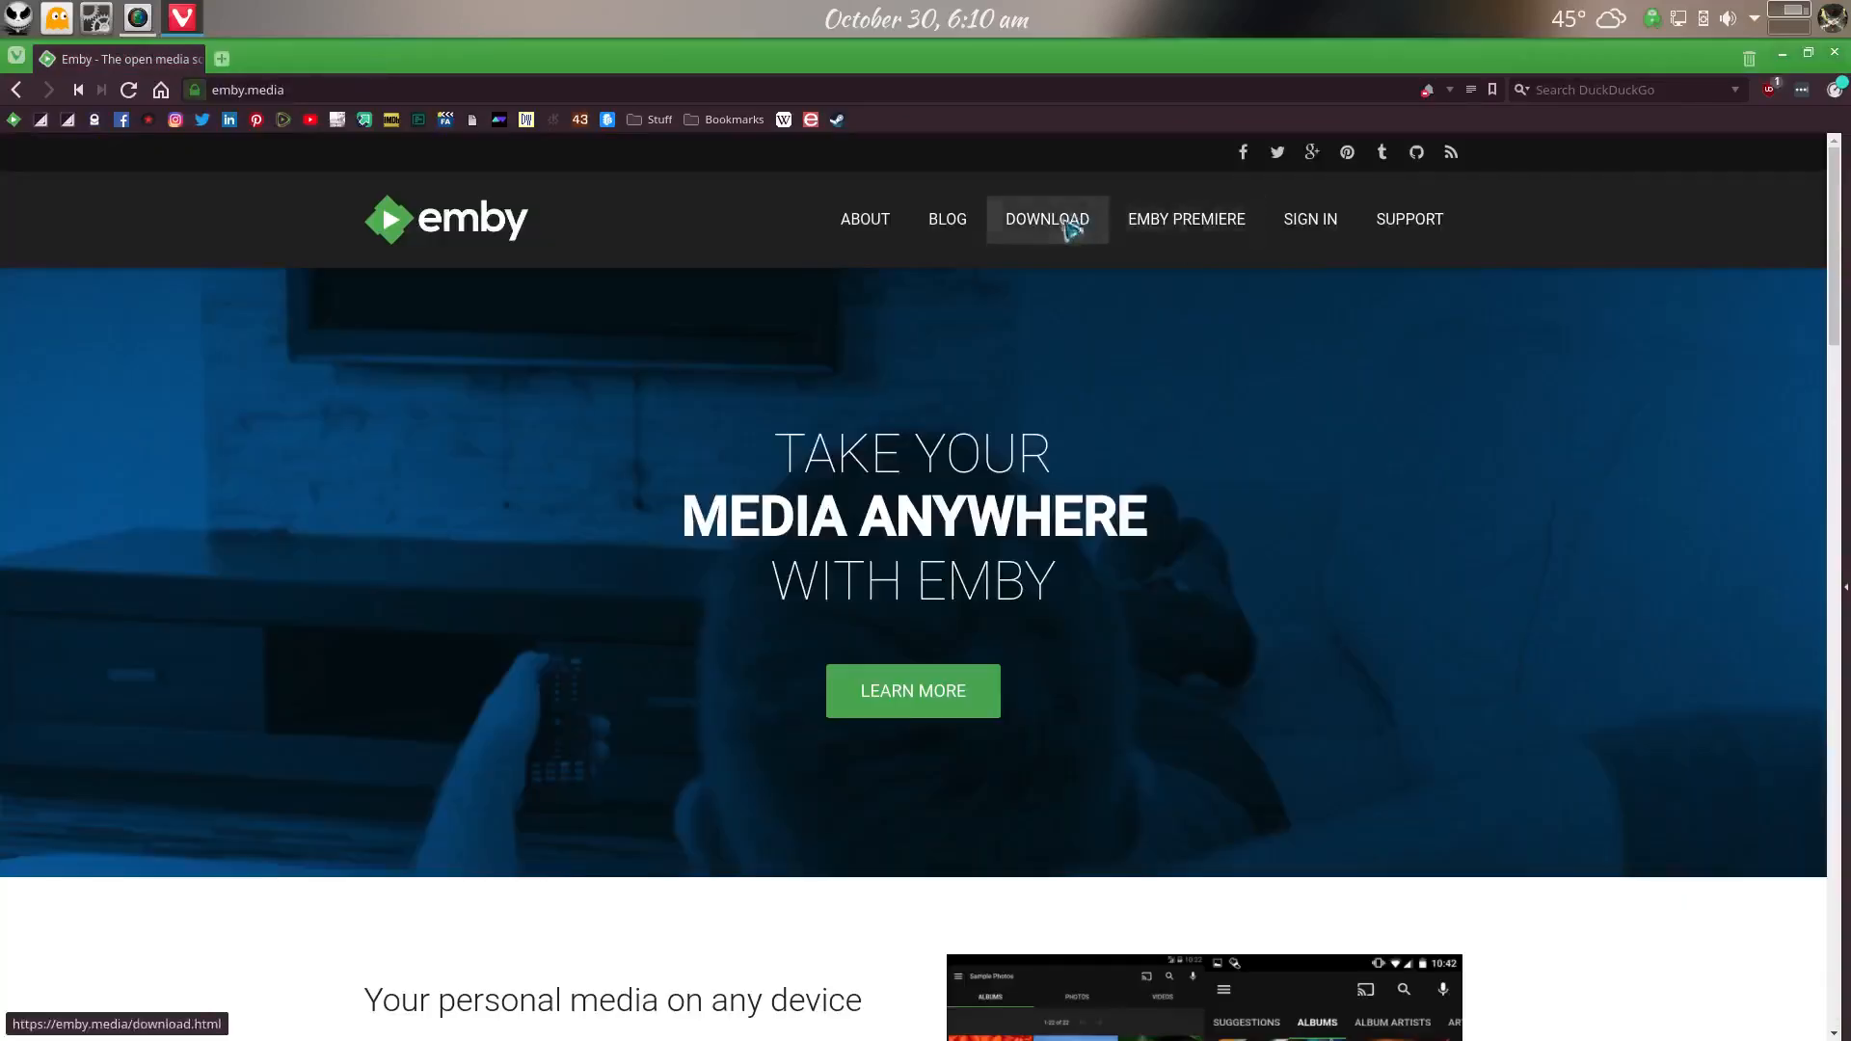
Step: From the Emby download page, reach Emby Server for Linux with Arch Linux chosen as operating system
{"action": "left_click", "coordinate": [1046, 218]}
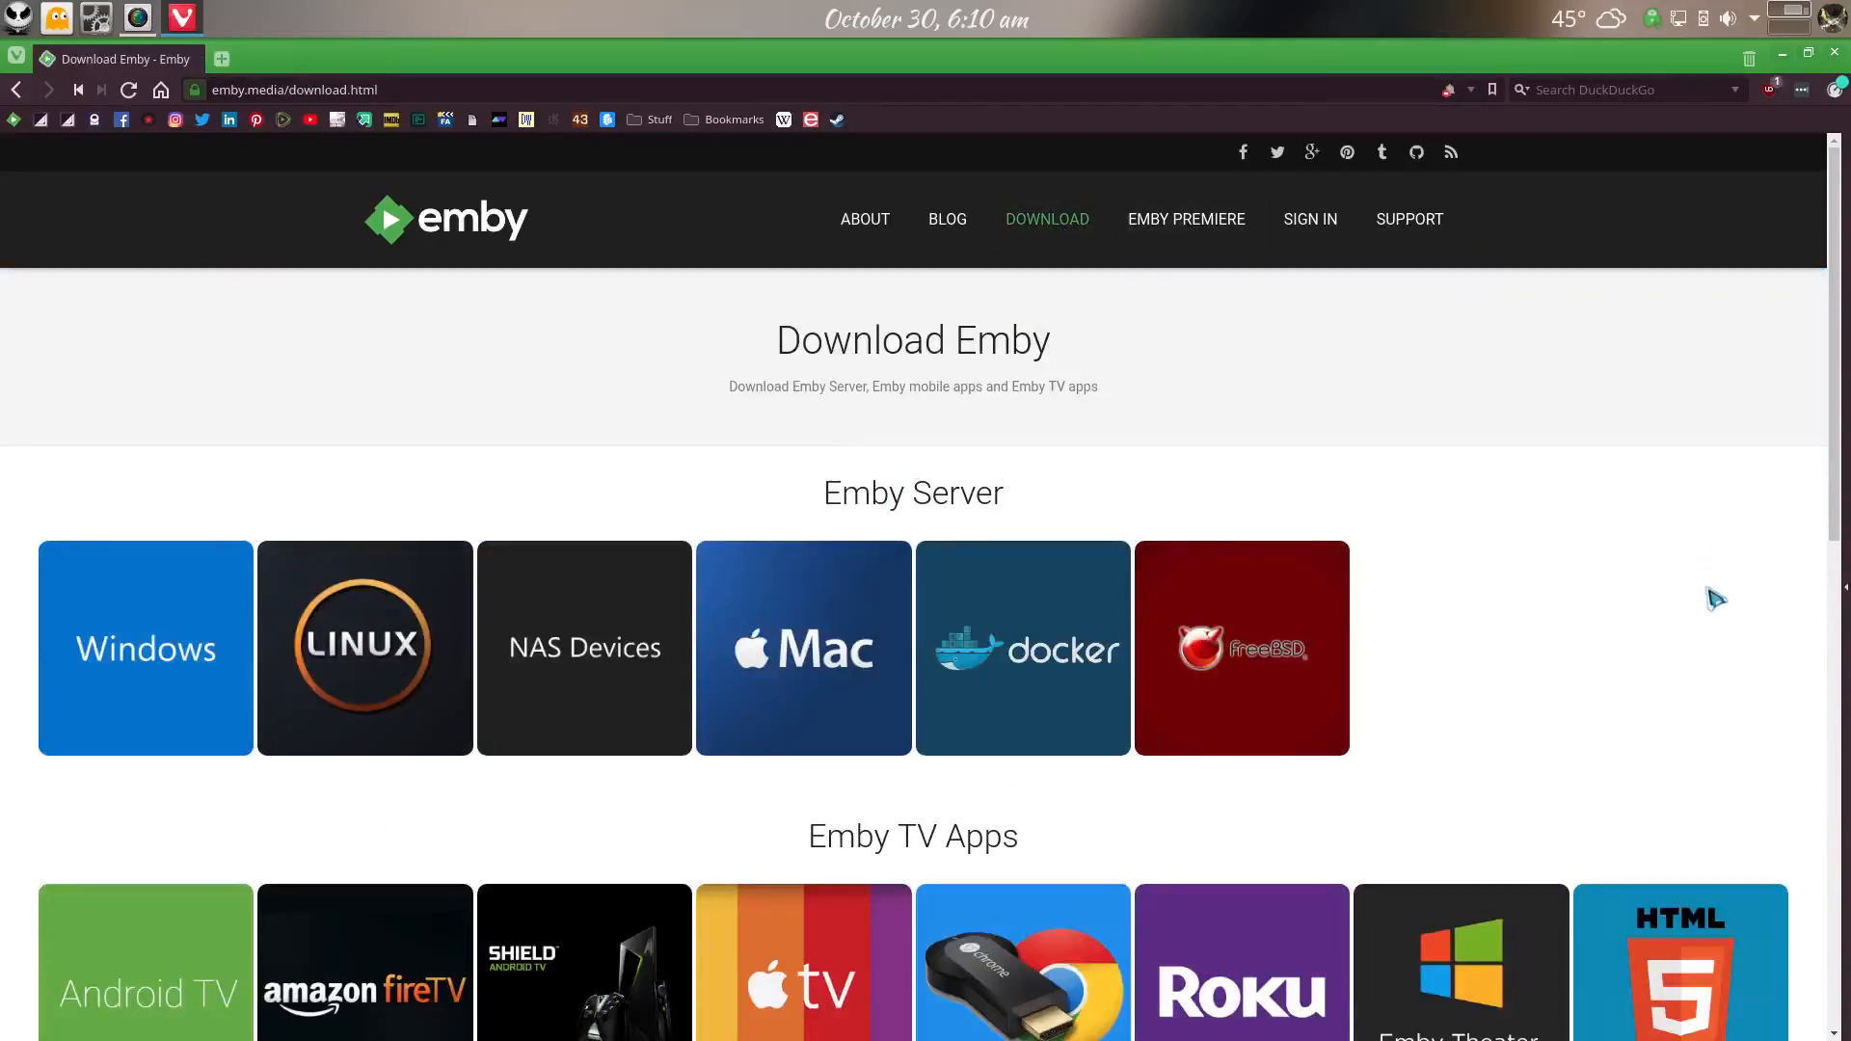
{"action": "scroll", "scroll_direction": "down", "scroll_amount": 3}
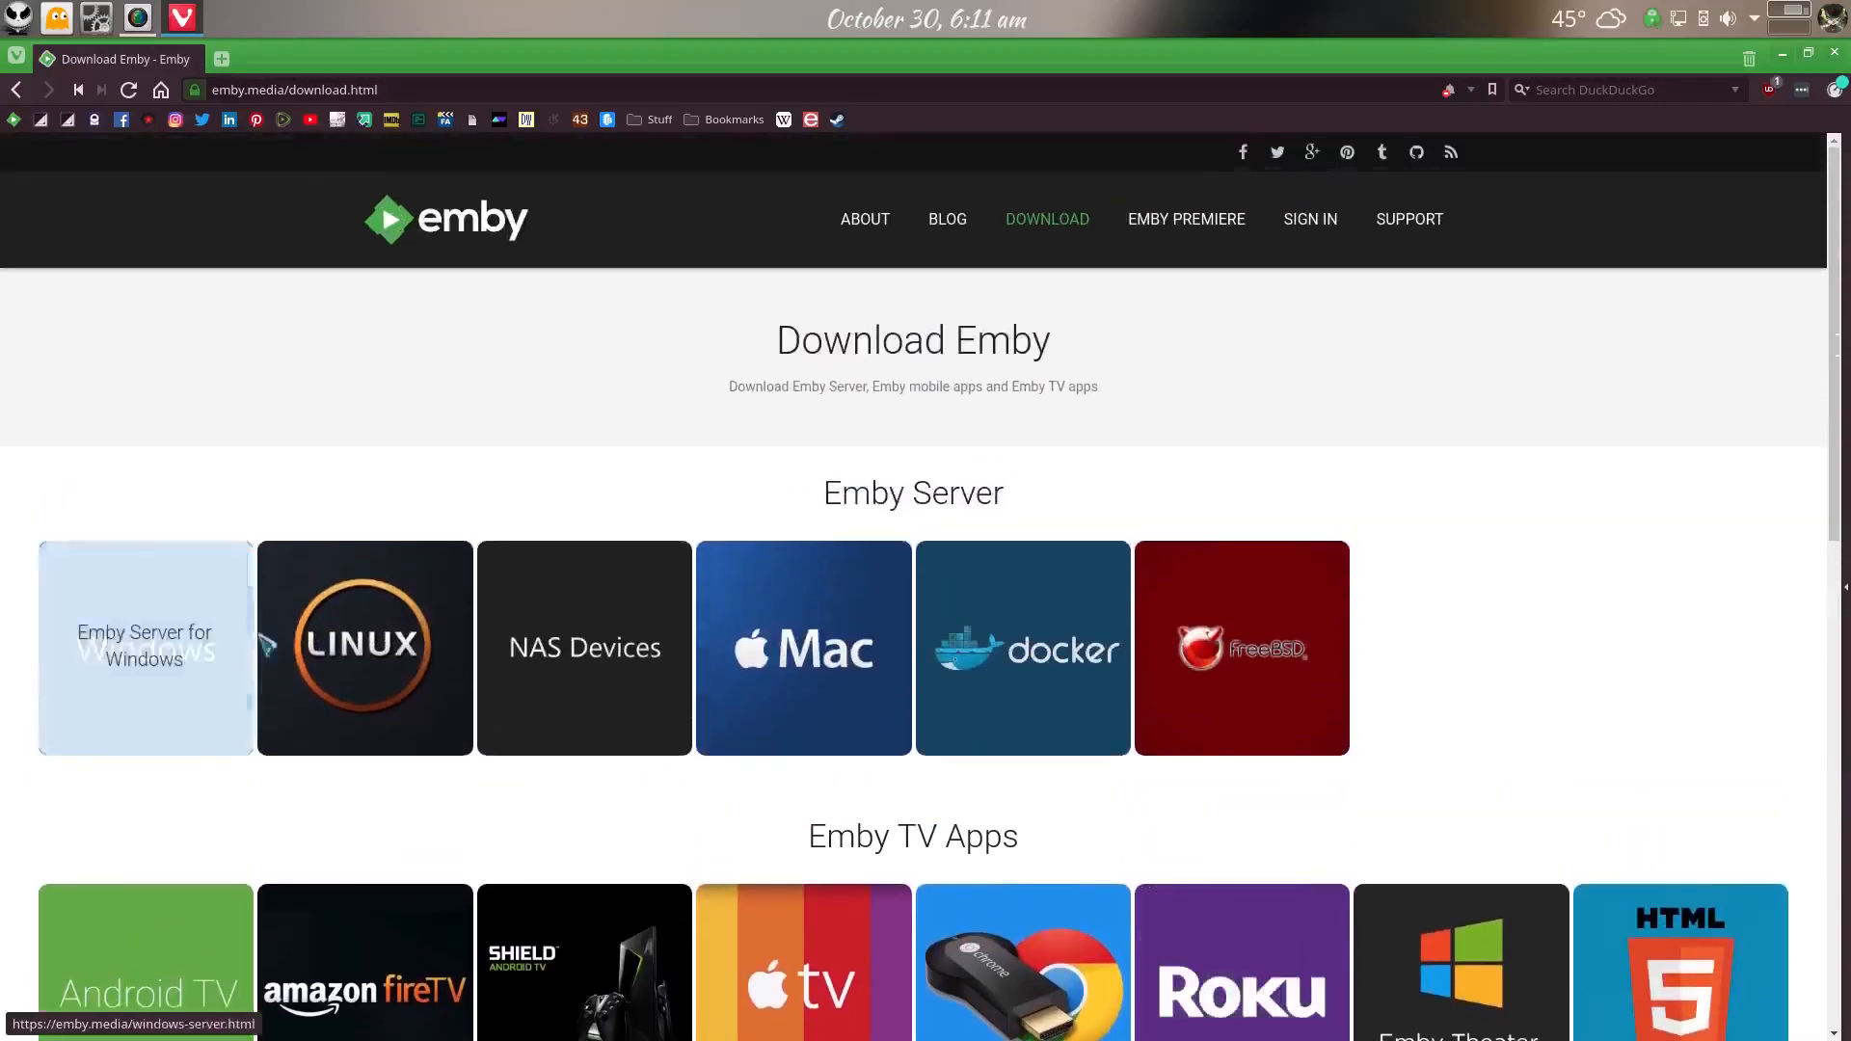
{"action": "left_click", "coordinate": [365, 648]}
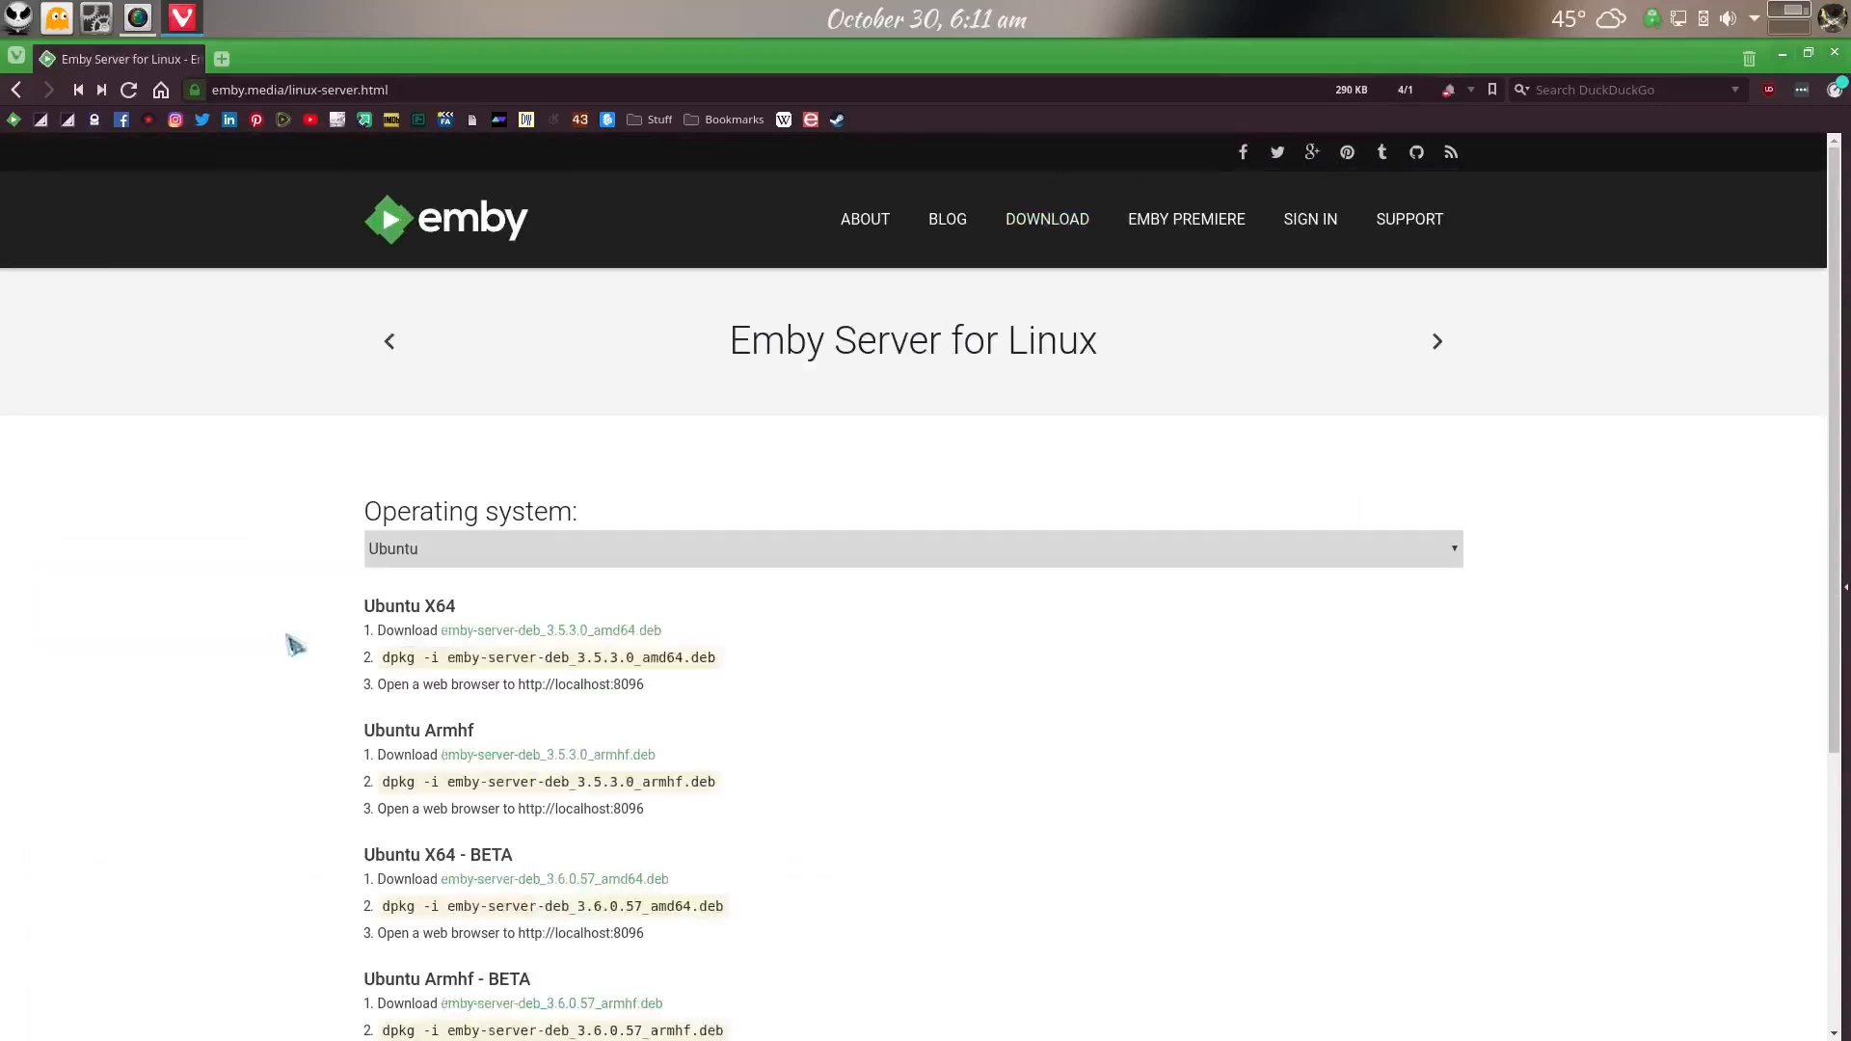
{"action": "mouse_move", "coordinate": [1414, 590]}
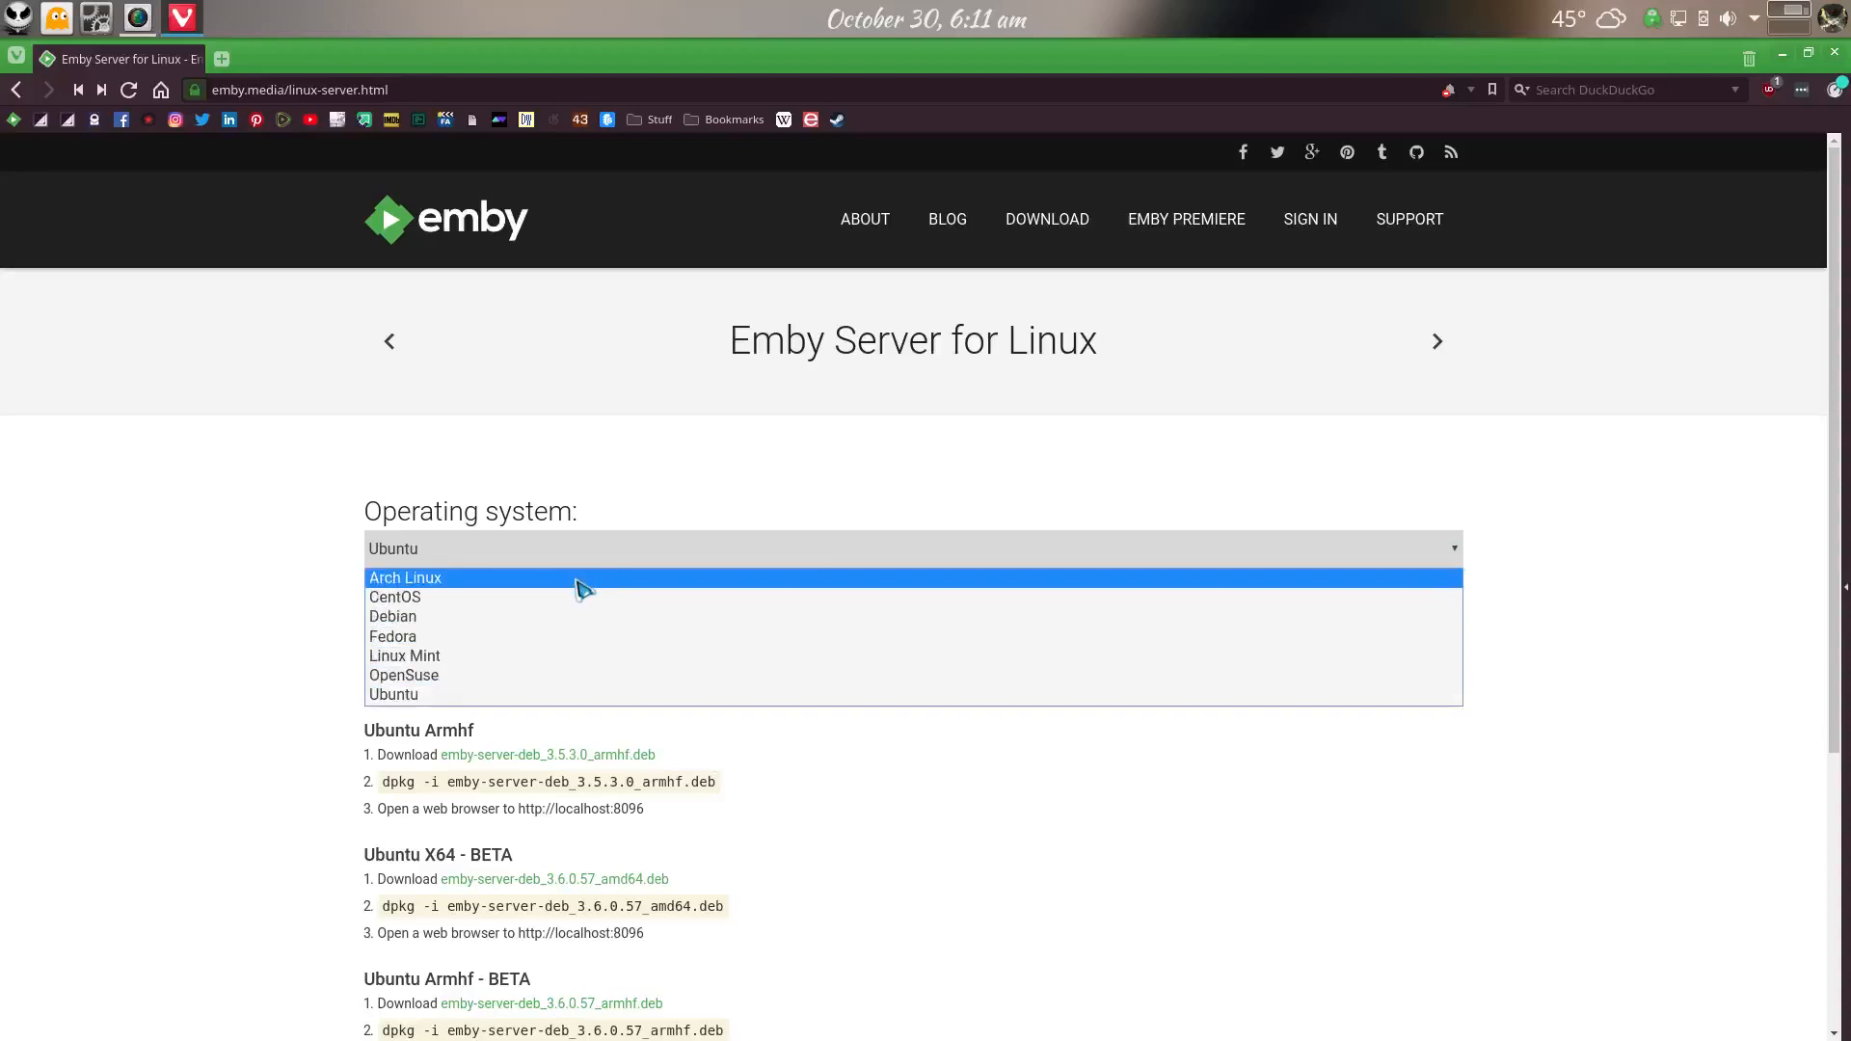
{"action": "left_click", "coordinate": [405, 577]}
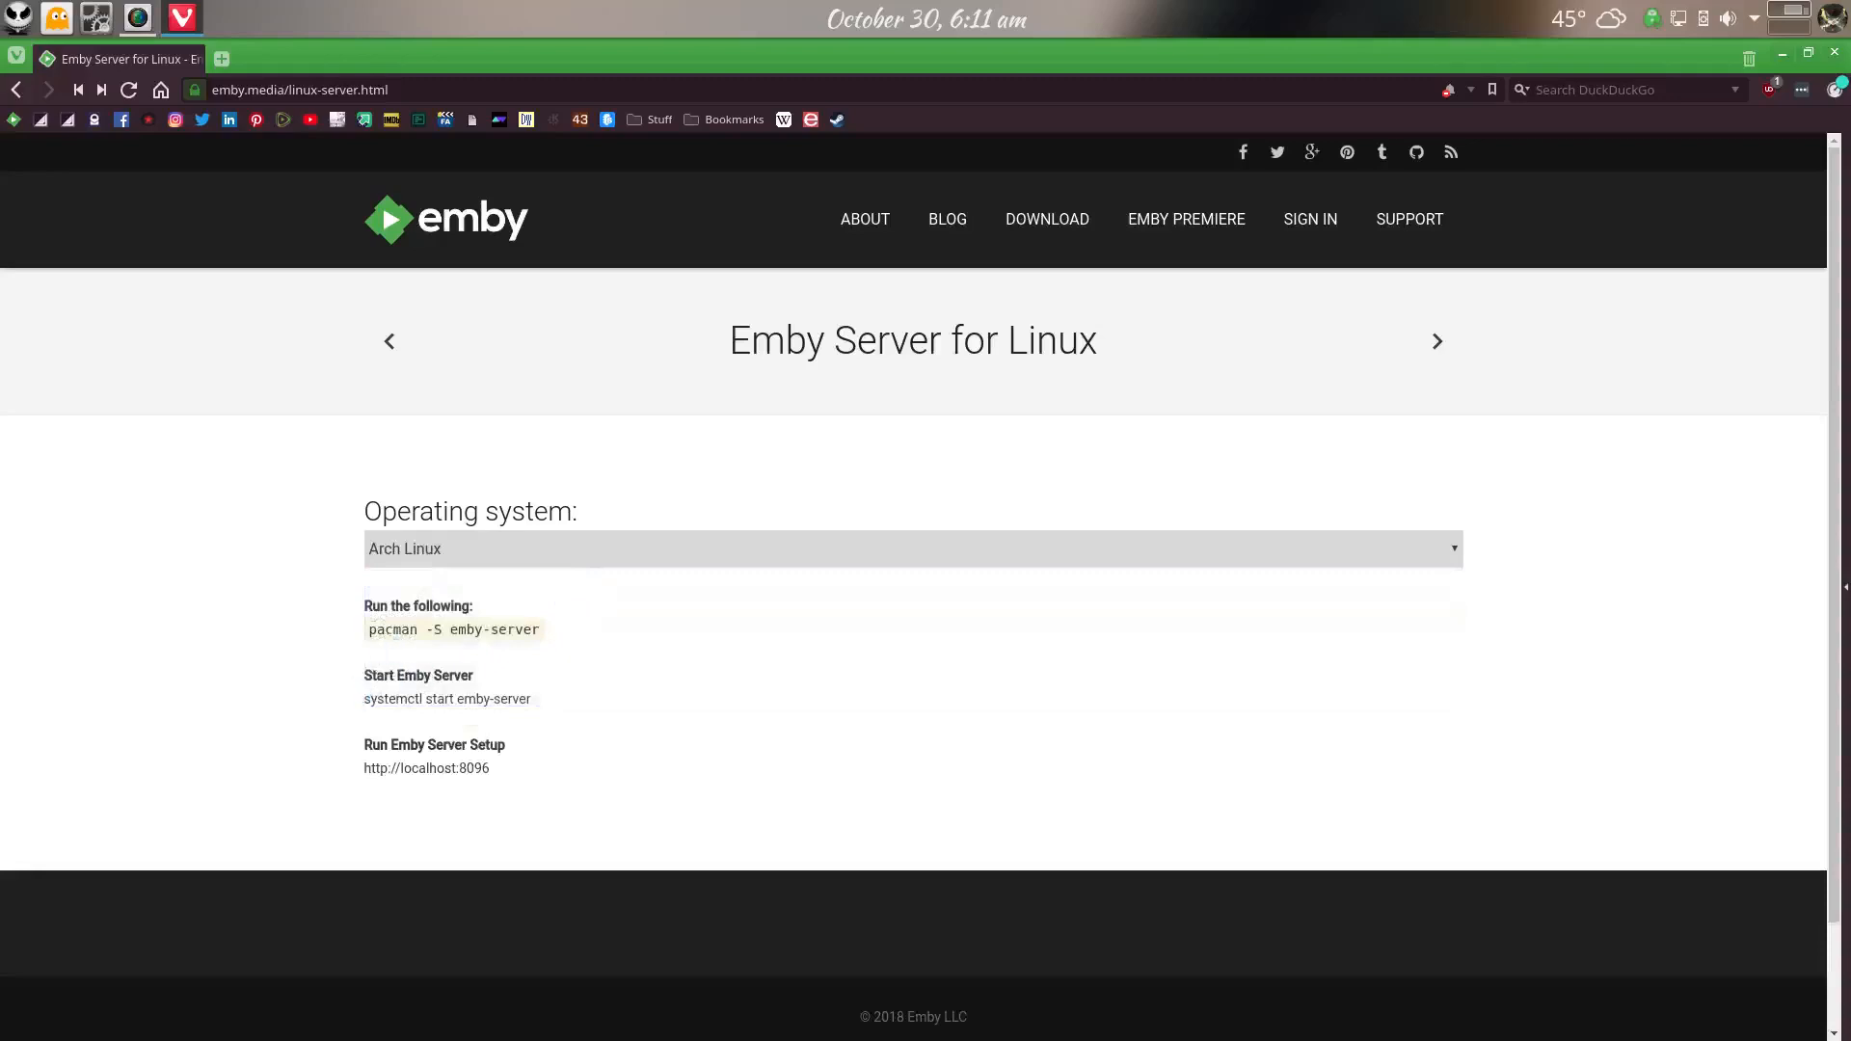
{"action": "mouse_move", "coordinate": [648, 656]}
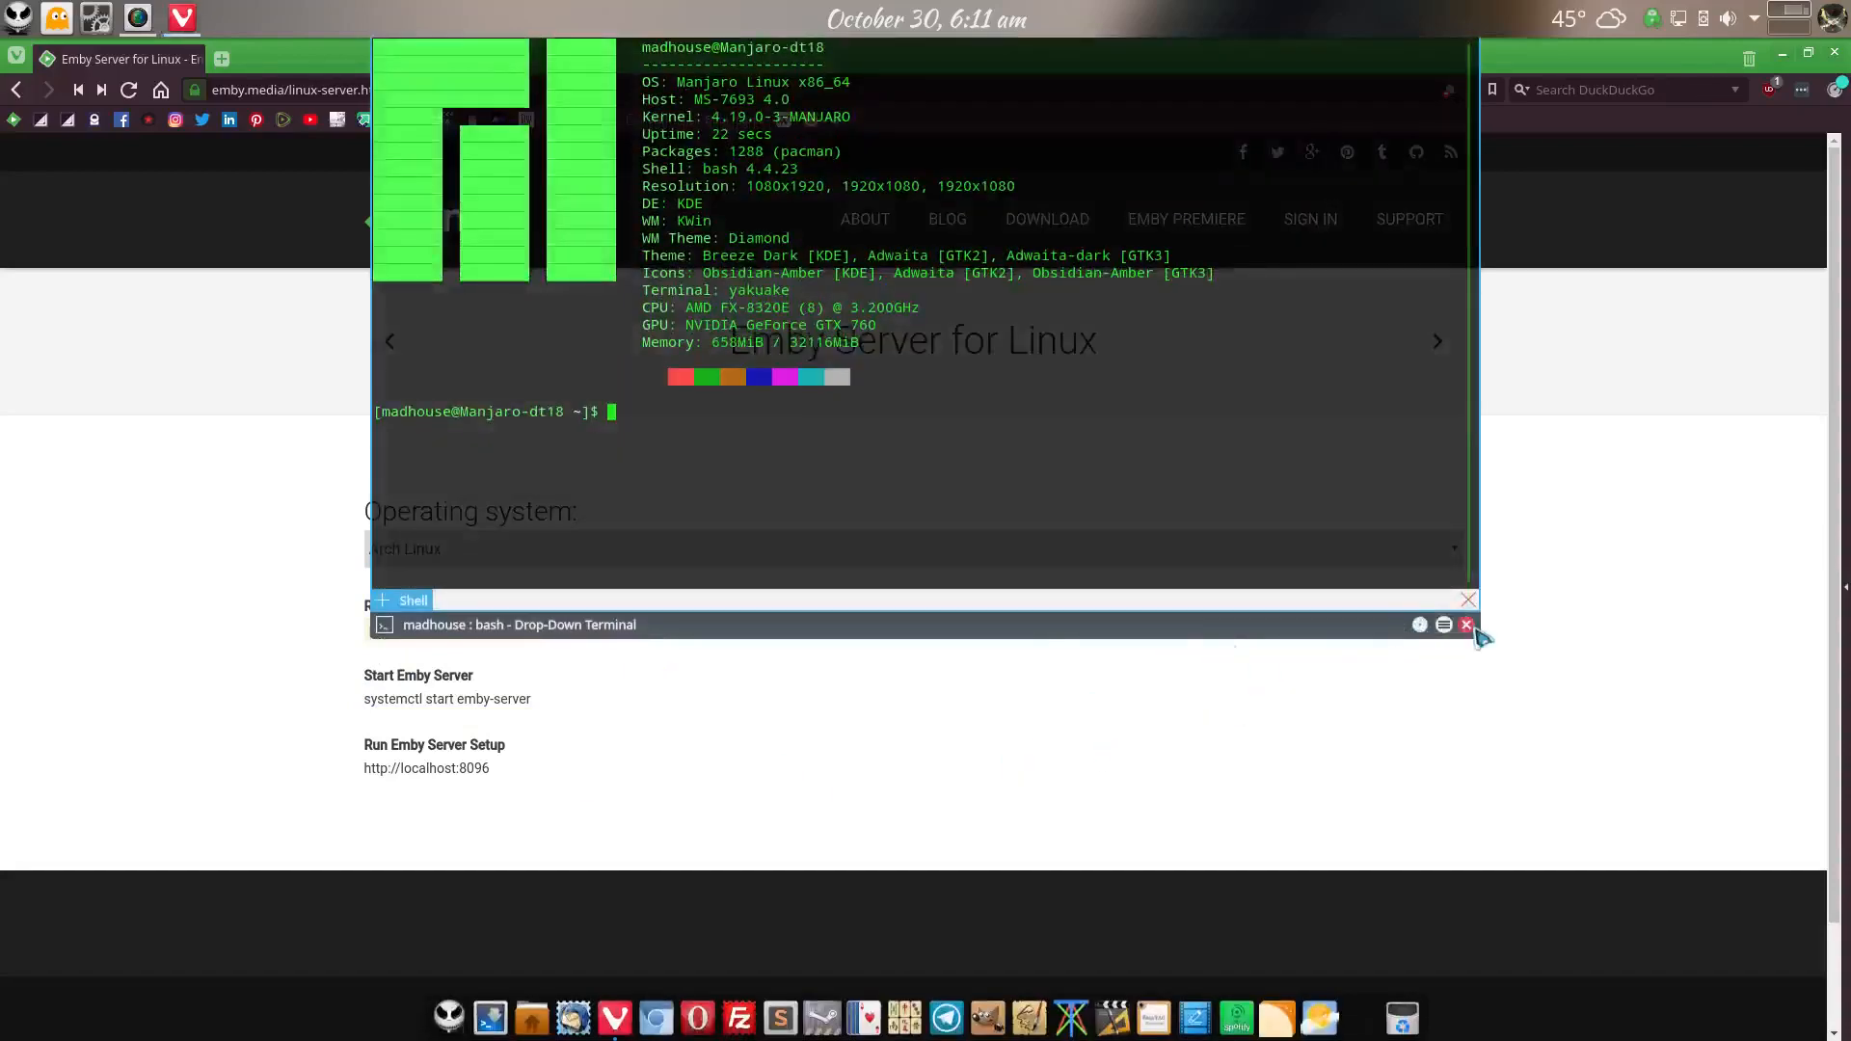
{"action": "mouse_move", "coordinate": [1422, 625]}
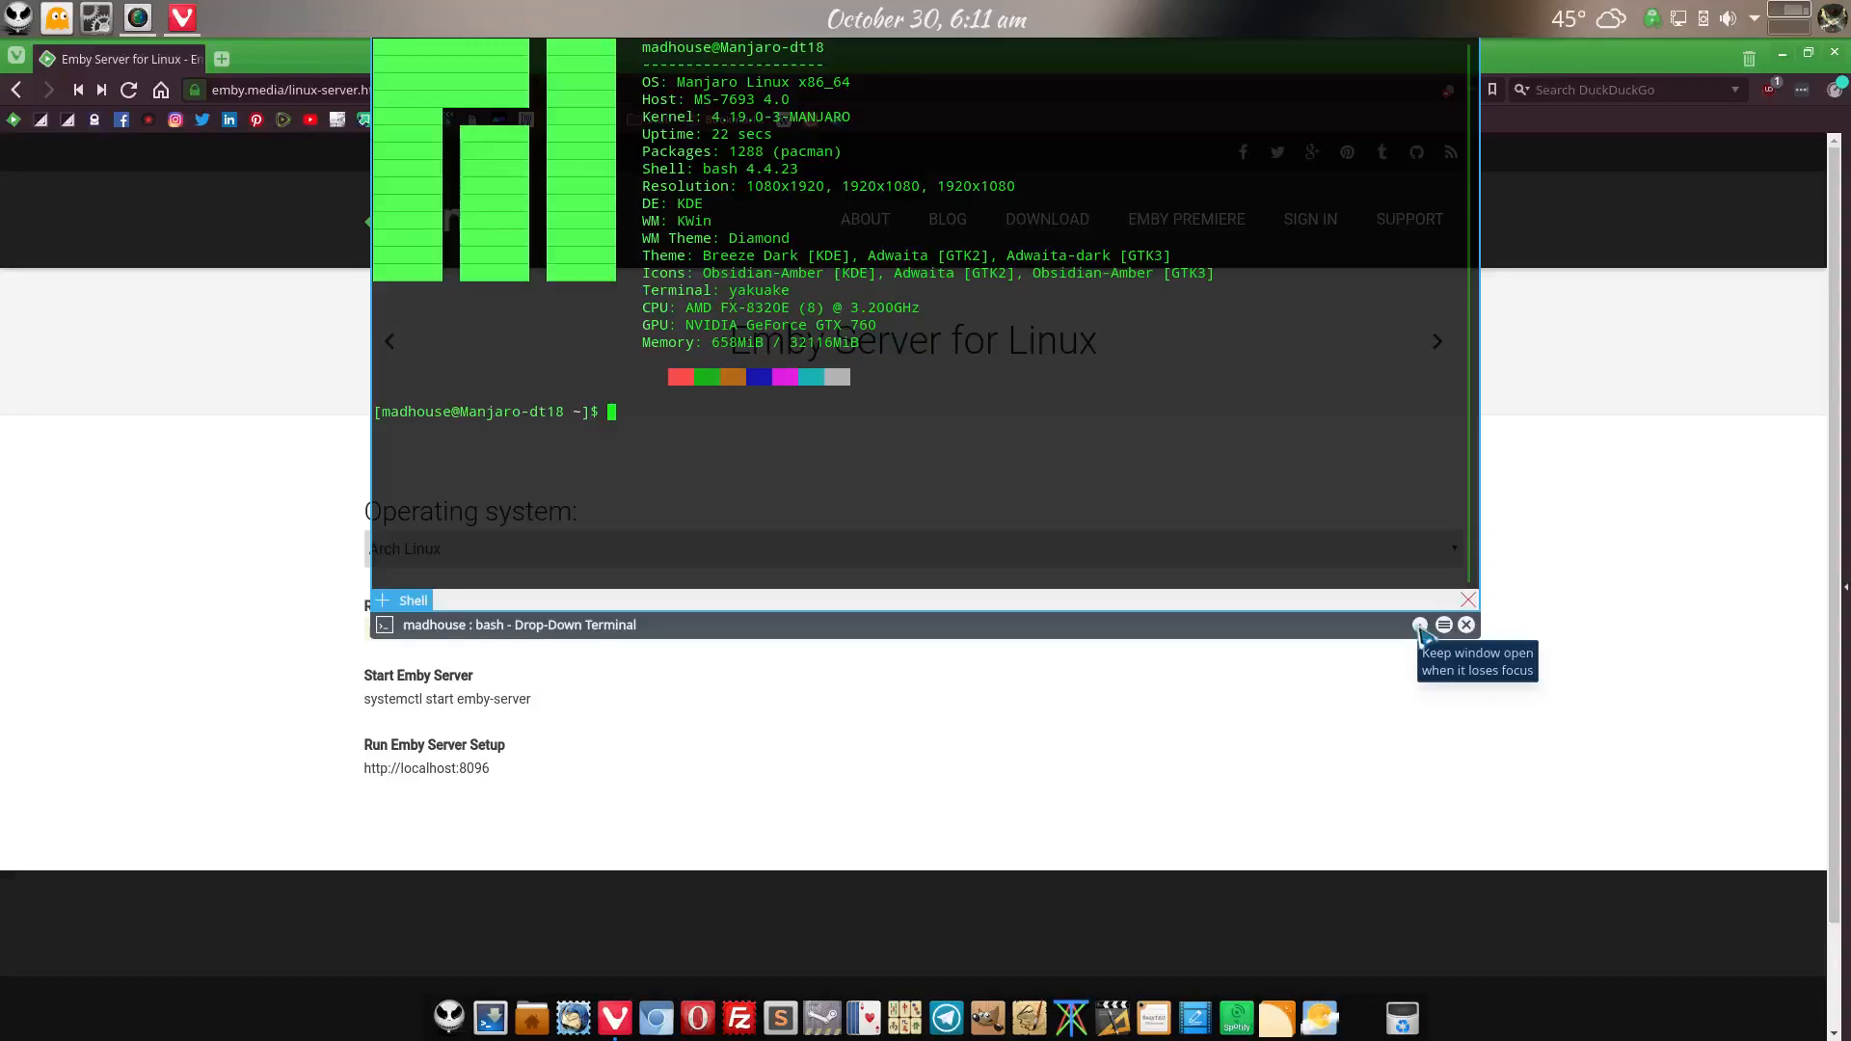
{"action": "mouse_move", "coordinate": [1429, 635]}
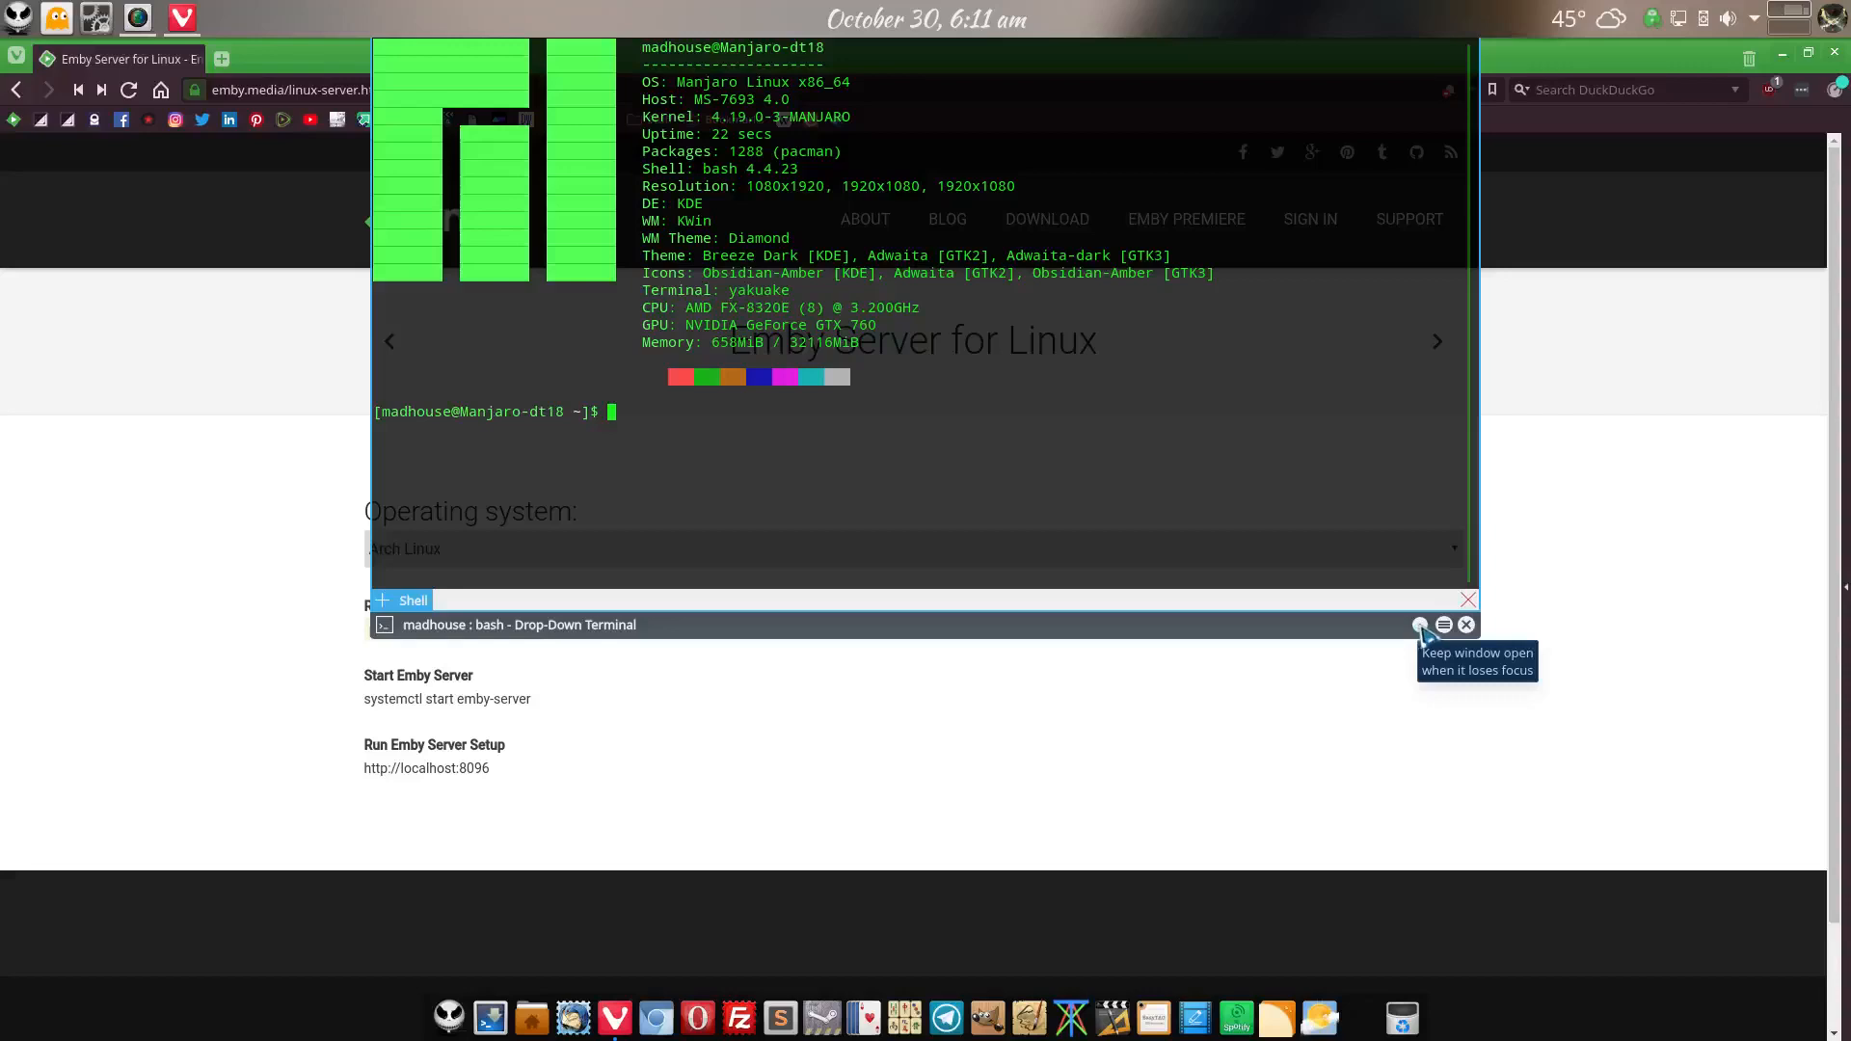
Step: Hide Yakuake and copy the 'pacman -S emby-server' install command from the Arch Linux instructions
{"action": "left_click", "coordinate": [1465, 625]}
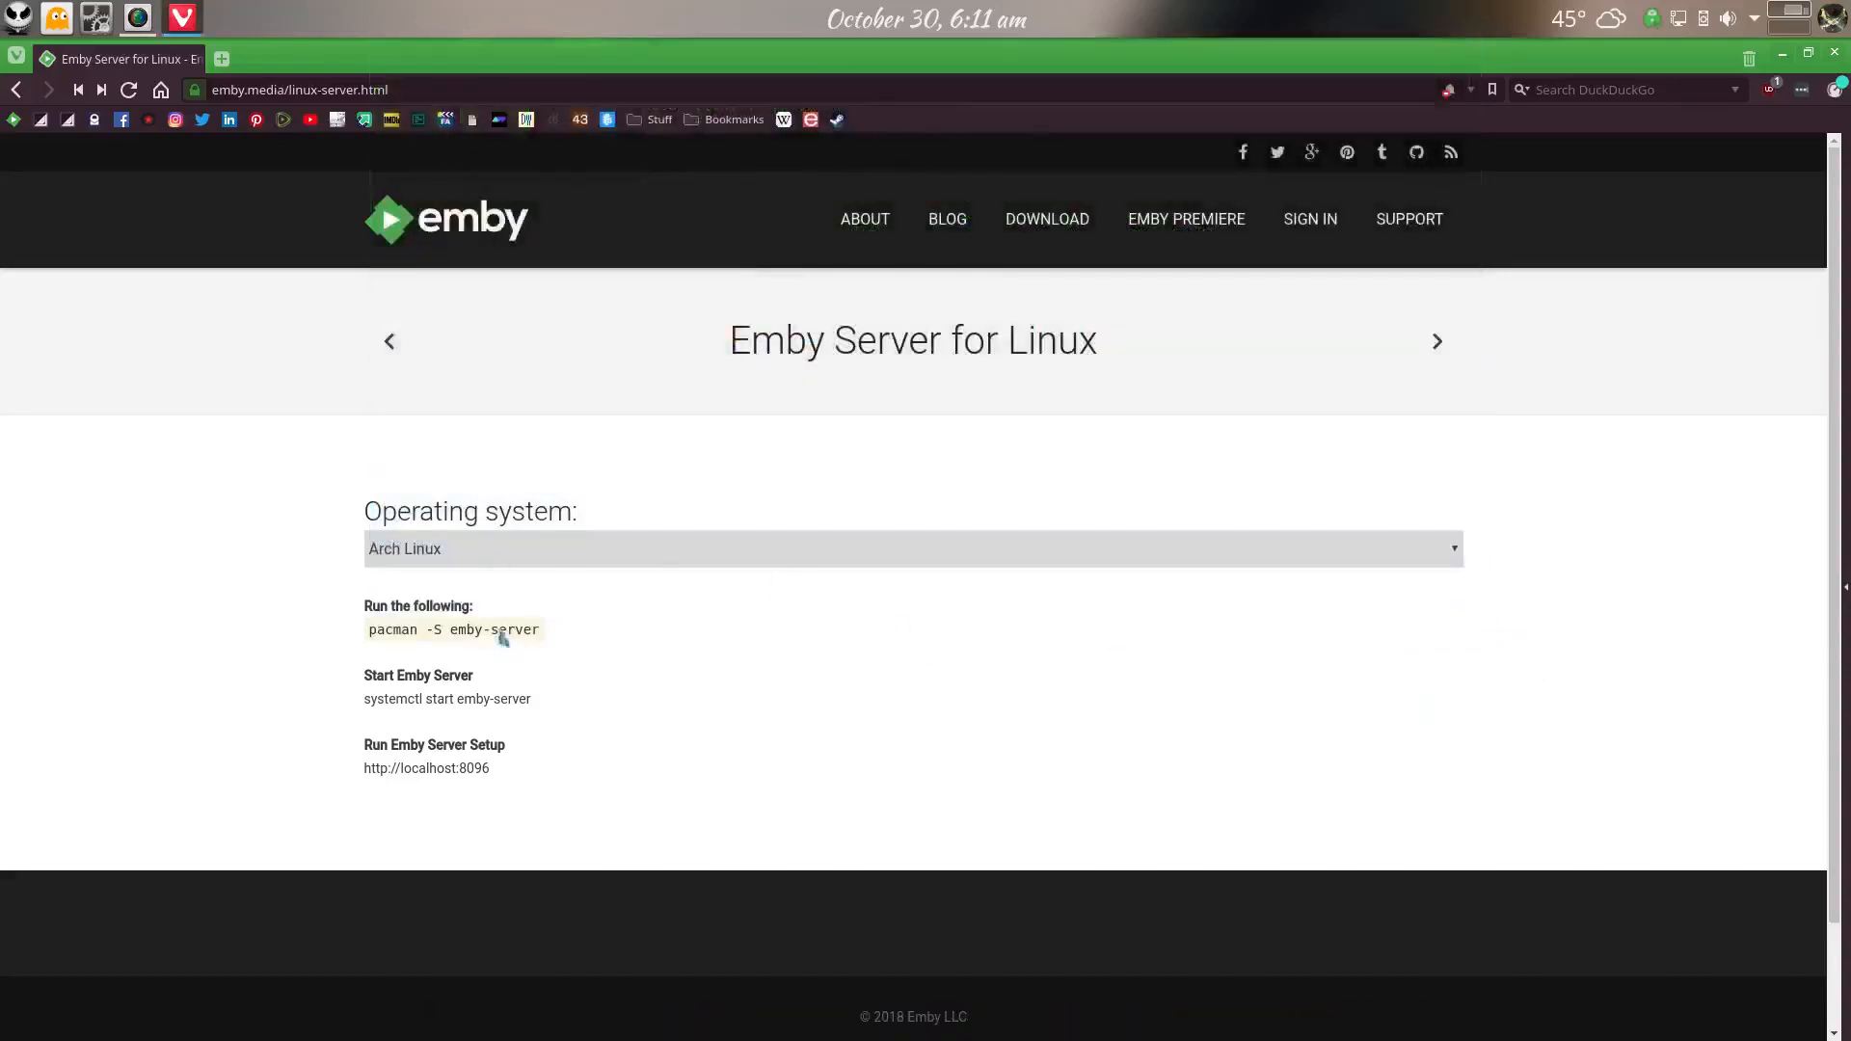
{"action": "double_click", "coordinate": [515, 629]}
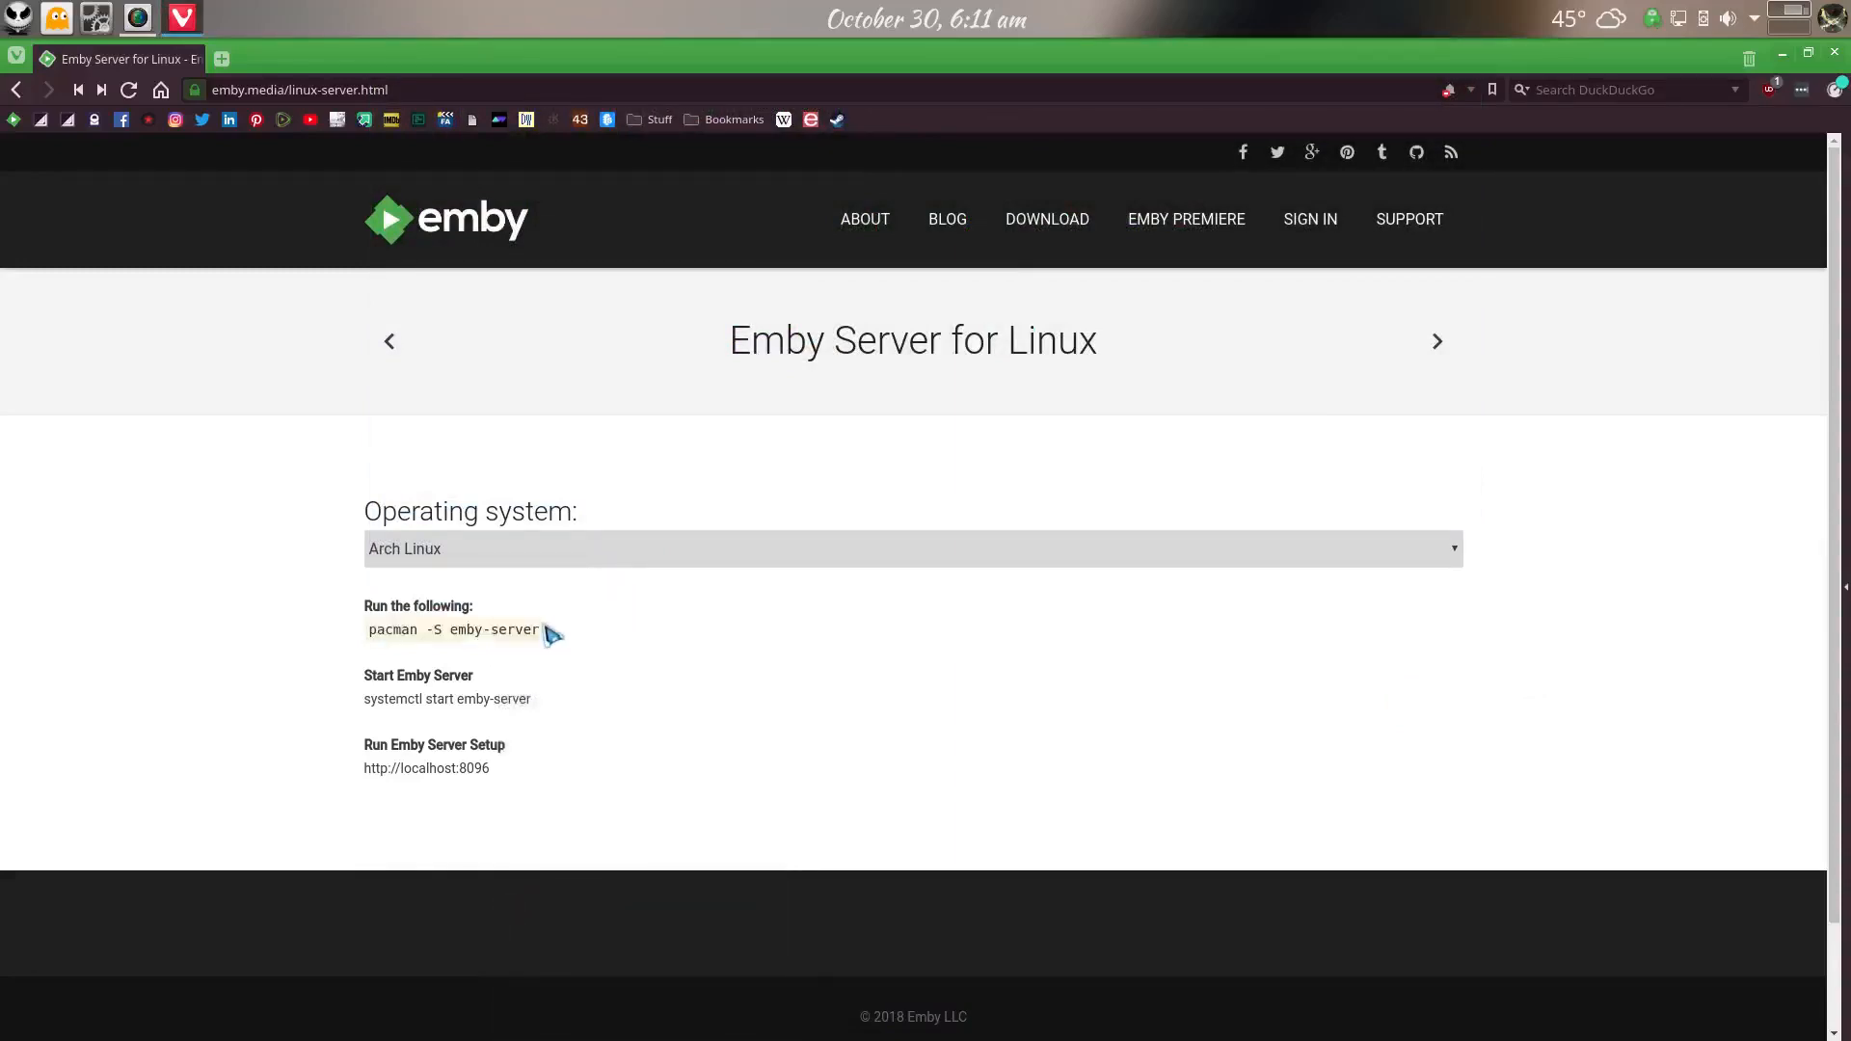
{"action": "double_click", "coordinate": [454, 629]}
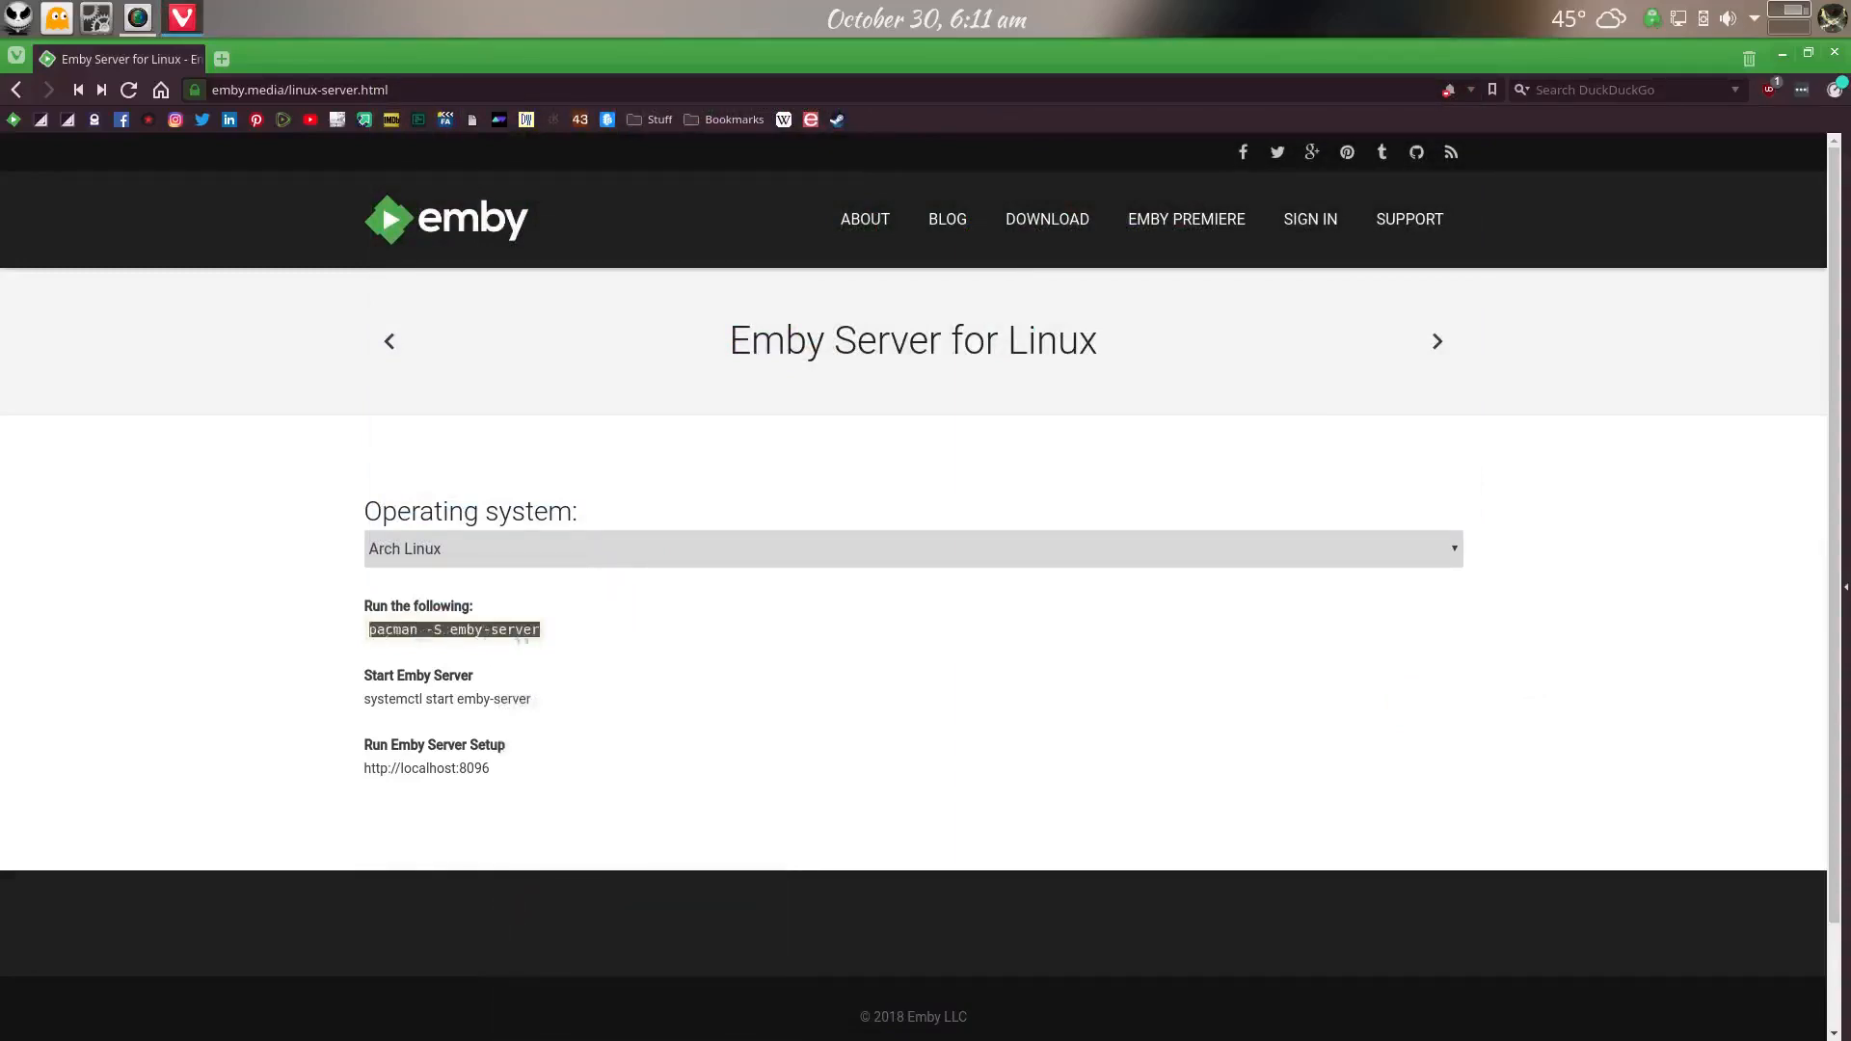
{"action": "left_click", "coordinate": [452, 655]}
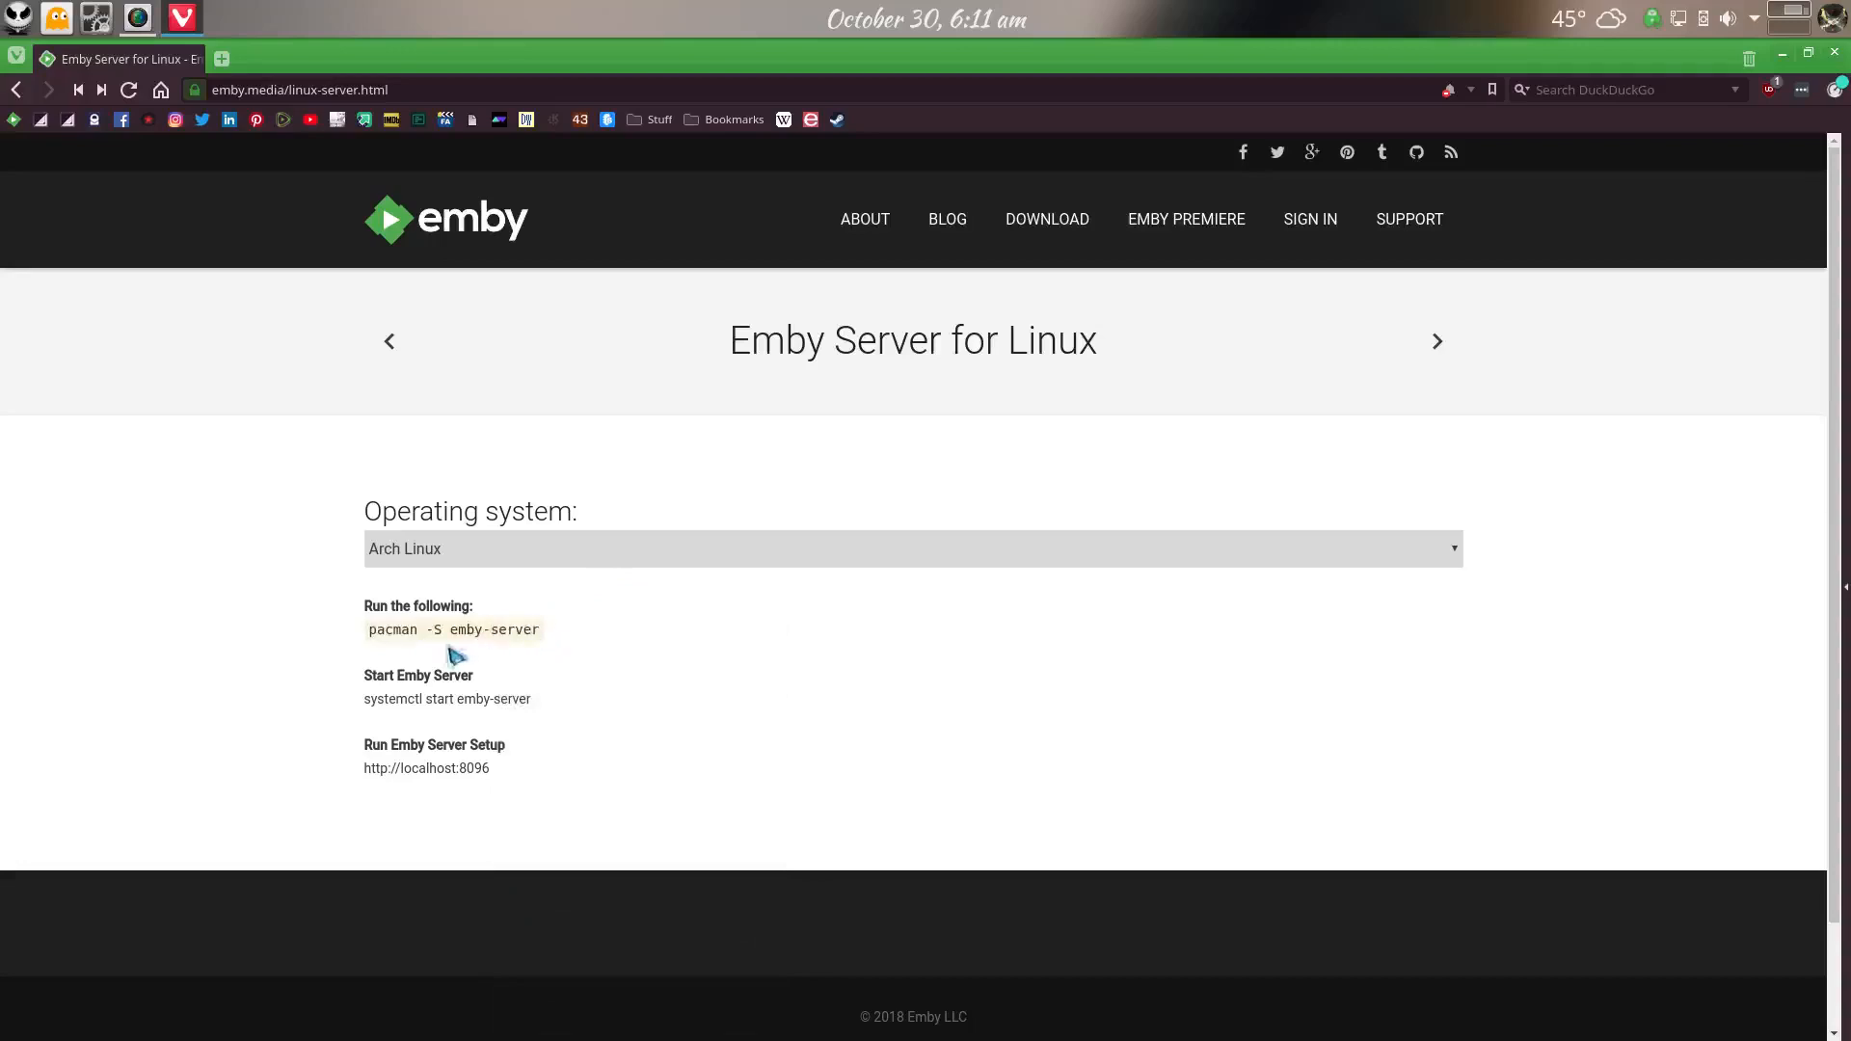
{"action": "right_click", "coordinate": [454, 629]}
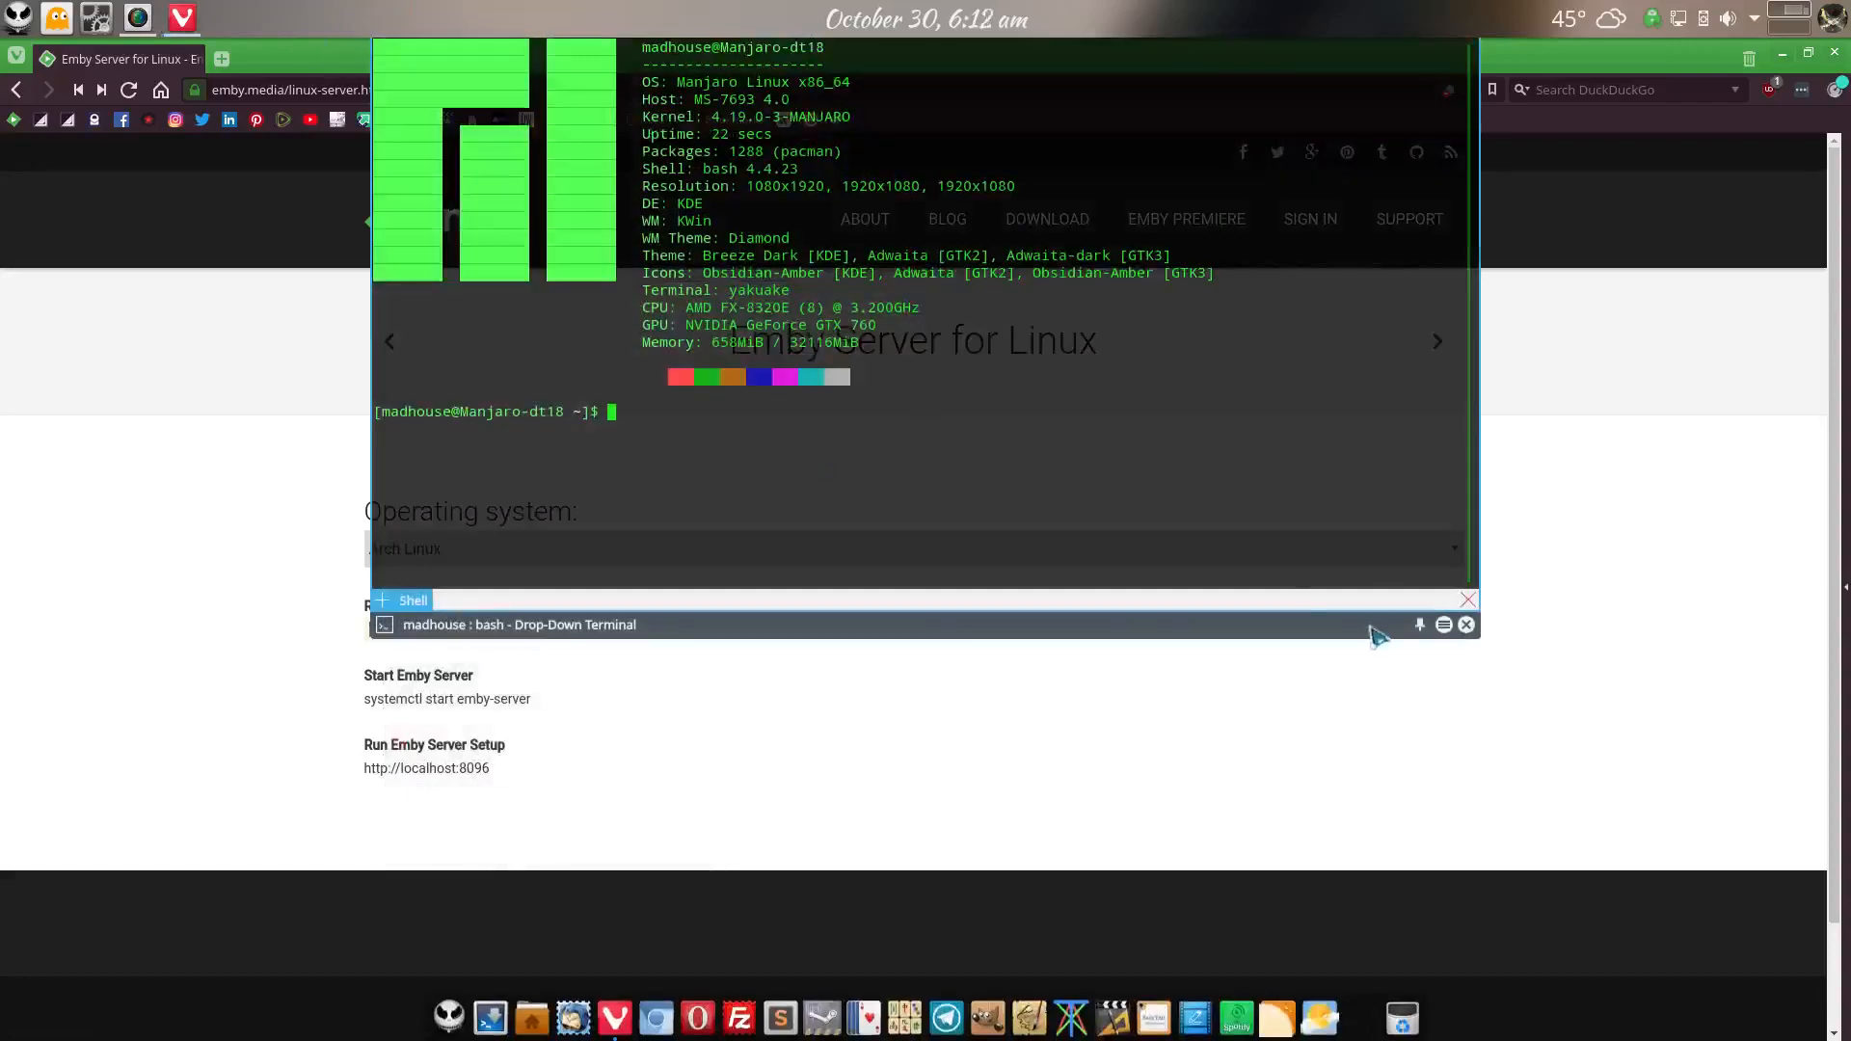
Step: Run 'sudo pacman -S emby-server' and answer y so emby-server and its dotnet dependencies install
{"action": "right_click", "coordinate": [685, 425]}
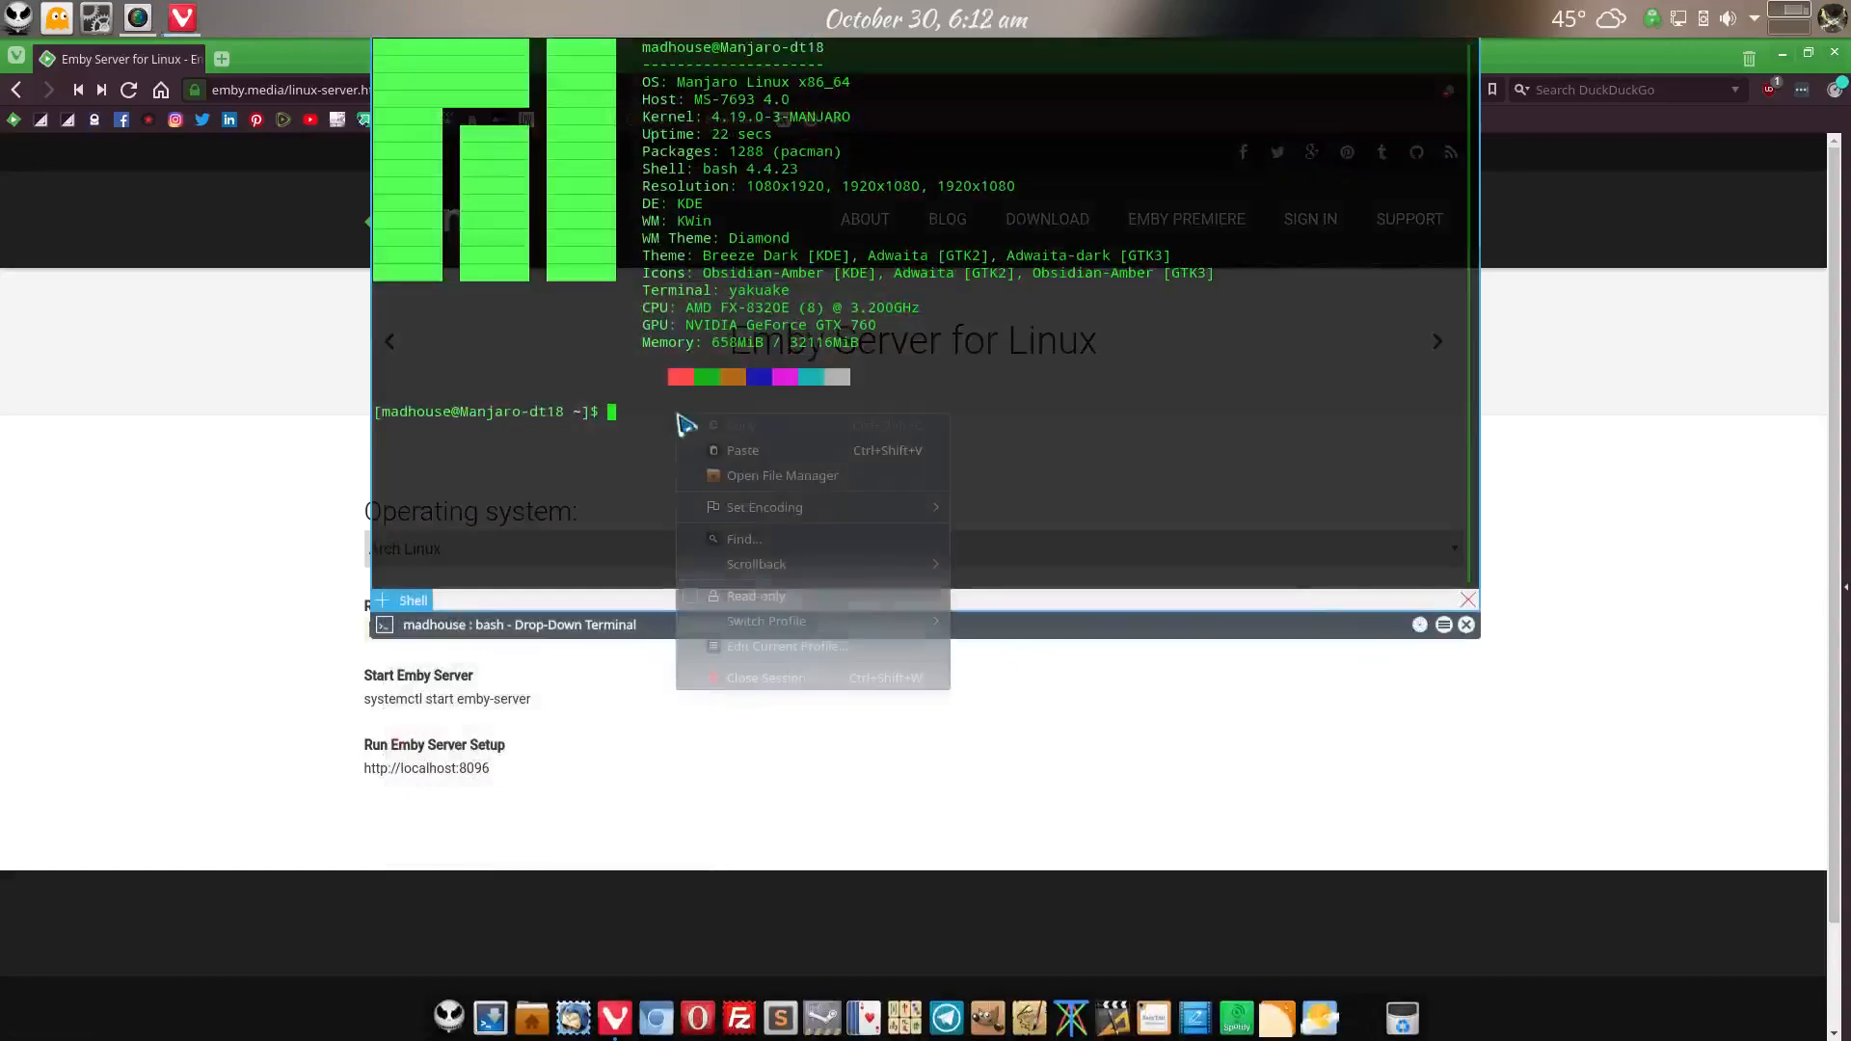
{"action": "type", "text": "pacman -S emby-server"}
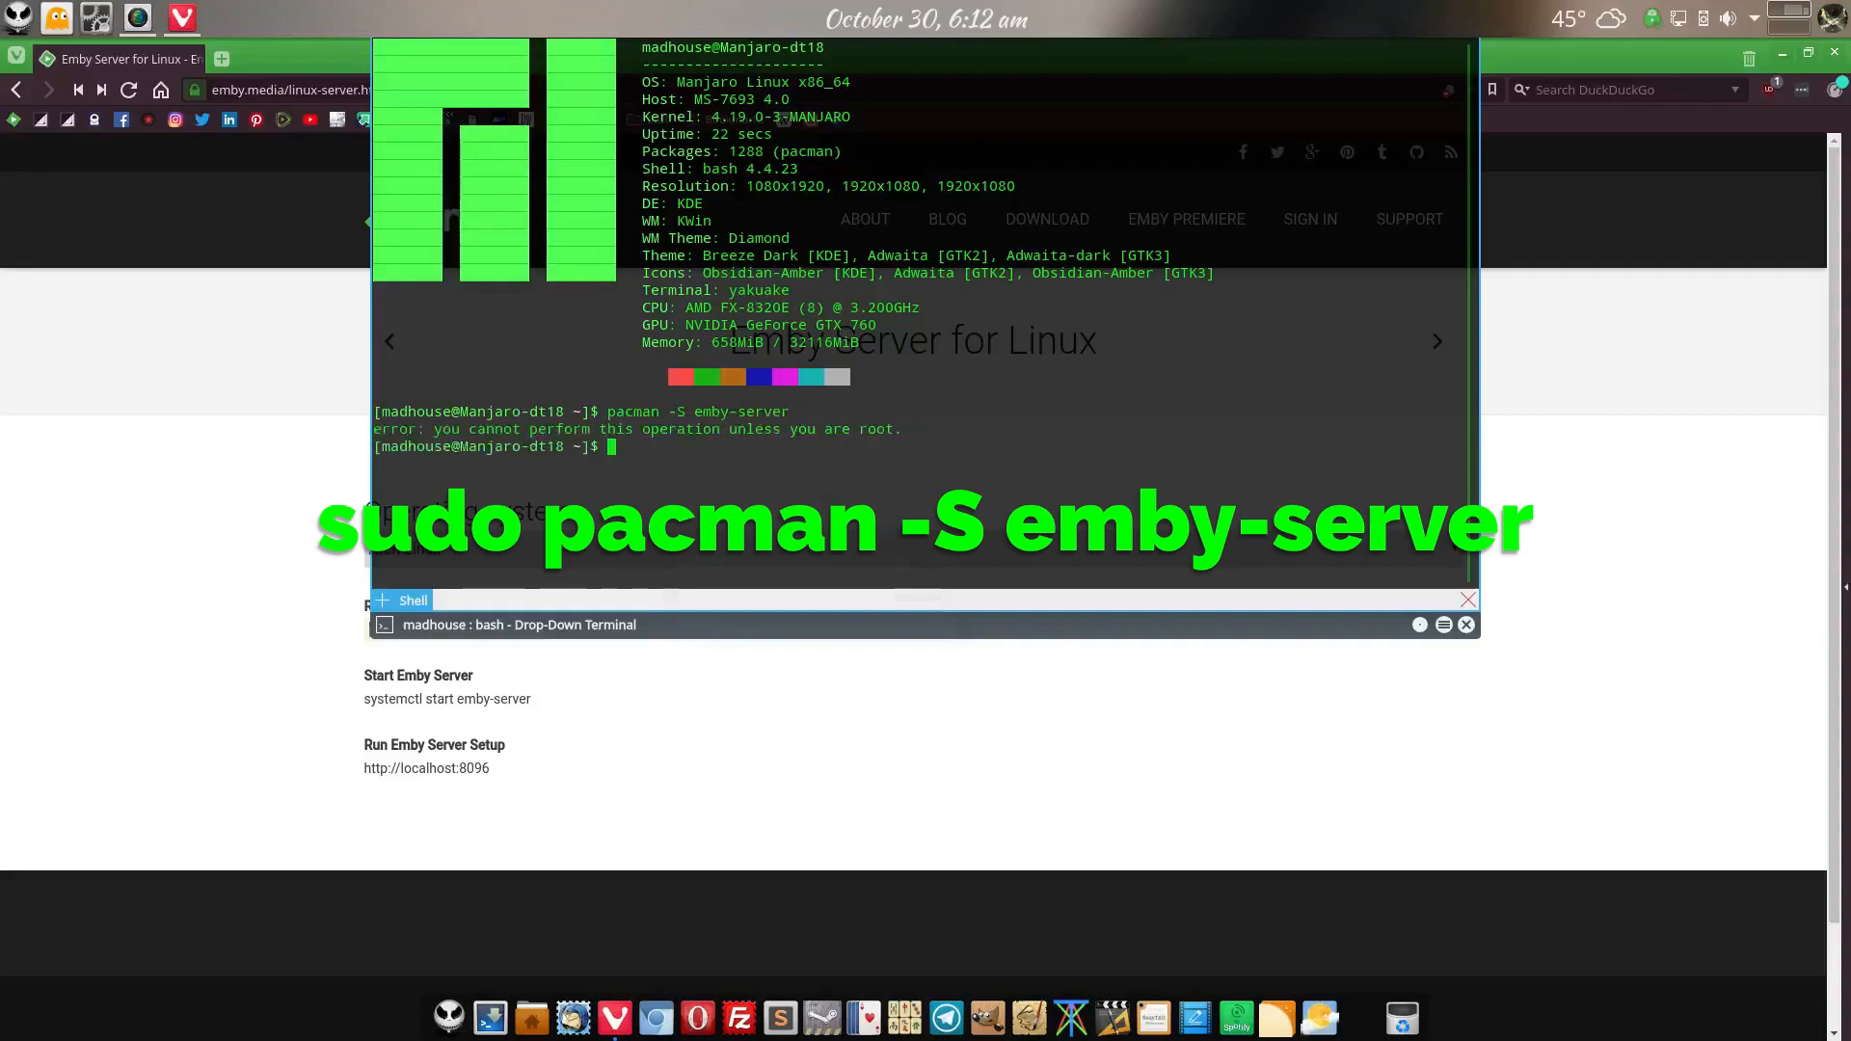
{"action": "type", "text": "sudo"}
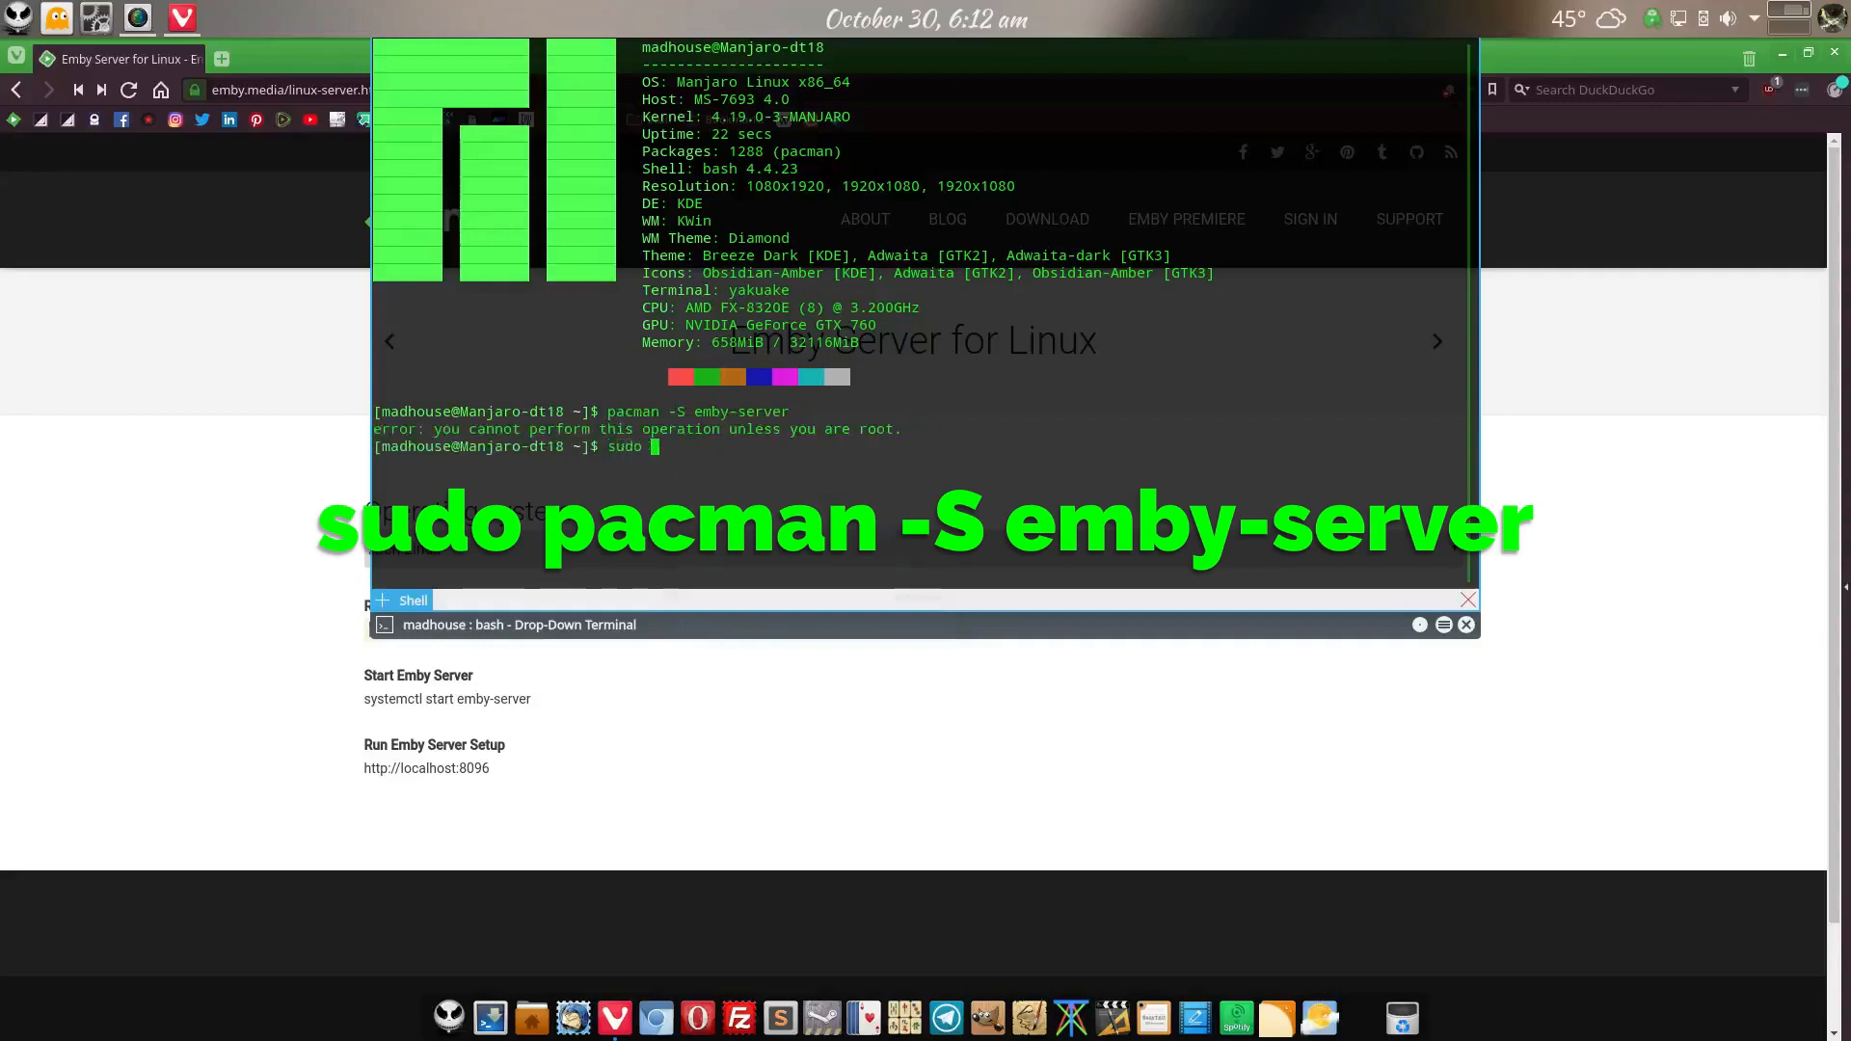
{"action": "type", "text": "pacman -S emby-server"}
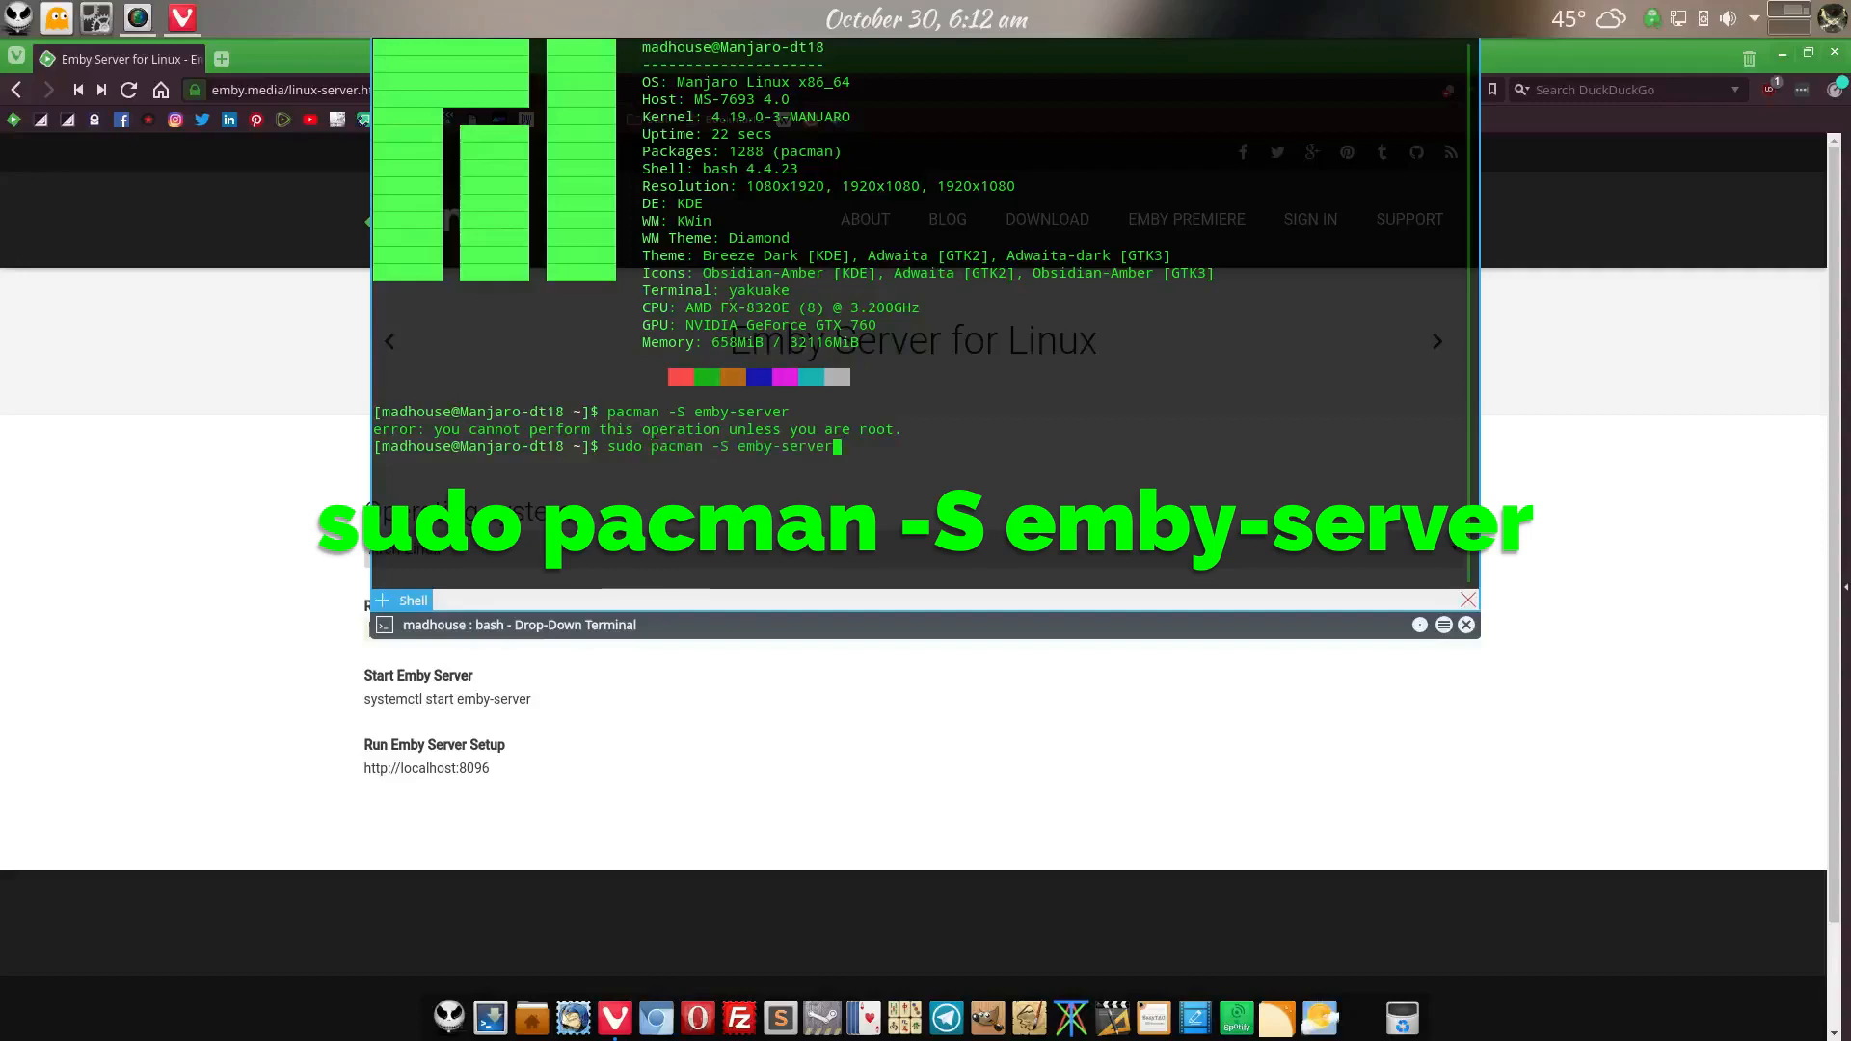
{"action": "key", "text": "Return"}
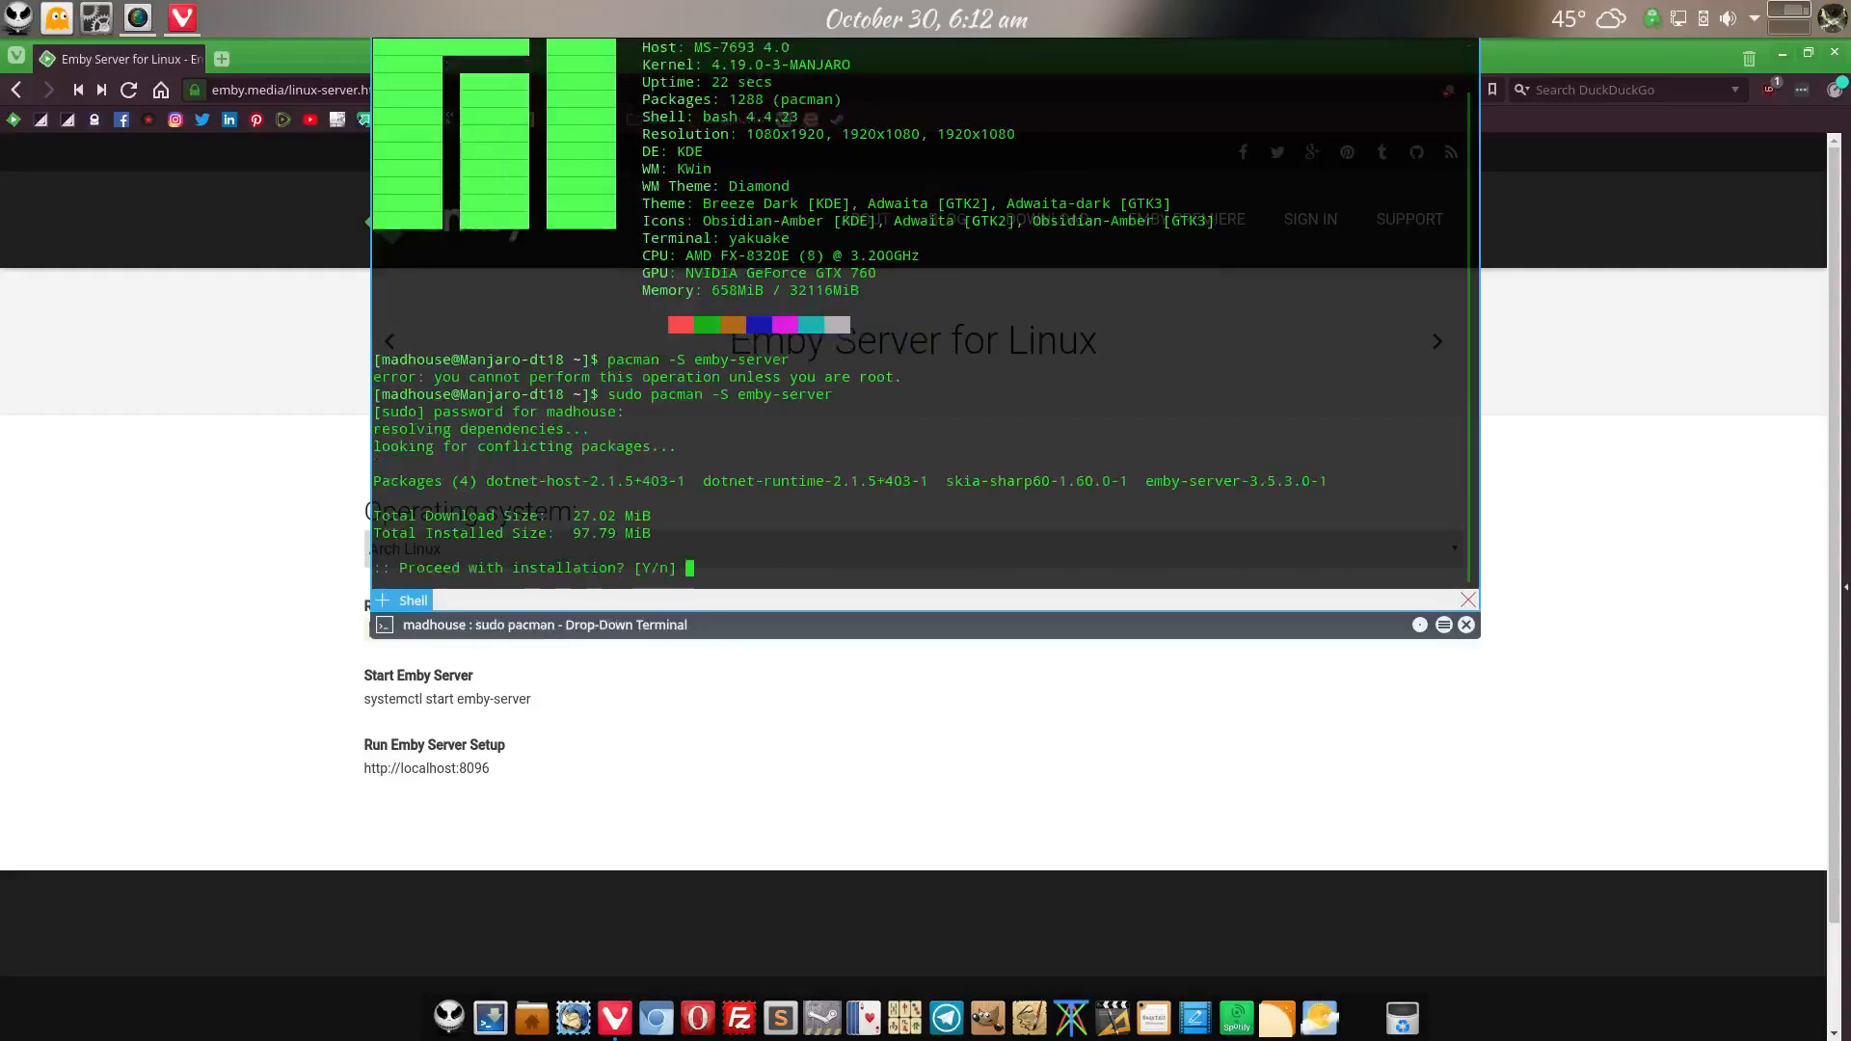
{"action": "type", "text": "y"}
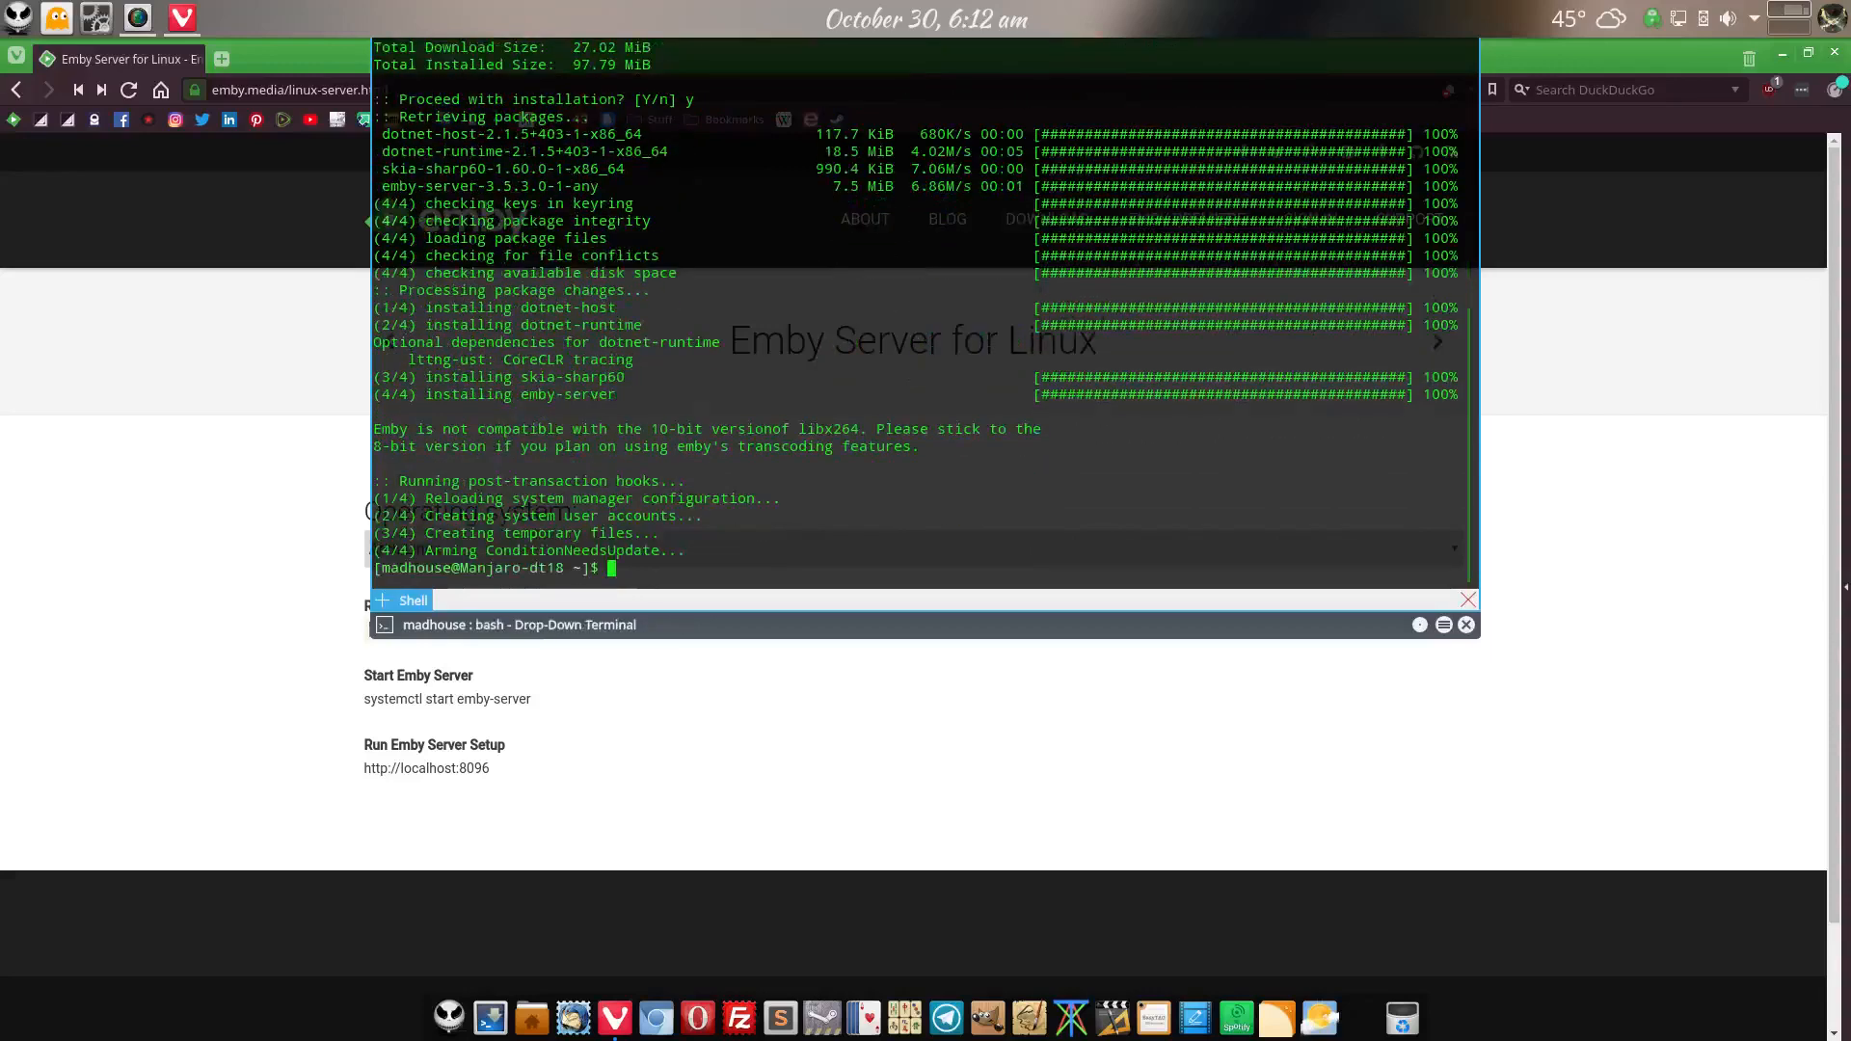
{"action": "double_click", "coordinate": [521, 698]}
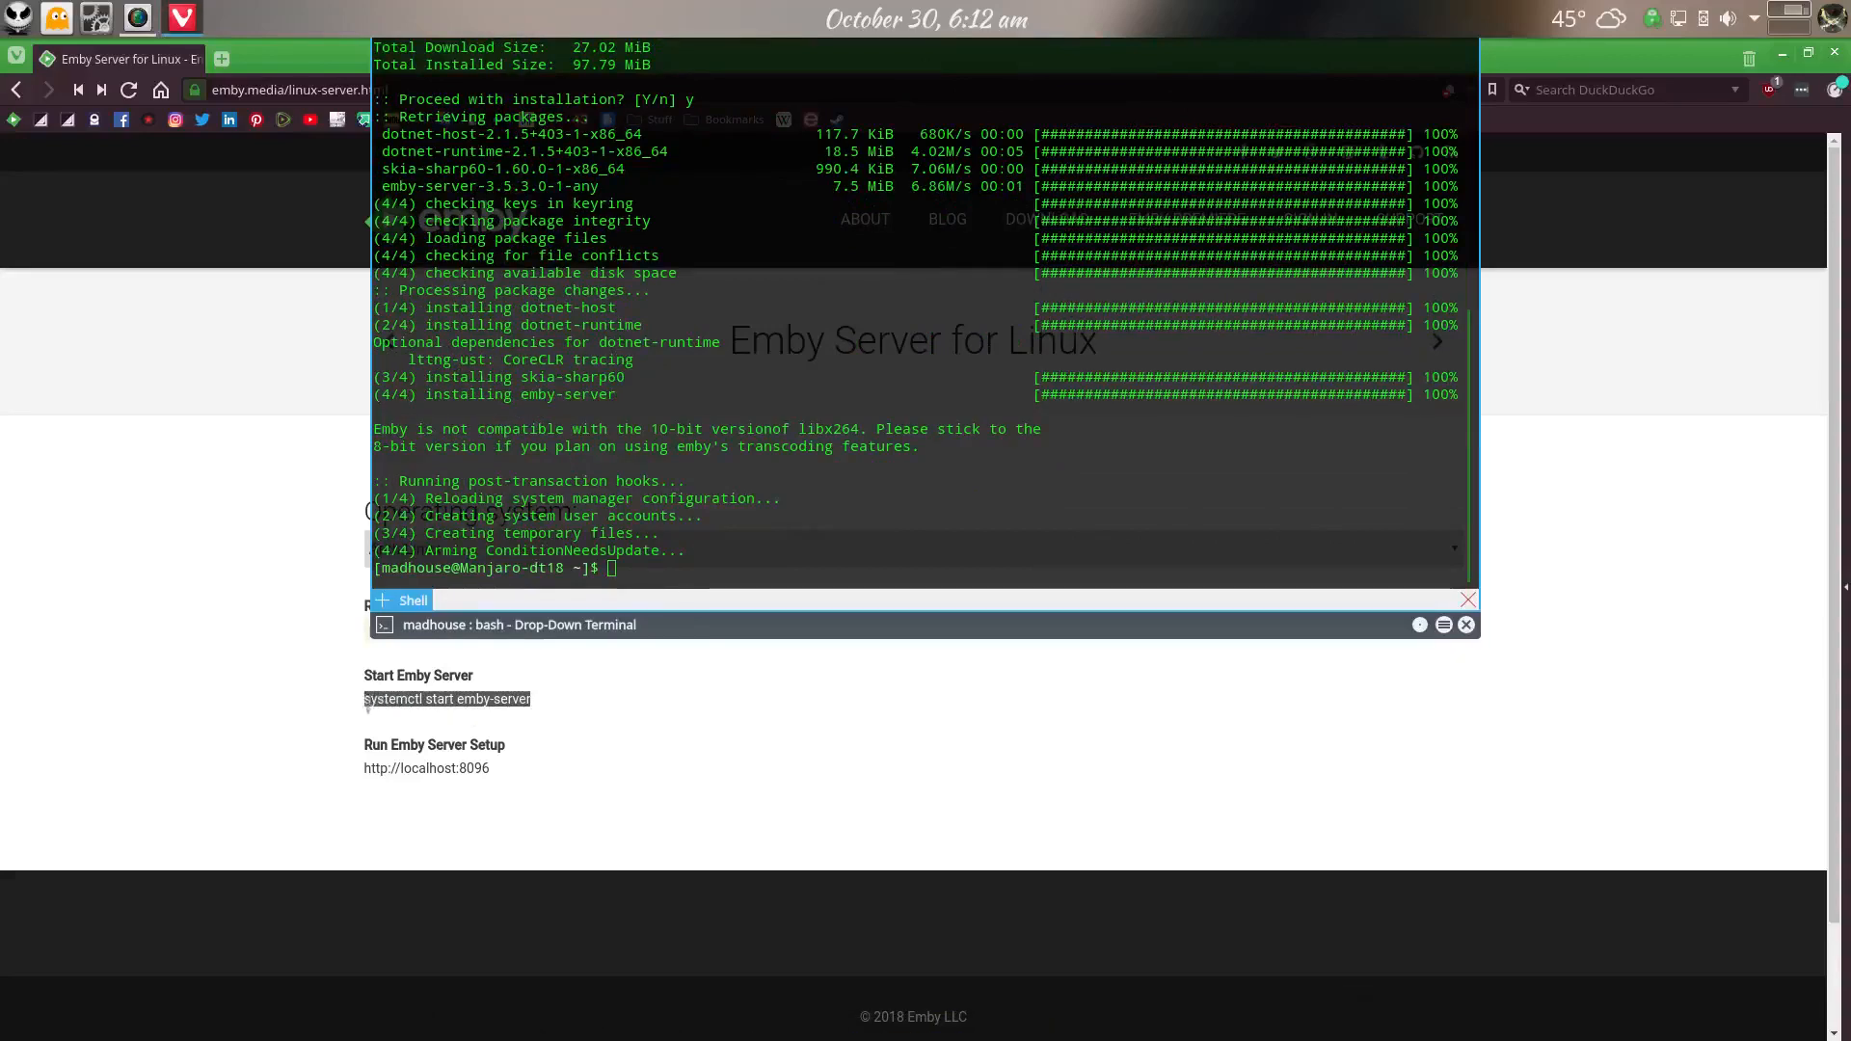
{"action": "mouse_move", "coordinate": [844, 587]}
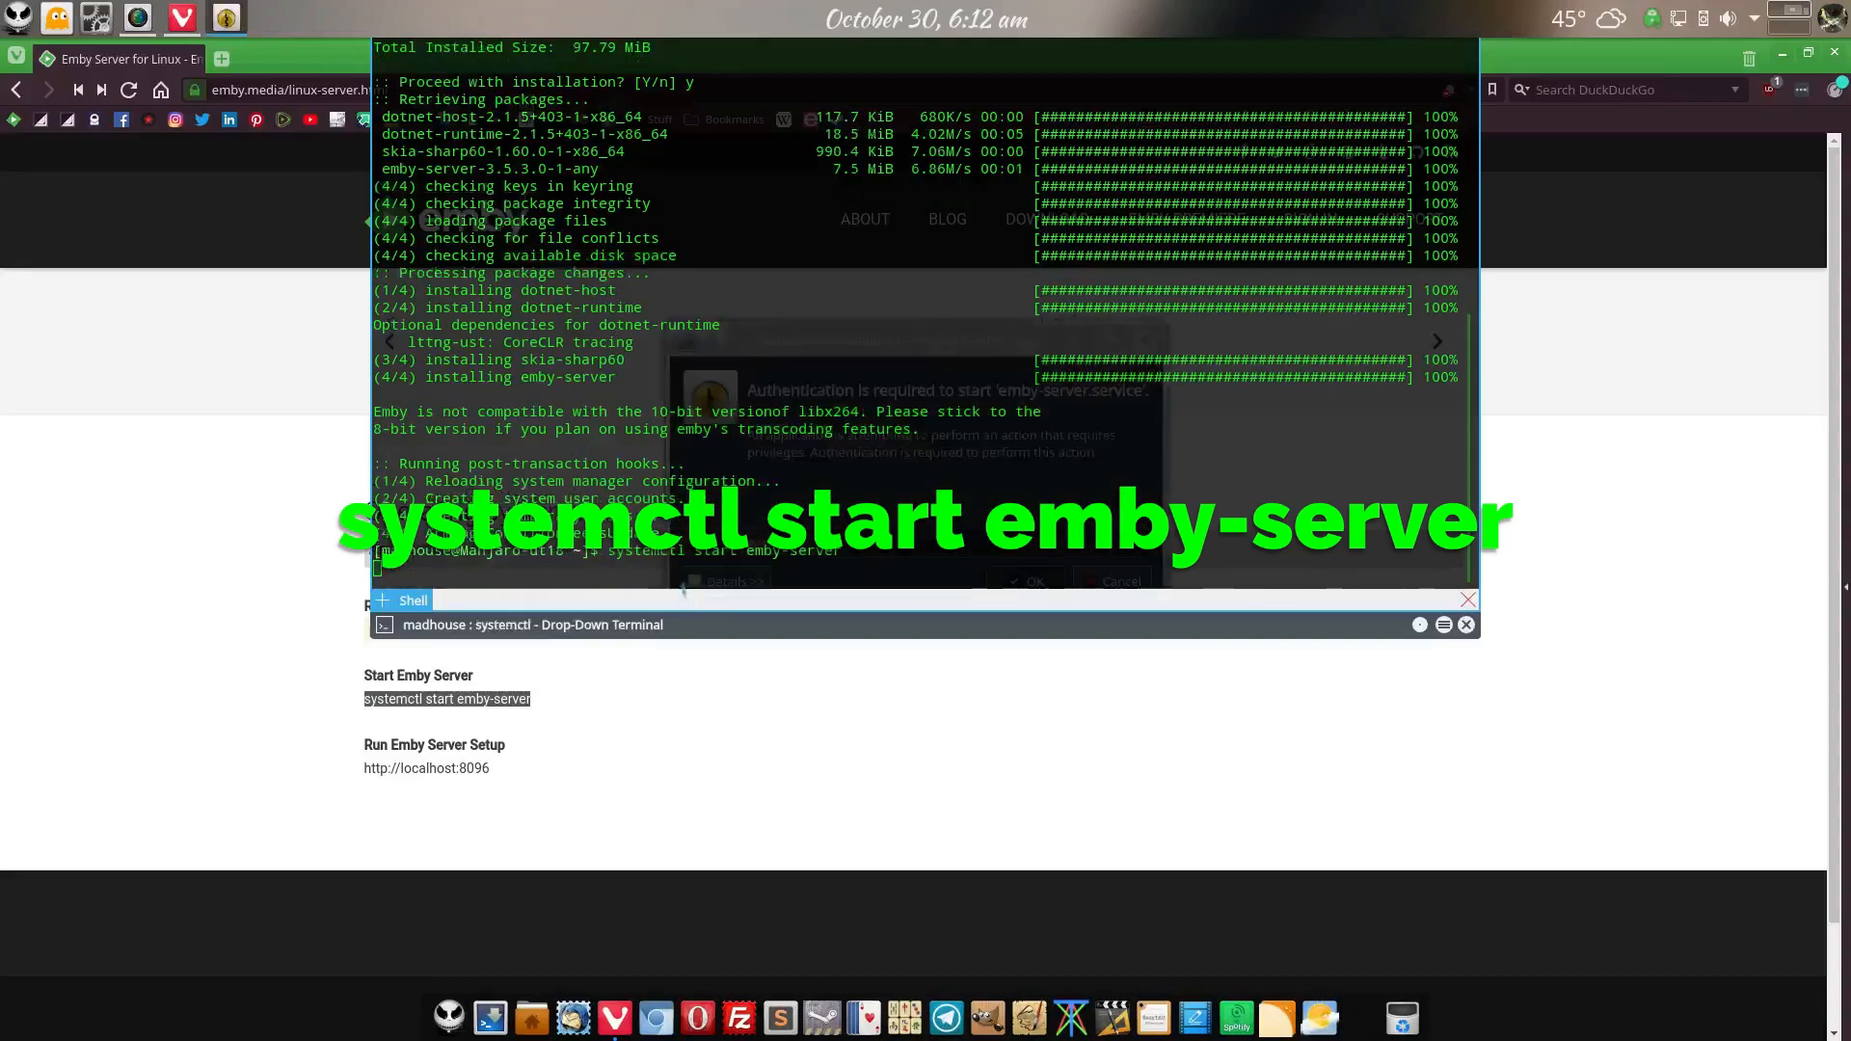
{"action": "mouse_move", "coordinate": [1423, 640]}
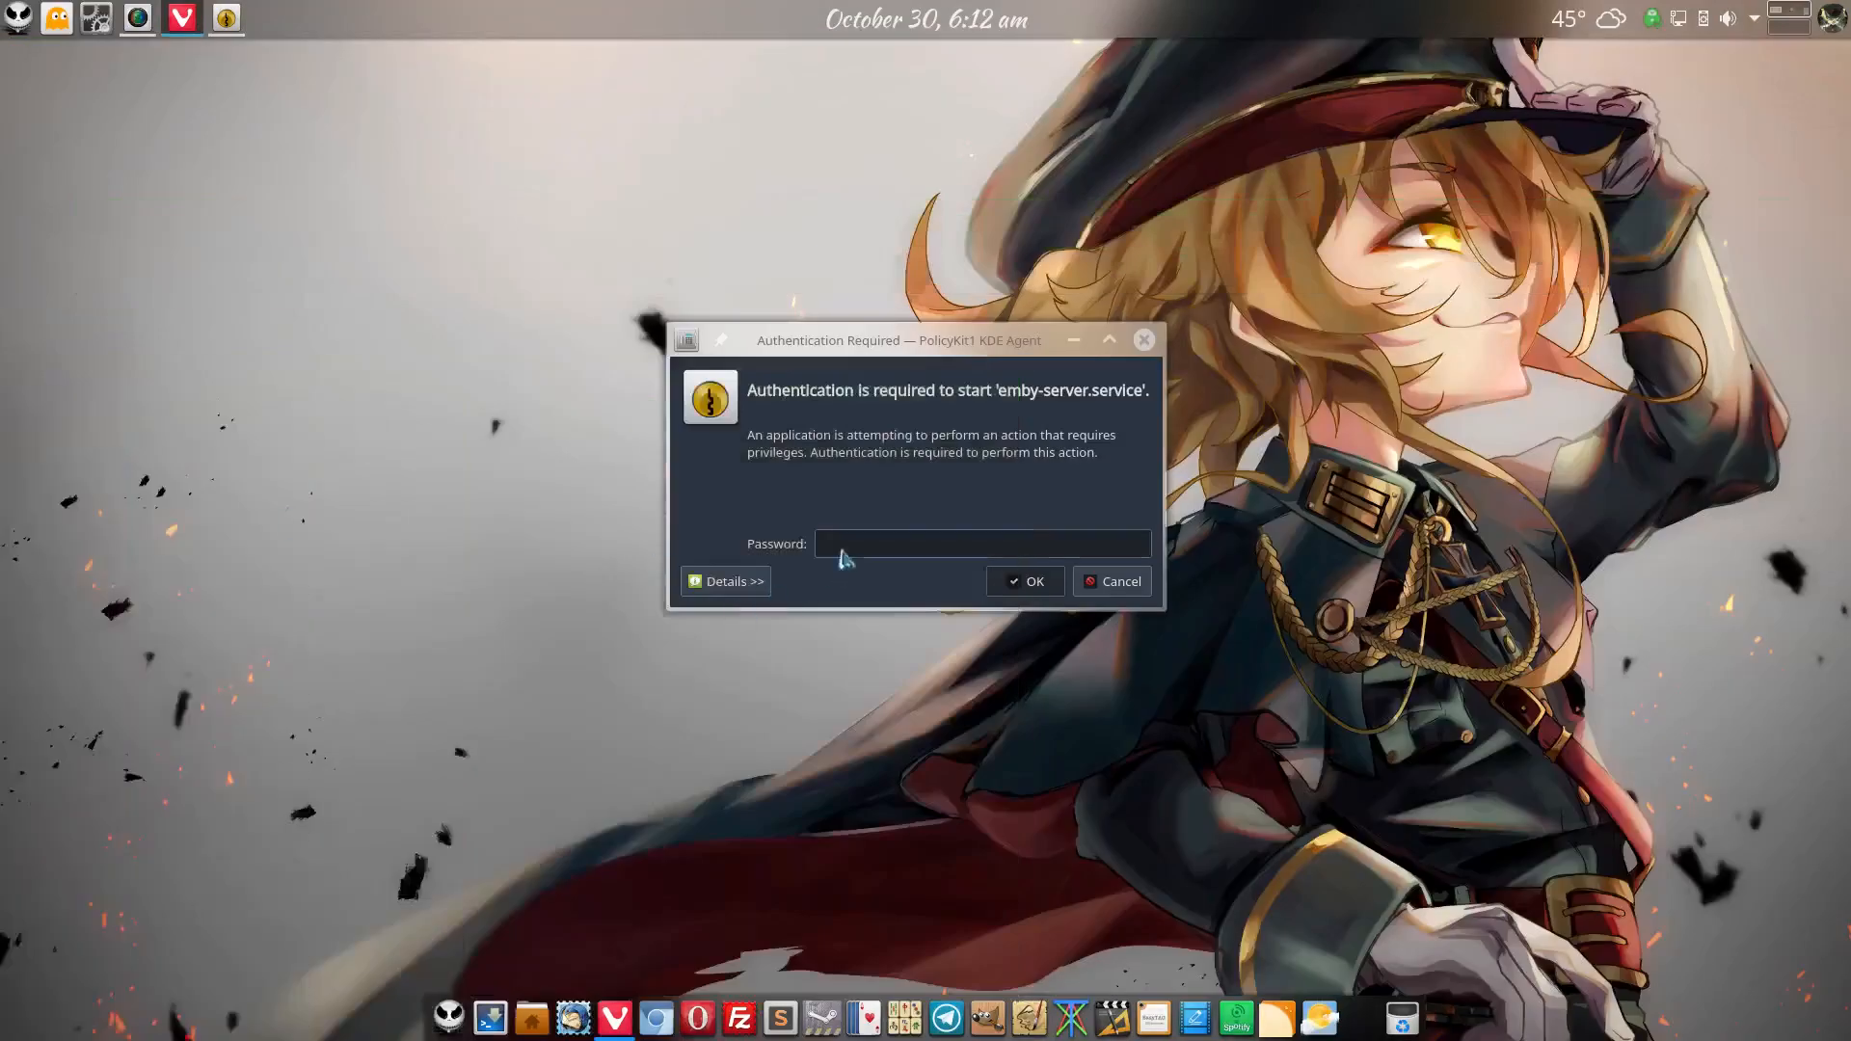
Step: Authenticate with the password so 'systemctl start emby-server' starts the Emby service
{"action": "type", "text": "password"}
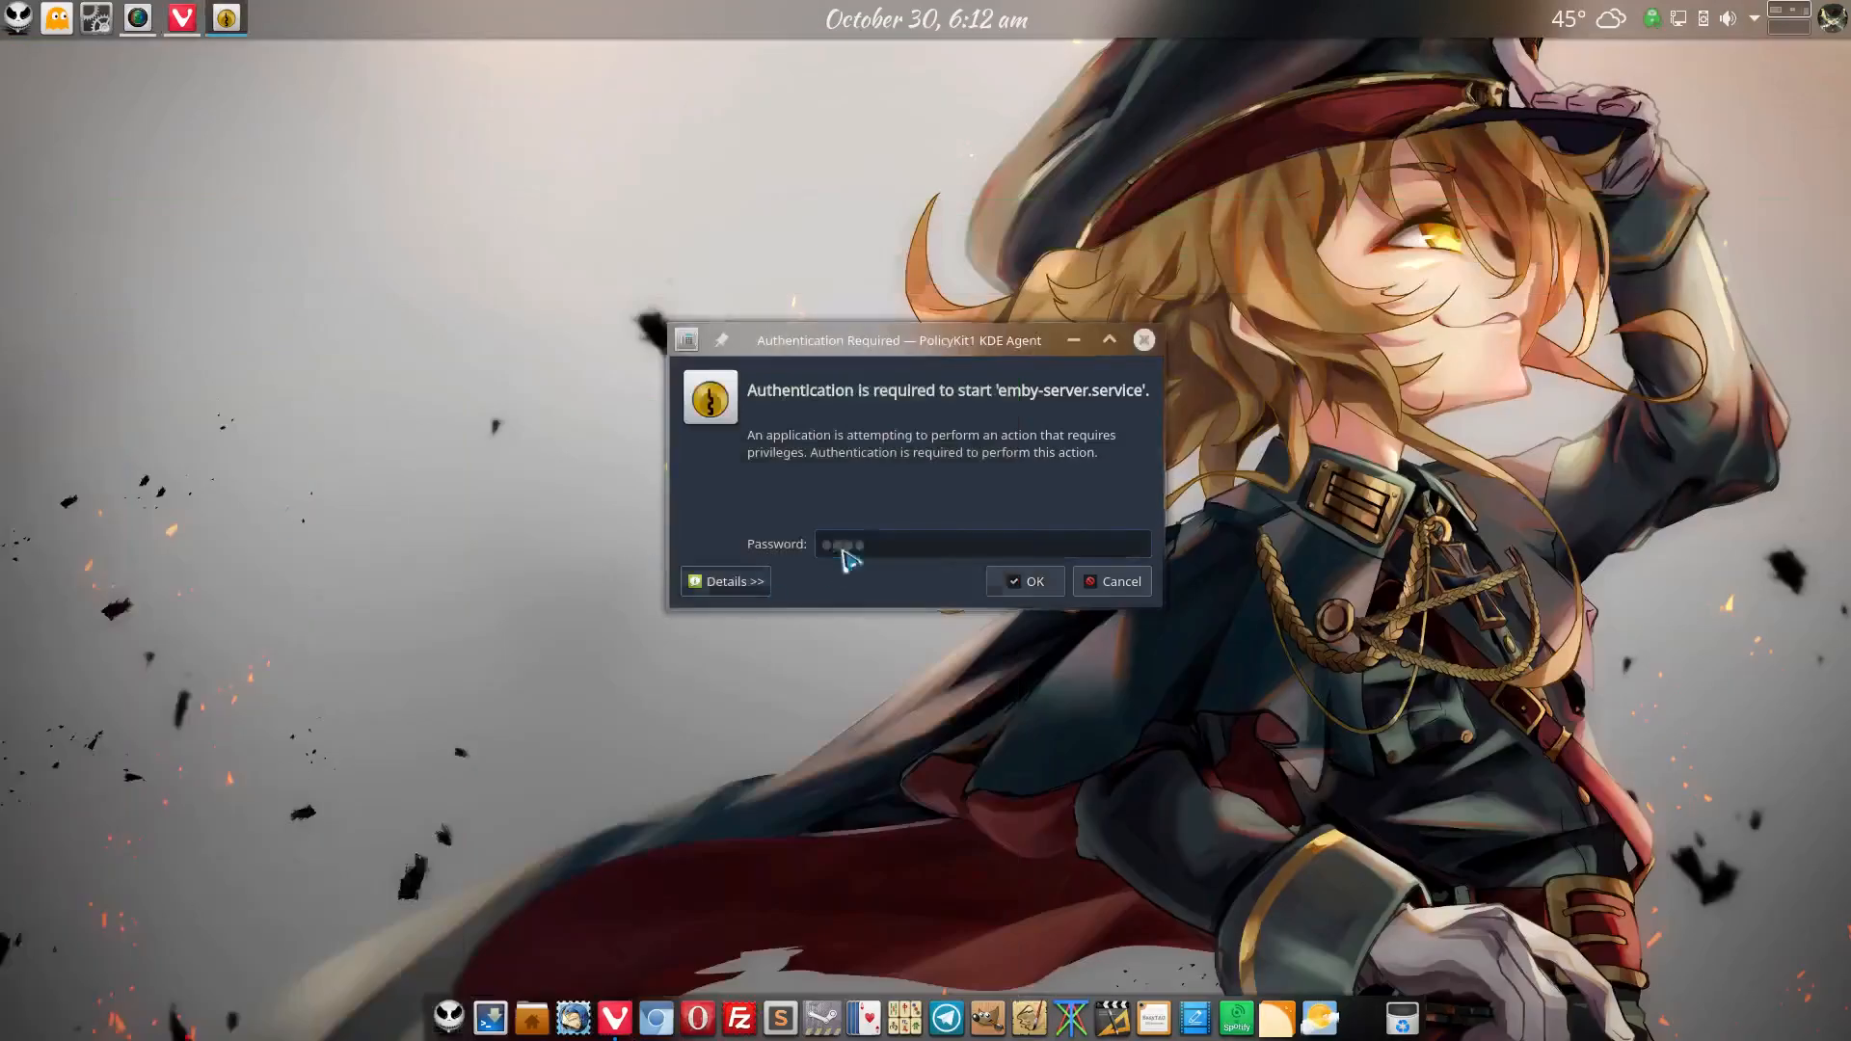
{"action": "left_click", "coordinate": [1026, 580]}
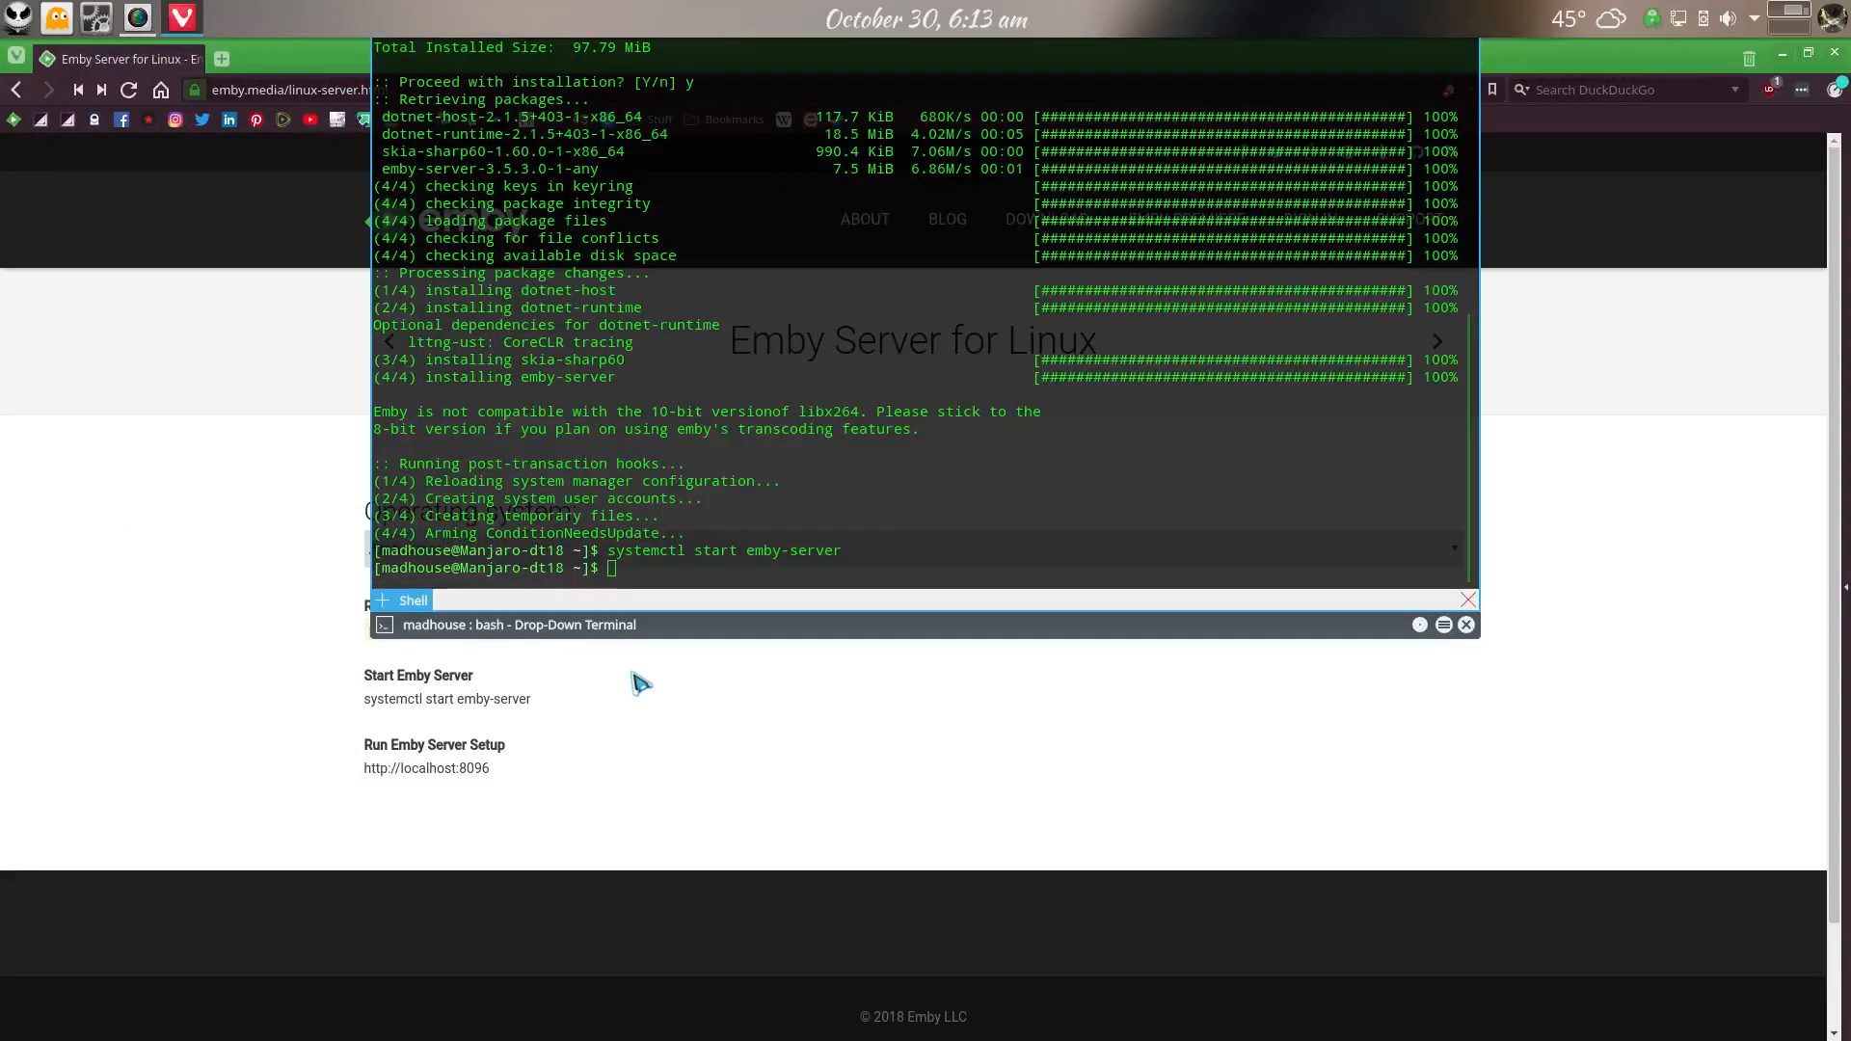
{"action": "mouse_move", "coordinate": [796, 561]}
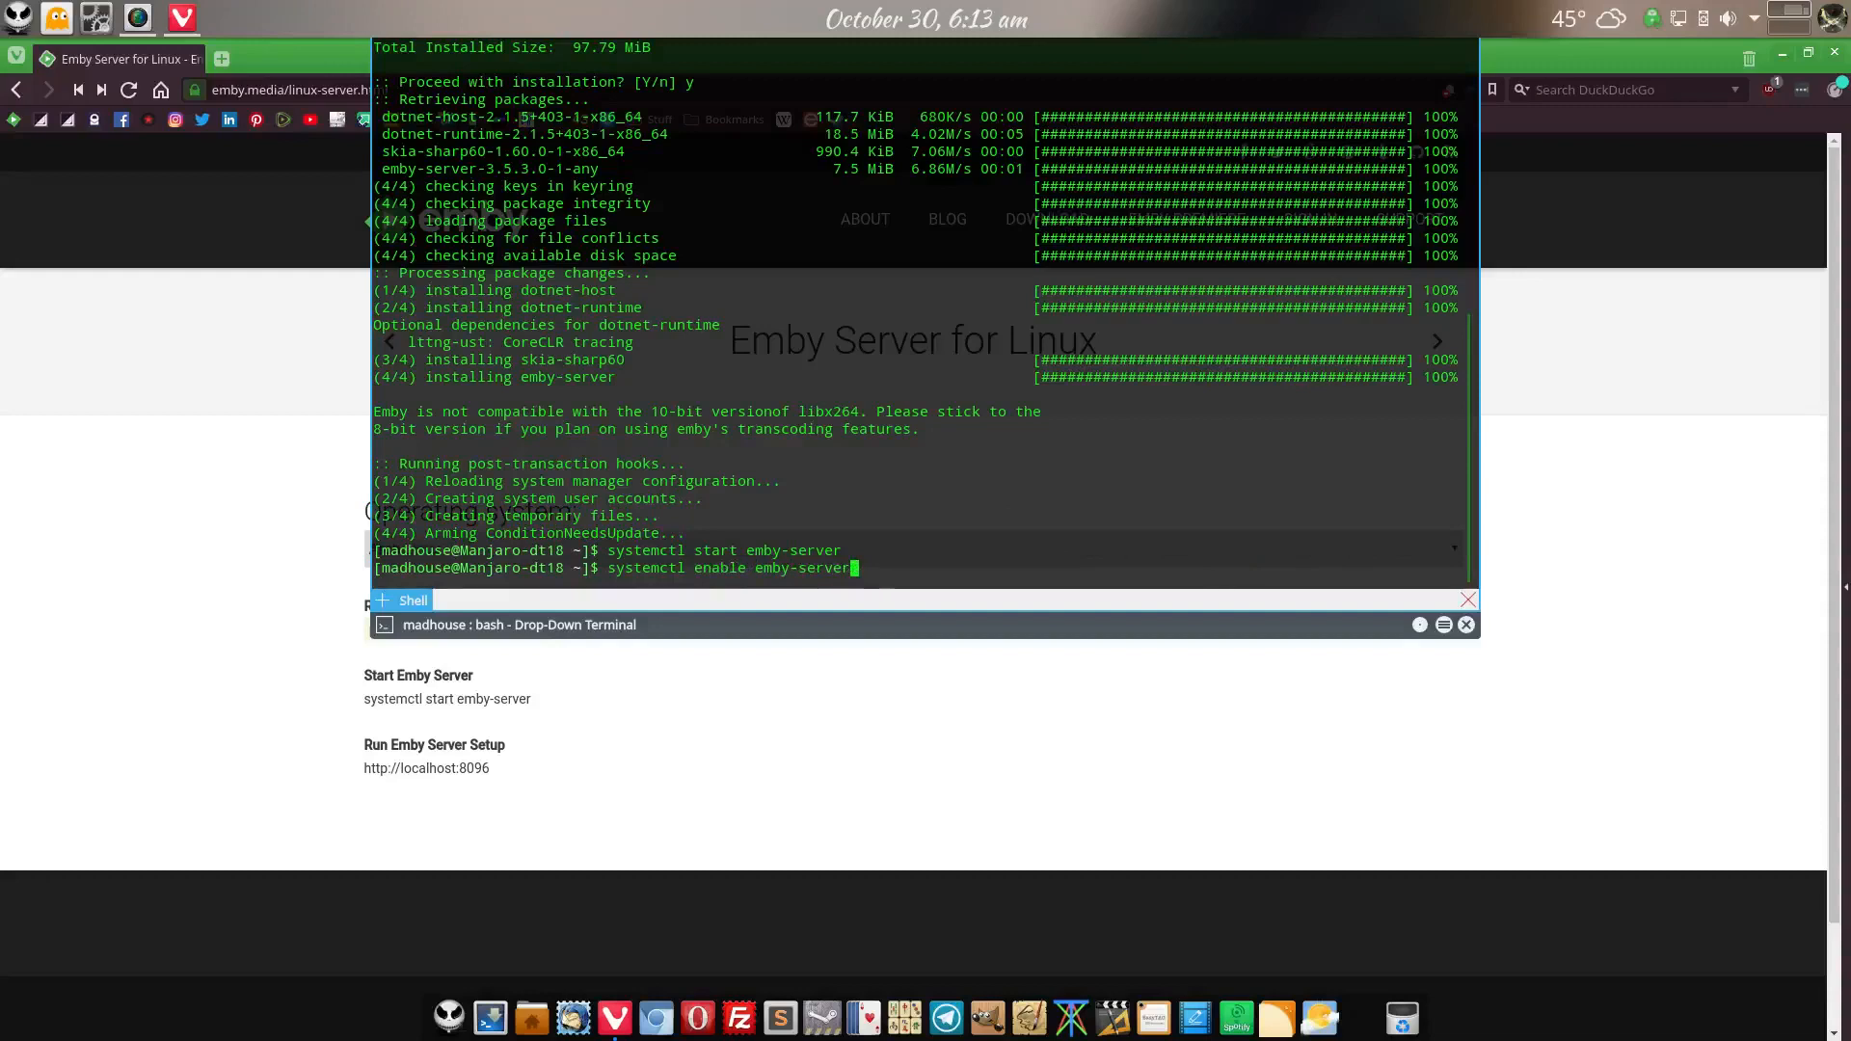
Step: Run 'systemctl enable emby-server', confirm the PolicyKit password, and retract Yakuake to reveal the browser
{"action": "key", "text": "Return"}
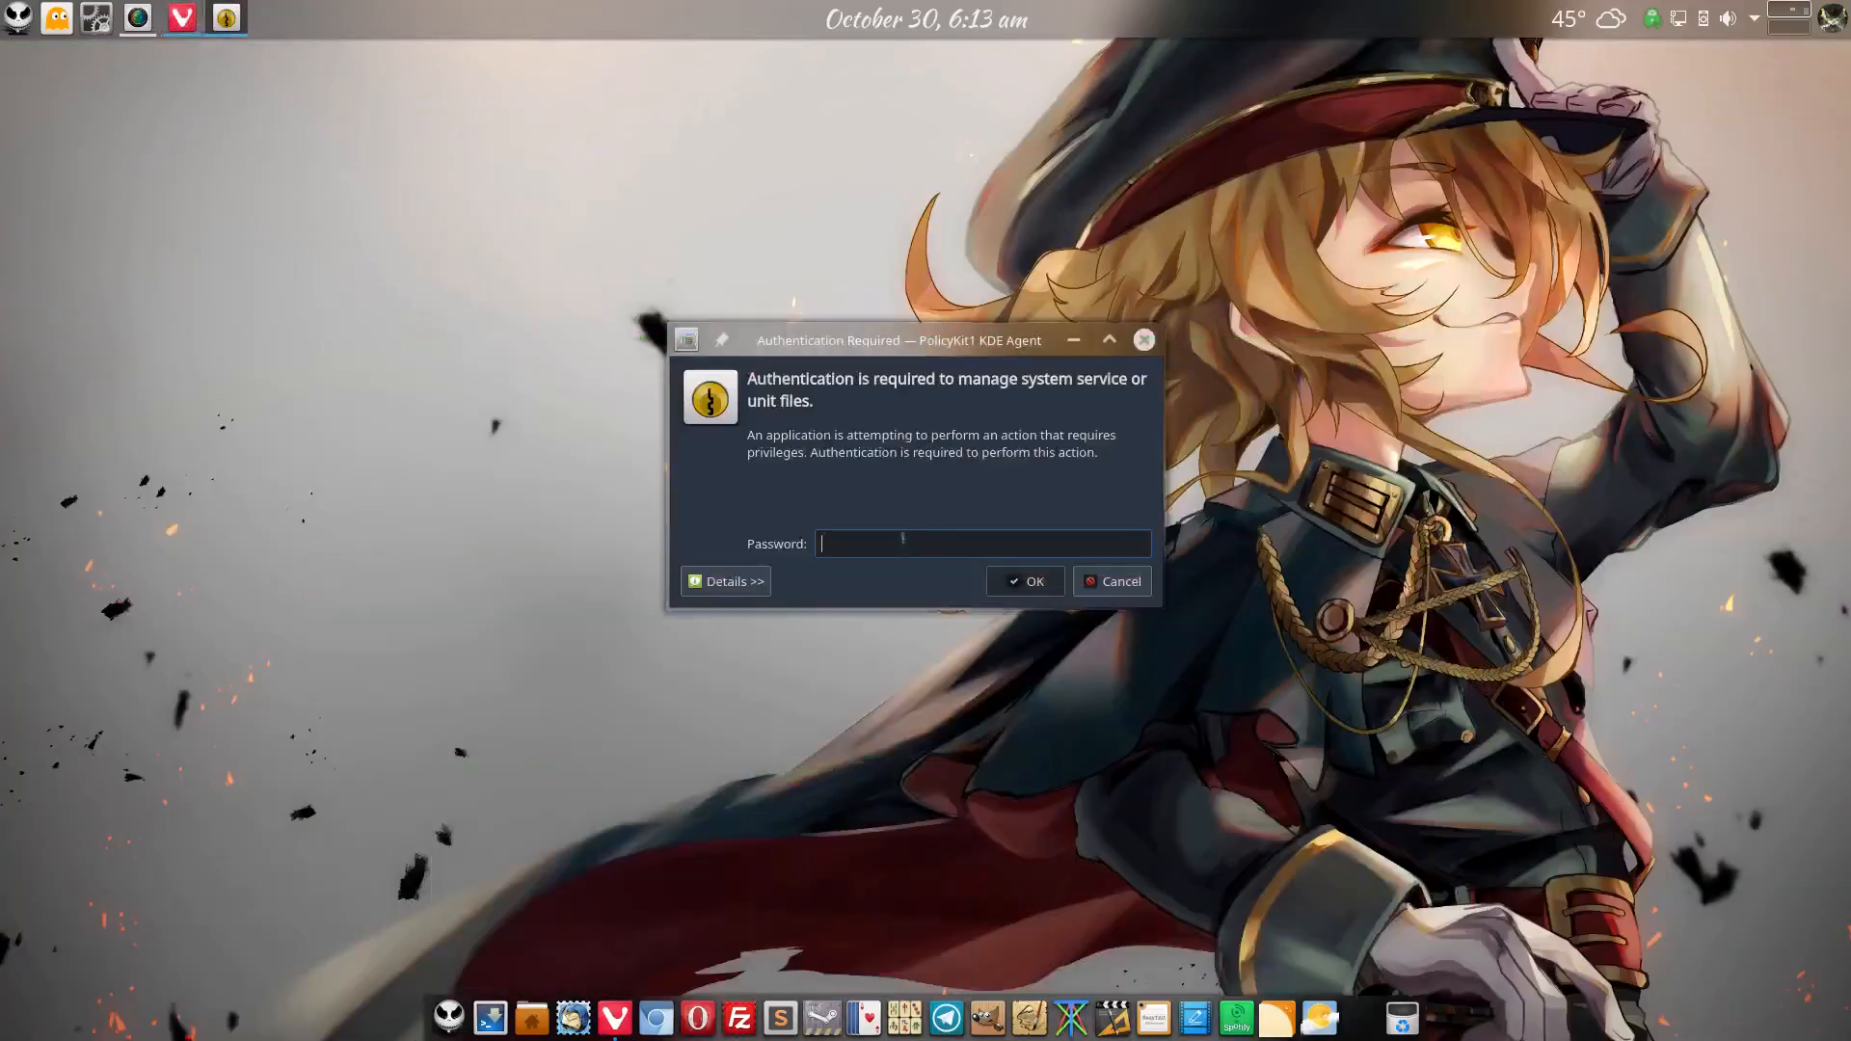
{"action": "left_click", "coordinate": [1110, 580]}
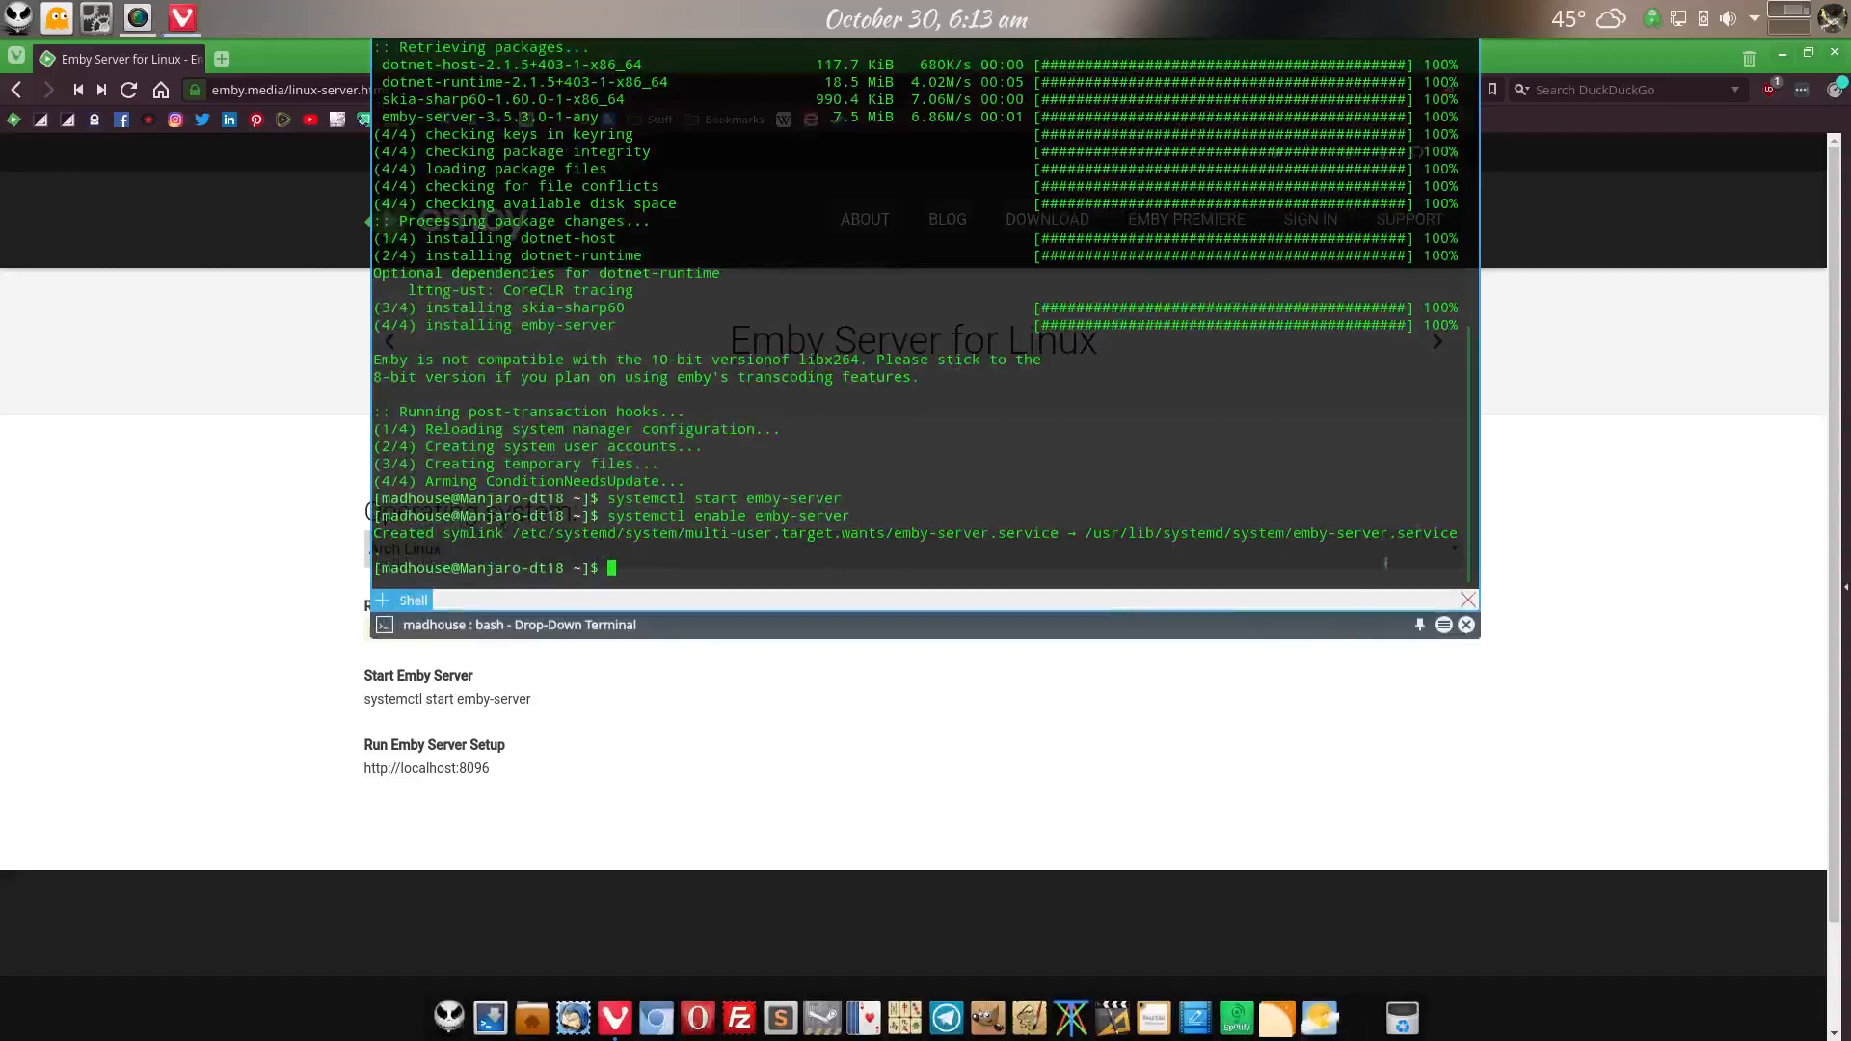
{"action": "mouse_move", "coordinate": [1277, 668]}
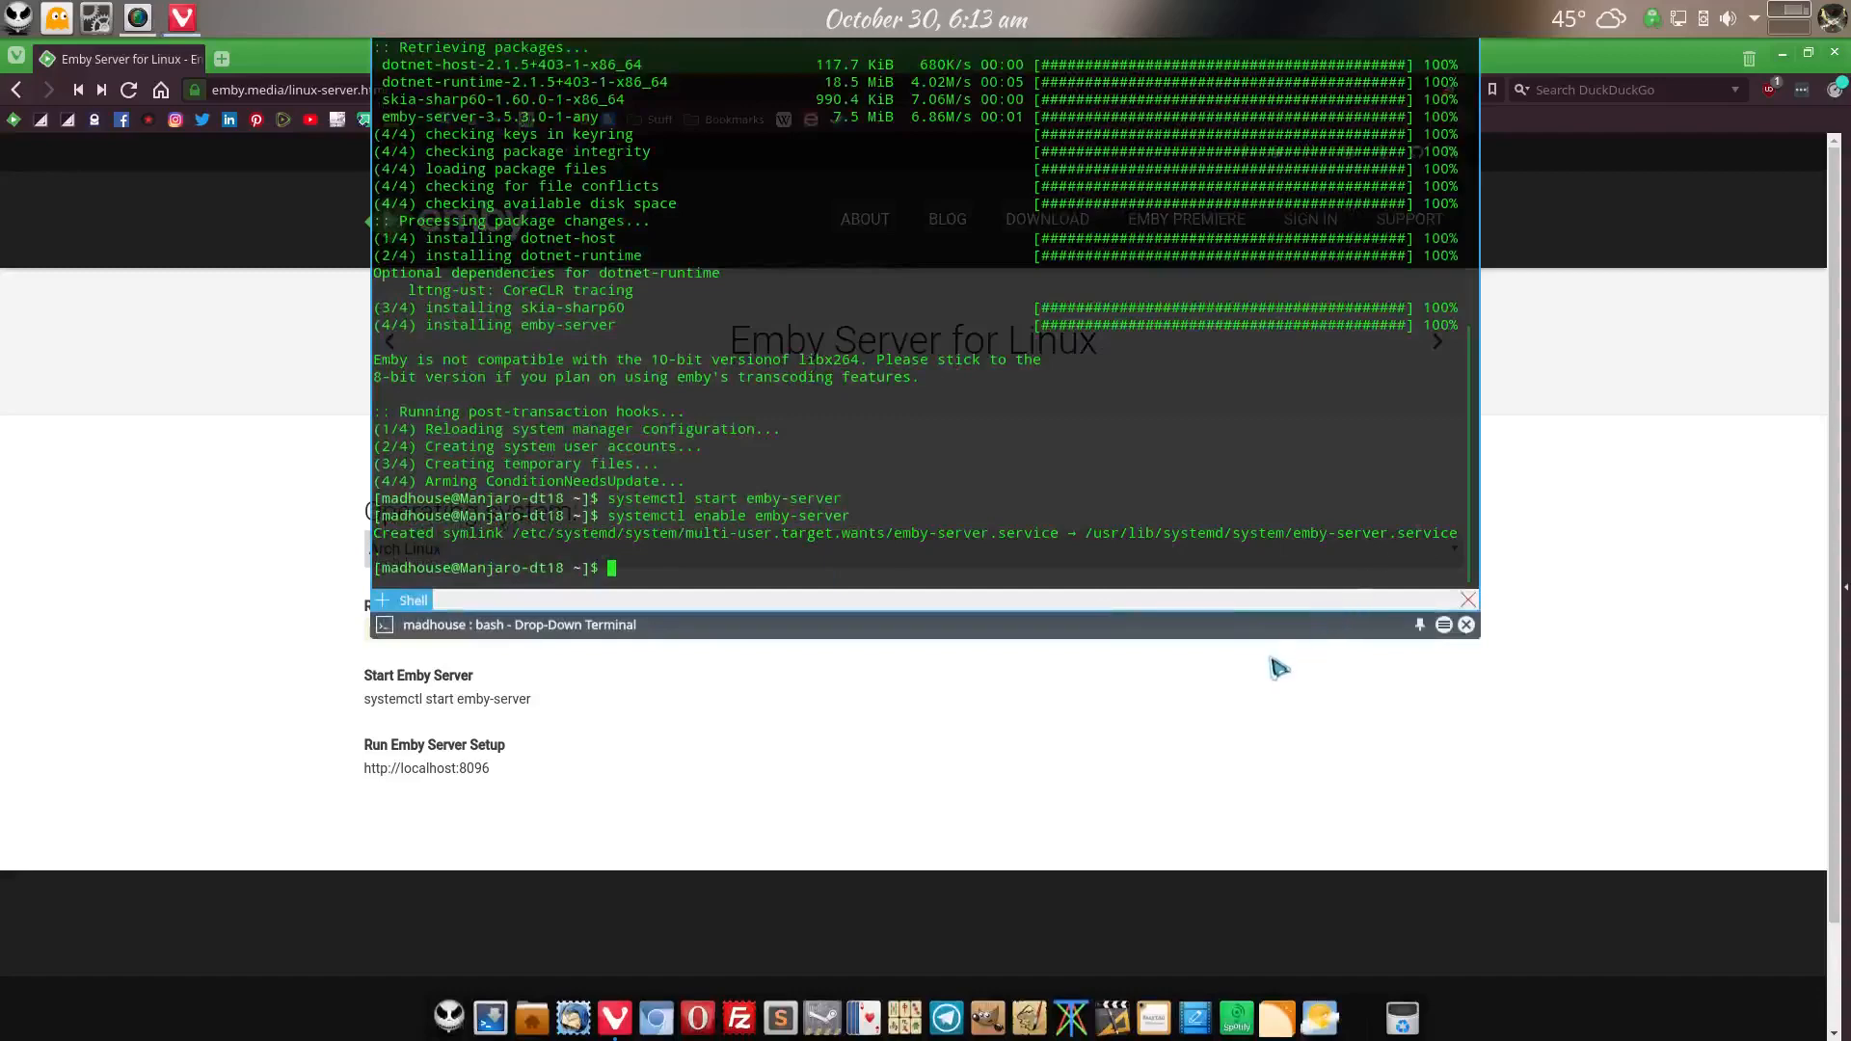
{"action": "left_click", "coordinate": [1467, 600]}
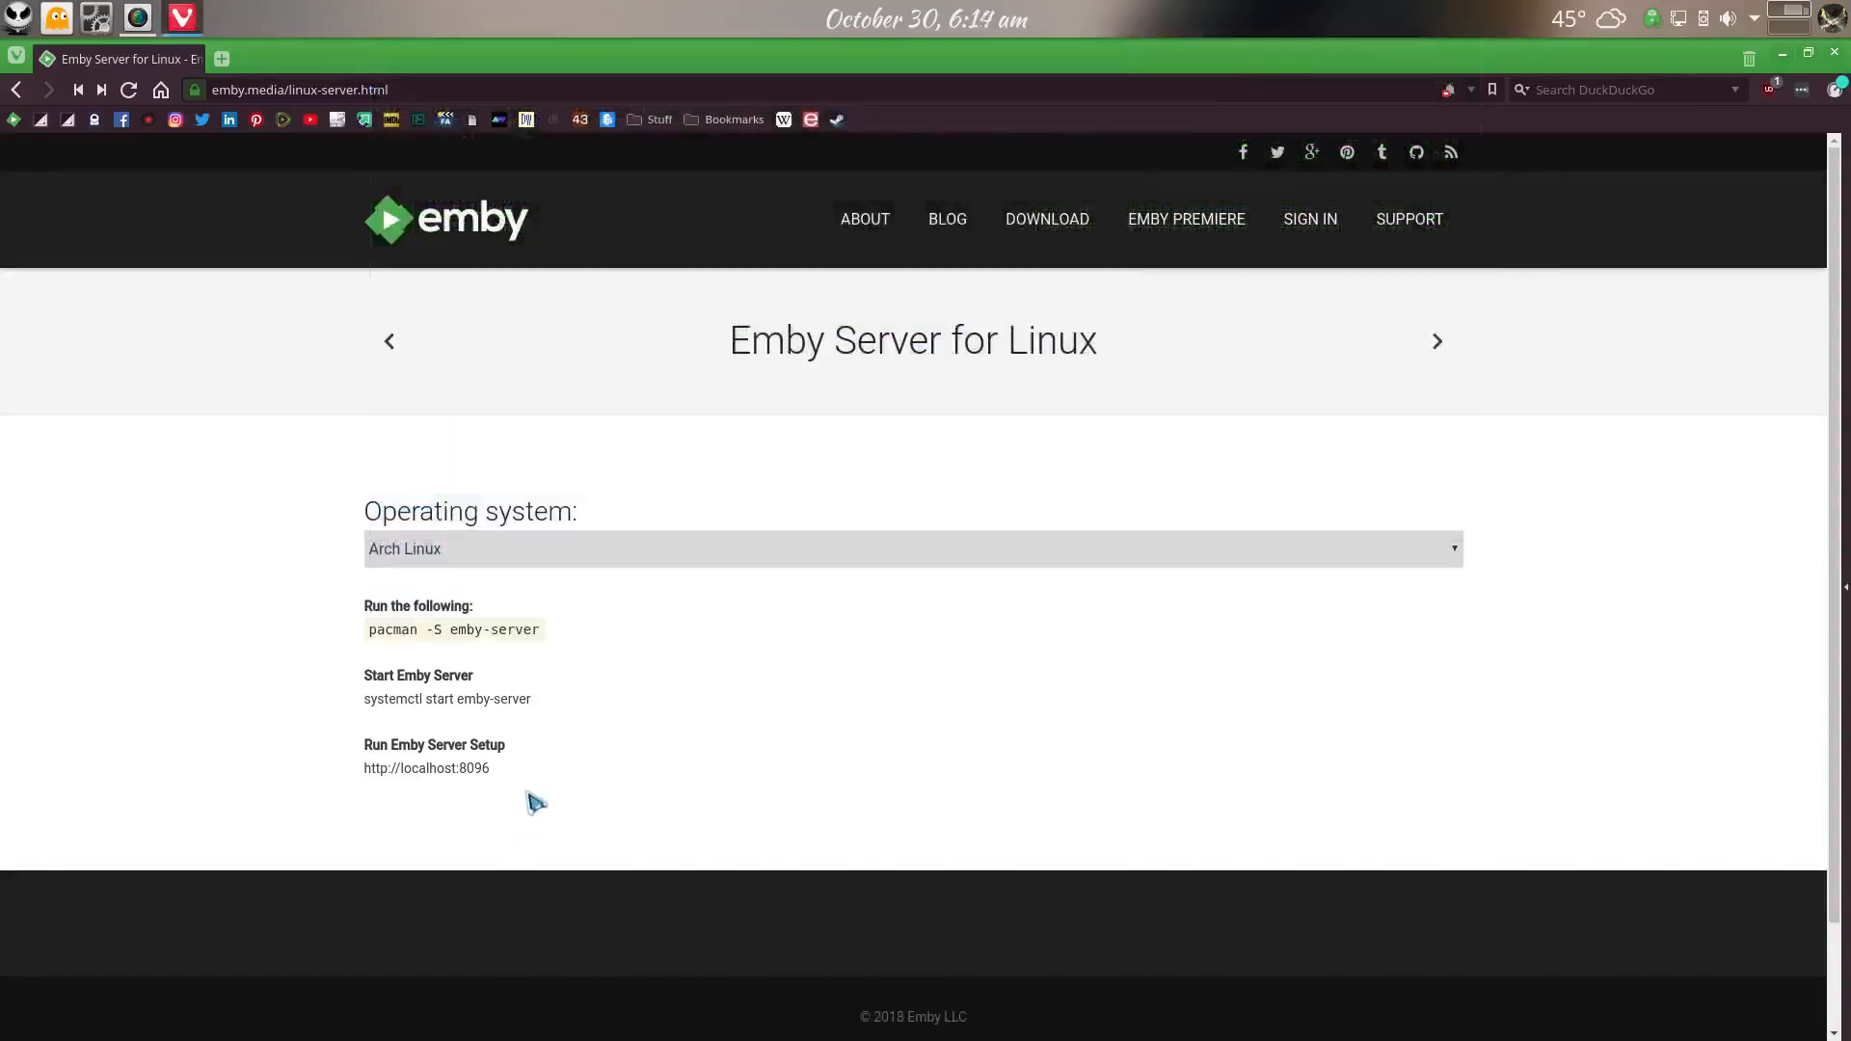
{"action": "double_click", "coordinate": [471, 770]}
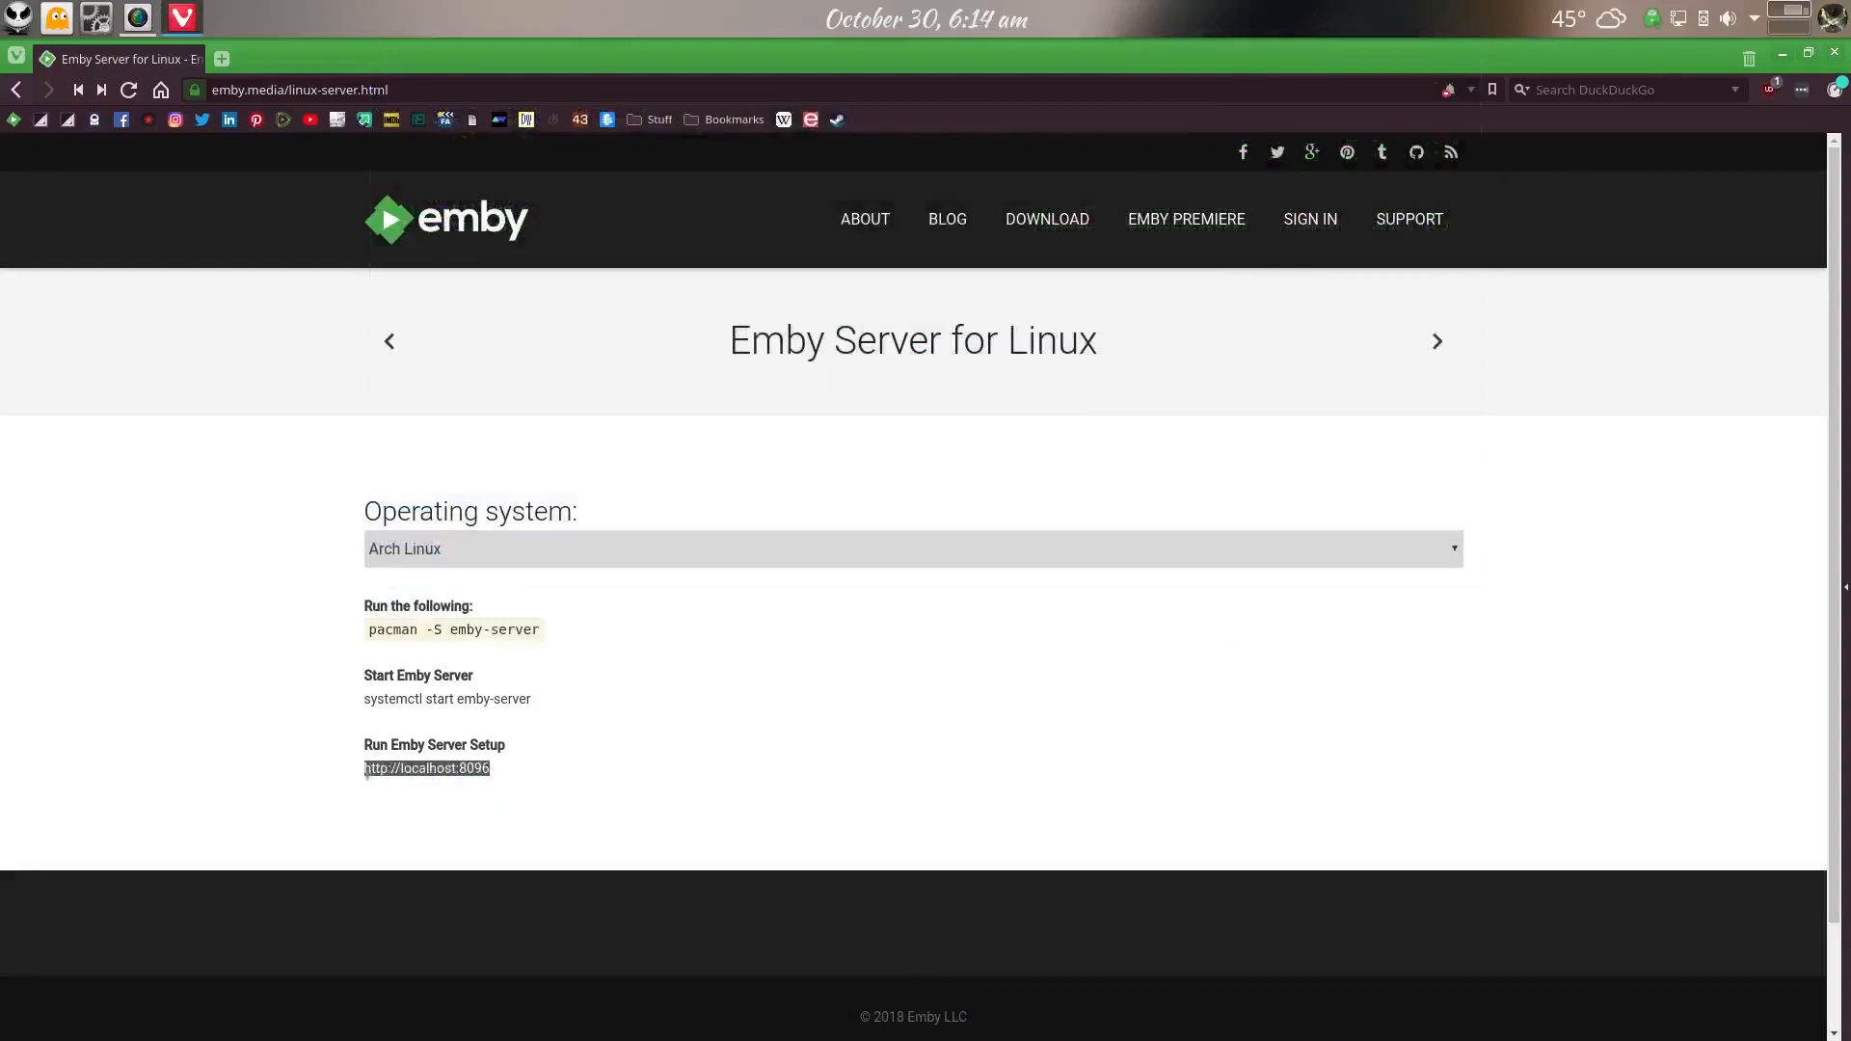
{"action": "left_click", "coordinate": [299, 90]}
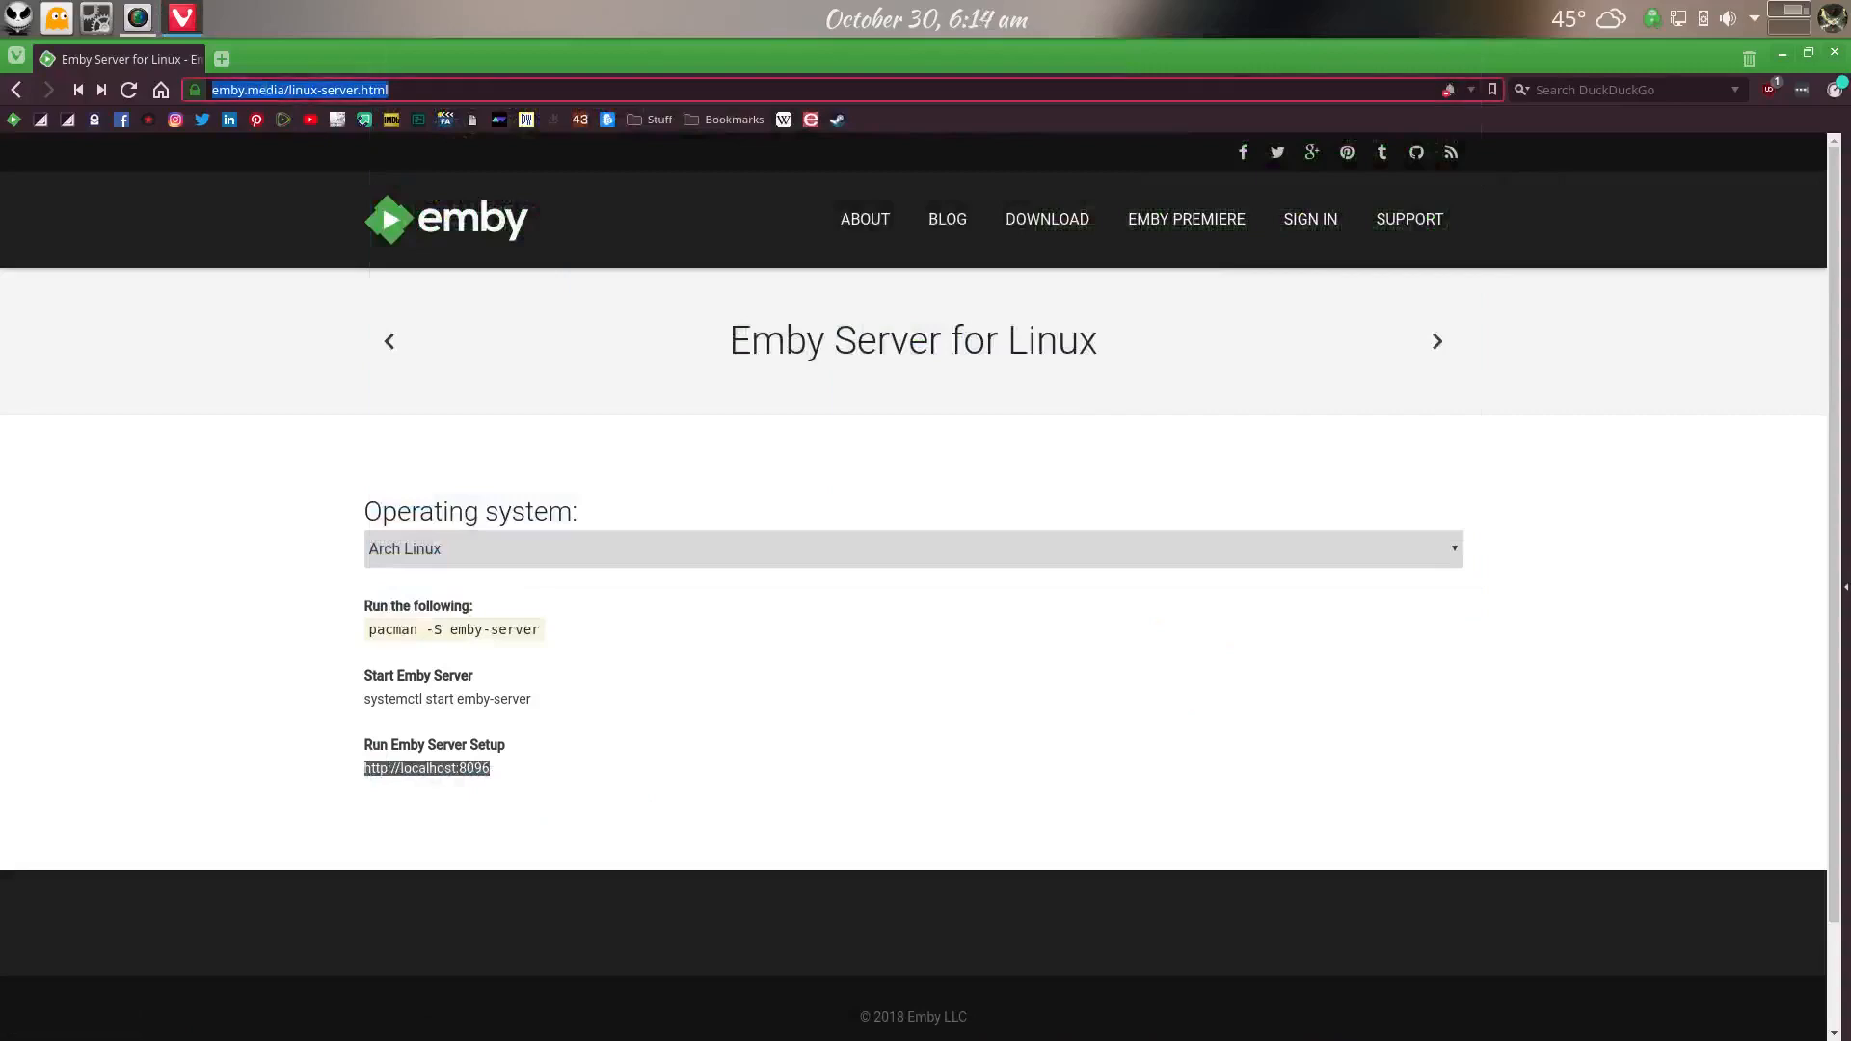
{"action": "mouse_move", "coordinate": [257, 104]}
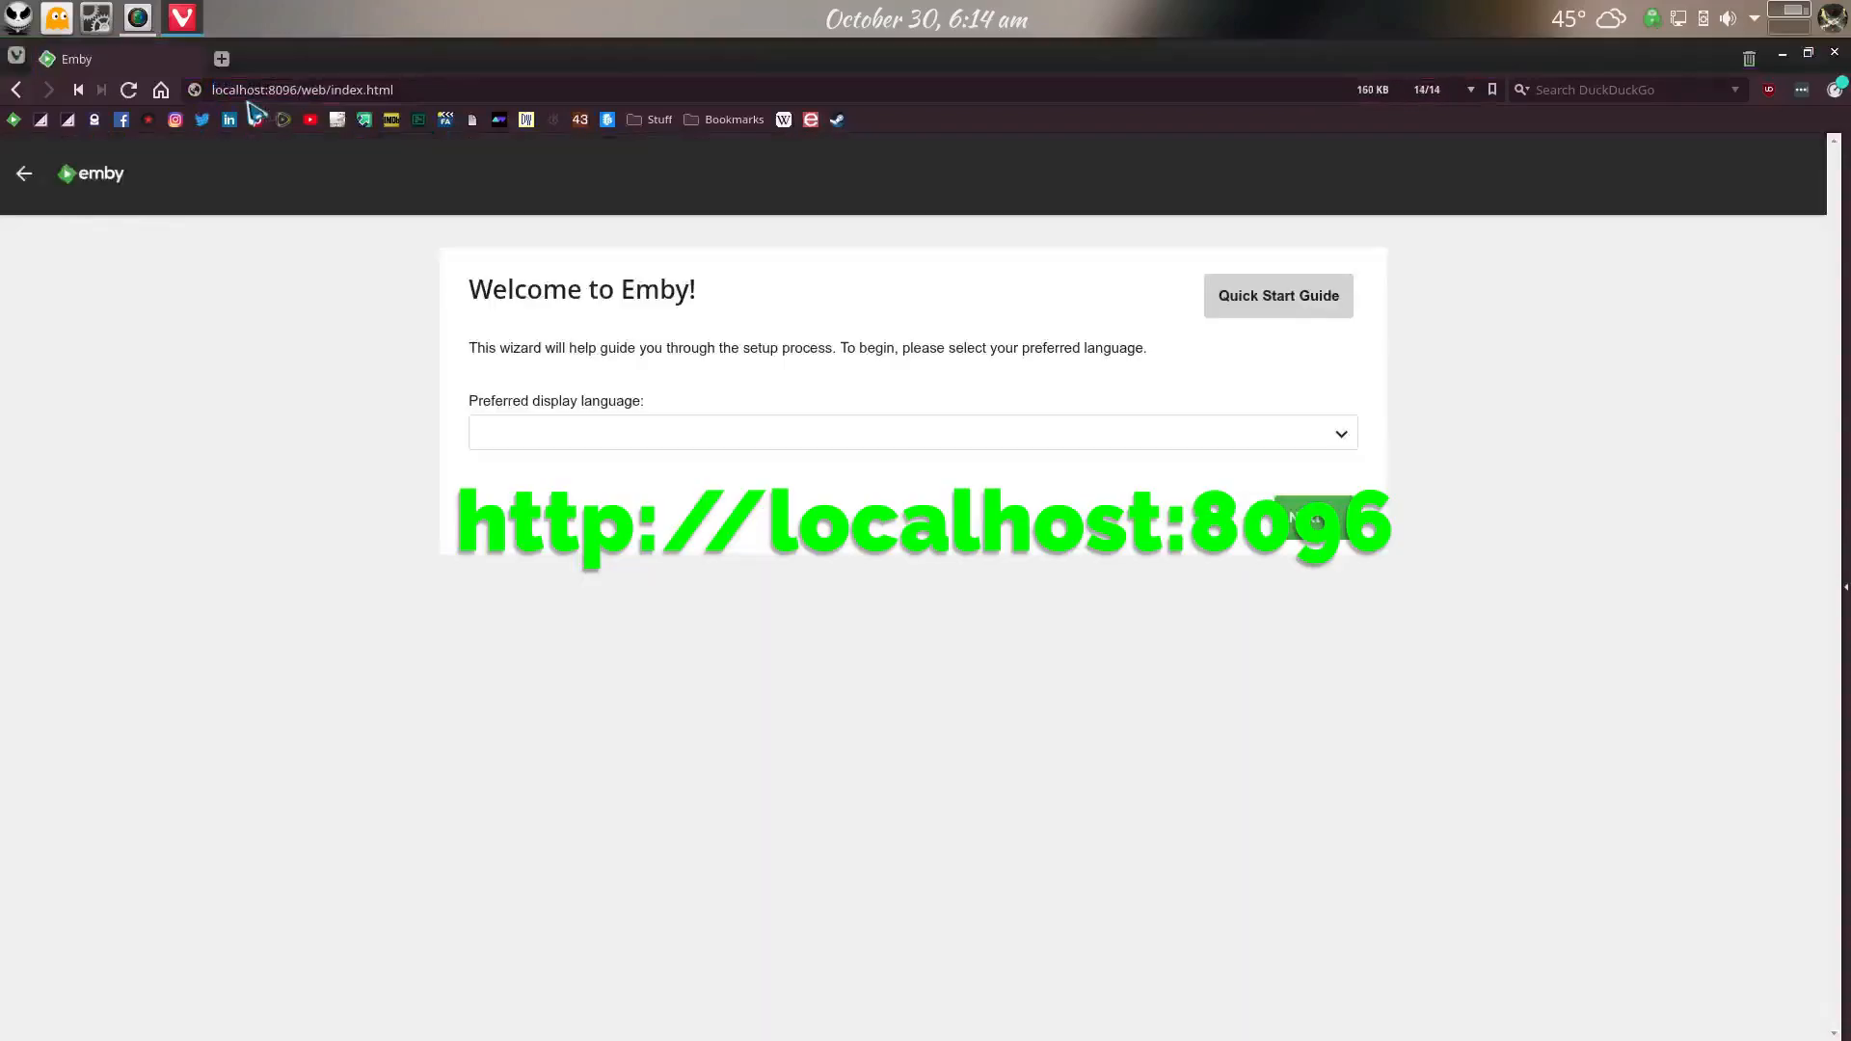
{"action": "mouse_move", "coordinate": [1412, 316]}
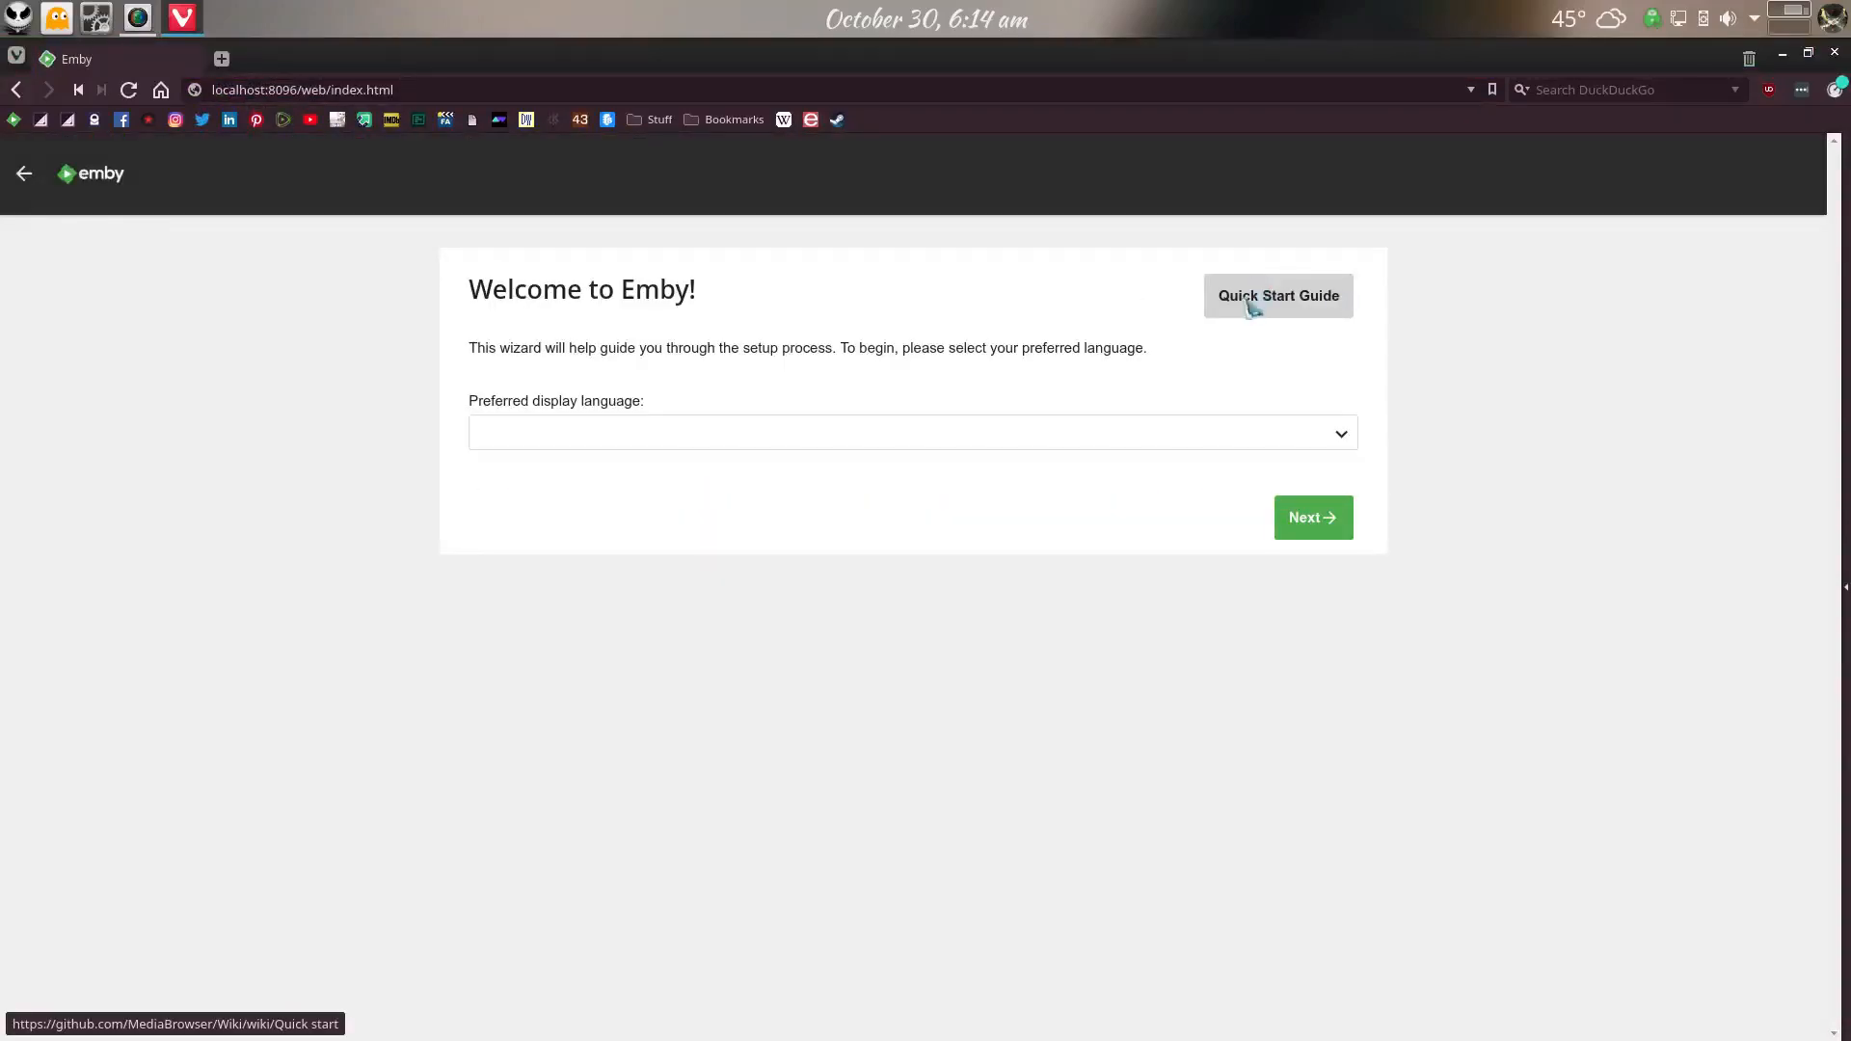
Step: Read through the GitHub MediaBrowser Quick start wiki down to Get Emby Premiere and return to the top
{"action": "left_click", "coordinate": [1277, 295]}
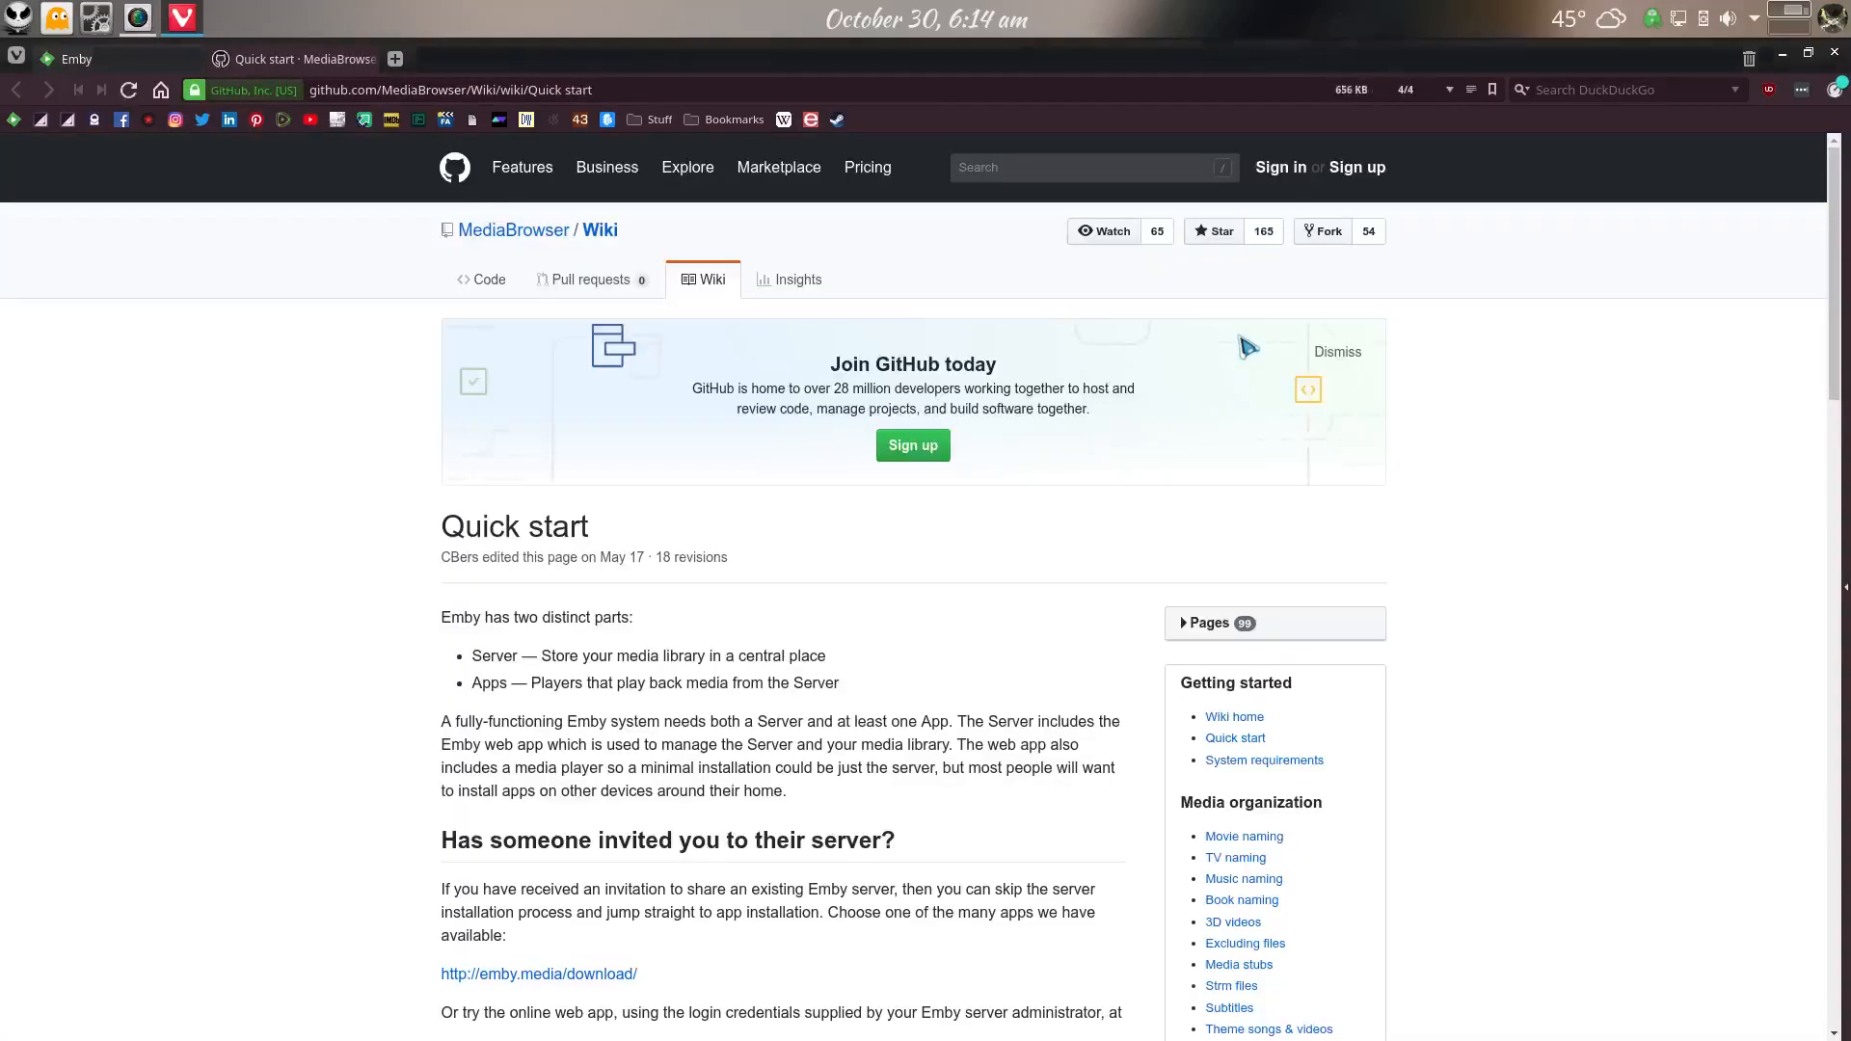
{"action": "scroll", "scroll_direction": "down", "scroll_amount": 3}
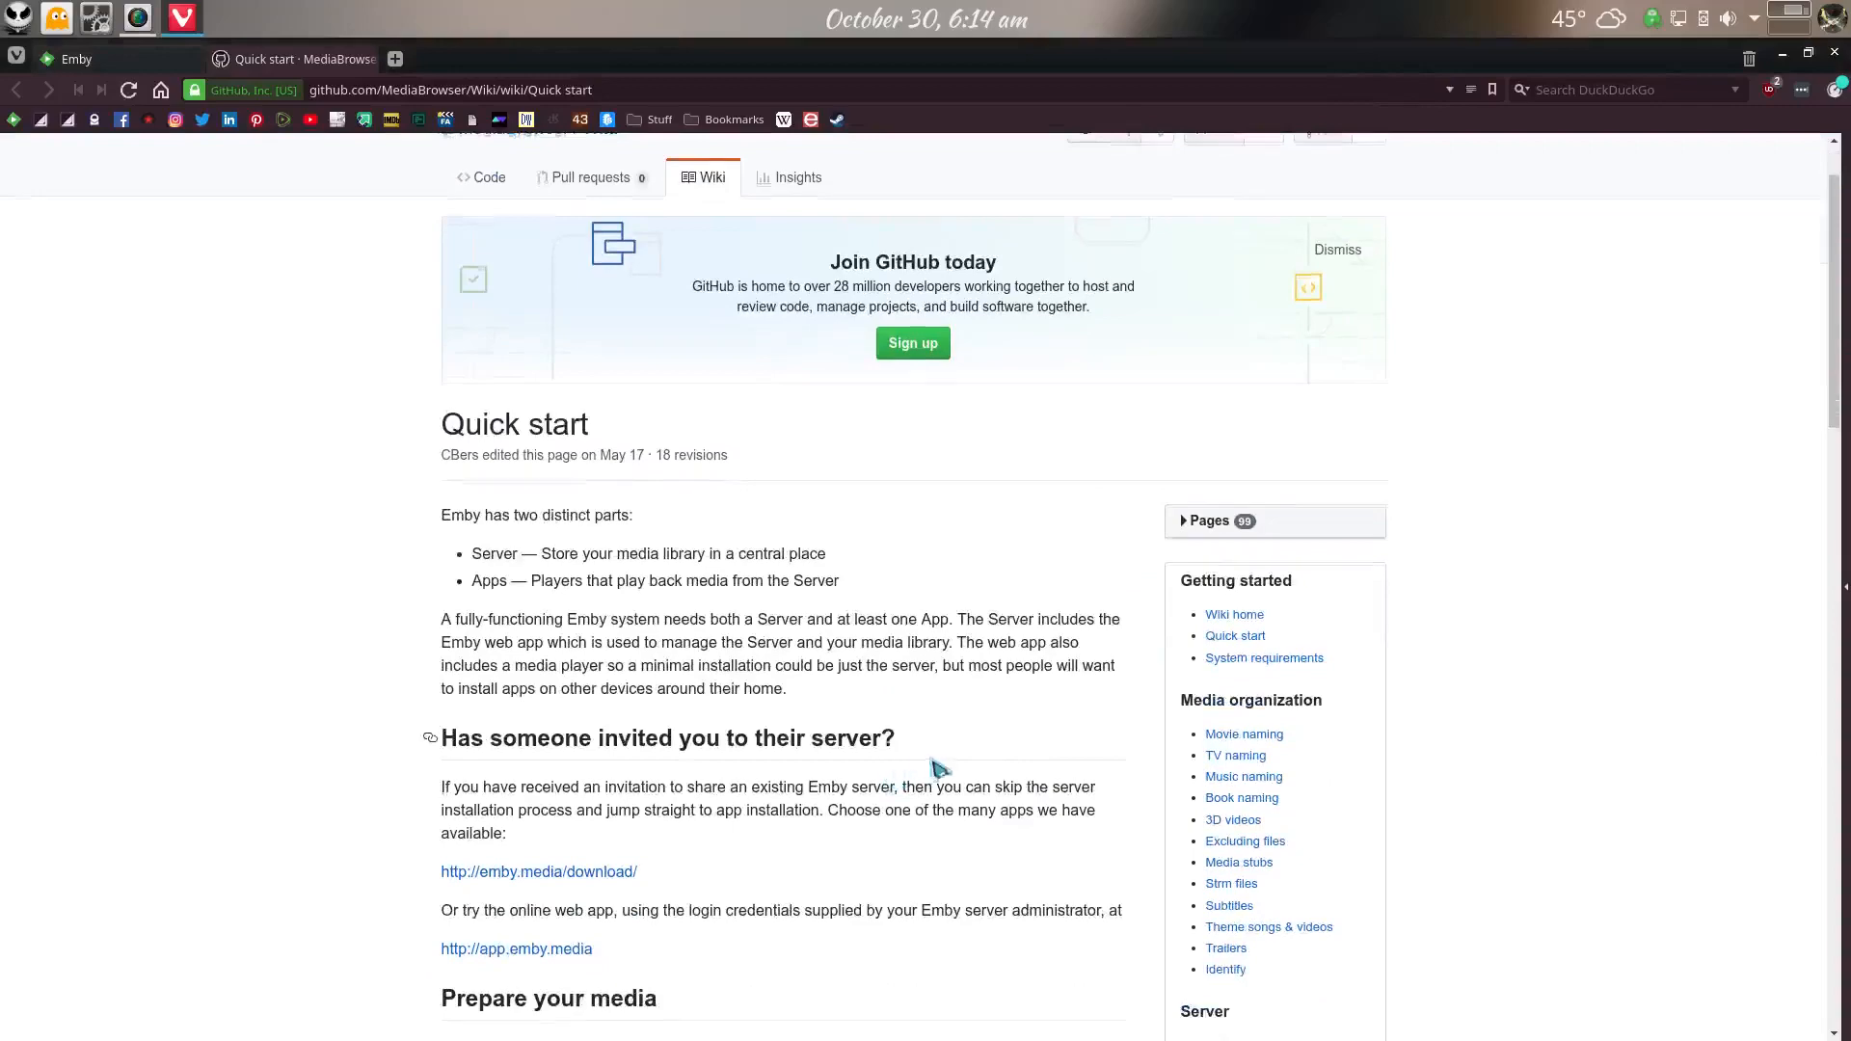
{"action": "scroll", "scroll_direction": "down", "scroll_amount": 3}
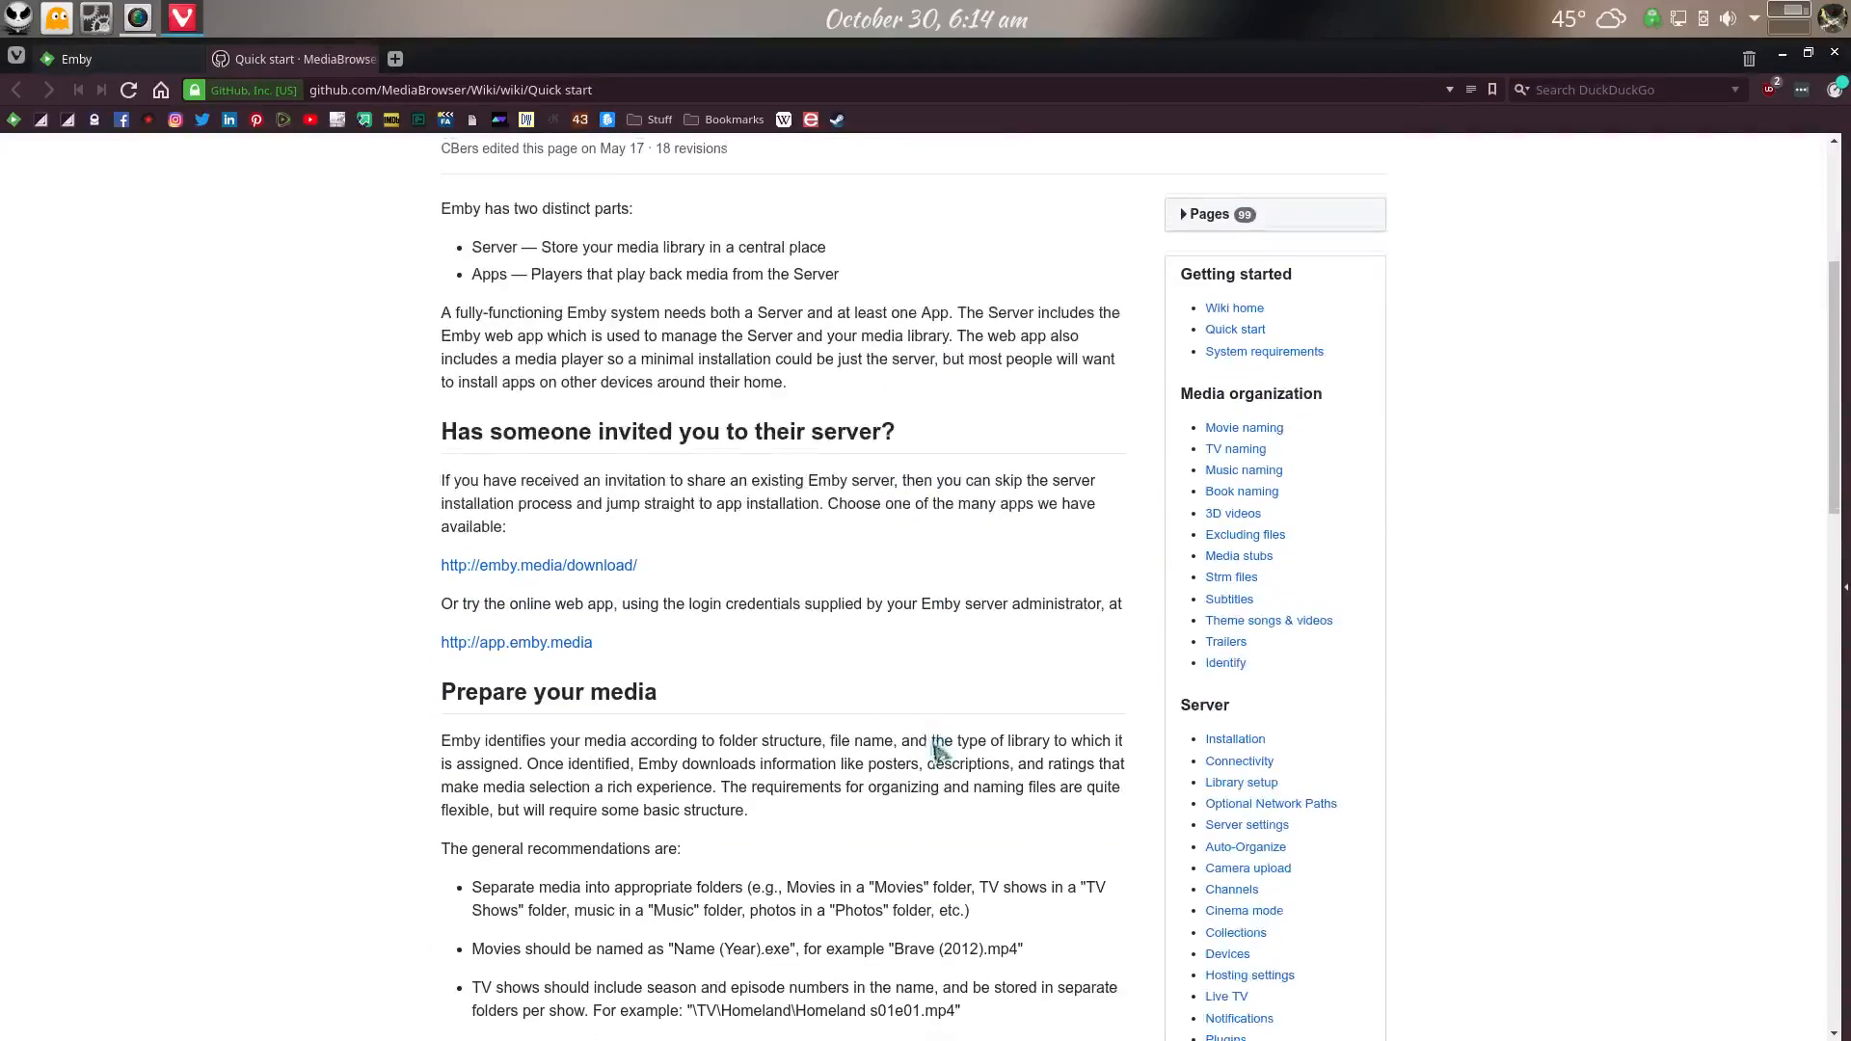
{"action": "scroll", "scroll_direction": "down", "scroll_amount": 3}
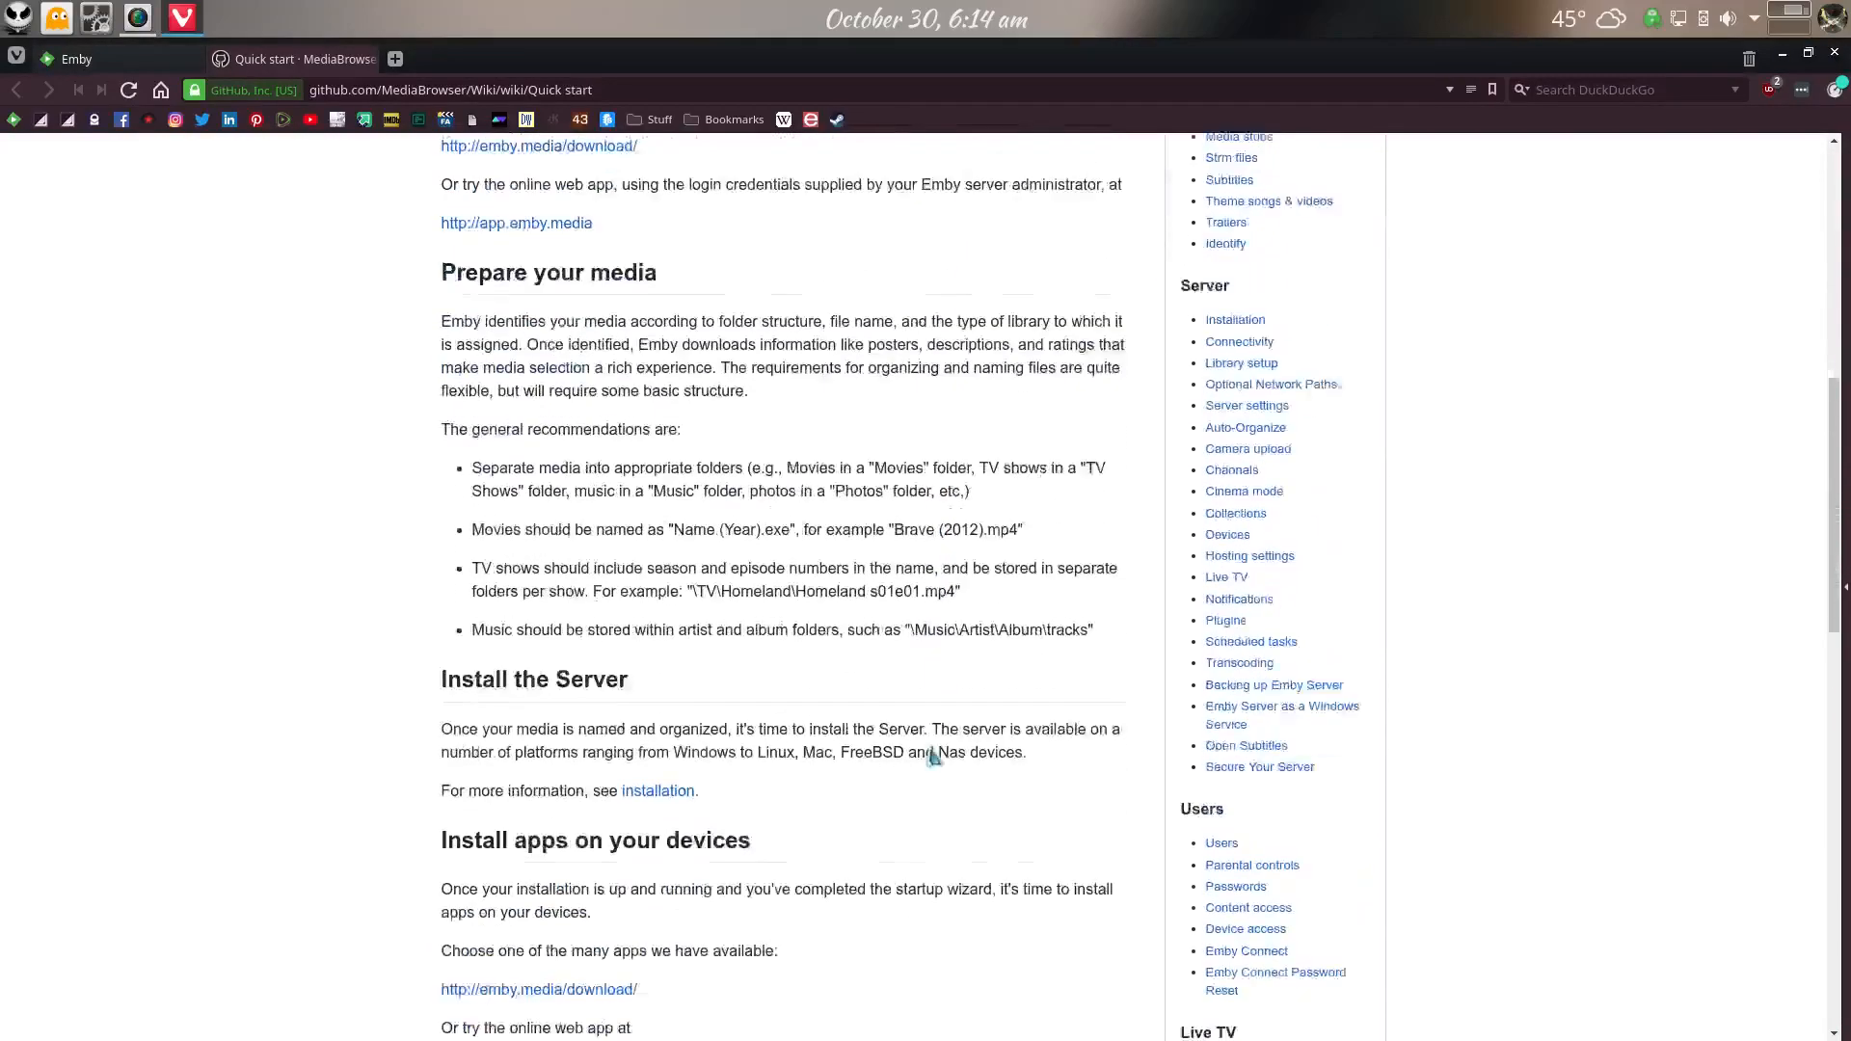
{"action": "scroll", "scroll_direction": "down", "scroll_amount": 3}
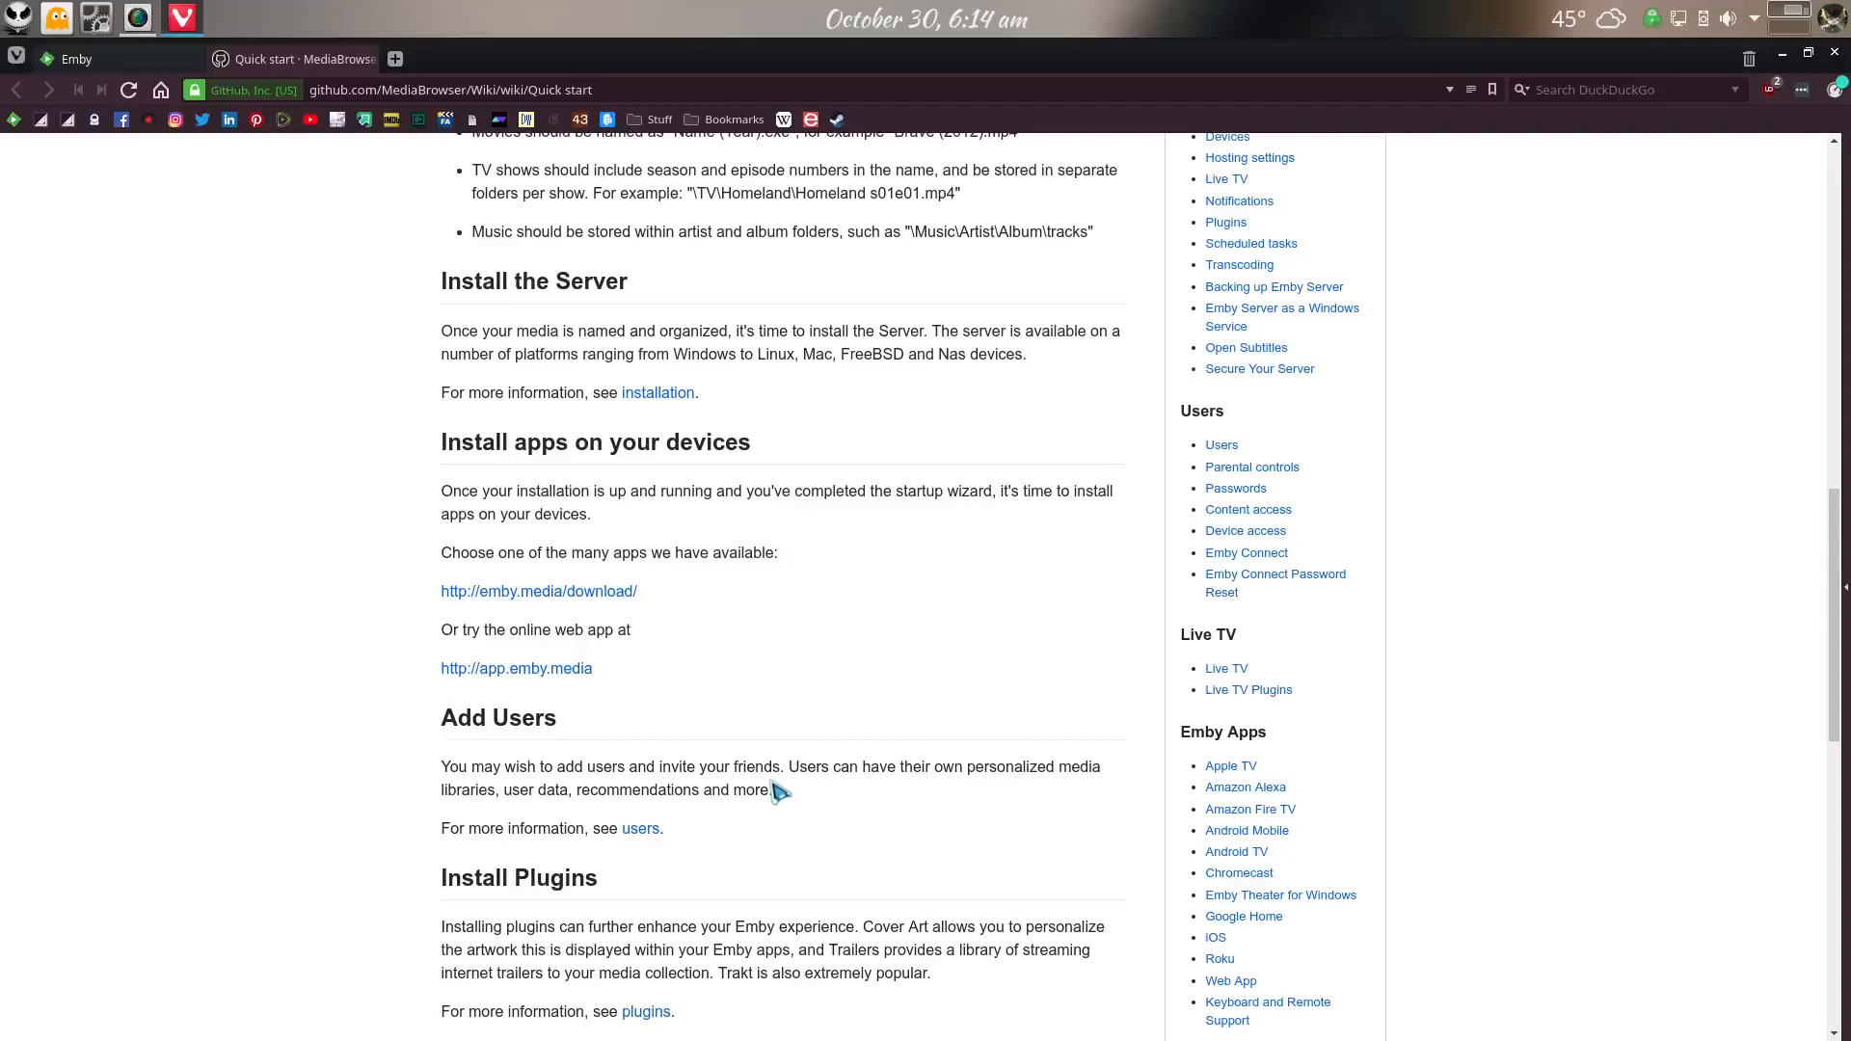
{"action": "scroll", "scroll_direction": "down", "scroll_amount": 3}
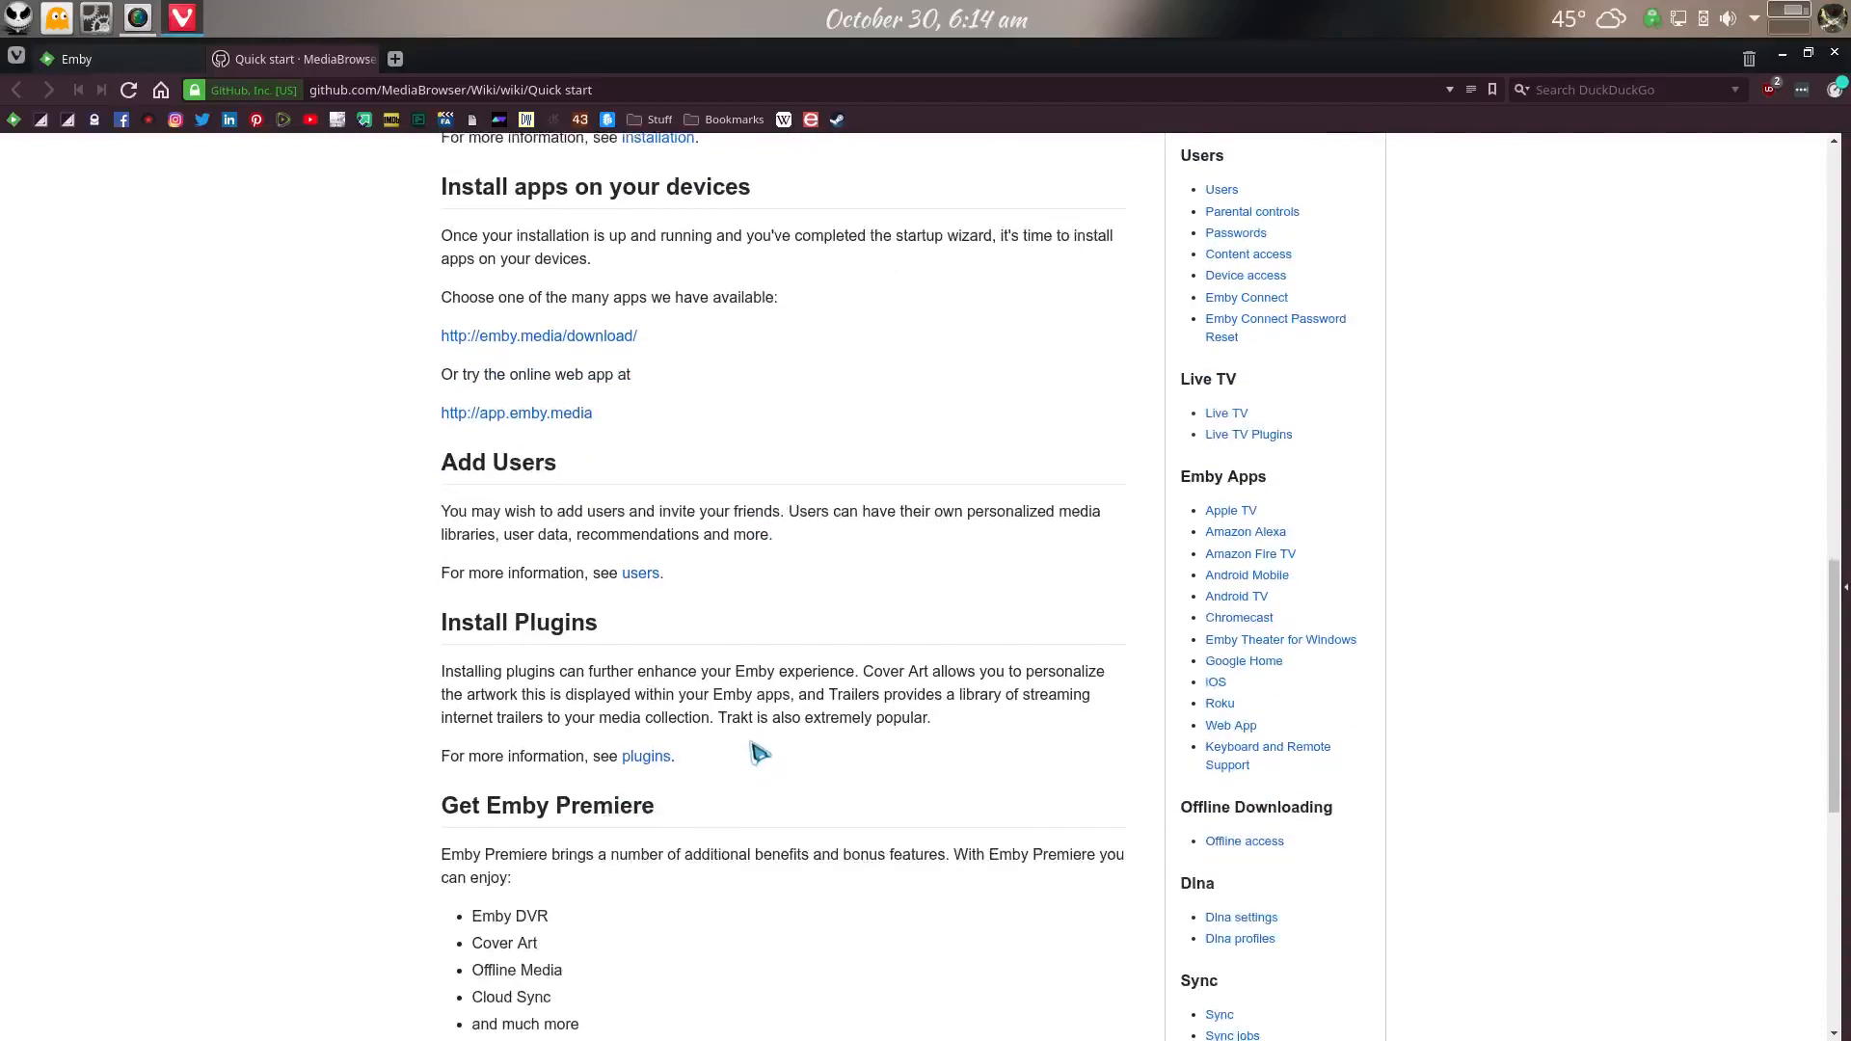
{"action": "scroll", "scroll_direction": "down", "scroll_amount": 3}
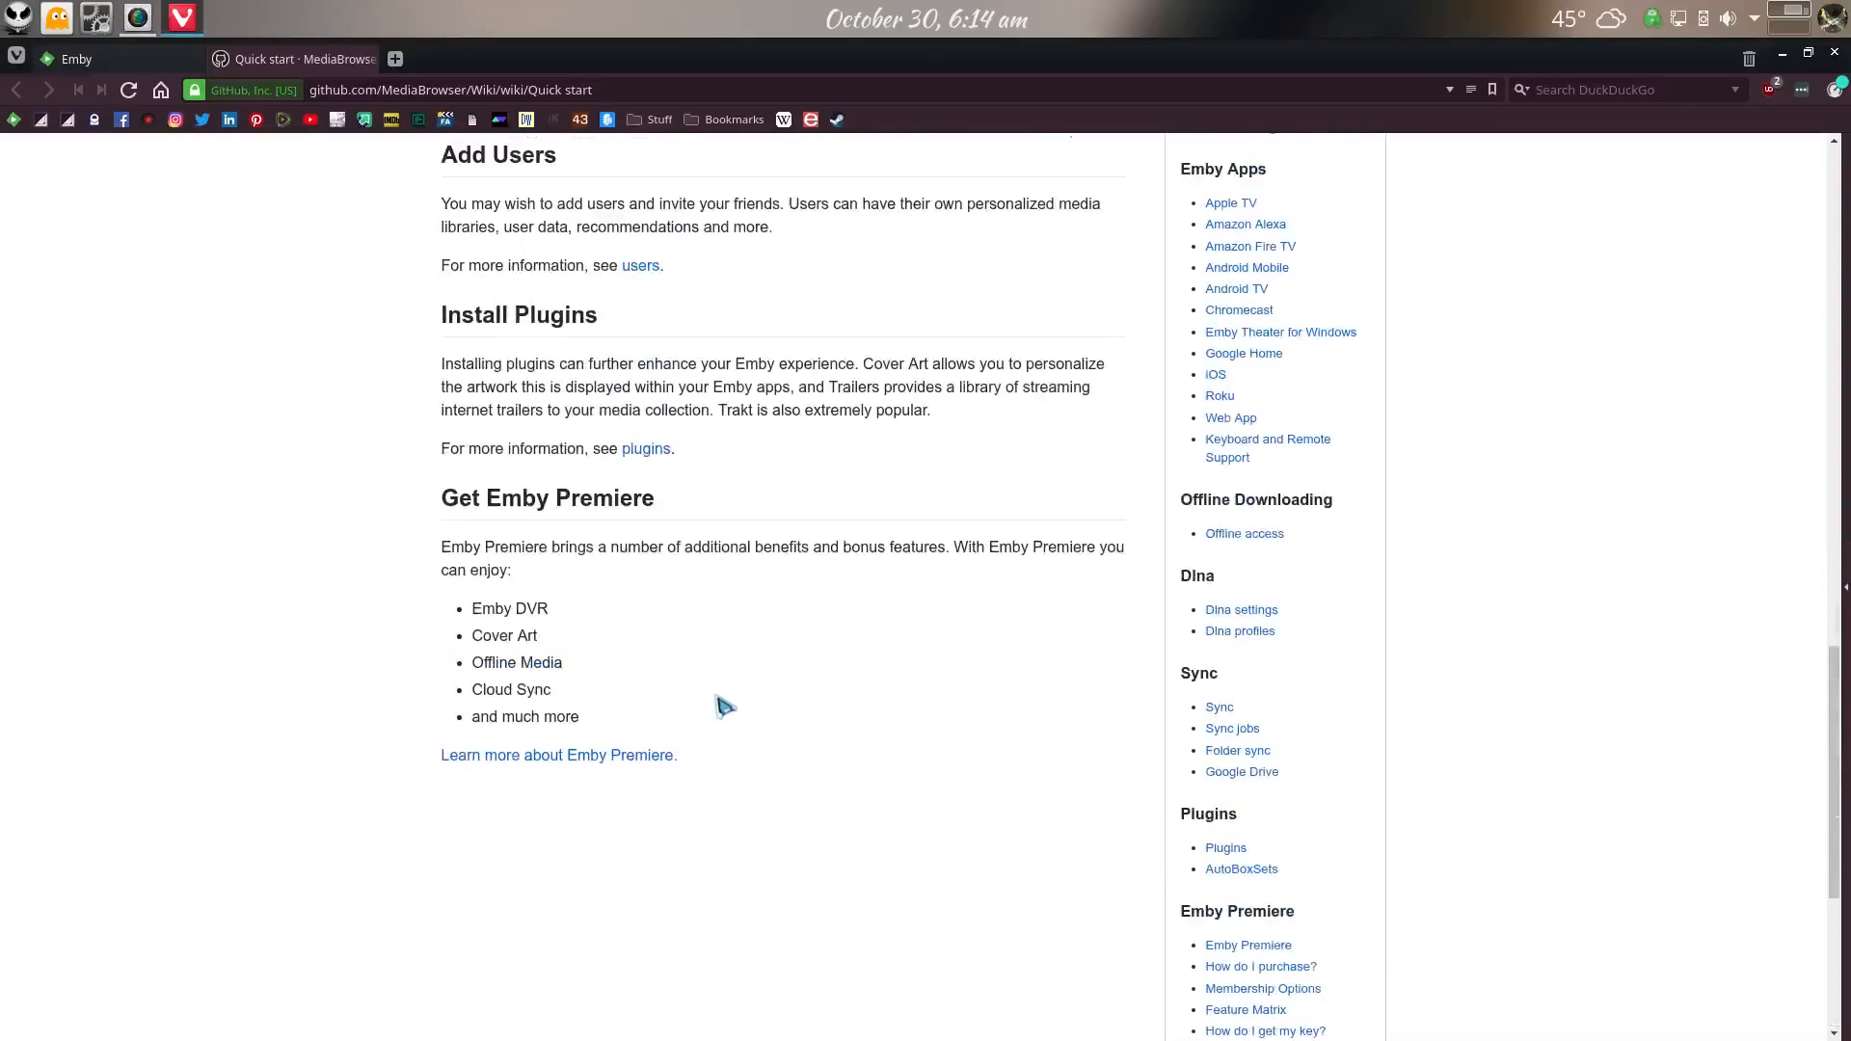
{"action": "scroll", "scroll_direction": "up", "scroll_amount": 3}
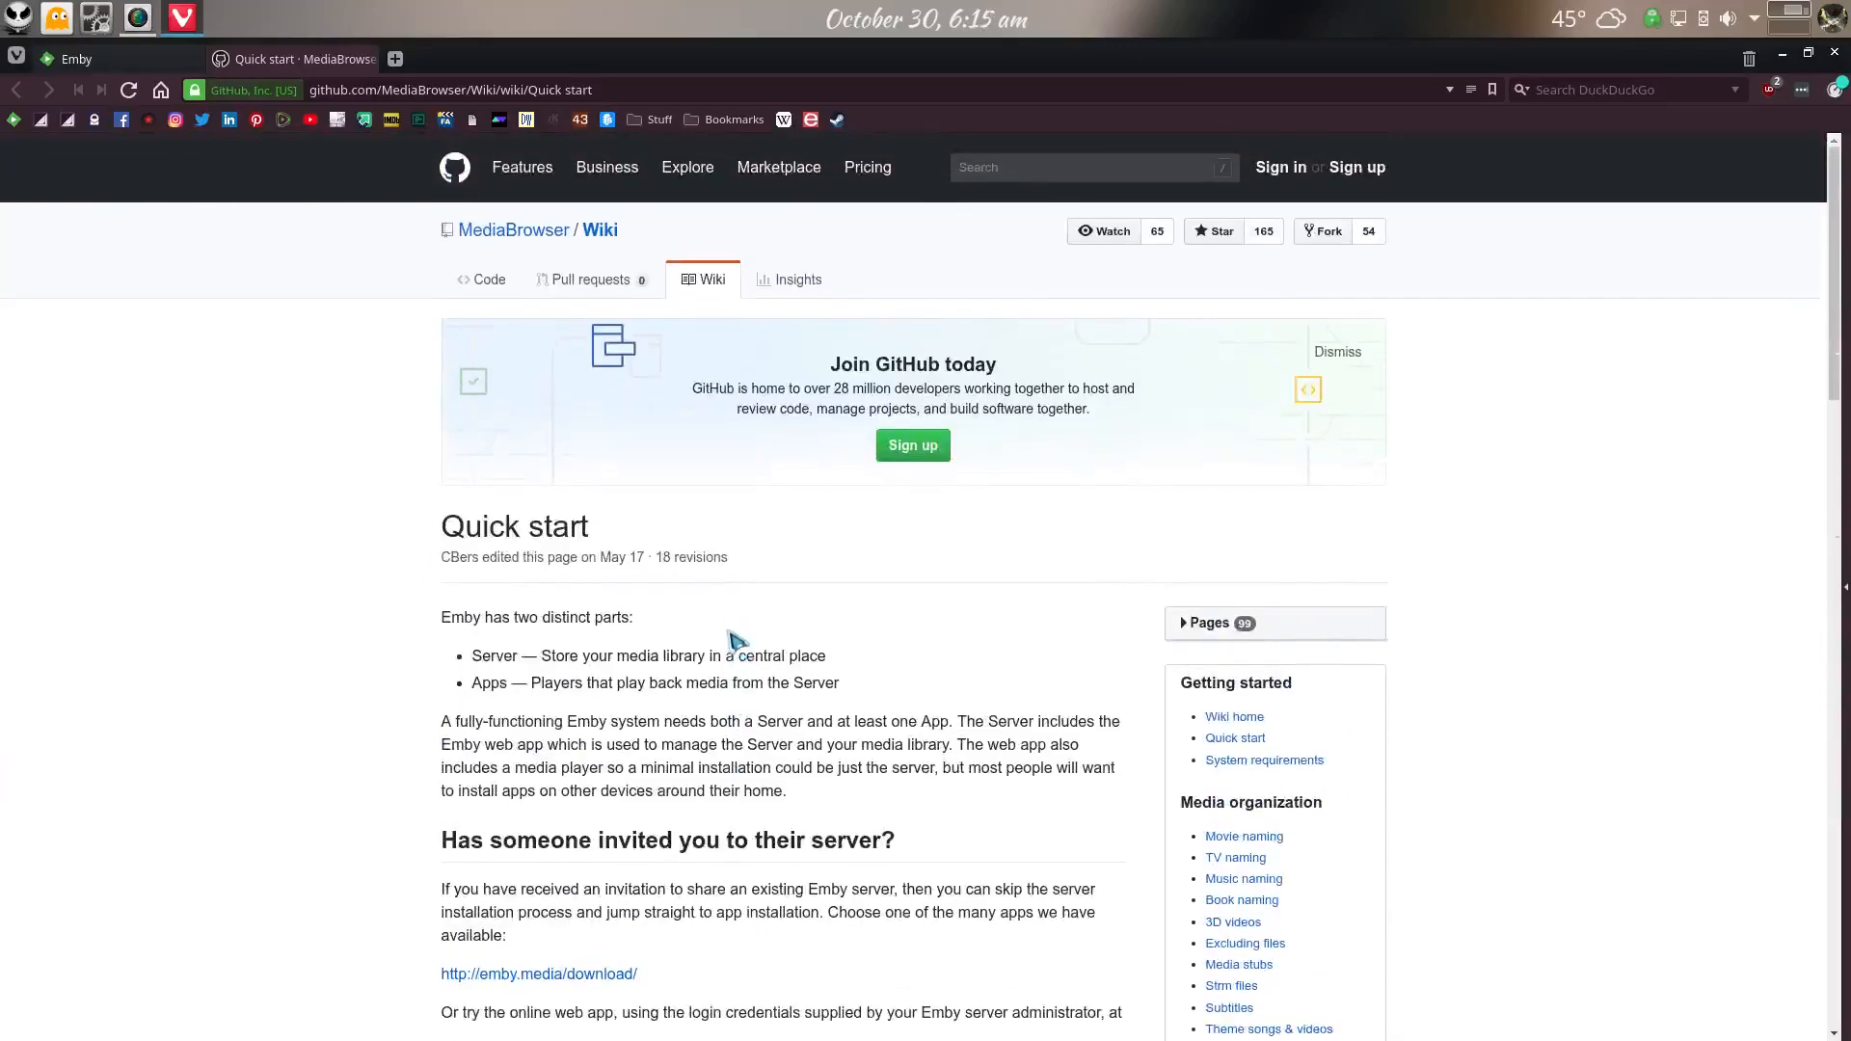
{"action": "mouse_move", "coordinate": [733, 650]}
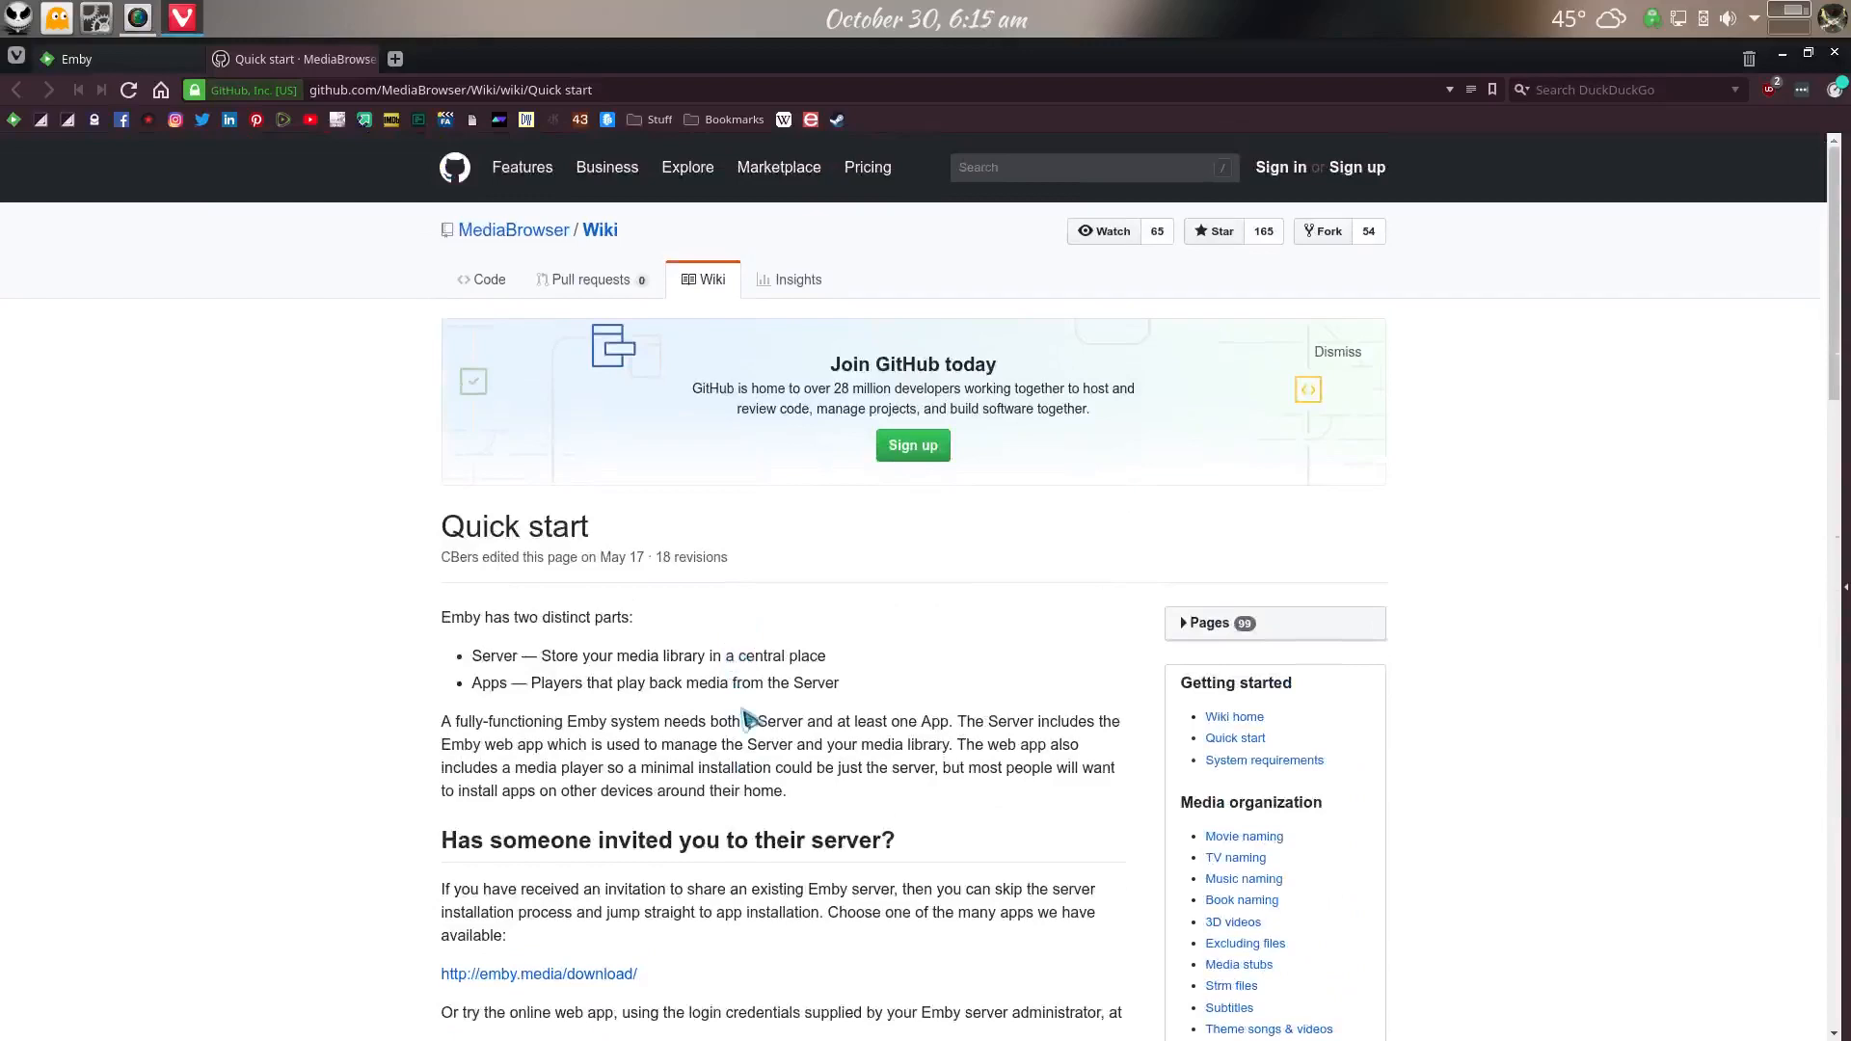
{"action": "mouse_move", "coordinate": [762, 818]}
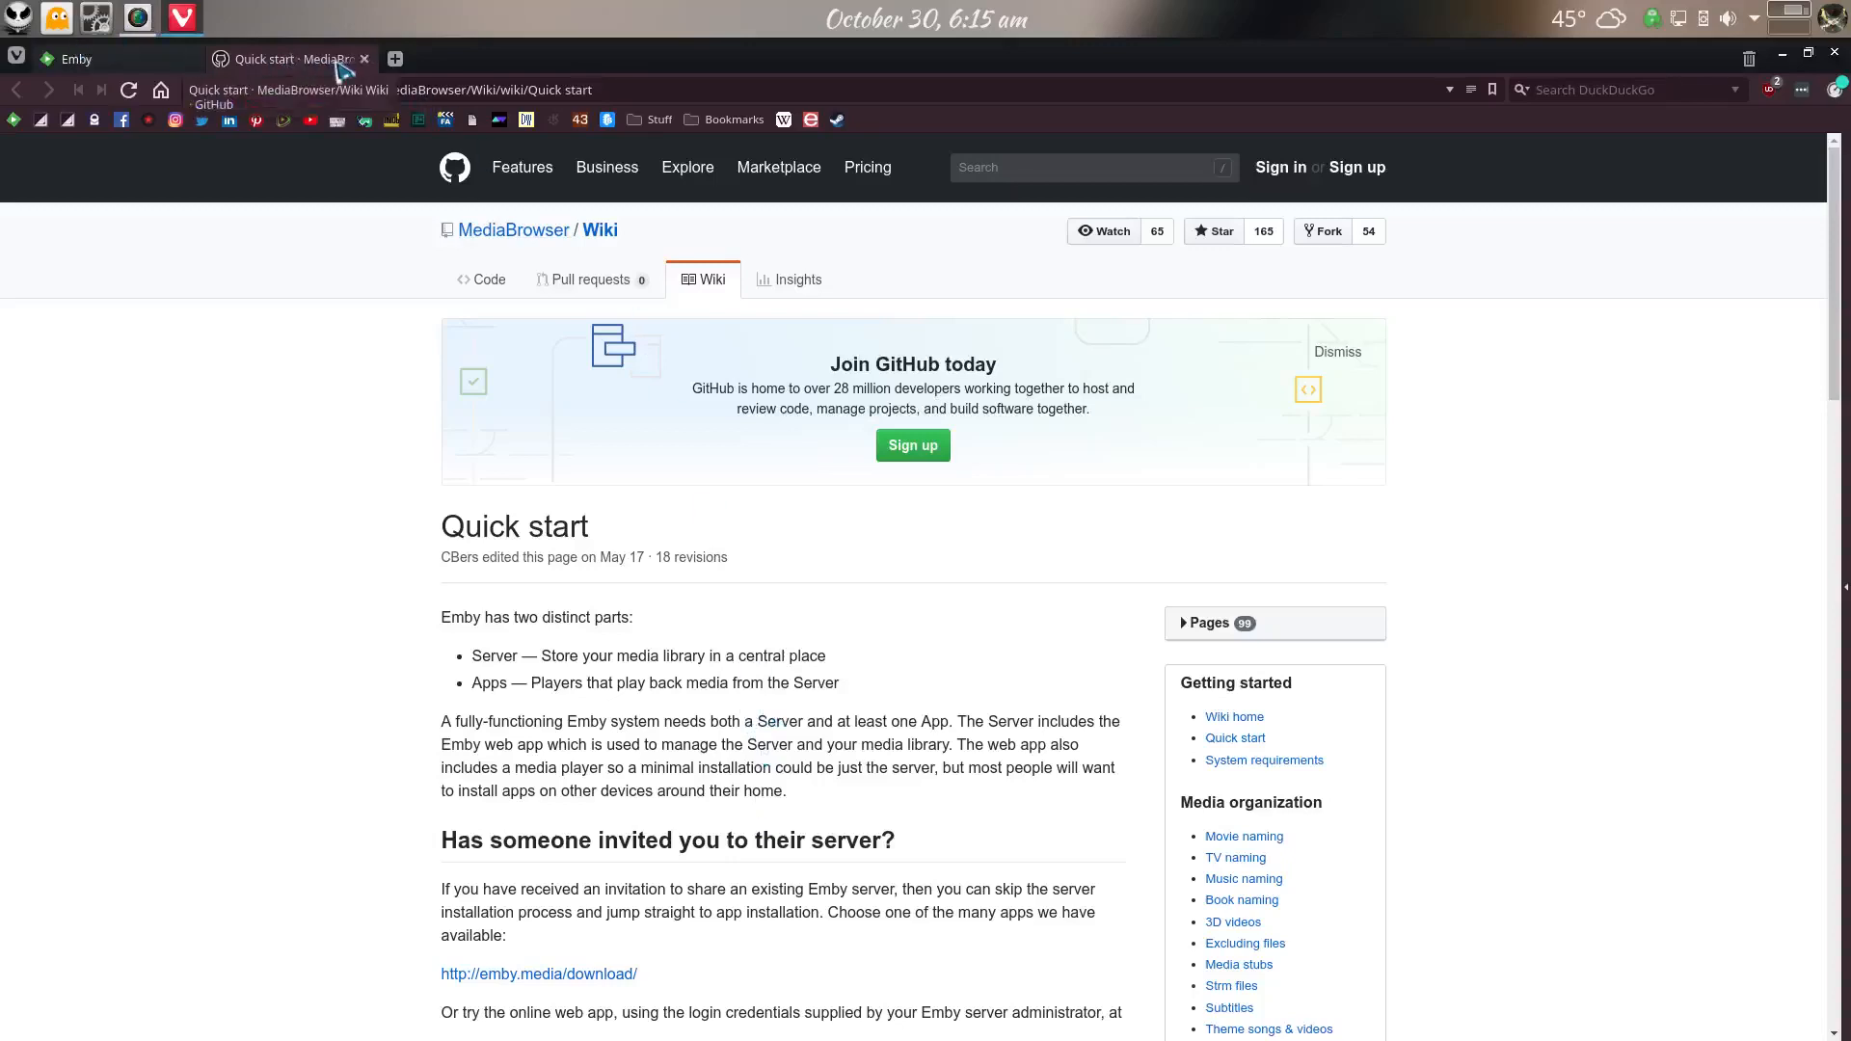
{"action": "mouse_move", "coordinate": [339, 73]}
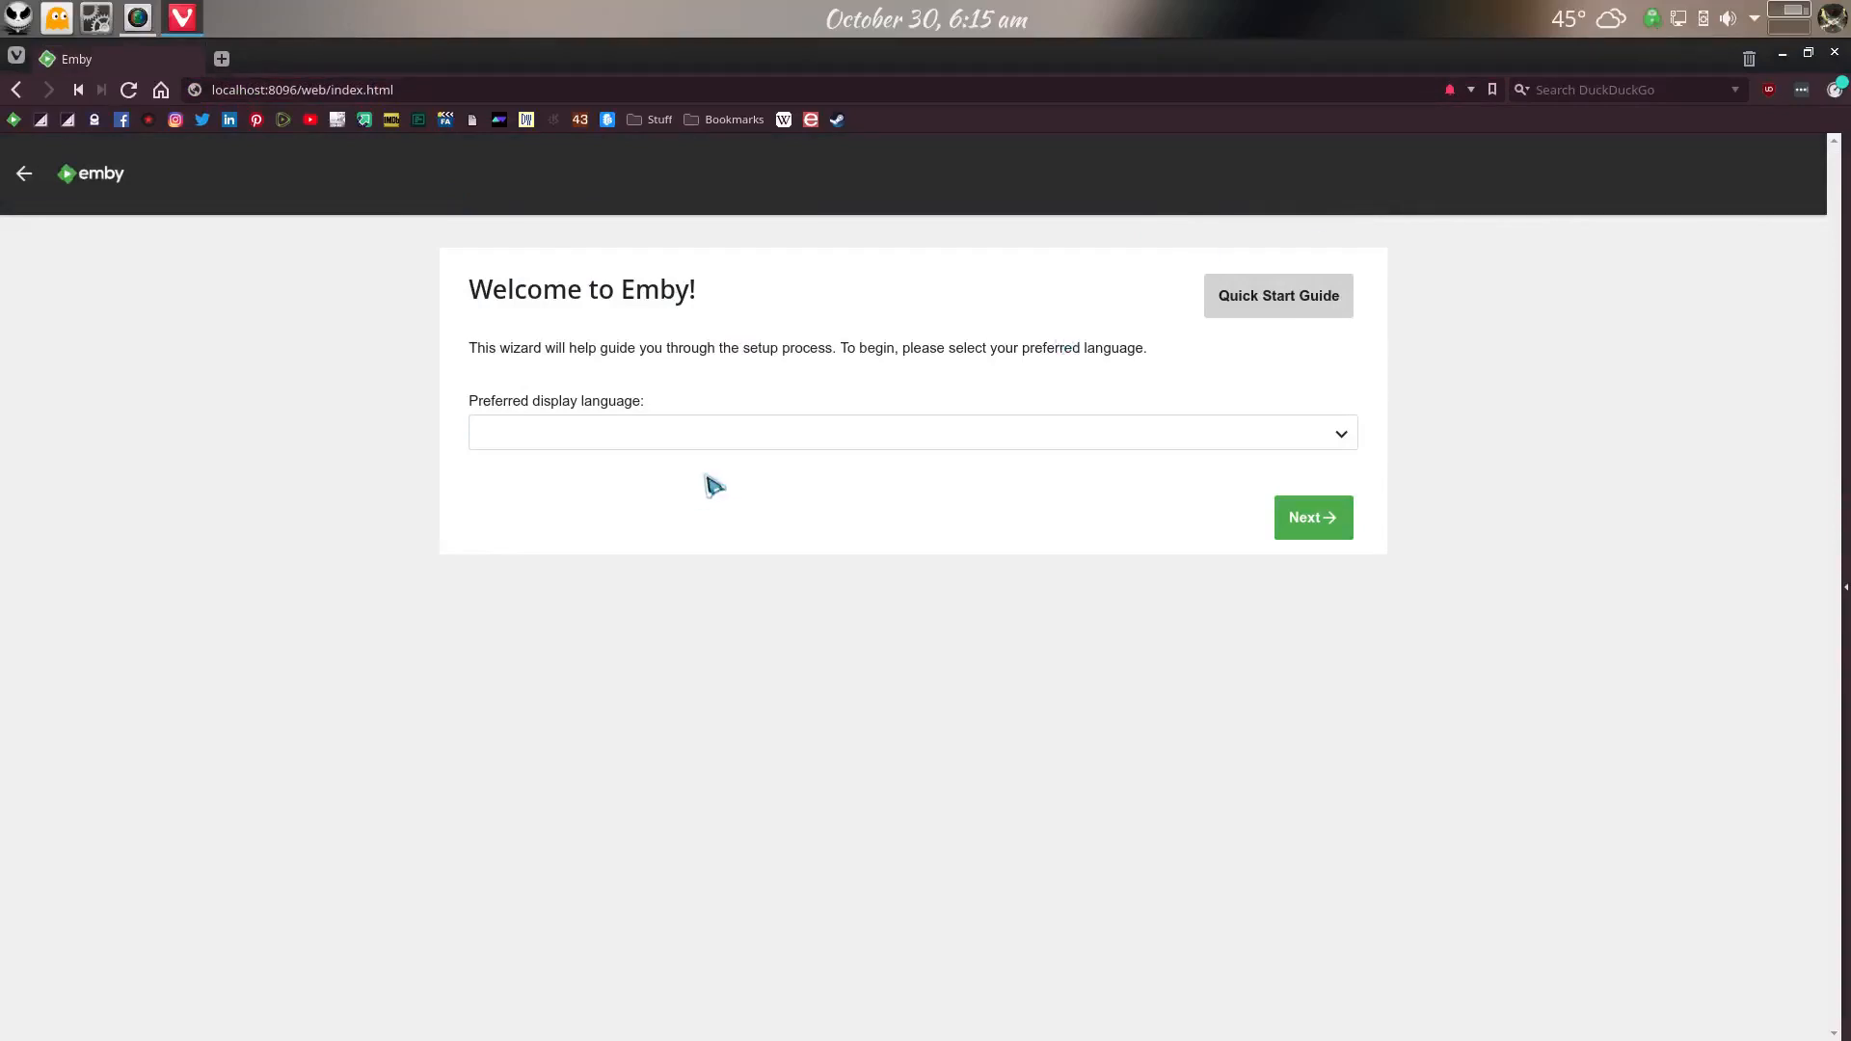
Step: Choose English (United States) as the preferred display language in the Welcome wizard
{"action": "left_click", "coordinate": [912, 432]}
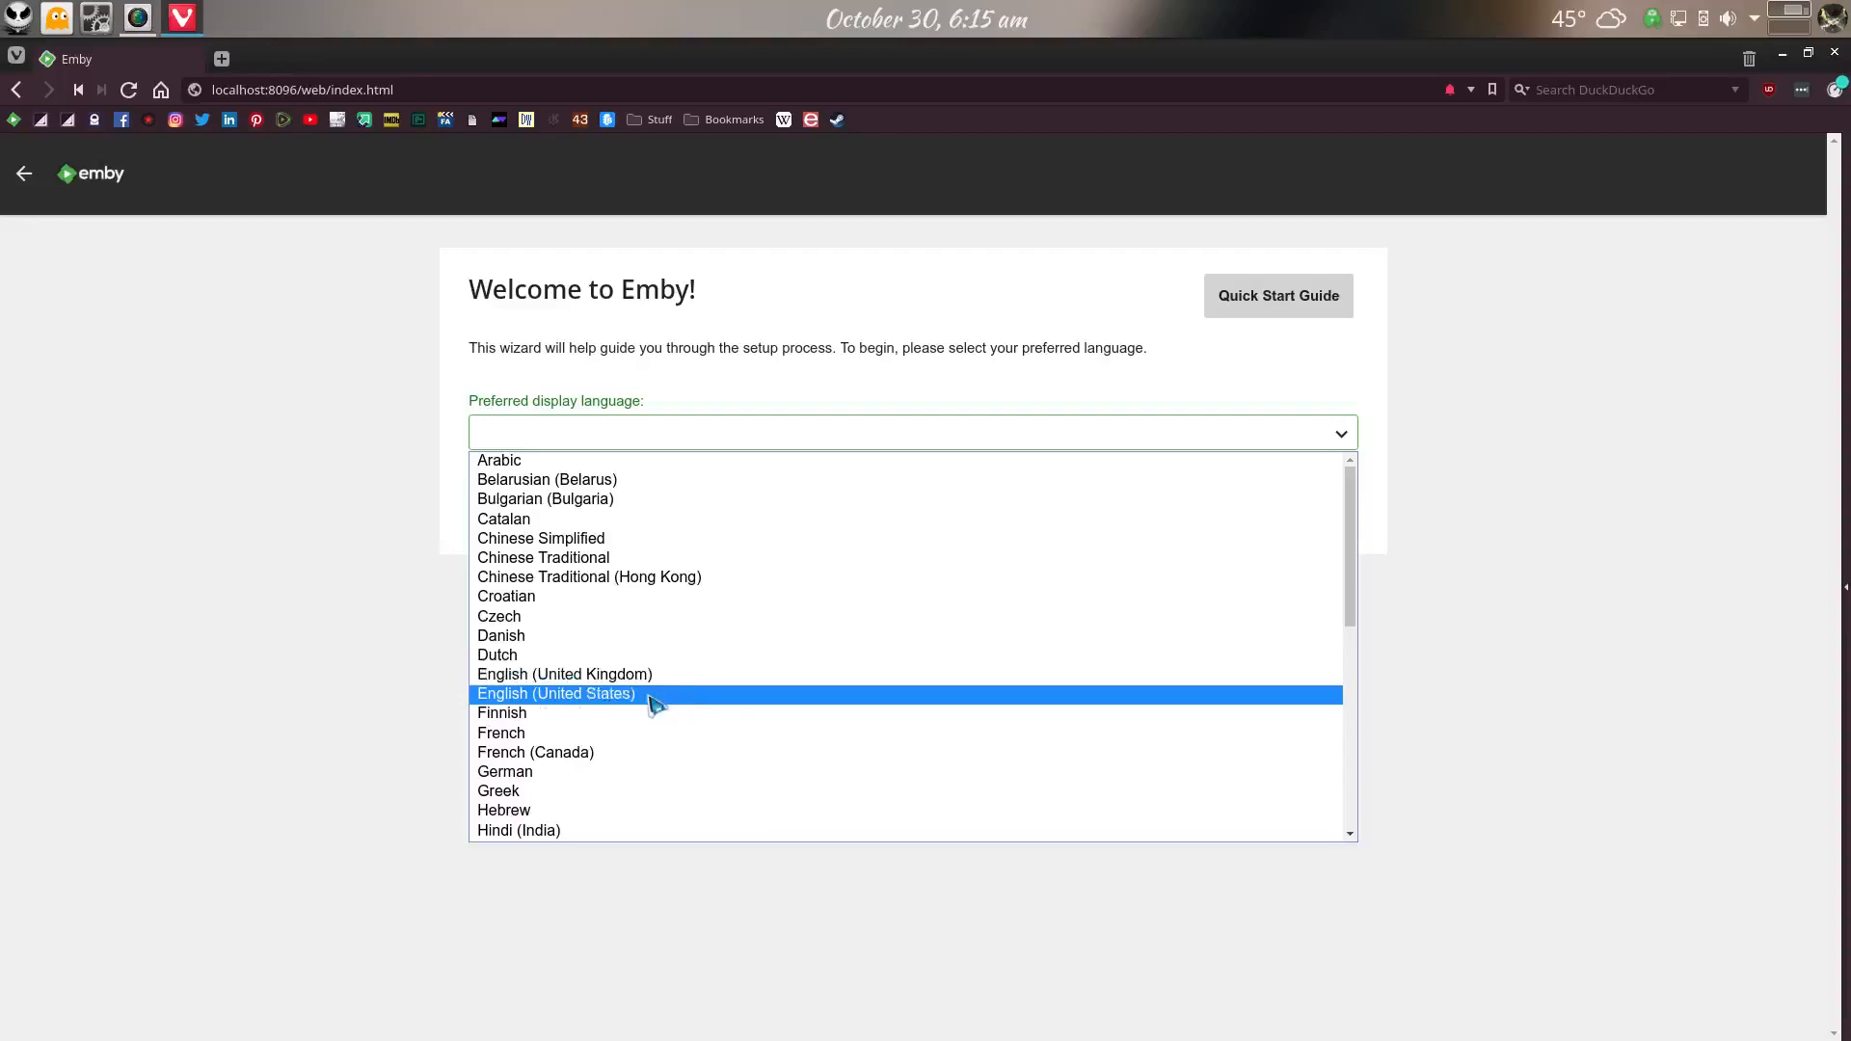
{"action": "left_click", "coordinate": [555, 695]}
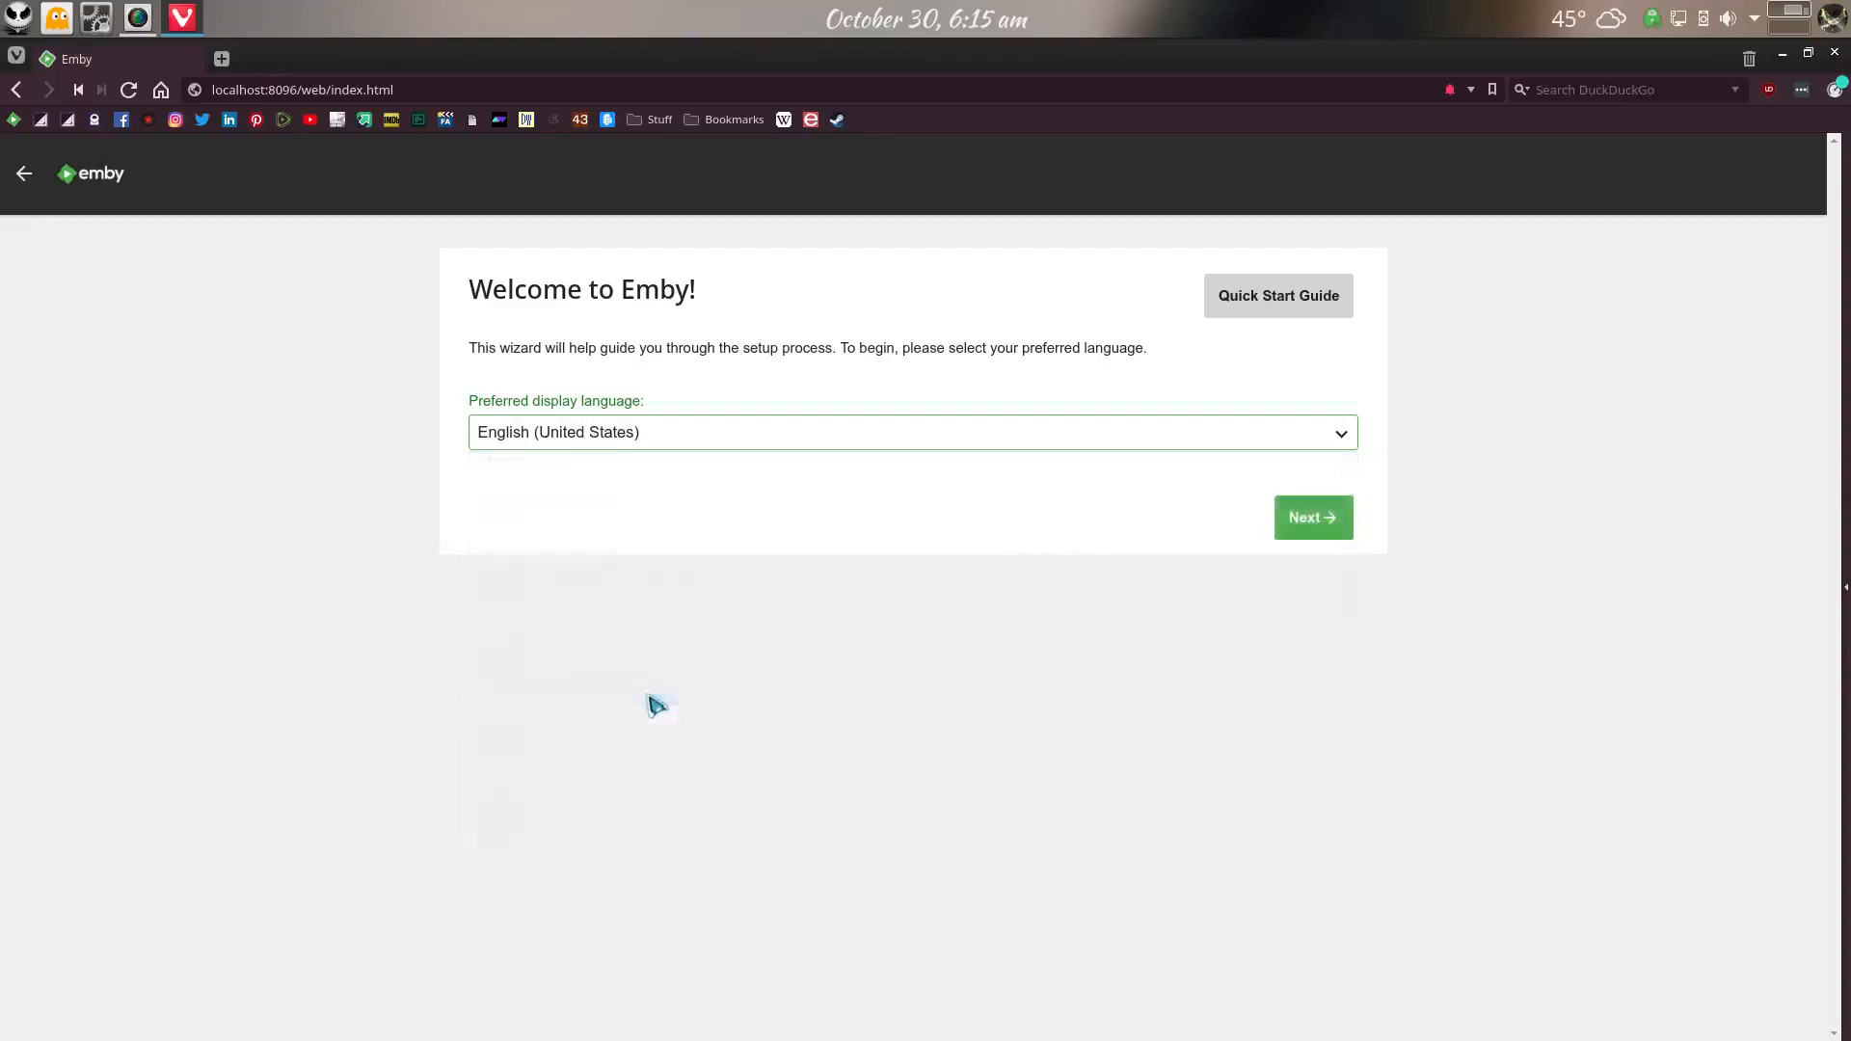
{"action": "mouse_move", "coordinate": [1074, 430]}
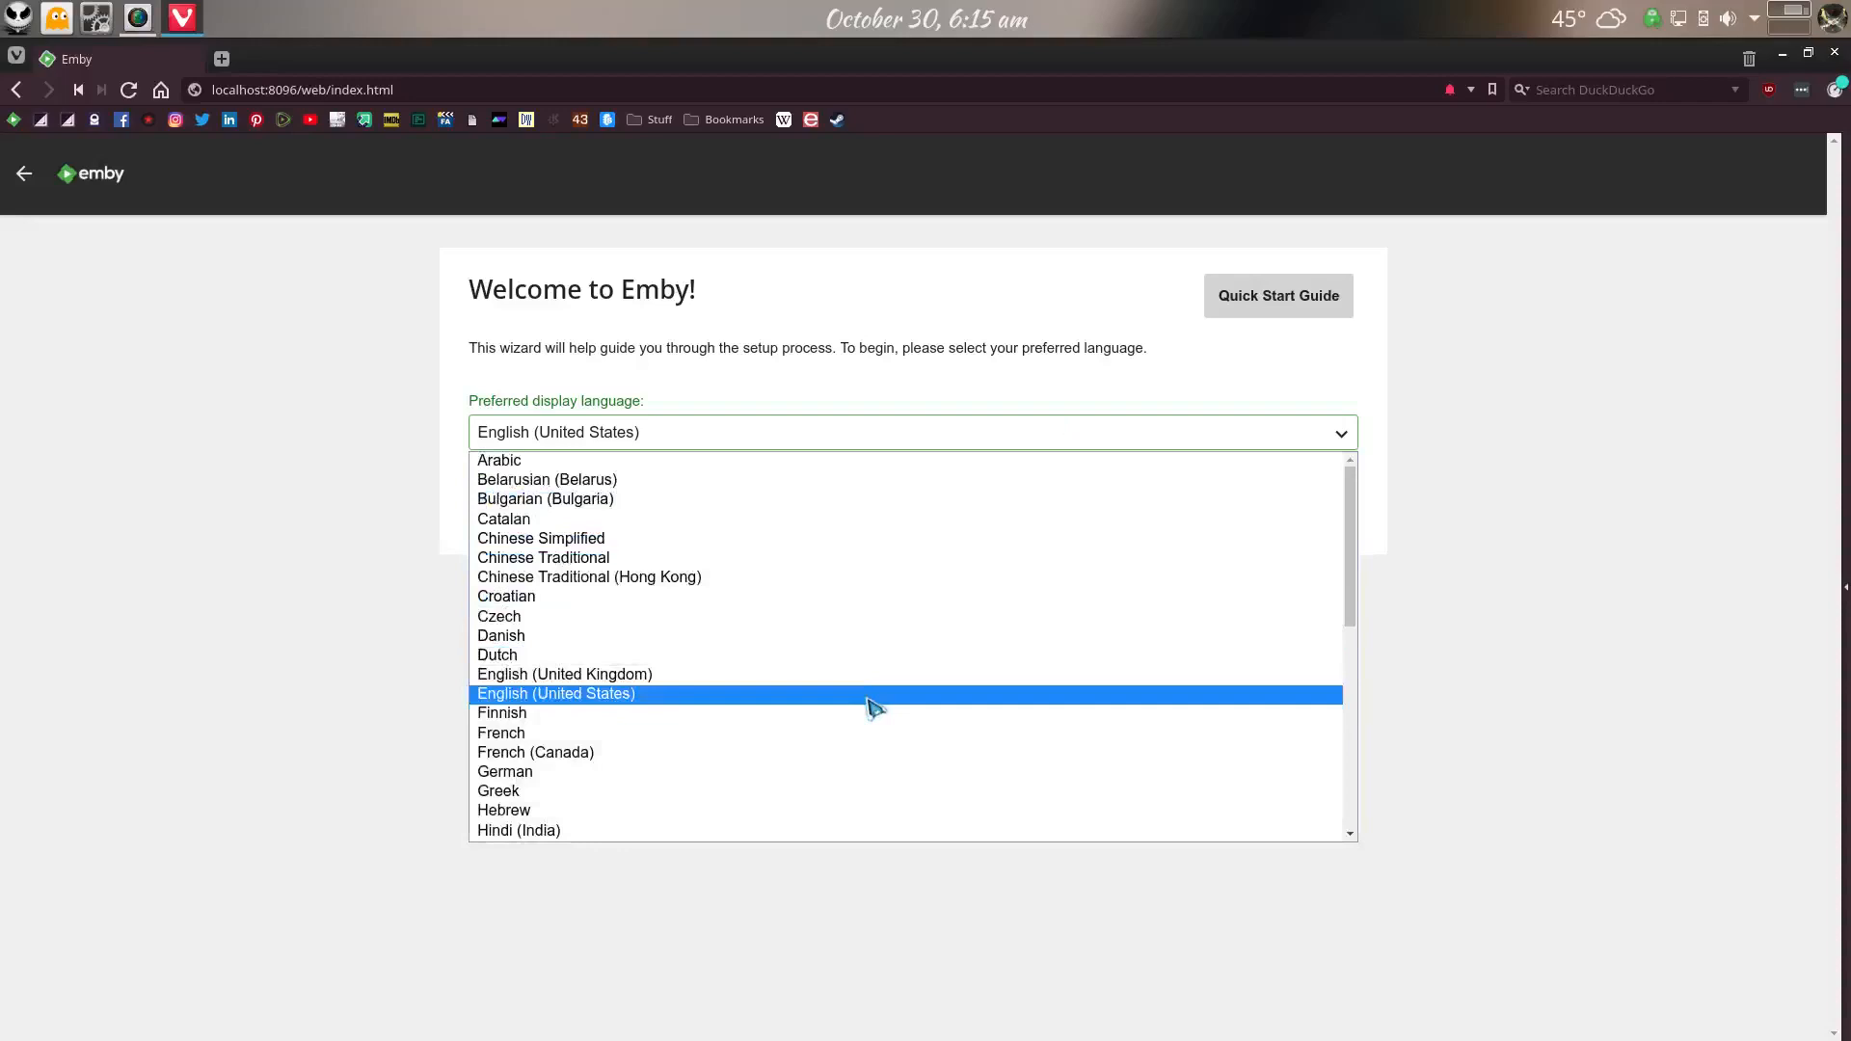
{"action": "left_click", "coordinate": [555, 692]}
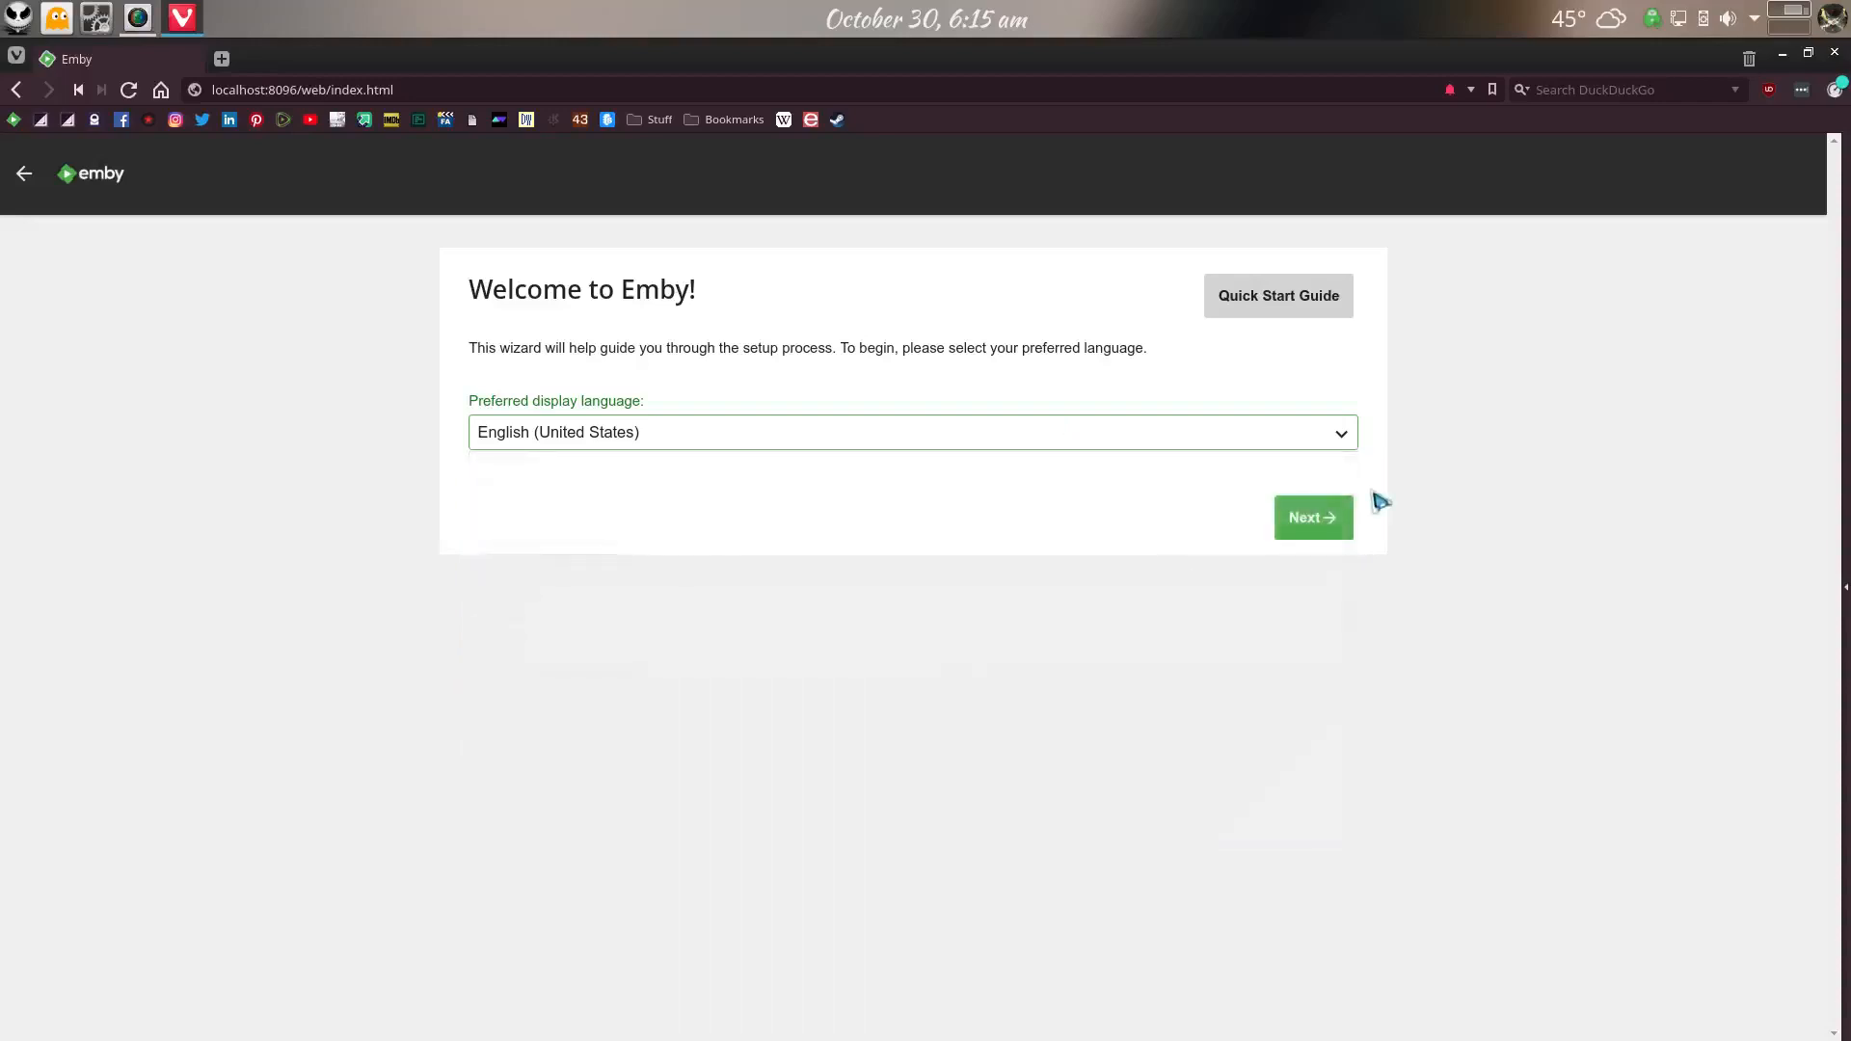
Step: Enter MadHouse as the first user's name and continue to Setup your media libraries
{"action": "left_click", "coordinate": [1311, 517]}
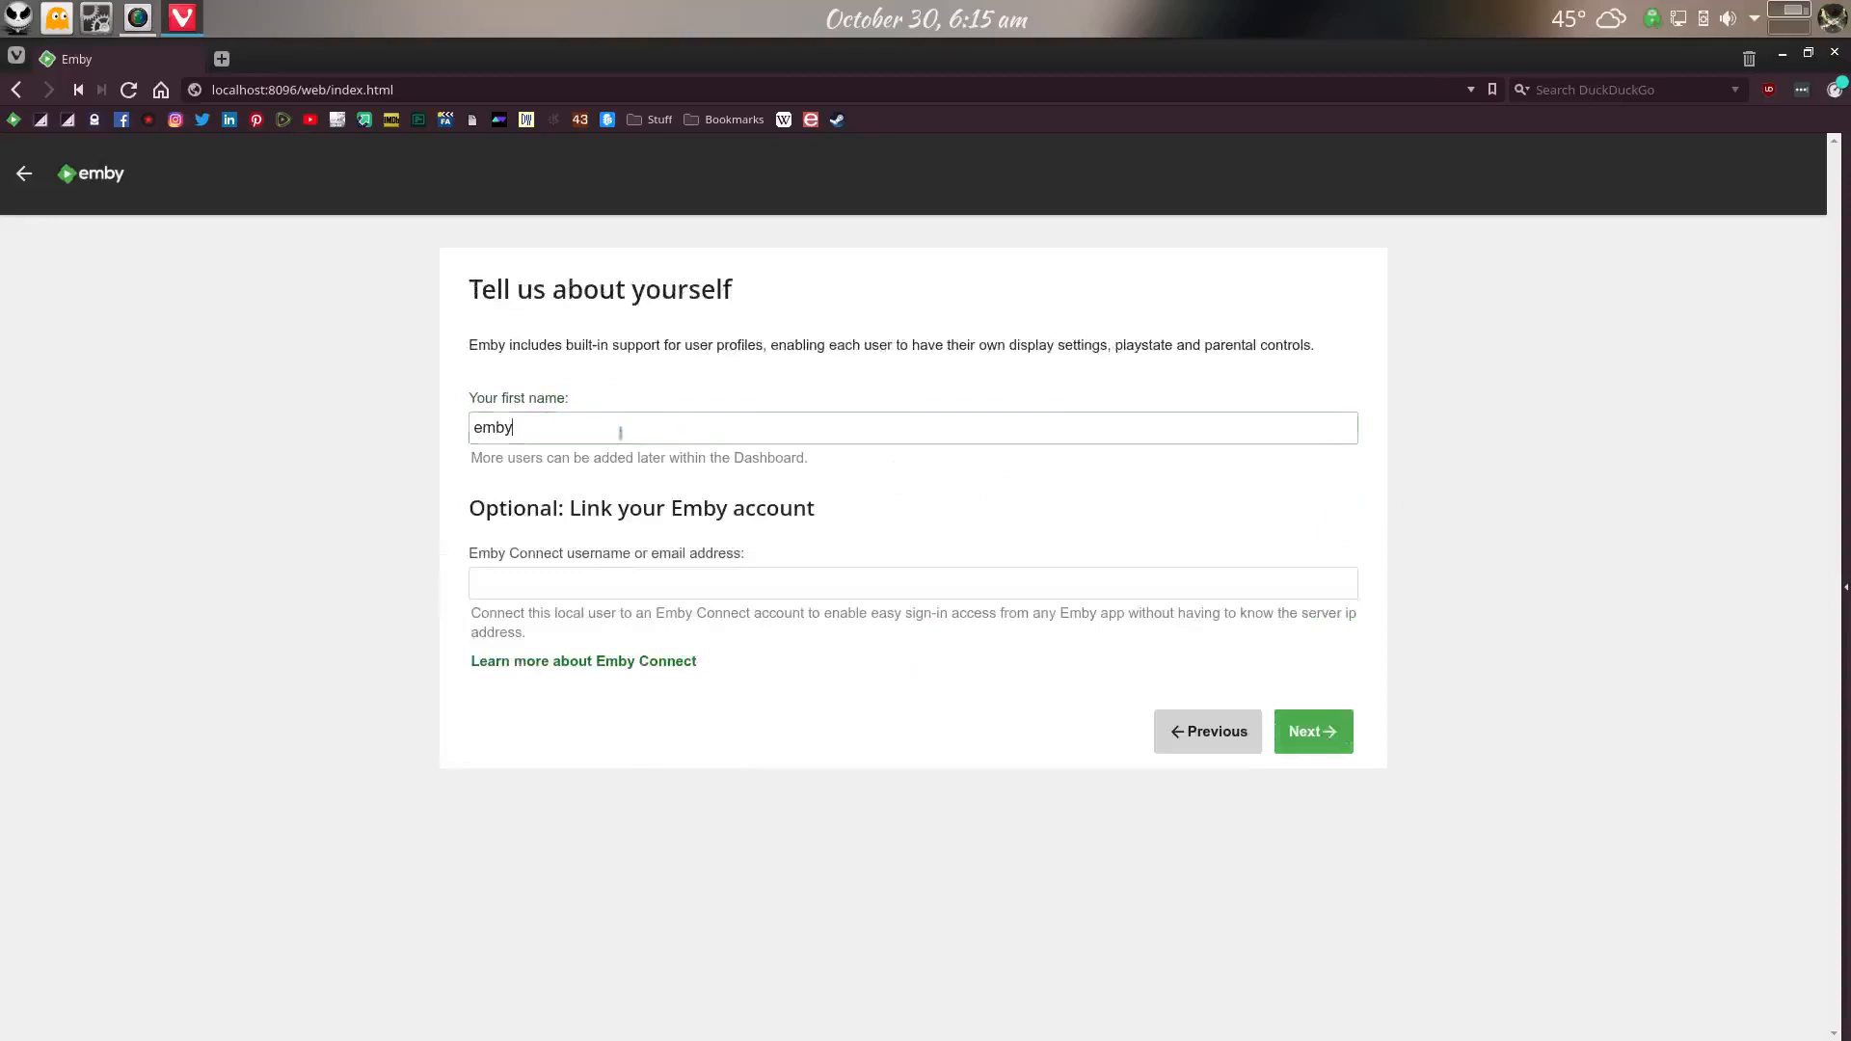
{"action": "type", "text": "Ma"}
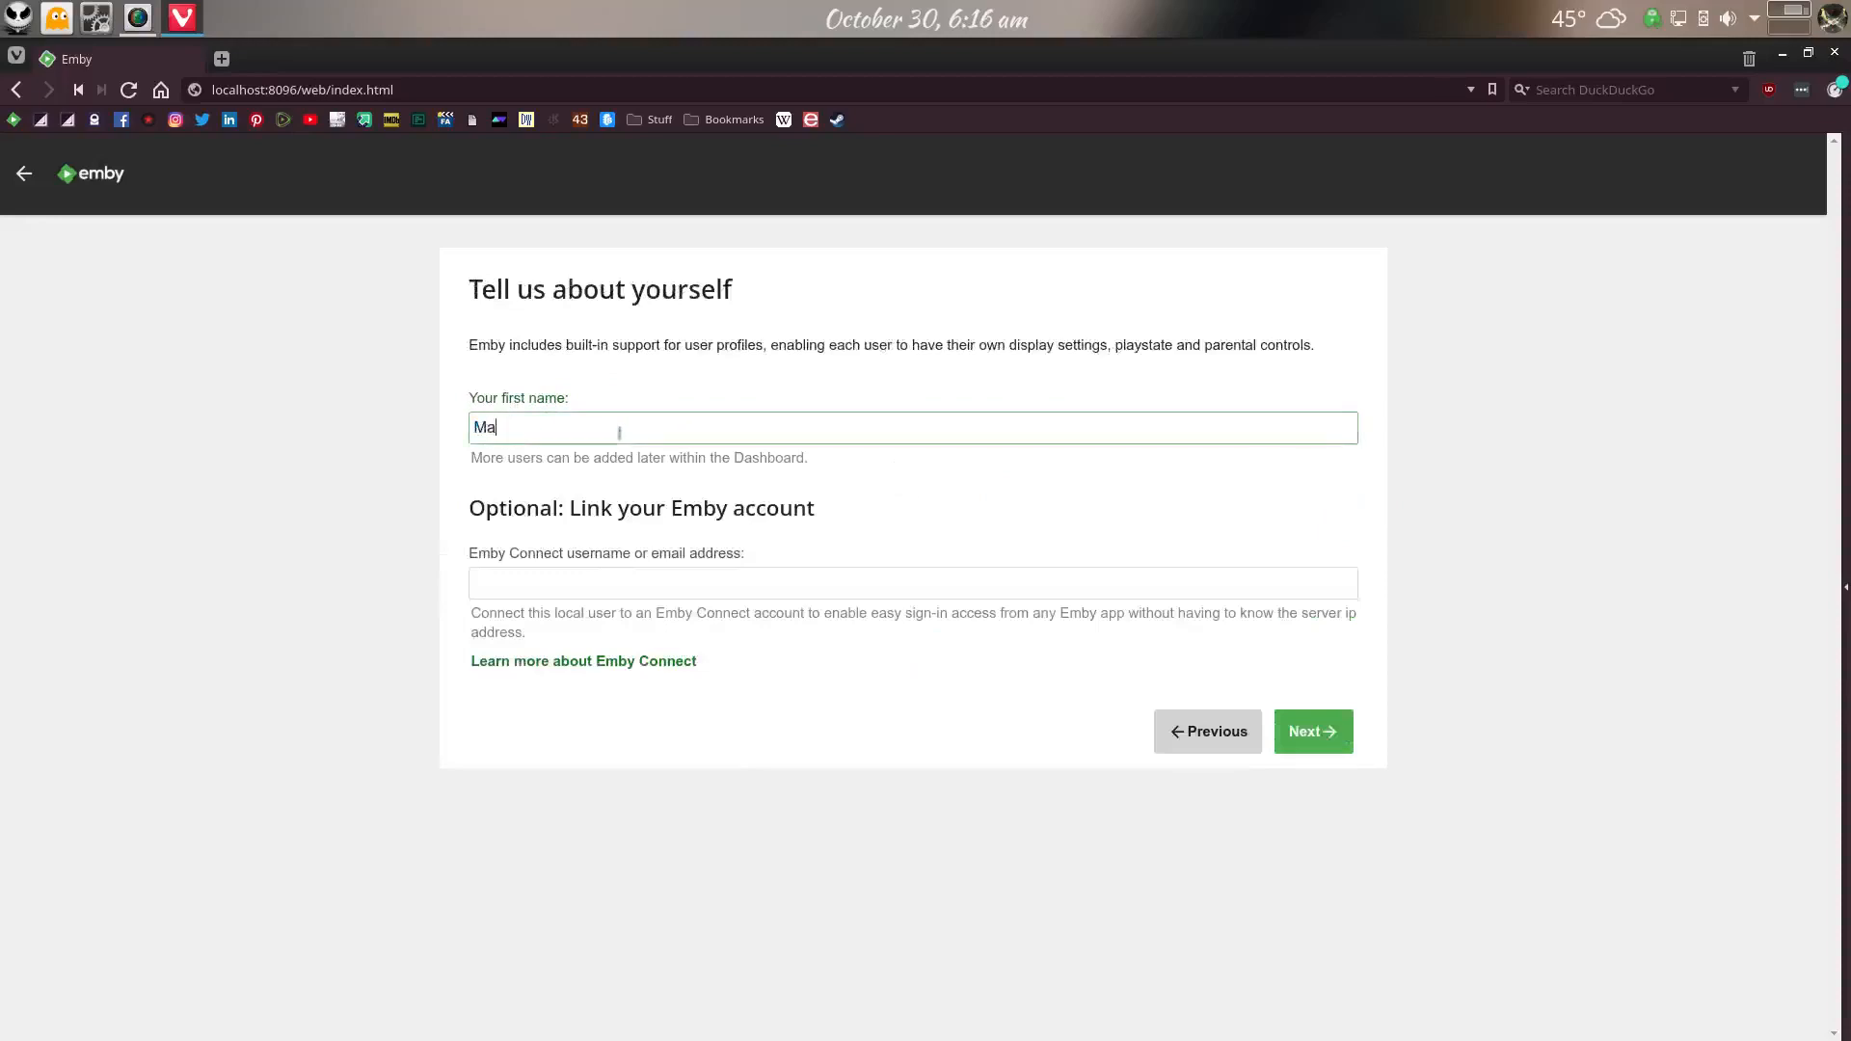
{"action": "type", "text": "dHouse"}
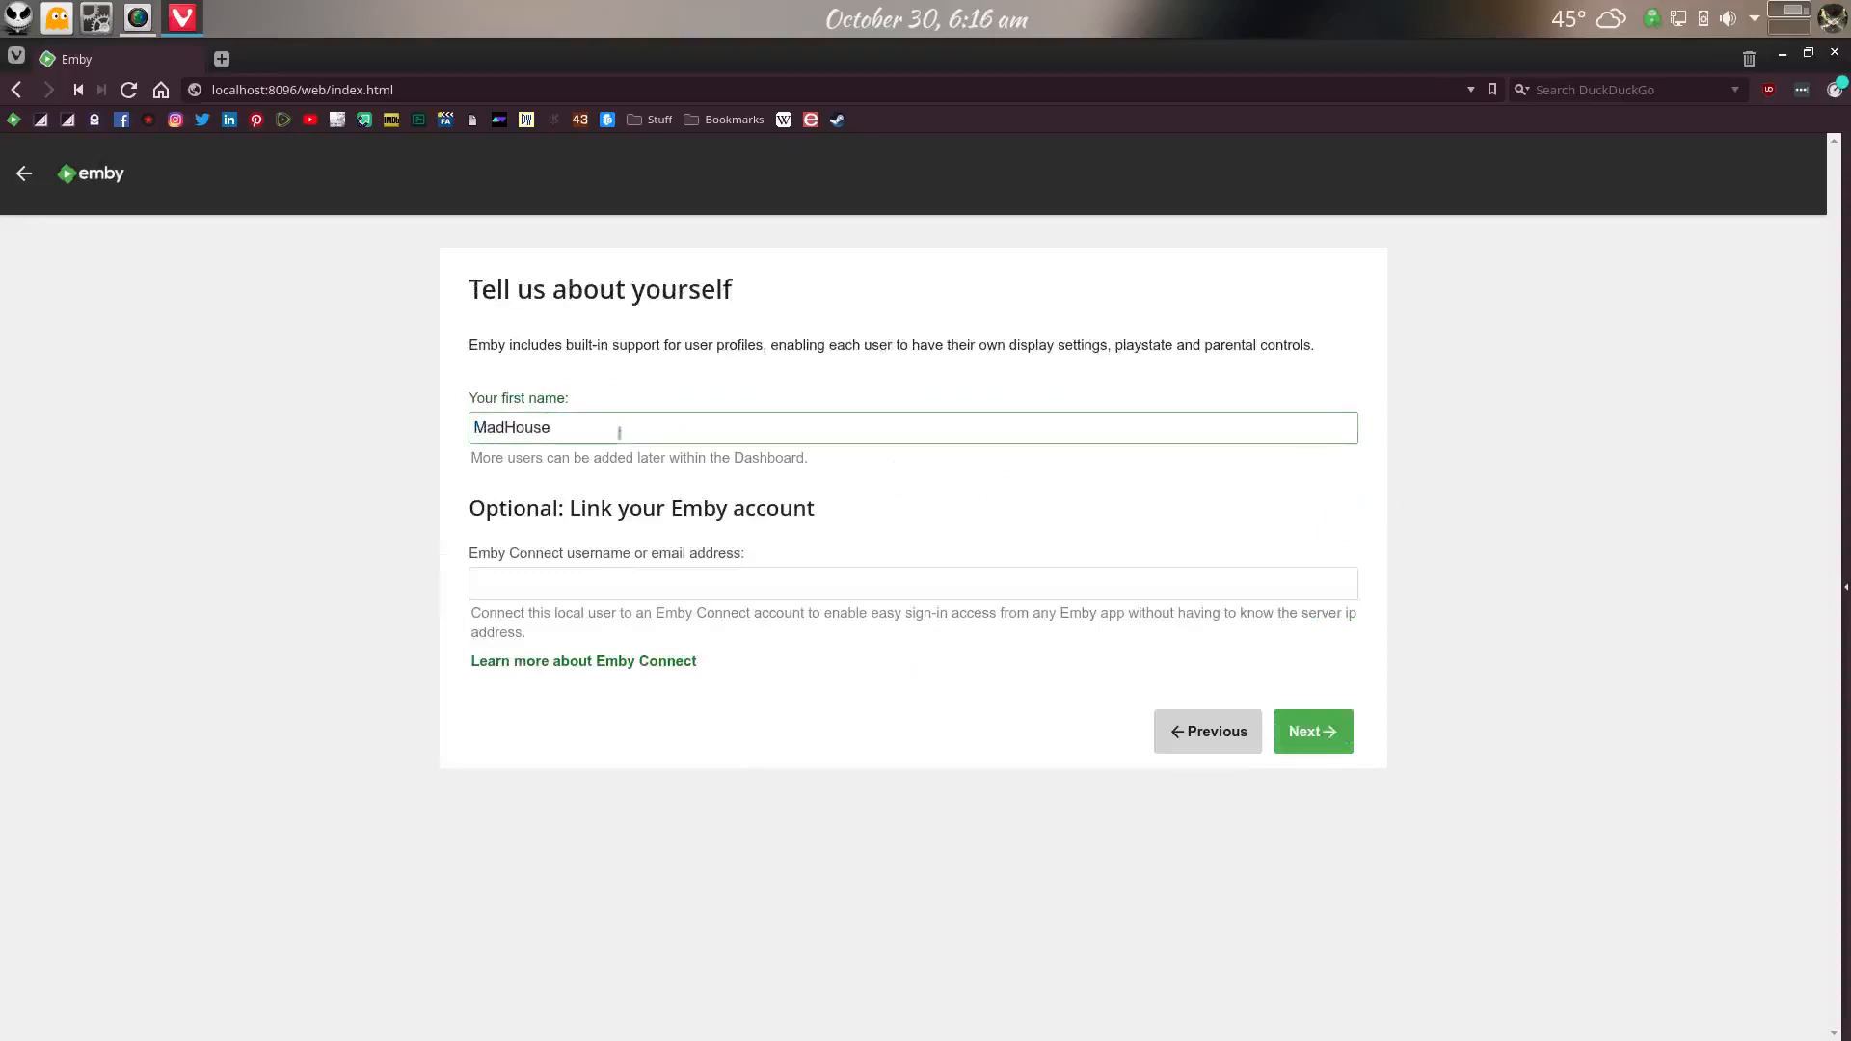
{"action": "left_click", "coordinate": [913, 583]}
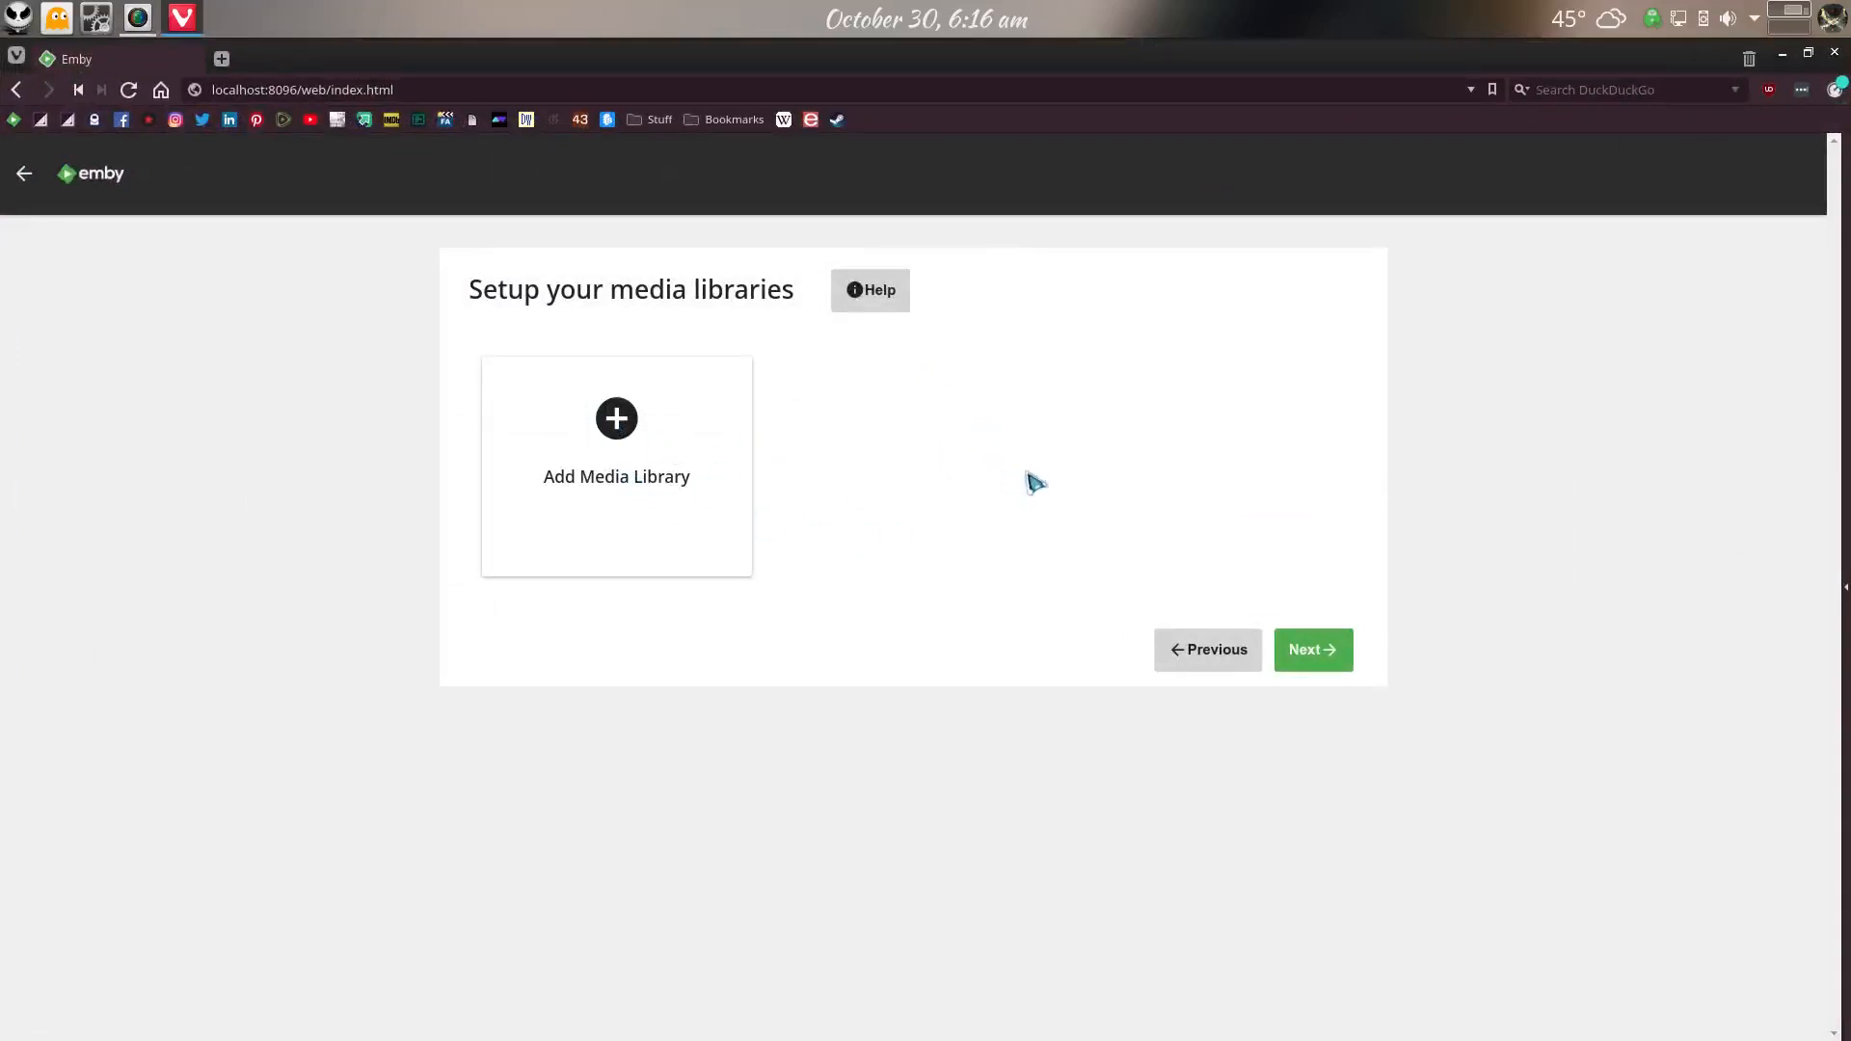
{"action": "mouse_move", "coordinate": [827, 536]}
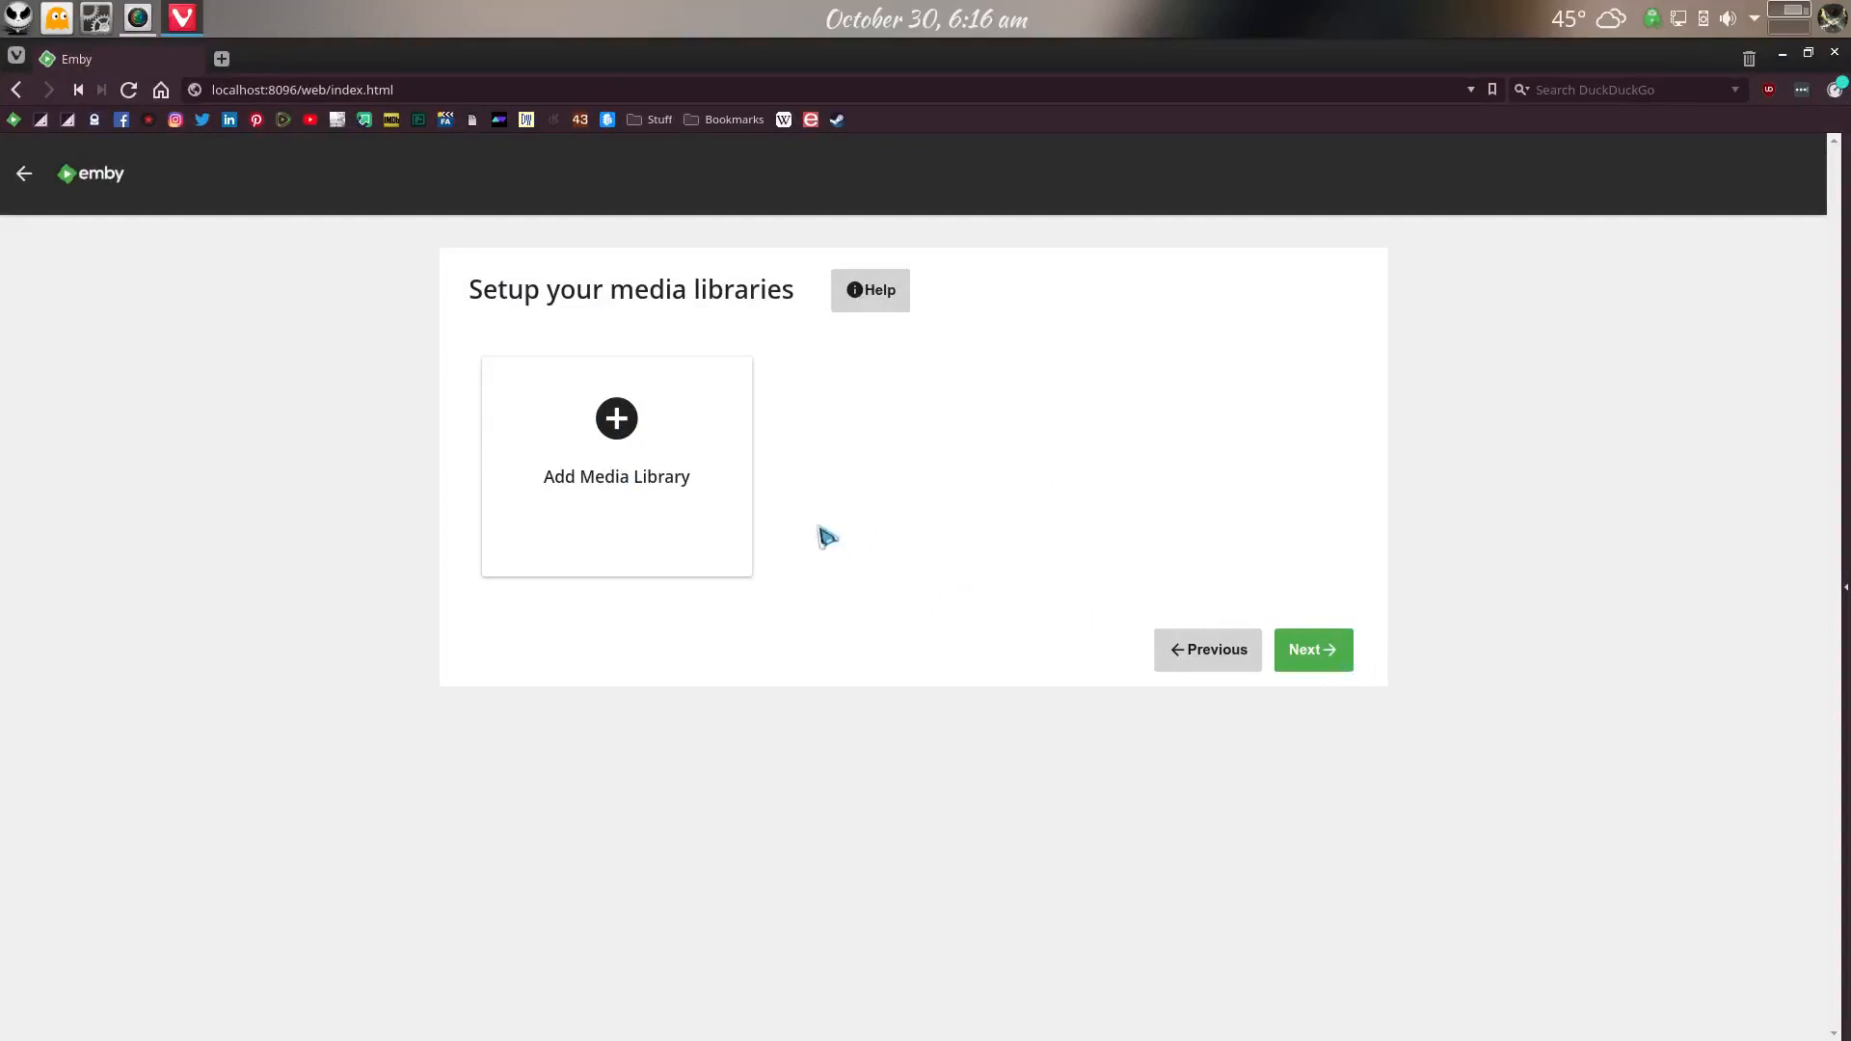
Step: Accept English/United States metadata defaults and keep remote access with automatic port mapping enabled
{"action": "left_click", "coordinate": [1312, 650]}
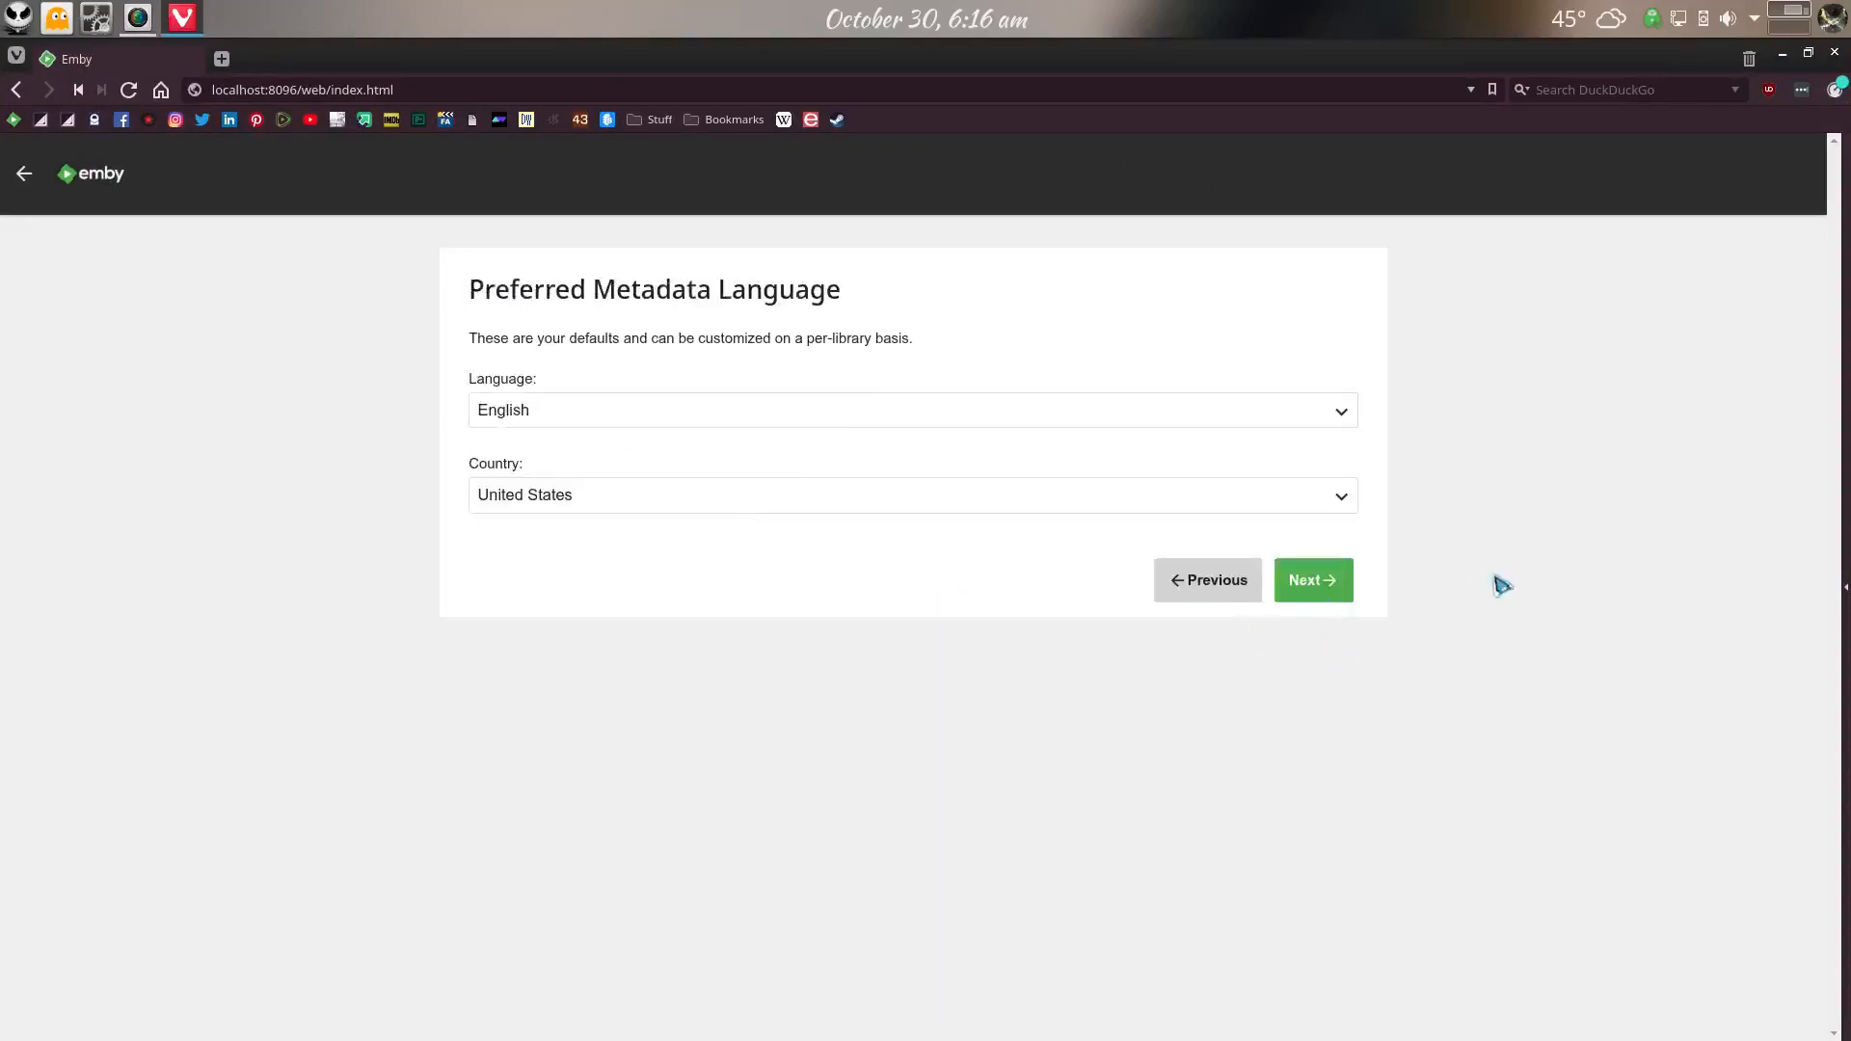
{"action": "left_click", "coordinate": [1312, 581]}
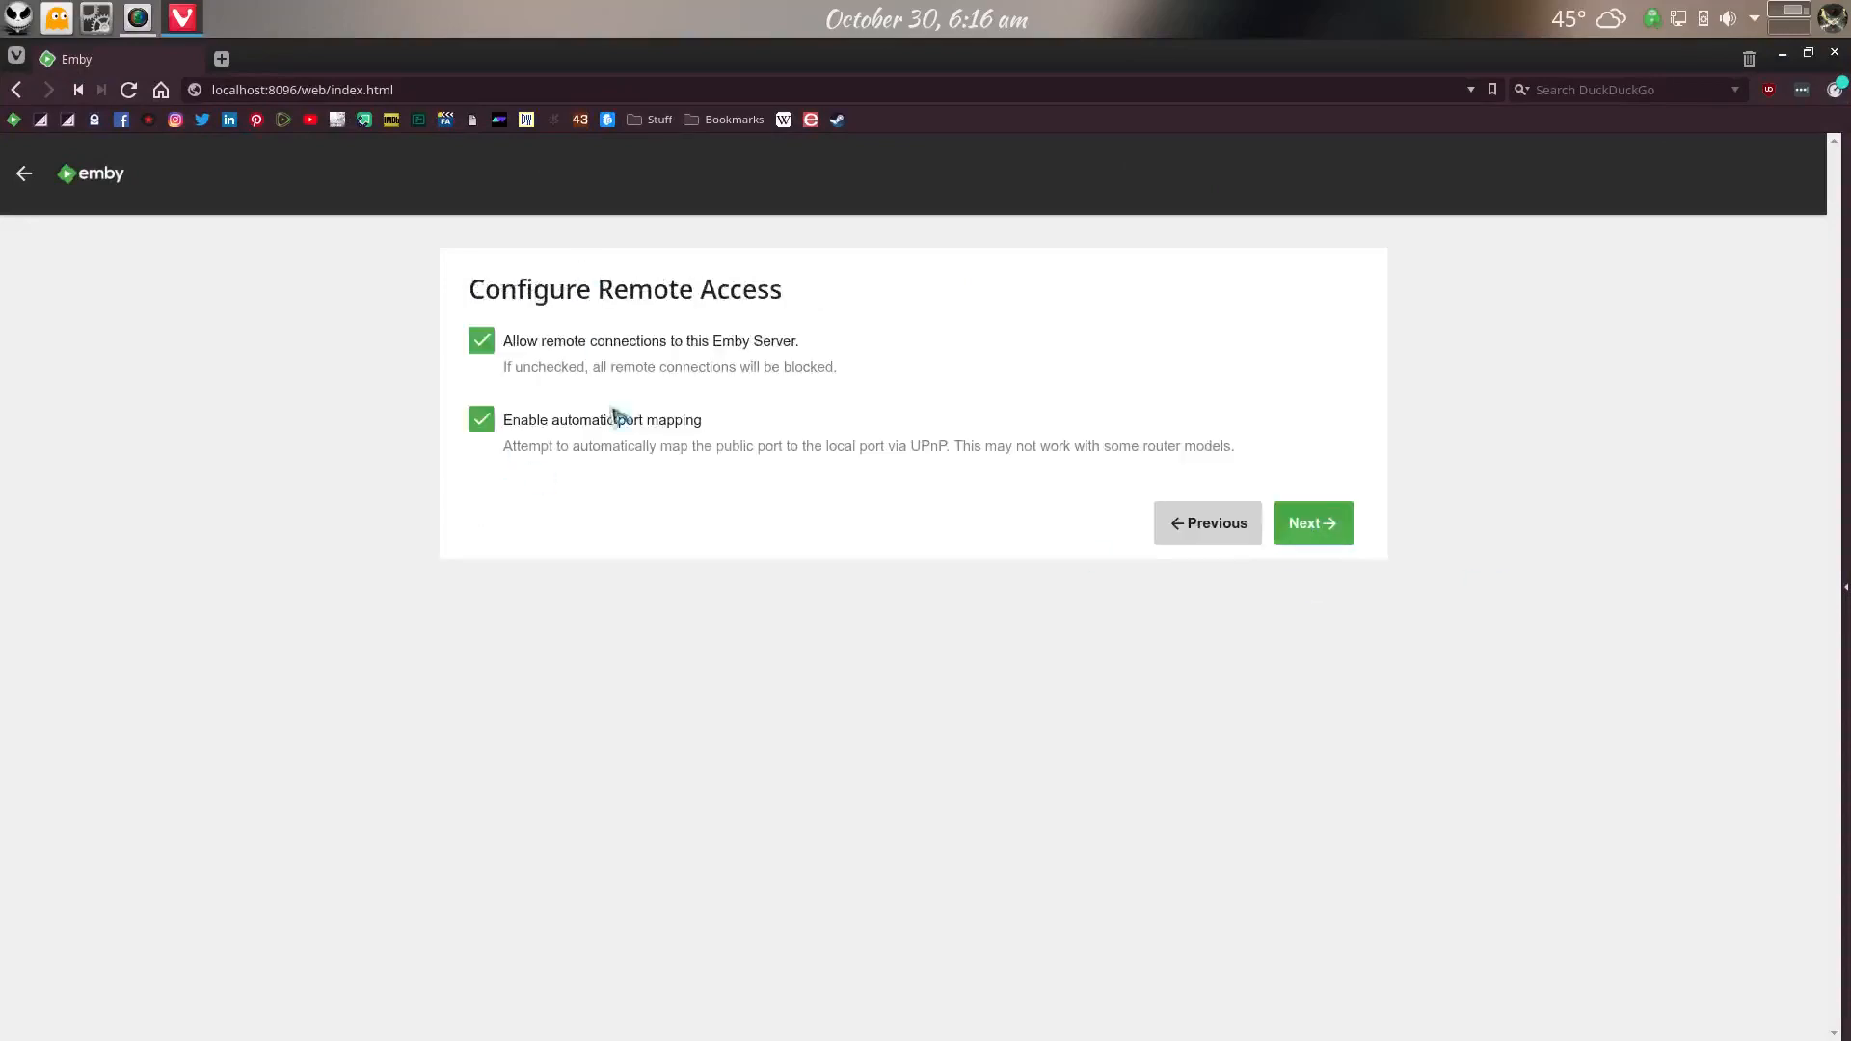
{"action": "mouse_move", "coordinate": [656, 445]}
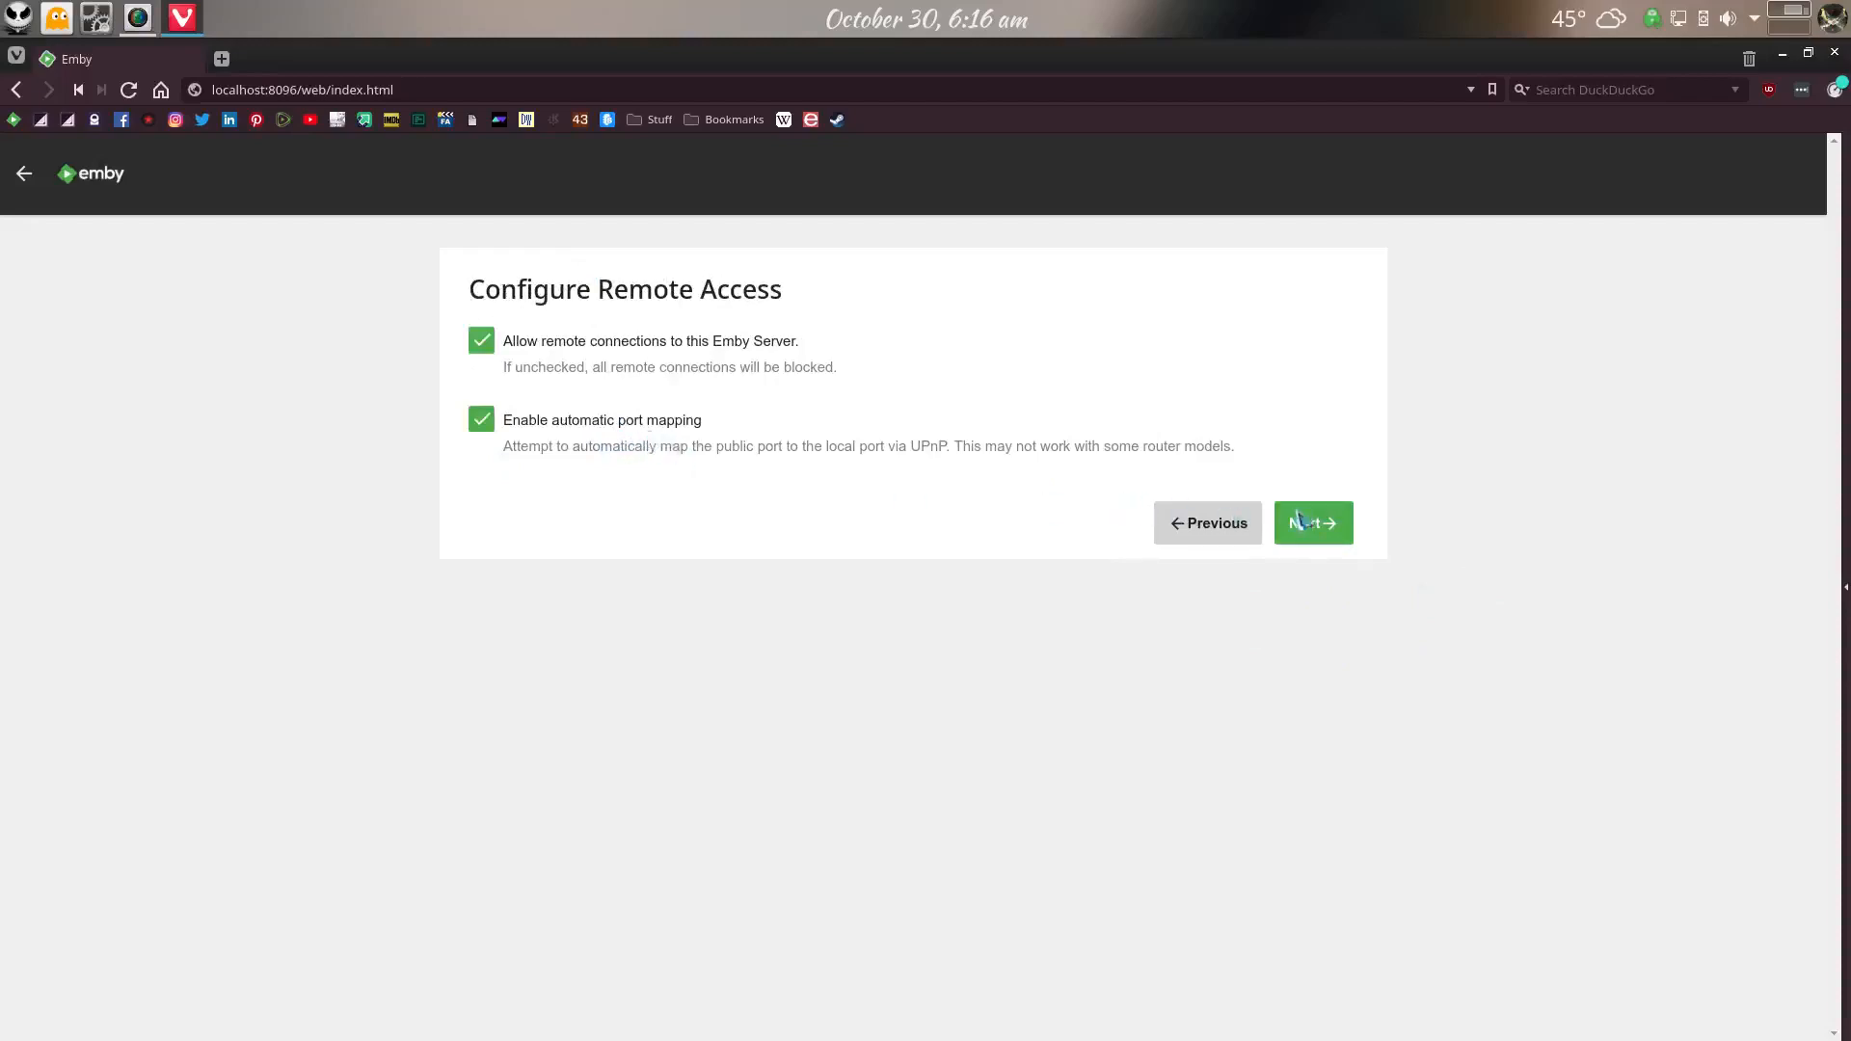
{"action": "mouse_move", "coordinate": [611, 355]}
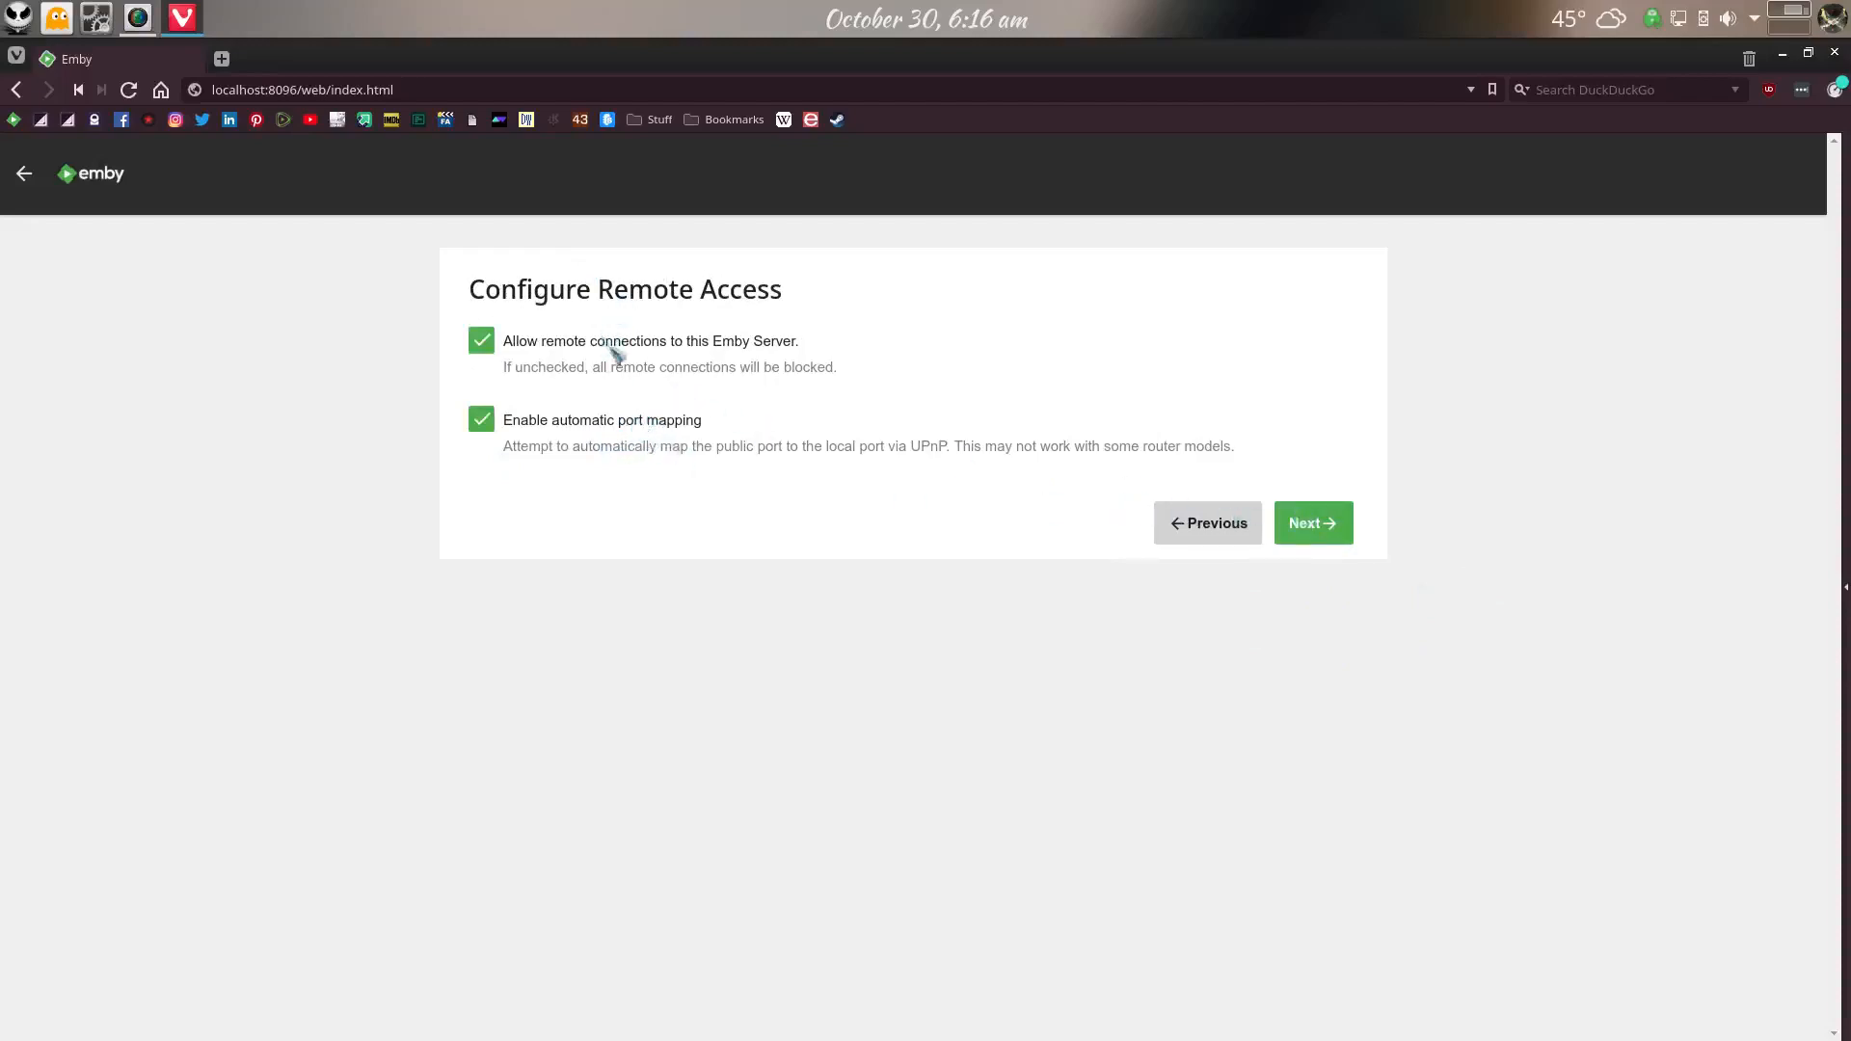
{"action": "mouse_move", "coordinate": [776, 376]}
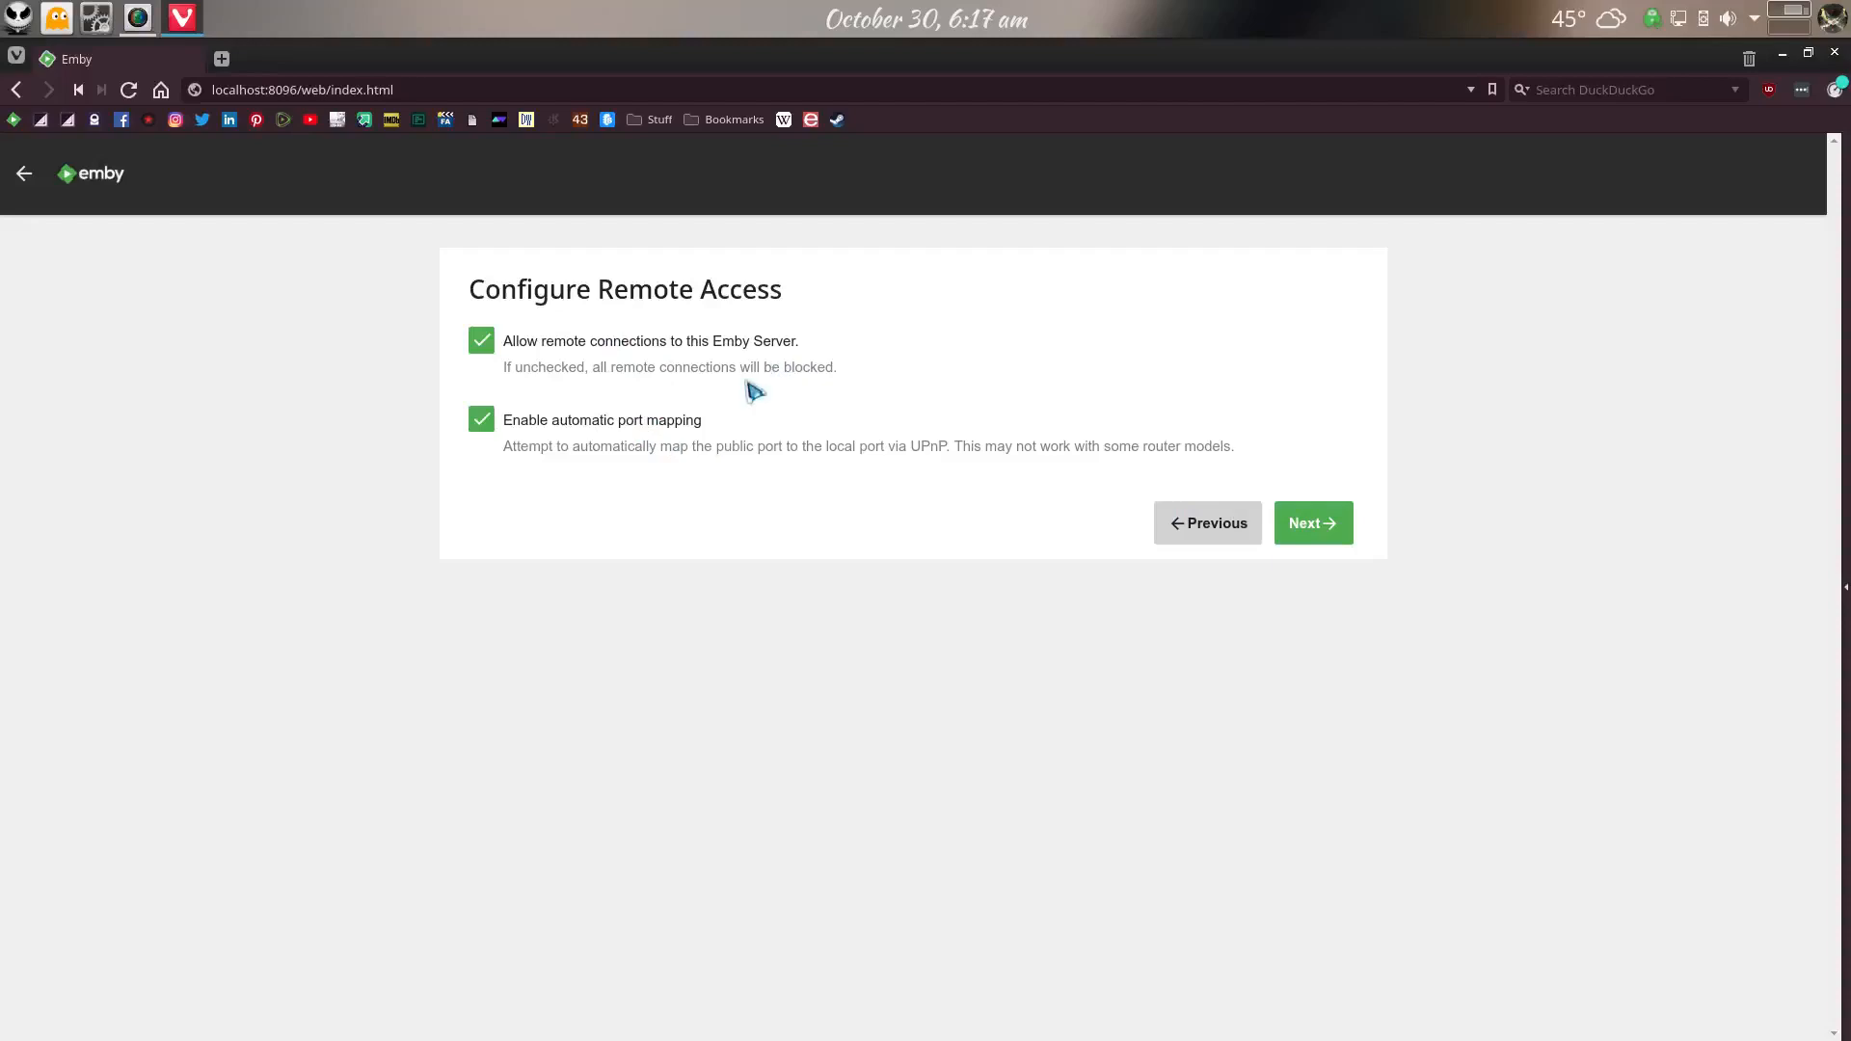
{"action": "mouse_move", "coordinate": [1332, 523]}
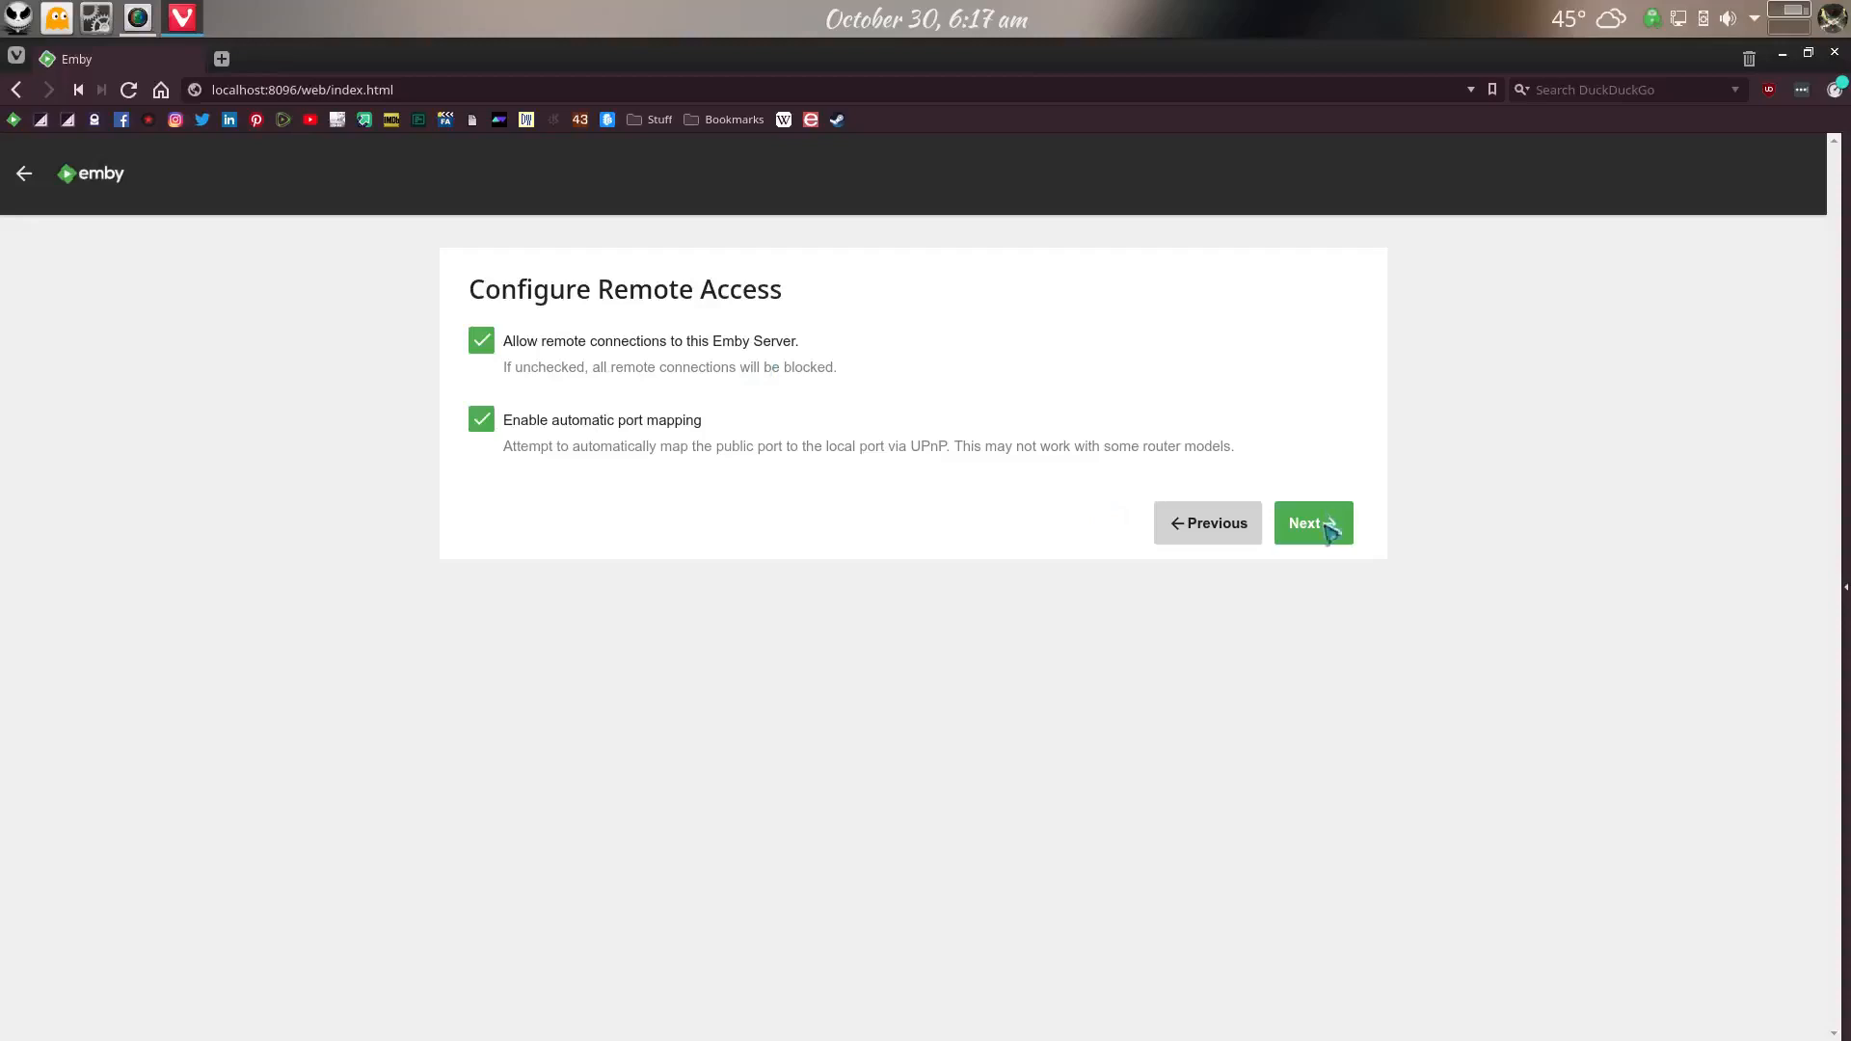
{"action": "left_click", "coordinate": [1312, 522]}
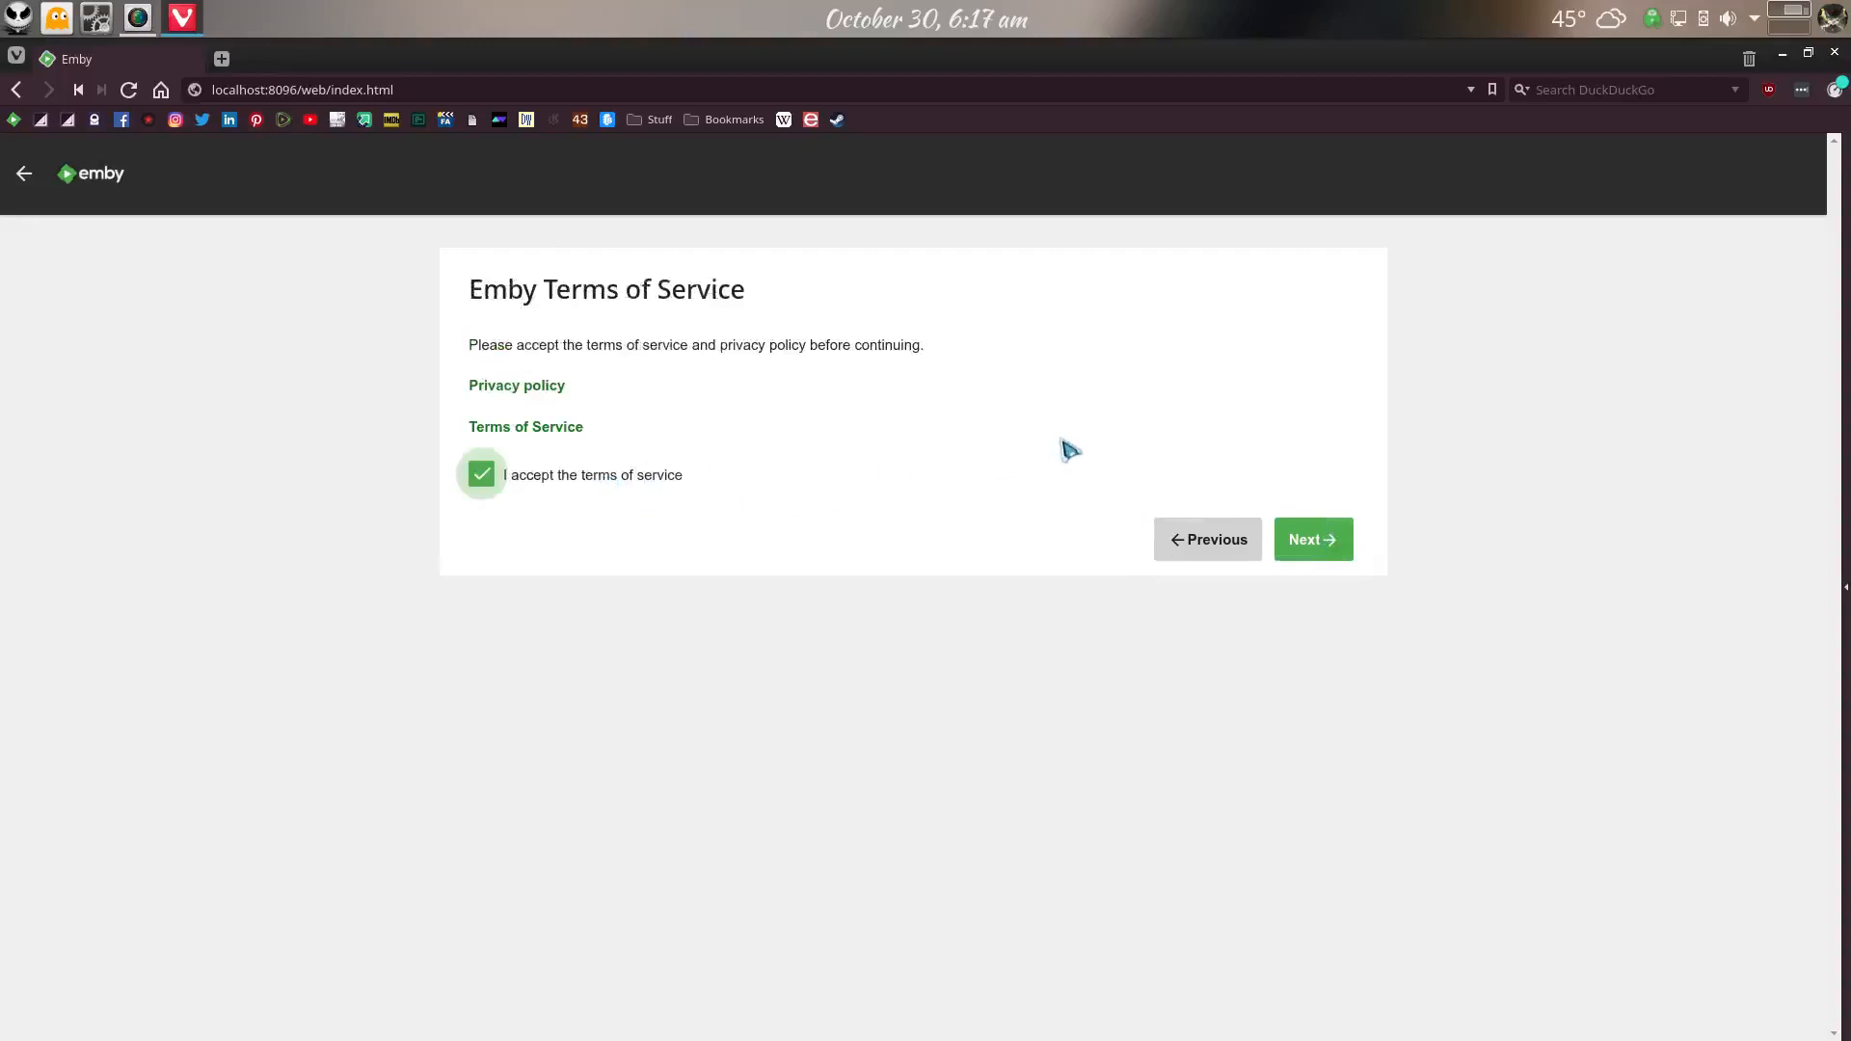
Step: Accept the terms of service and continue to the You're Done! page
{"action": "left_click", "coordinate": [480, 475]}
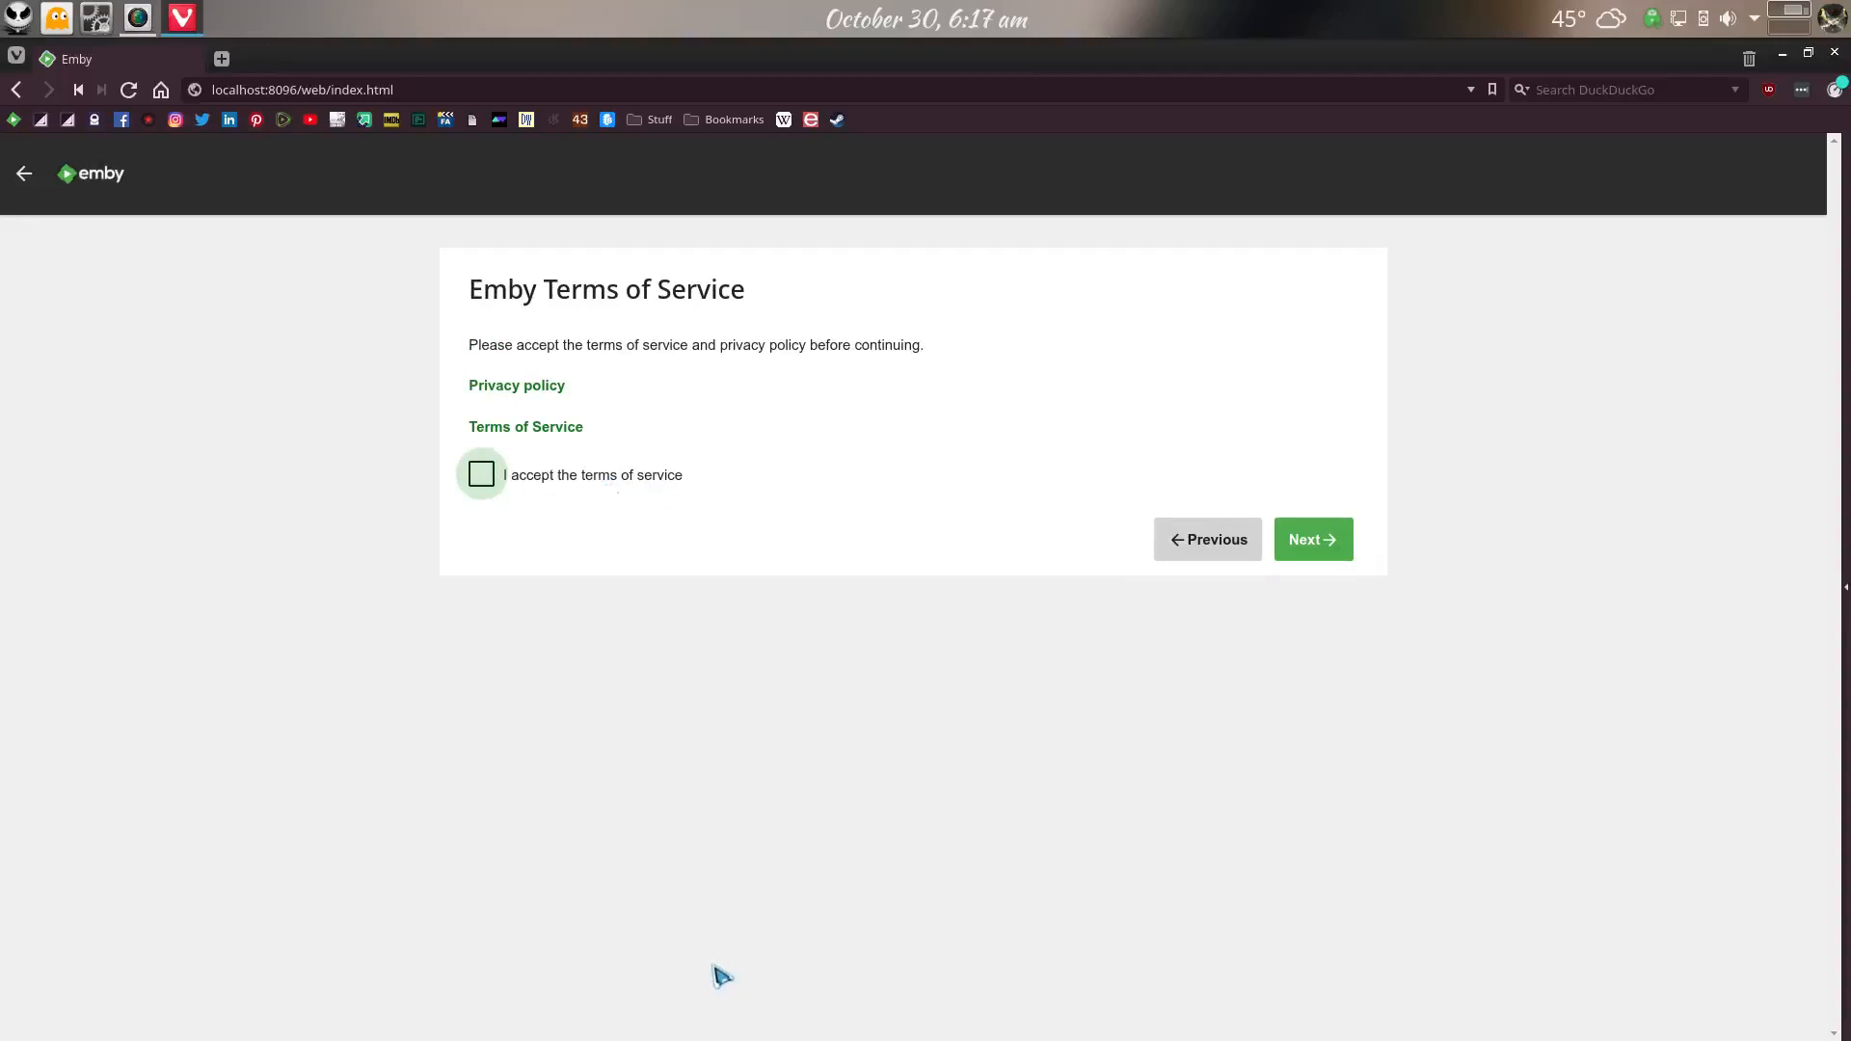
{"action": "left_click", "coordinate": [480, 474]}
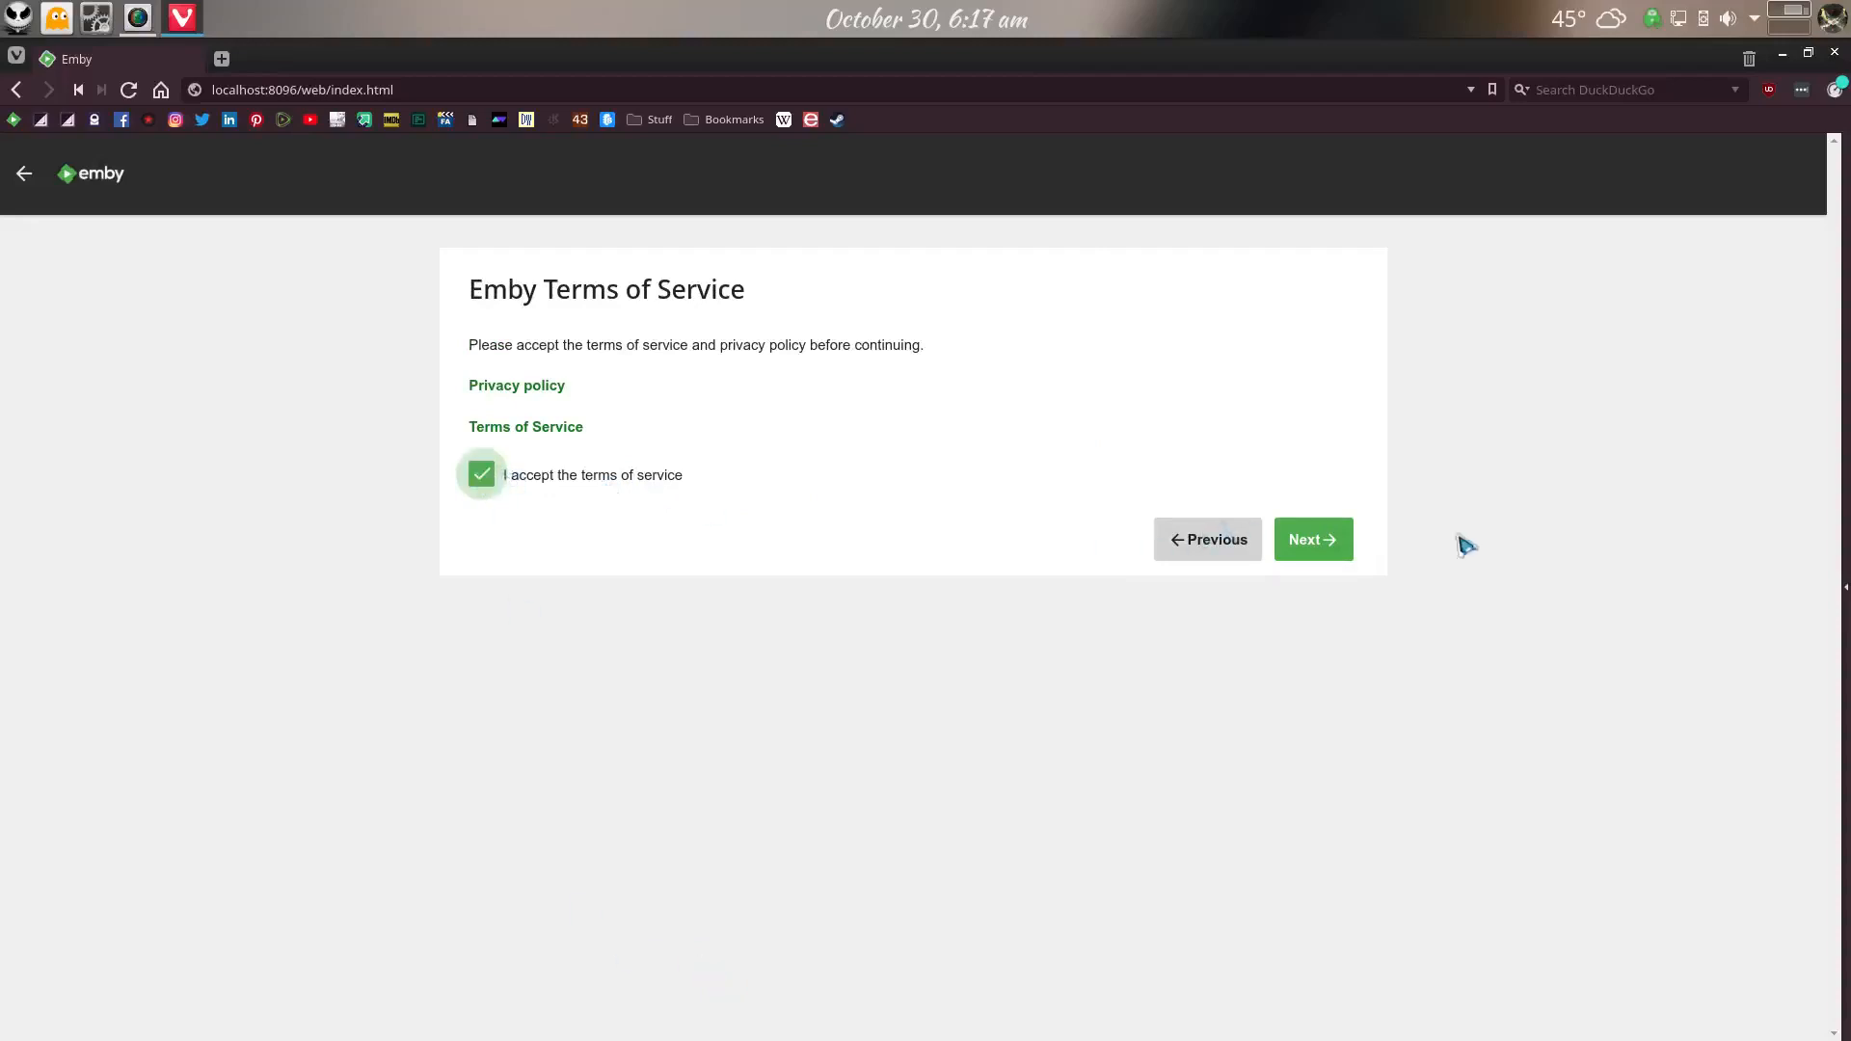
{"action": "left_click", "coordinate": [1311, 540]}
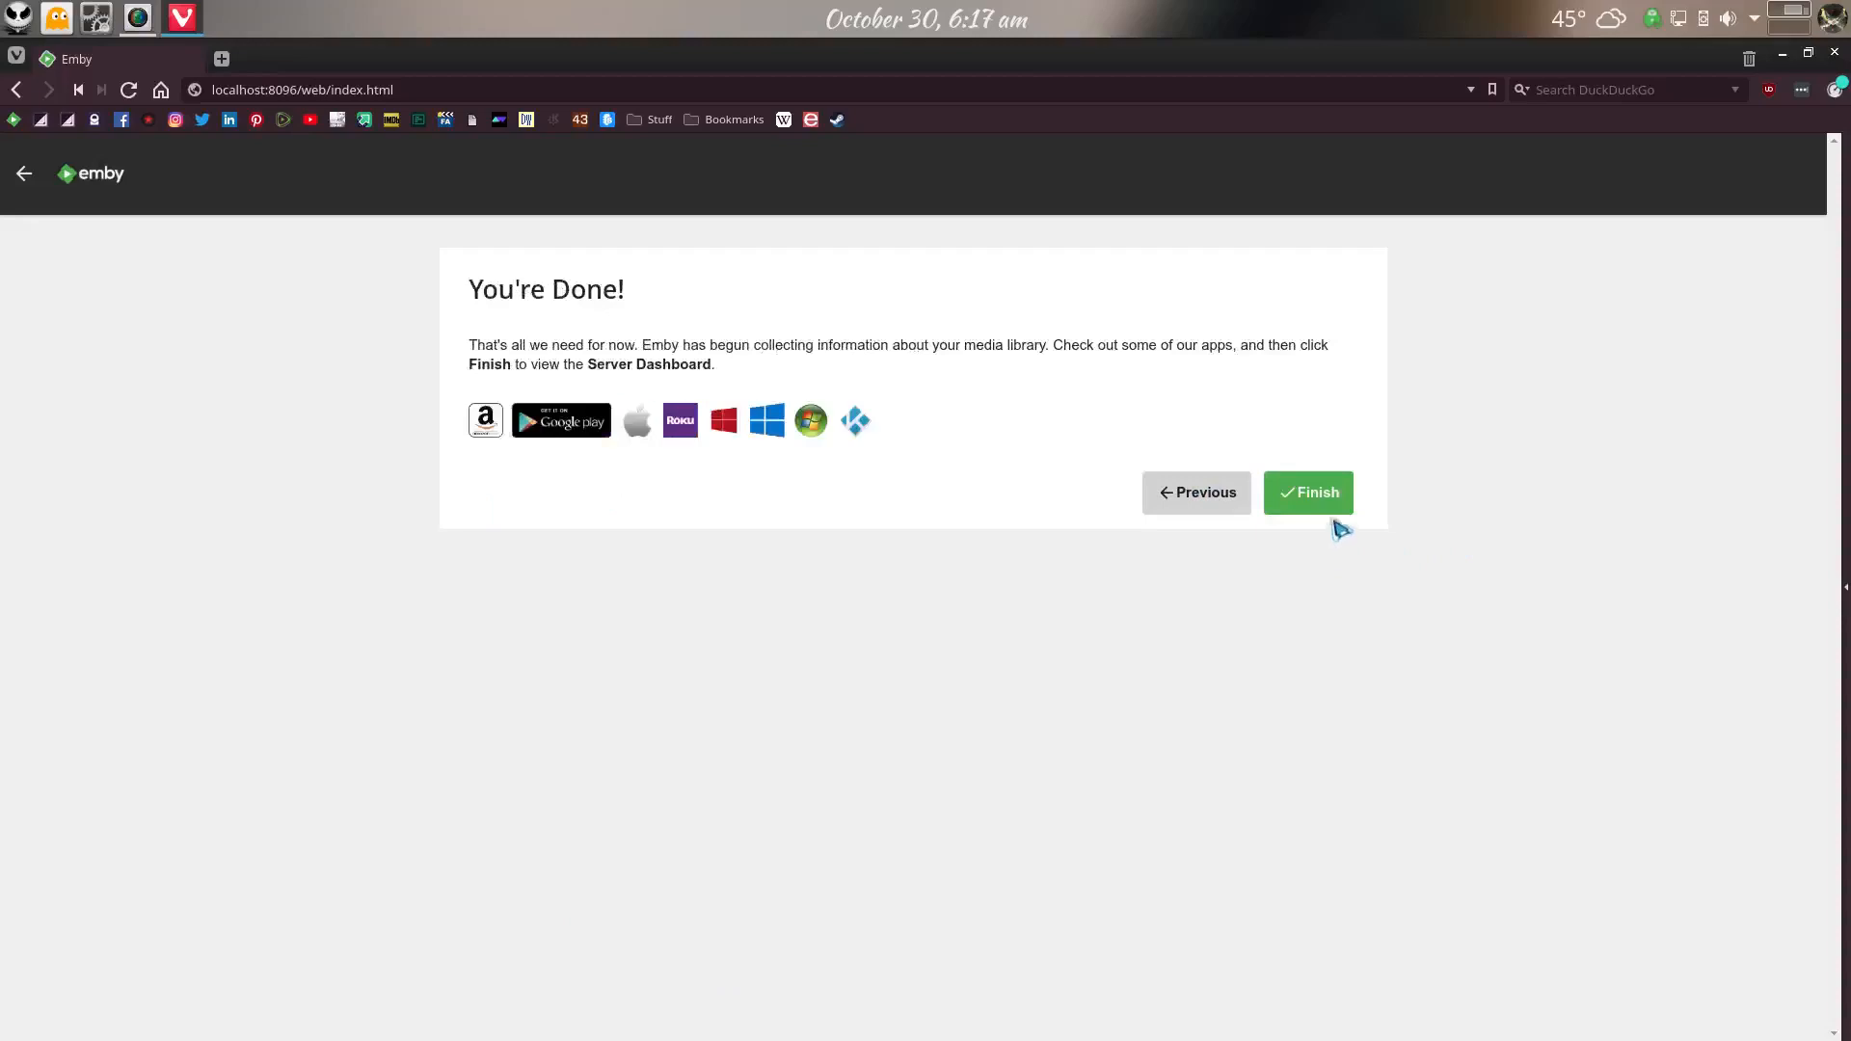
Step: Finish the wizard at the Server Dashboard and go to the server's general Settings page
{"action": "left_click", "coordinate": [1308, 492]}
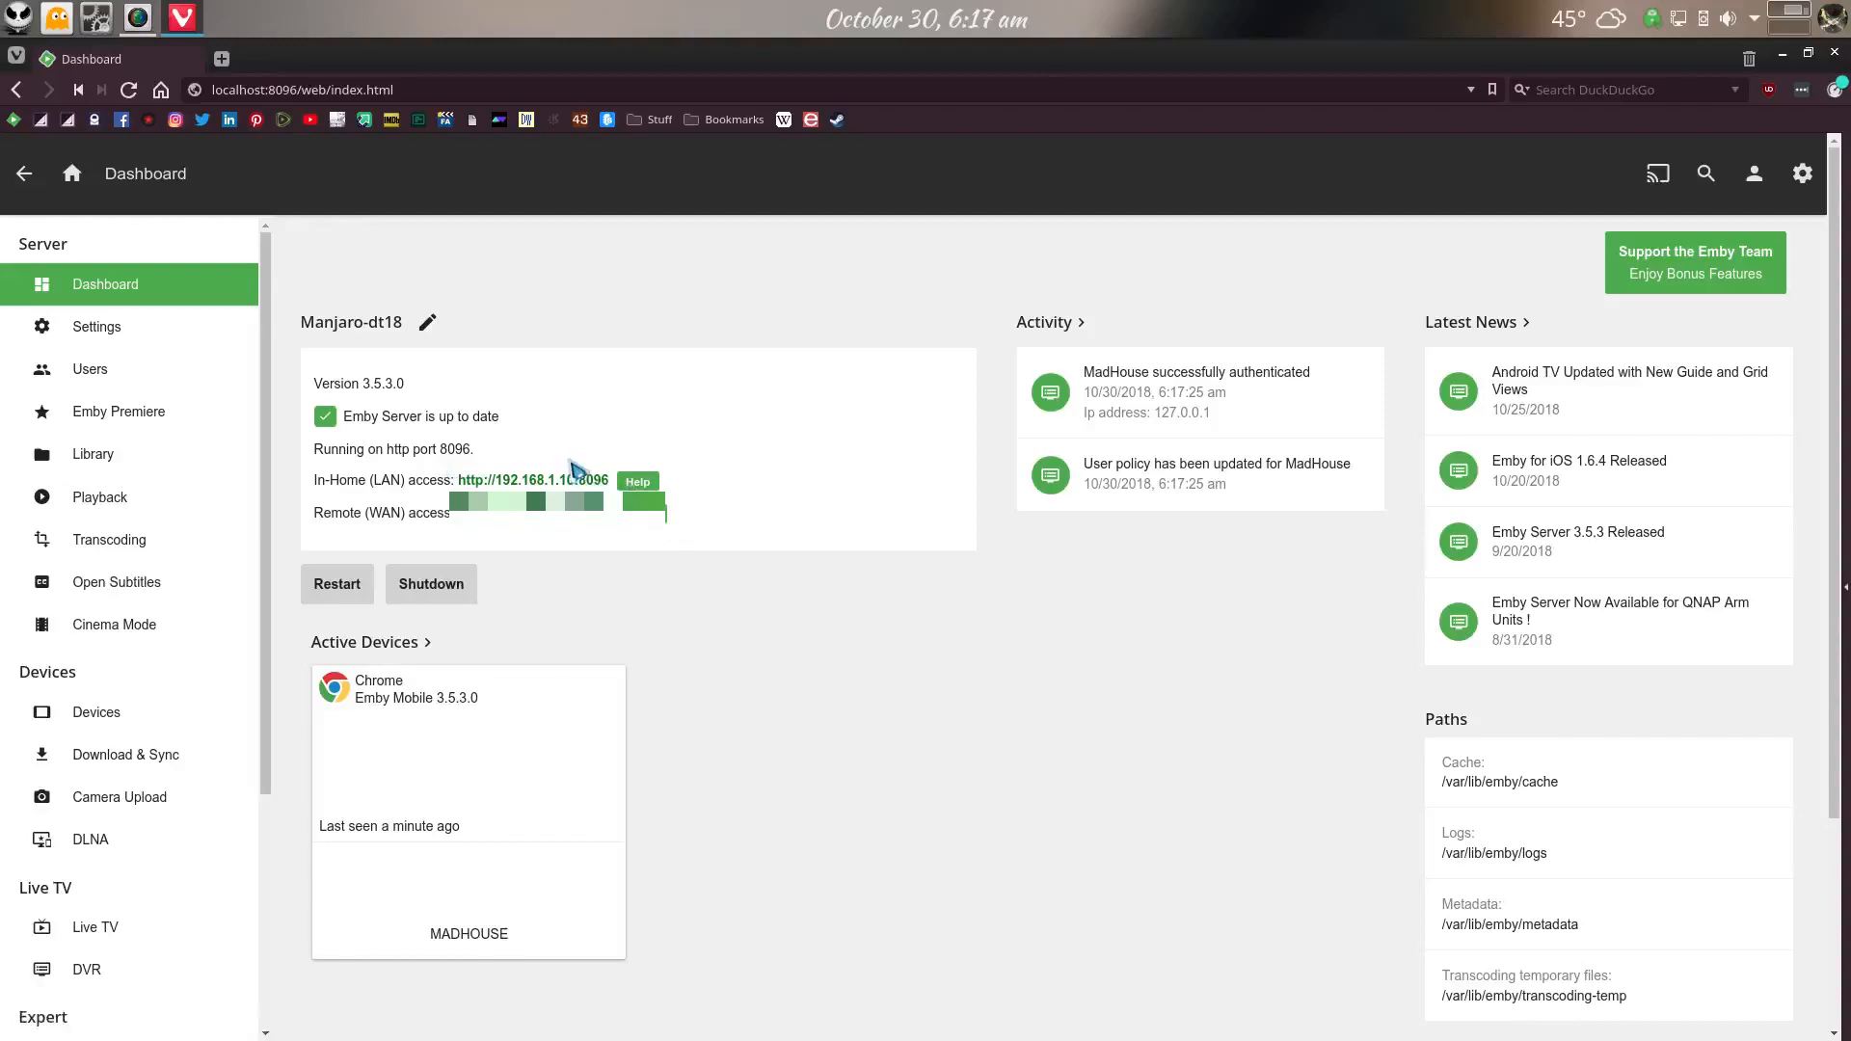
{"action": "mouse_move", "coordinate": [96, 328]}
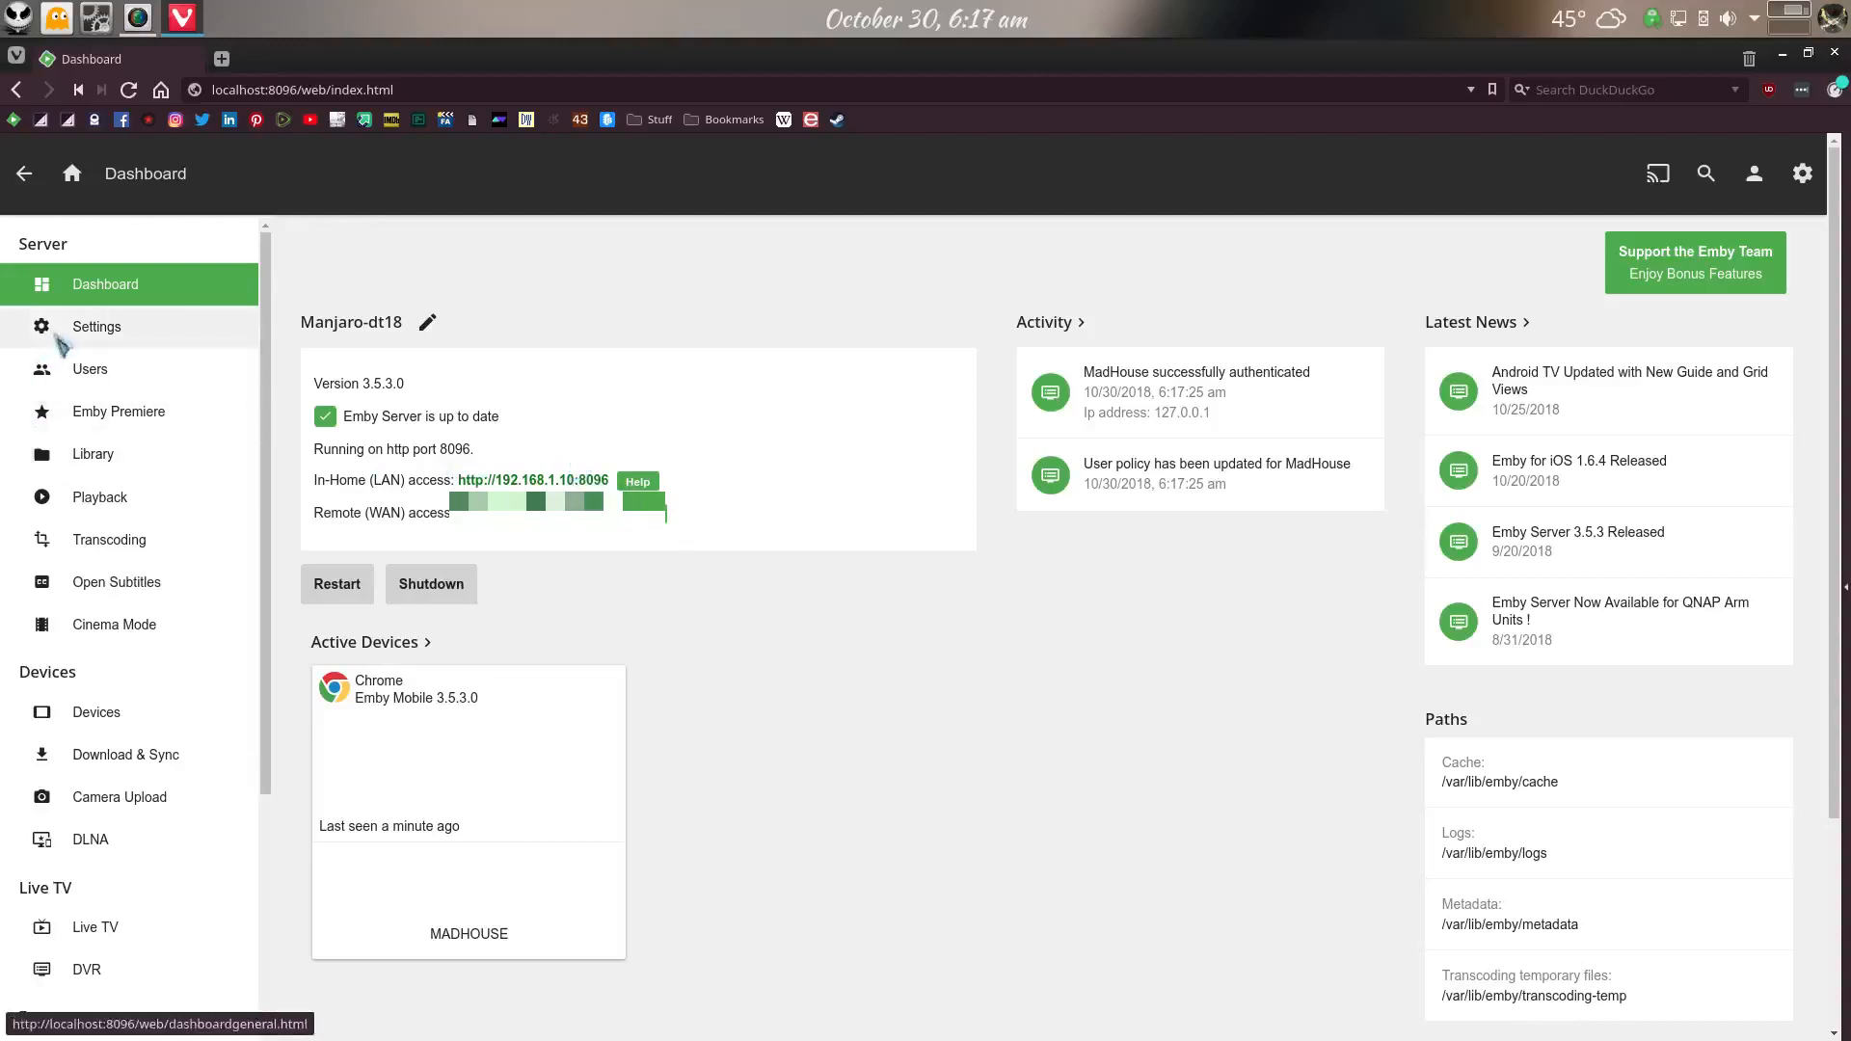
{"action": "left_click", "coordinate": [97, 326]}
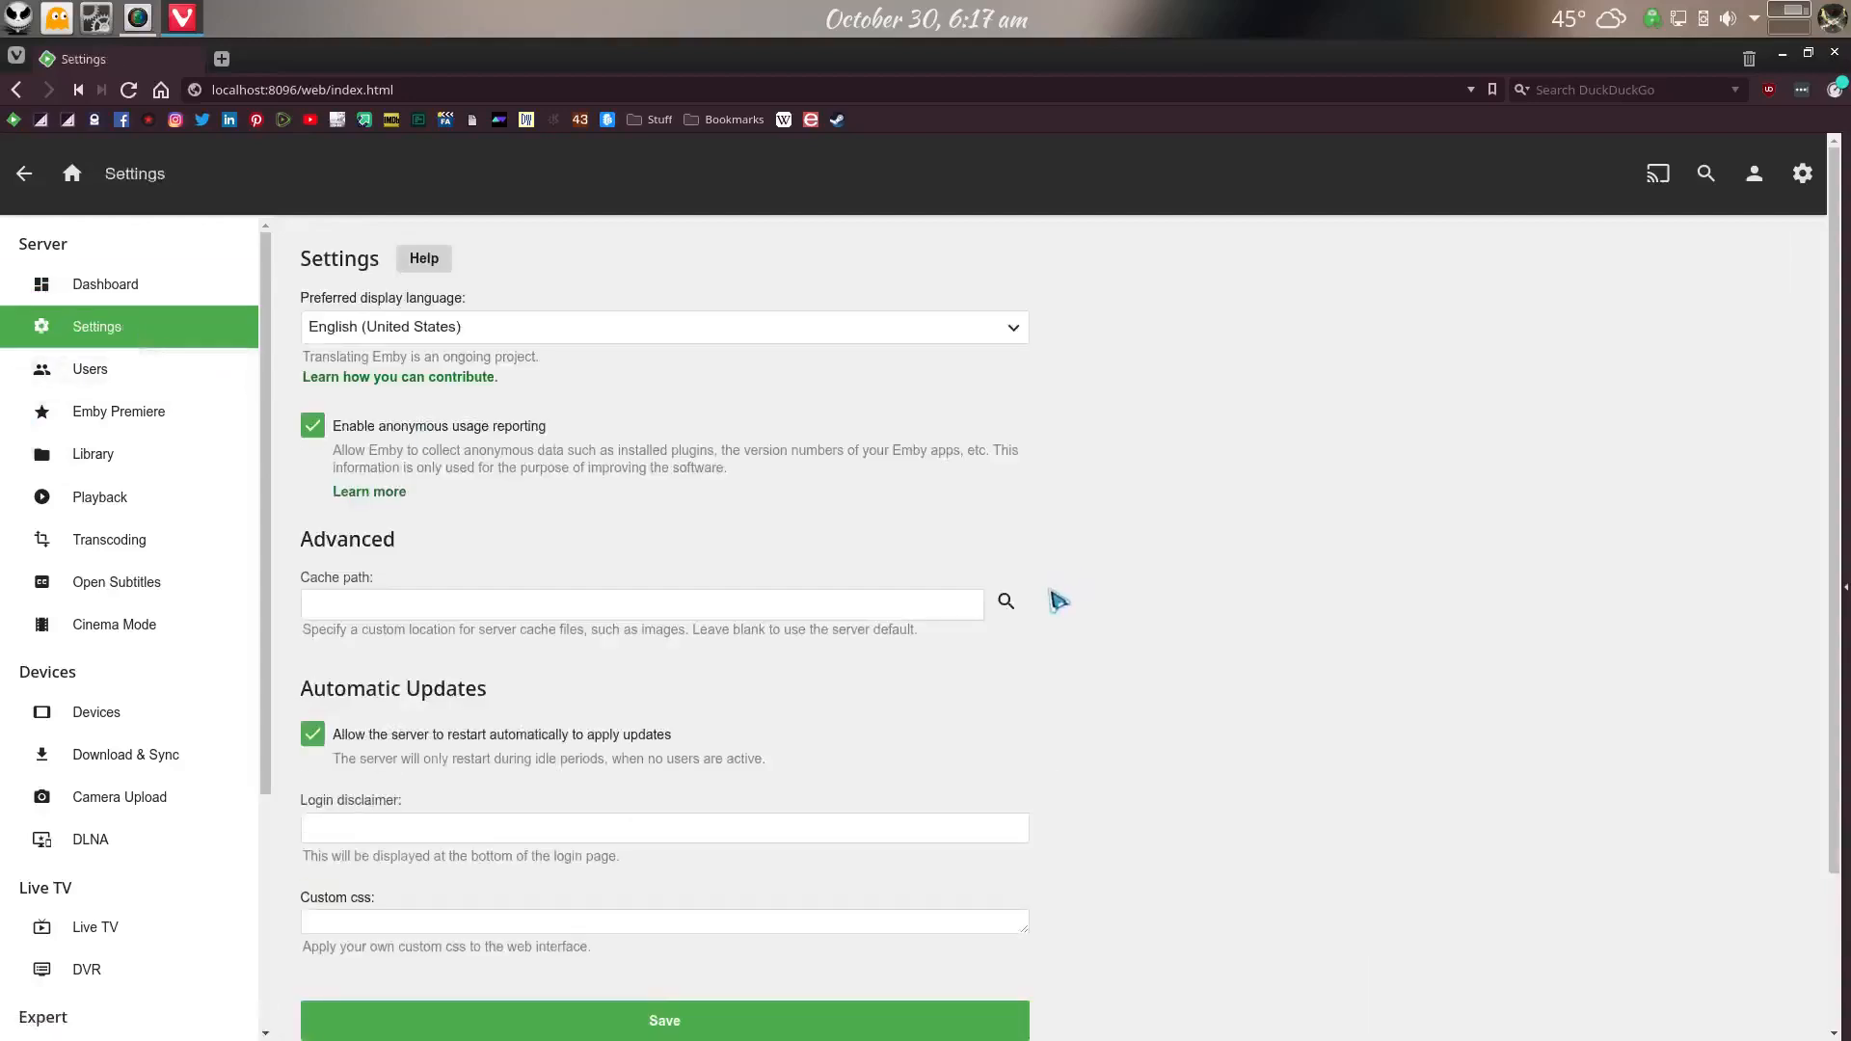
{"action": "scroll", "scroll_direction": "down", "scroll_amount": 3}
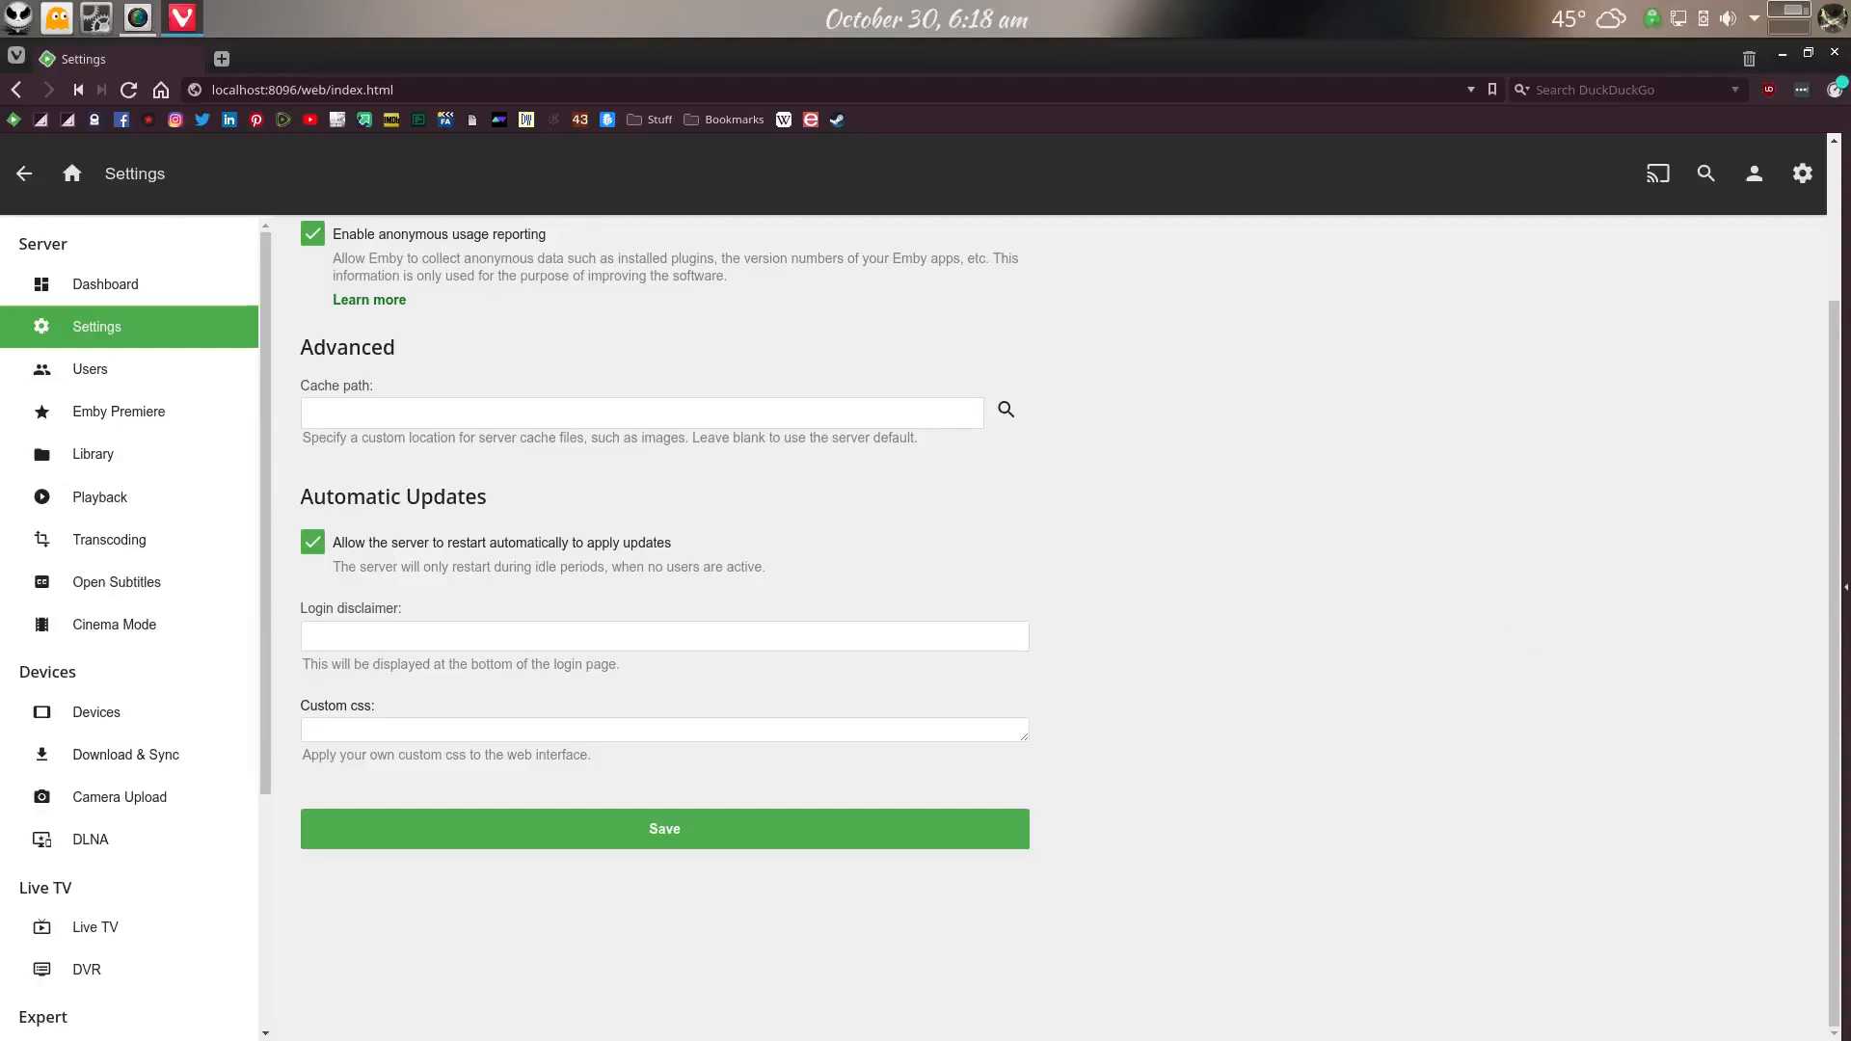
{"action": "mouse_move", "coordinate": [1411, 682]}
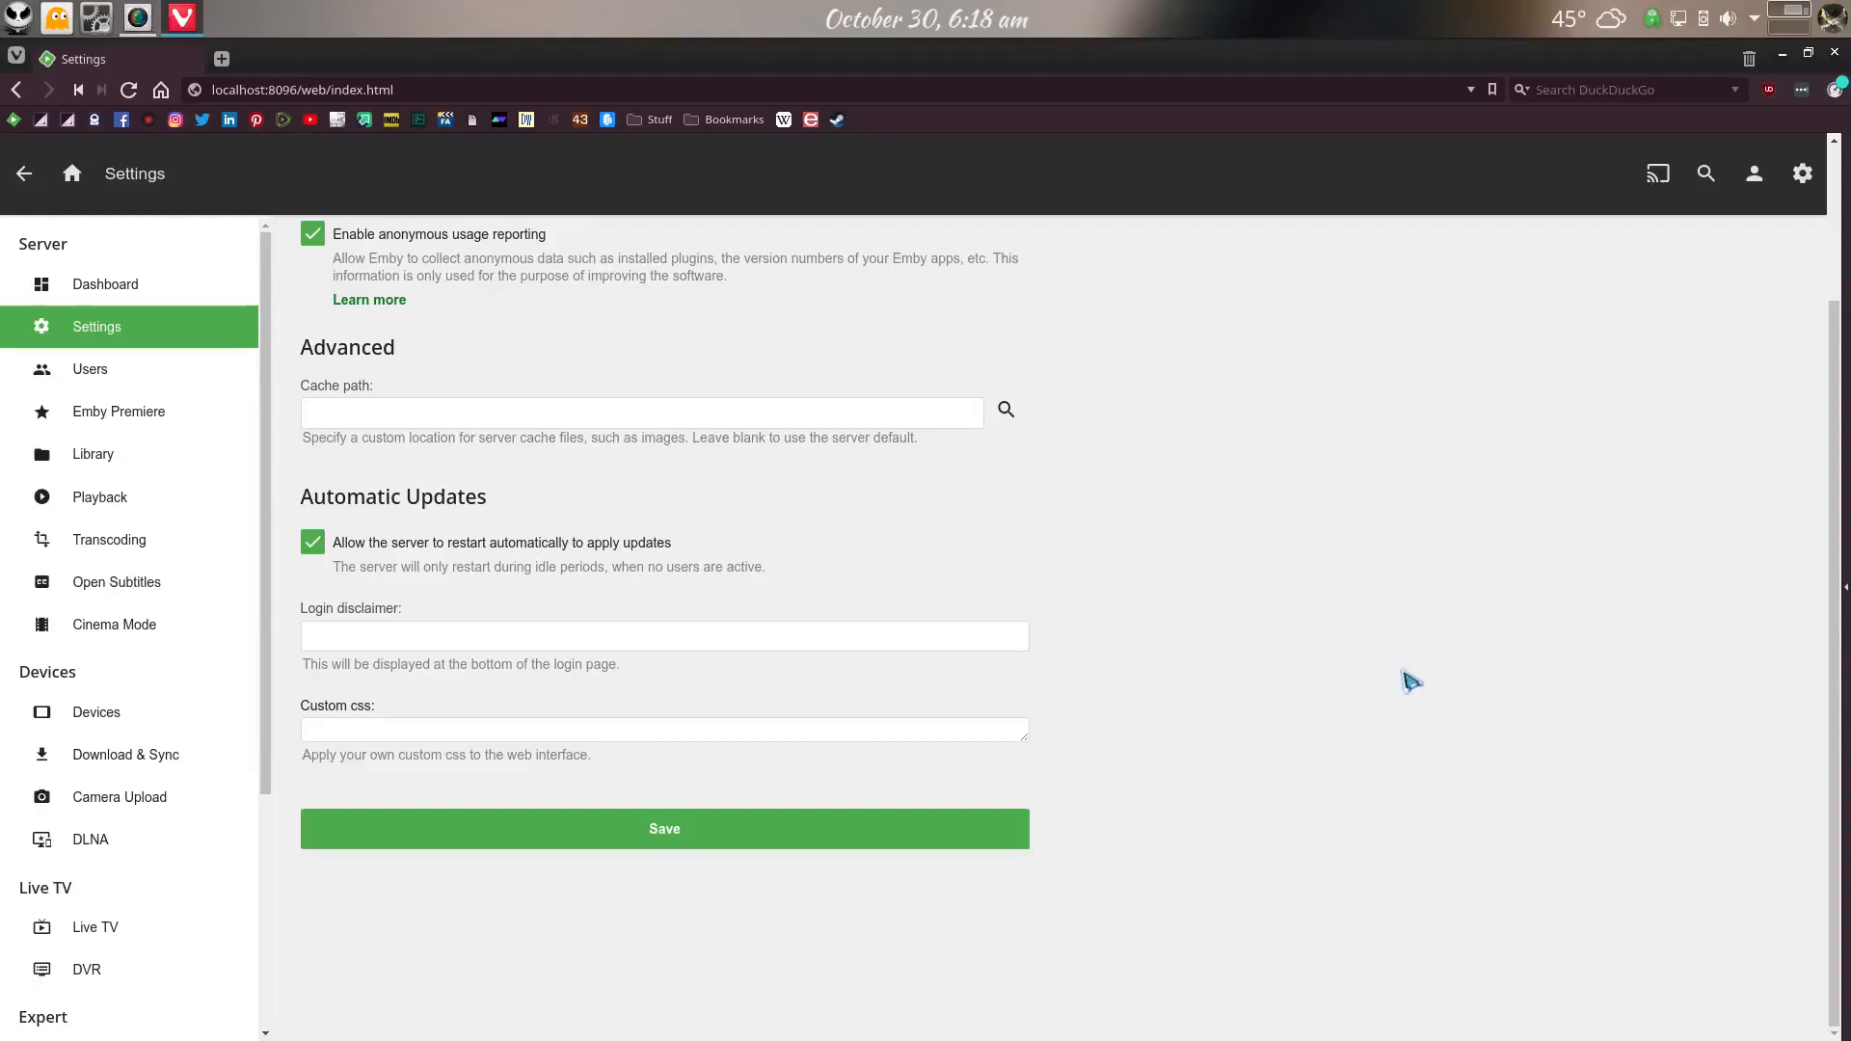
{"action": "mouse_move", "coordinate": [1396, 662]}
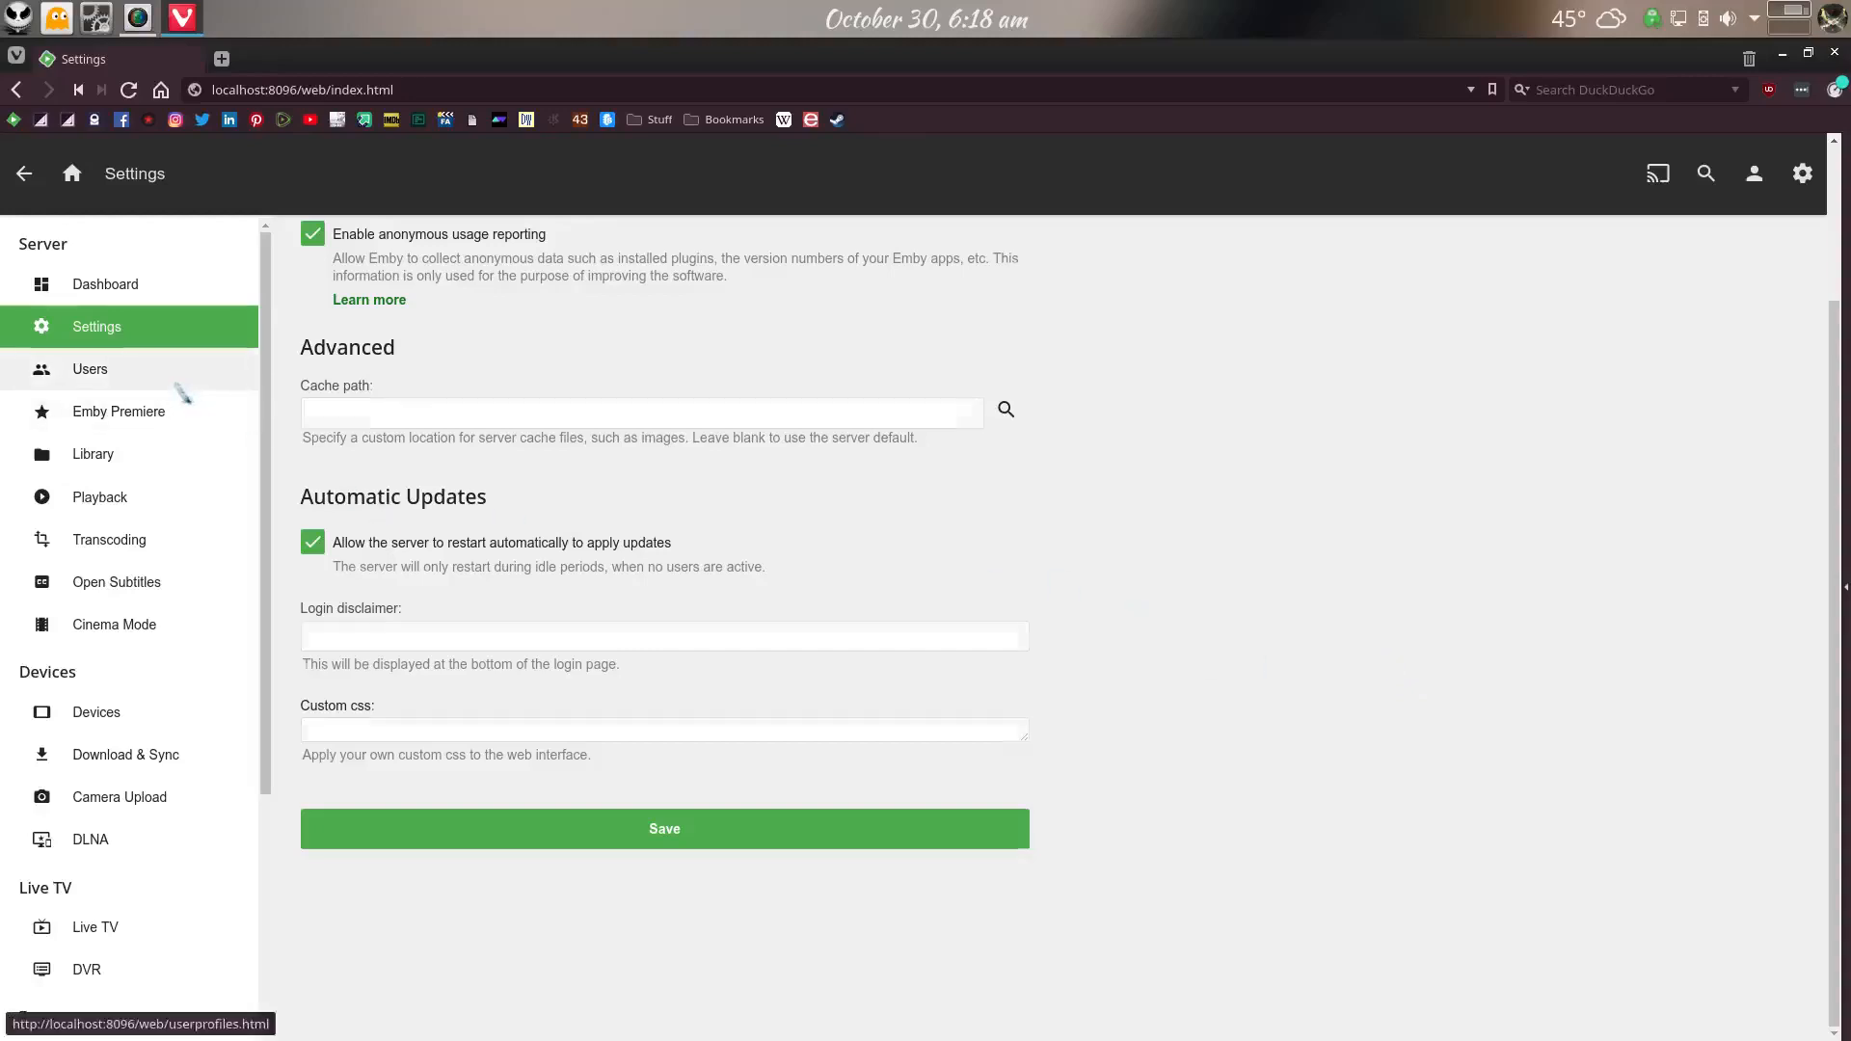
Step: Enable backdrops in the user's Display settings and return to the home screen
{"action": "left_click", "coordinate": [91, 368]}
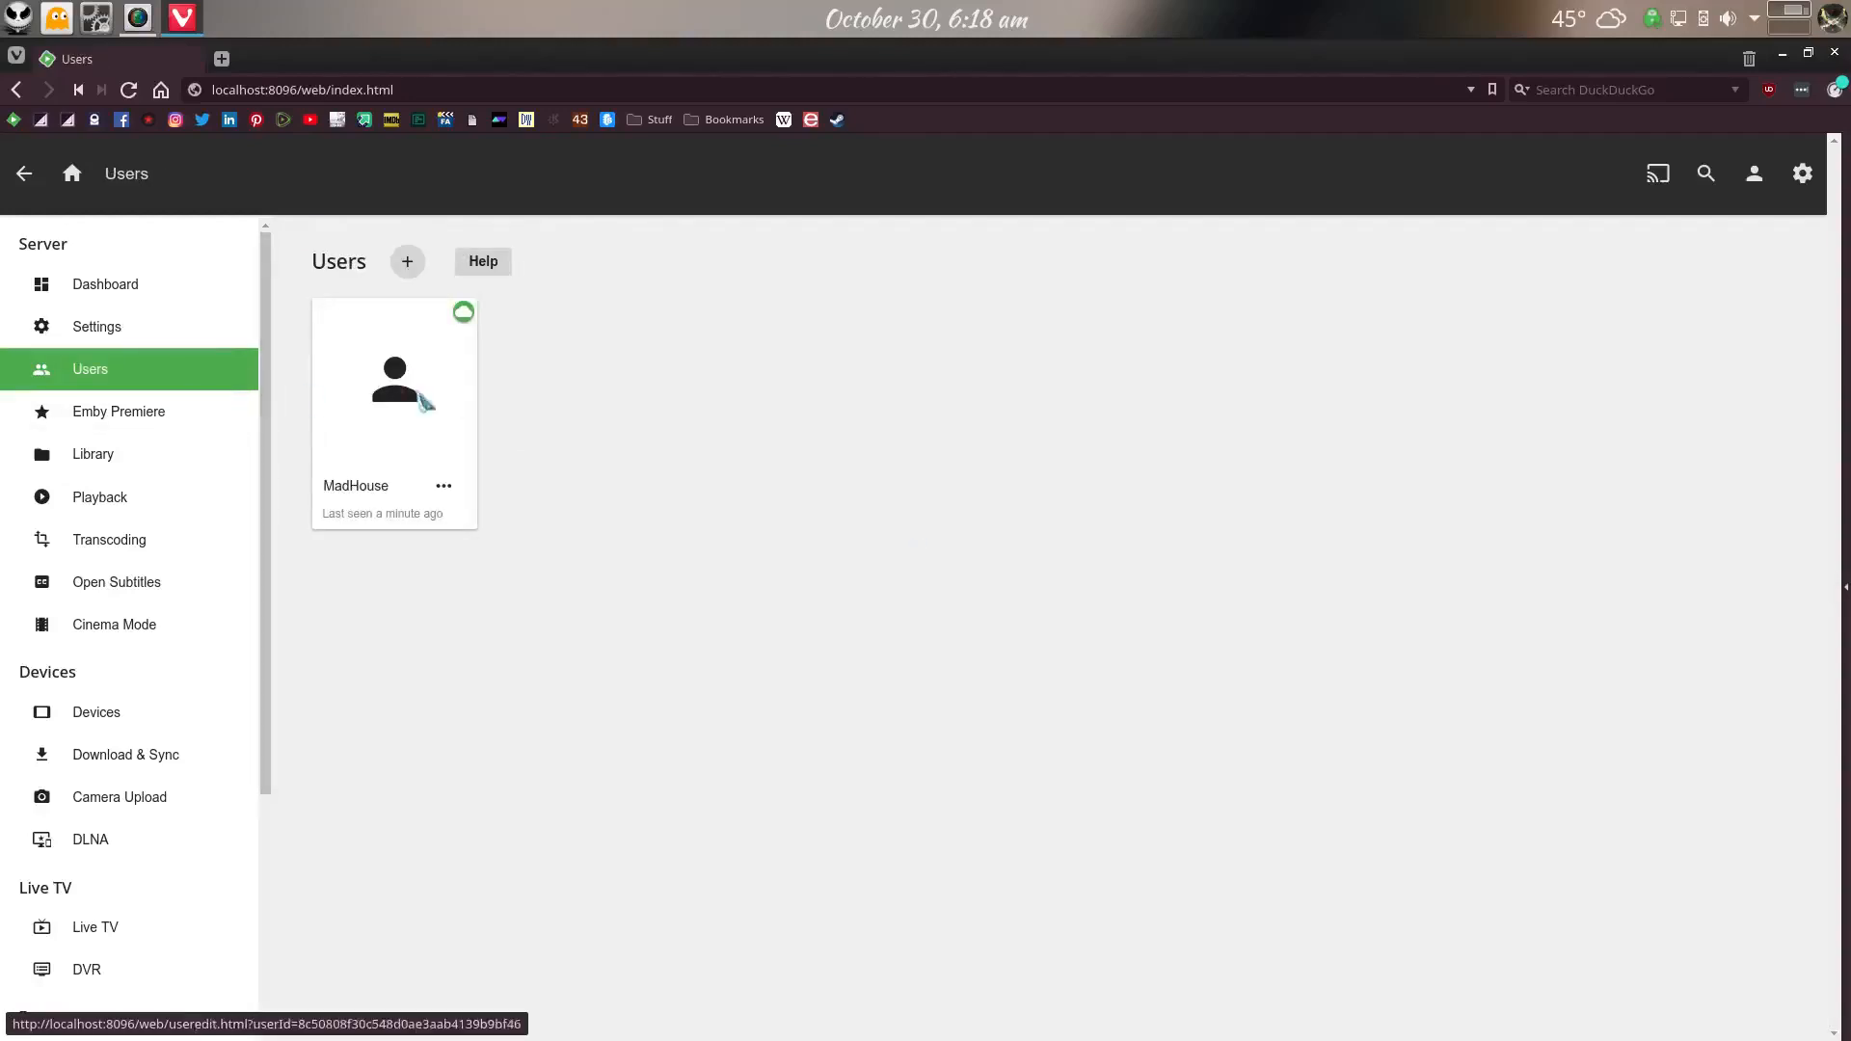
{"action": "left_click", "coordinate": [444, 486]}
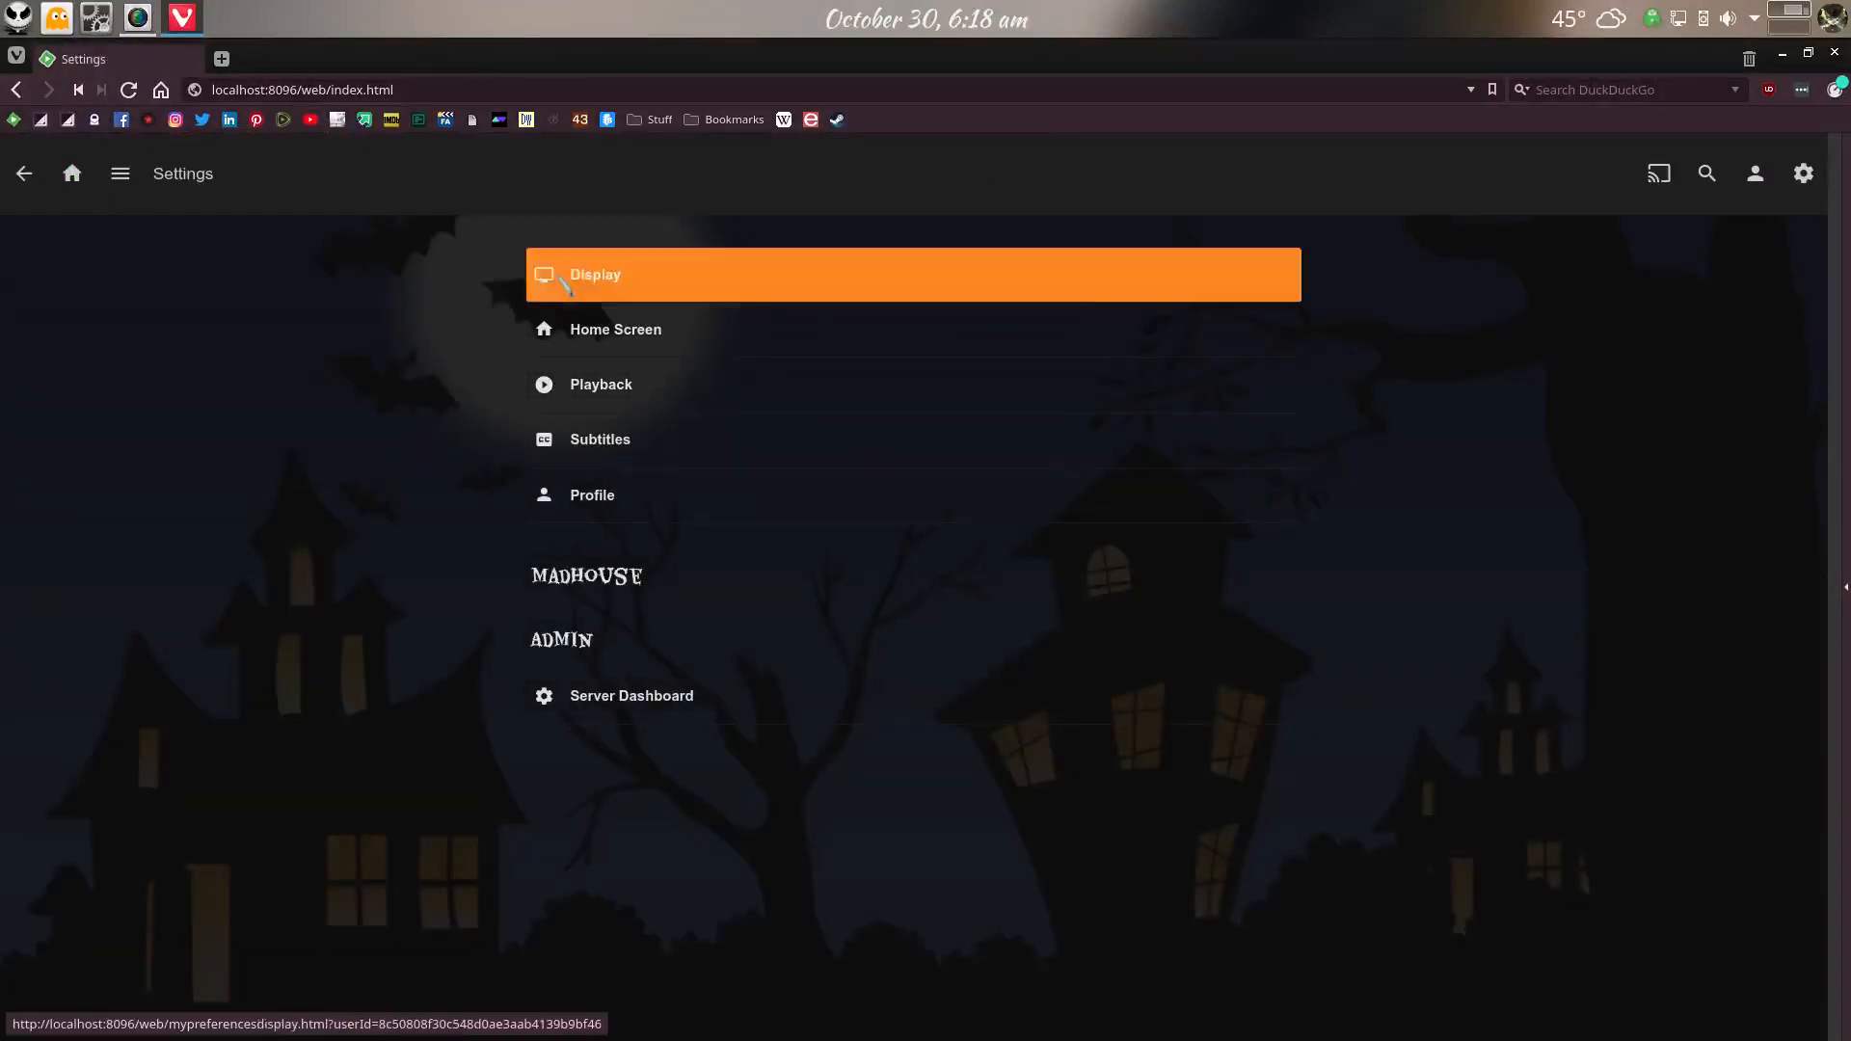
{"action": "left_click", "coordinate": [596, 274]}
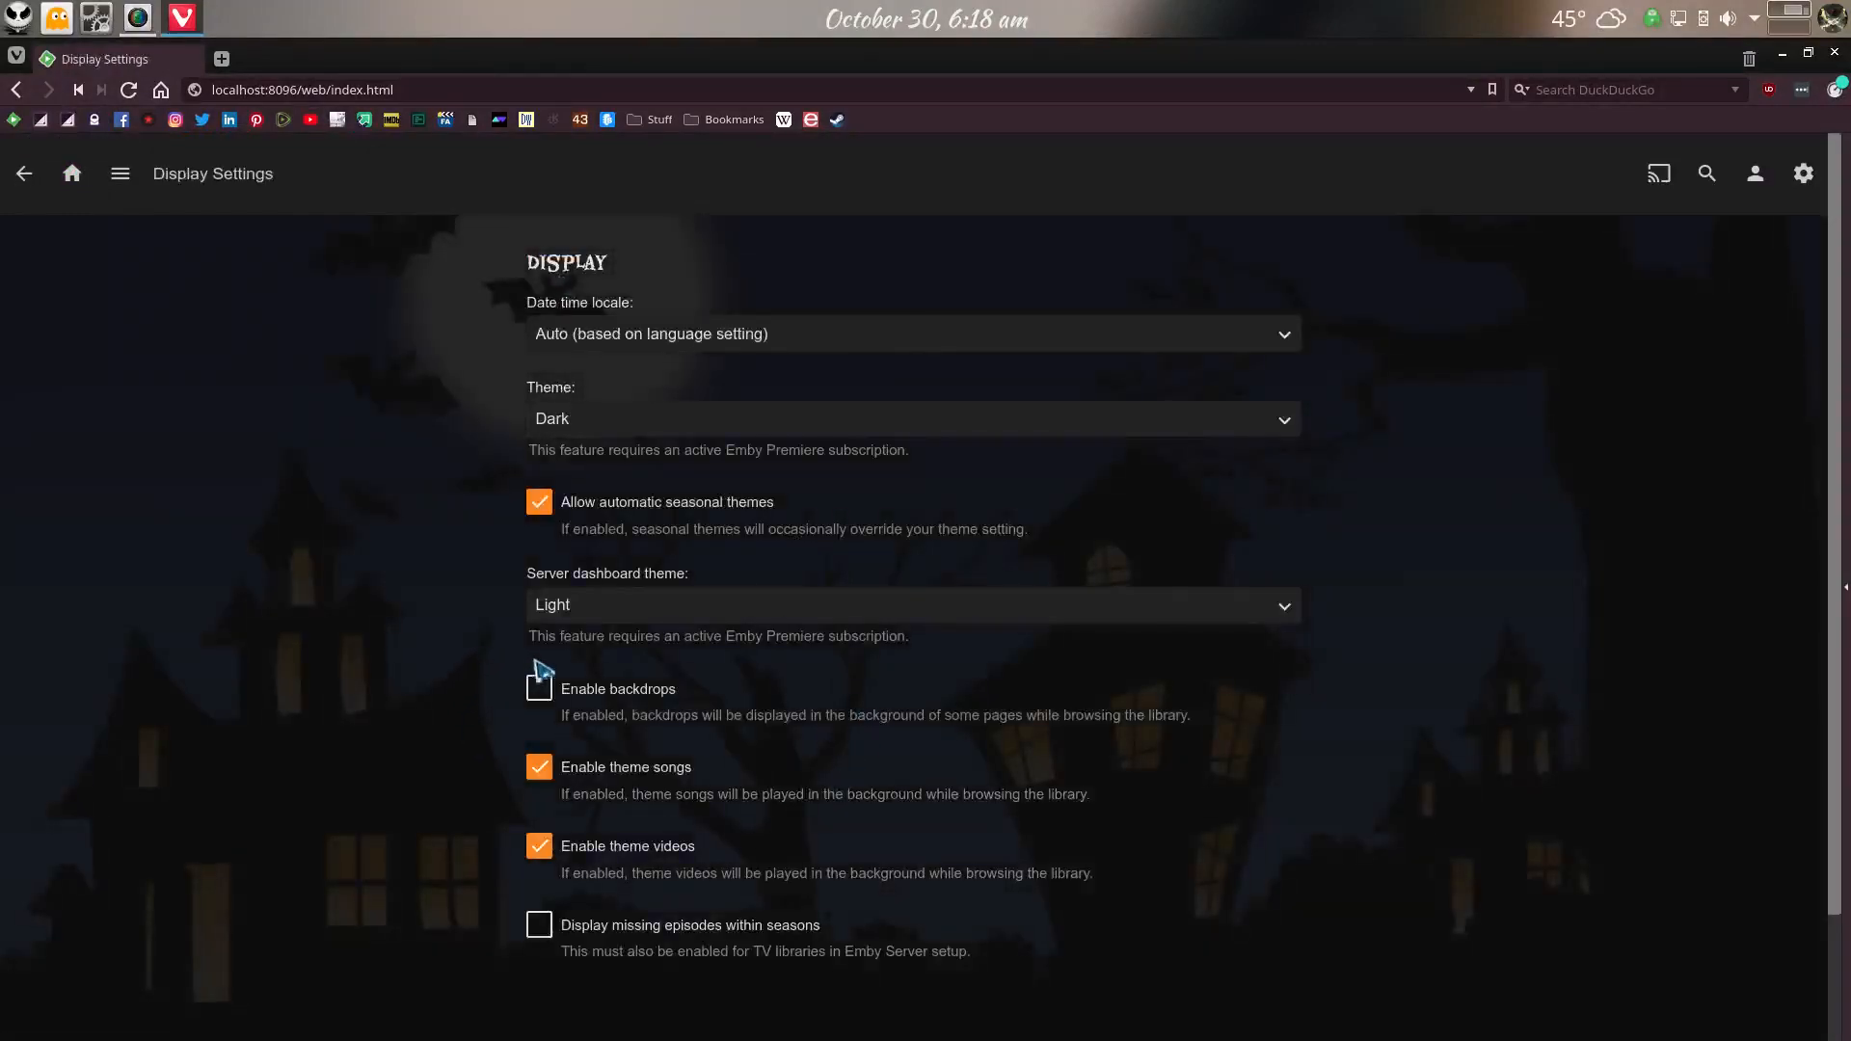
{"action": "left_click", "coordinate": [538, 688]}
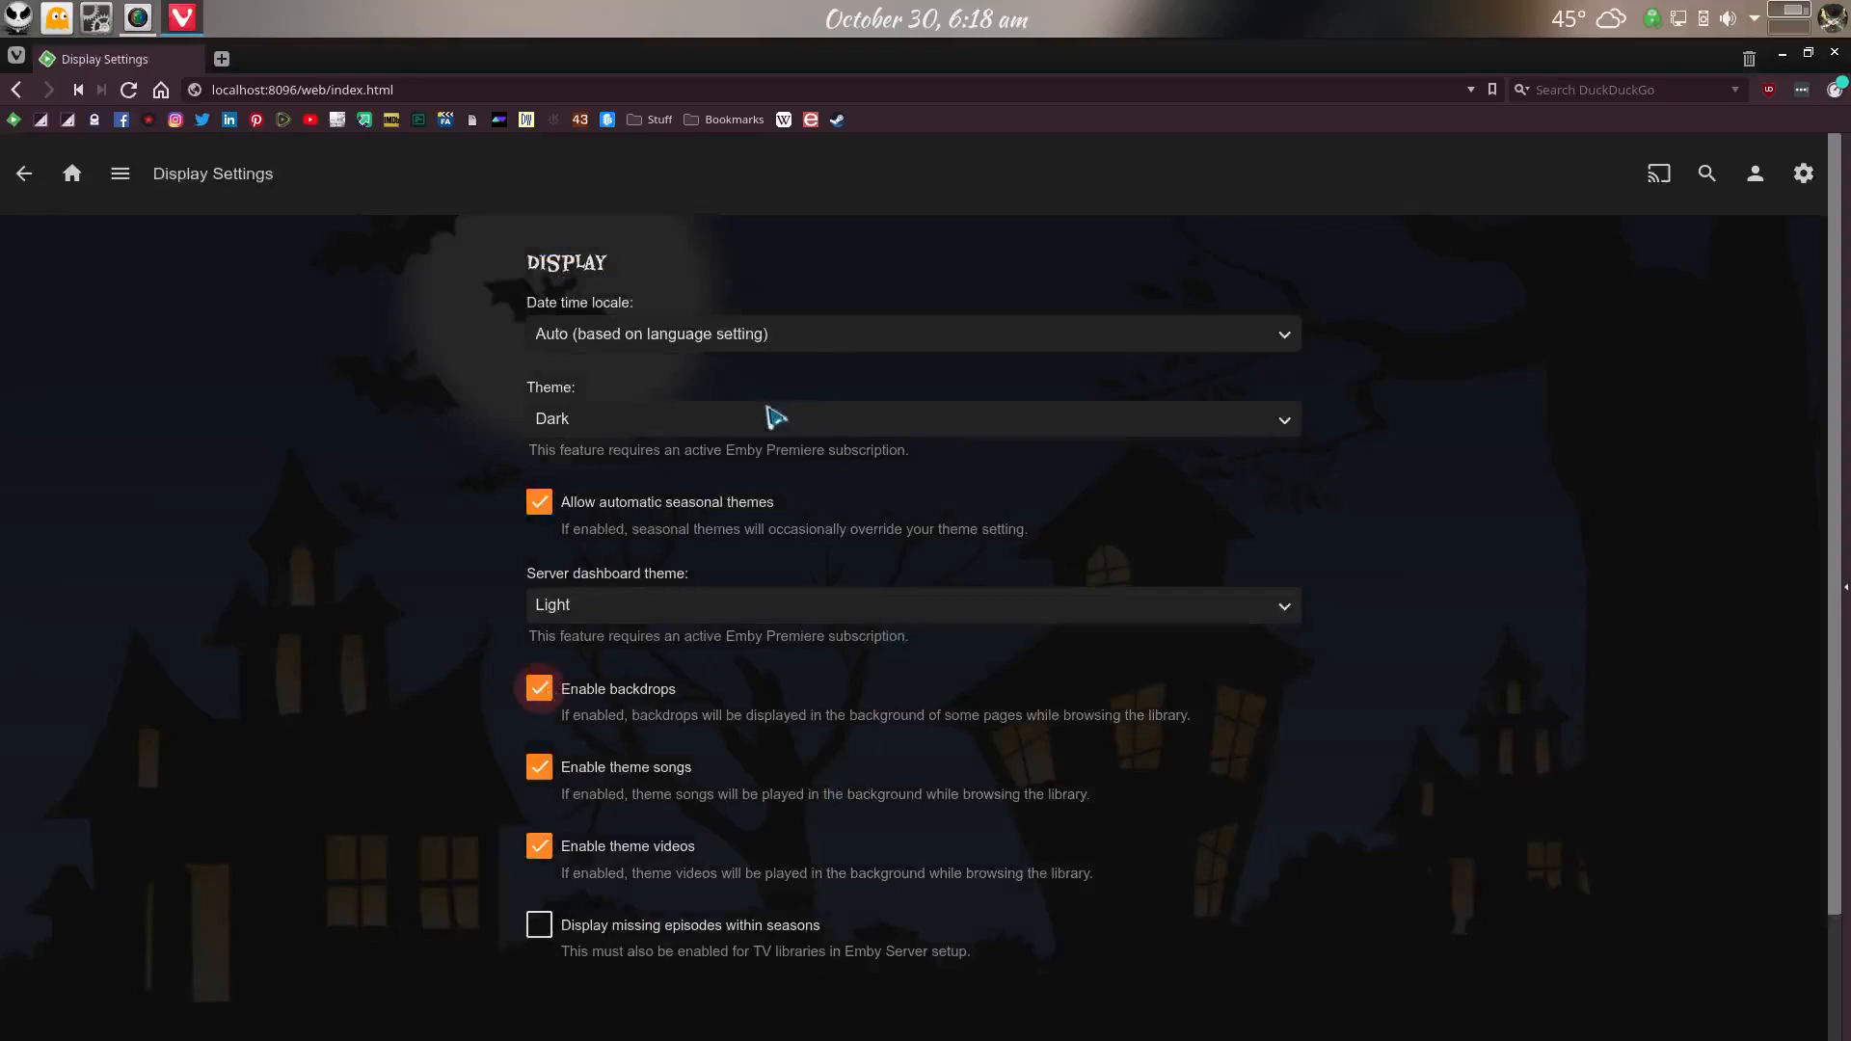
{"action": "scroll", "scroll_direction": "down", "scroll_amount": 3}
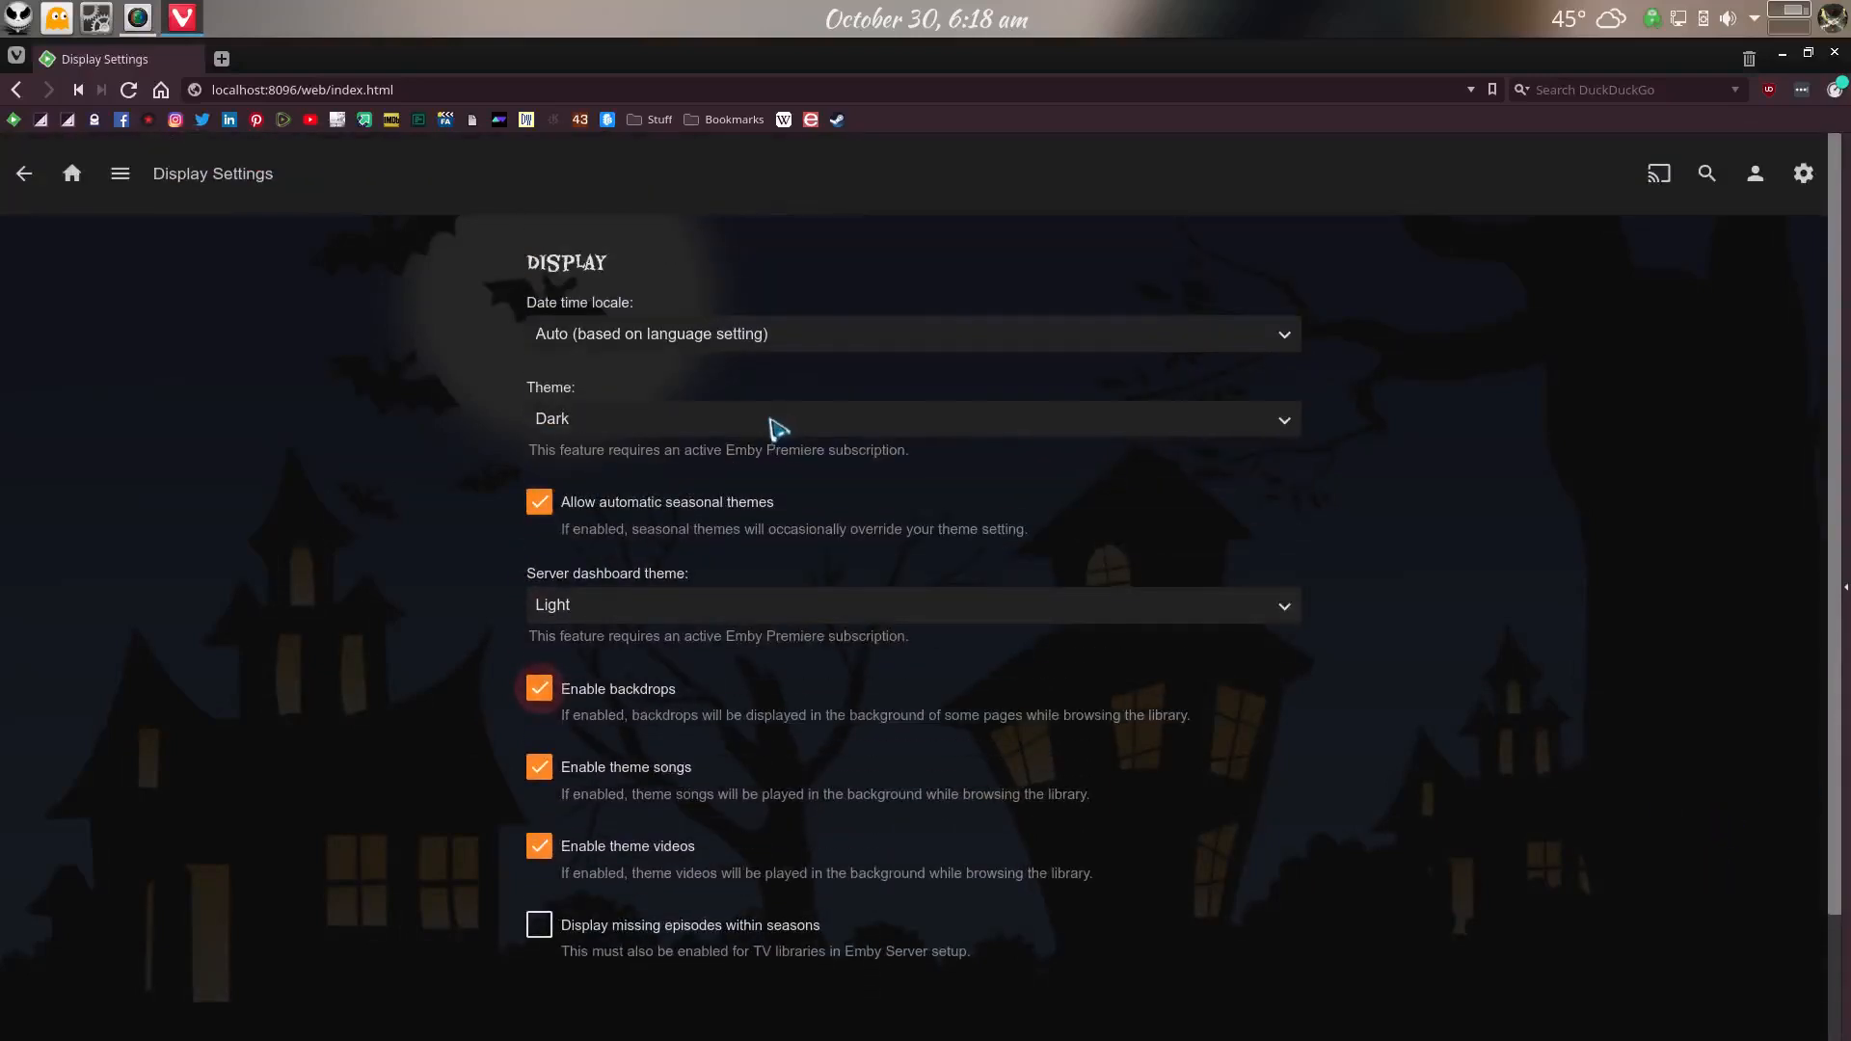
{"action": "left_click", "coordinate": [912, 418]}
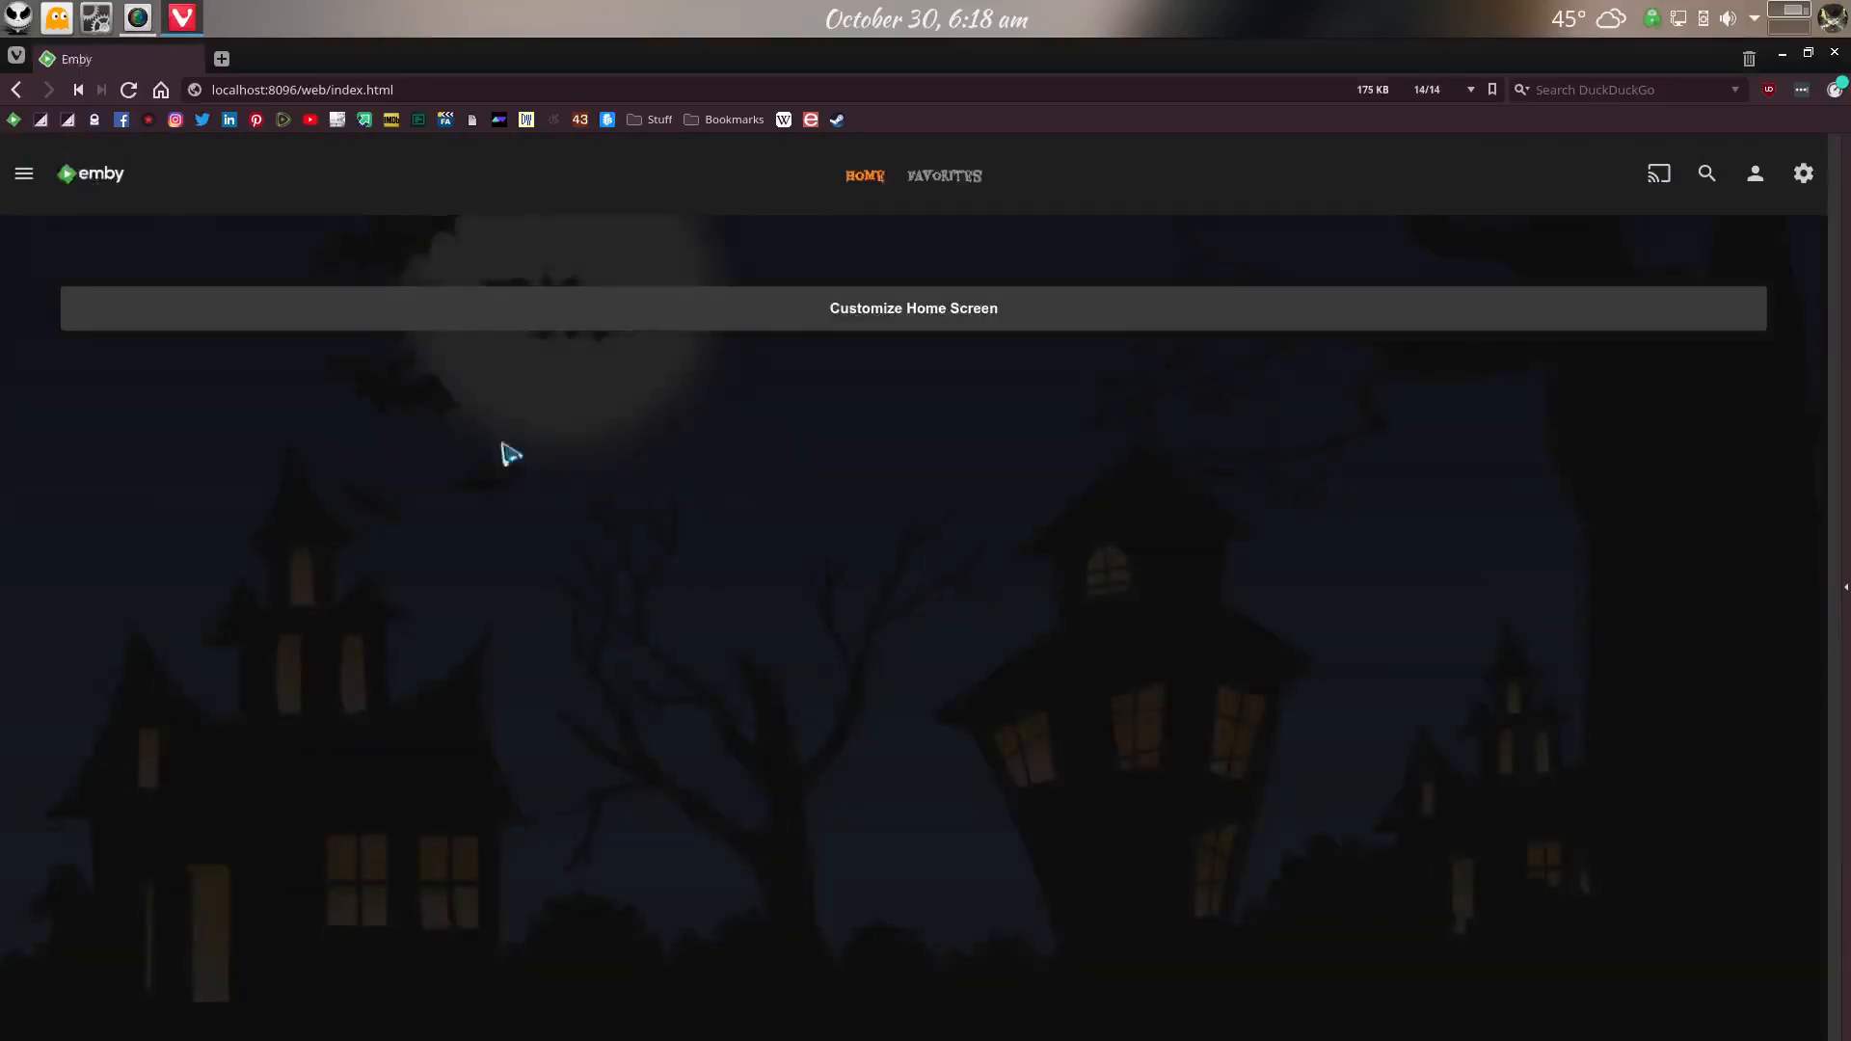
{"action": "mouse_move", "coordinate": [997, 597]}
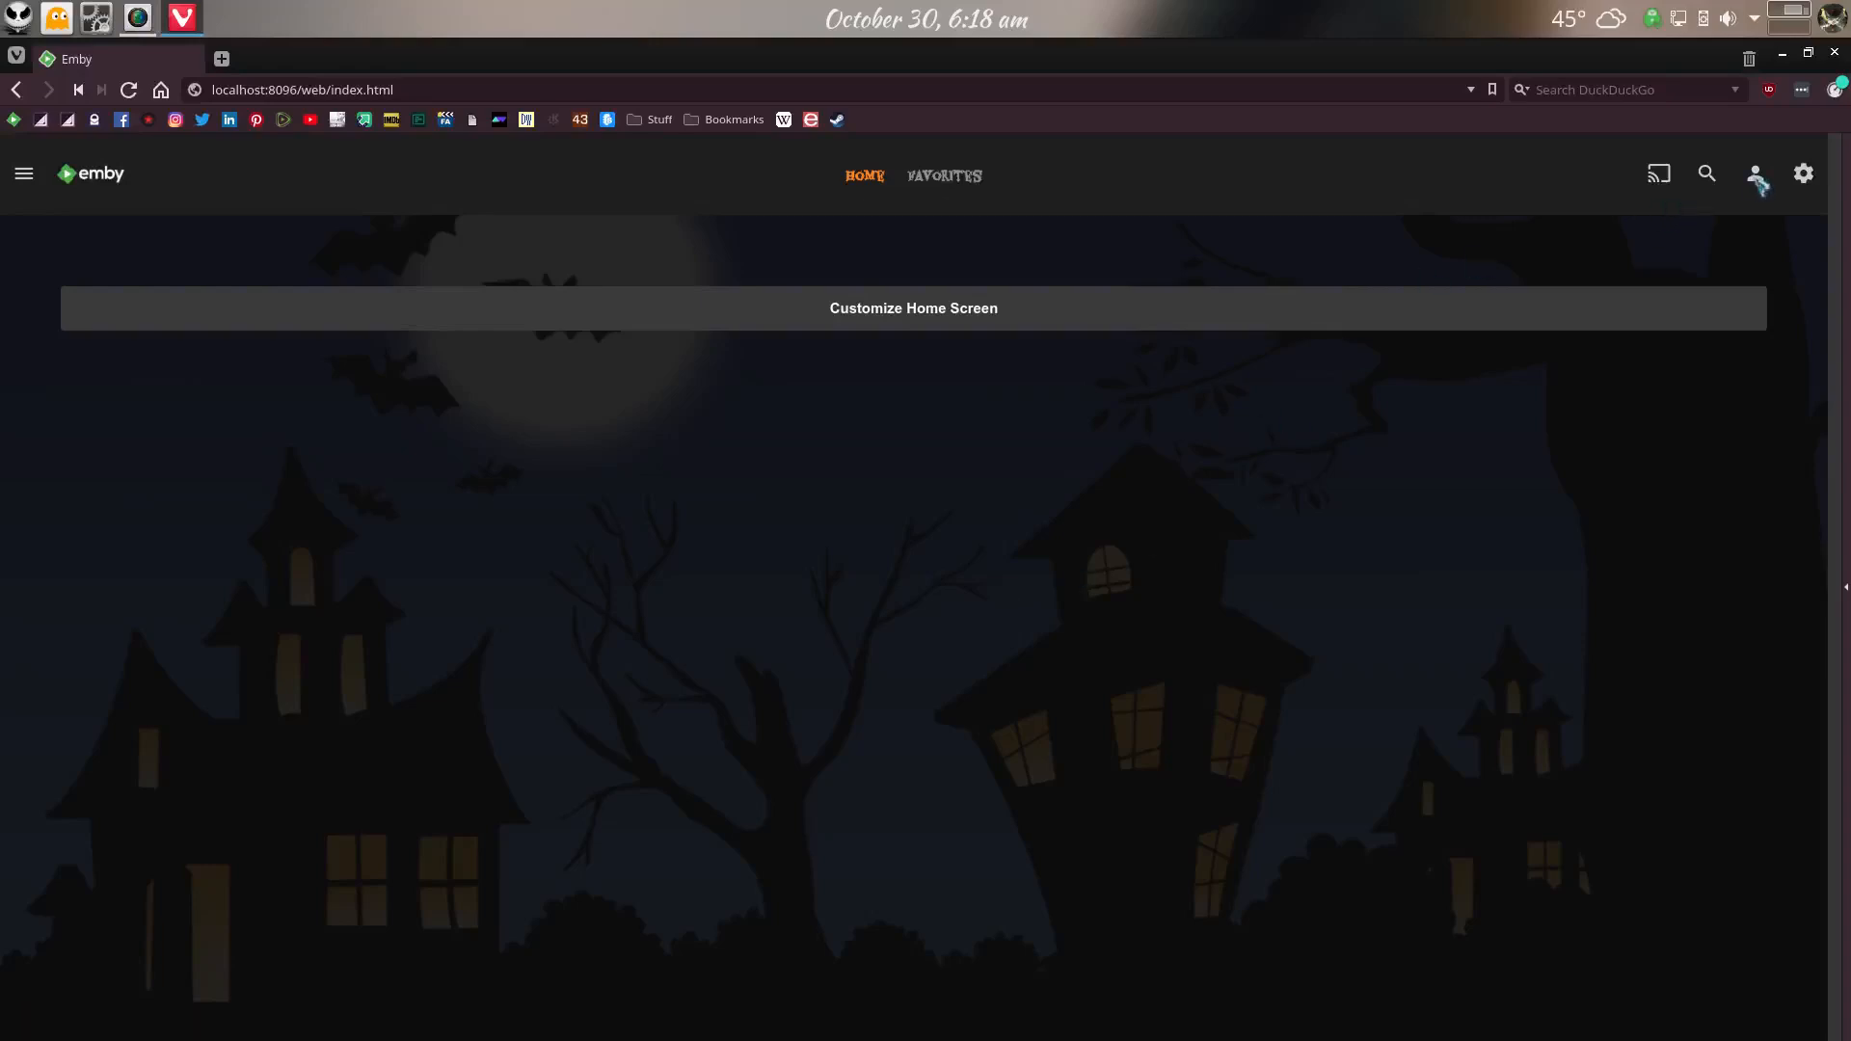
Step: Bring up the personal settings menu from the user icon in the top bar
{"action": "left_click", "coordinate": [1755, 174]}
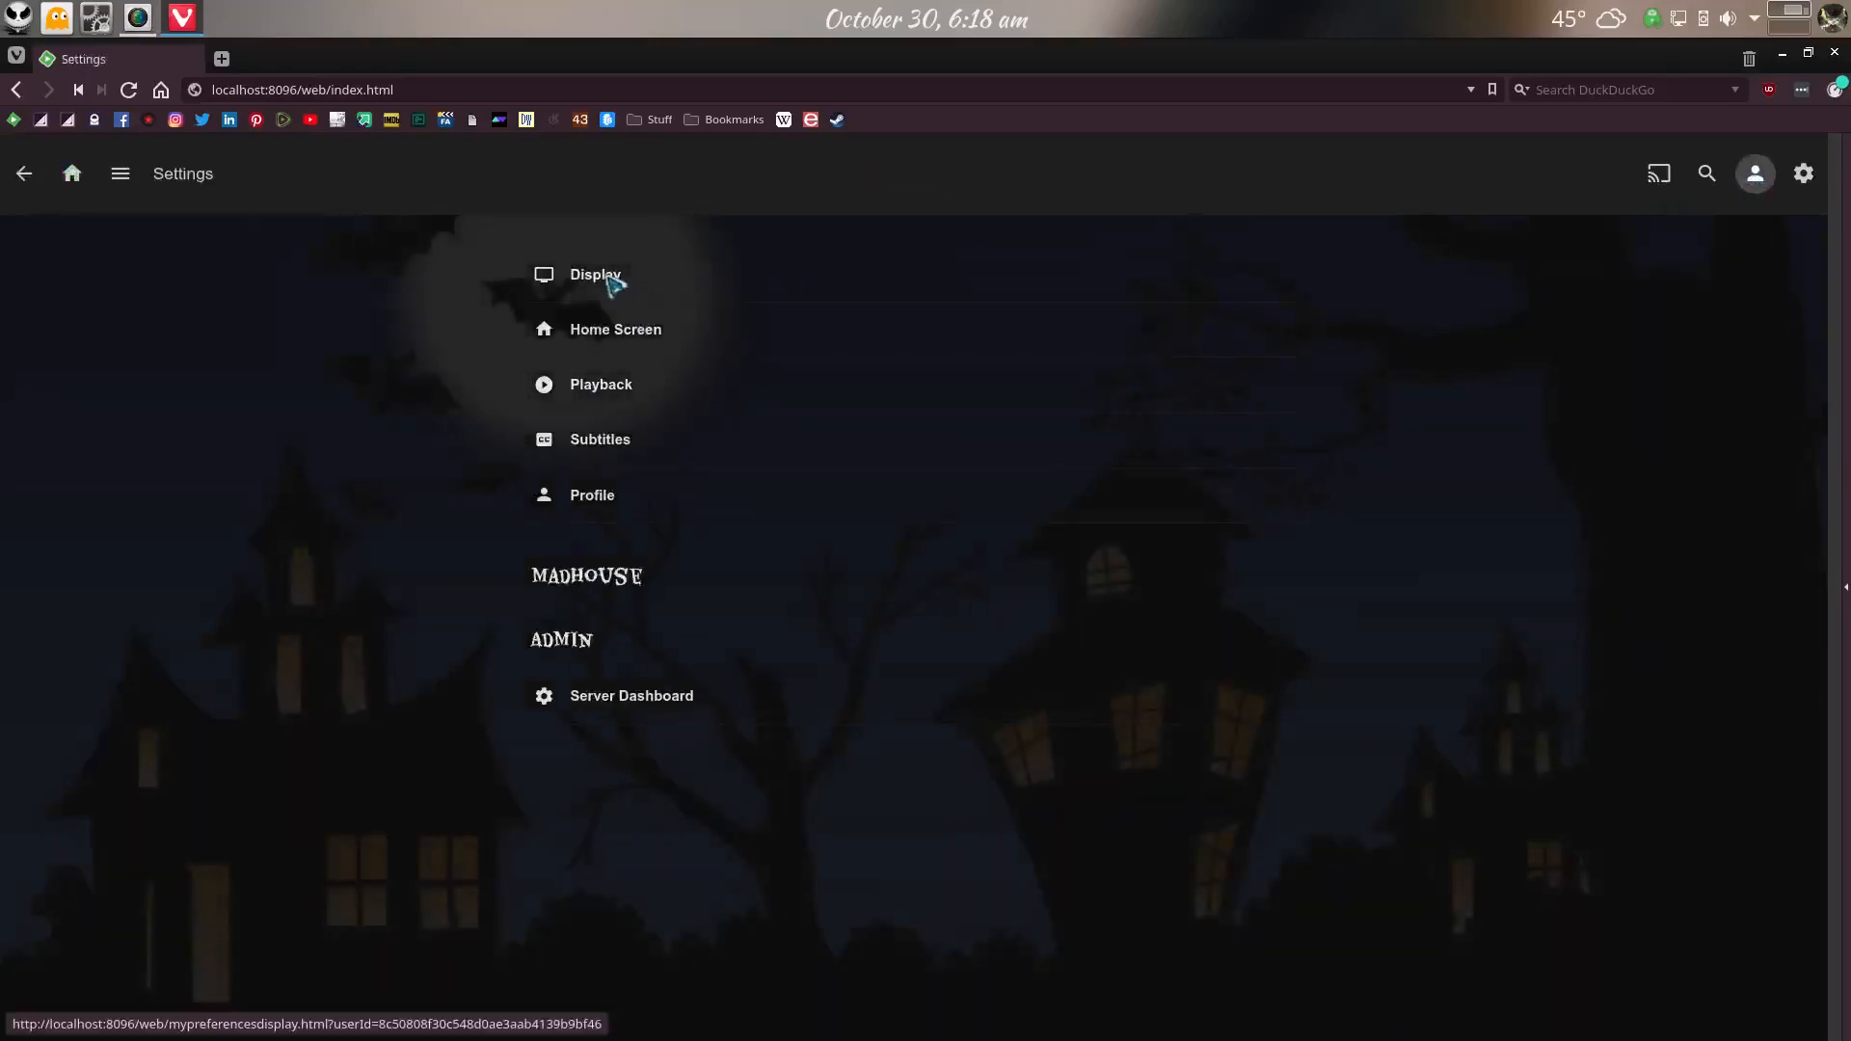
{"action": "mouse_move", "coordinate": [604, 701]}
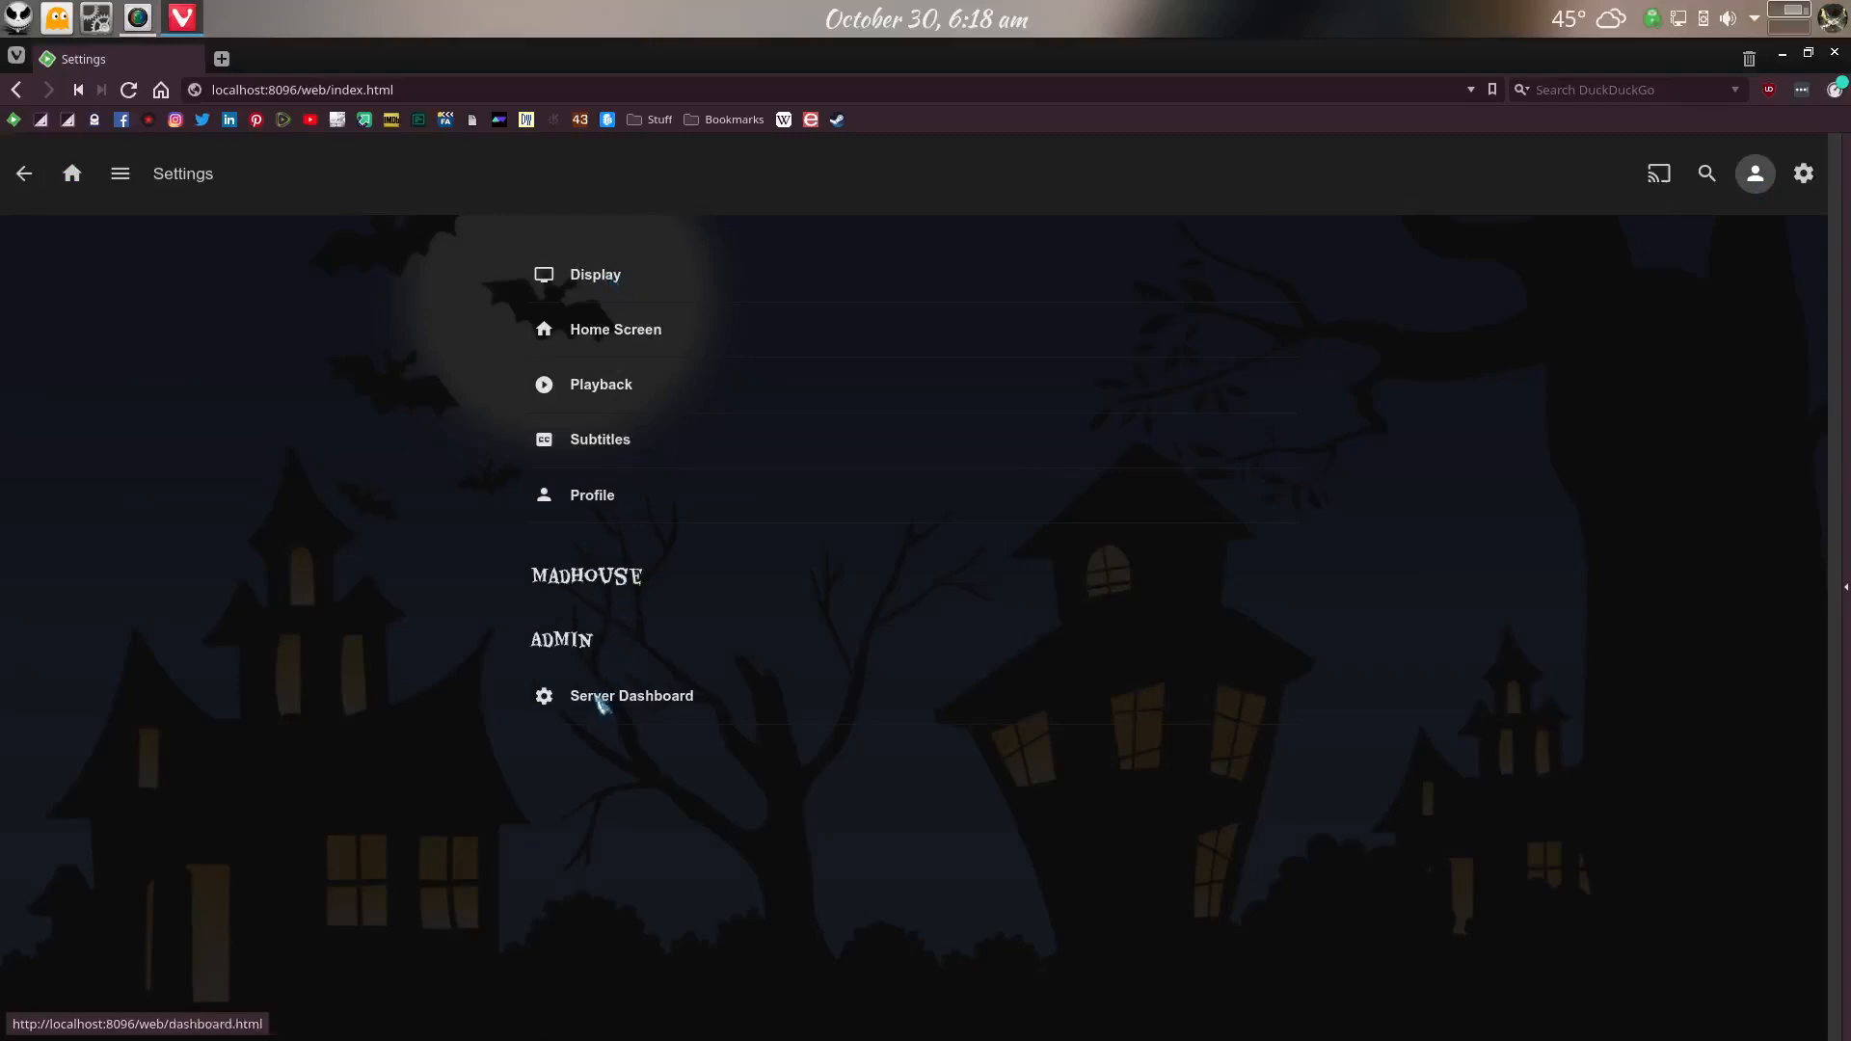
{"action": "mouse_move", "coordinate": [592, 496]}
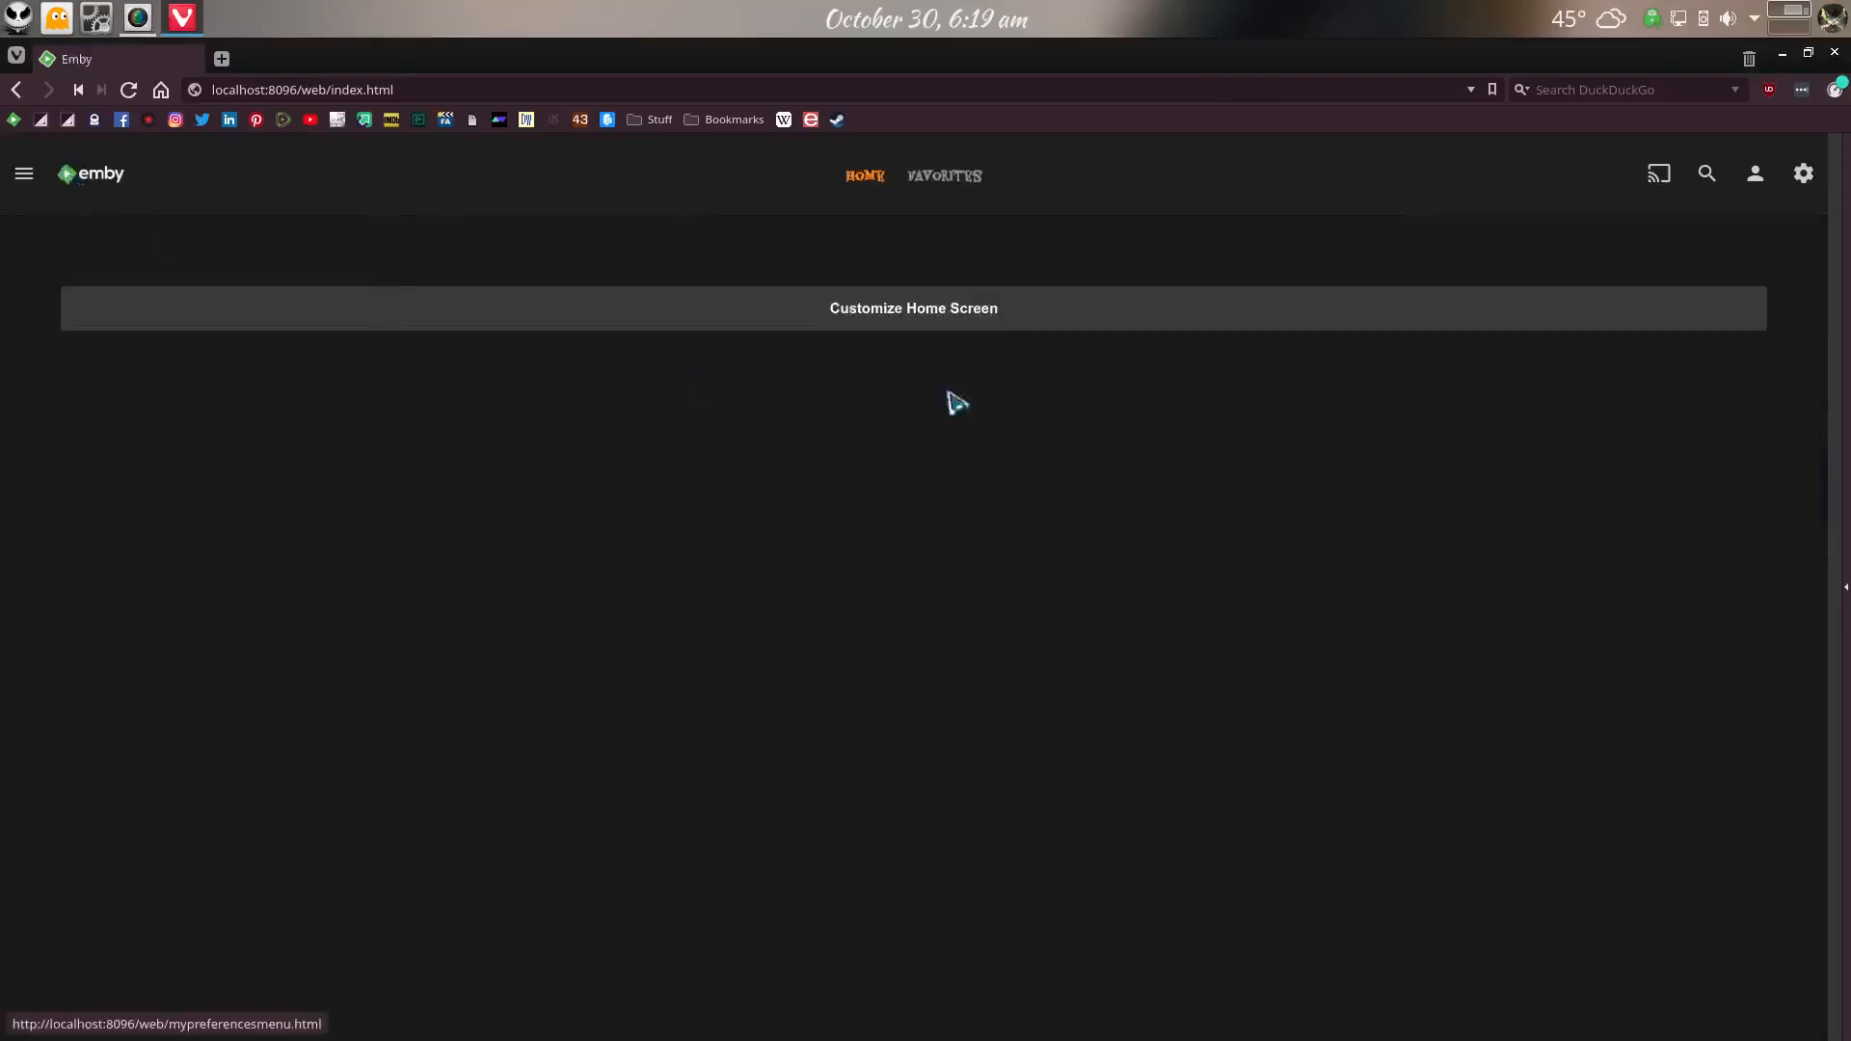
{"action": "left_click", "coordinate": [1753, 173]}
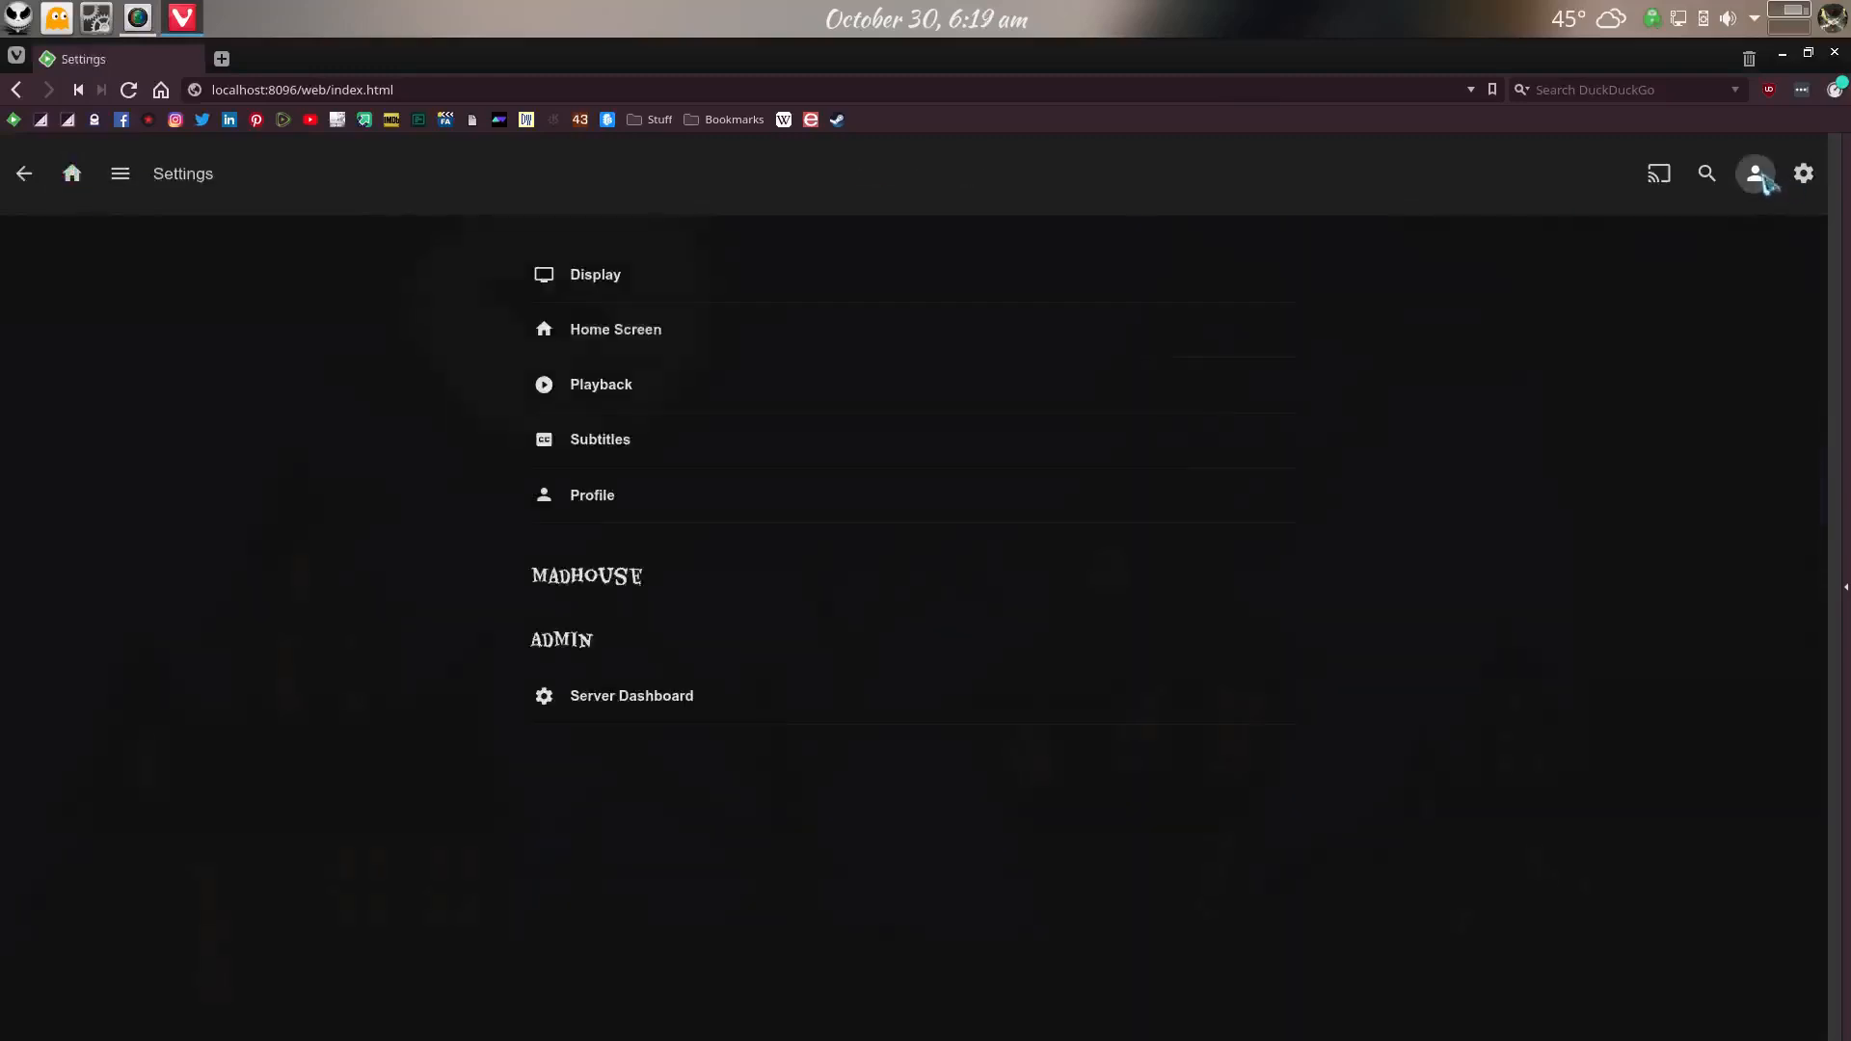
{"action": "left_click", "coordinate": [592, 495]}
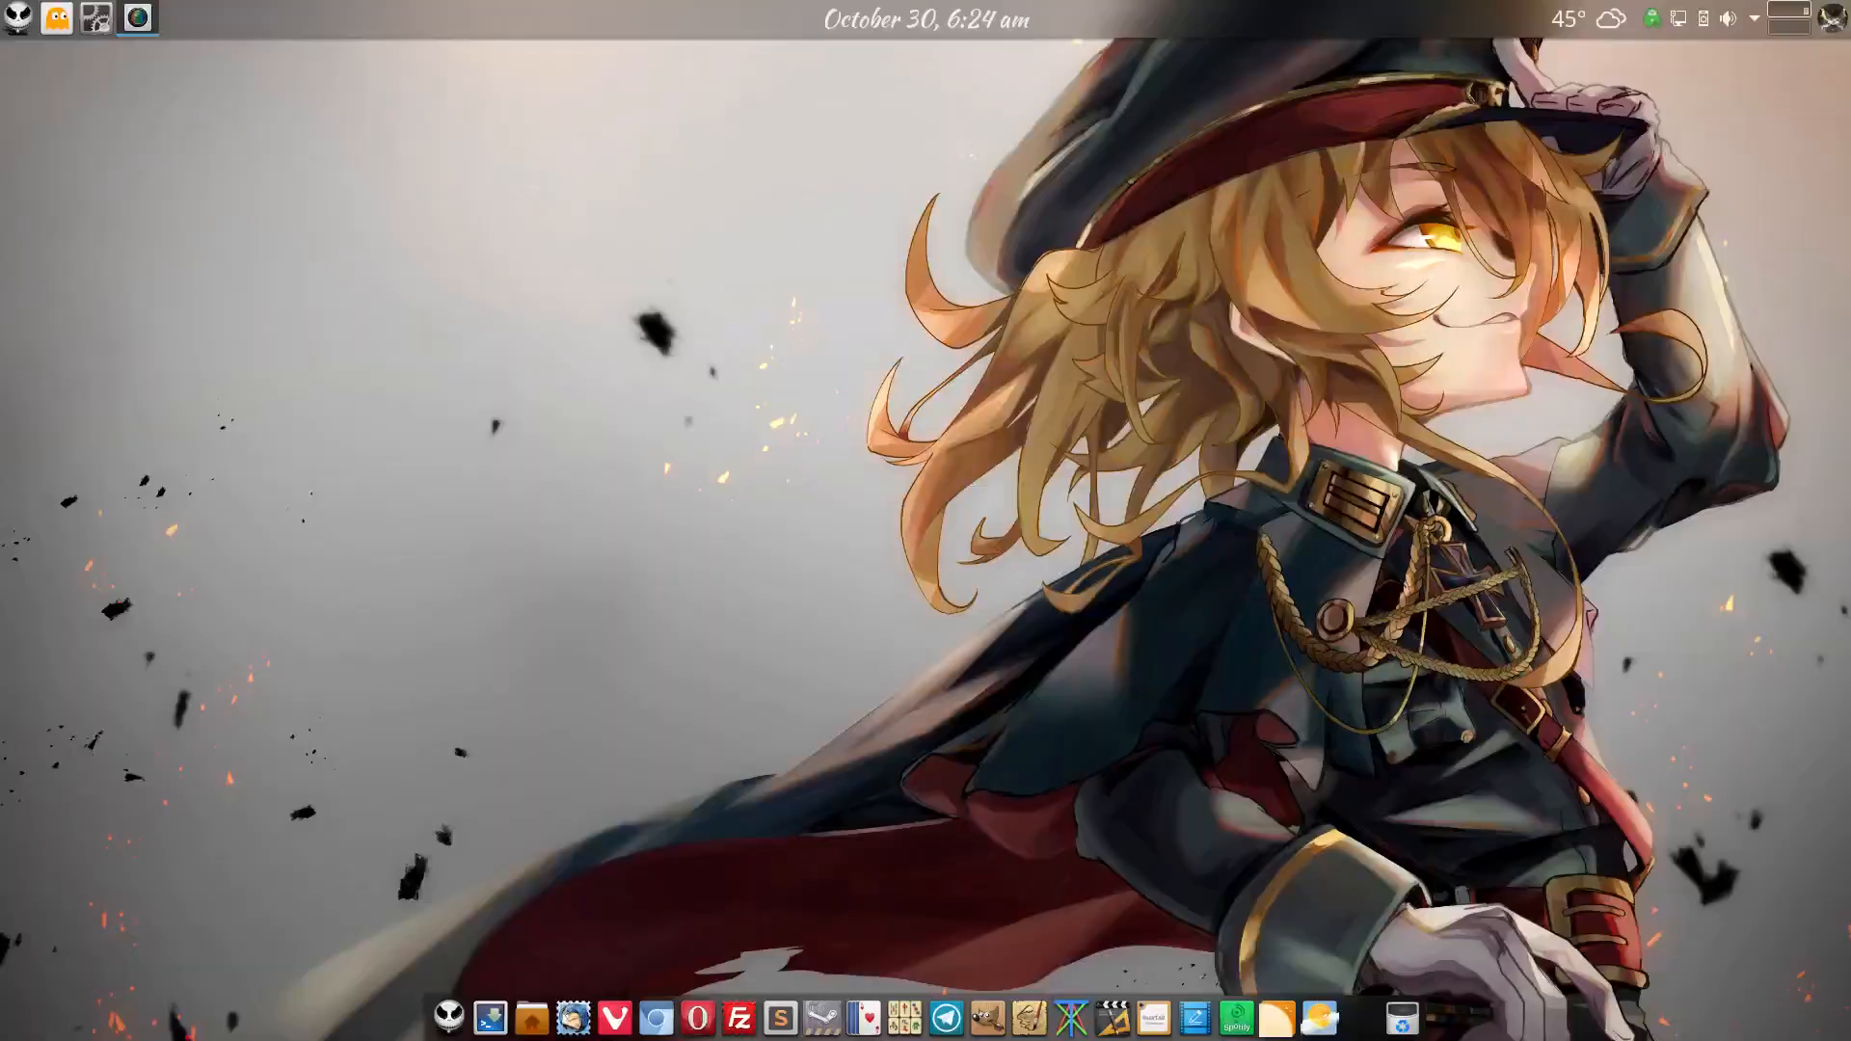
{"action": "mouse_move", "coordinate": [636, 1009]}
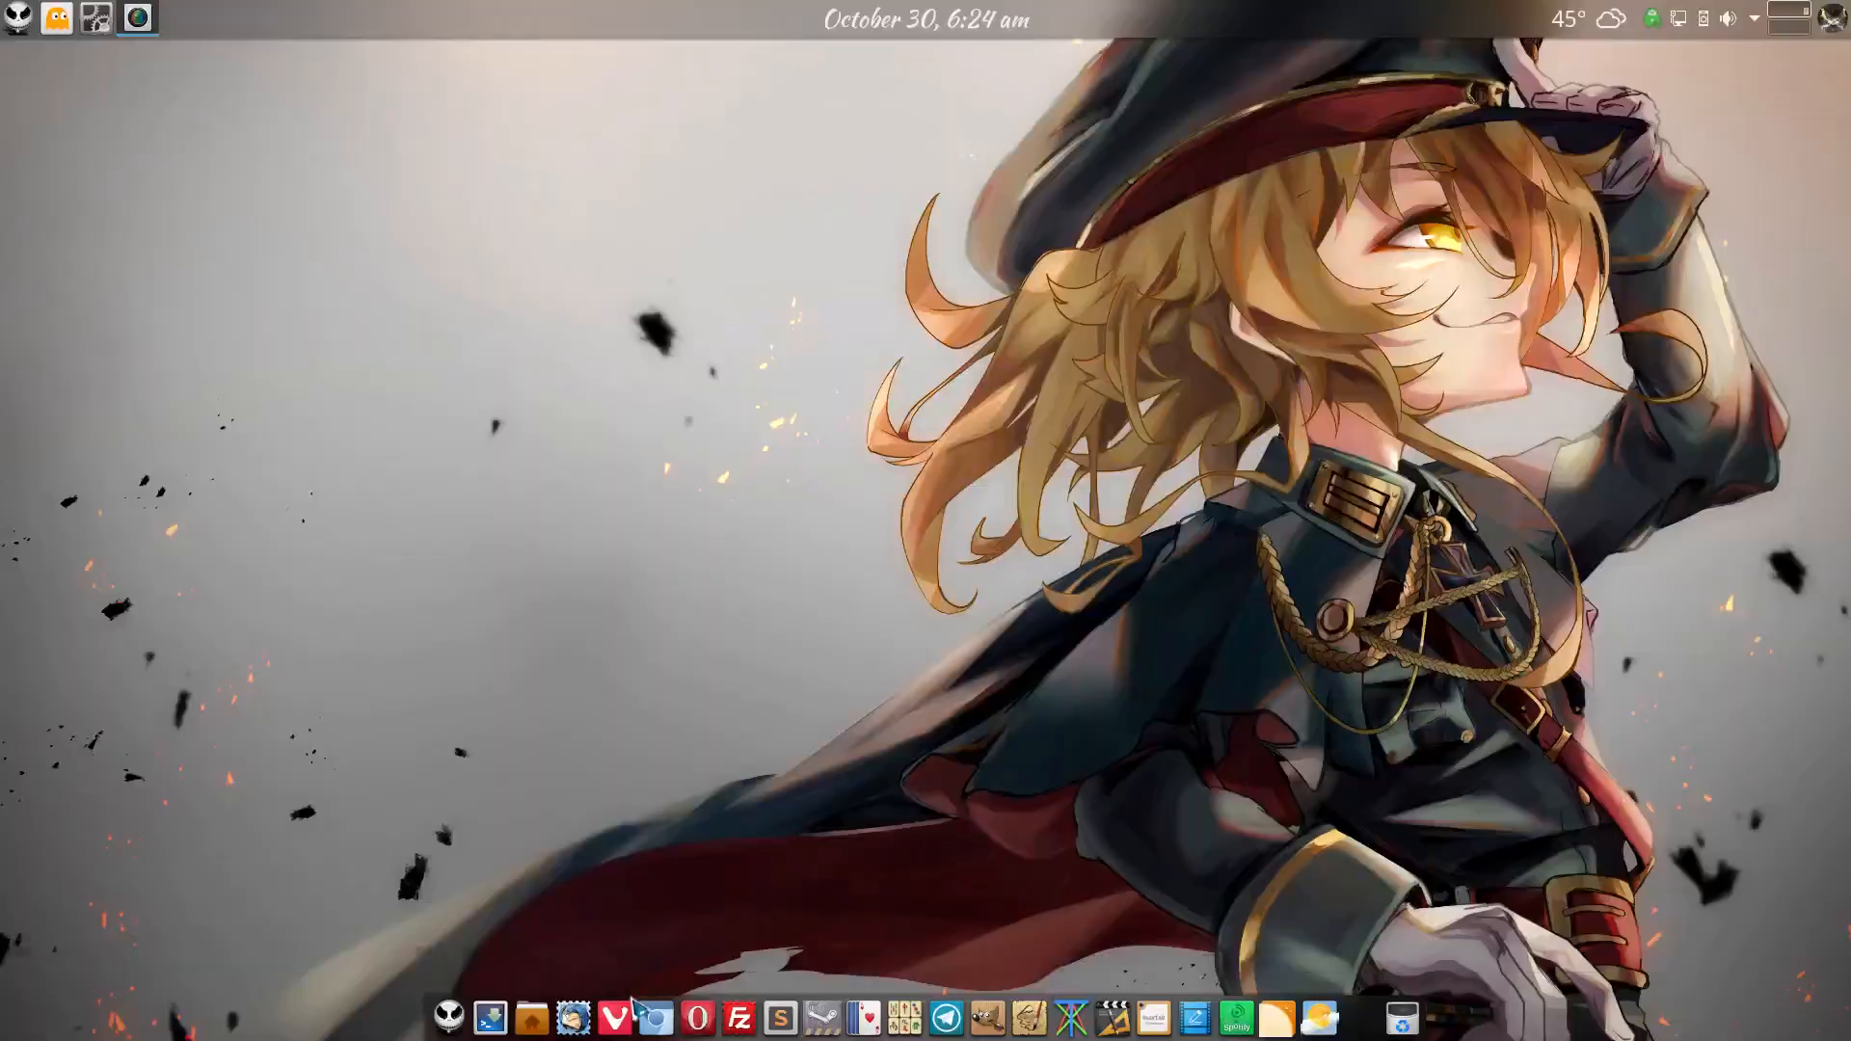
Step: Launch Vivaldi from the bottom dock onto its Start Page
{"action": "left_click", "coordinate": [614, 1018]}
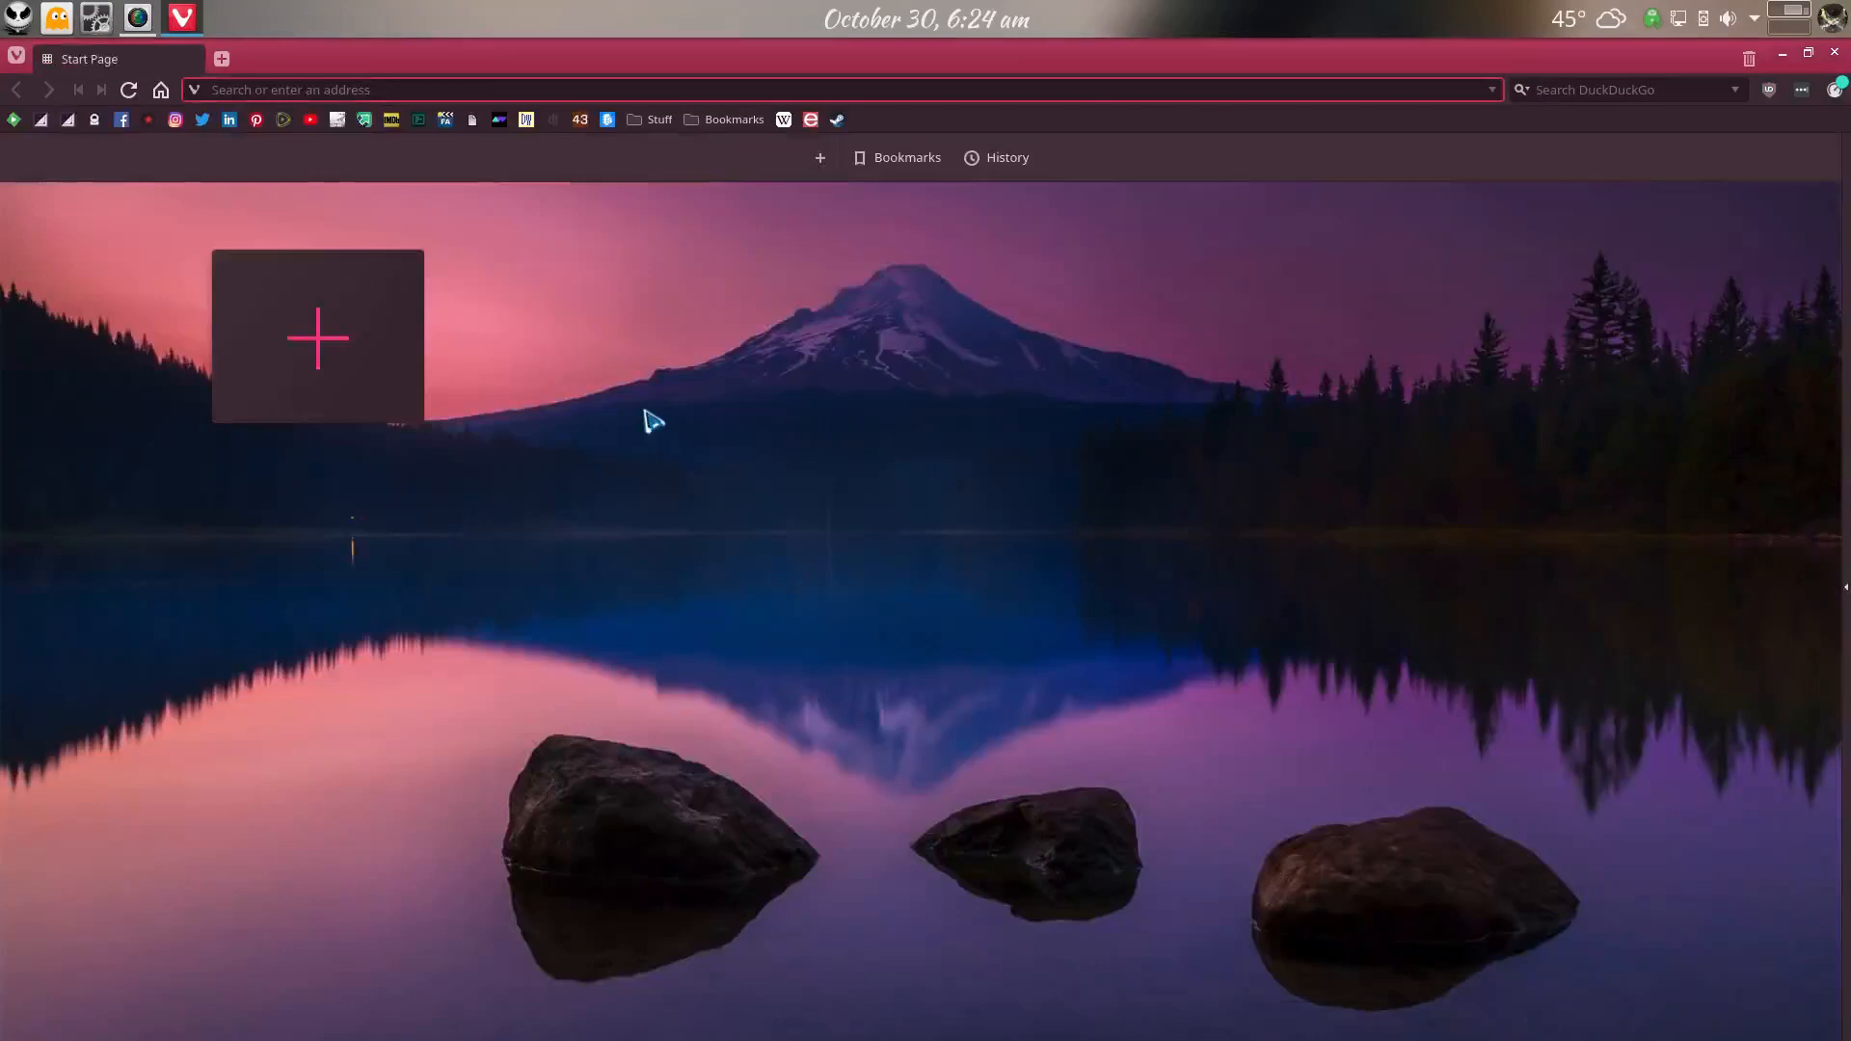
{"action": "mouse_move", "coordinate": [690, 459]}
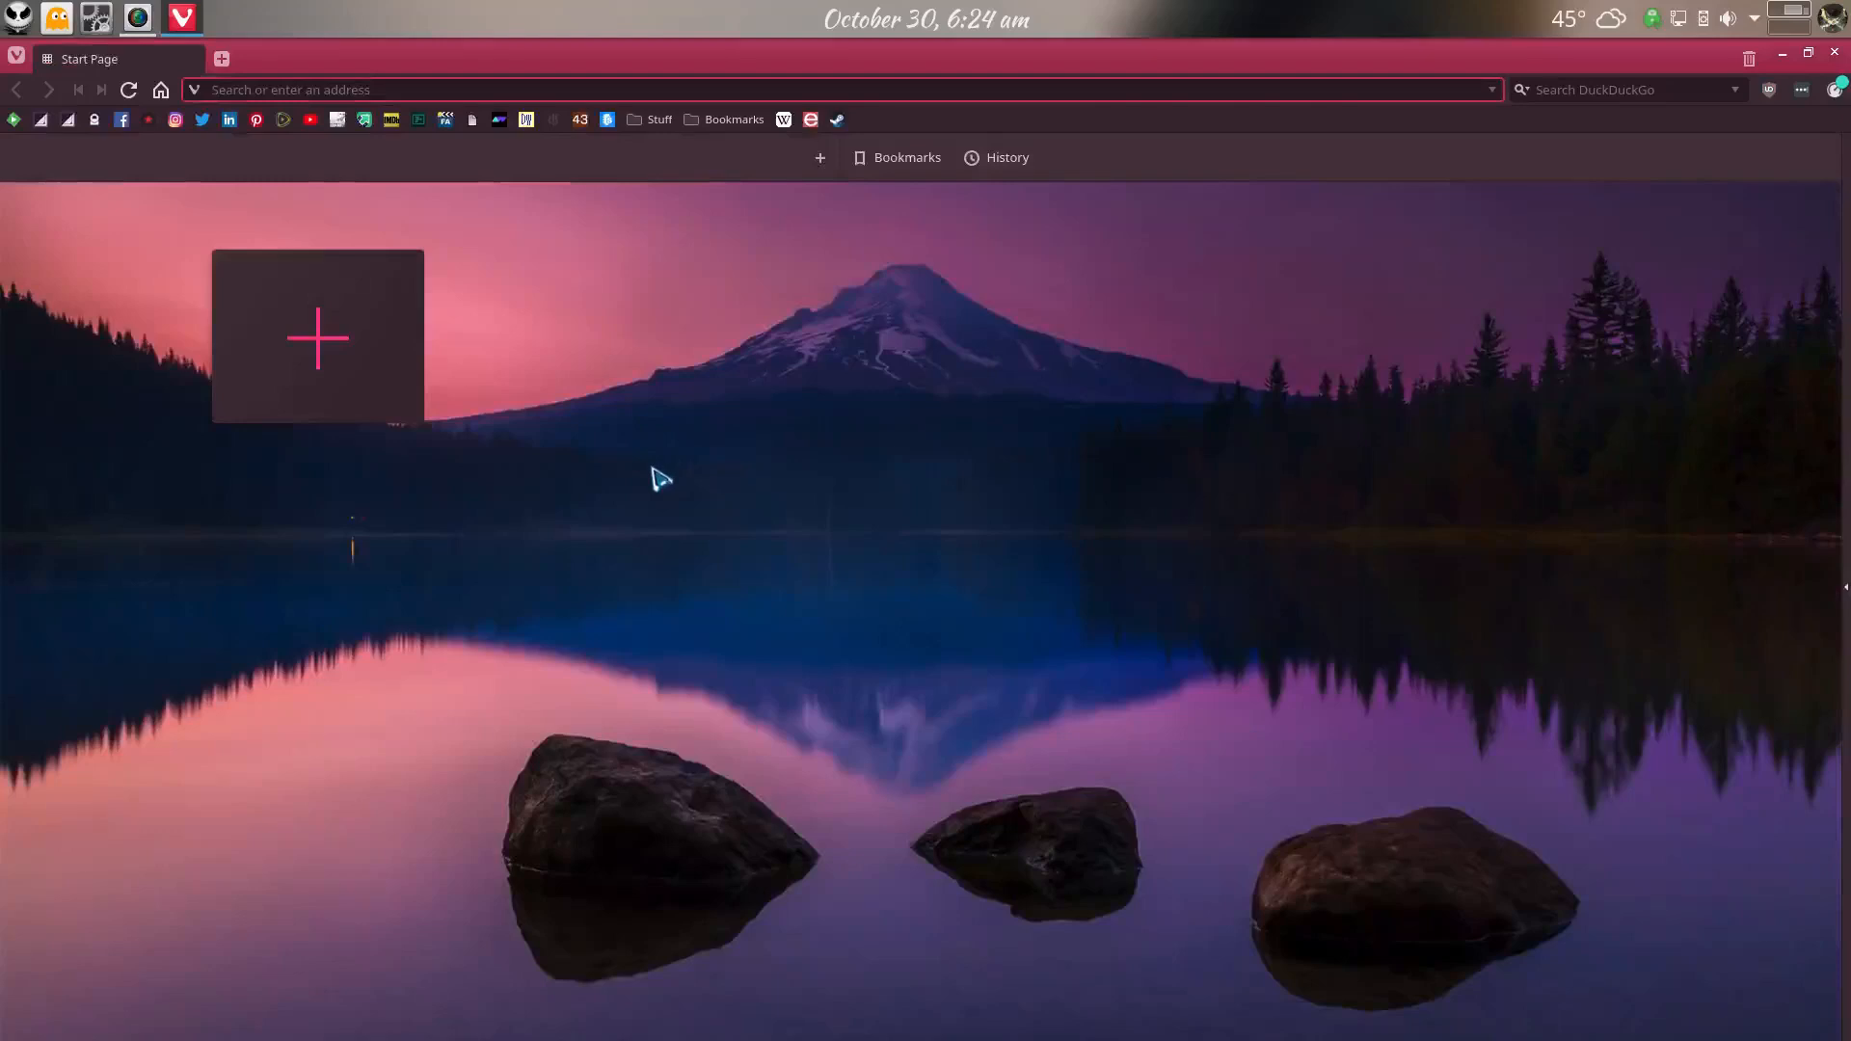
{"action": "mouse_move", "coordinate": [17, 56]}
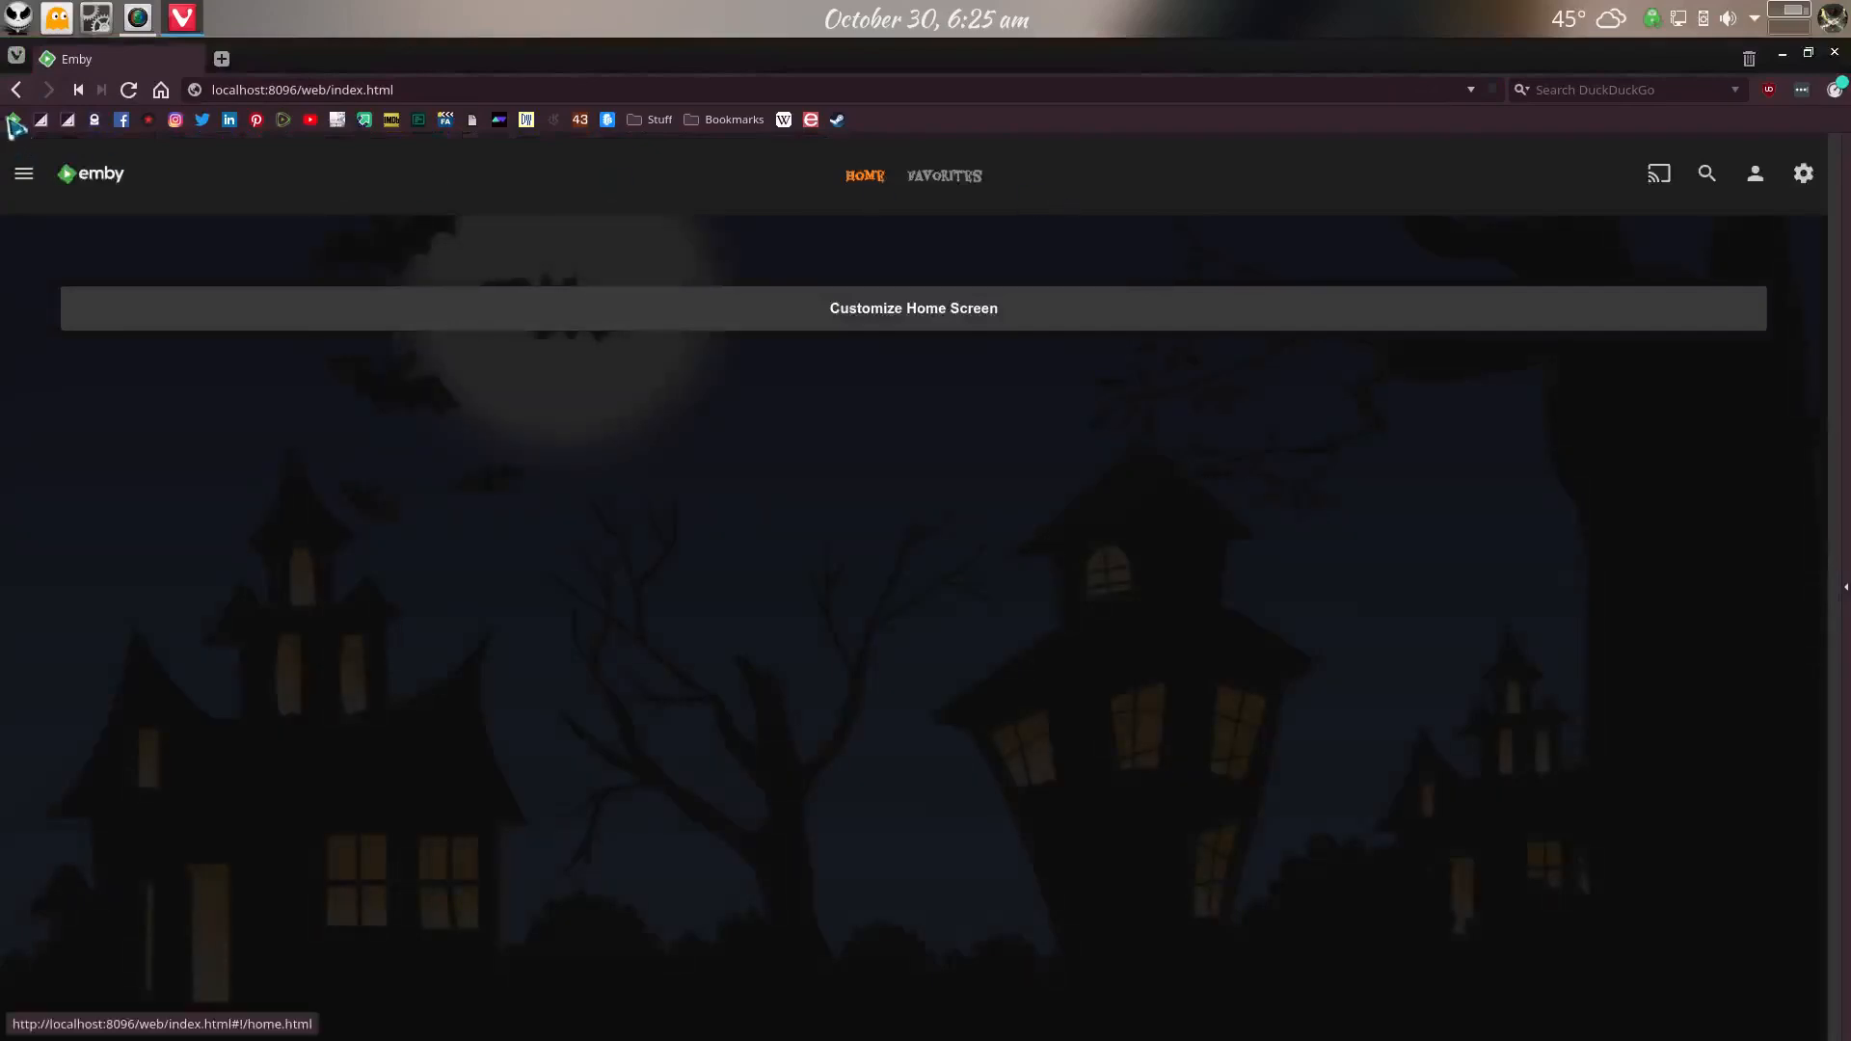
{"action": "mouse_move", "coordinate": [1786, 187]}
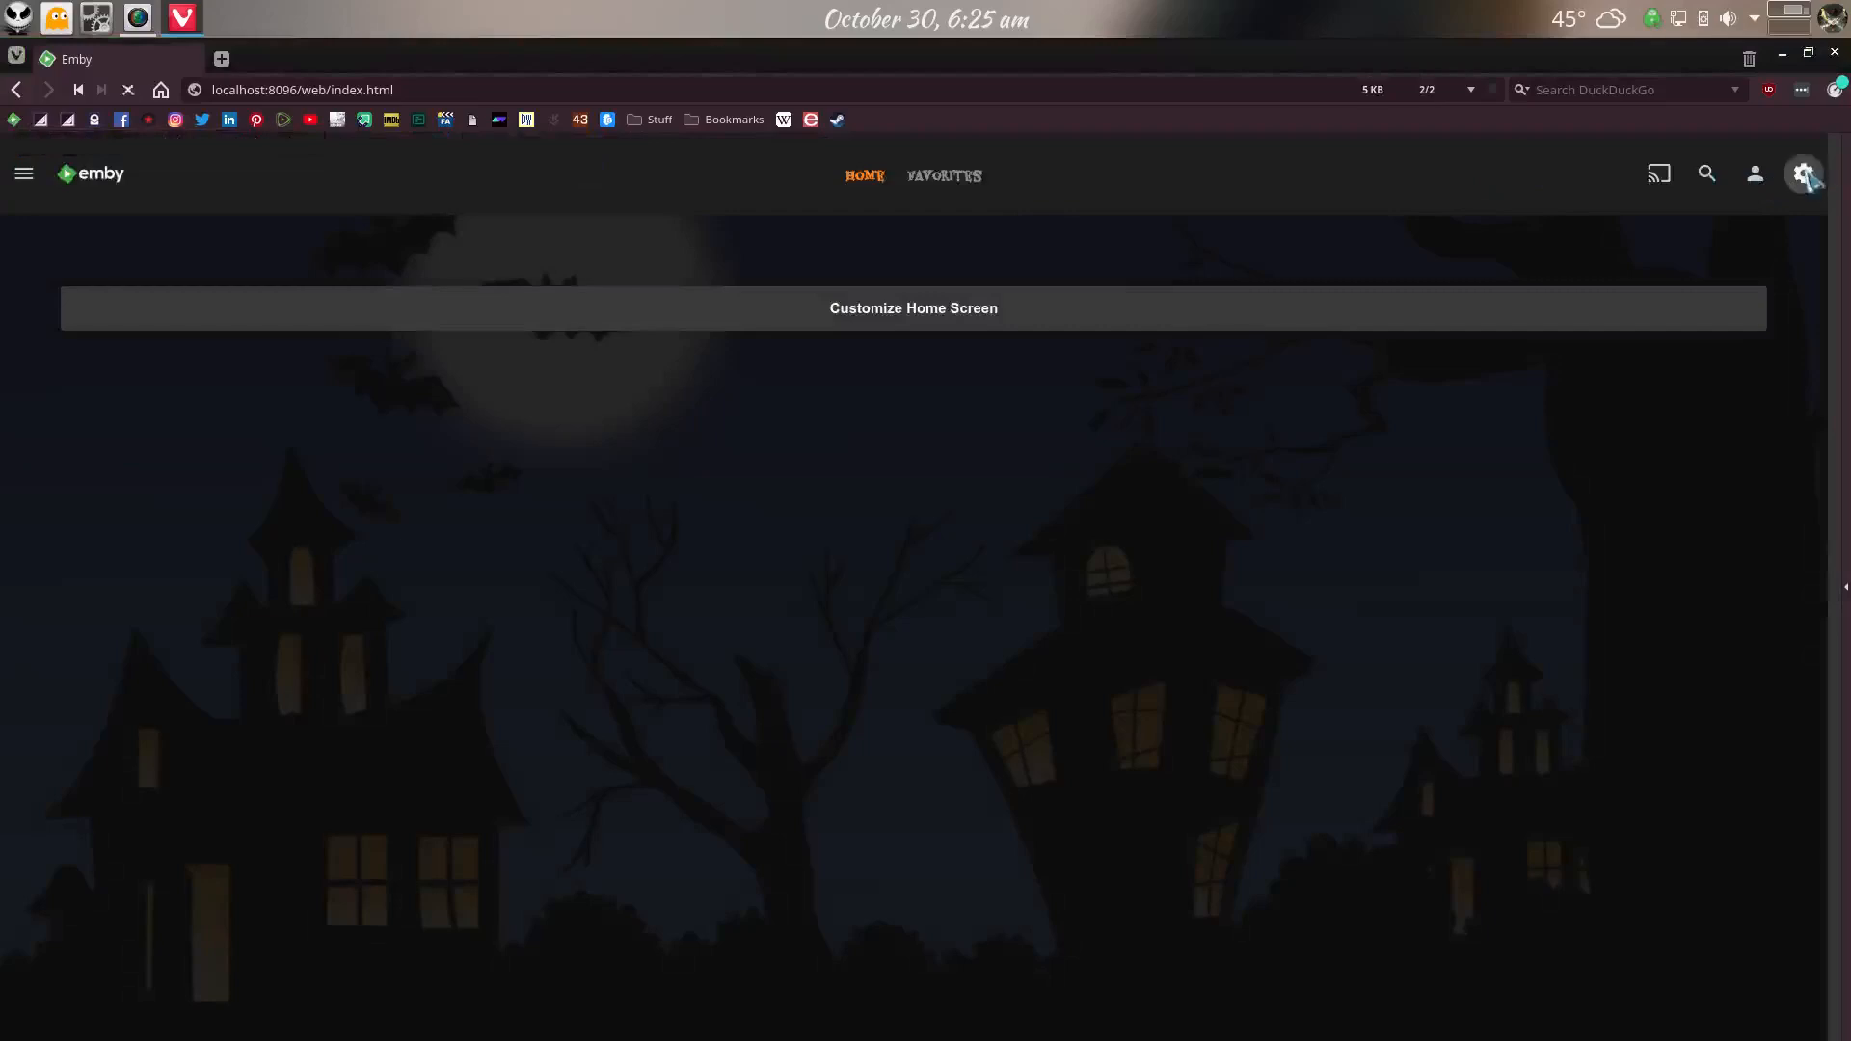
Step: Go from the Emby home page to MadHouse's profile page via the top-right icons
{"action": "left_click", "coordinate": [1805, 173]}
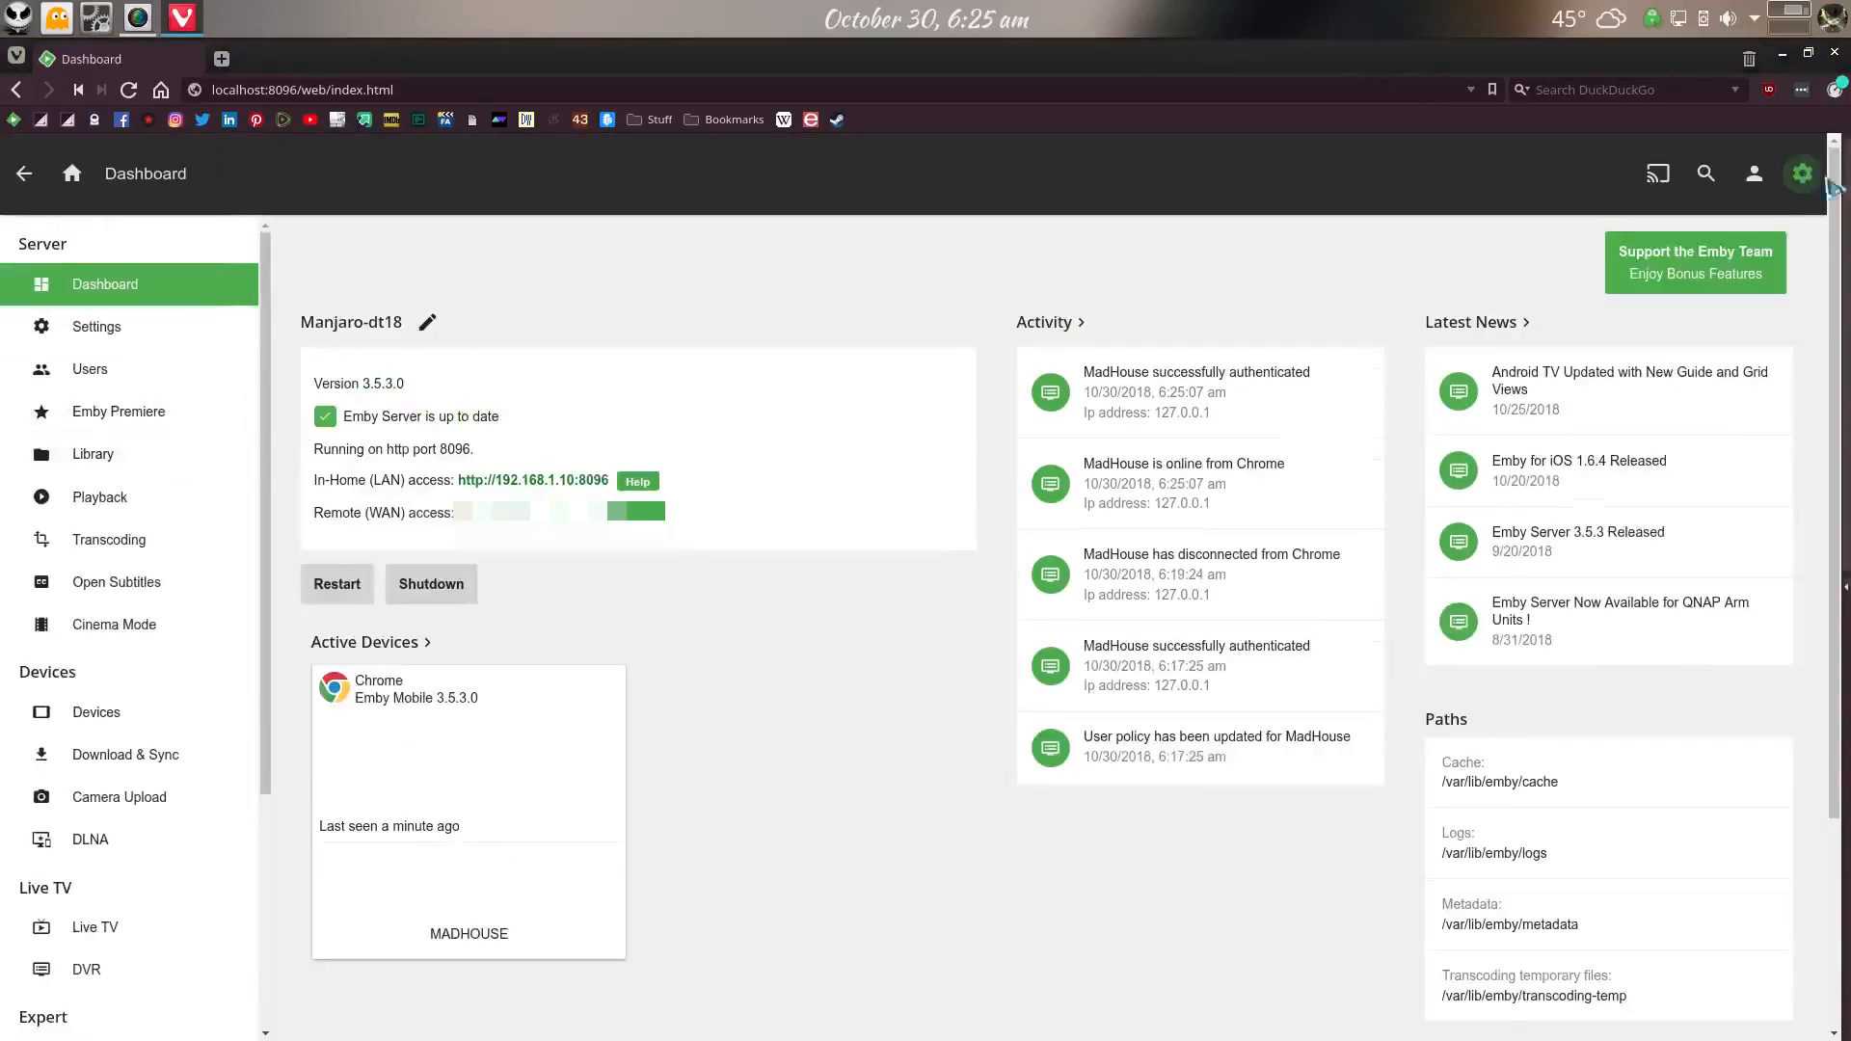
{"action": "left_click", "coordinate": [1755, 174]}
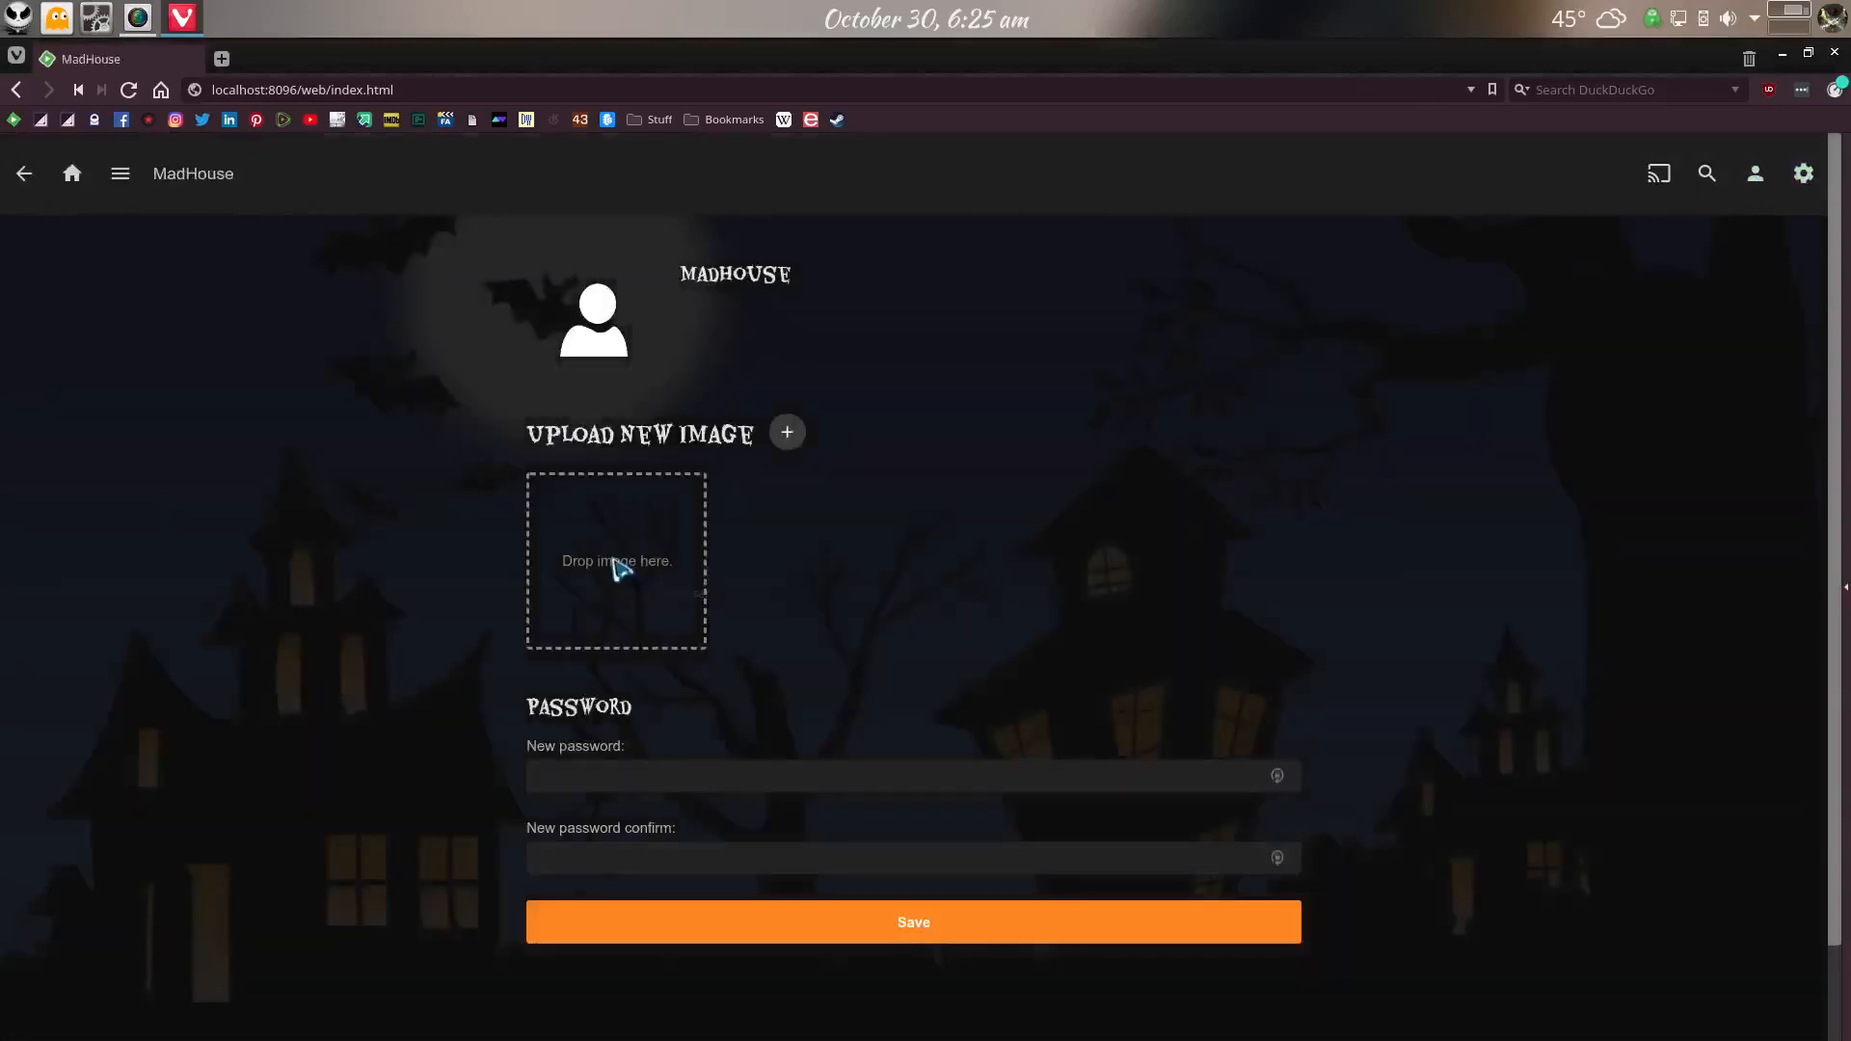
Step: Choose the anime character picture from TV Shows/REFORMAT as MadHouse's profile image
{"action": "left_click", "coordinate": [787, 430]}
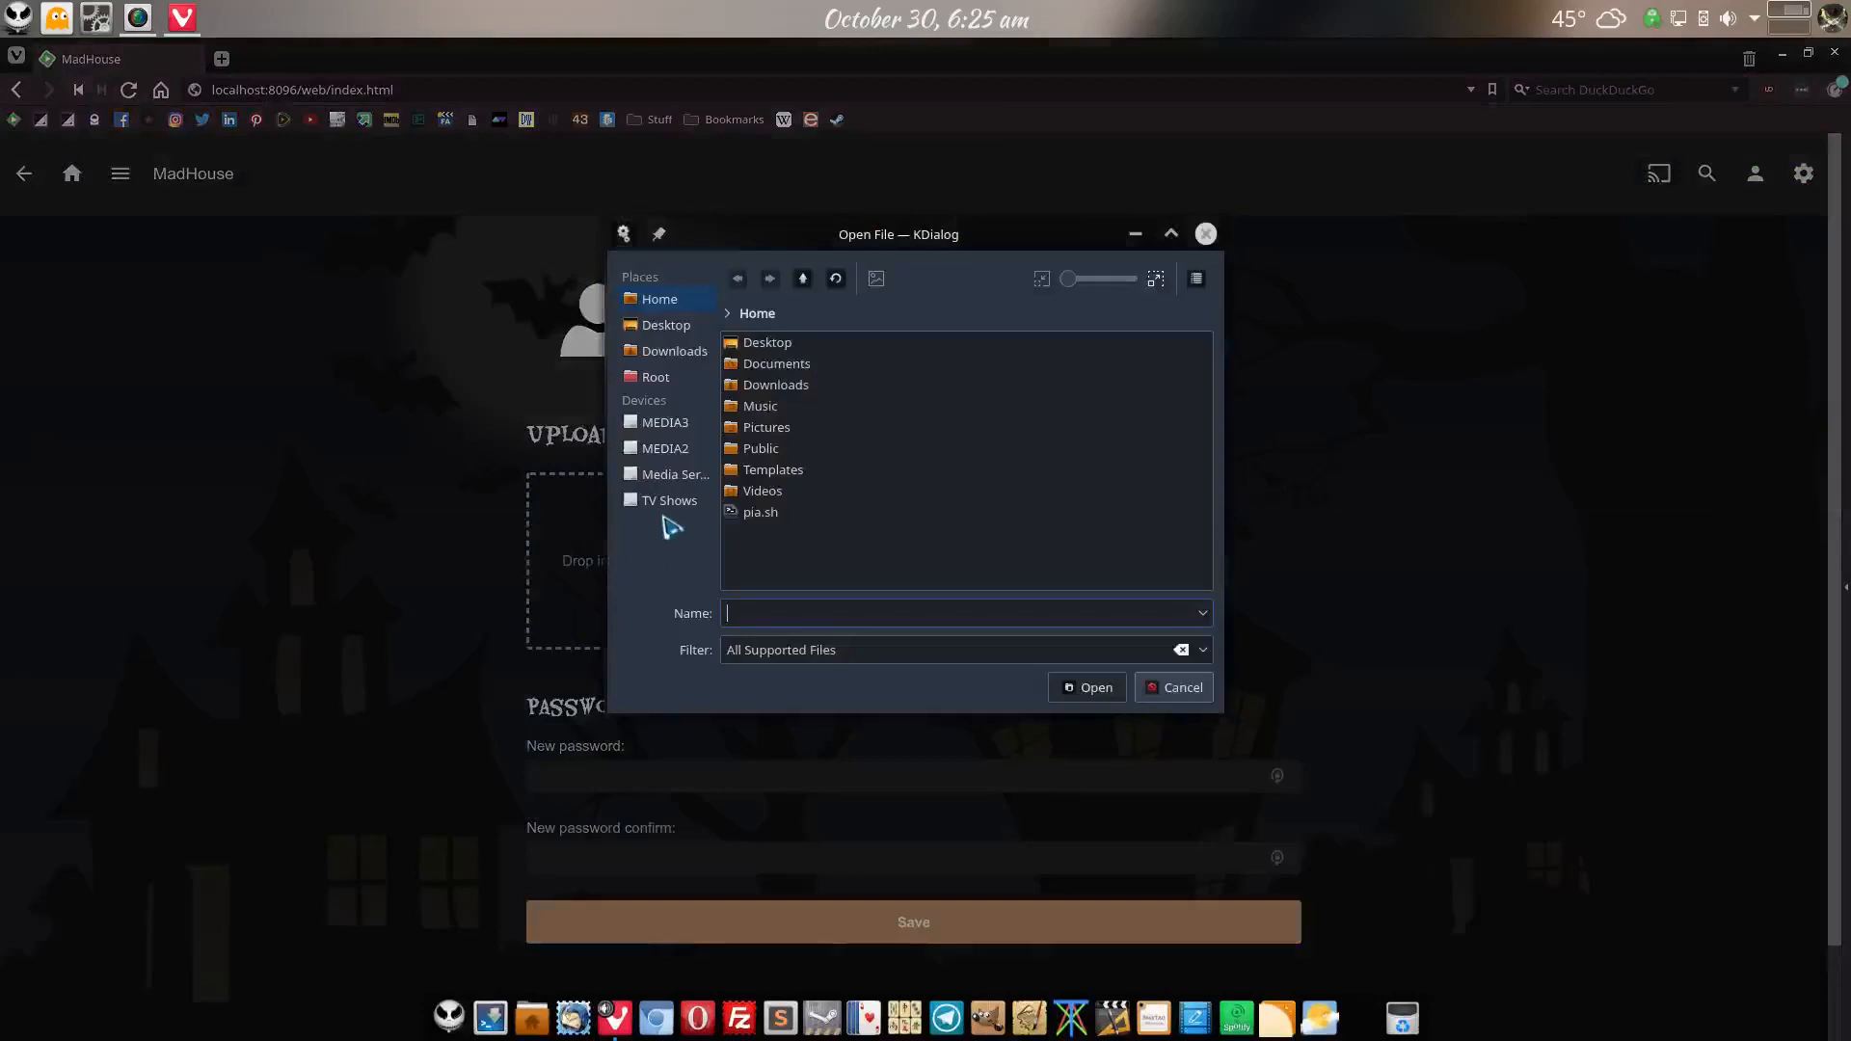
{"action": "left_click", "coordinate": [669, 497]}
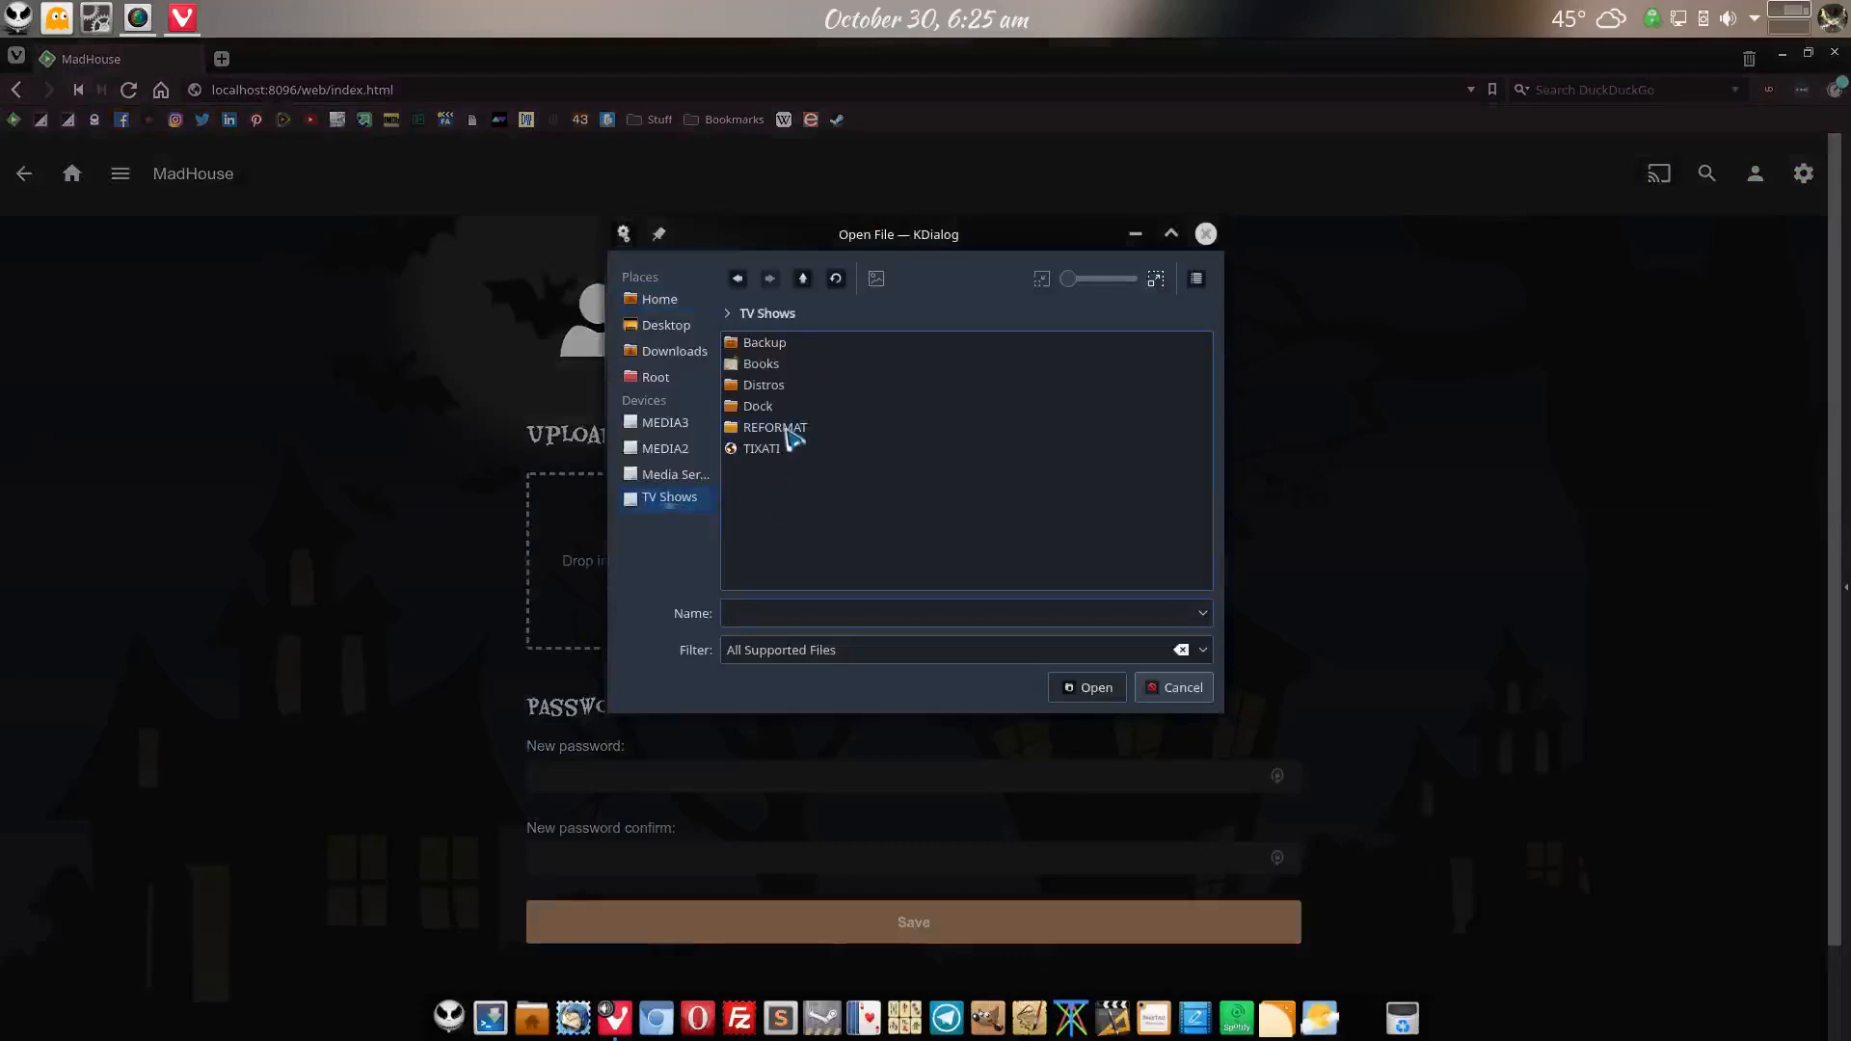
{"action": "double_click", "coordinate": [775, 426]}
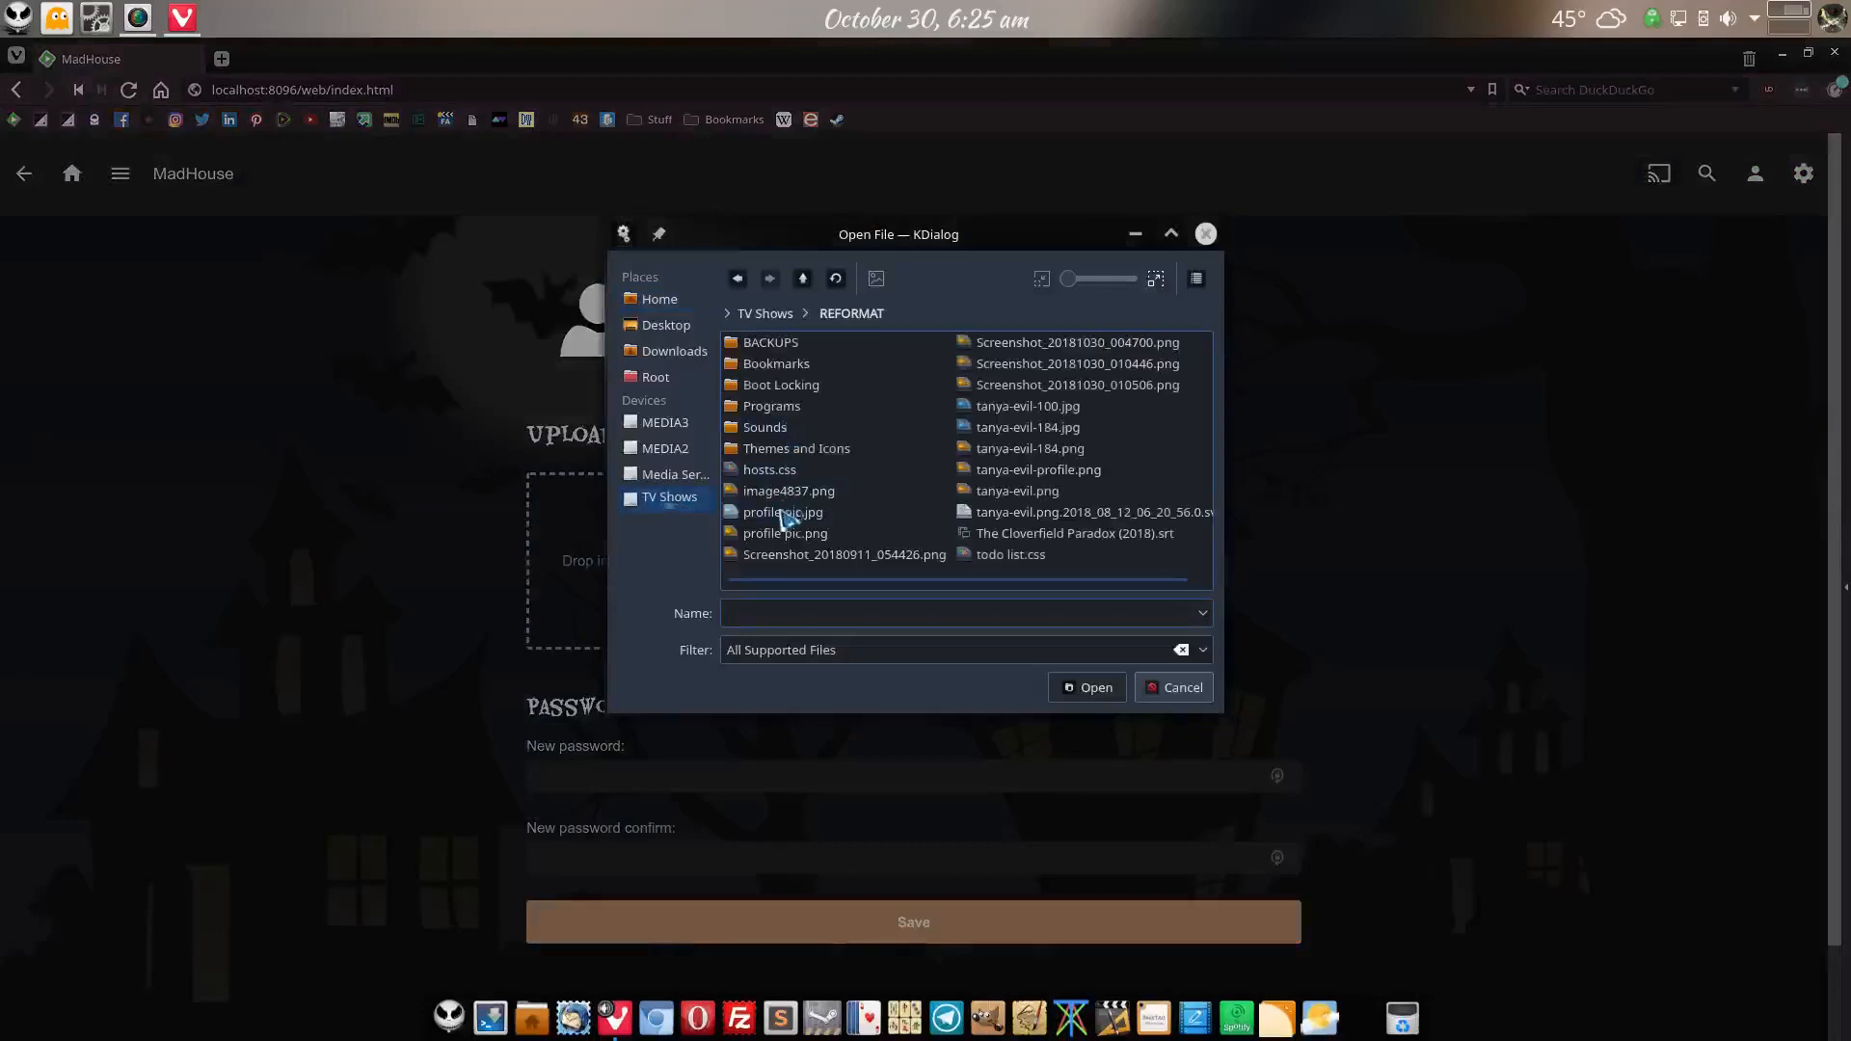
{"action": "left_click", "coordinate": [1155, 277]}
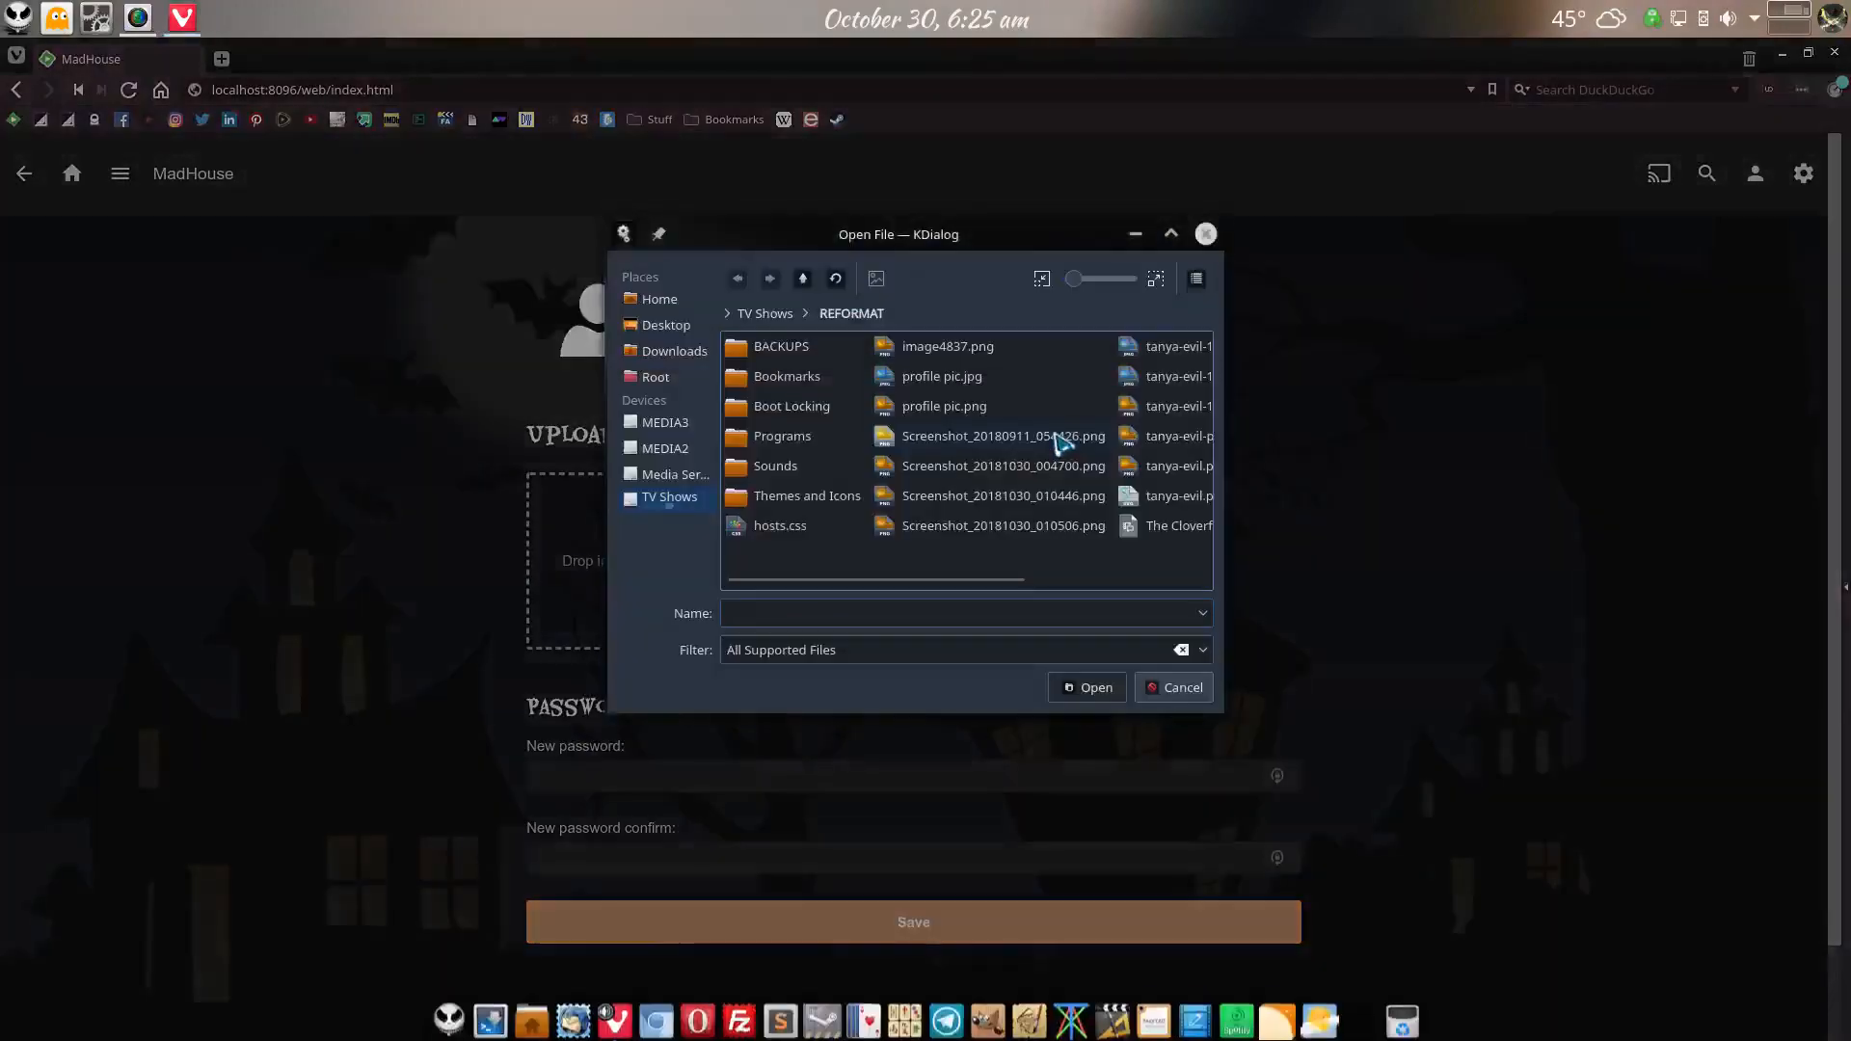
{"action": "scroll", "scroll_direction": "right", "scroll_amount": 3}
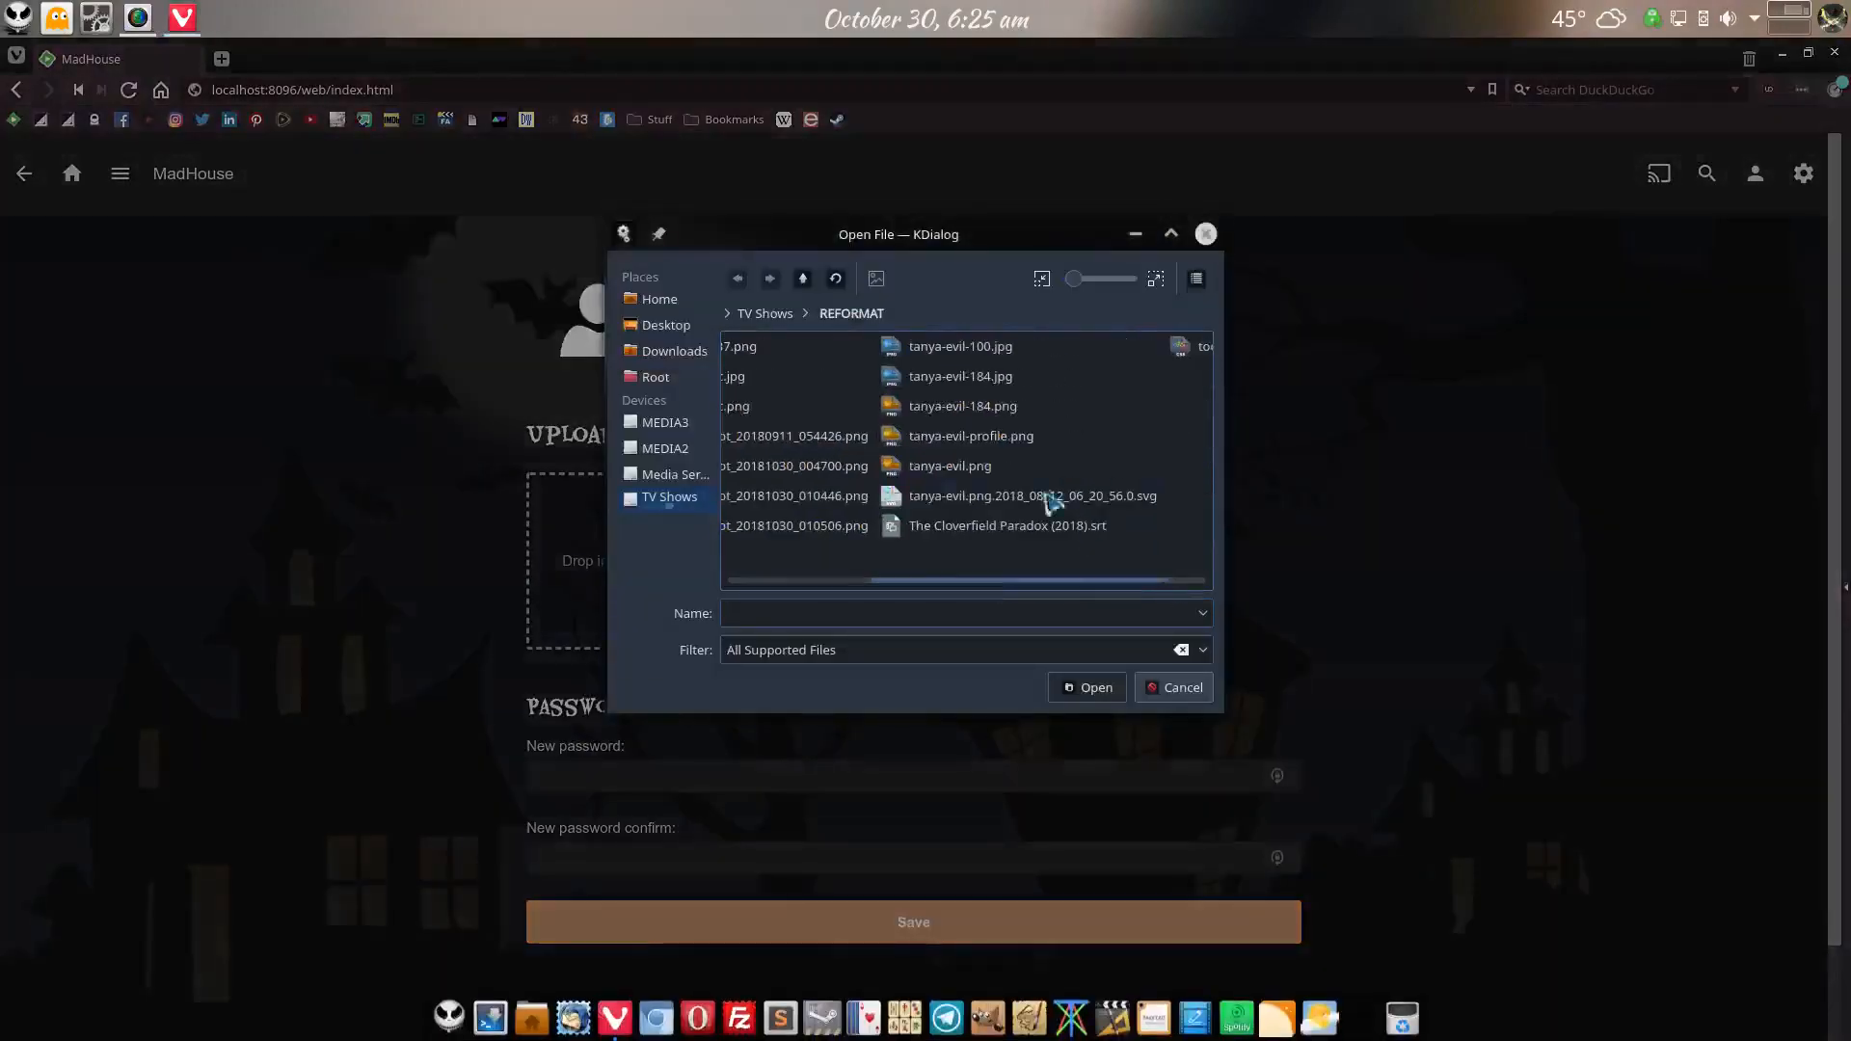
{"action": "left_click", "coordinate": [1093, 686]}
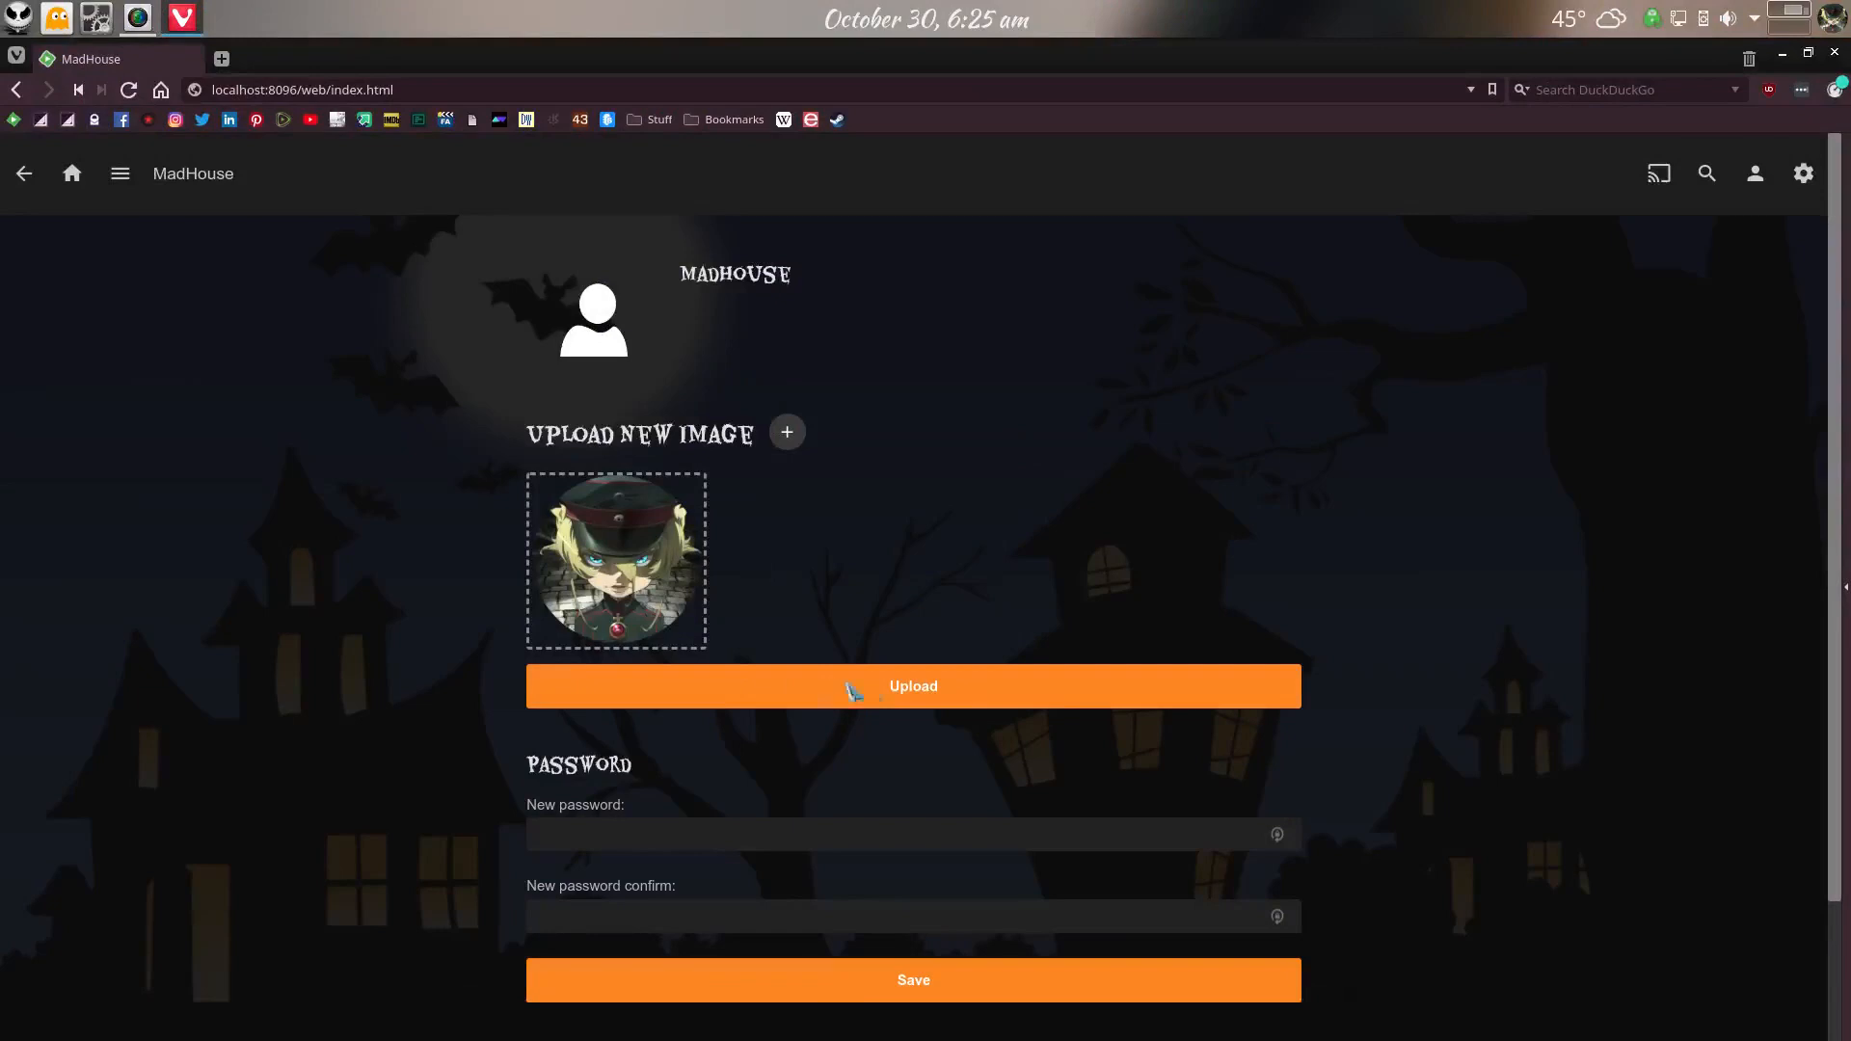
Step: Upload the chosen profile picture and return to the home screen
{"action": "left_click", "coordinate": [912, 686]}
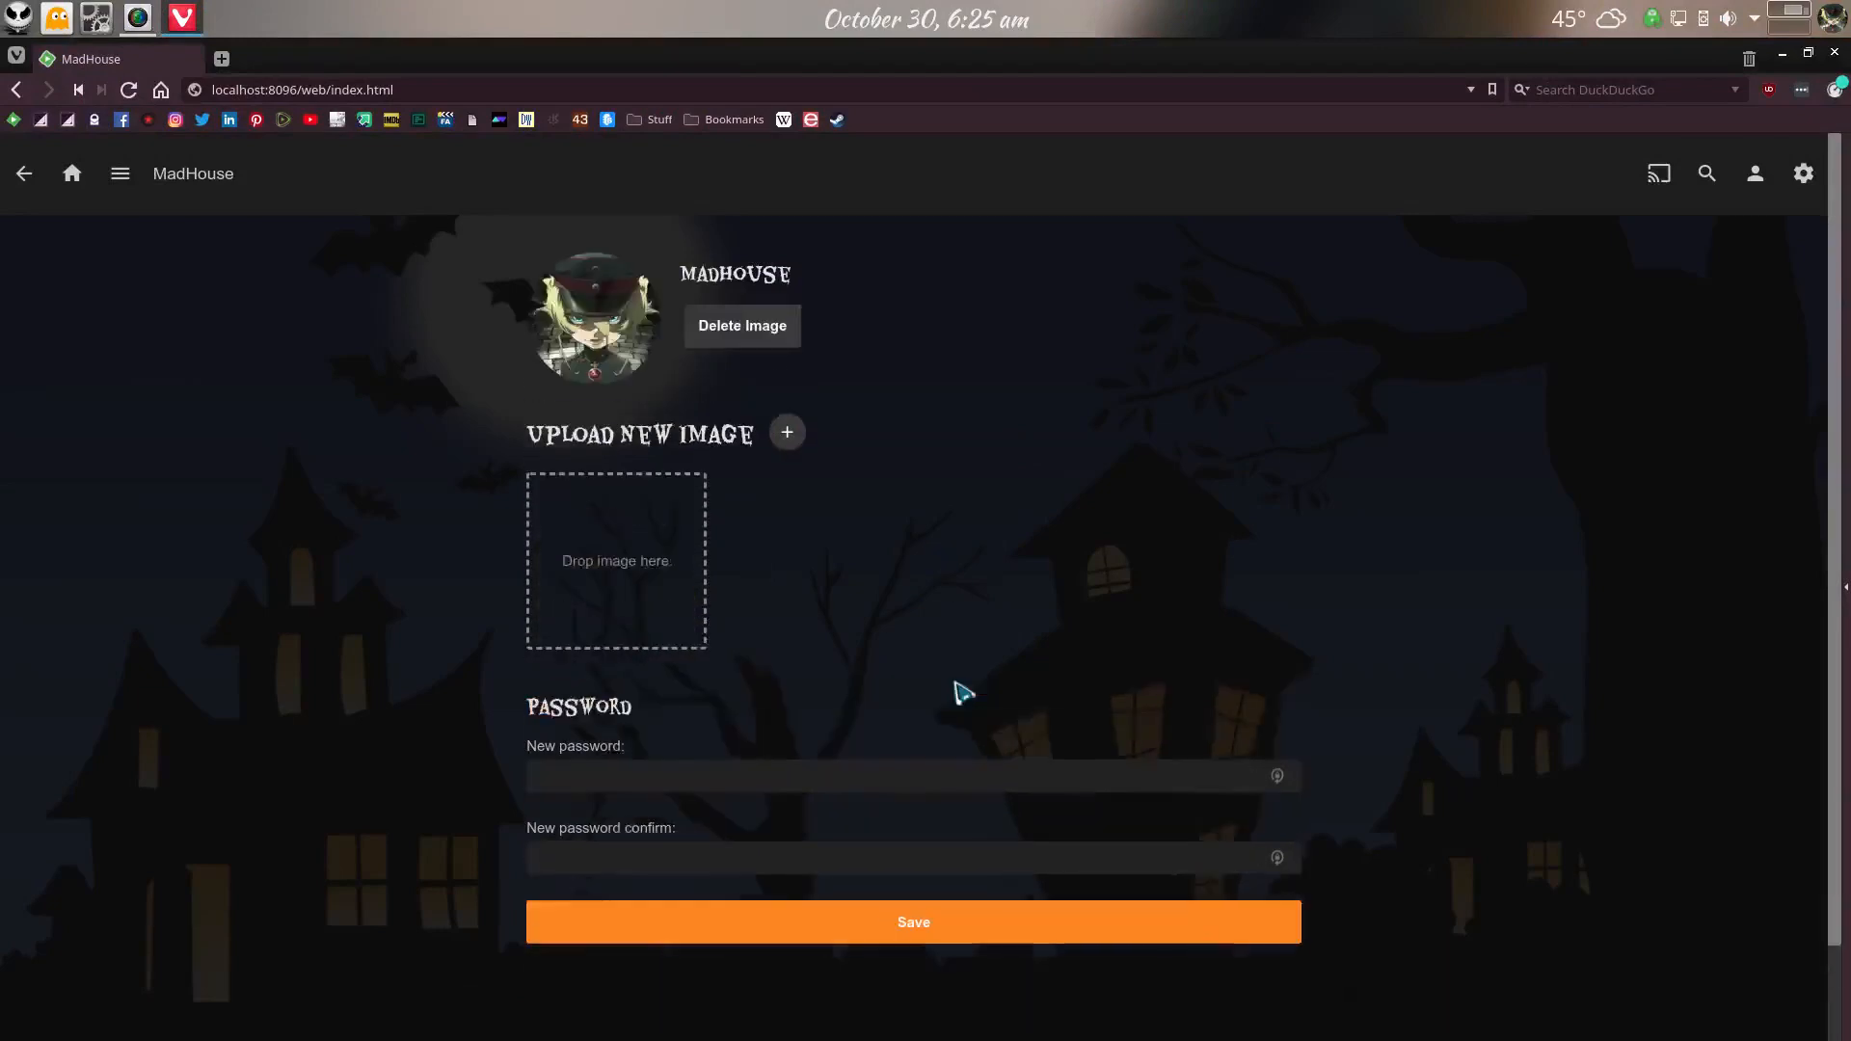
{"action": "left_click", "coordinate": [72, 173]}
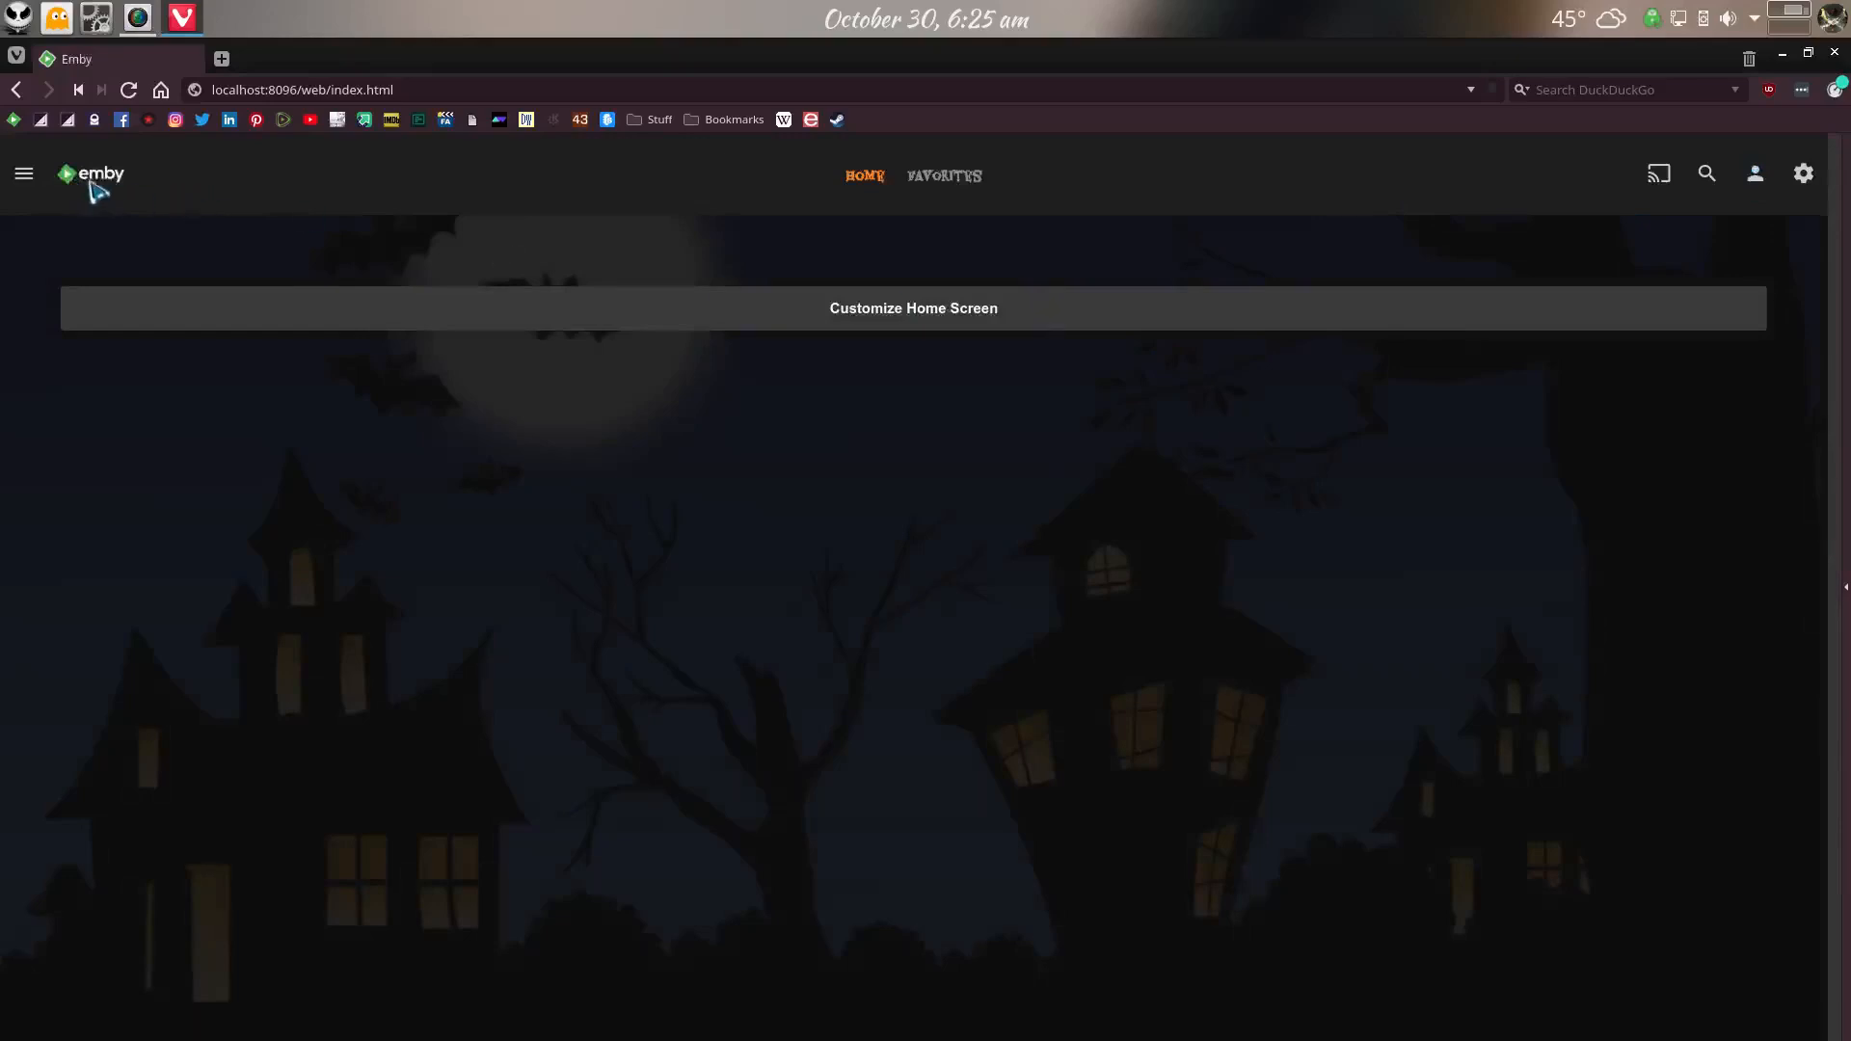
Step: Open the server Dashboard showing version 3.5.3.0, status and recent activity
{"action": "left_click", "coordinate": [23, 174]}
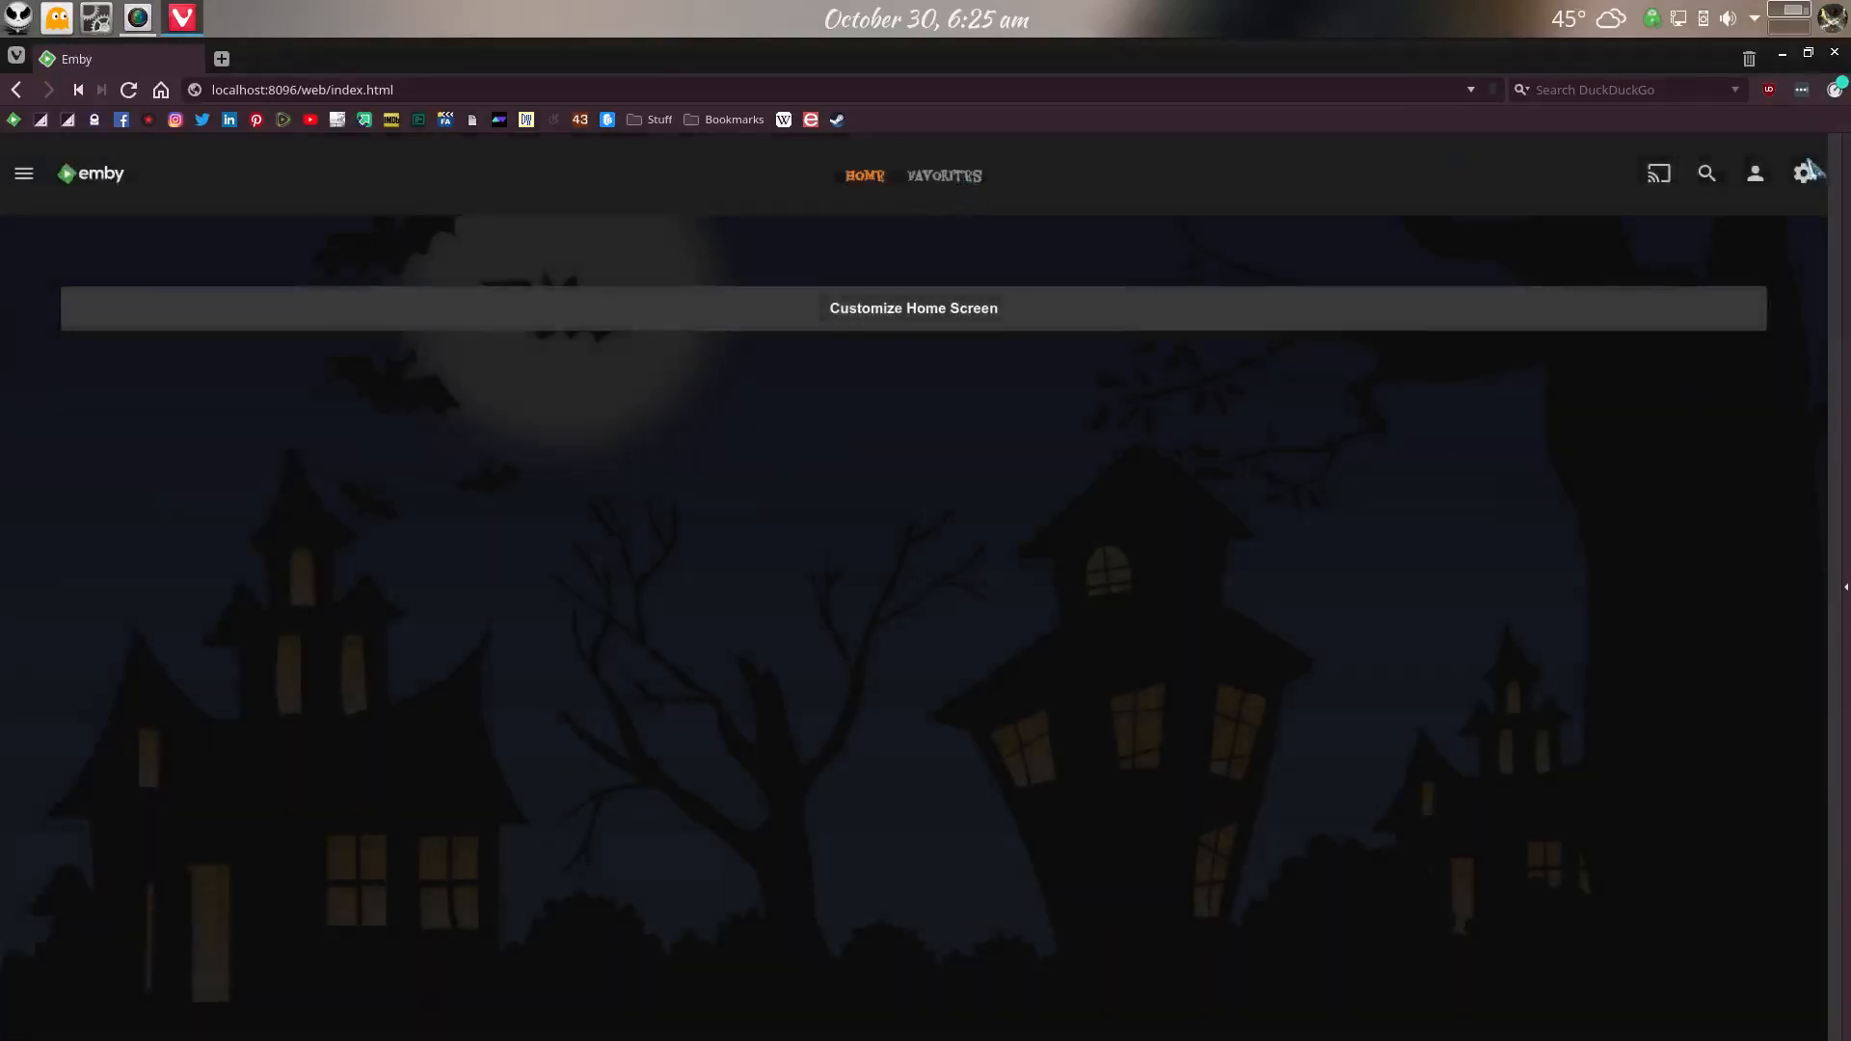
{"action": "left_click", "coordinate": [1805, 172]}
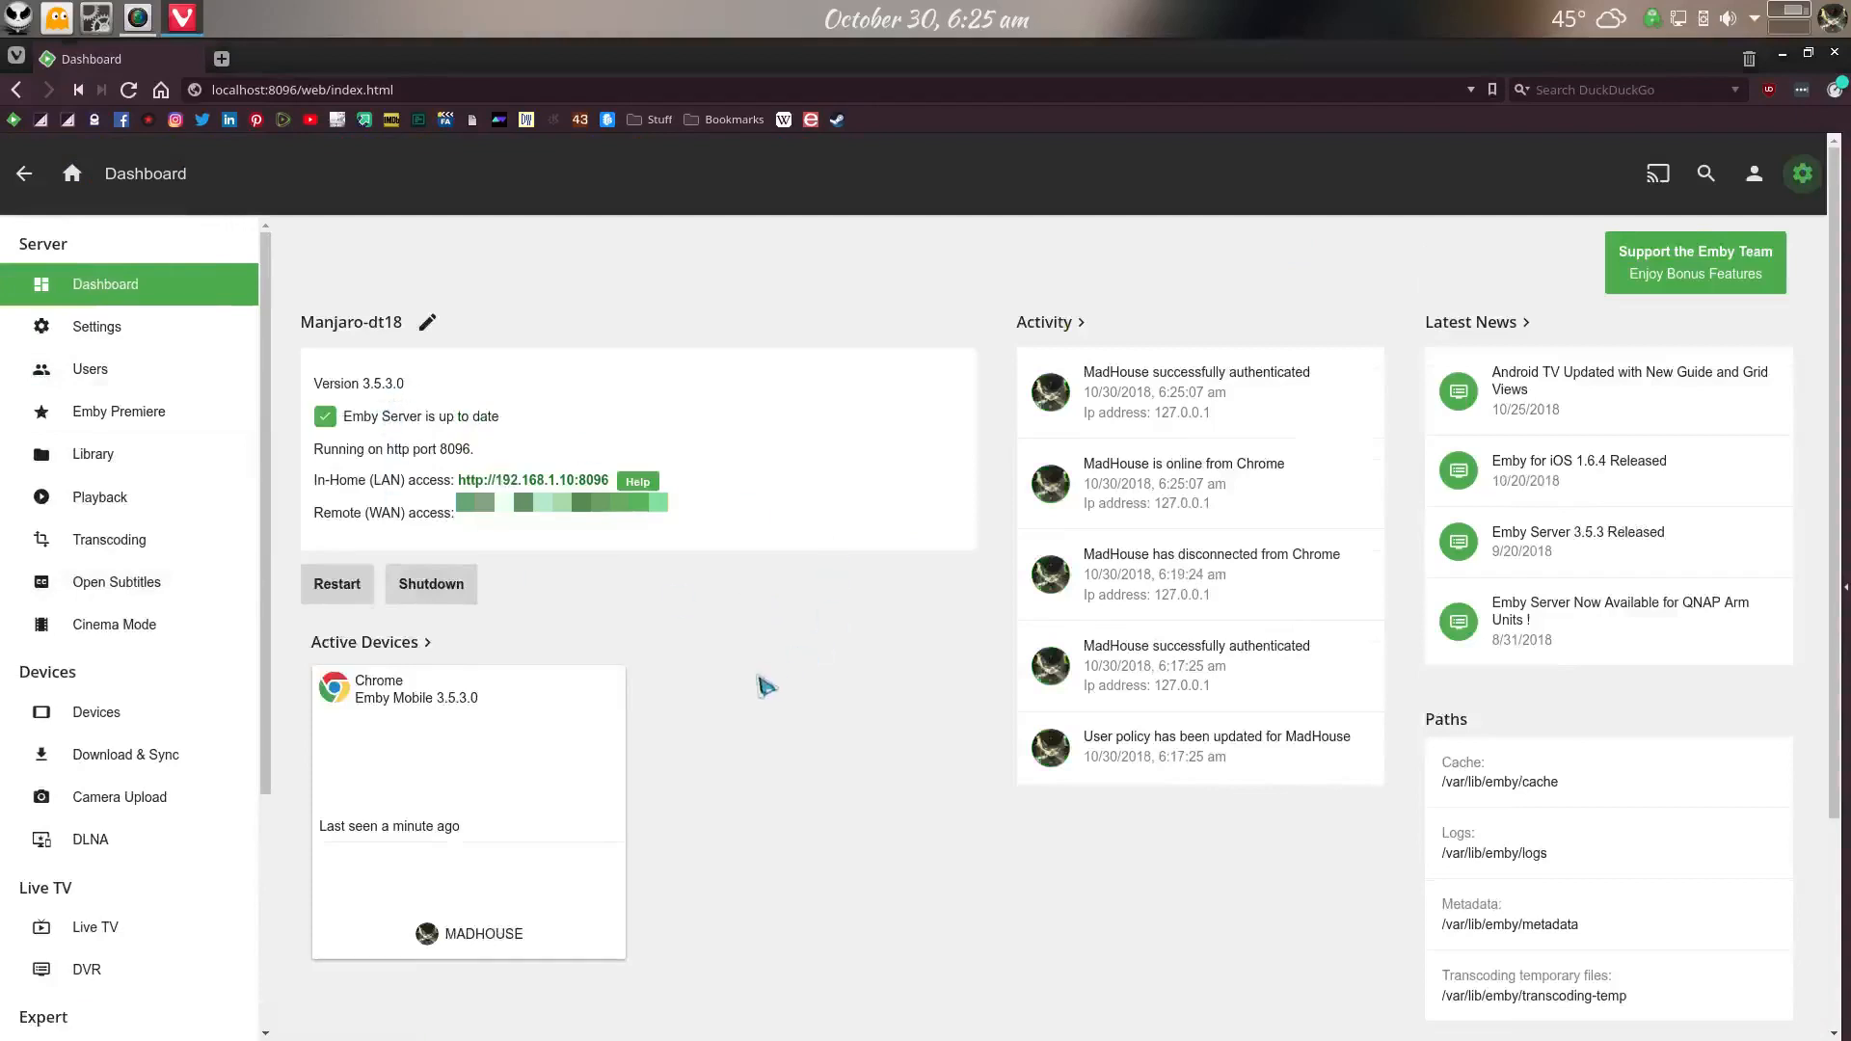
{"action": "mouse_move", "coordinate": [106, 368]}
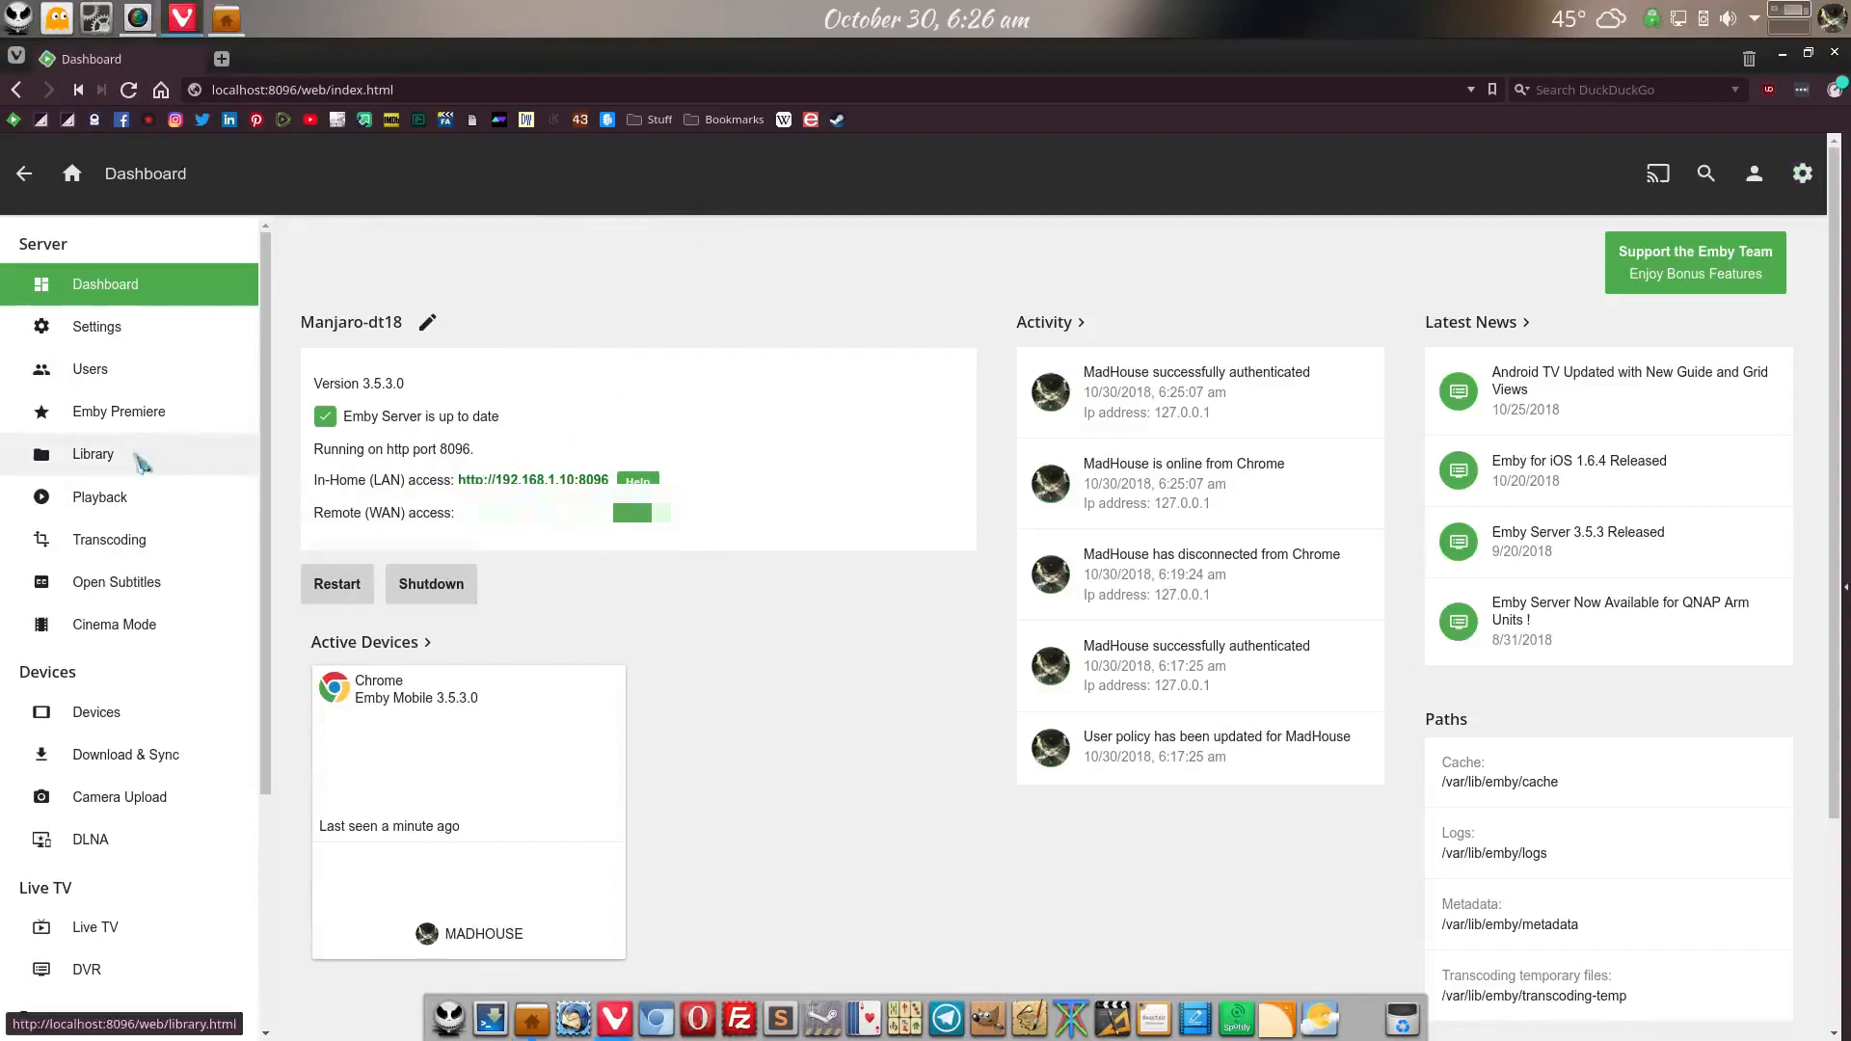
Step: Start adding a Movies-type media library with advanced settings shown
{"action": "left_click", "coordinate": [93, 454]}
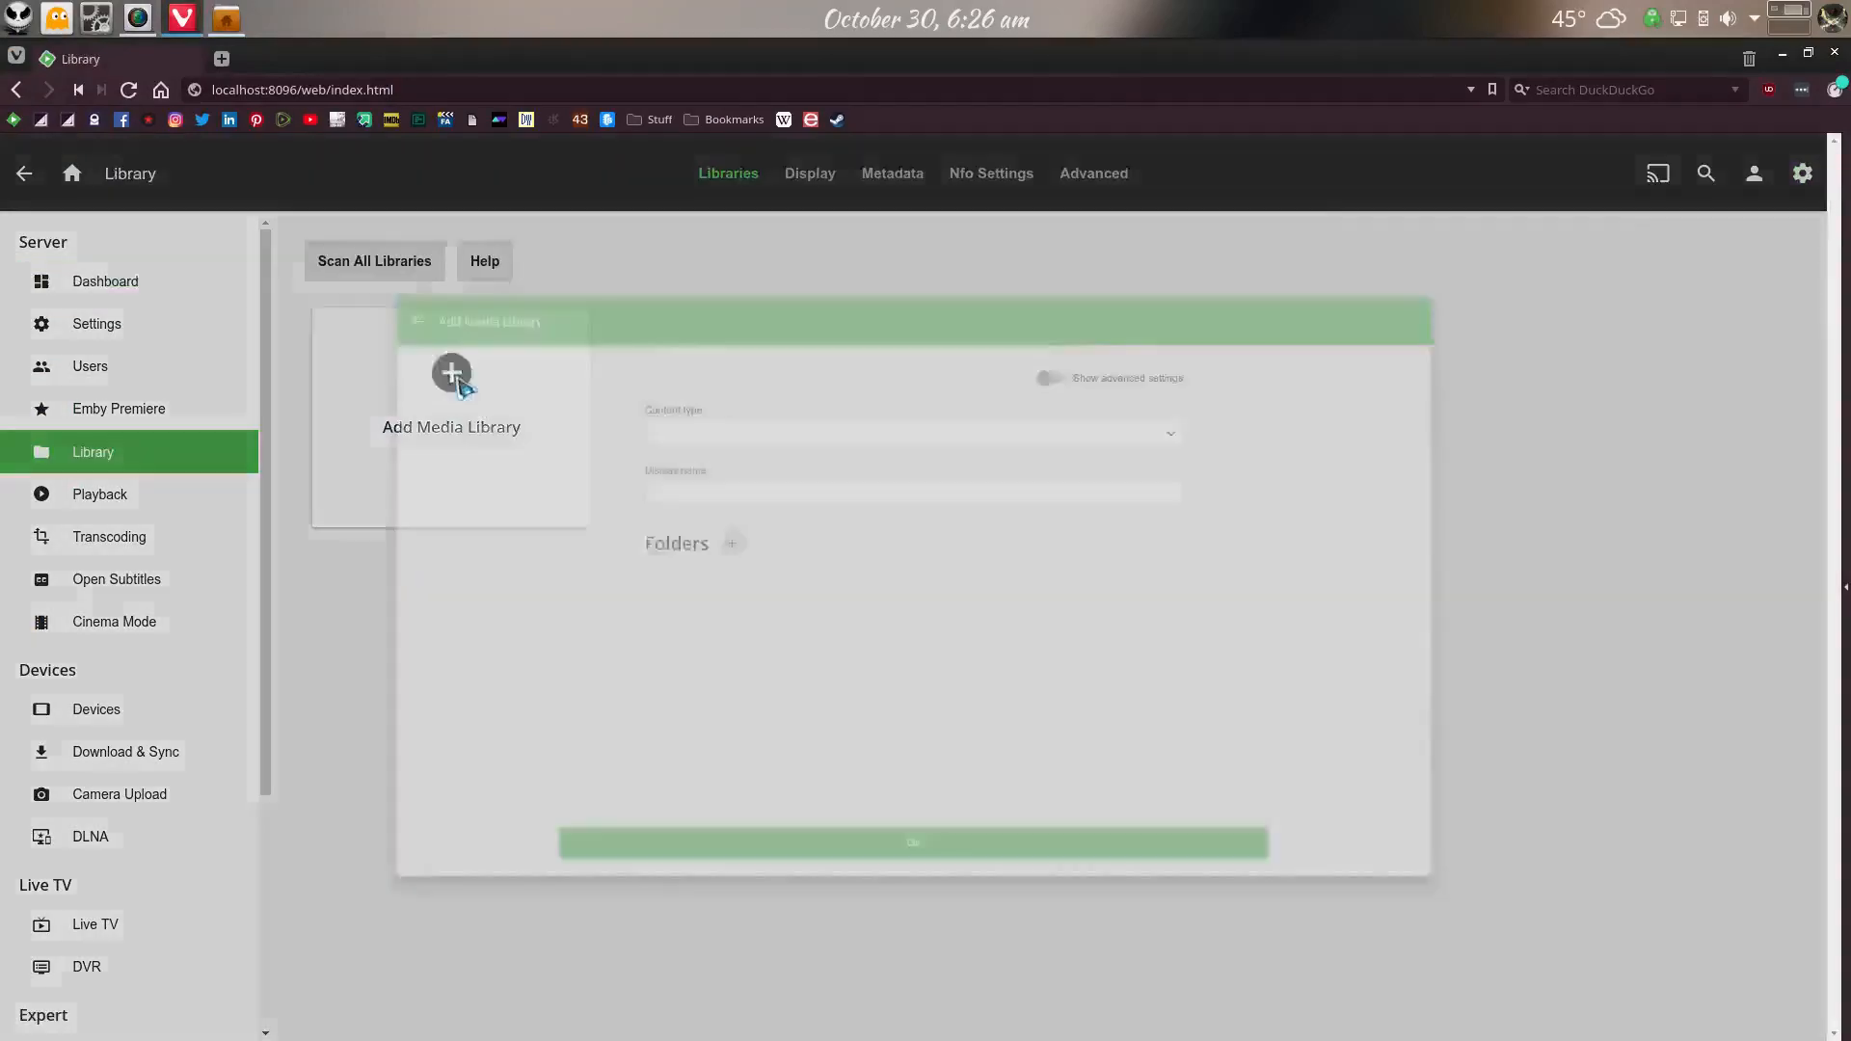
{"action": "left_click", "coordinate": [908, 370]}
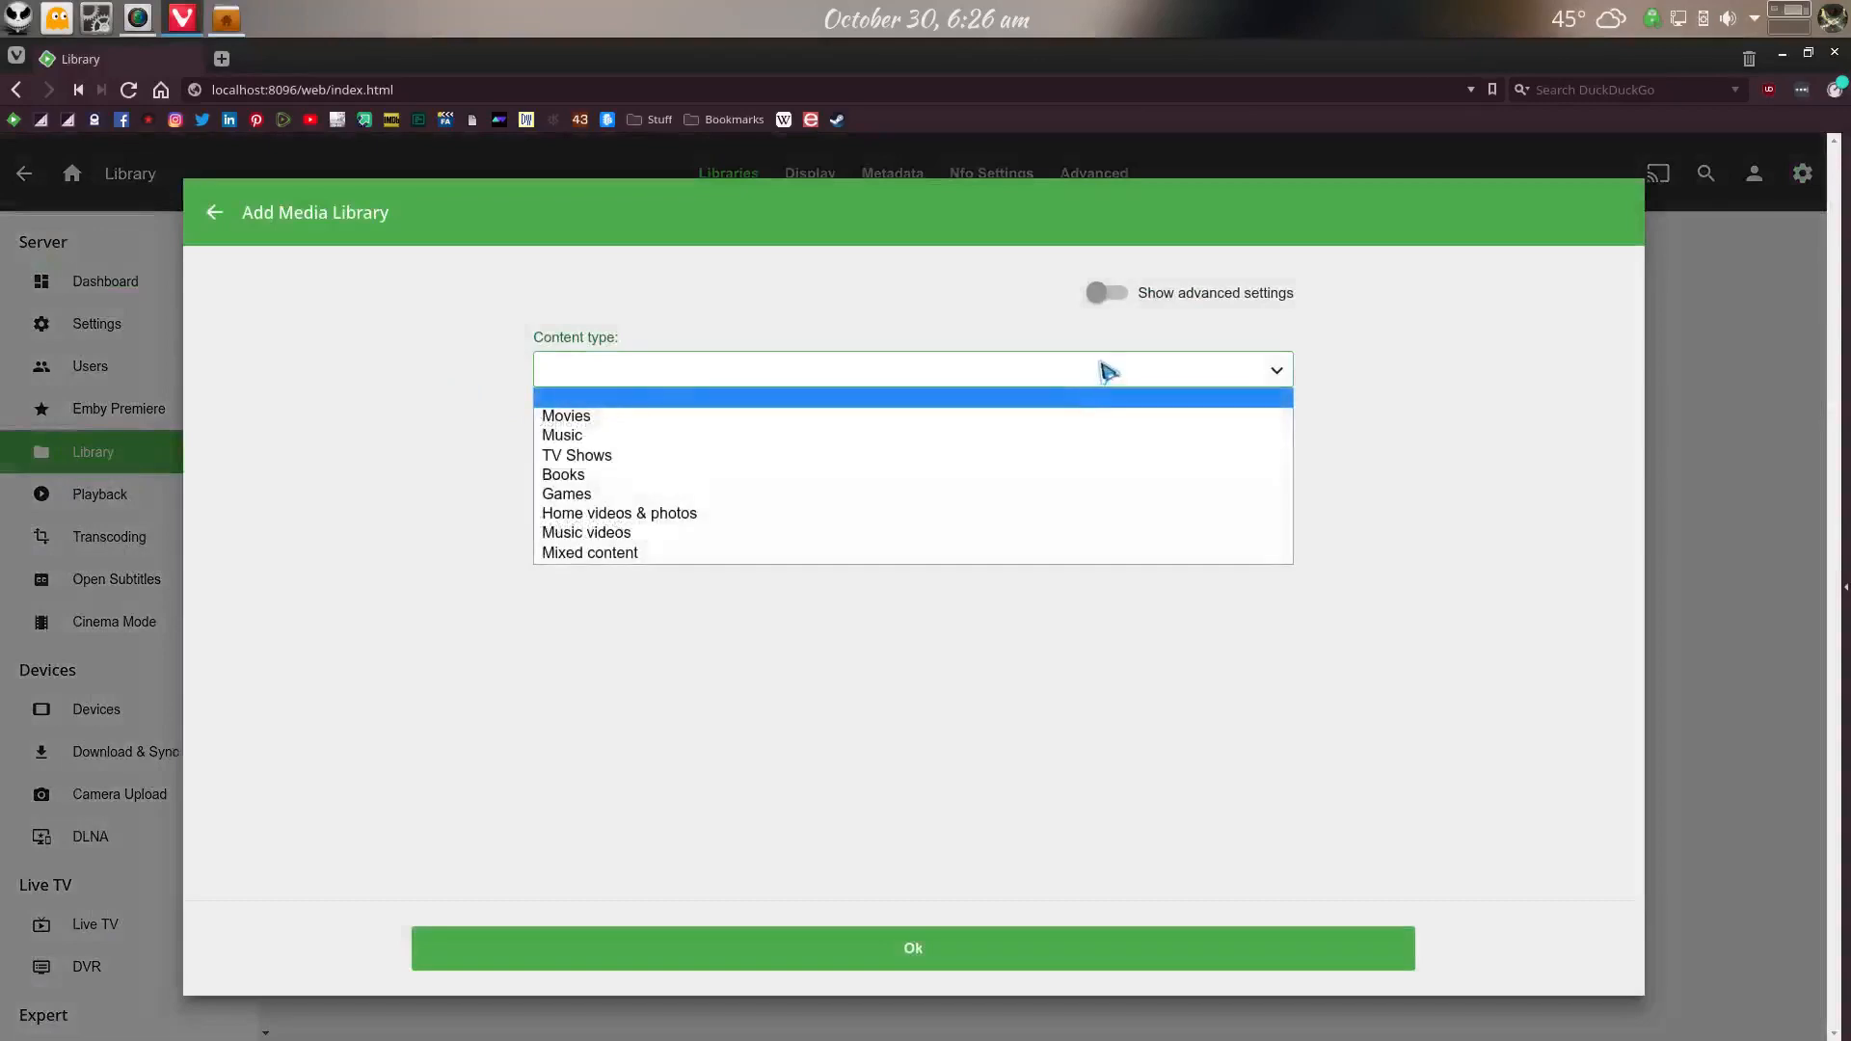
{"action": "left_click", "coordinate": [1105, 293]}
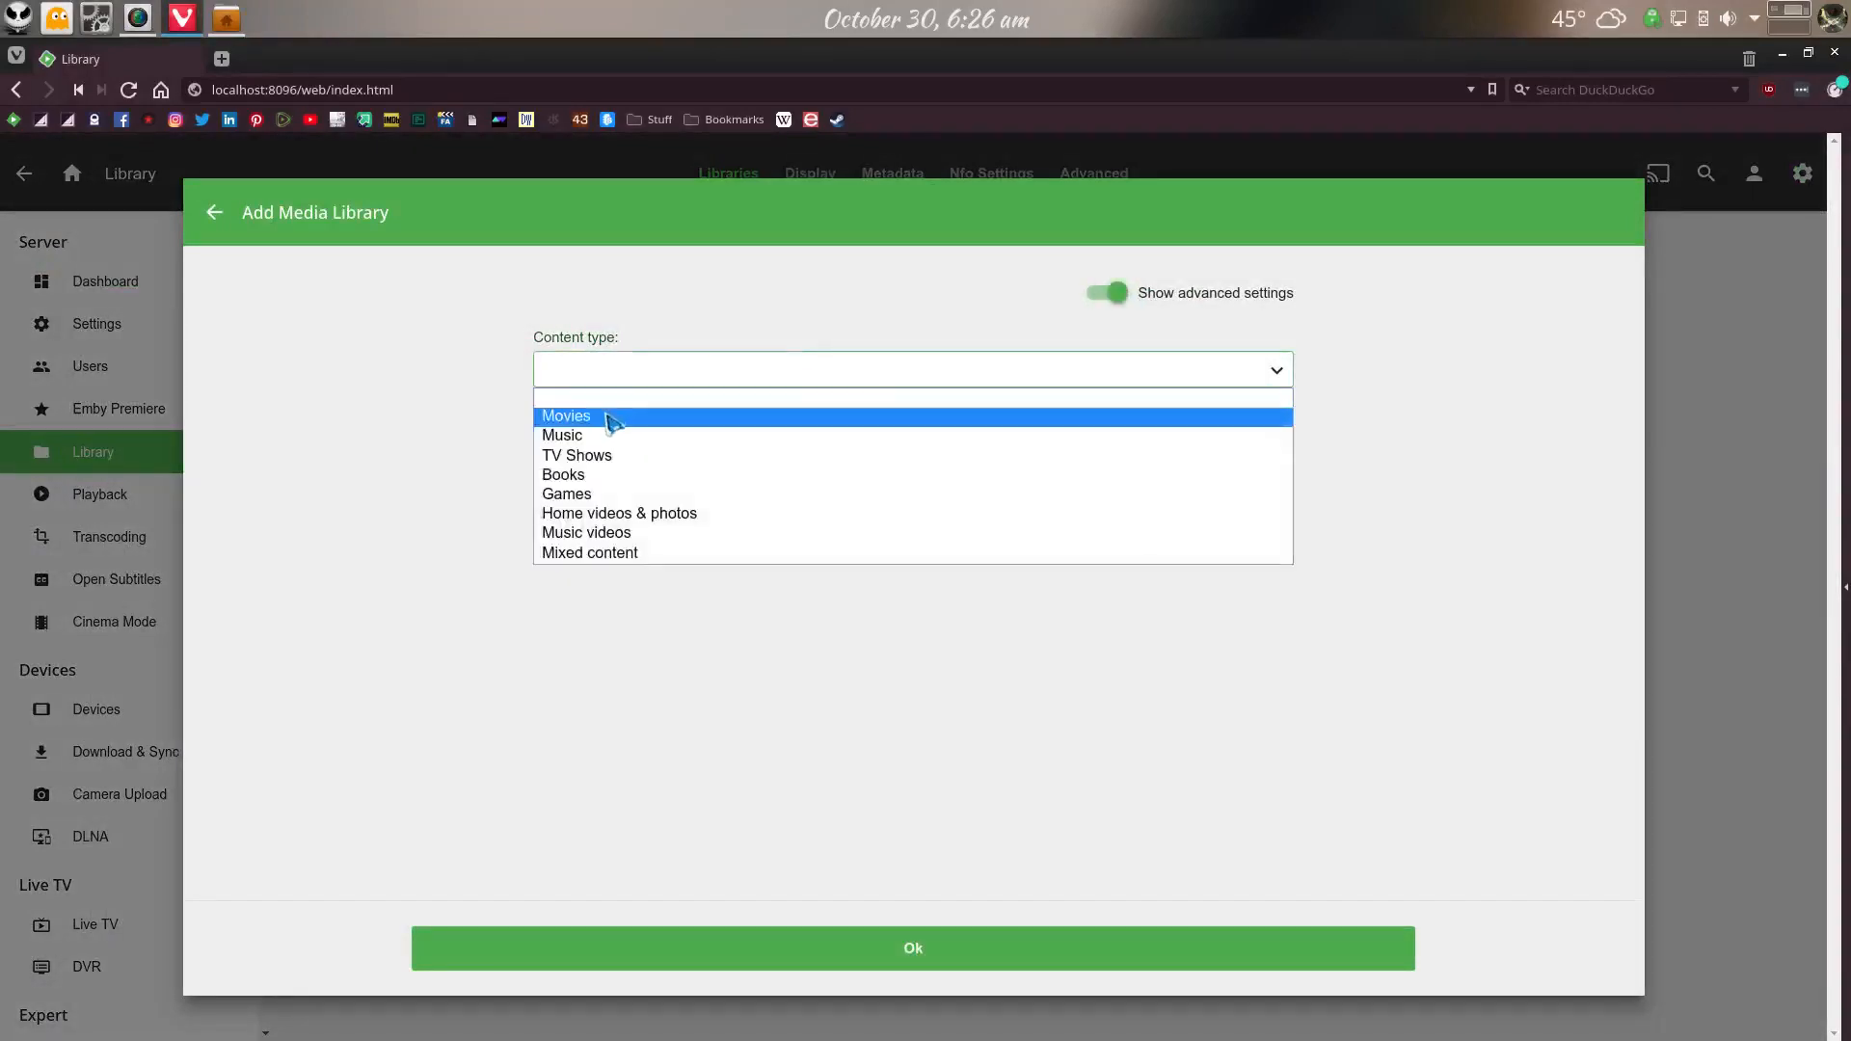
{"action": "left_click", "coordinate": [565, 417]}
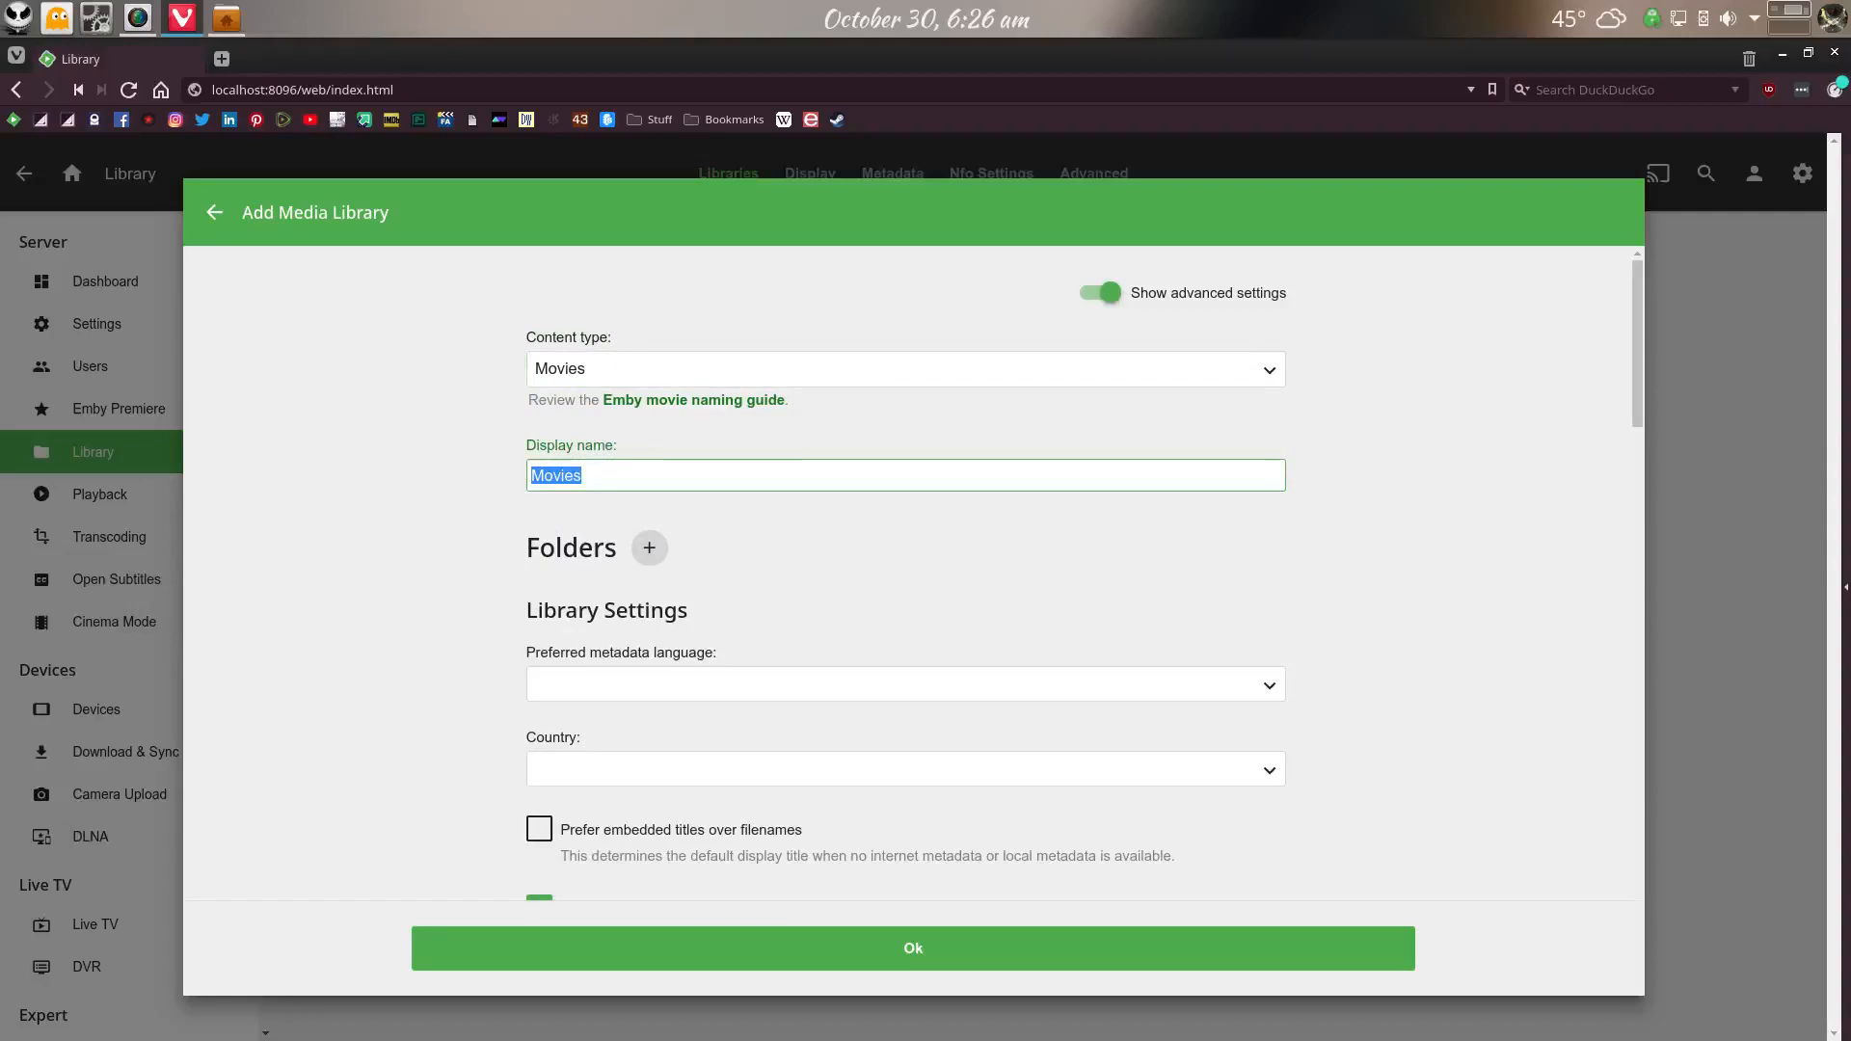
Step: Name the library 'Music - Concerts' and begin adding a media folder
{"action": "type", "text": "Films -"}
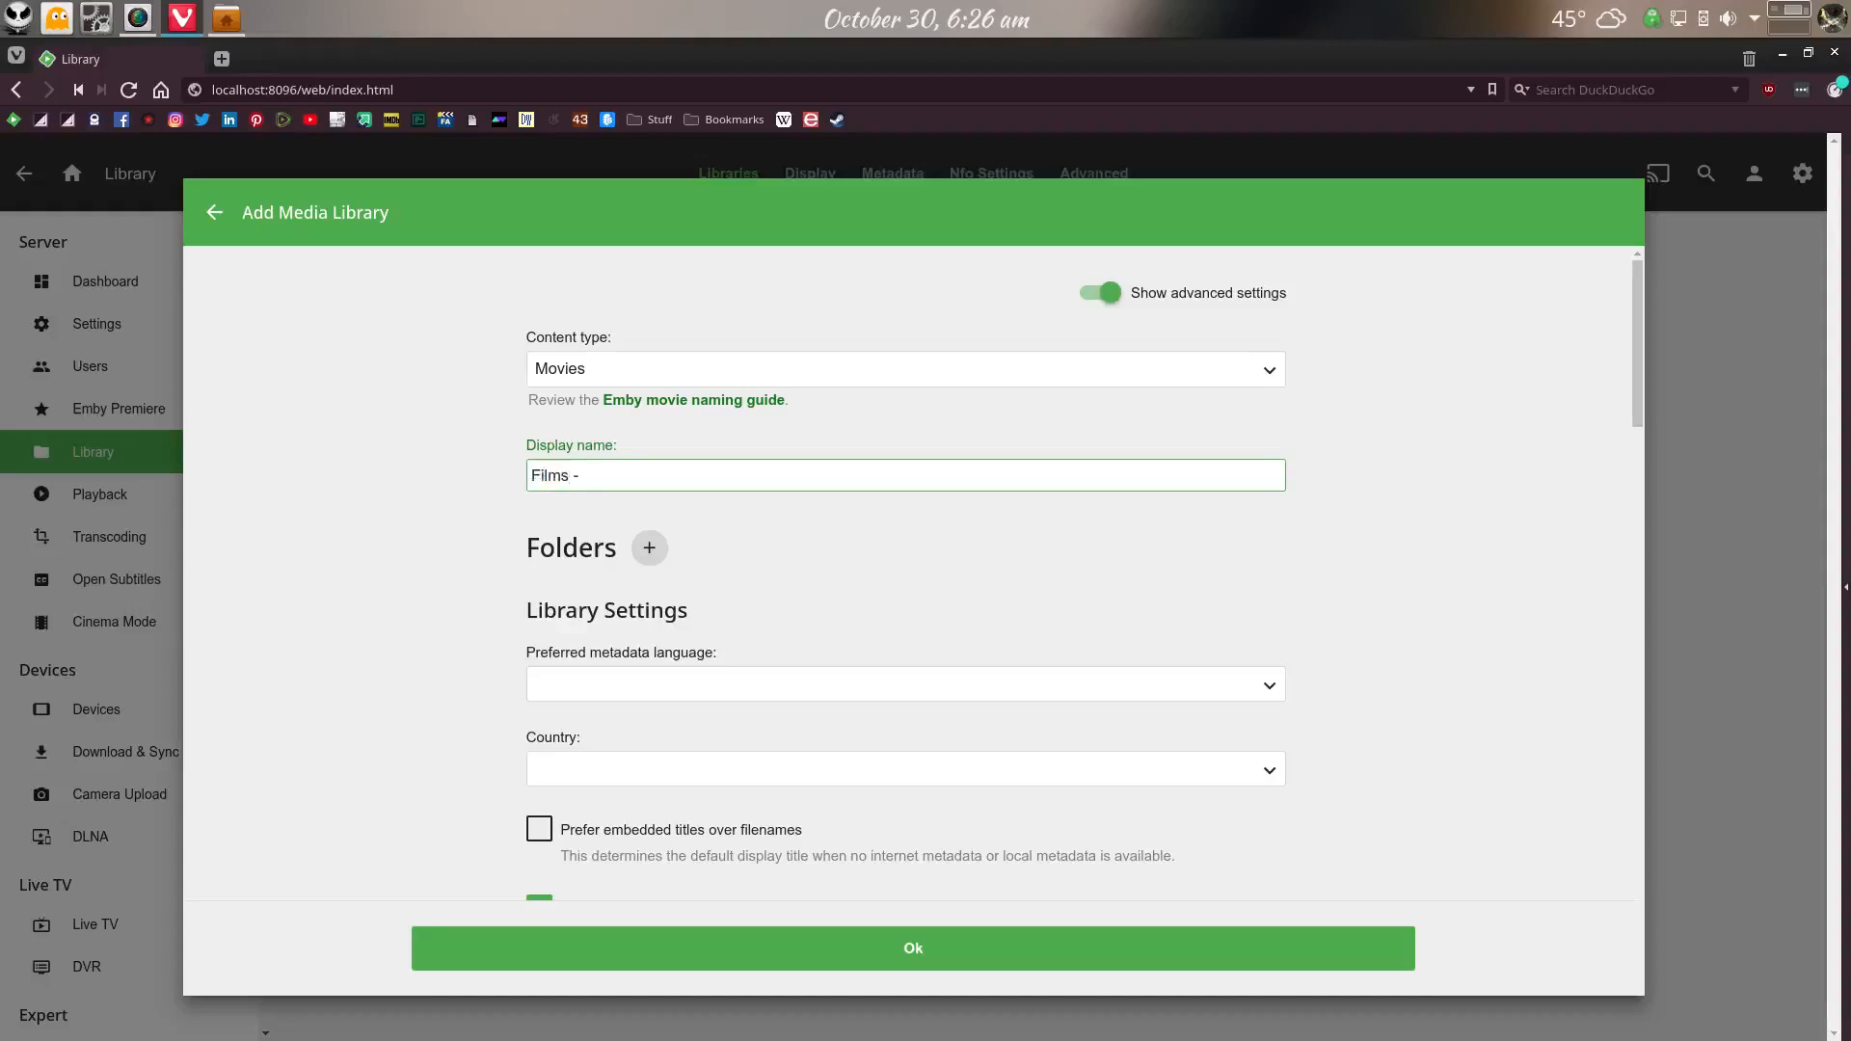
{"action": "type", "text": "Concerts"}
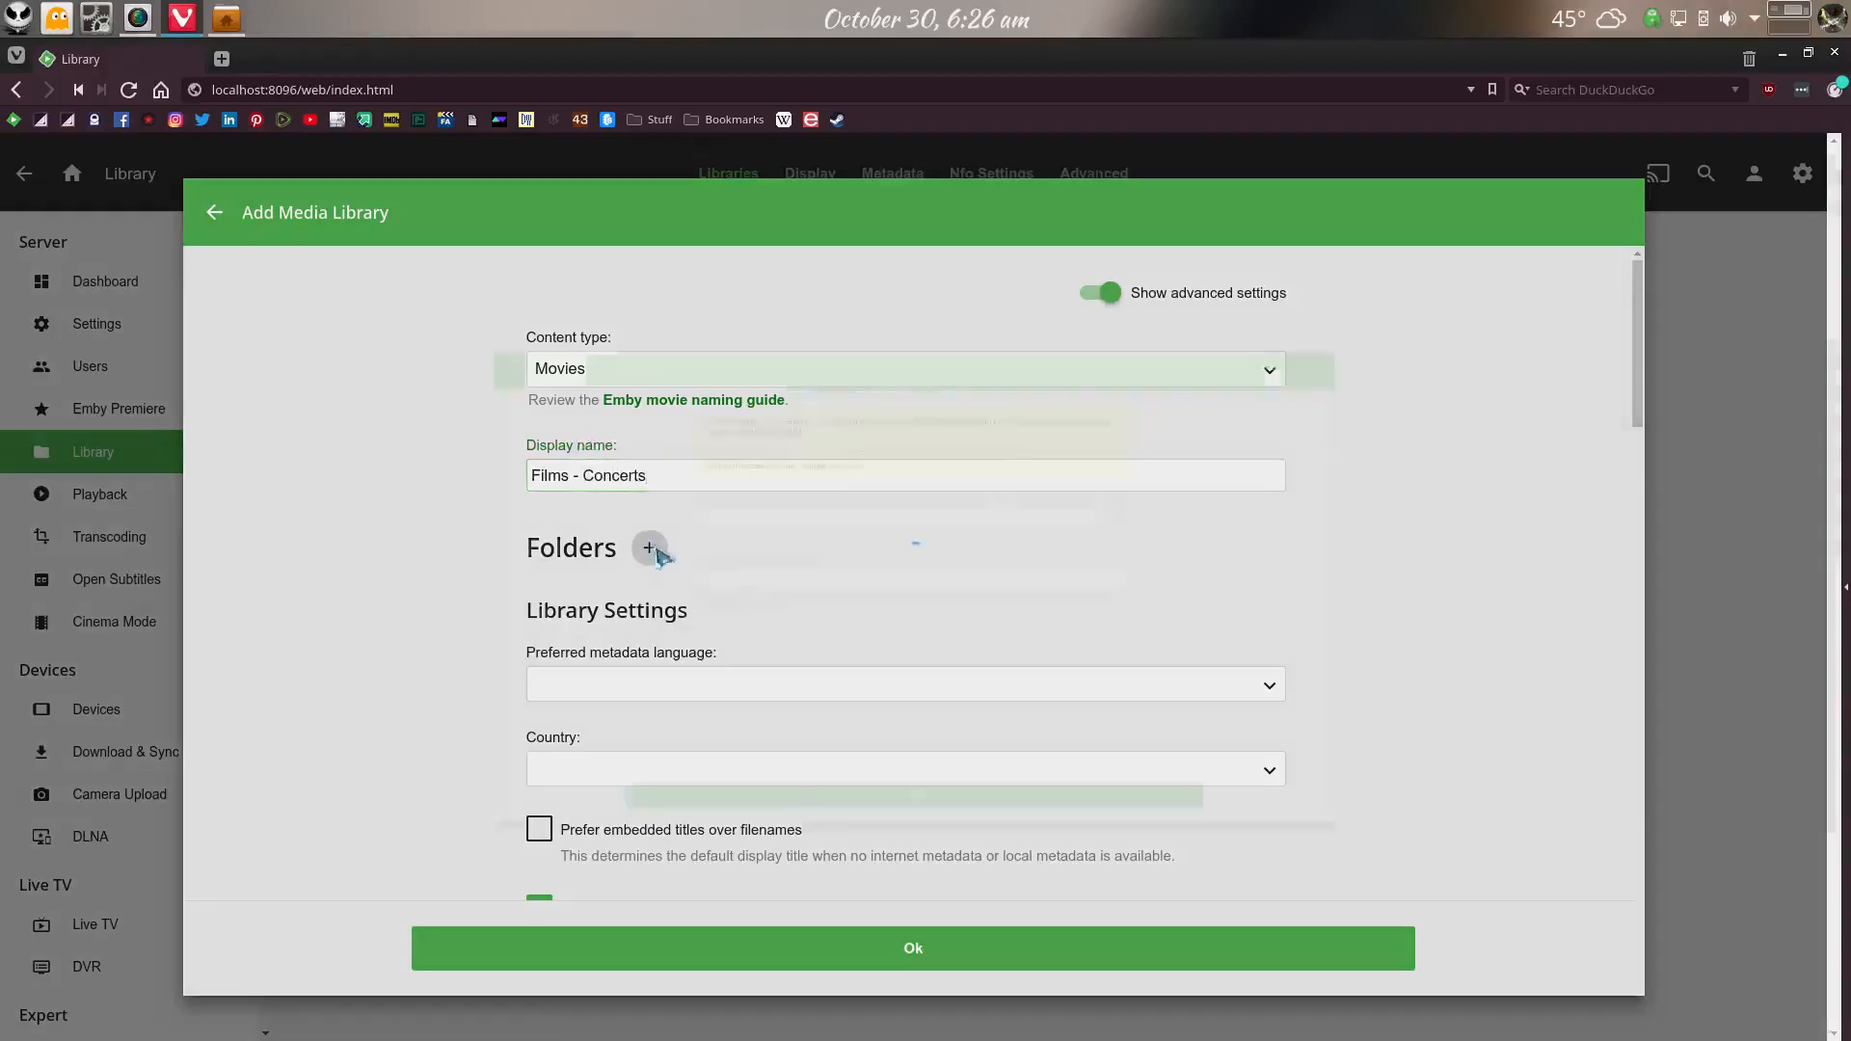
{"action": "left_click", "coordinate": [648, 546]}
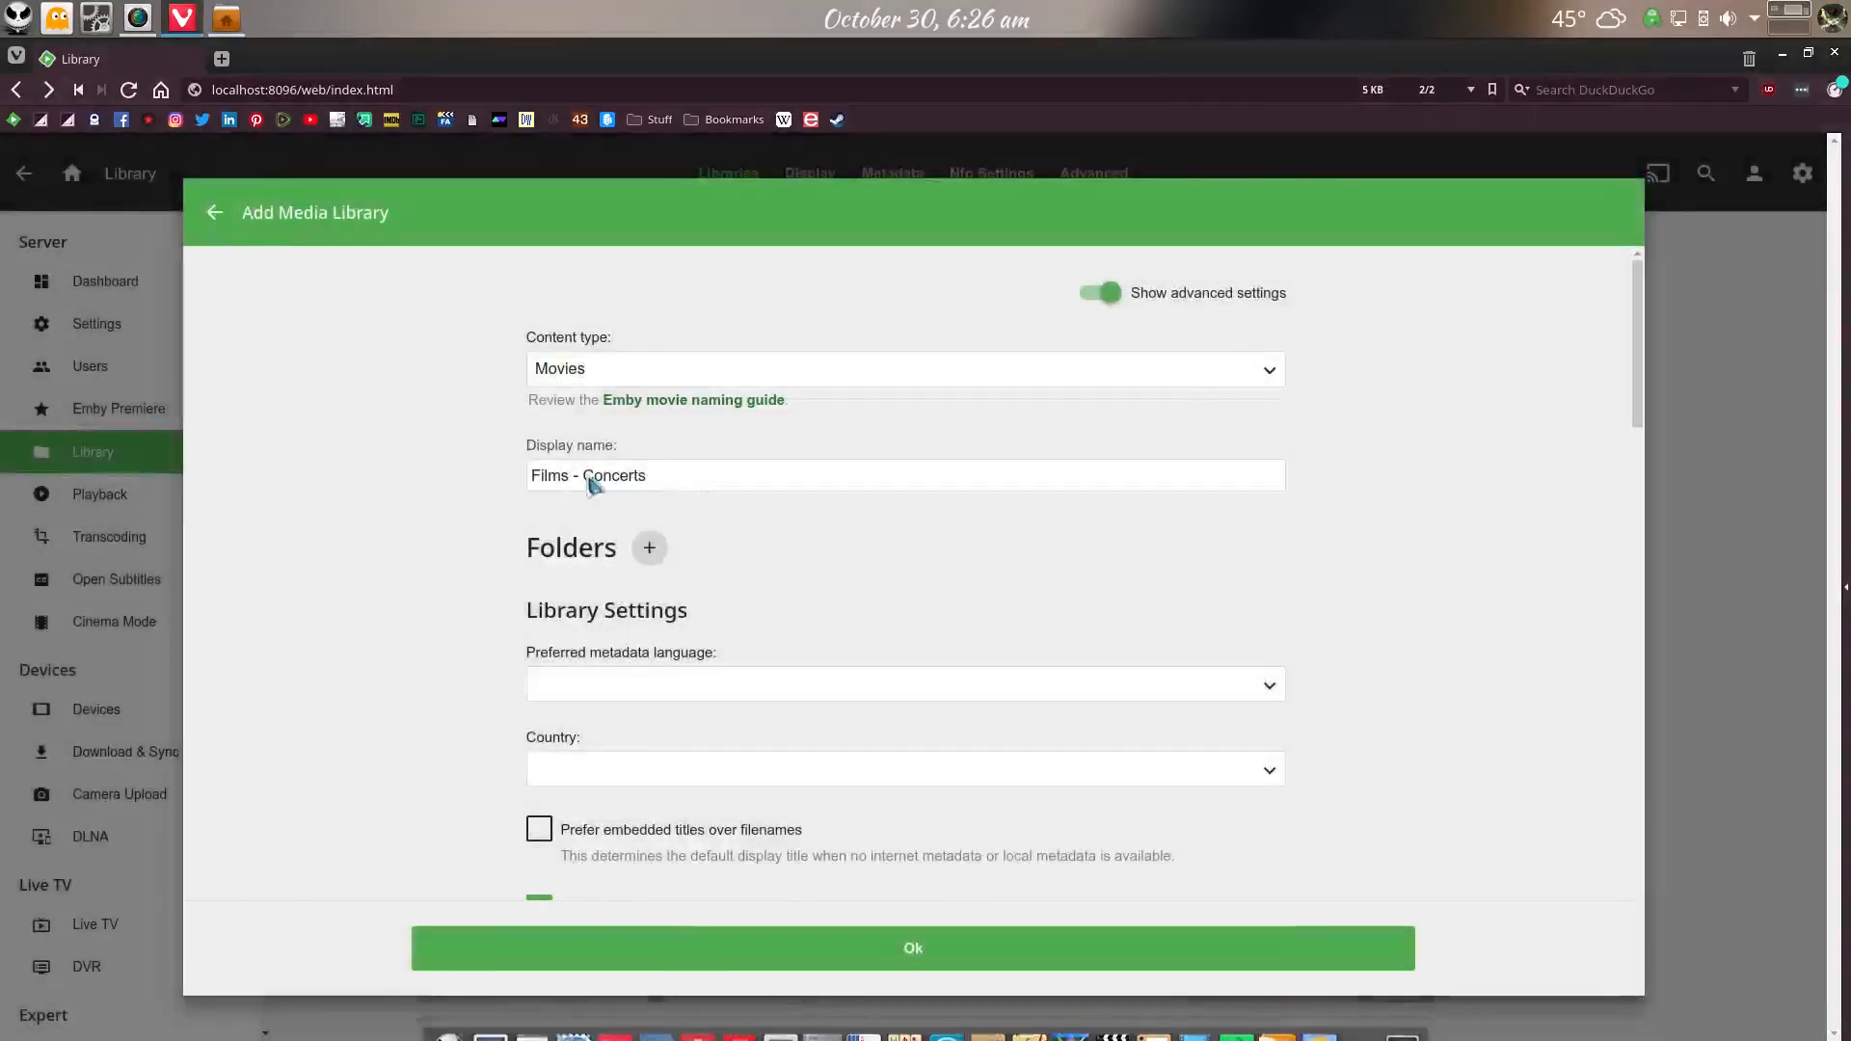
{"action": "type", "text": "Music"}
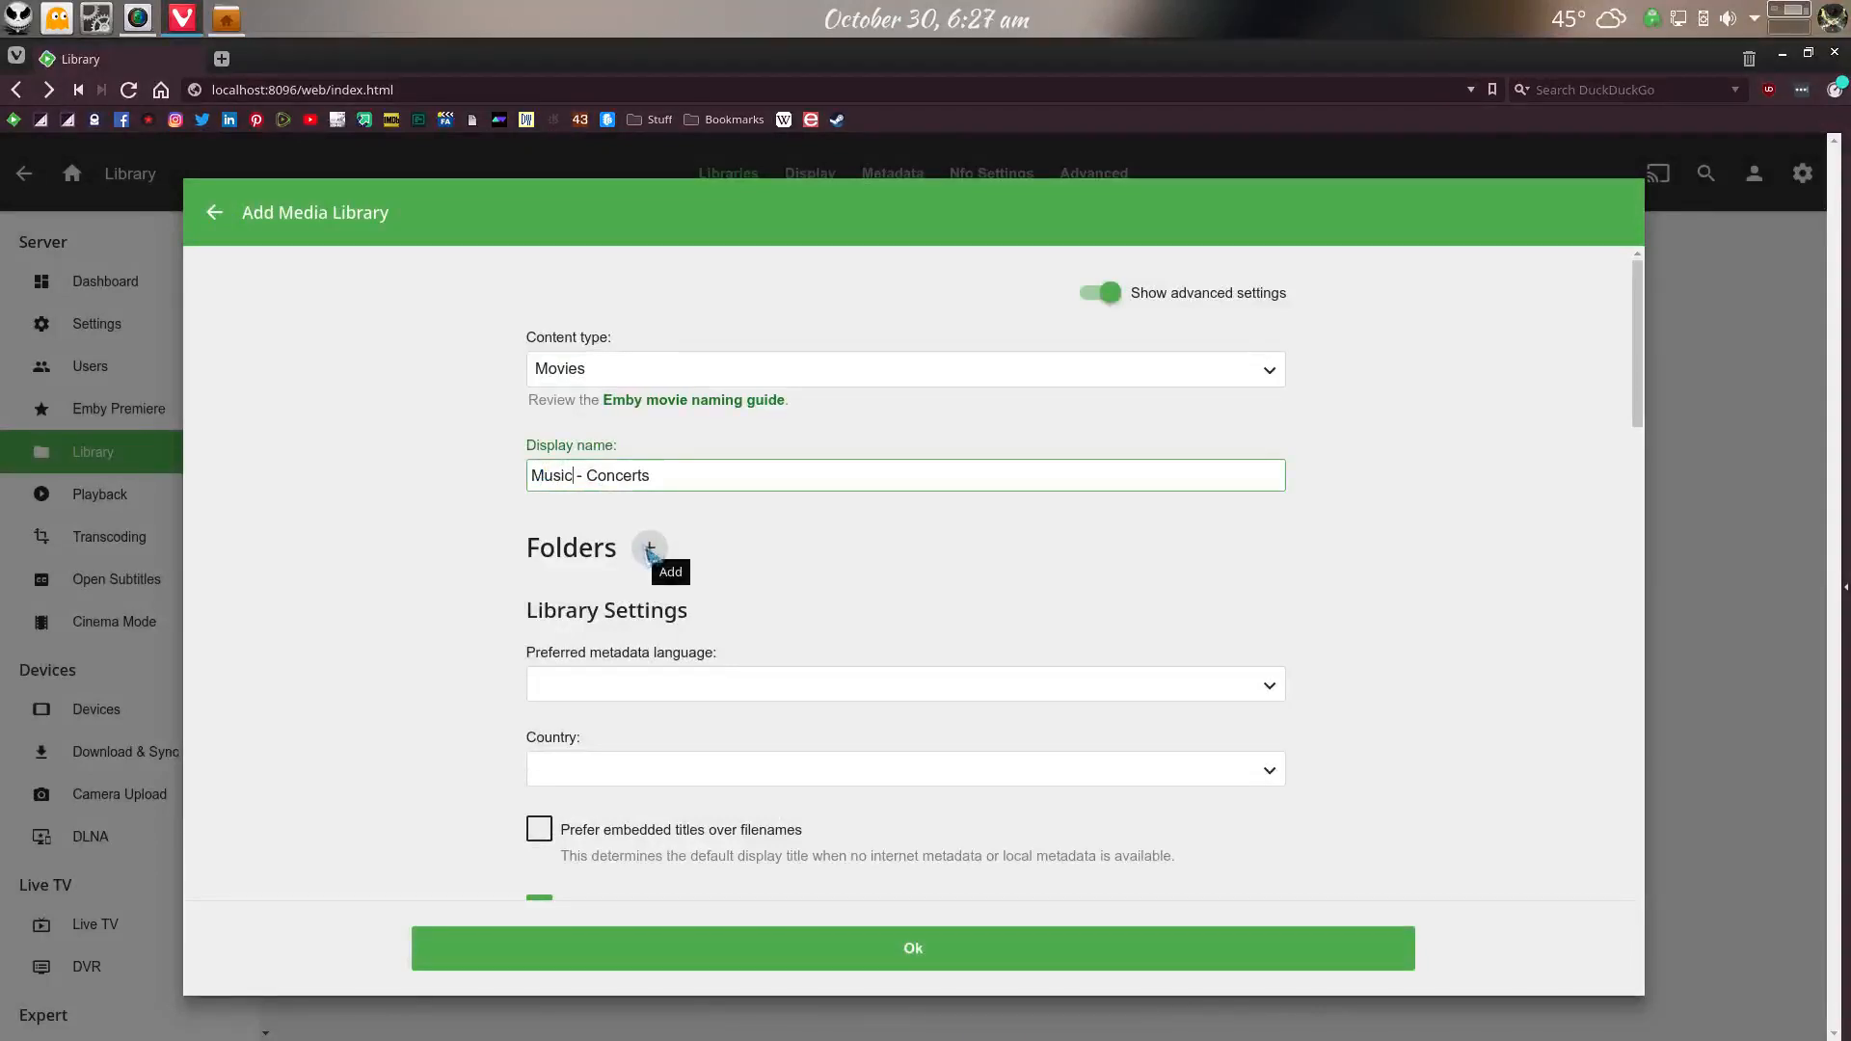
{"action": "left_click", "coordinate": [650, 548]}
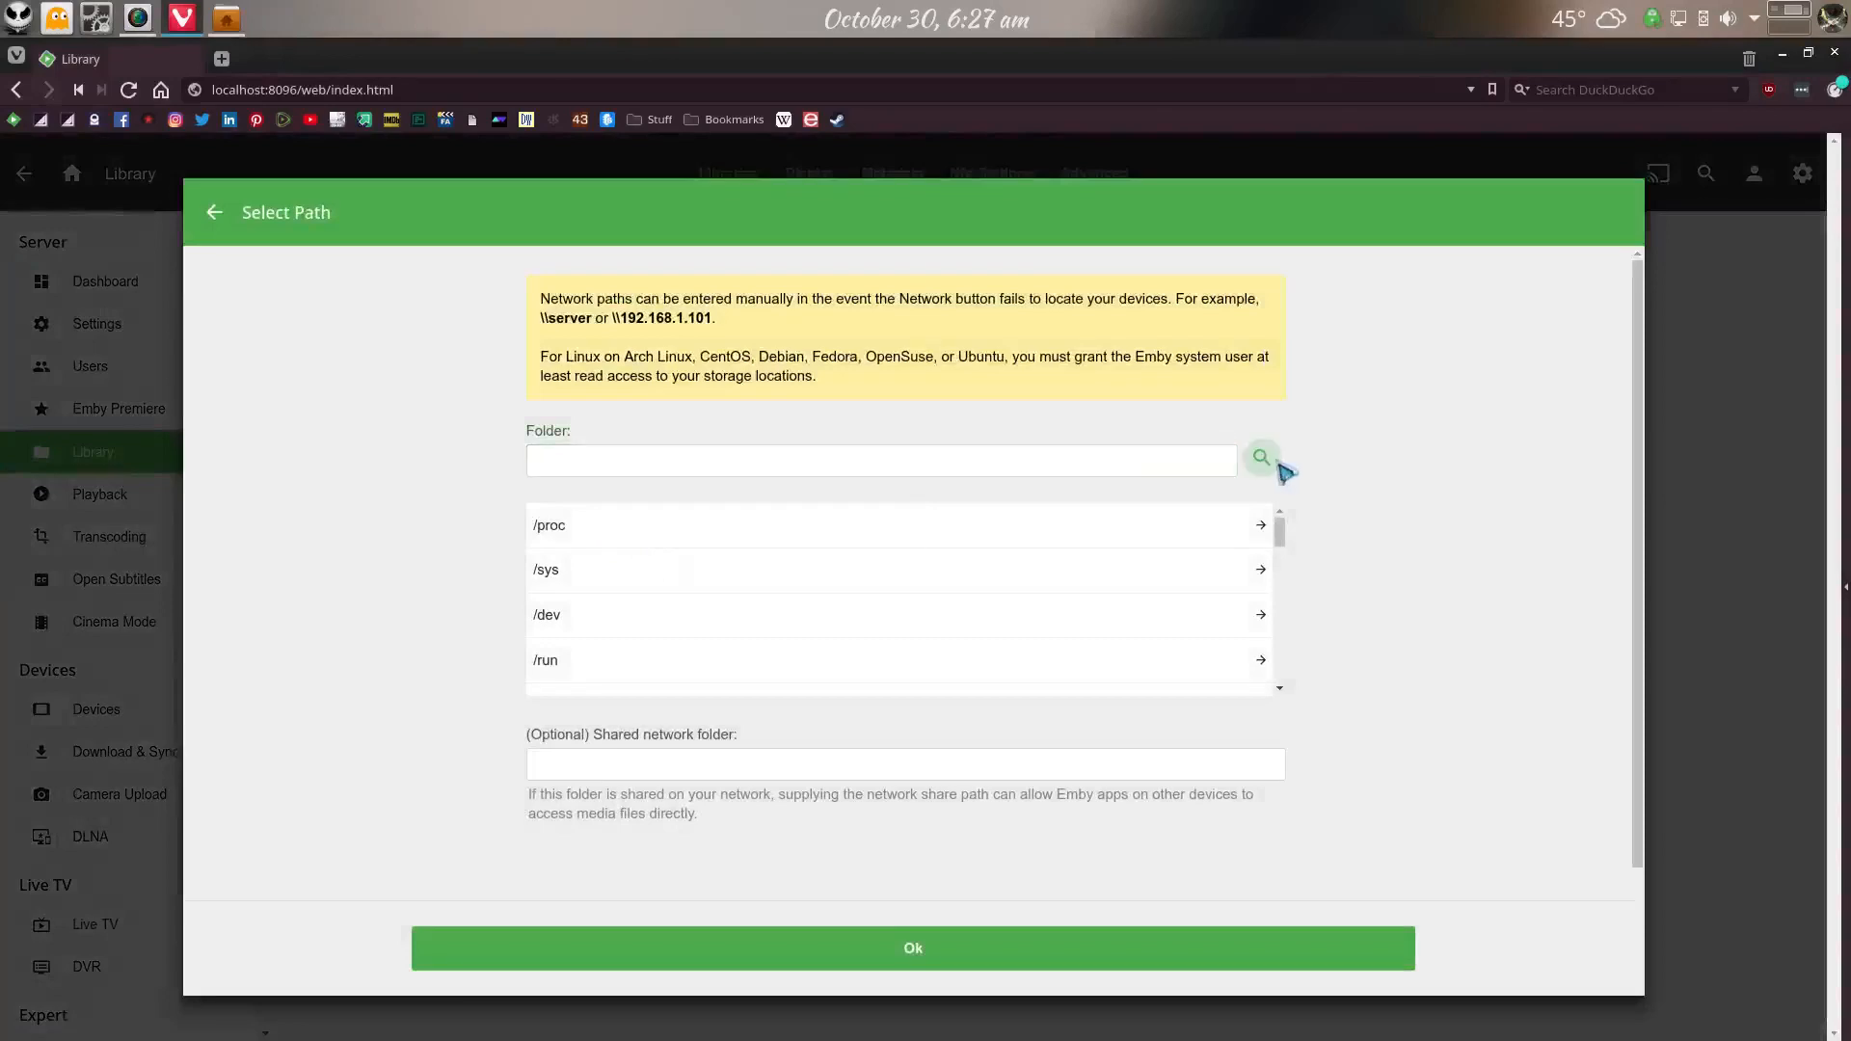
{"action": "mouse_move", "coordinate": [1280, 473]}
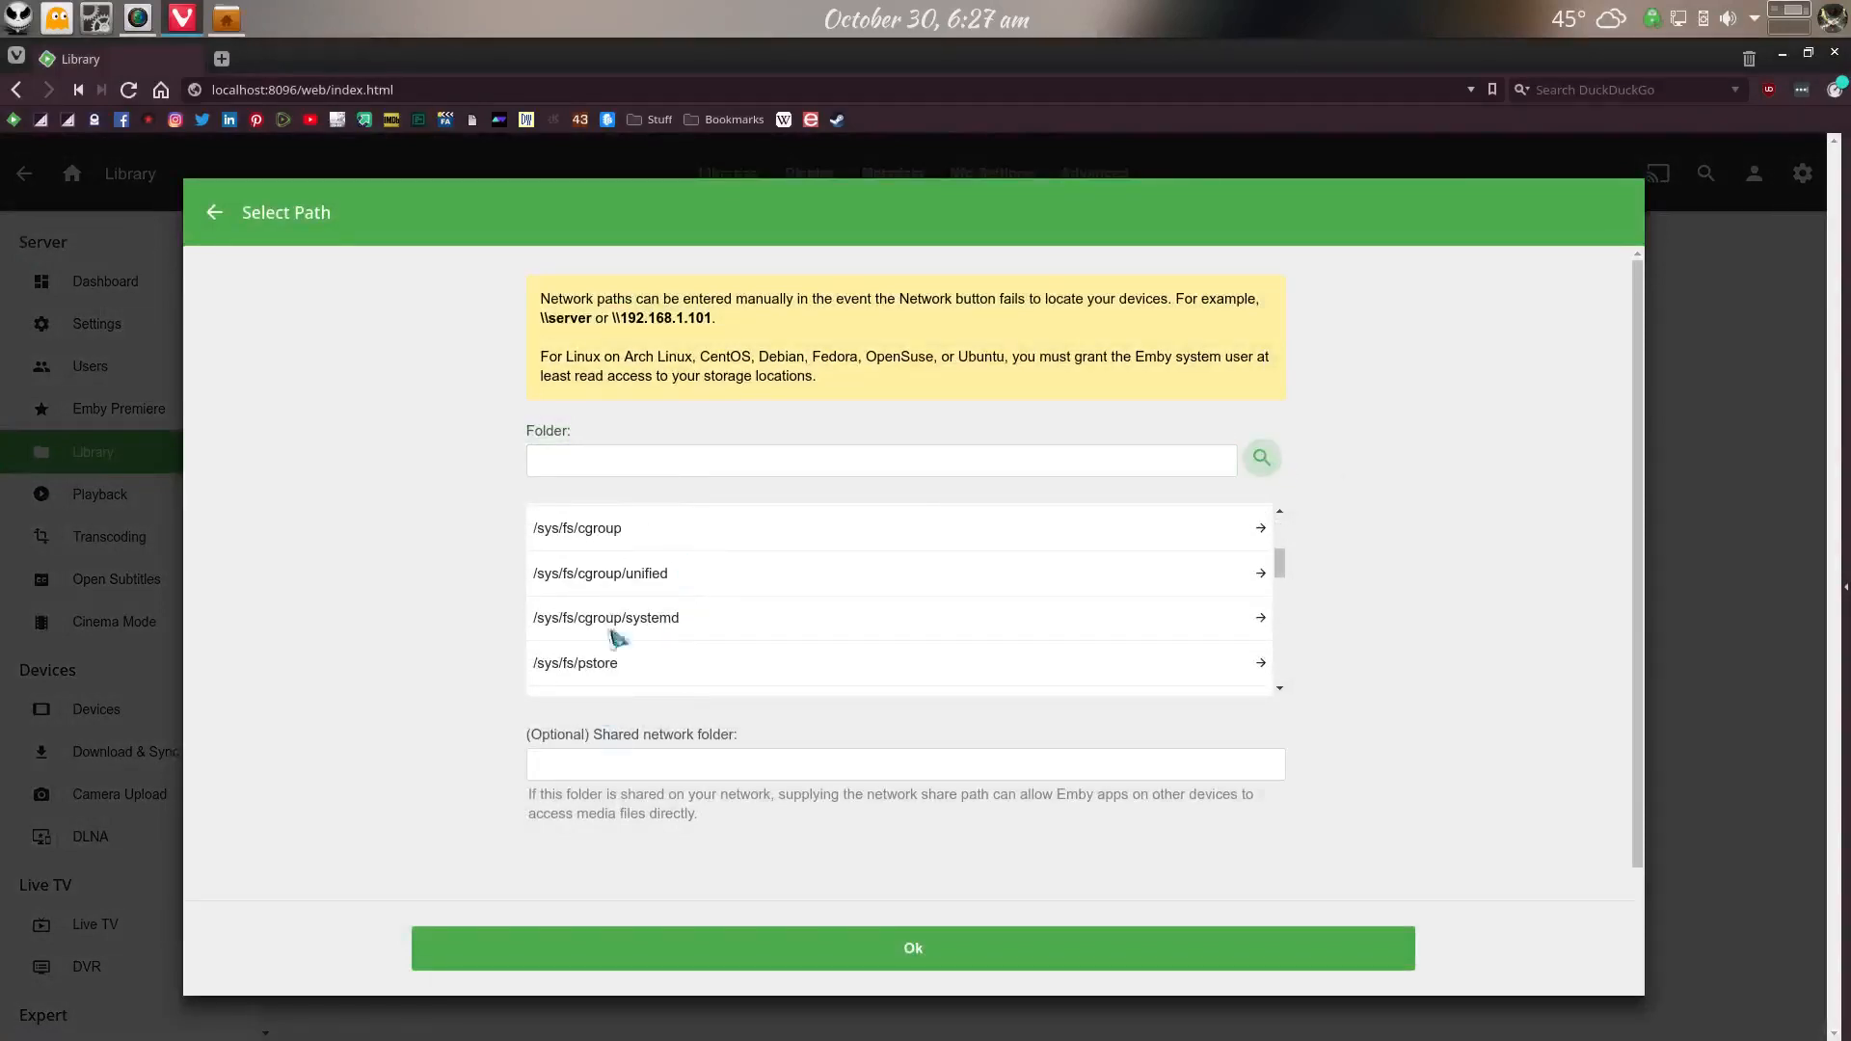
Step: Select /media/Media3/Music - Concerts as the library's folder and confirm it
{"action": "scroll", "scroll_direction": "down", "scroll_amount": 3}
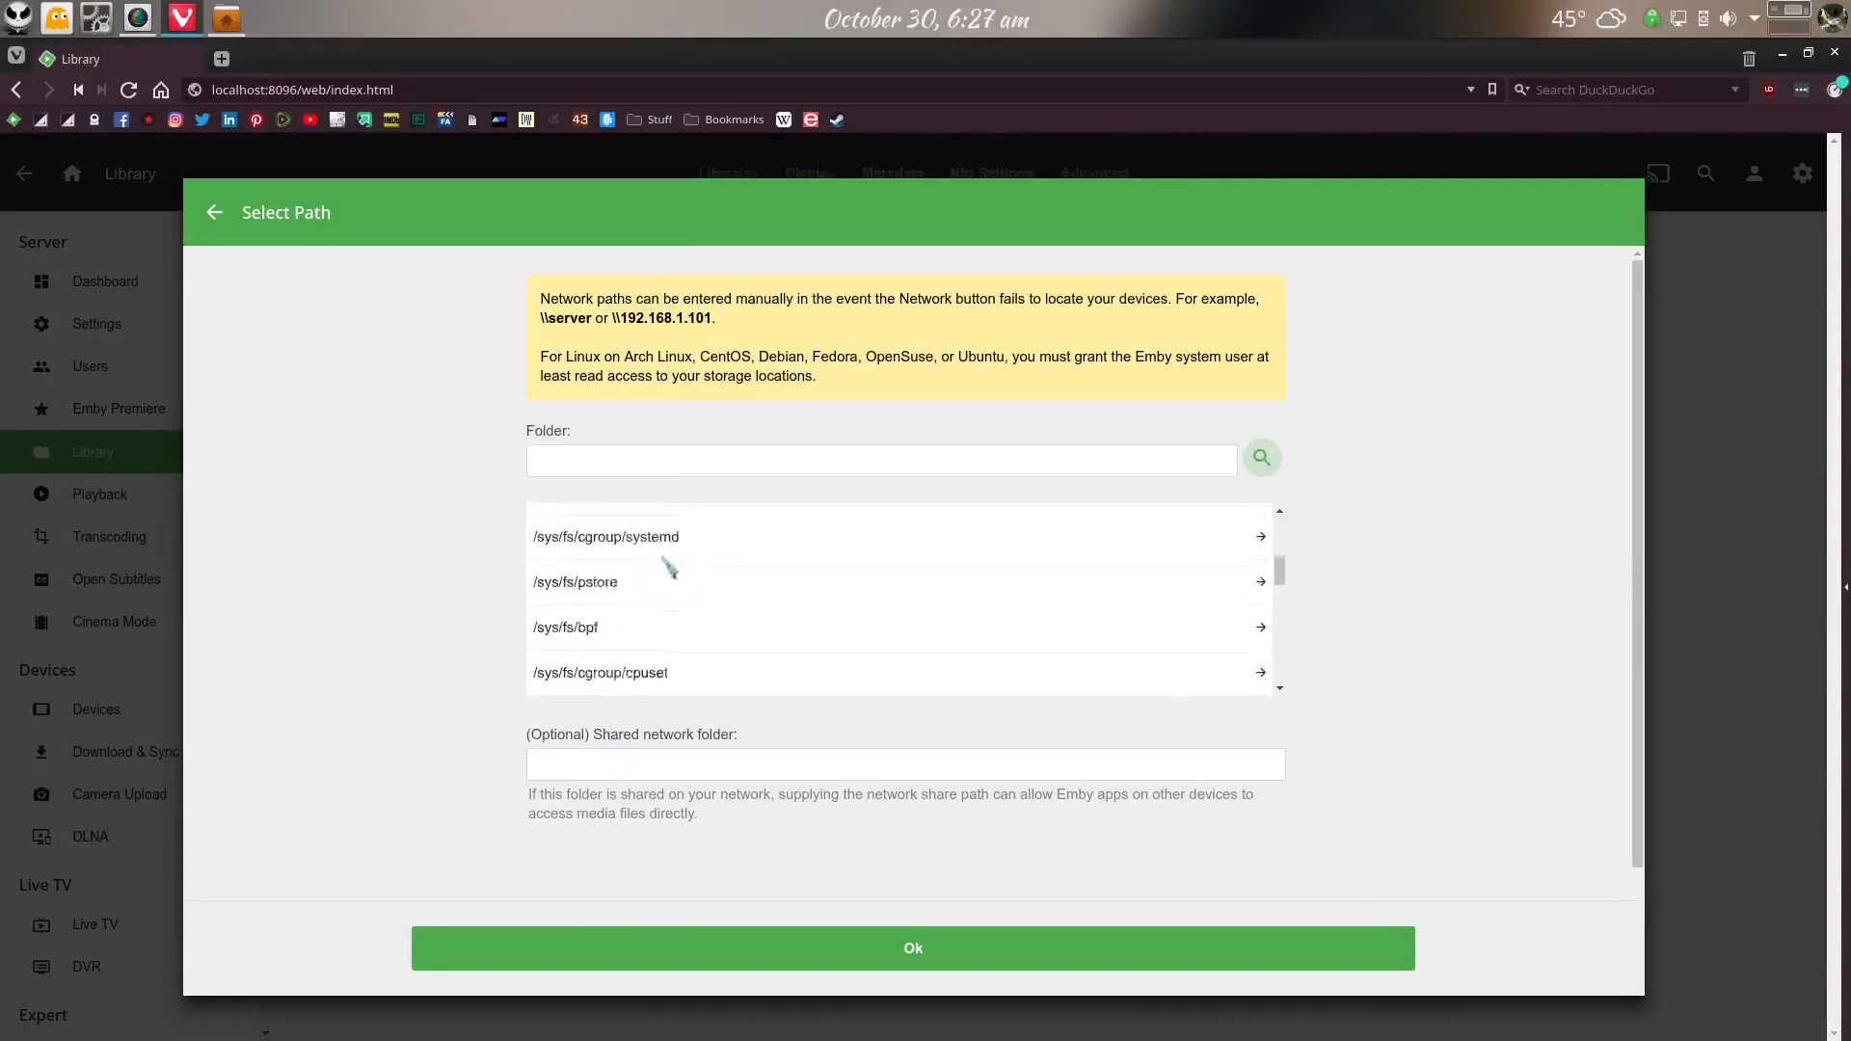
{"action": "scroll", "scroll_direction": "down", "scroll_amount": 3}
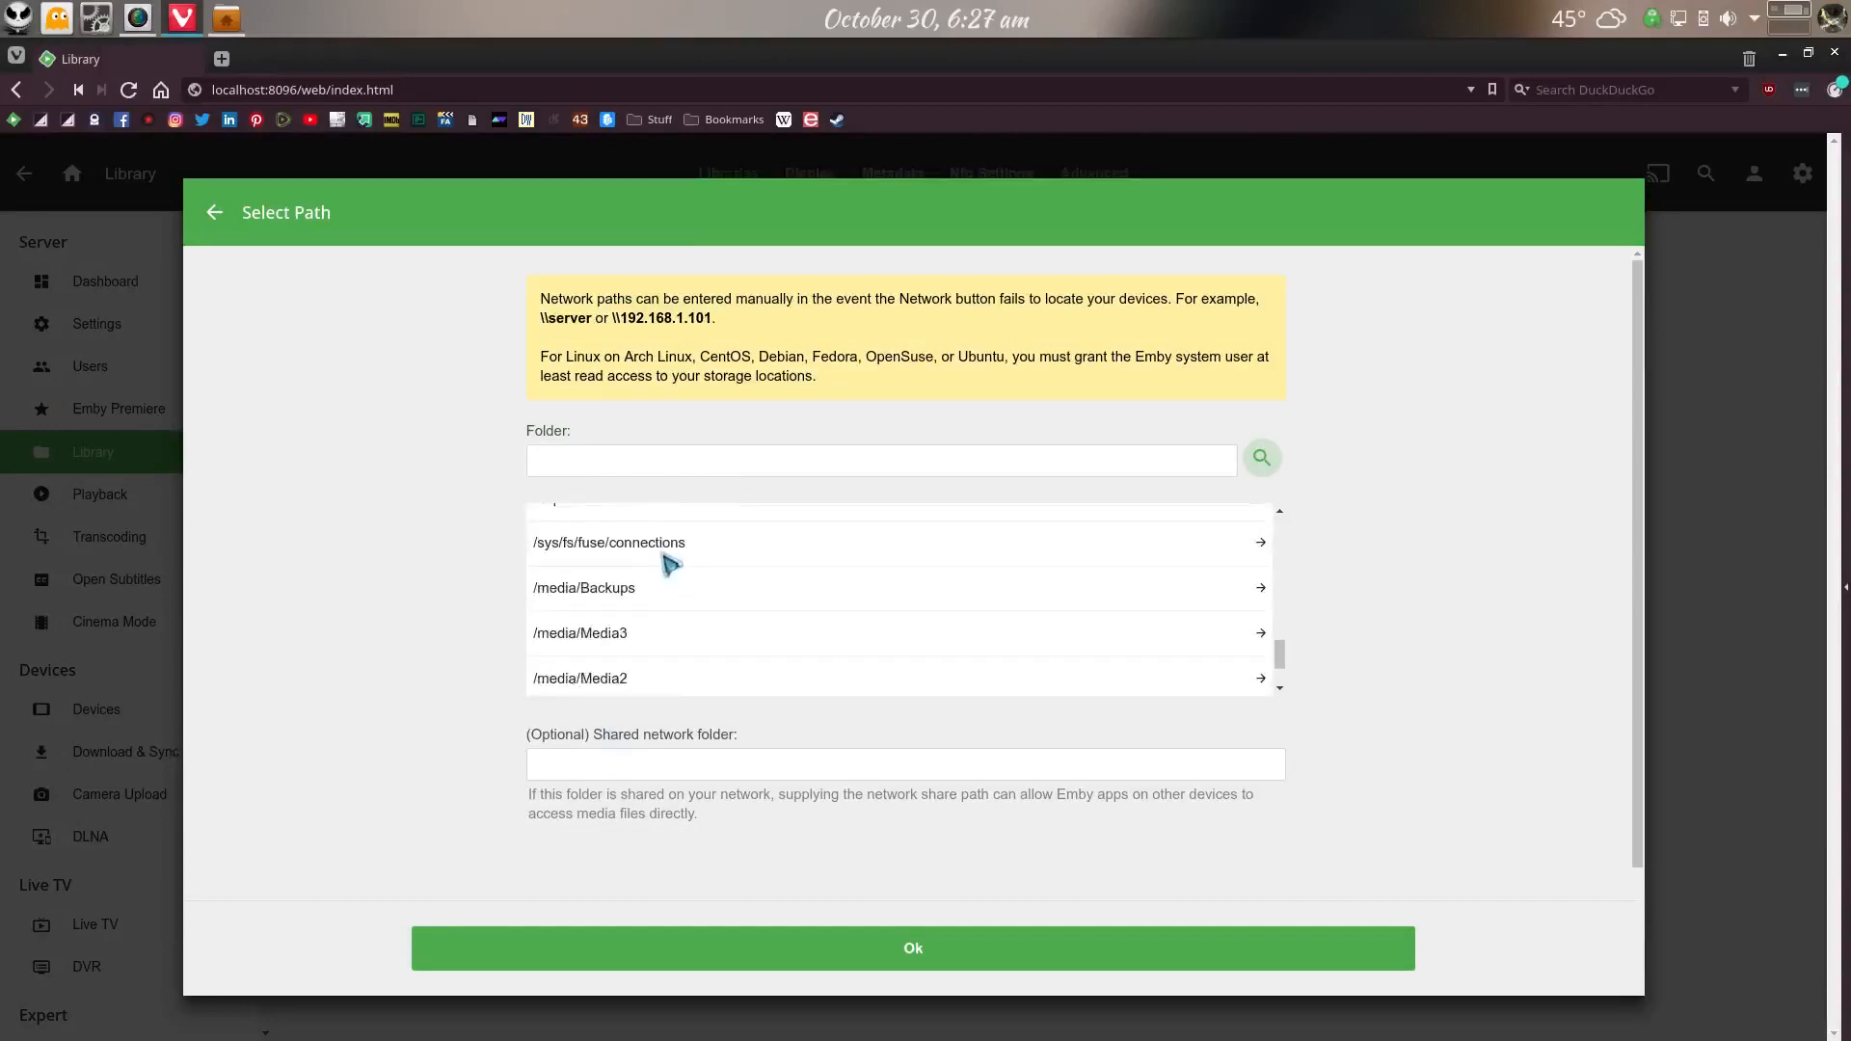
{"action": "scroll", "scroll_direction": "down", "scroll_amount": 3}
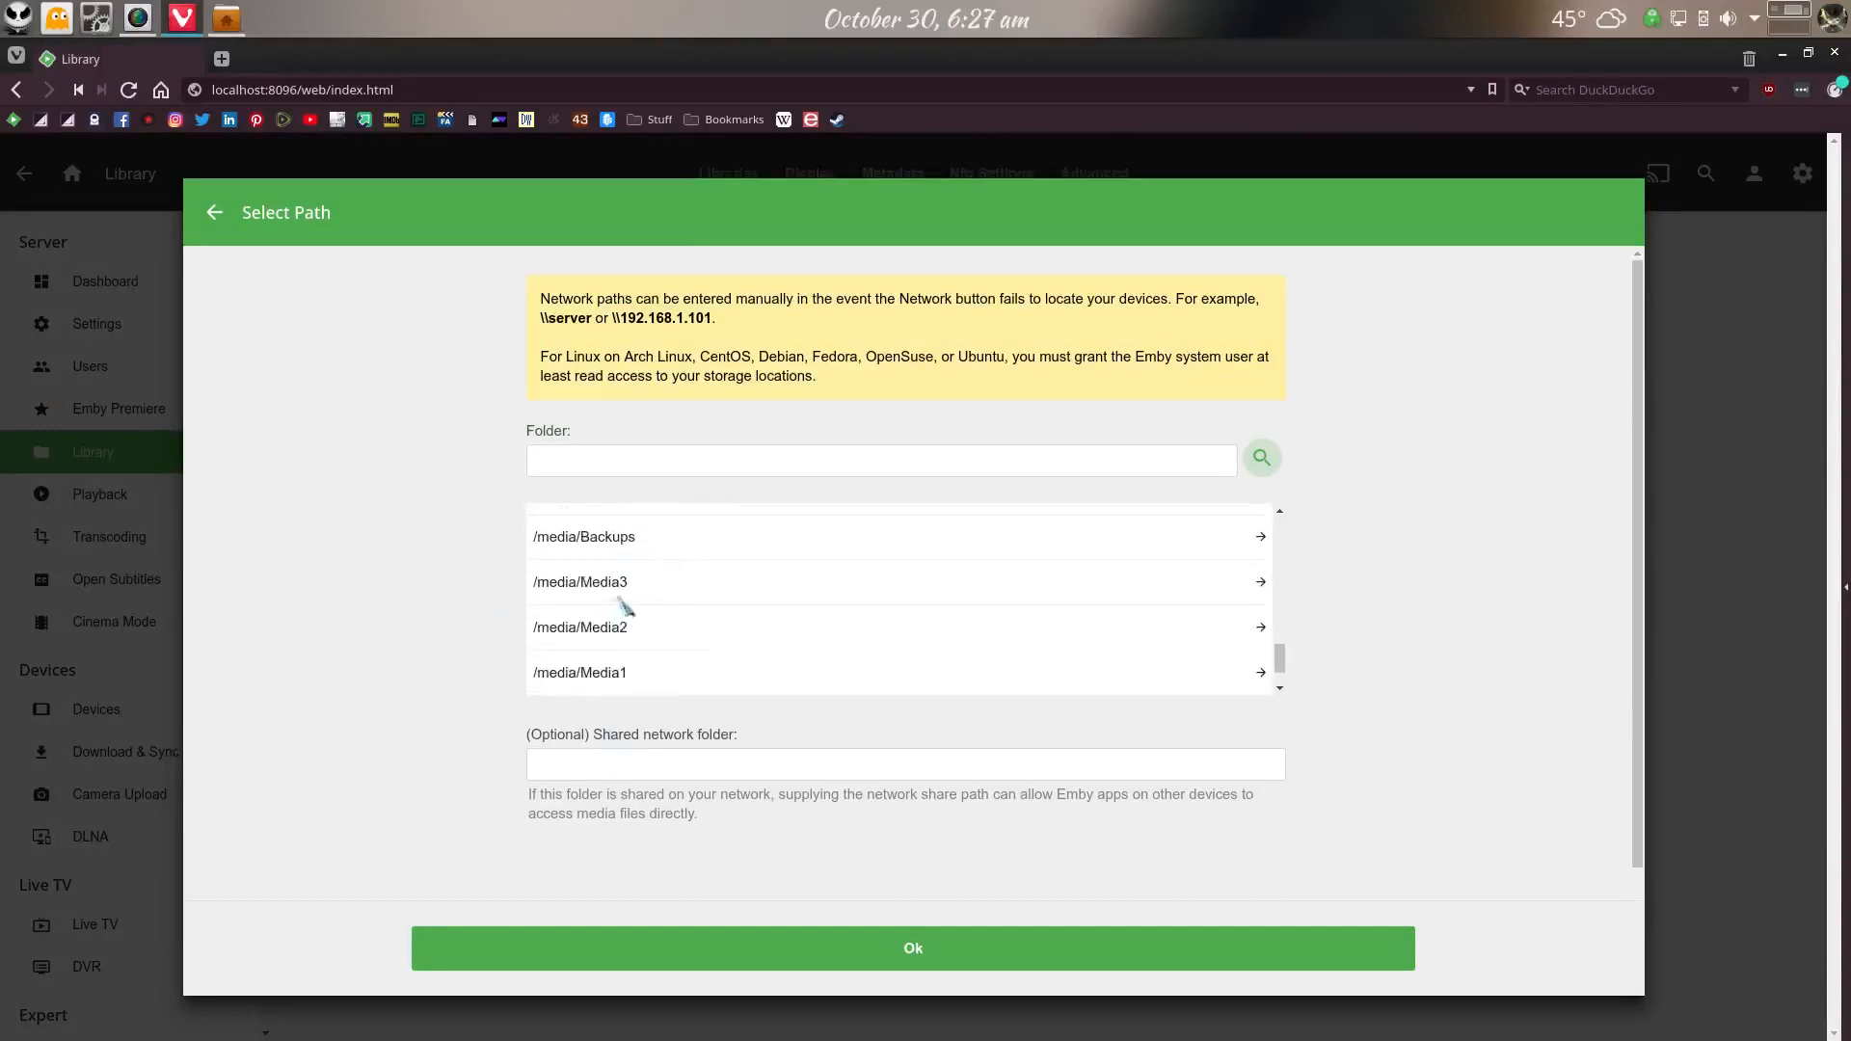
{"action": "left_click", "coordinate": [581, 583]}
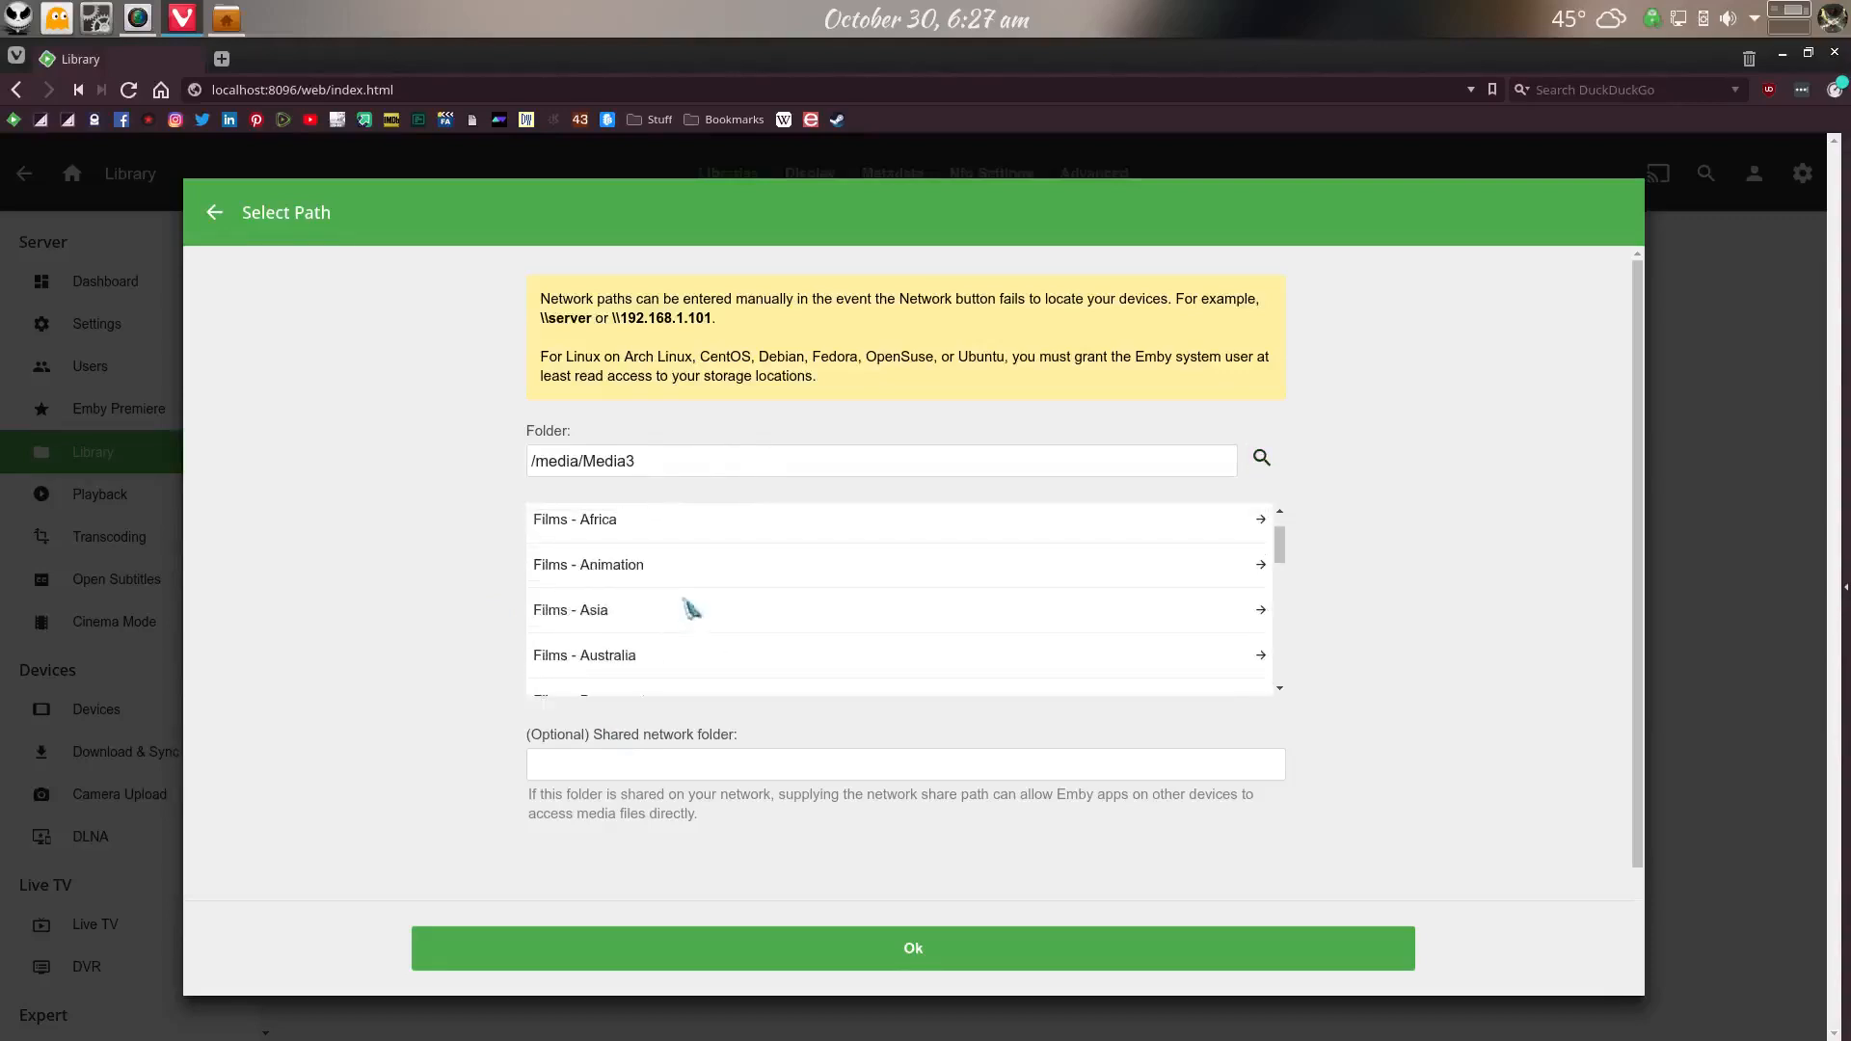
{"action": "scroll", "scroll_direction": "down", "scroll_amount": 3}
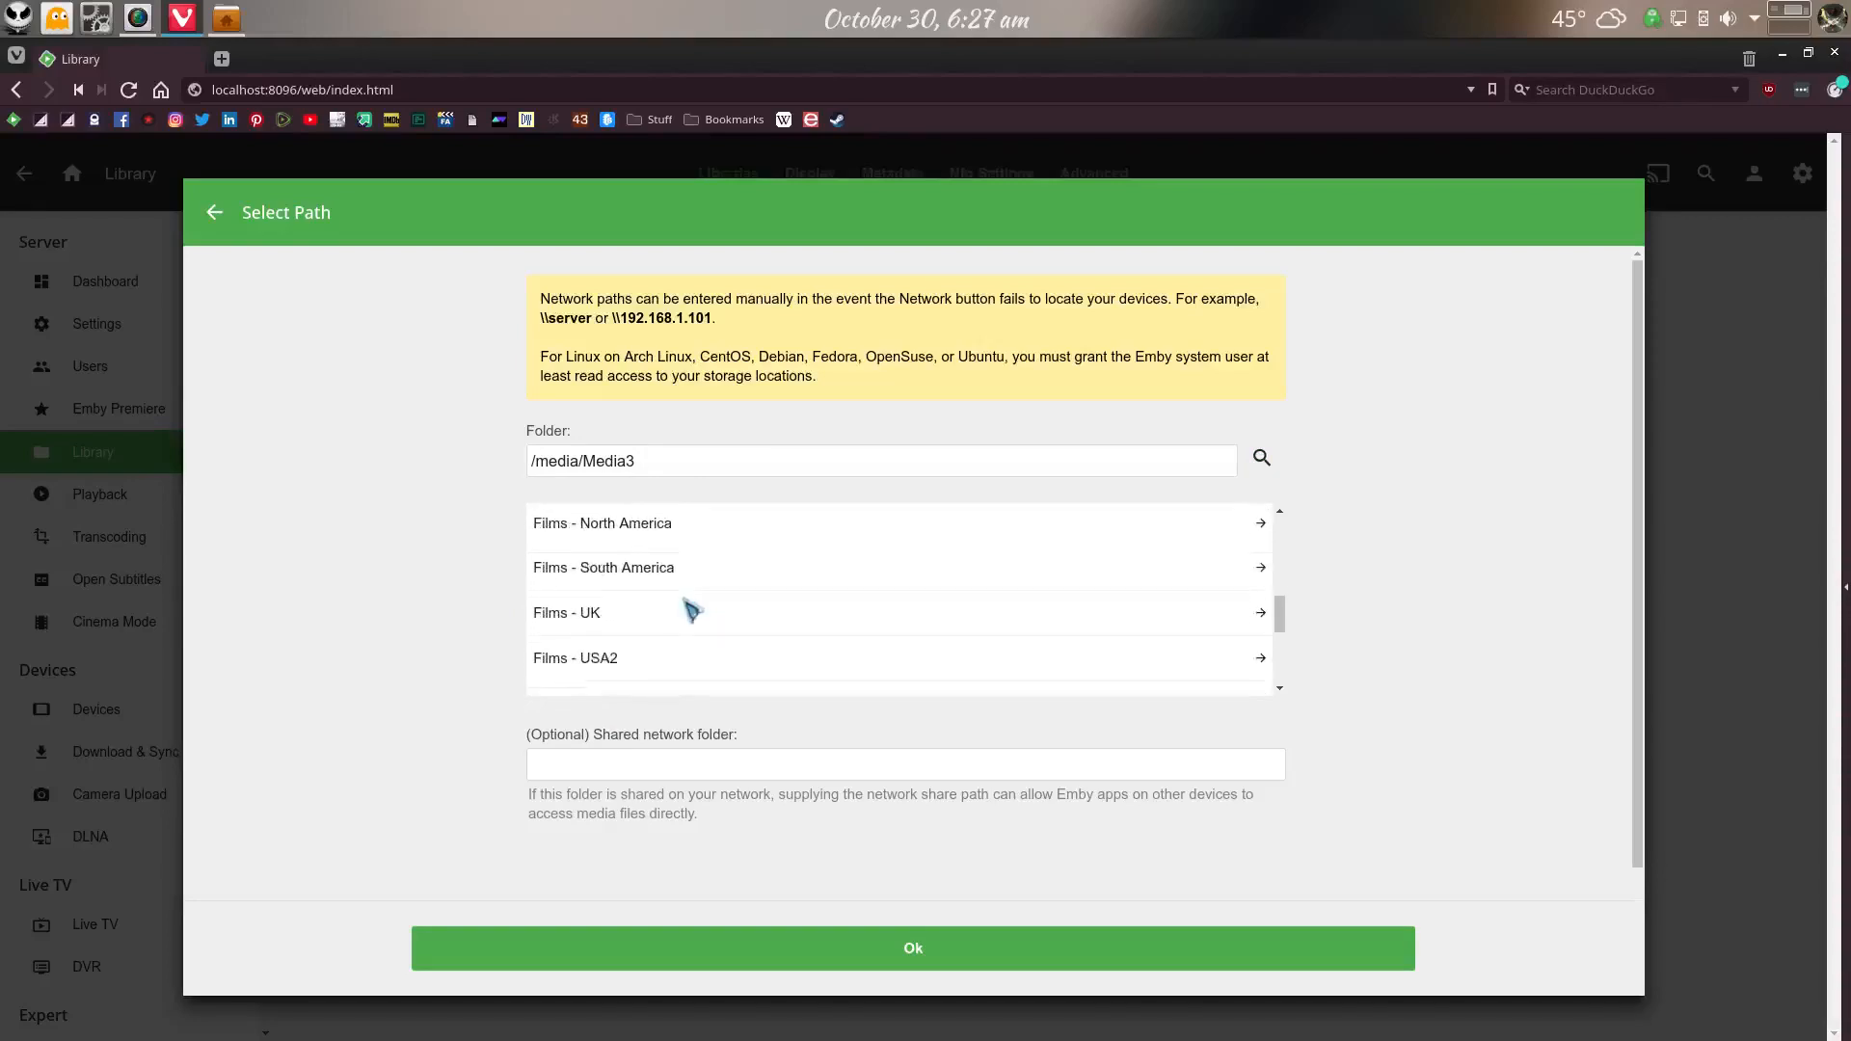
{"action": "left_click", "coordinate": [639, 613]}
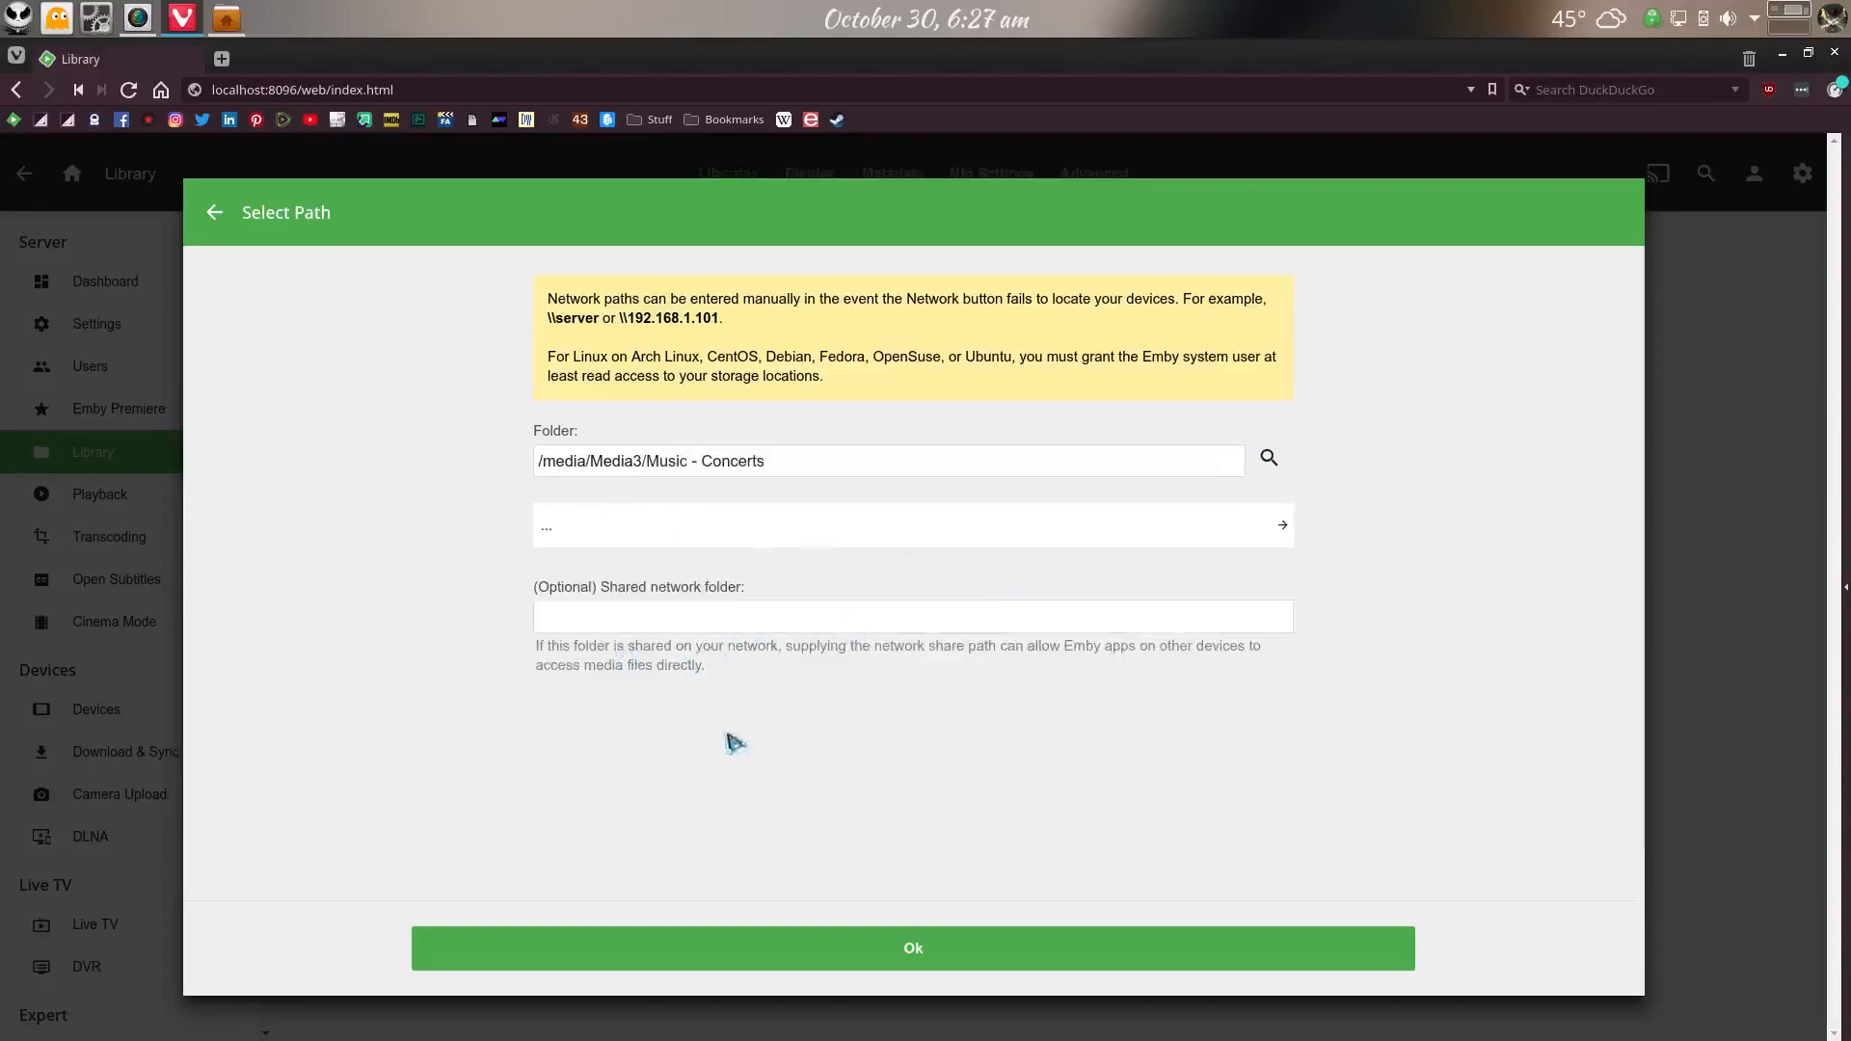
{"action": "mouse_move", "coordinate": [1435, 638]}
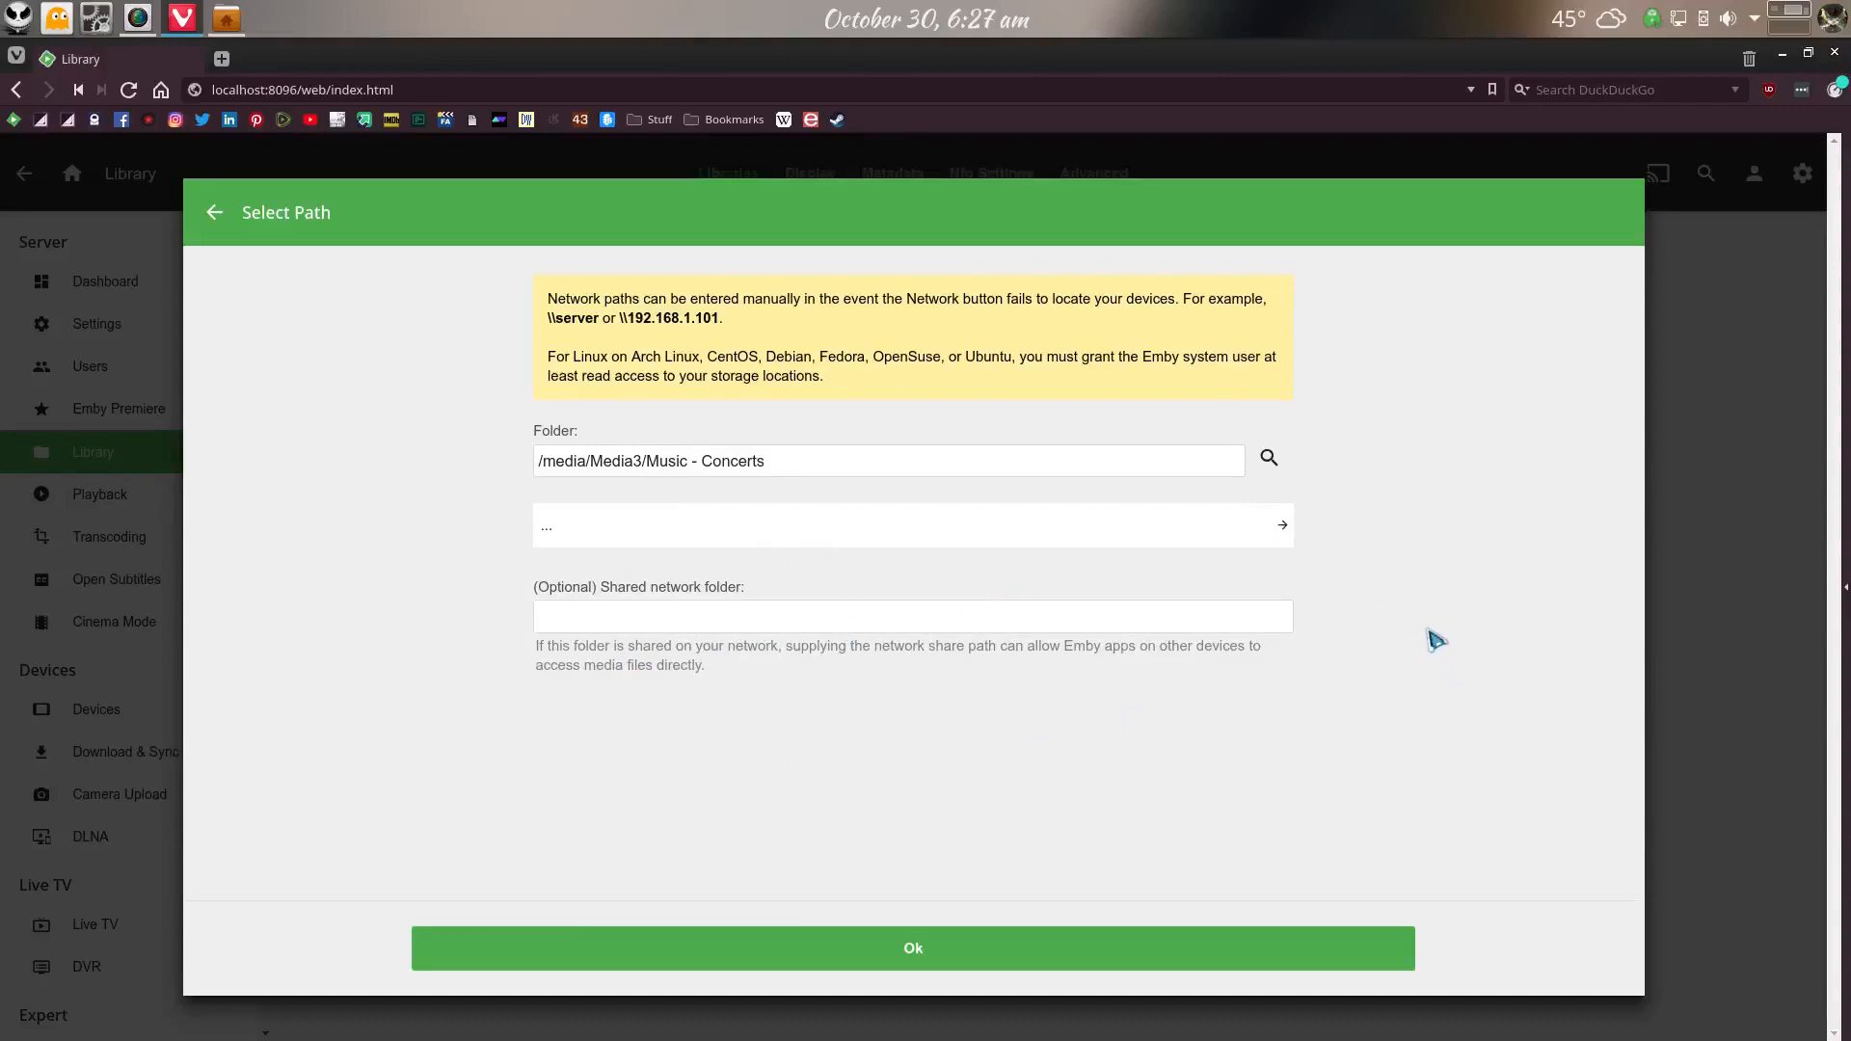
{"action": "mouse_move", "coordinate": [818, 322]}
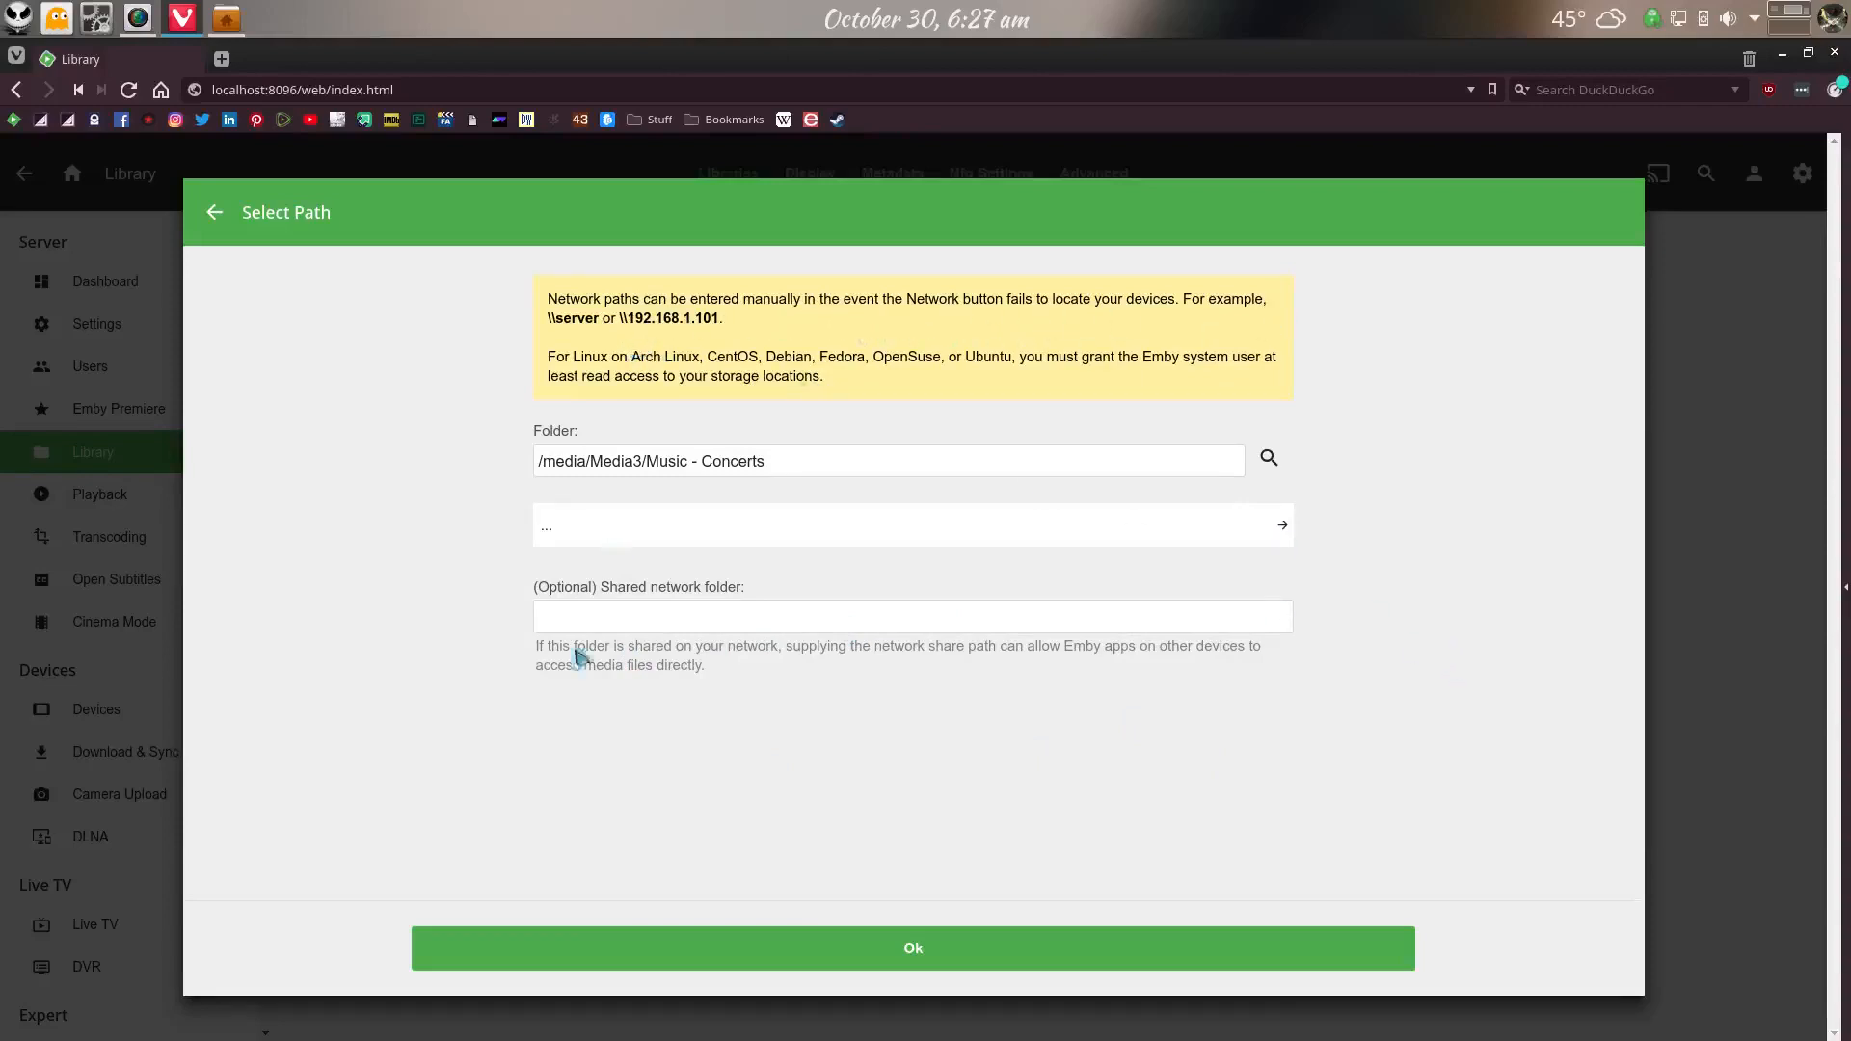
{"action": "left_click", "coordinate": [912, 949]}
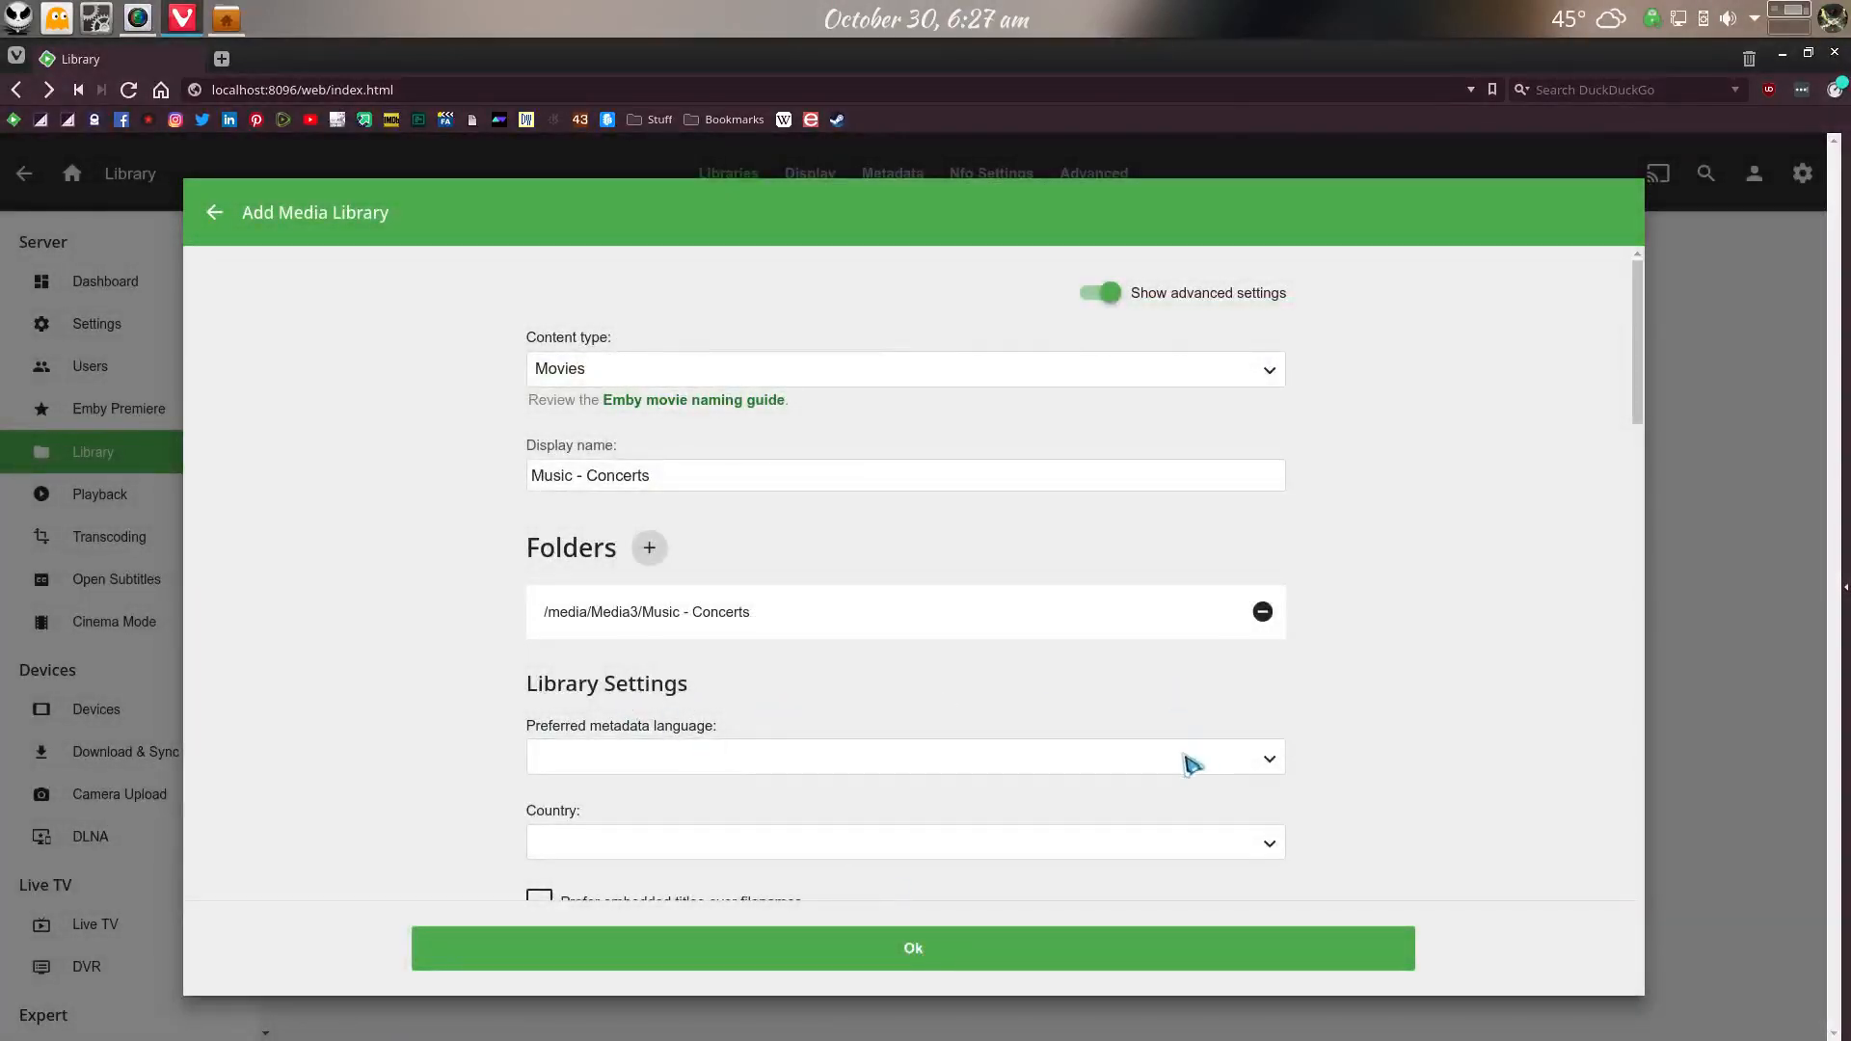
Step: Set the library's preferred metadata language and its country to United States
{"action": "left_click", "coordinate": [1267, 758]}
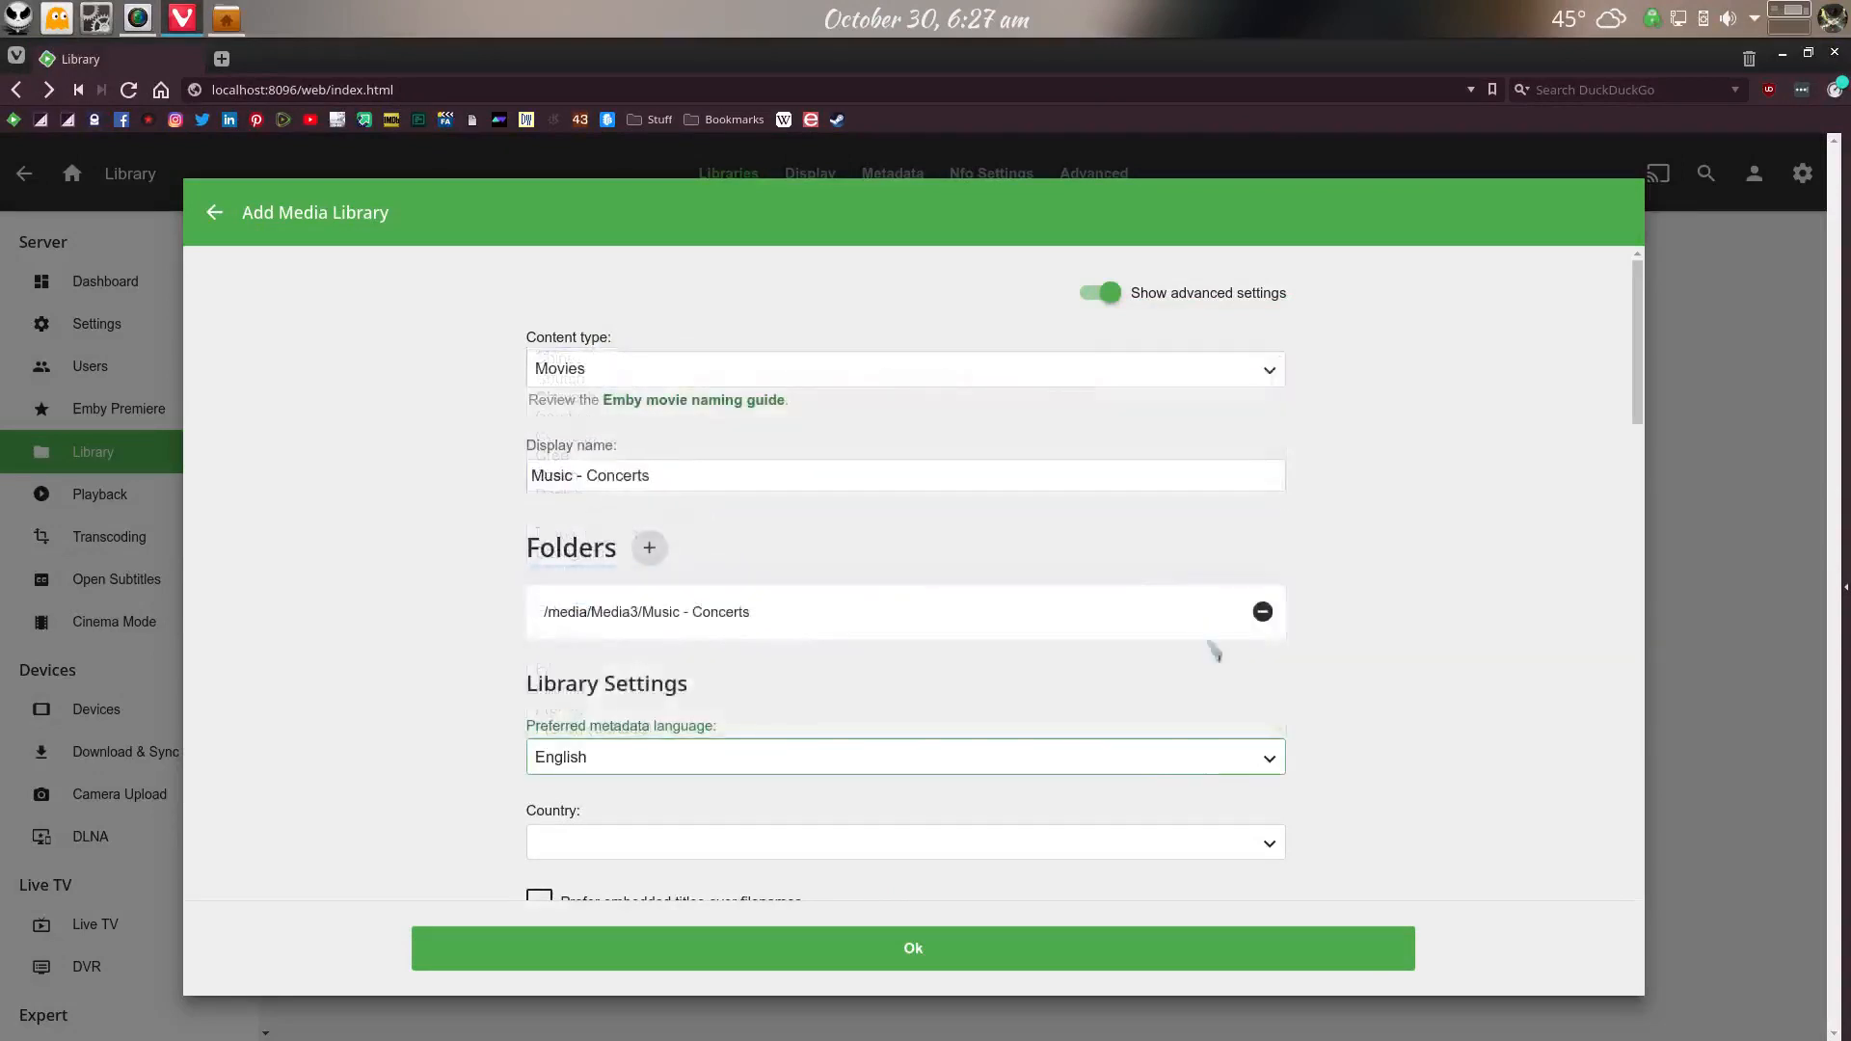
{"action": "scroll", "scroll_direction": "down", "scroll_amount": 3}
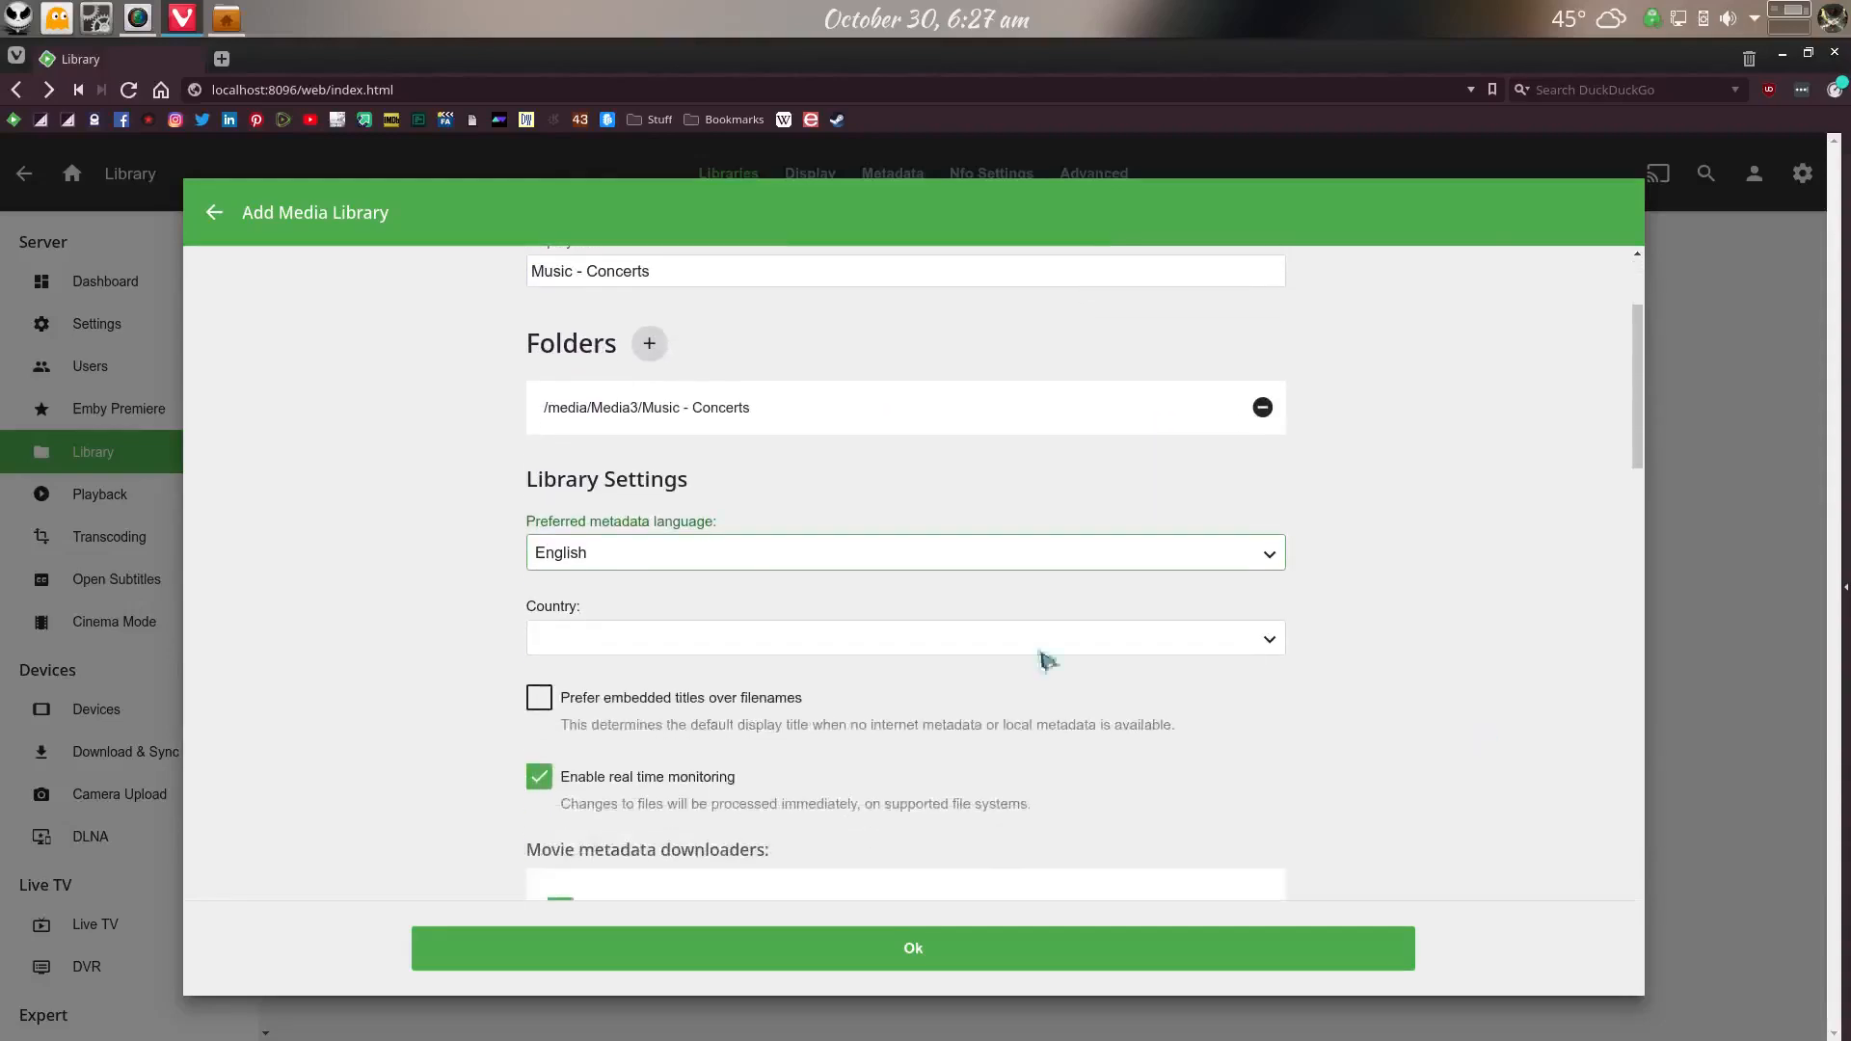
{"action": "left_click", "coordinate": [905, 638]}
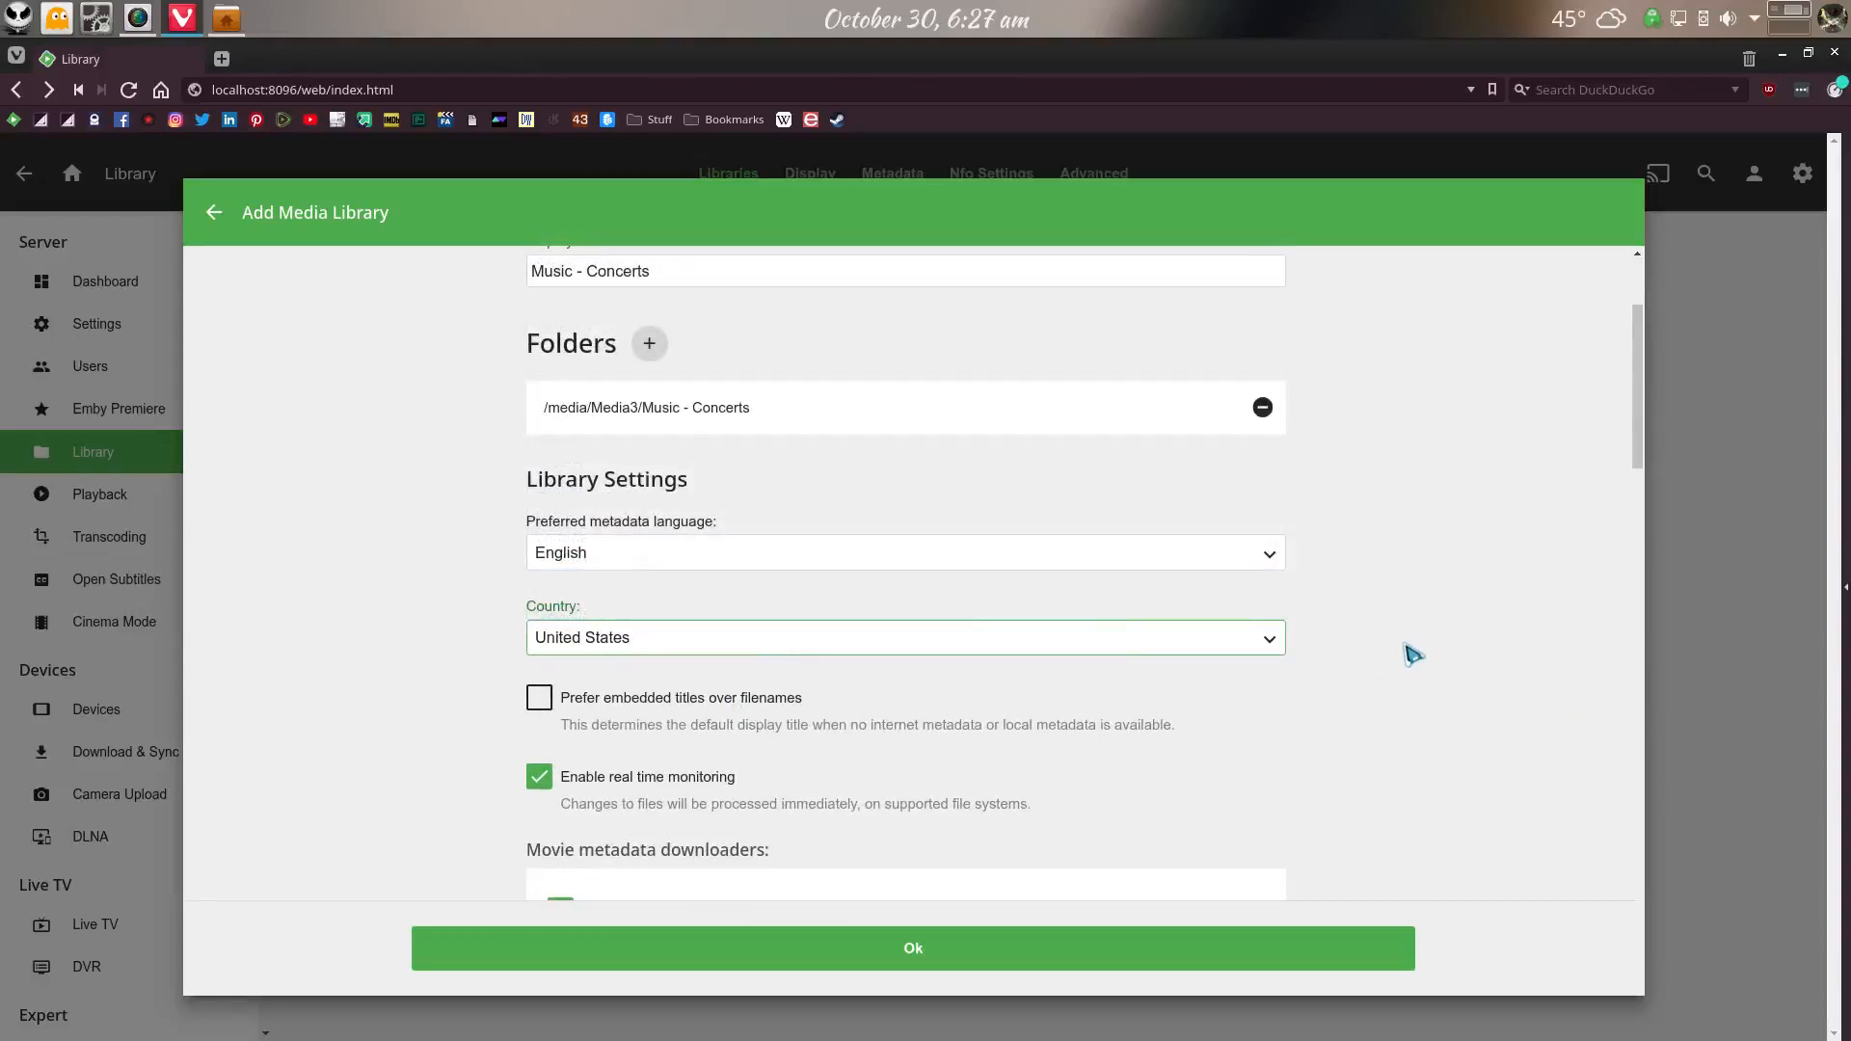
Step: Enable The Open Movie Database downloader and Nfo metadata saving for the library
{"action": "scroll", "scroll_direction": "down", "scroll_amount": 3}
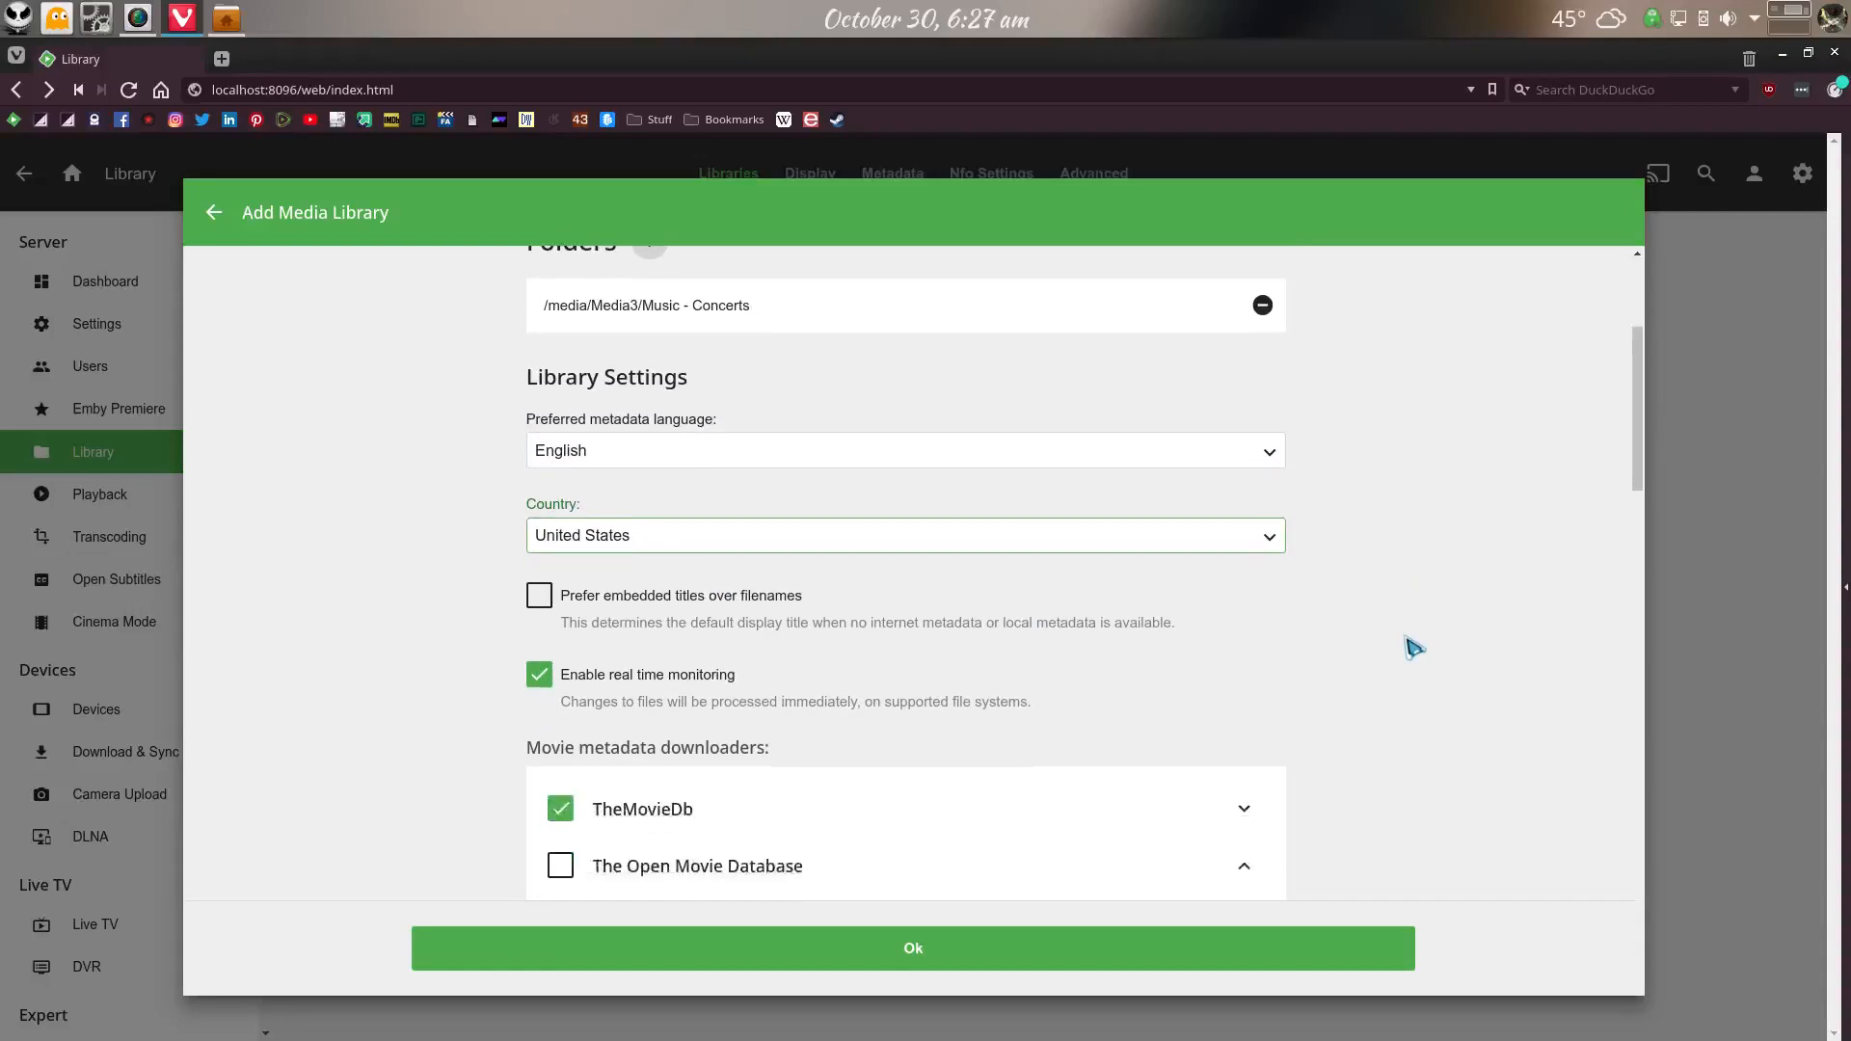
{"action": "scroll", "scroll_direction": "down", "scroll_amount": 3}
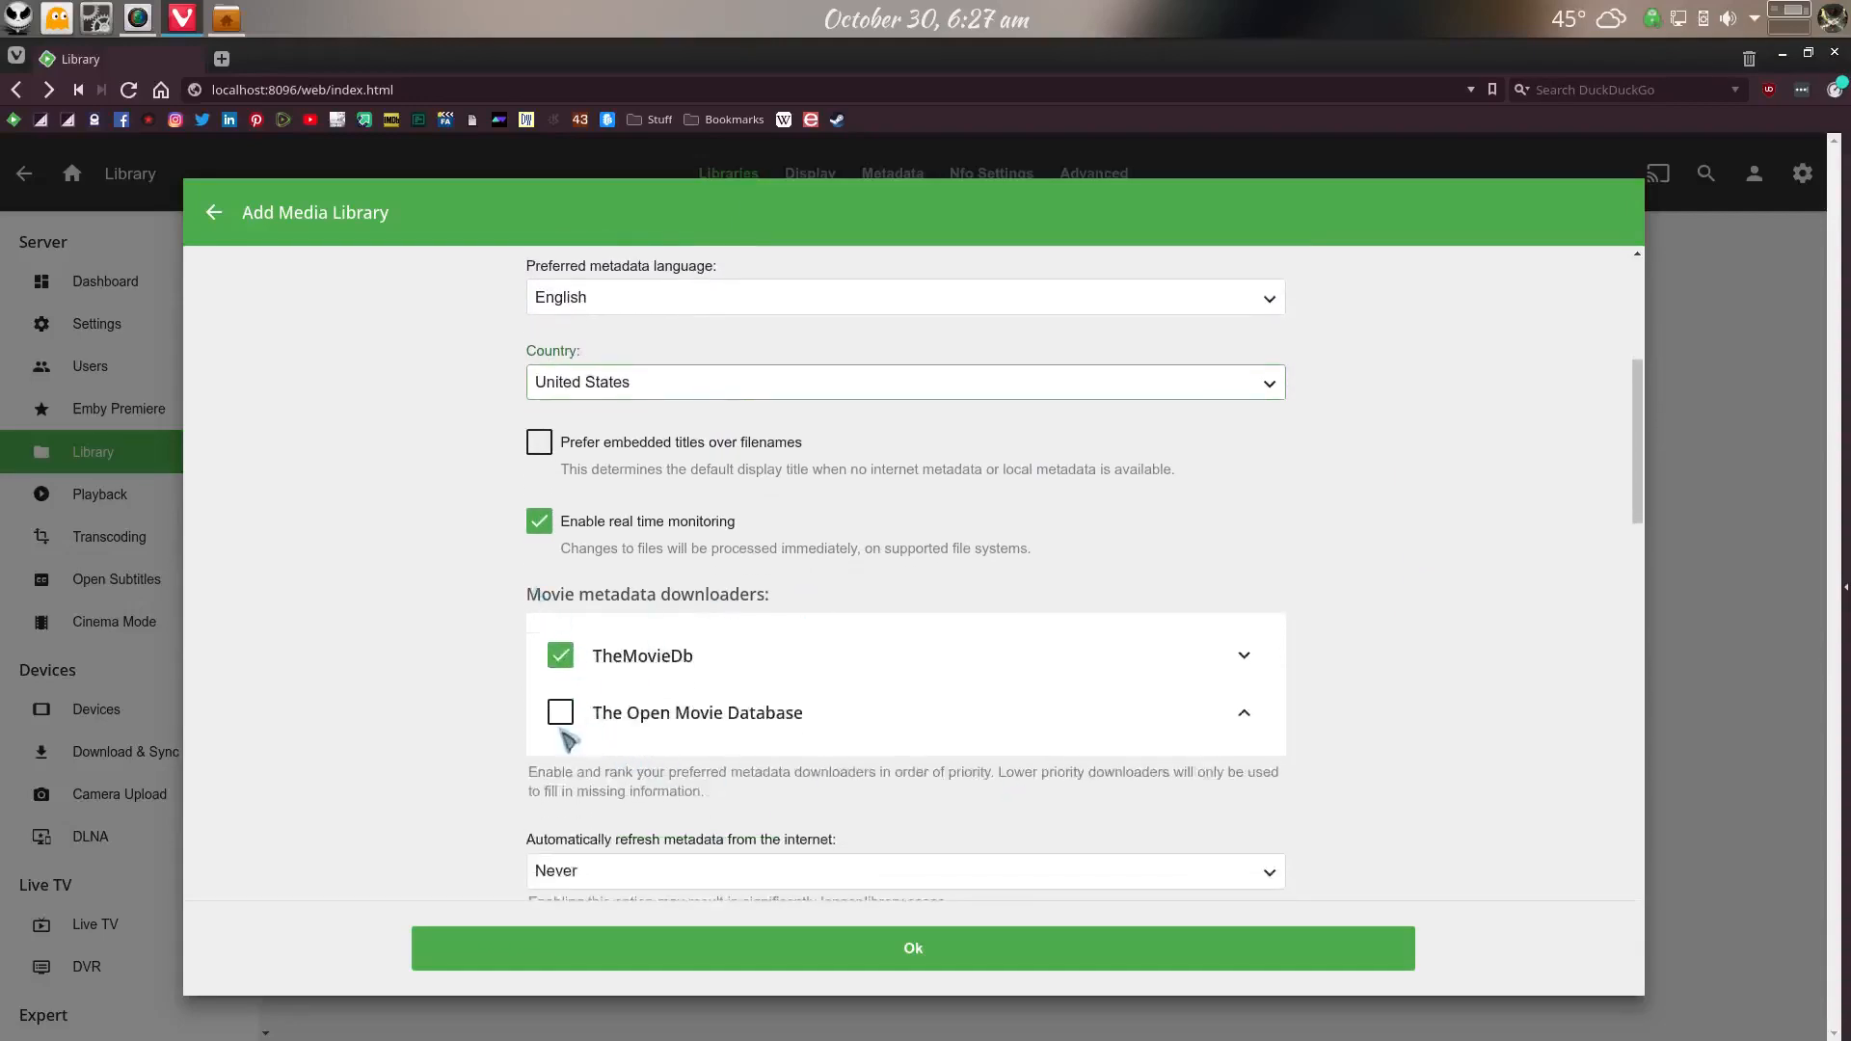
{"action": "left_click", "coordinate": [559, 712]}
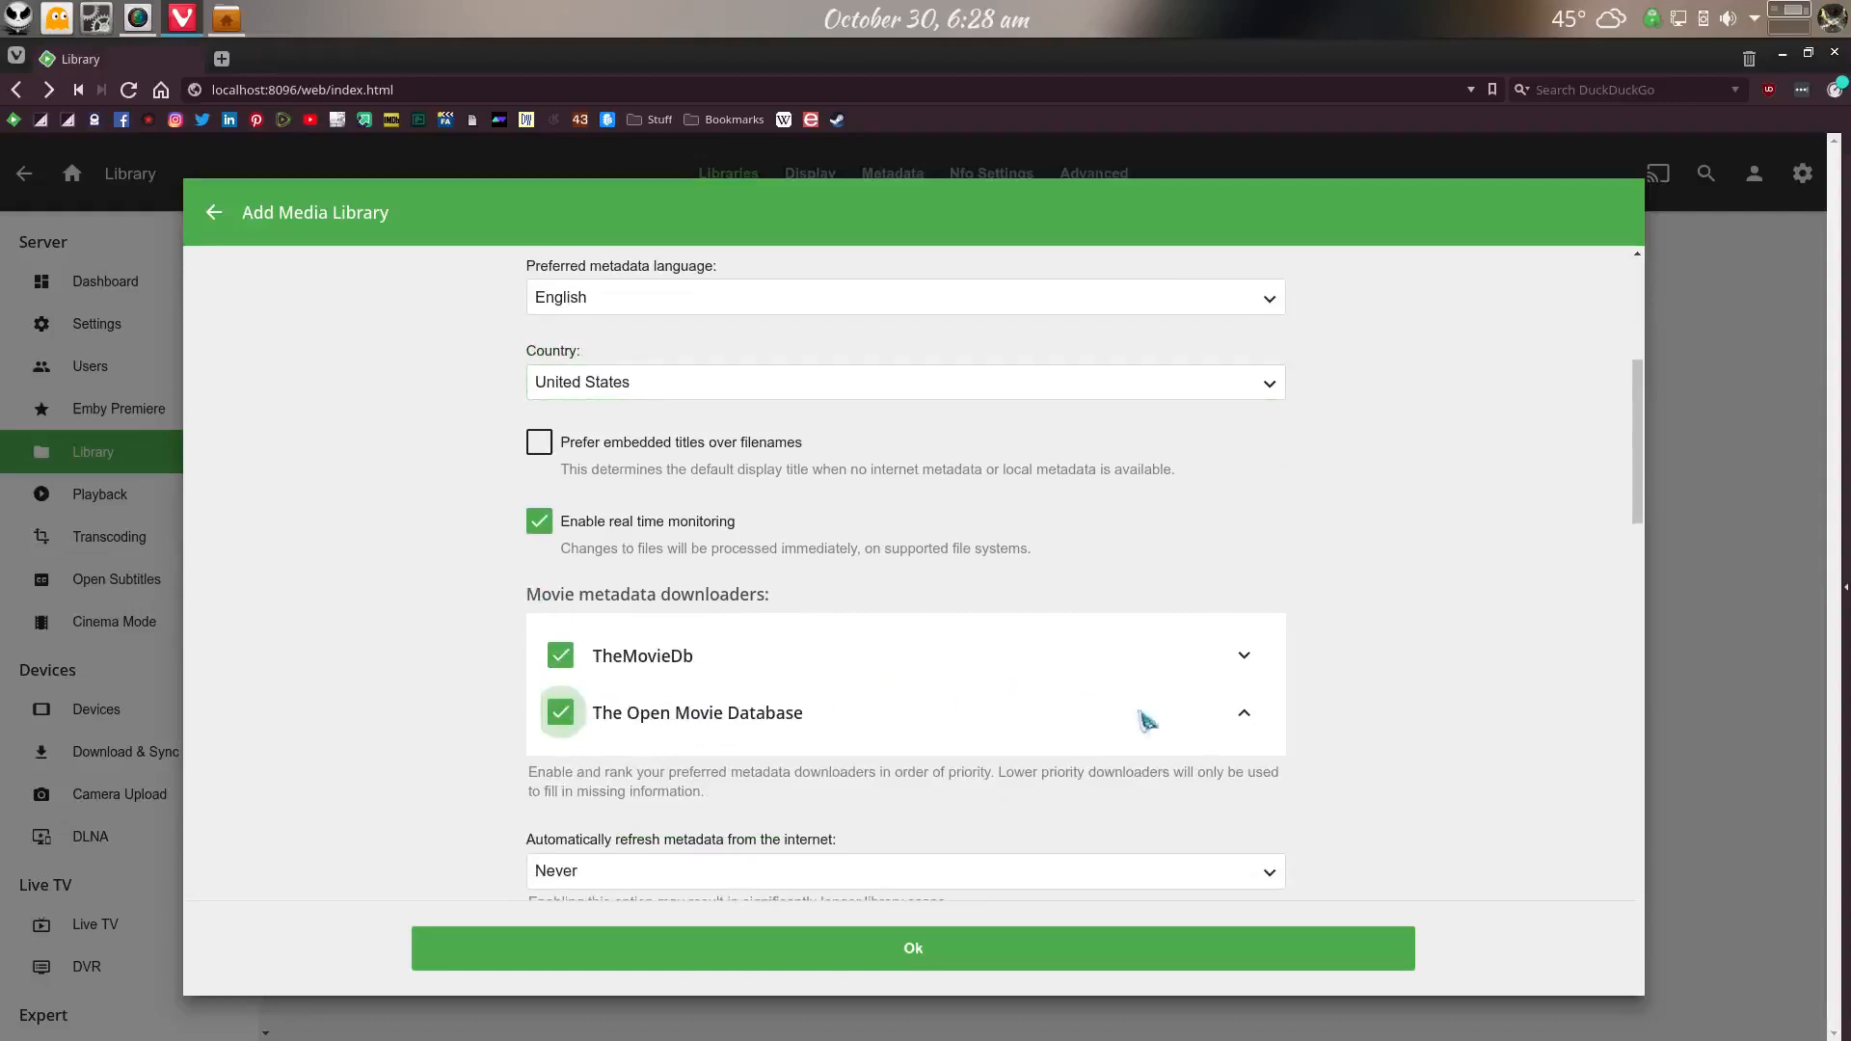
{"action": "scroll", "scroll_direction": "down", "scroll_amount": 3}
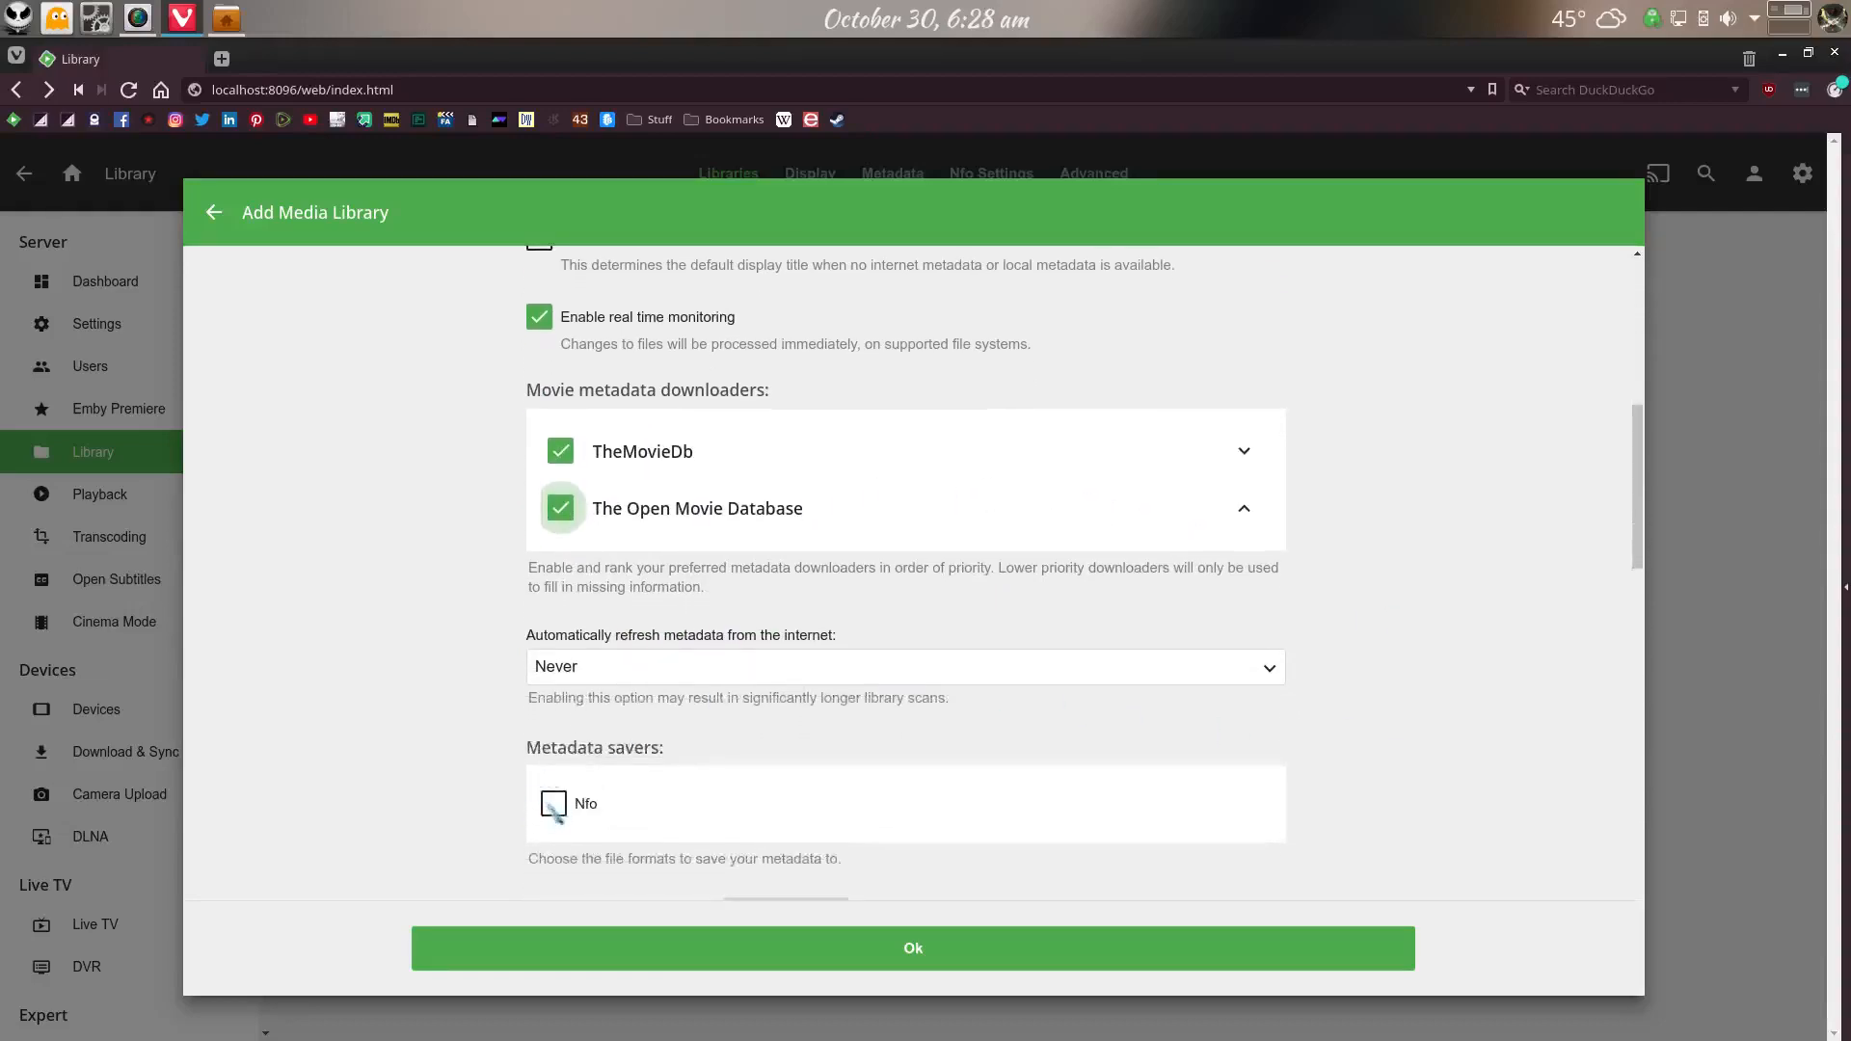
{"action": "left_click", "coordinate": [553, 803]}
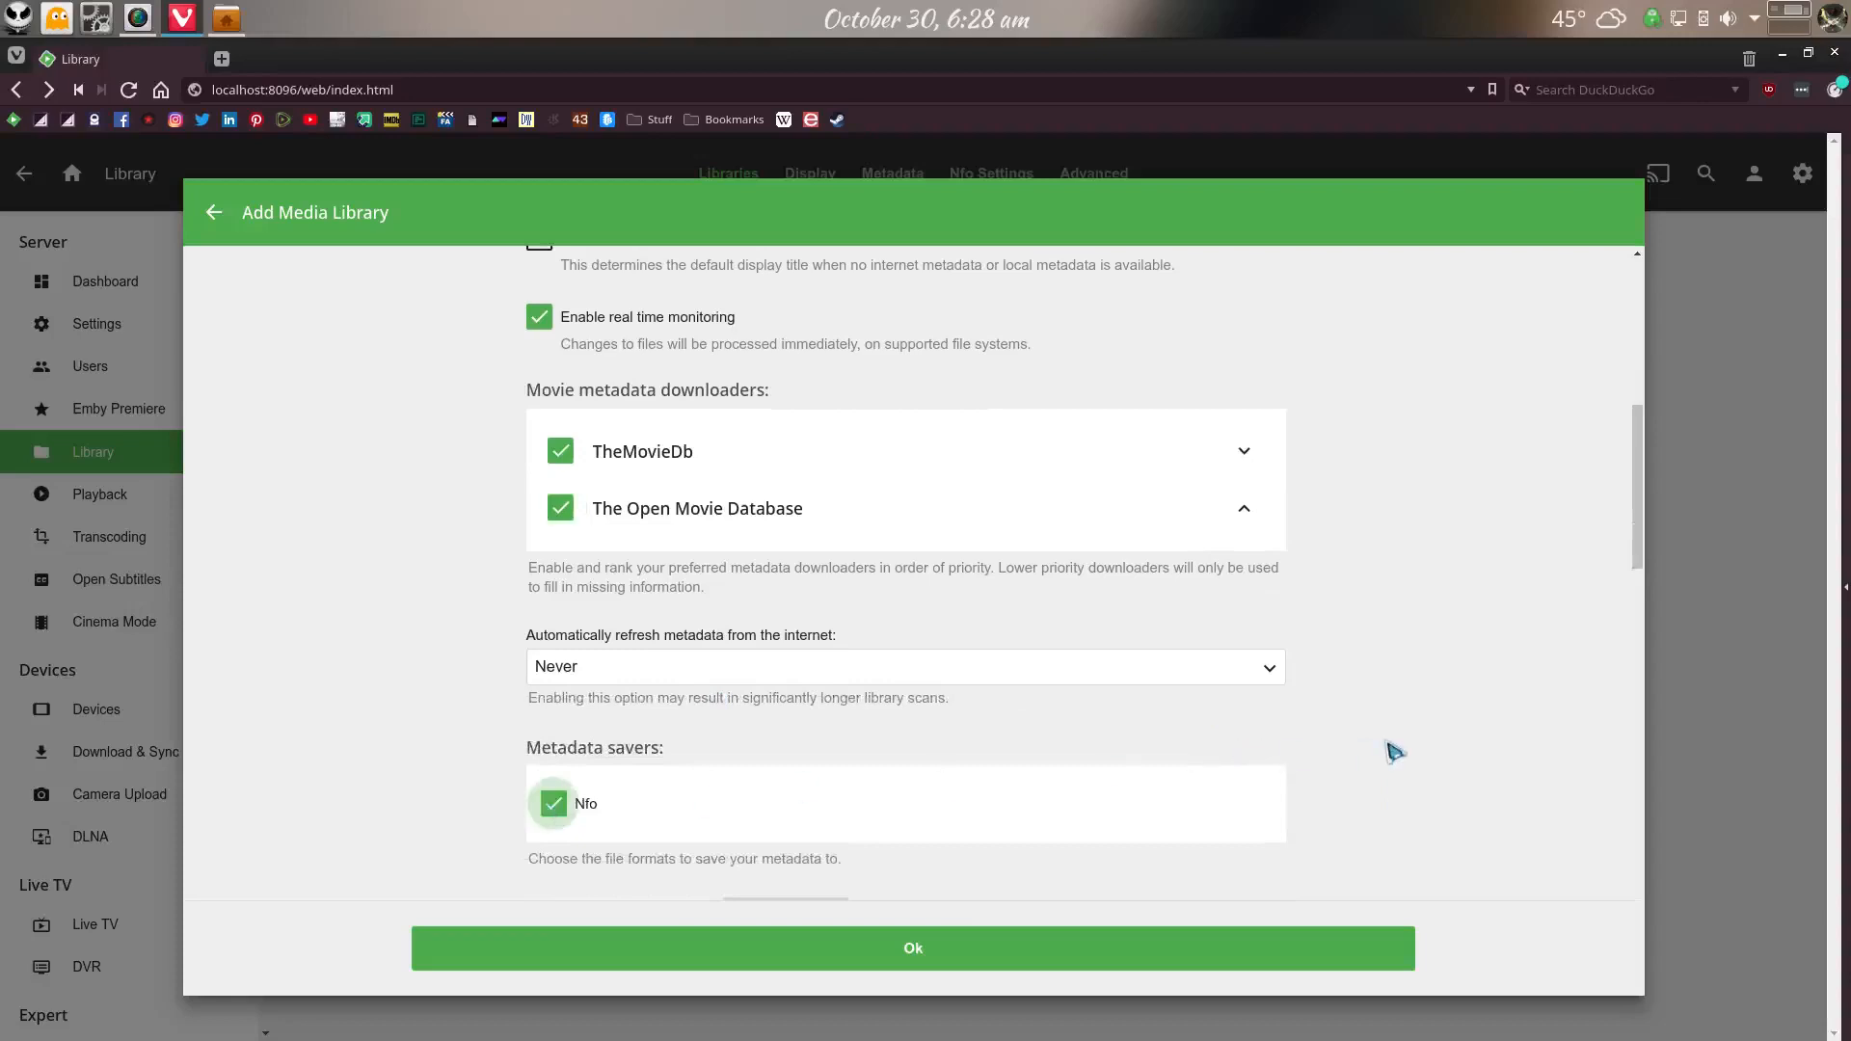
{"action": "scroll", "scroll_direction": "down", "scroll_amount": 3}
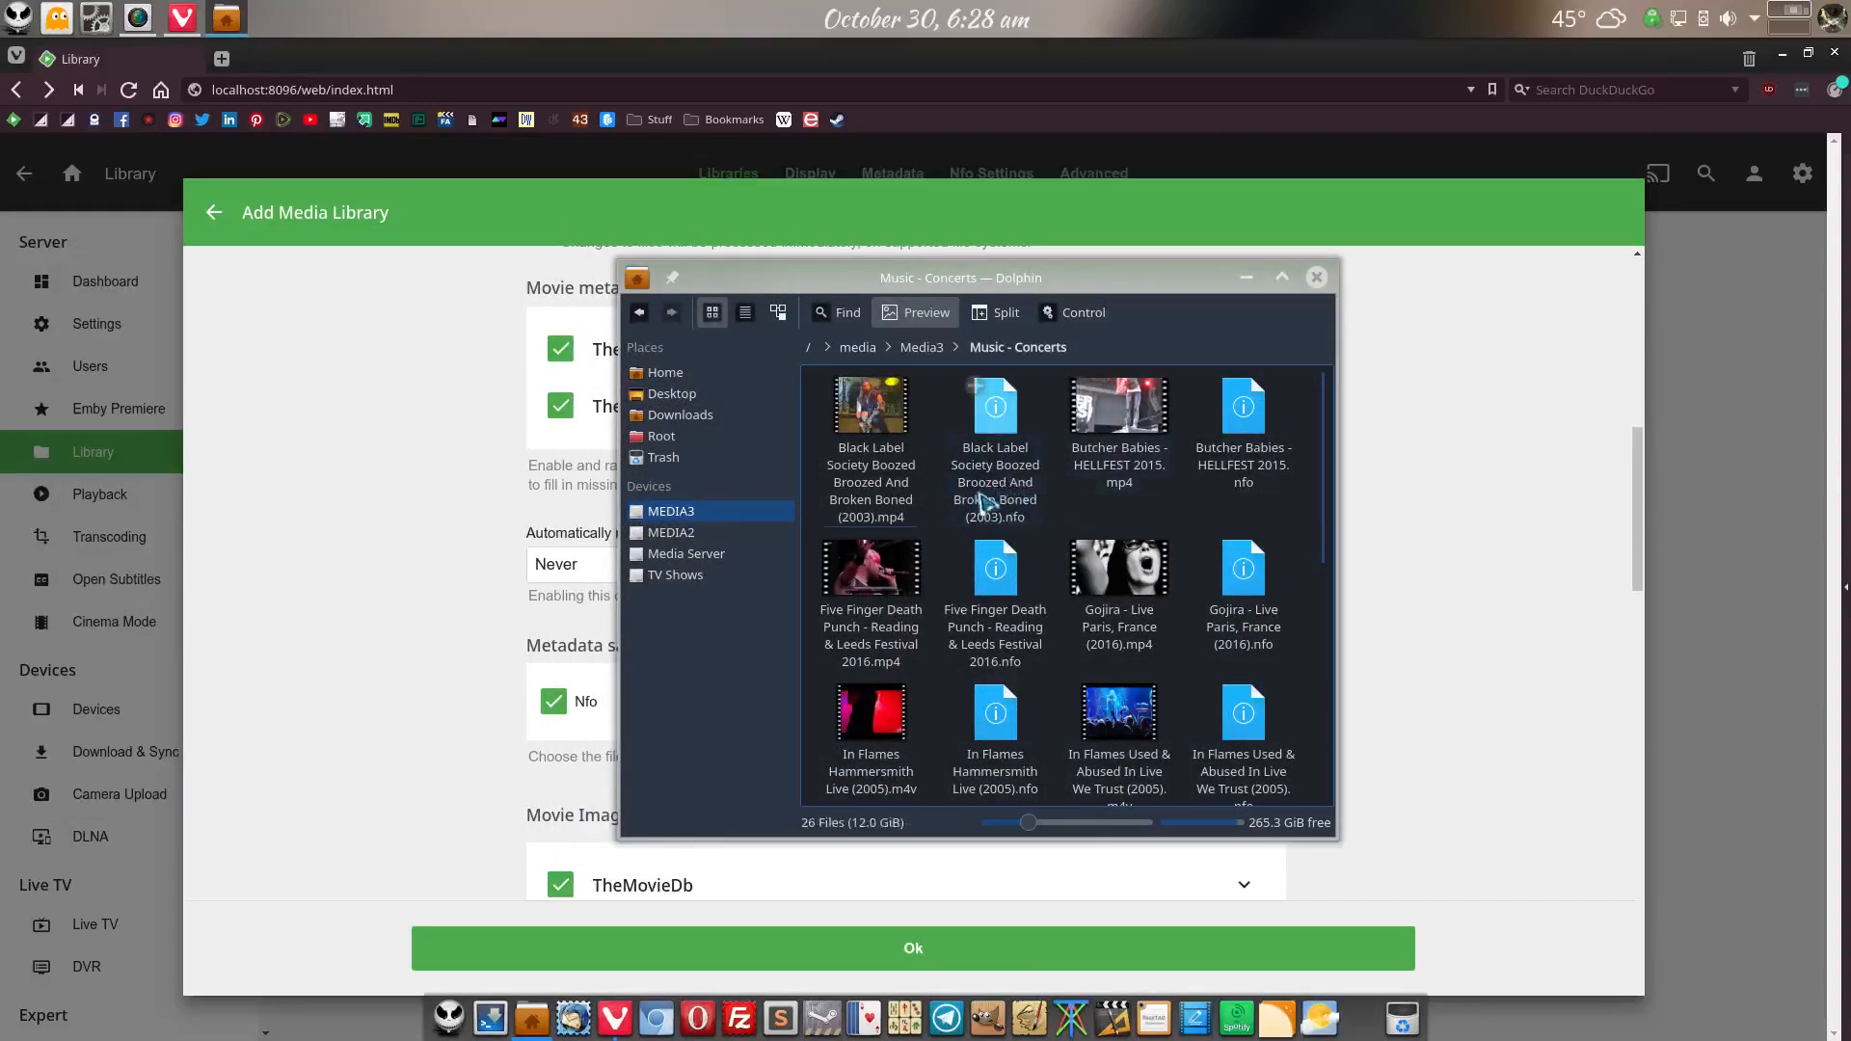
{"action": "left_click", "coordinate": [995, 438]}
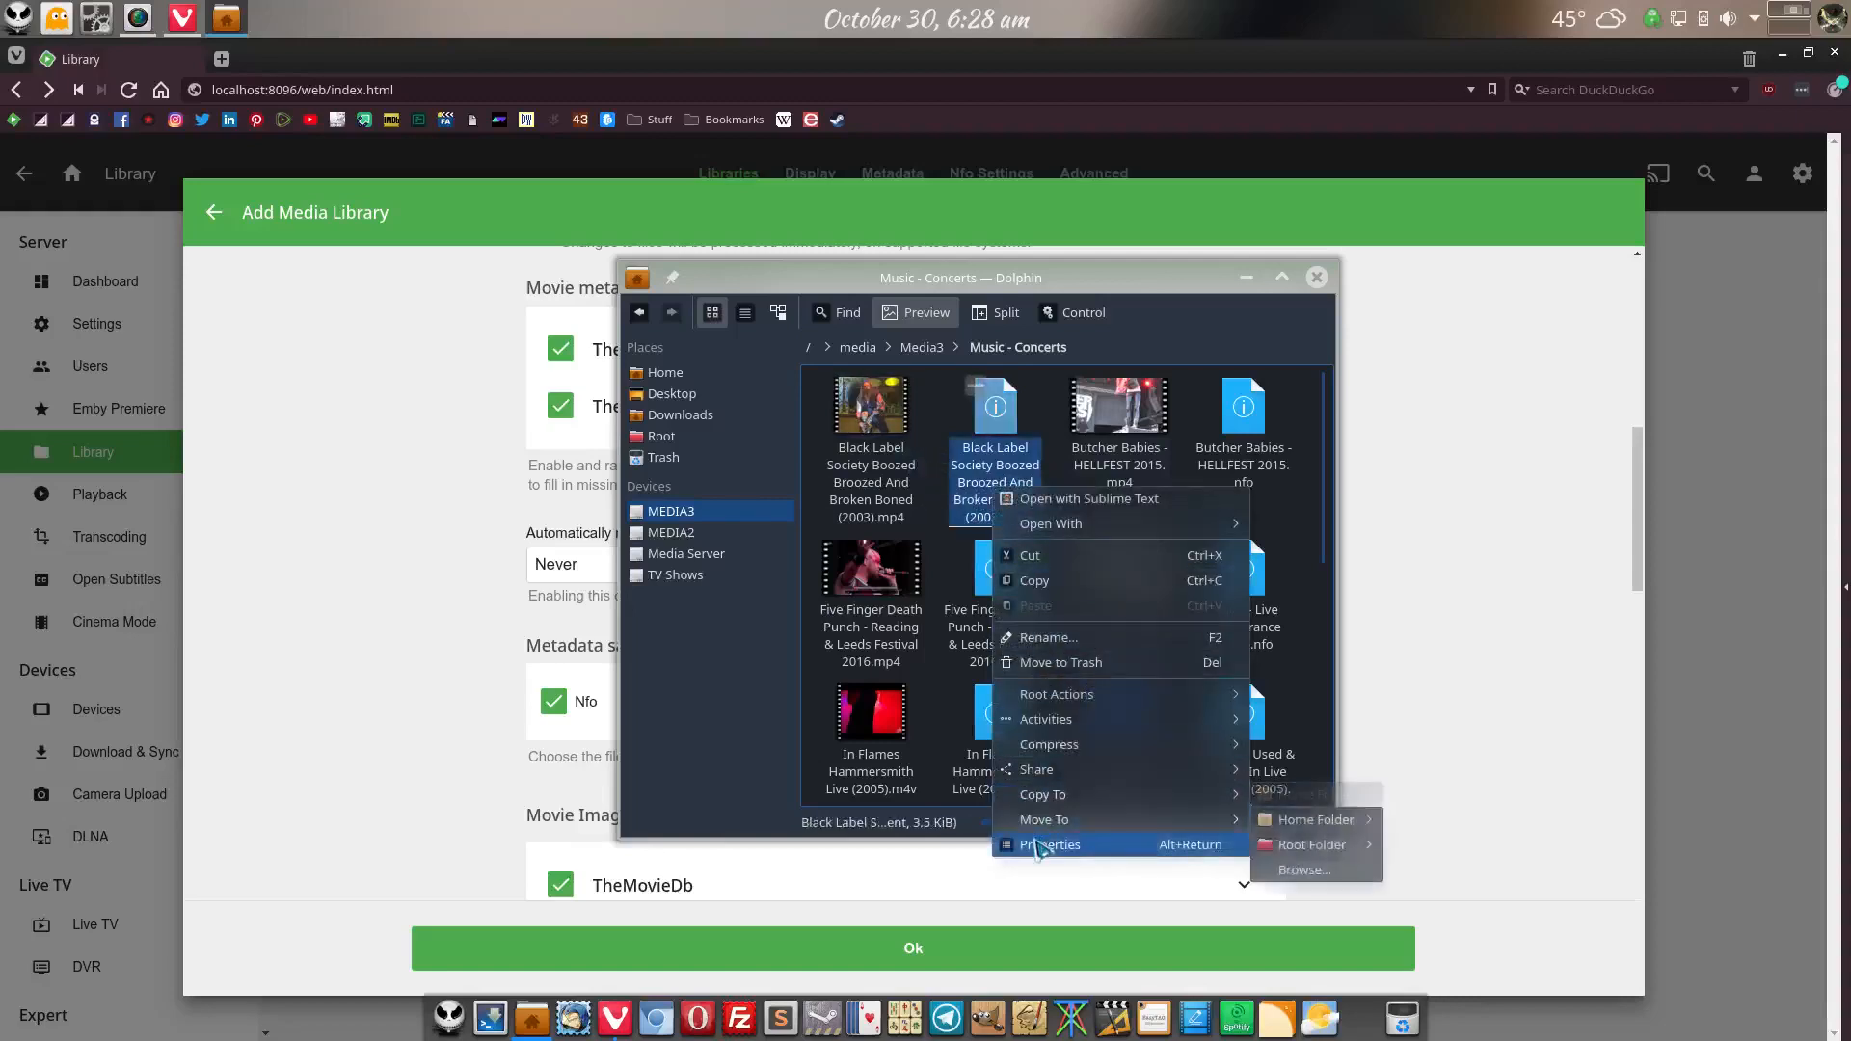
{"action": "left_click", "coordinate": [1051, 845]}
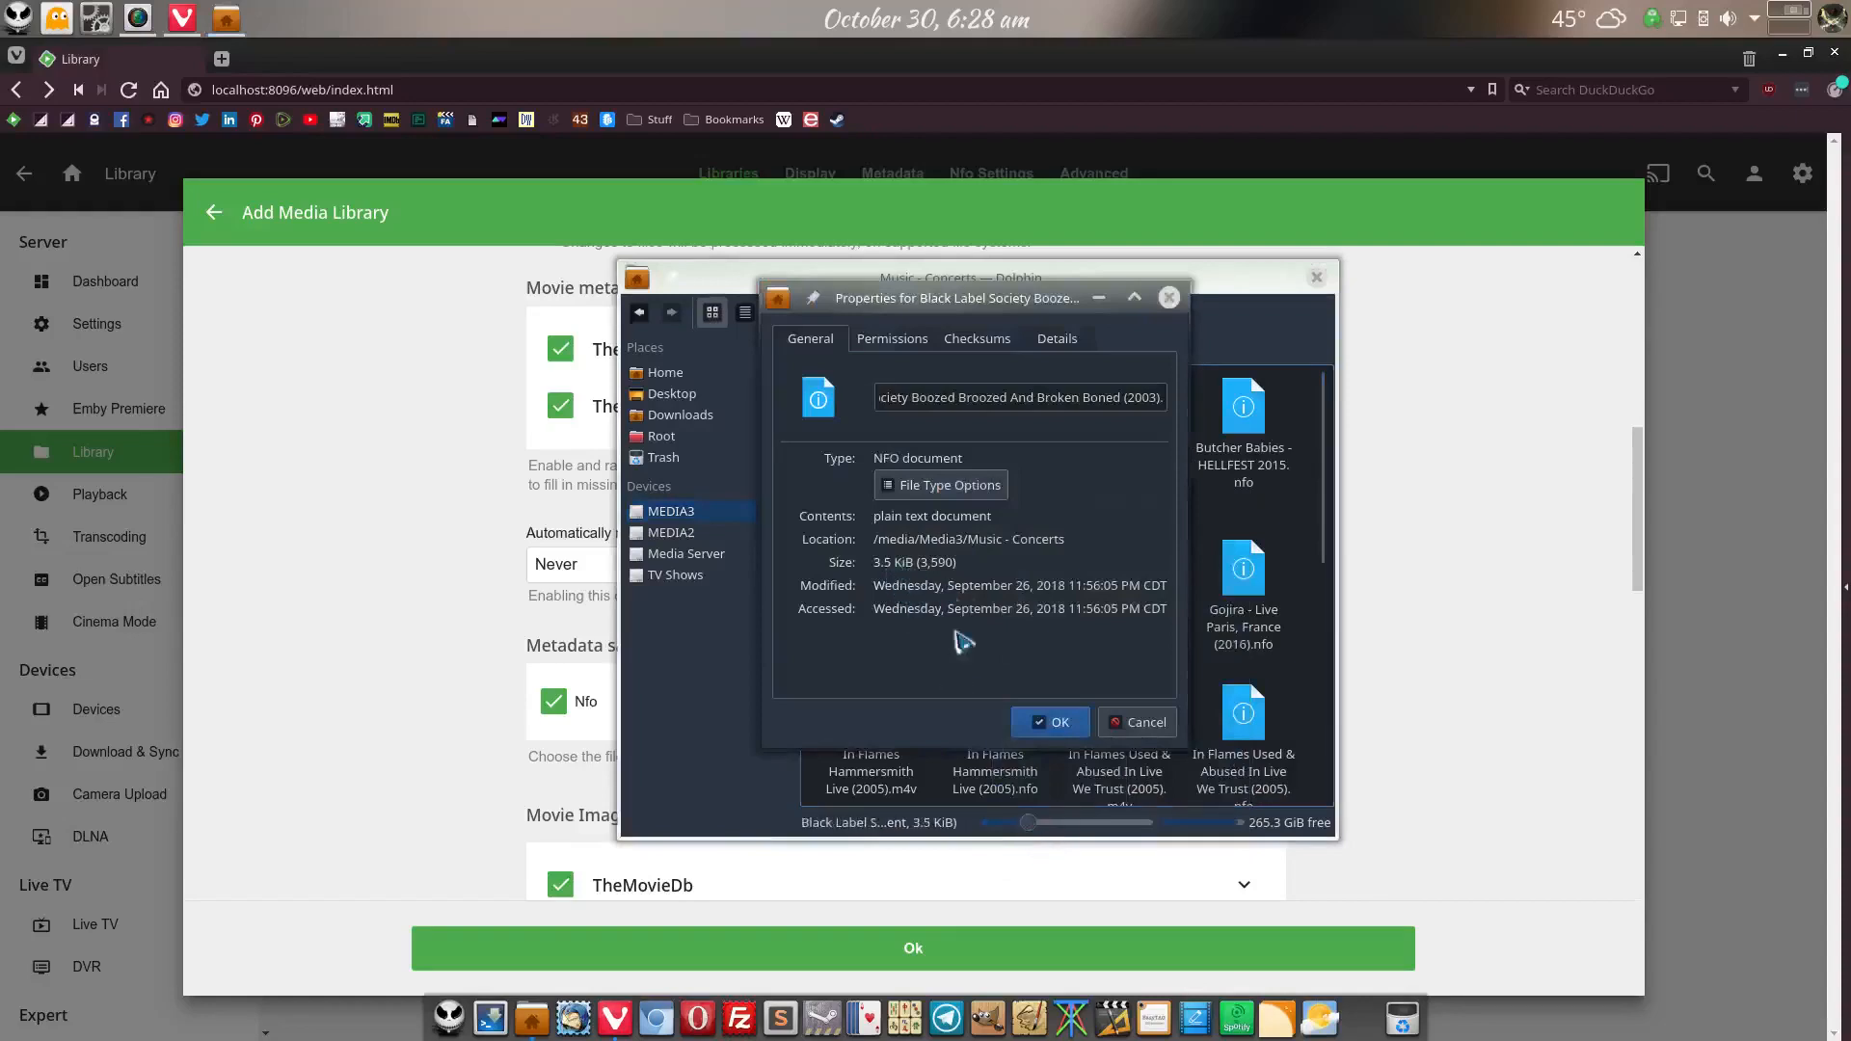
{"action": "left_click", "coordinate": [1049, 721]}
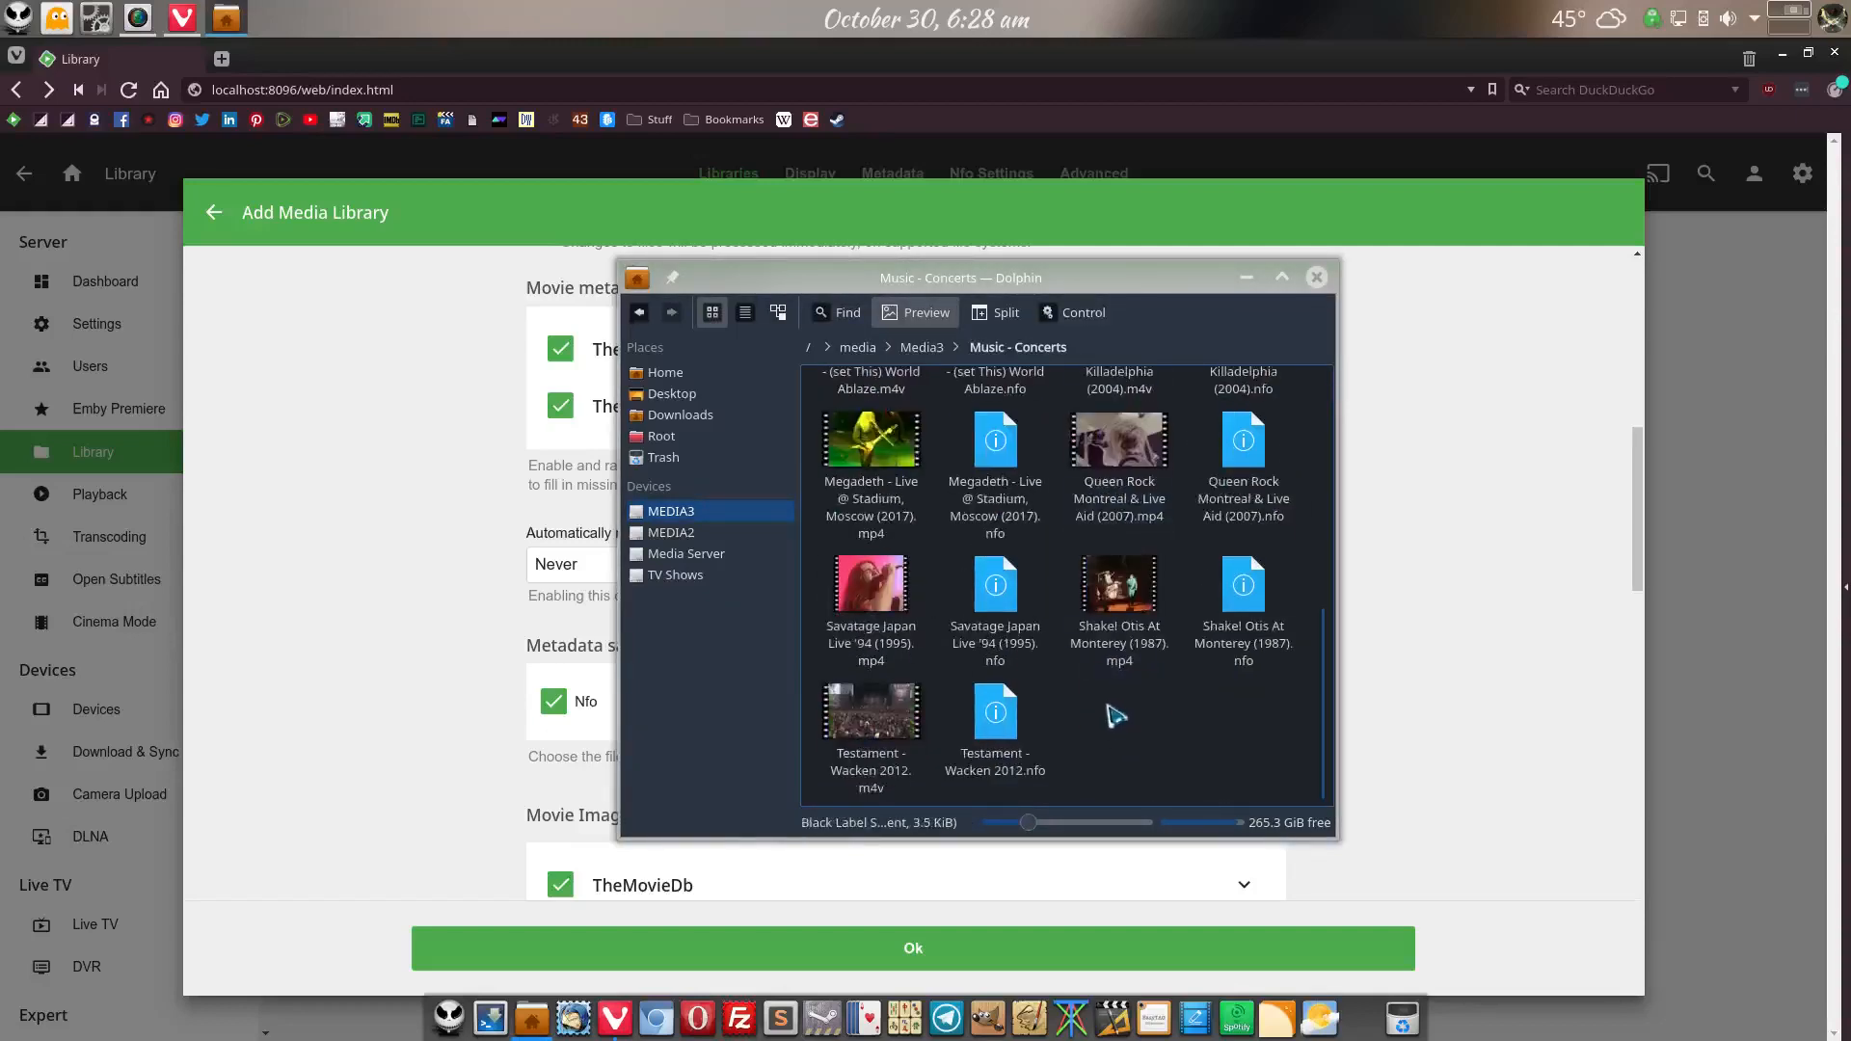
{"action": "left_click", "coordinate": [1315, 276]}
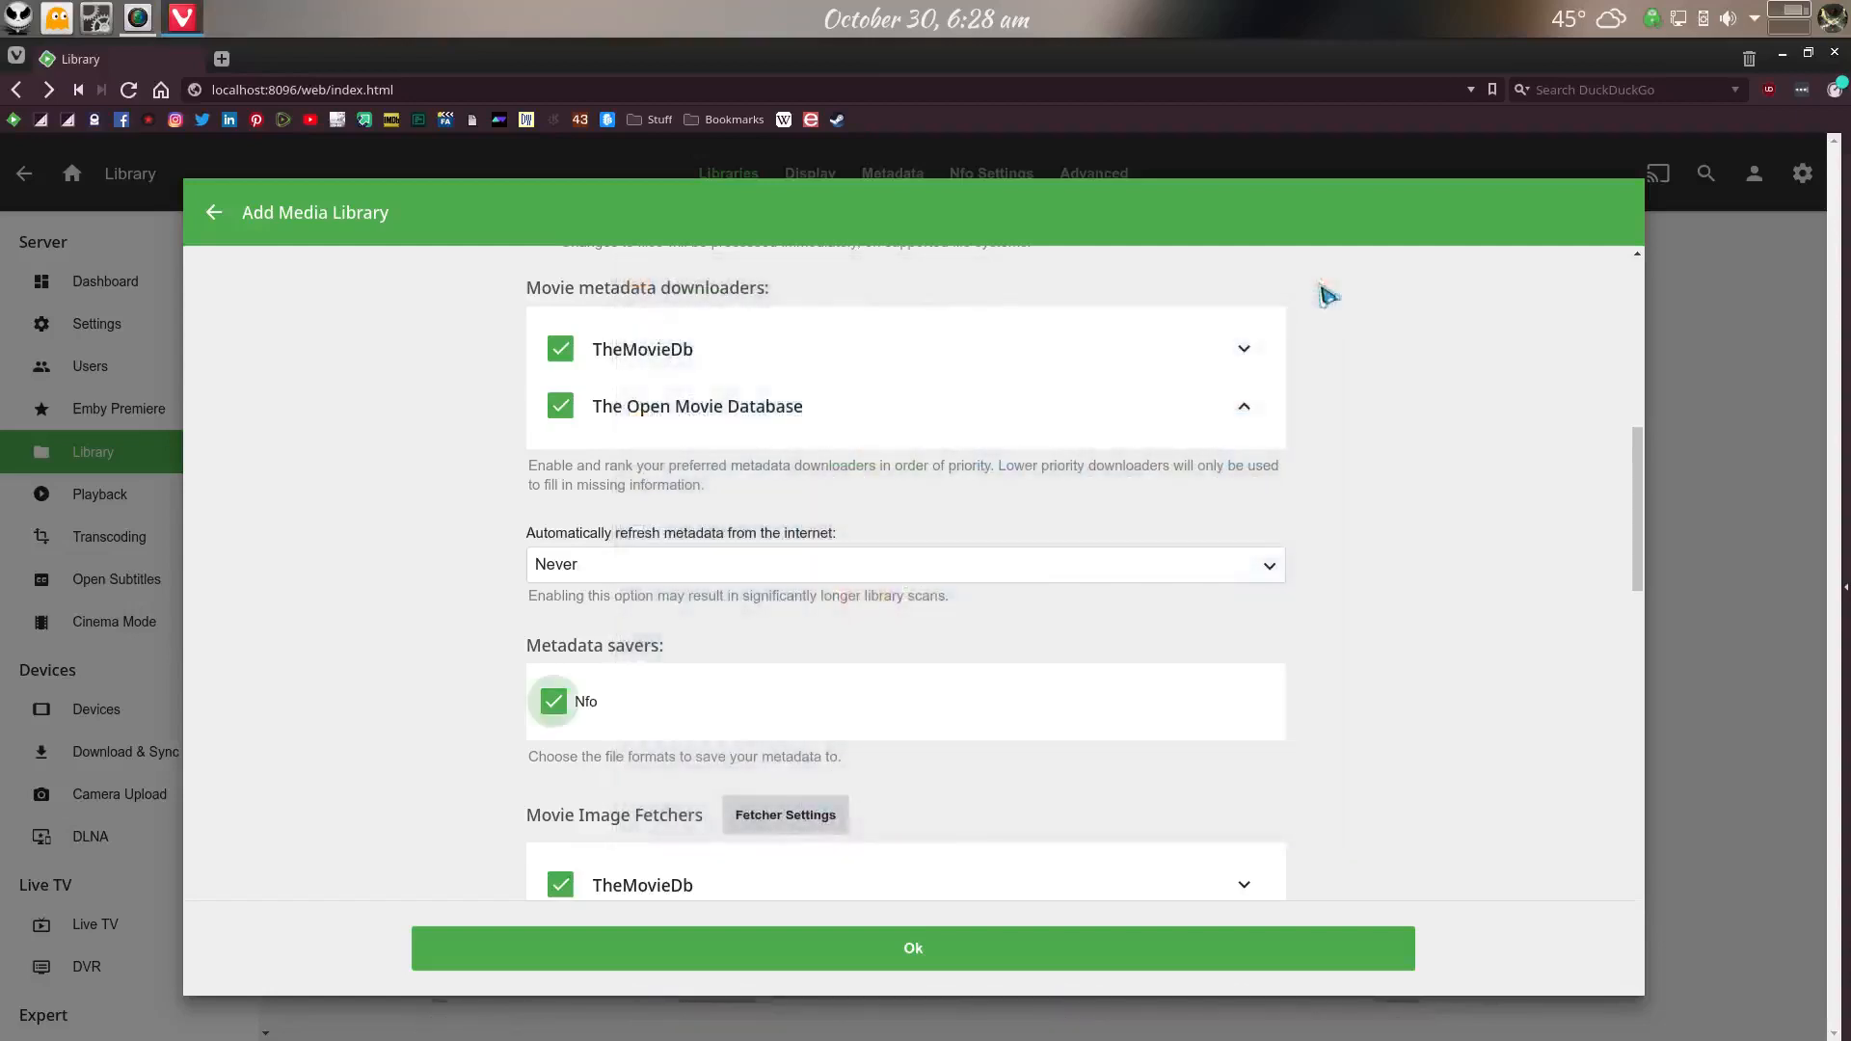
{"action": "mouse_move", "coordinate": [1398, 513]}
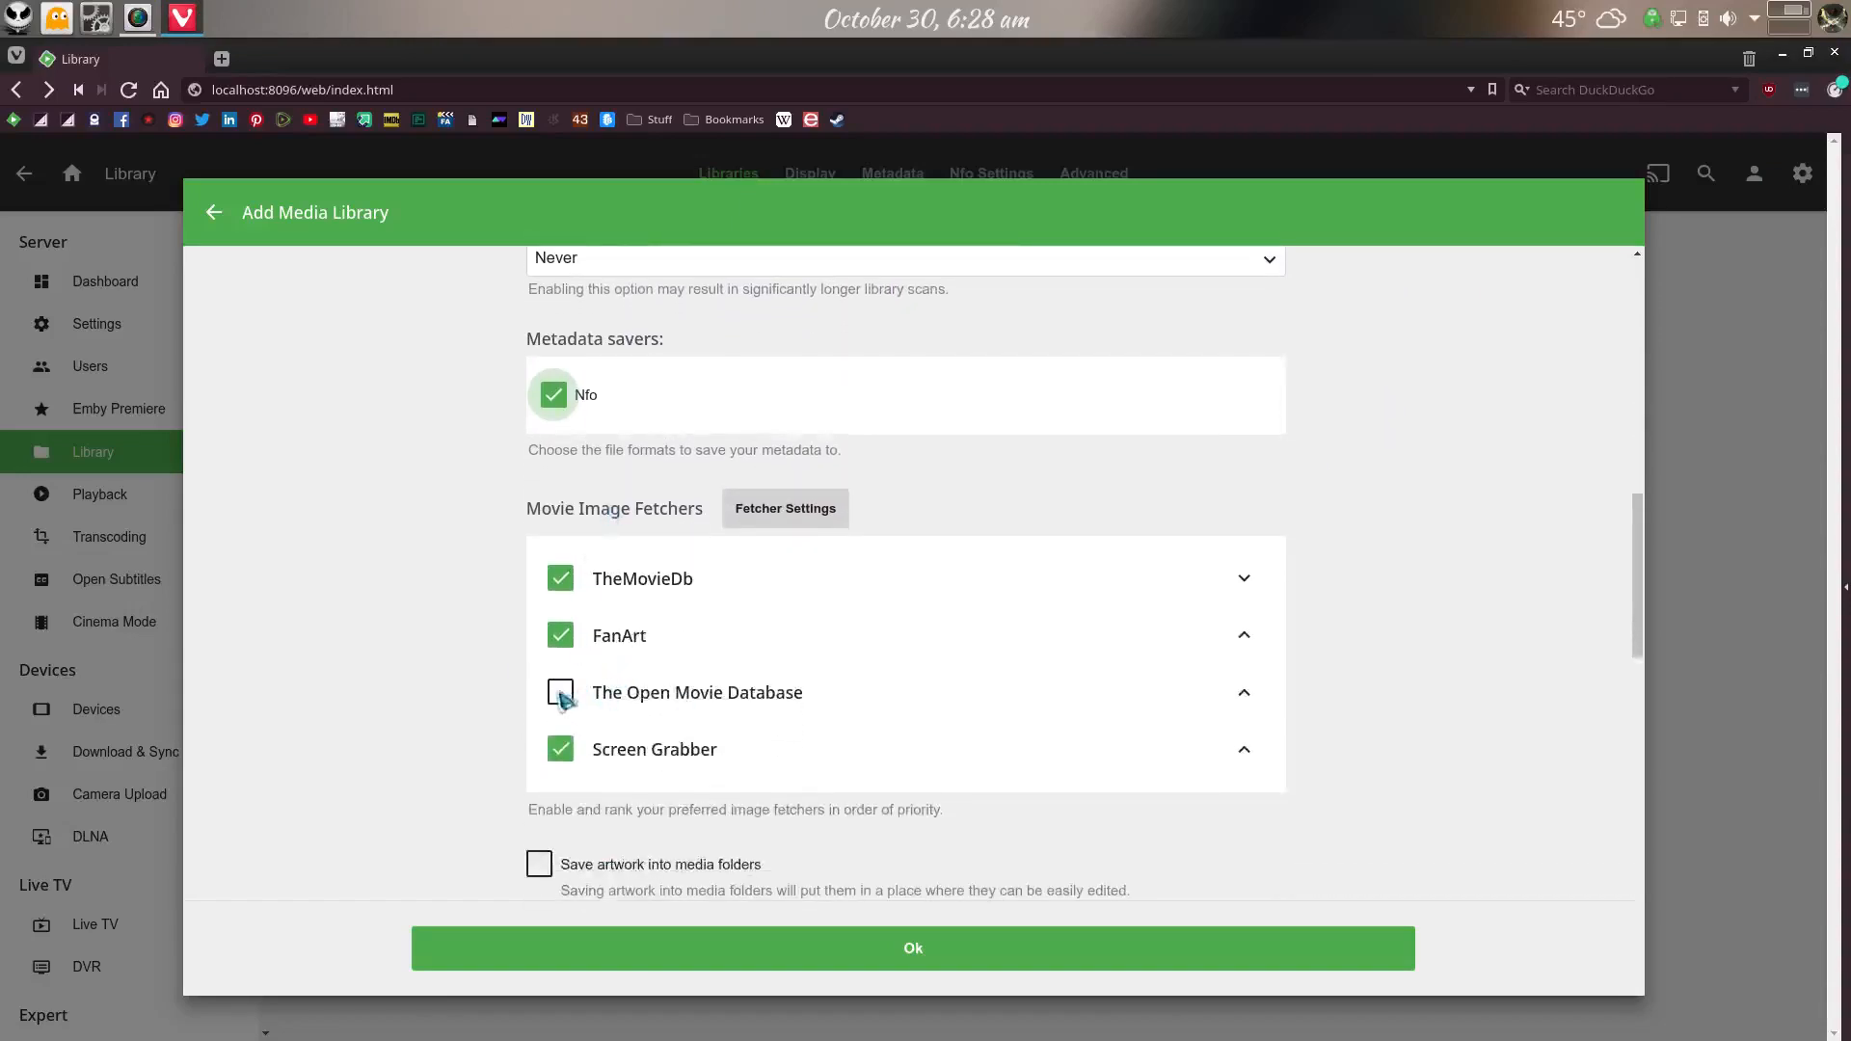
Step: Enable The Open Movie Database image fetcher and confirm creating the Music - Concerts library
{"action": "left_click", "coordinate": [560, 692]}
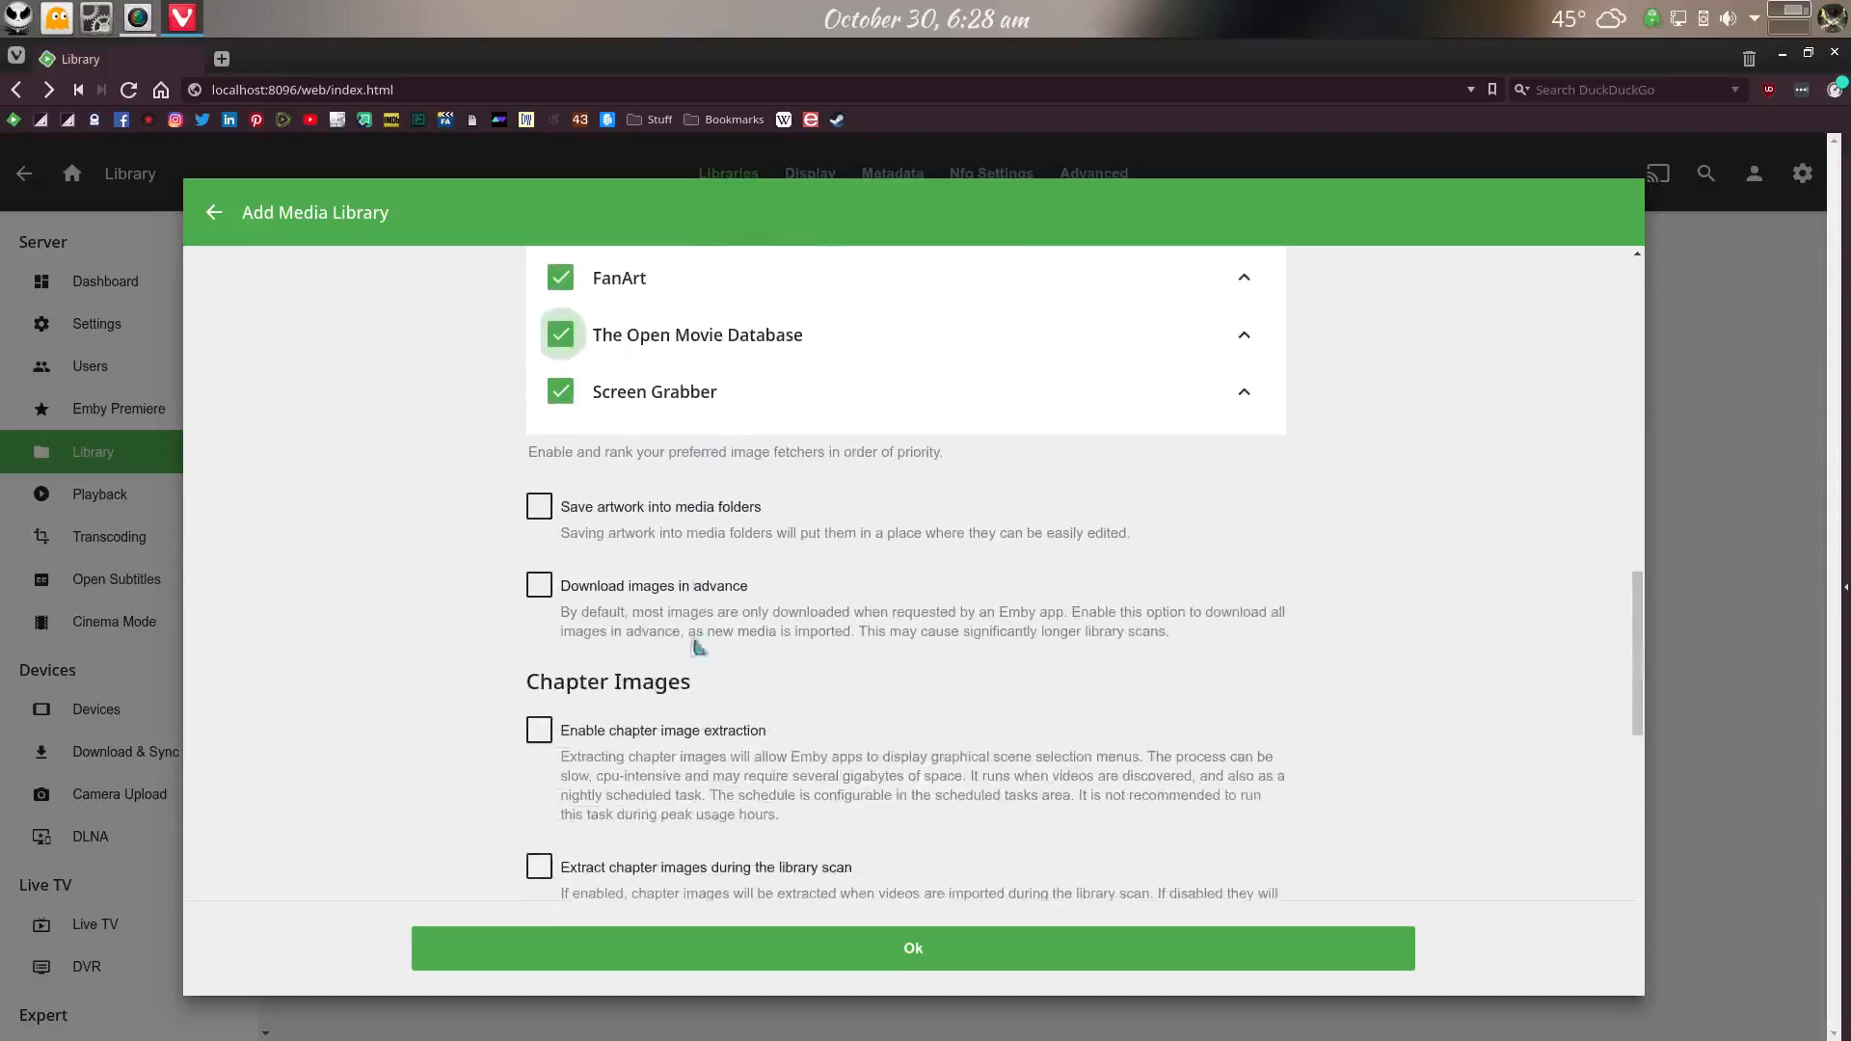
{"action": "scroll", "scroll_direction": "down", "scroll_amount": 3}
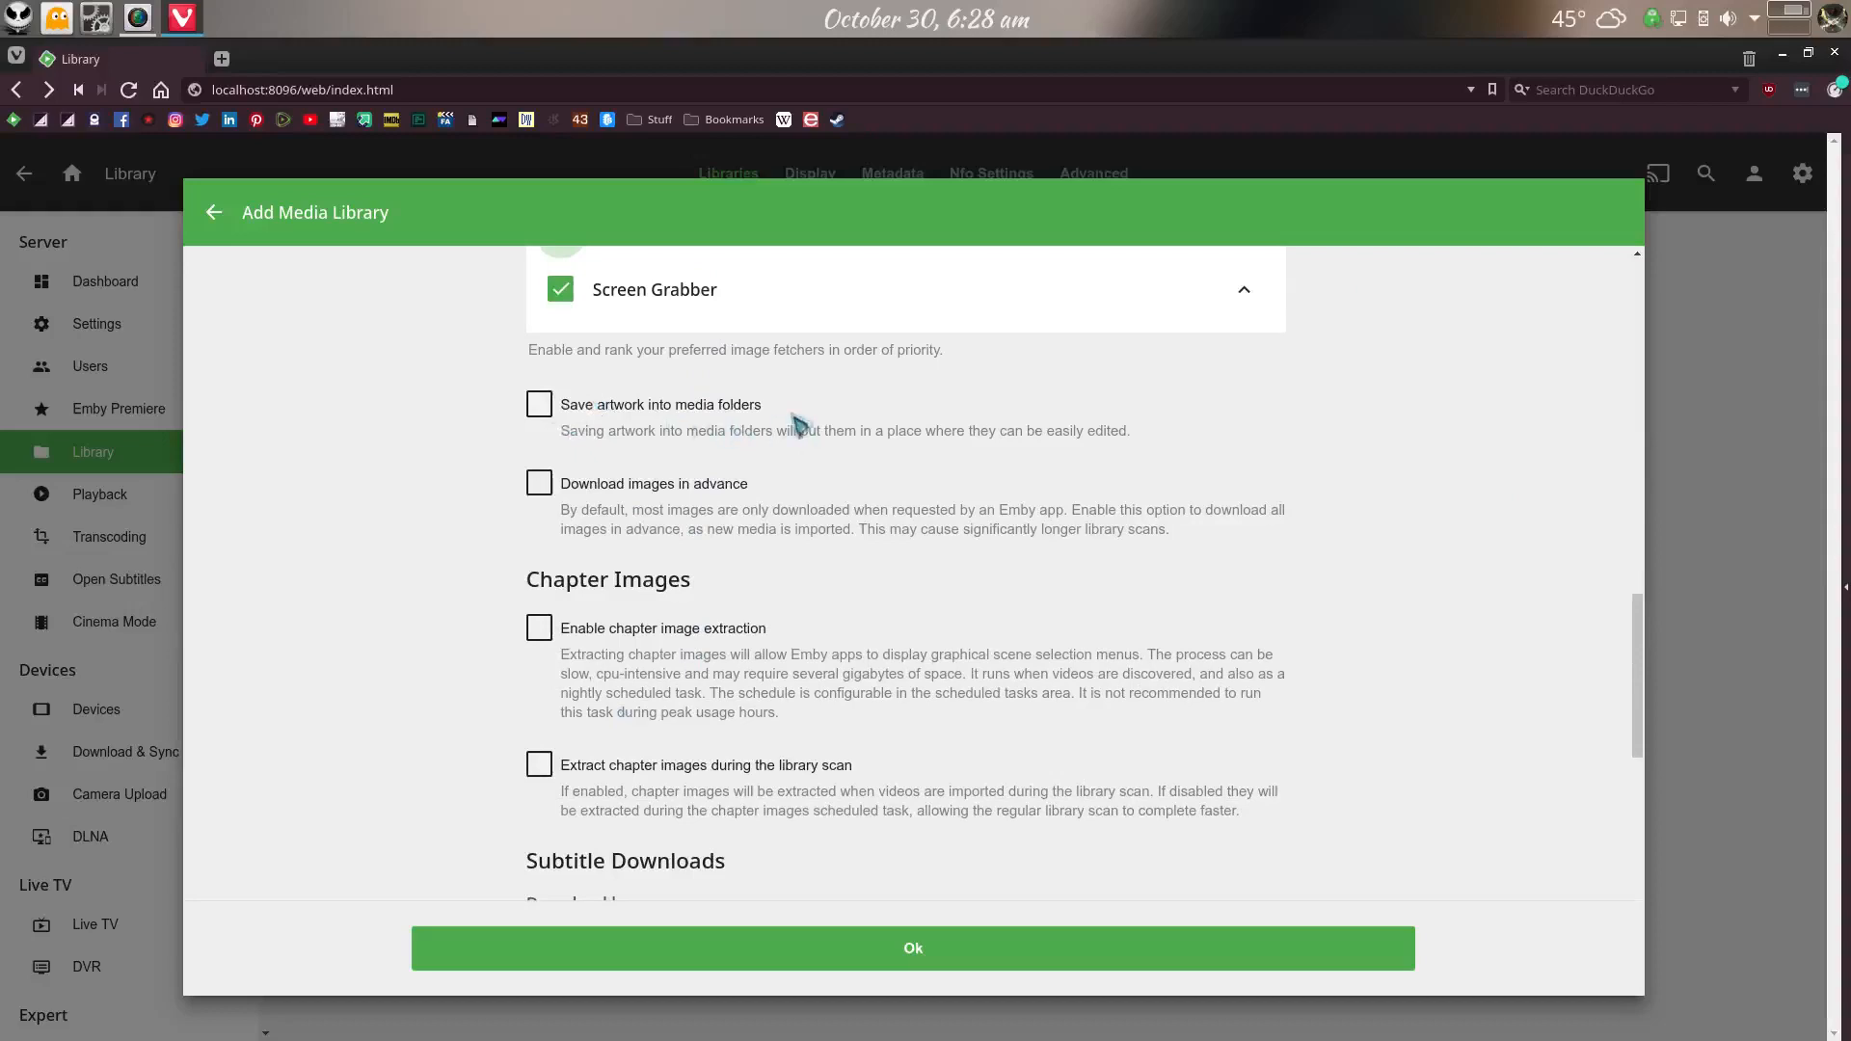
{"action": "scroll", "scroll_direction": "down", "scroll_amount": 3}
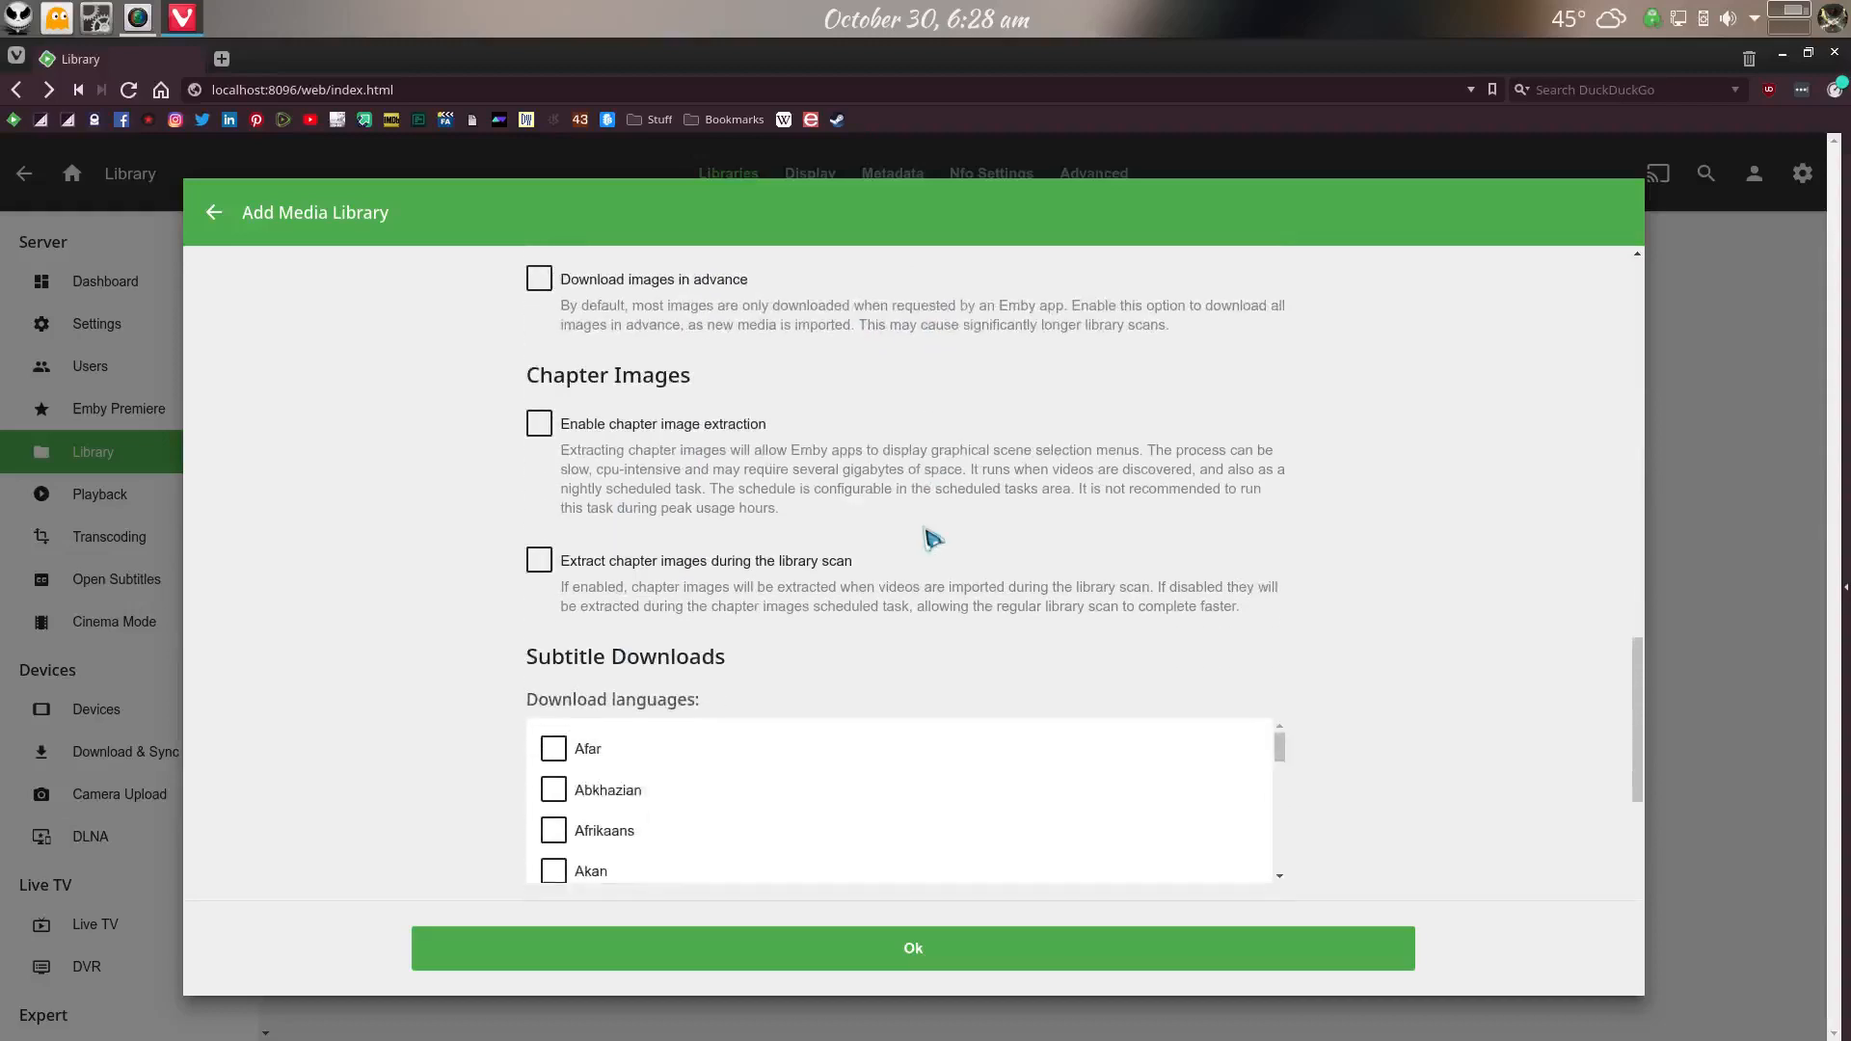
{"action": "scroll", "scroll_direction": "down", "scroll_amount": 3}
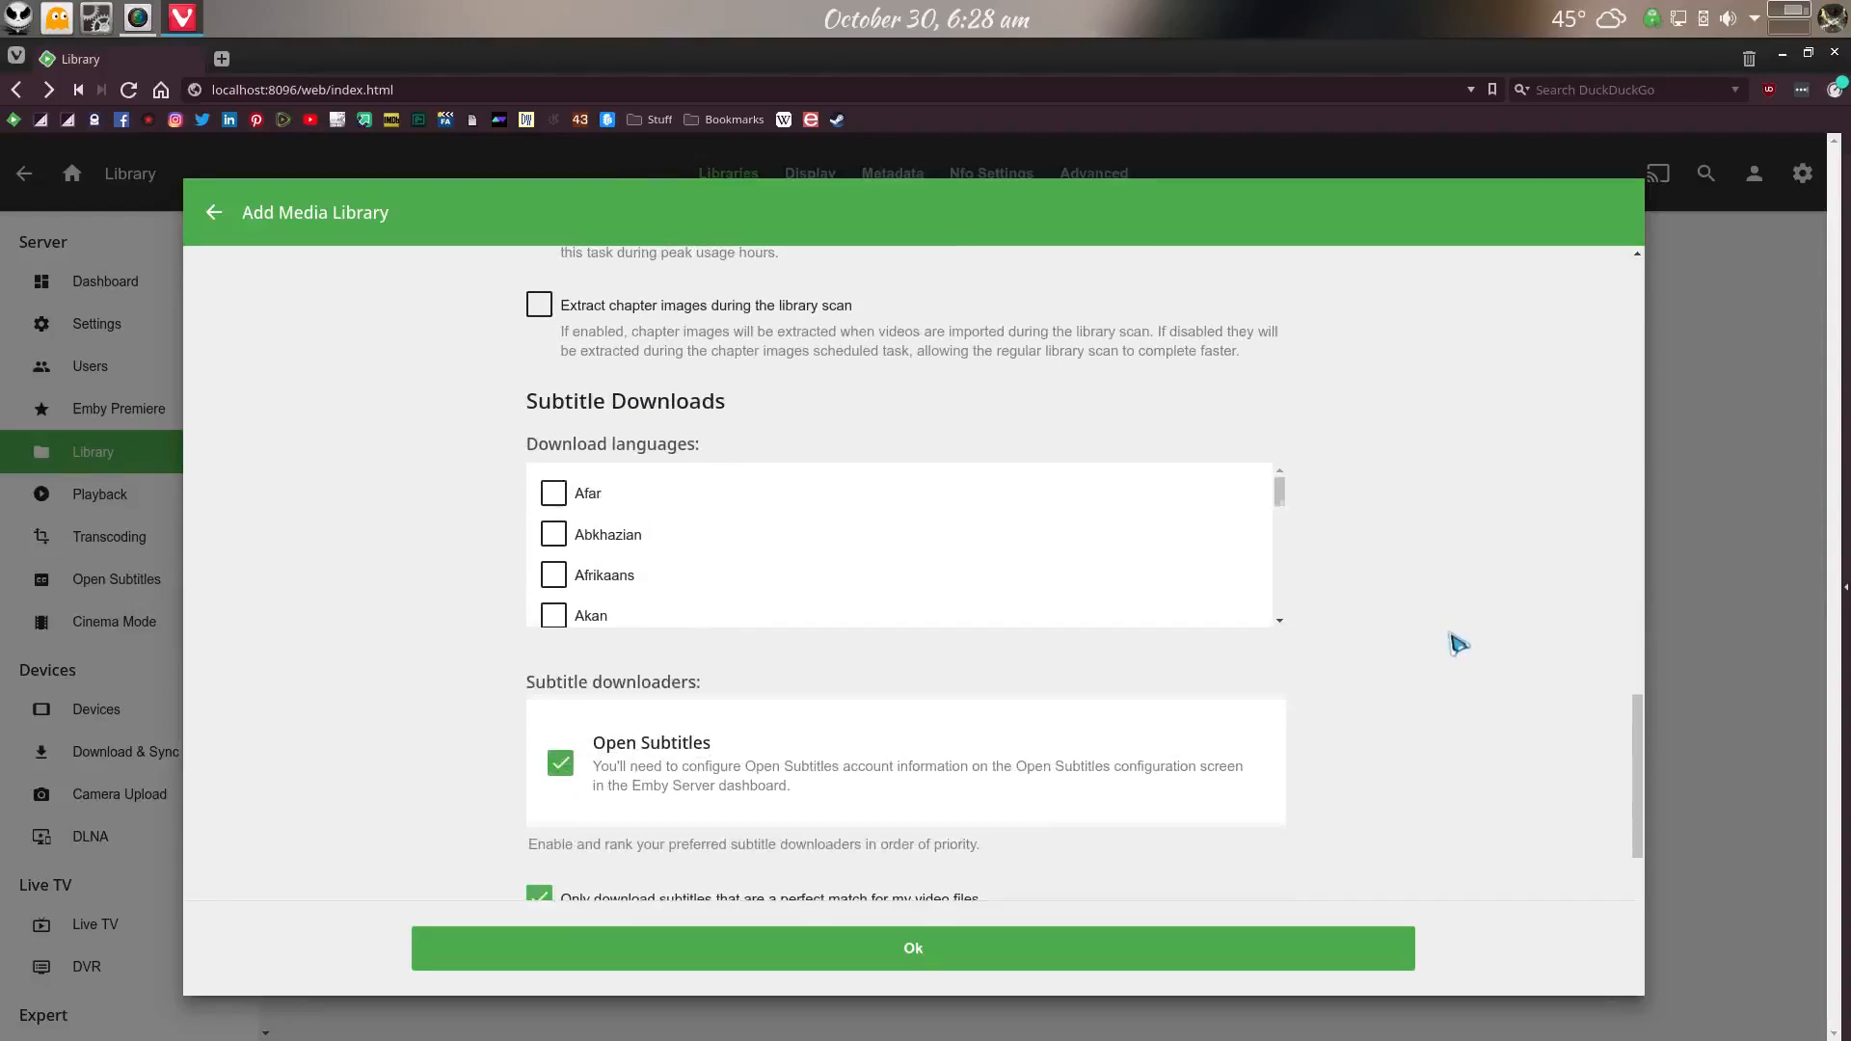
{"action": "scroll", "scroll_direction": "down", "scroll_amount": 3}
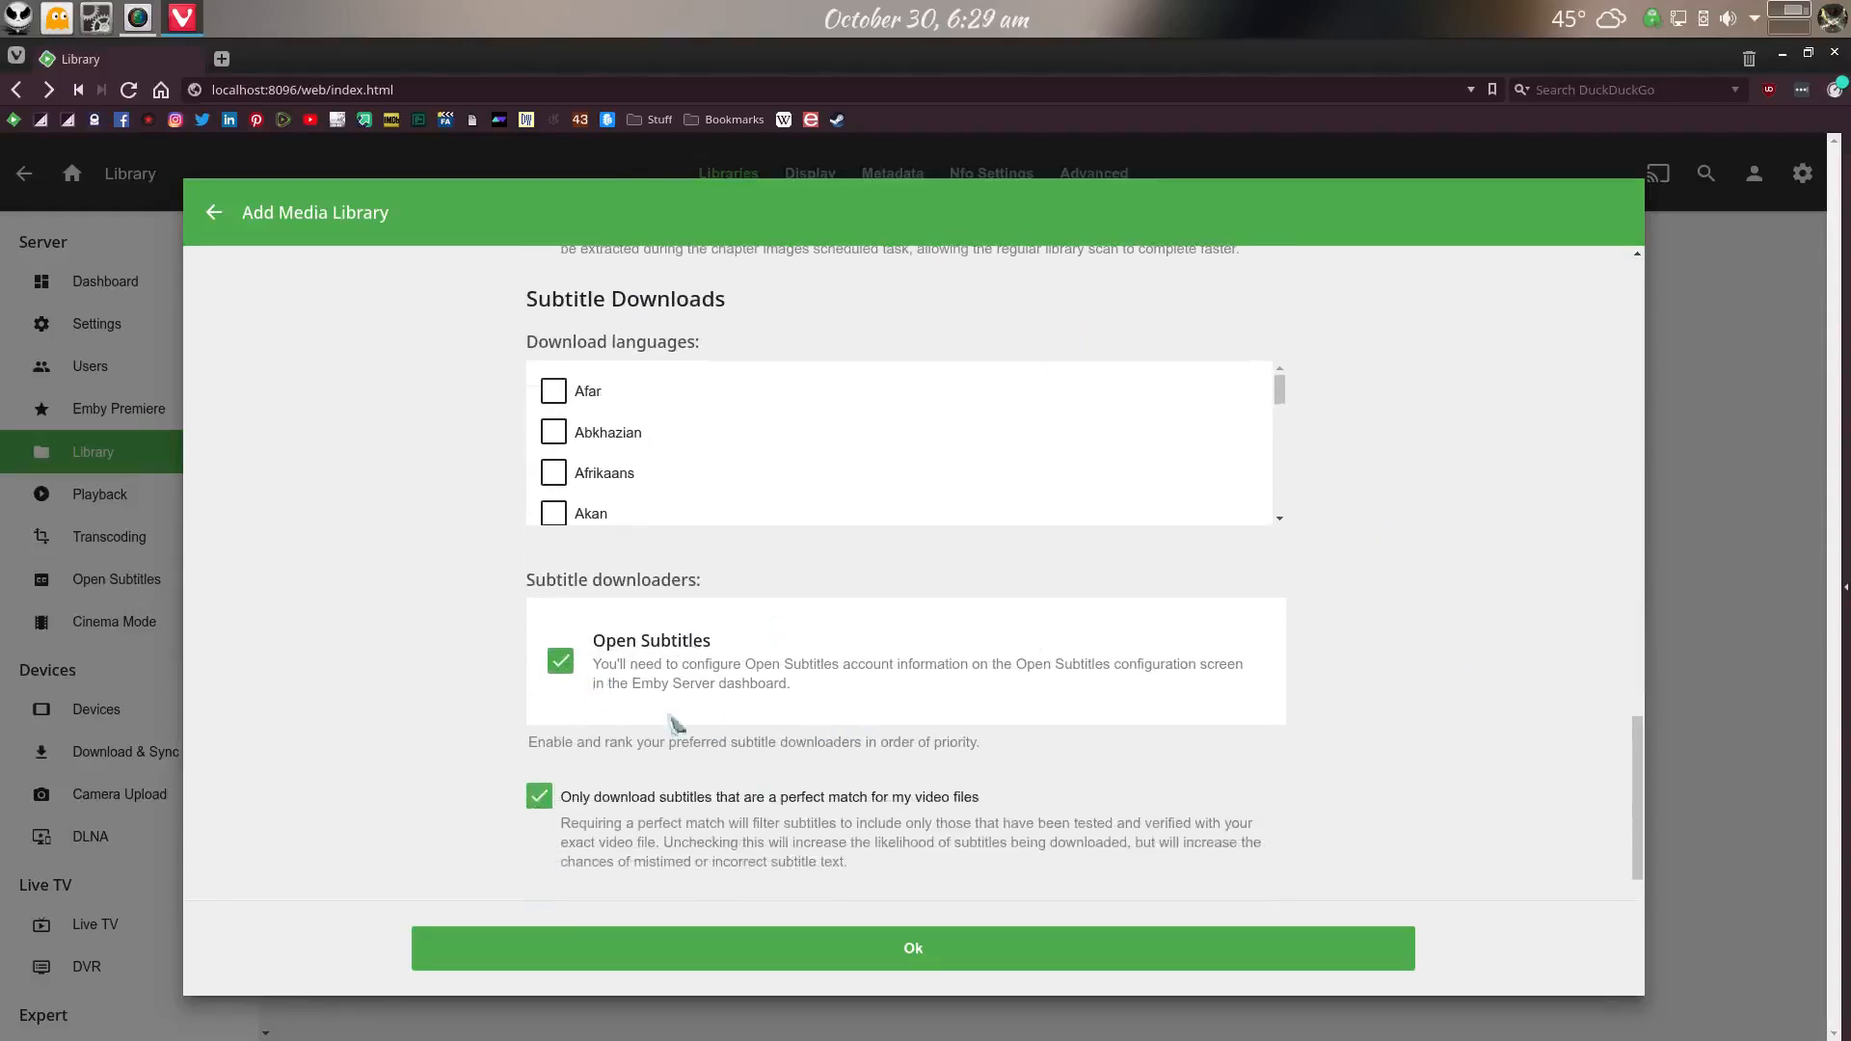
{"action": "scroll", "scroll_direction": "down", "scroll_amount": 3}
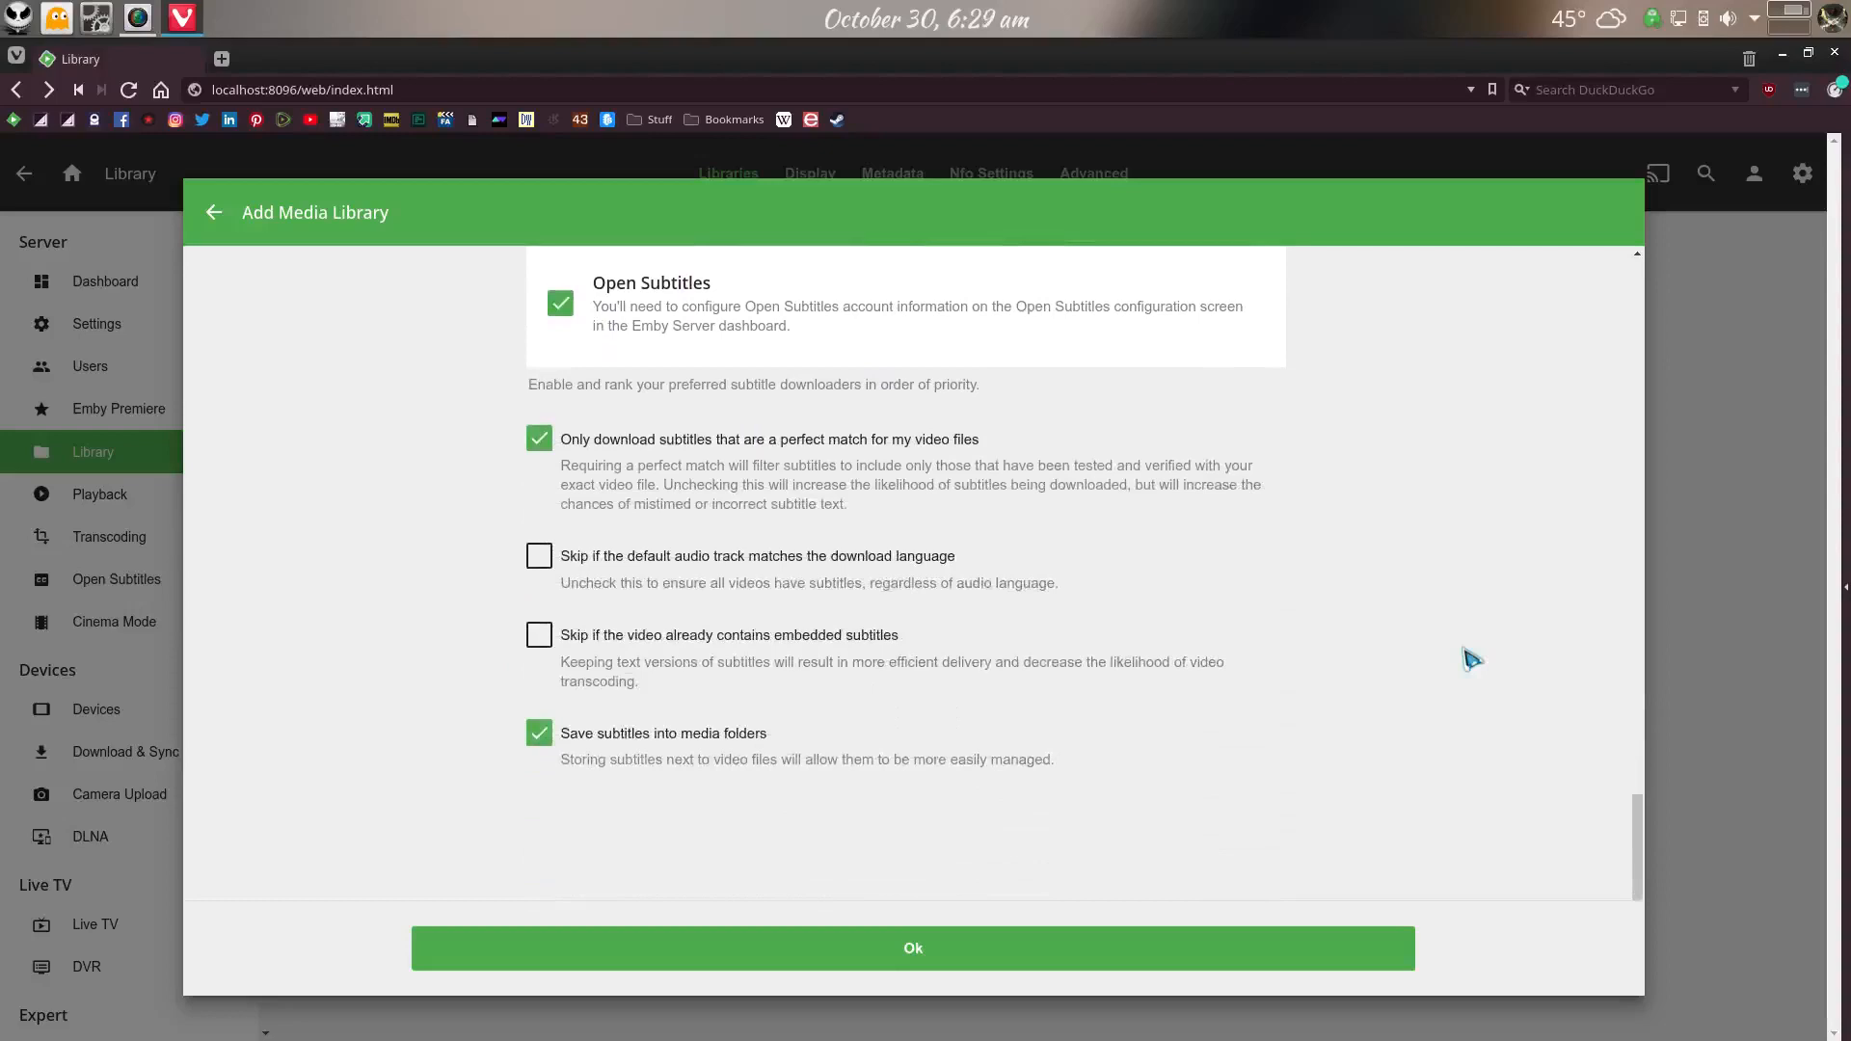
{"action": "scroll", "scroll_direction": "down", "scroll_amount": 3}
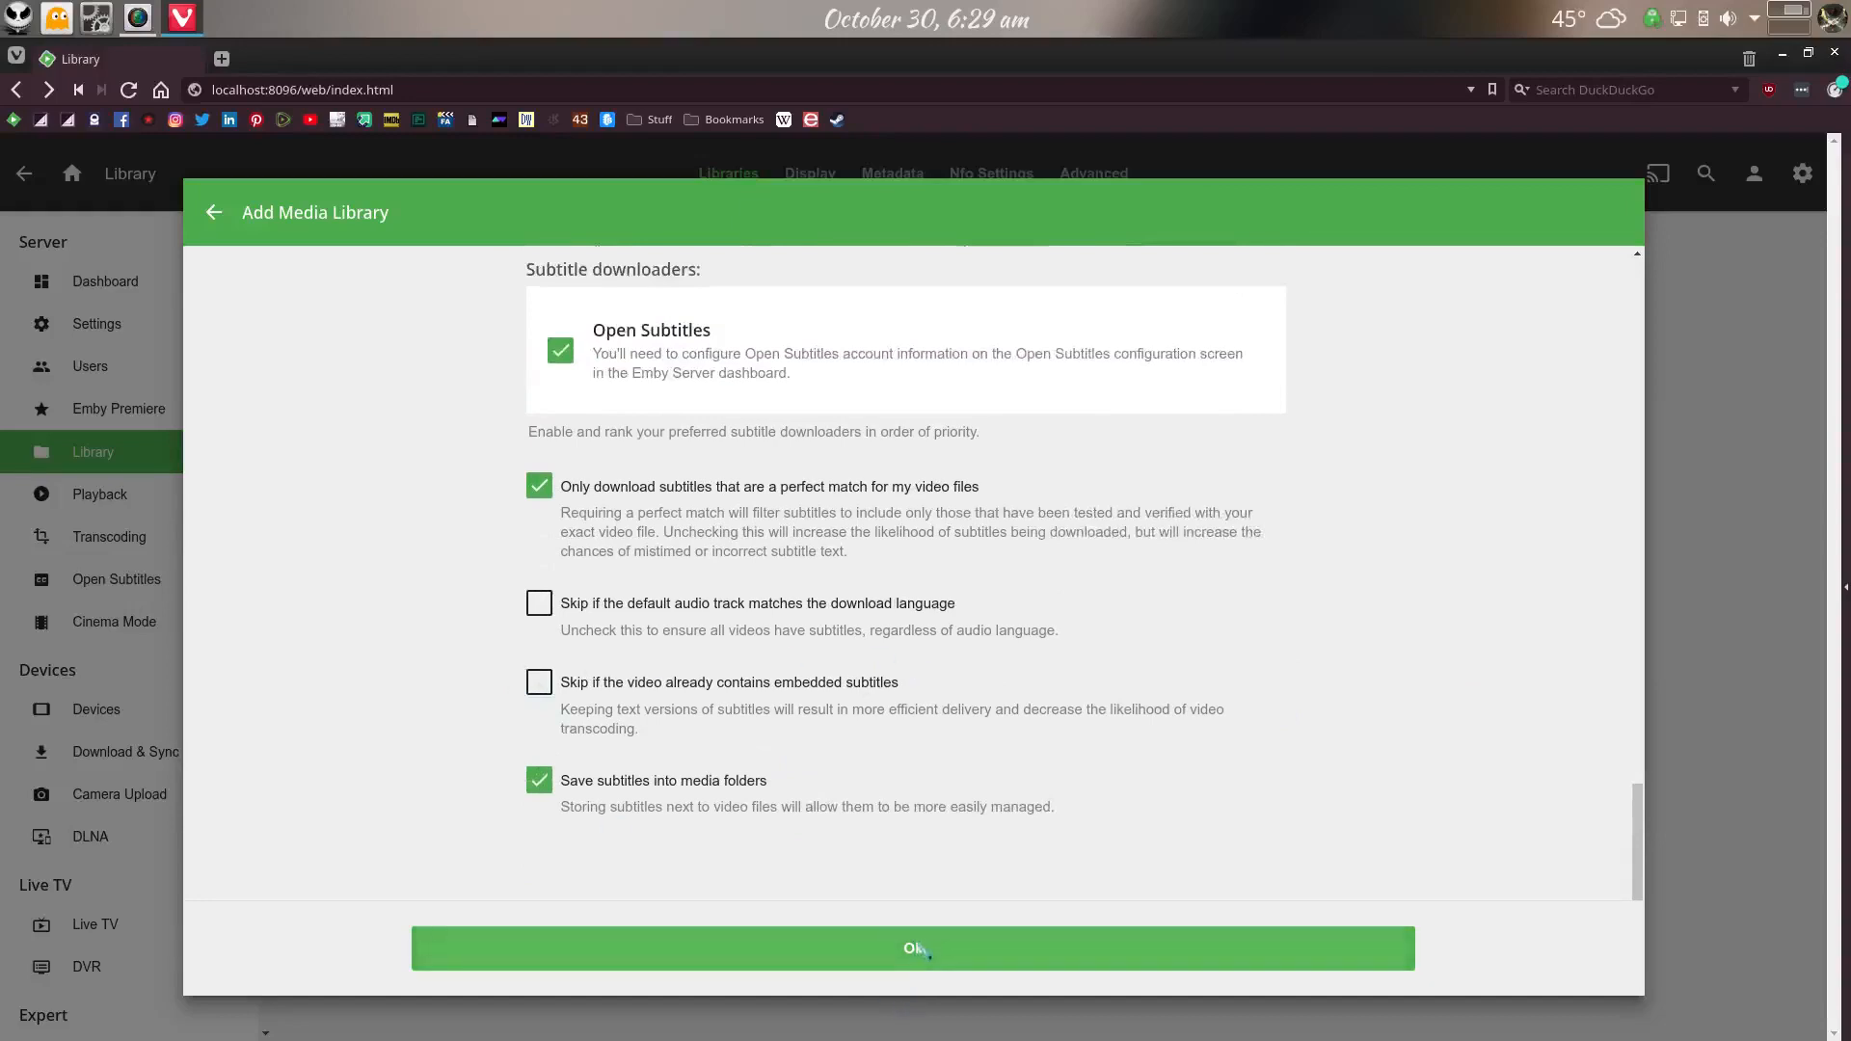
{"action": "left_click", "coordinate": [913, 949]}
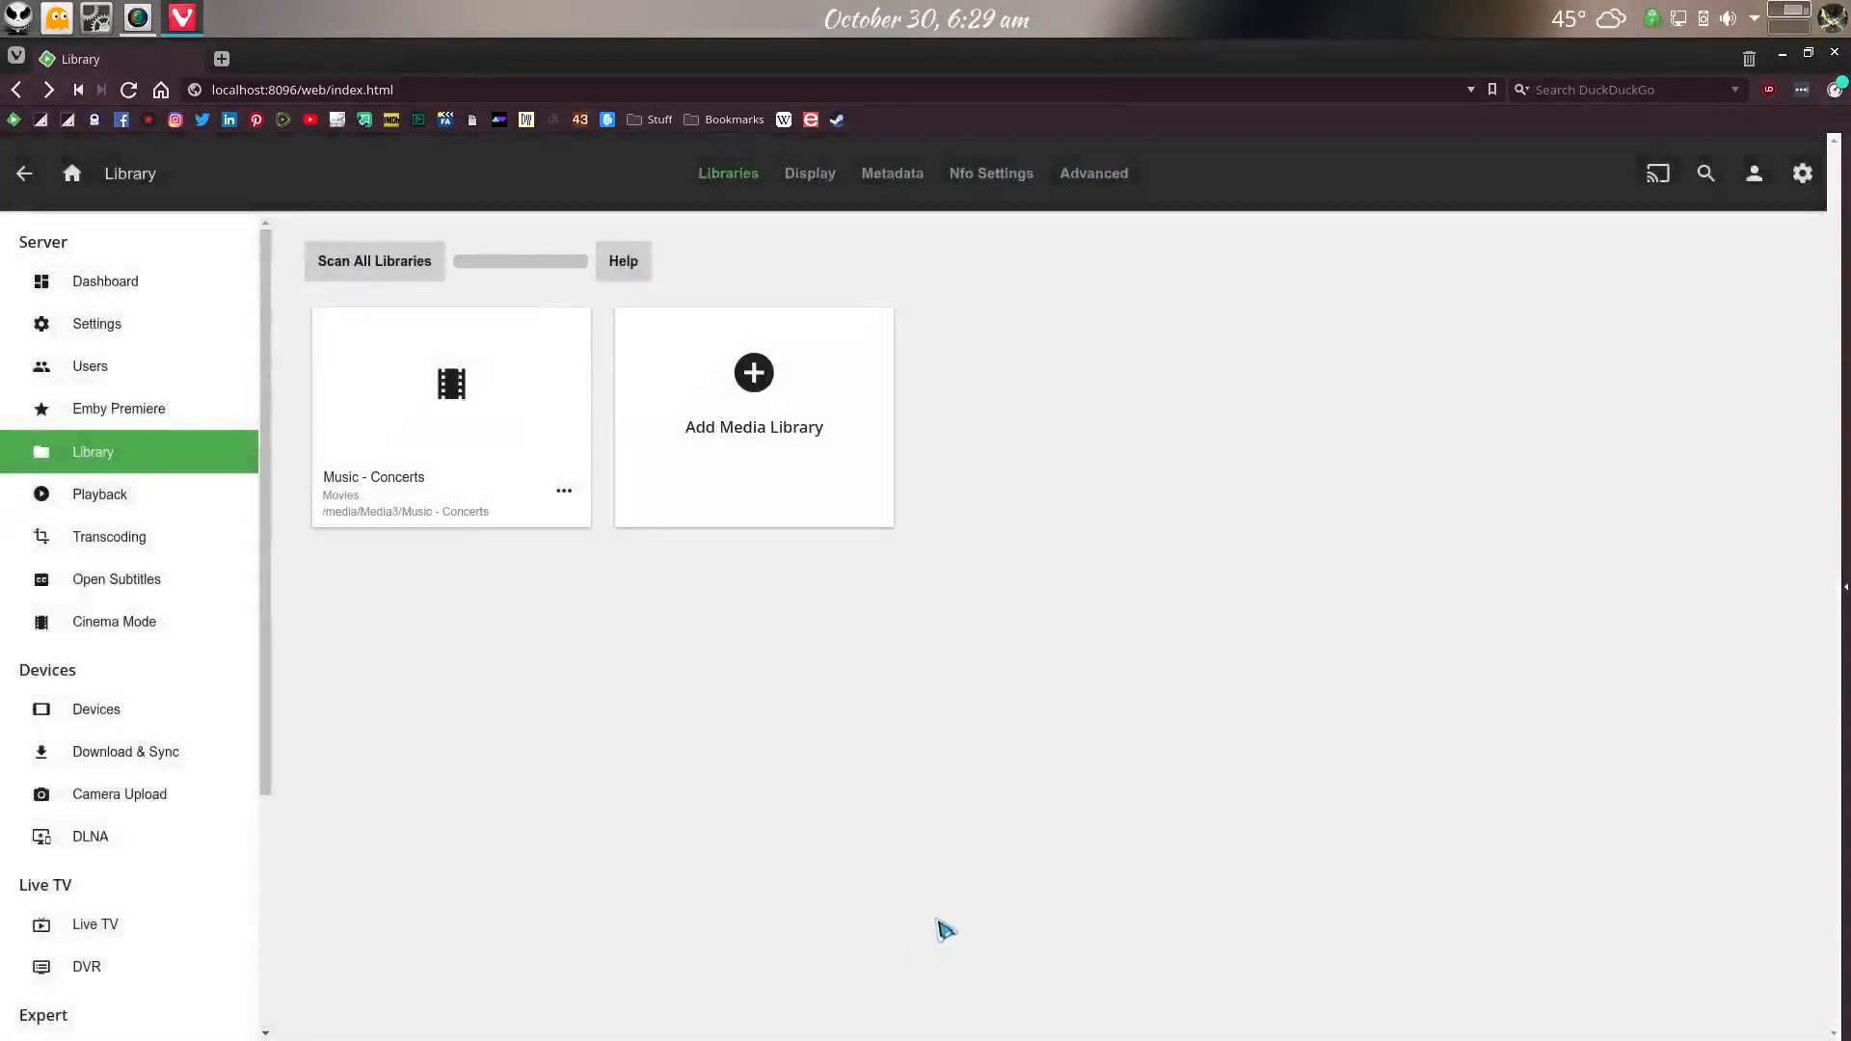
{"action": "mouse_move", "coordinate": [464, 434]}
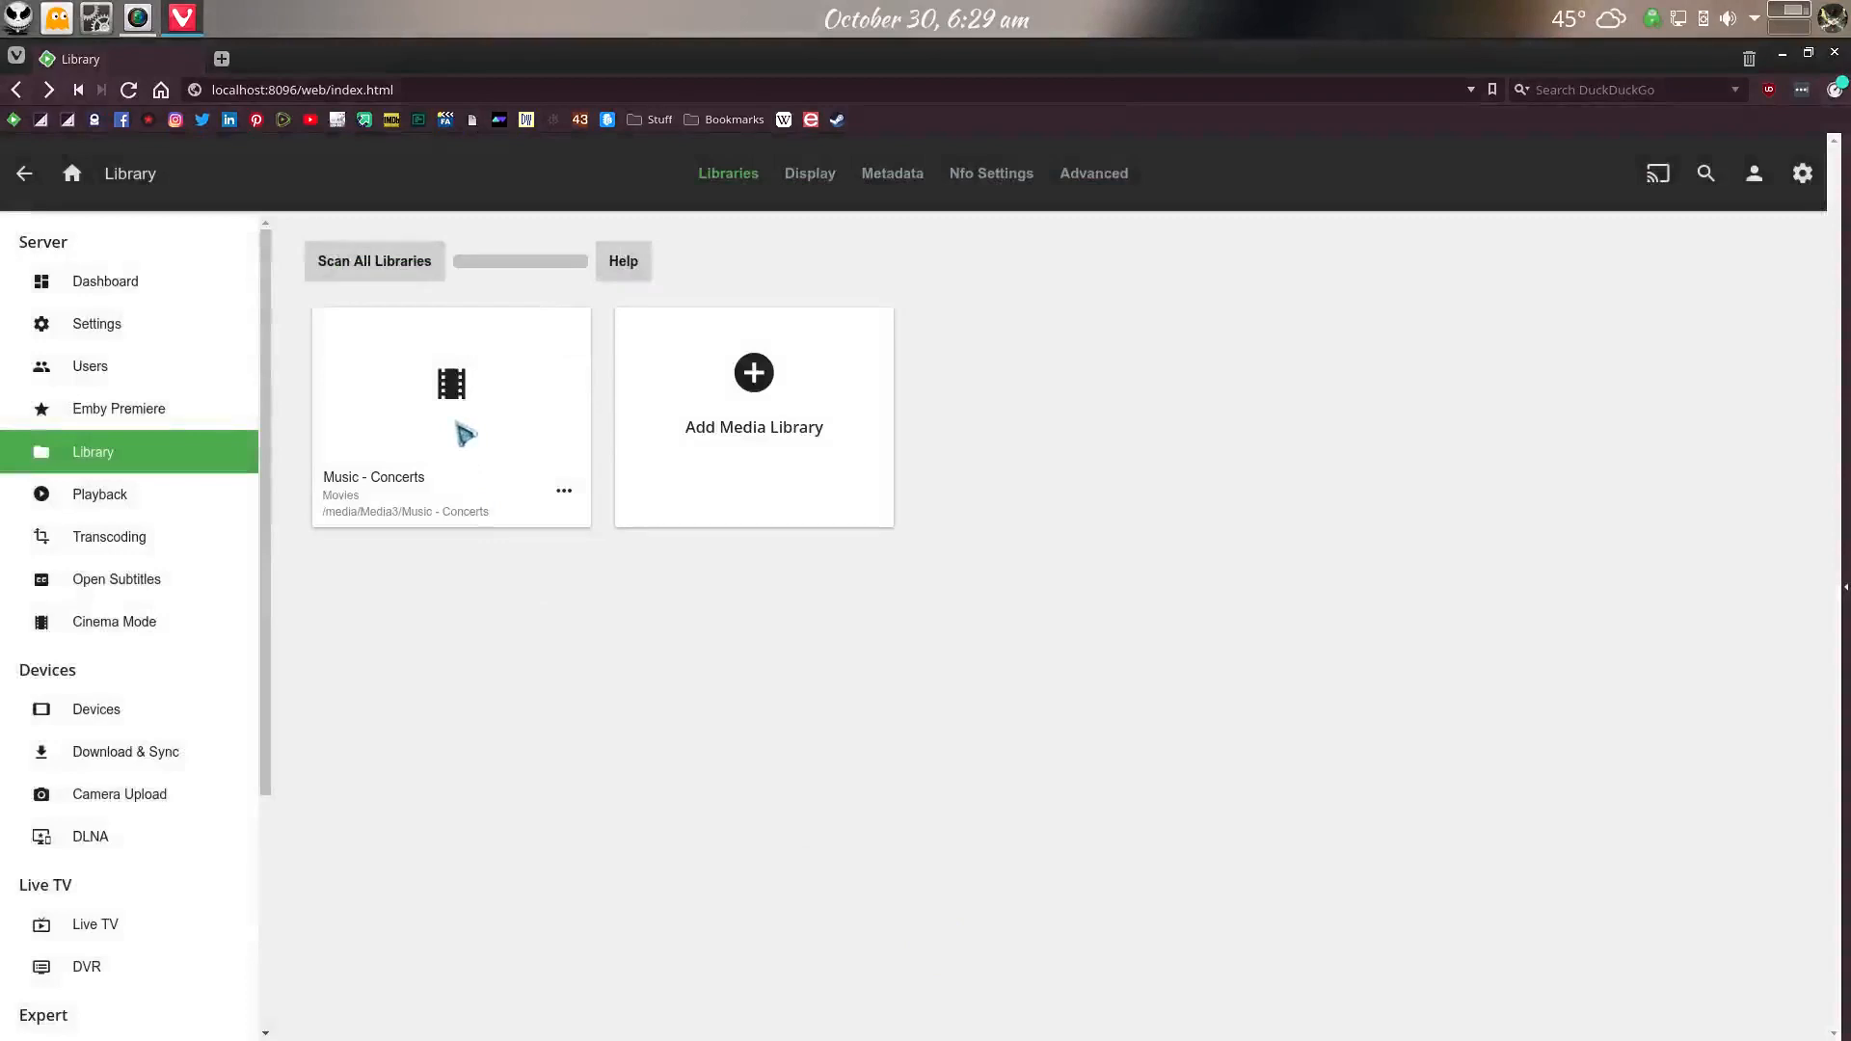
Step: Show the server dashboard with the media library scan running
{"action": "left_click", "coordinate": [104, 282]}
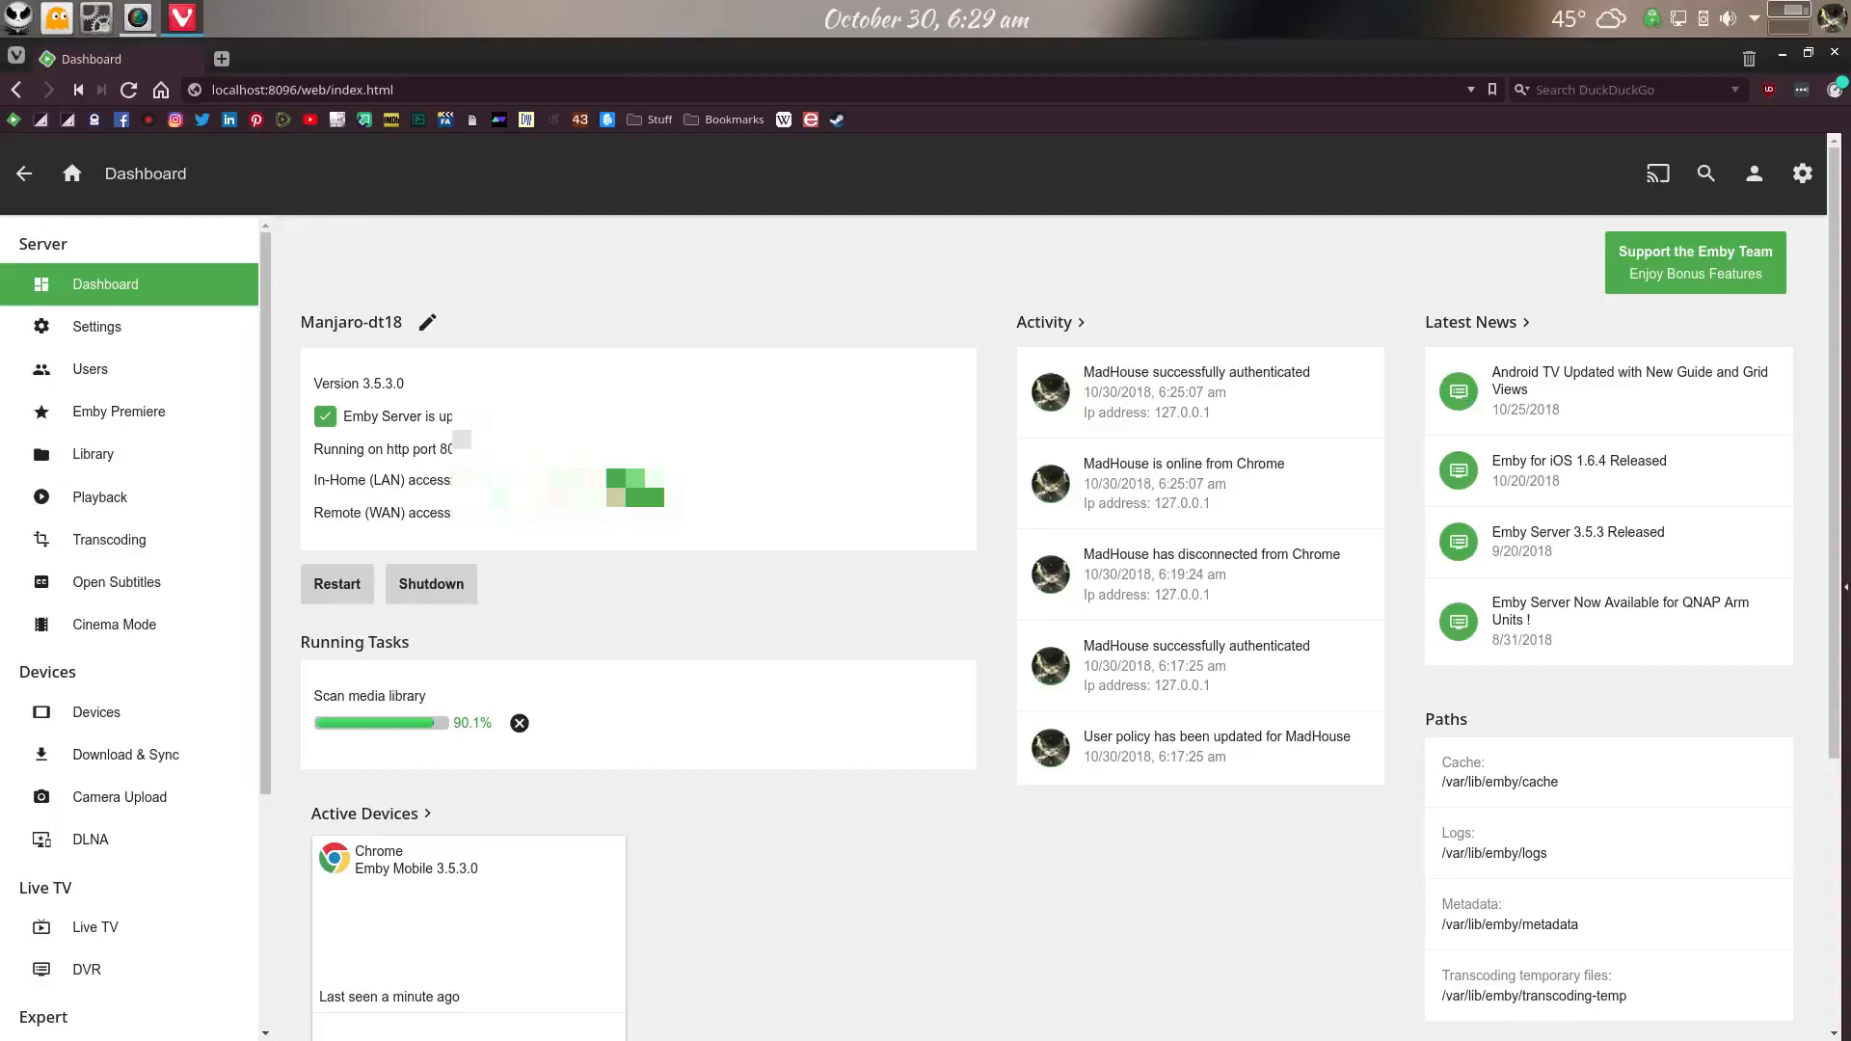
{"action": "mouse_move", "coordinate": [478, 754]}
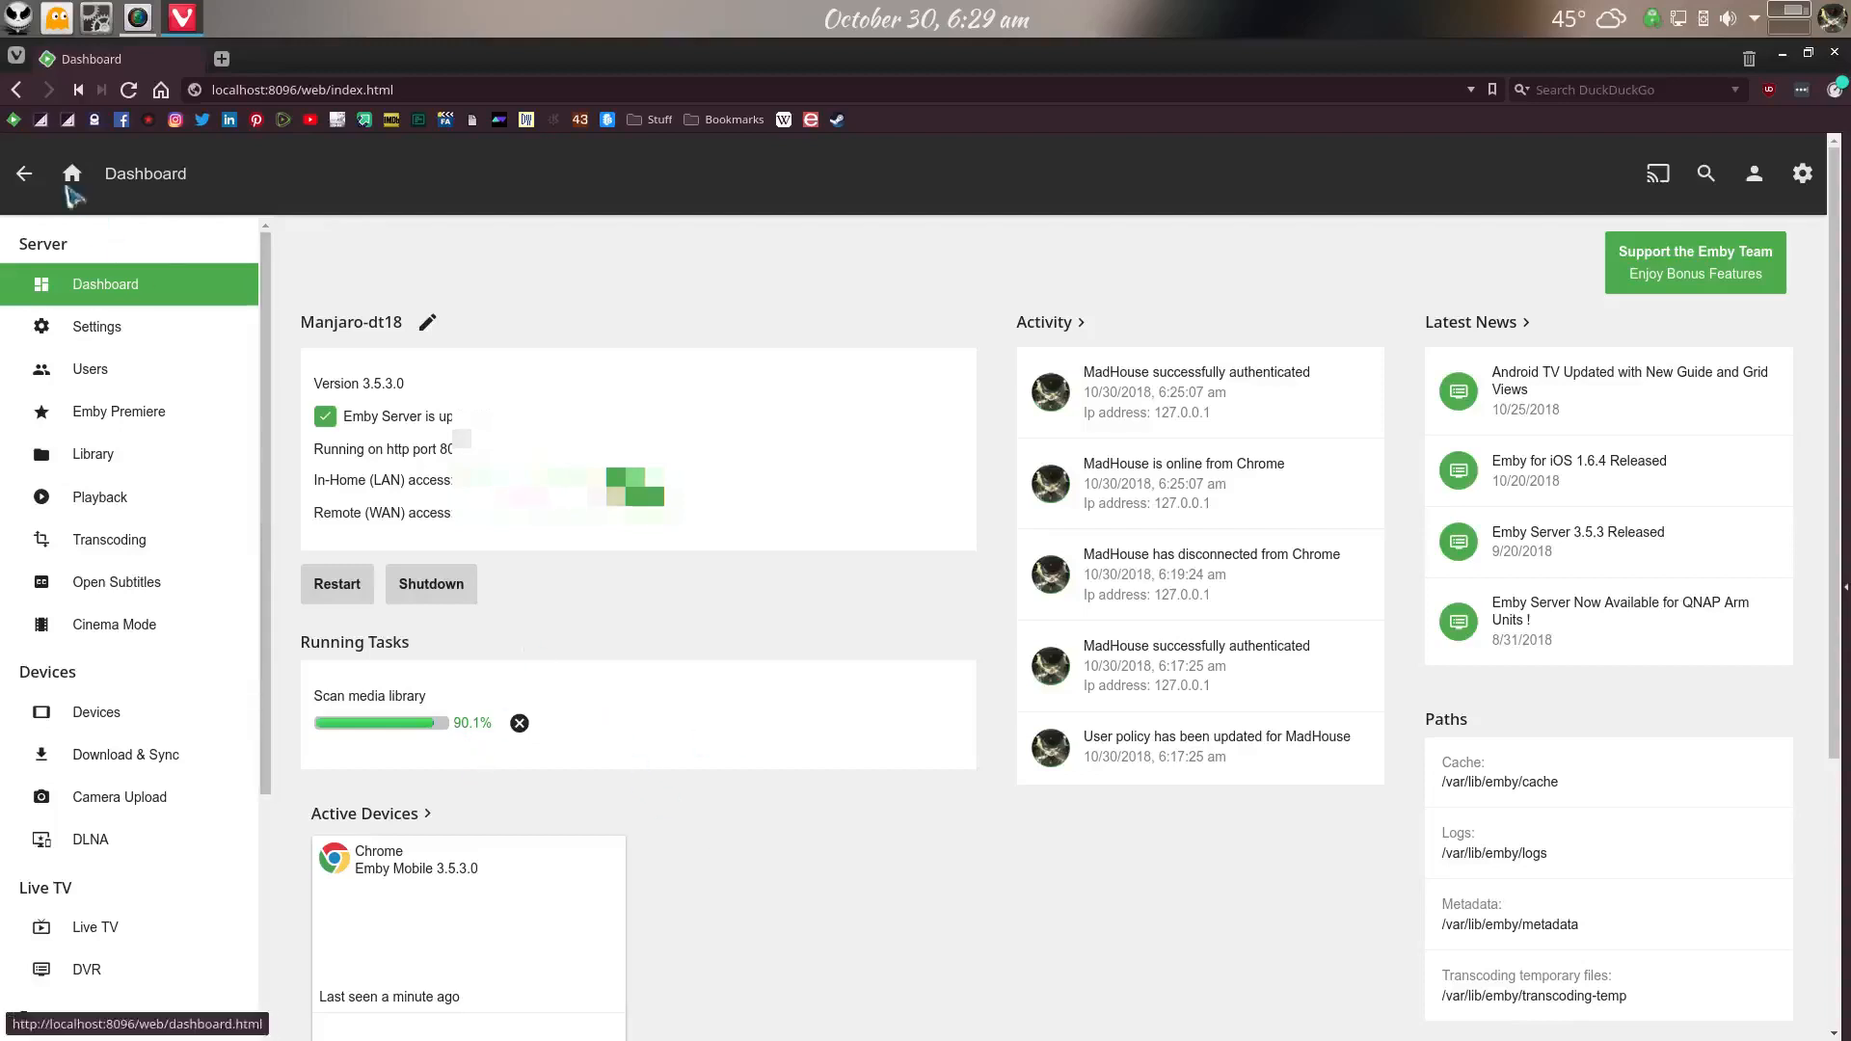
{"action": "mouse_move", "coordinate": [124, 339]}
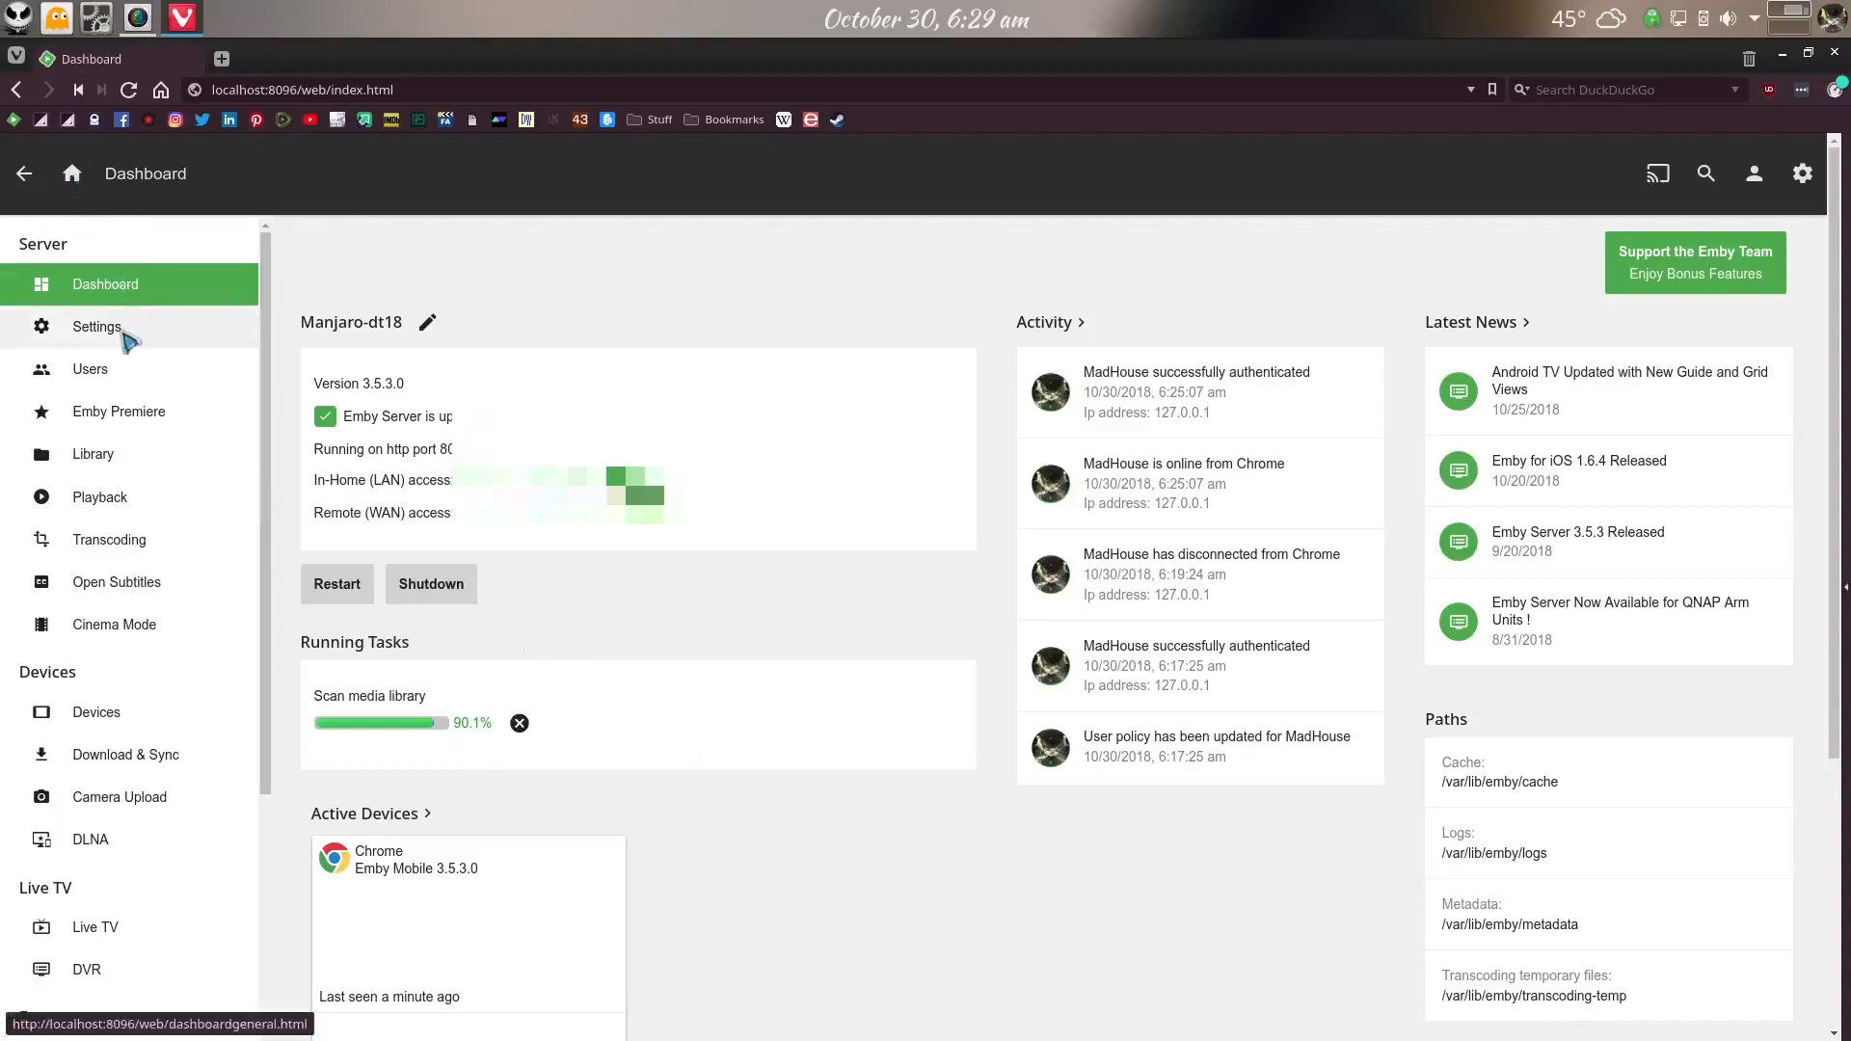
Step: In Transcoding settings, choose Nvidia NVENC hardware acceleration
{"action": "left_click", "coordinate": [97, 328]}
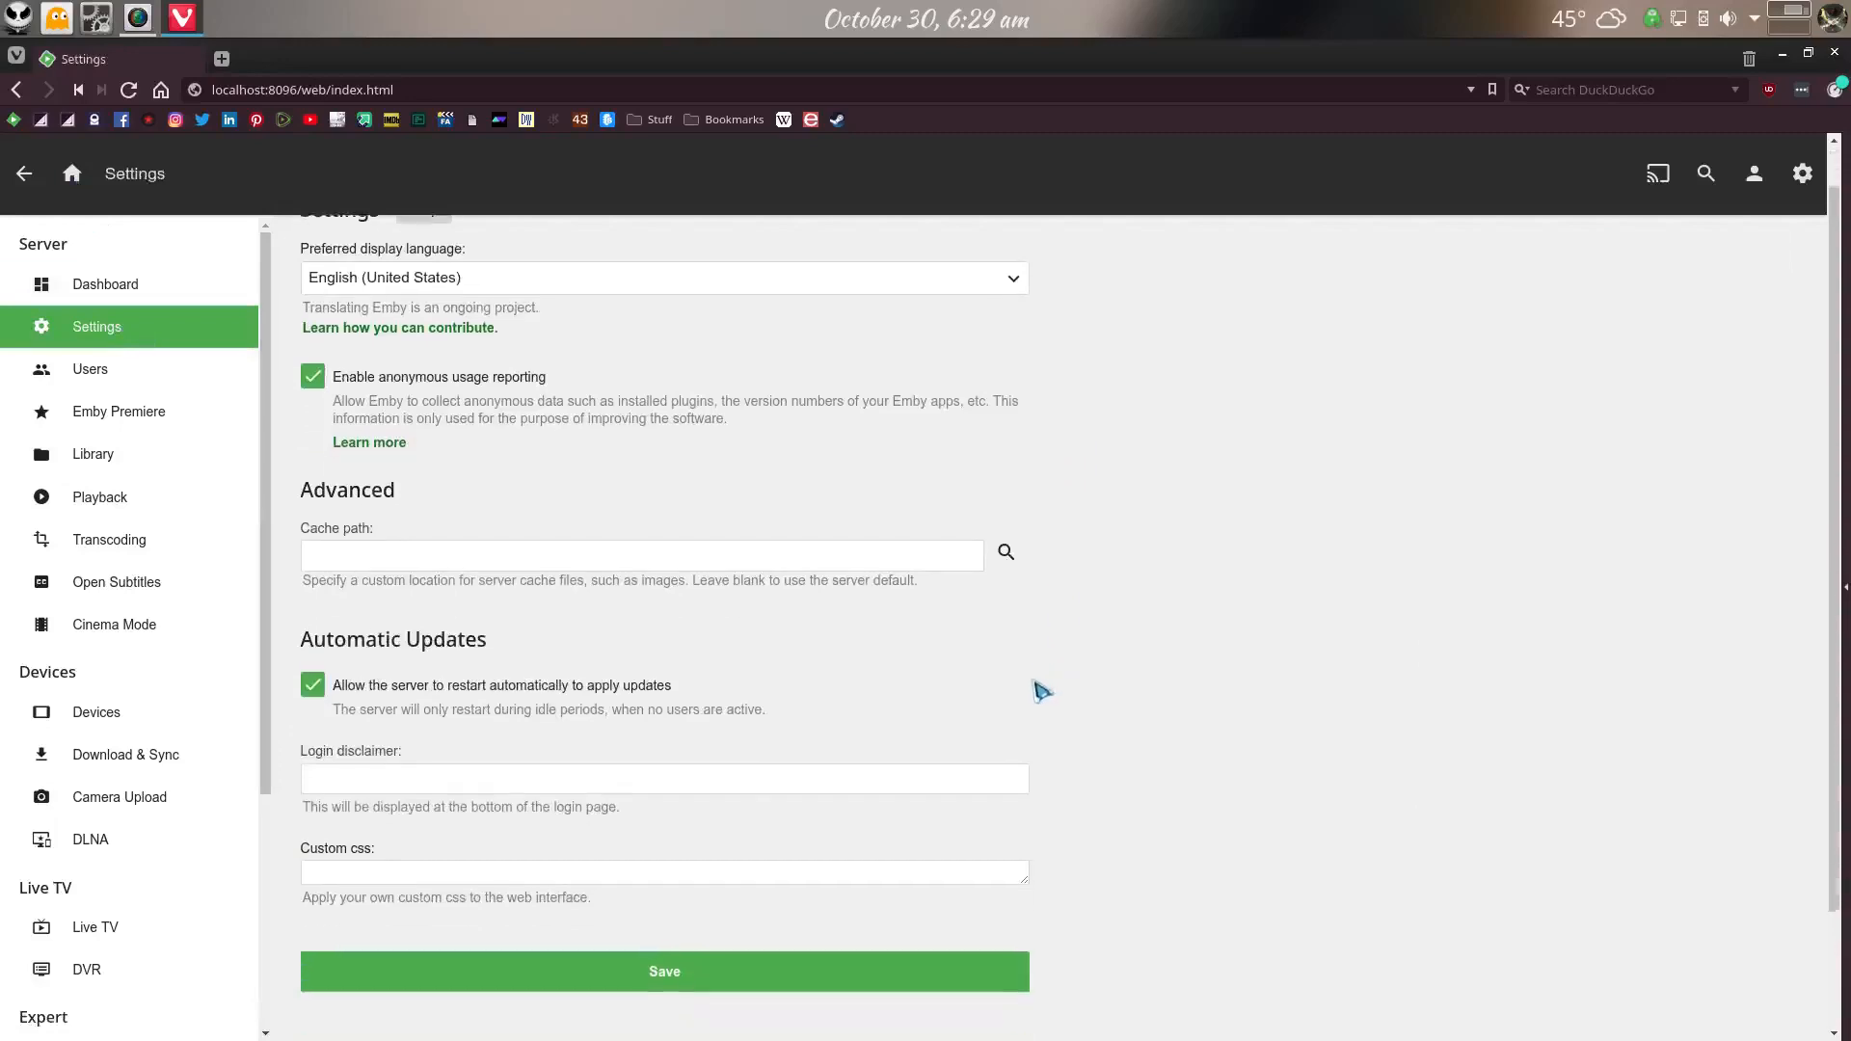
{"action": "left_click", "coordinate": [108, 540]}
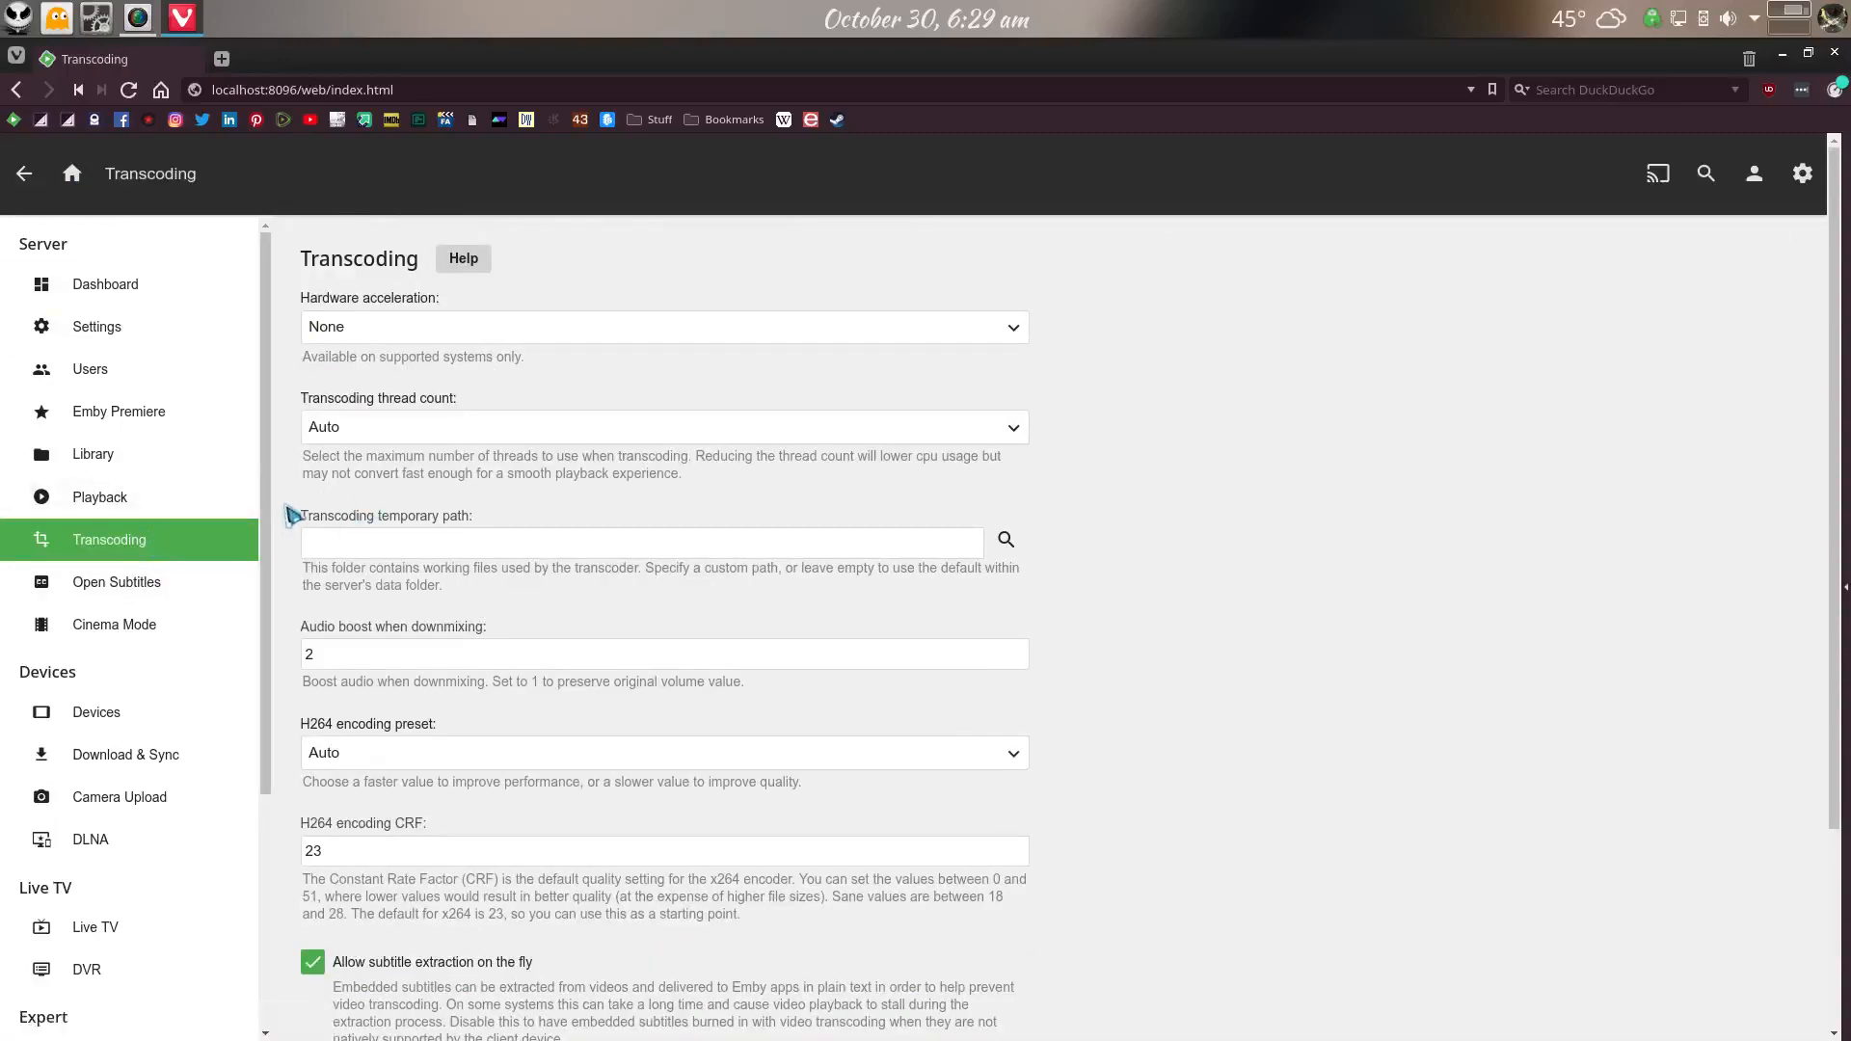
{"action": "mouse_move", "coordinate": [676, 336]}
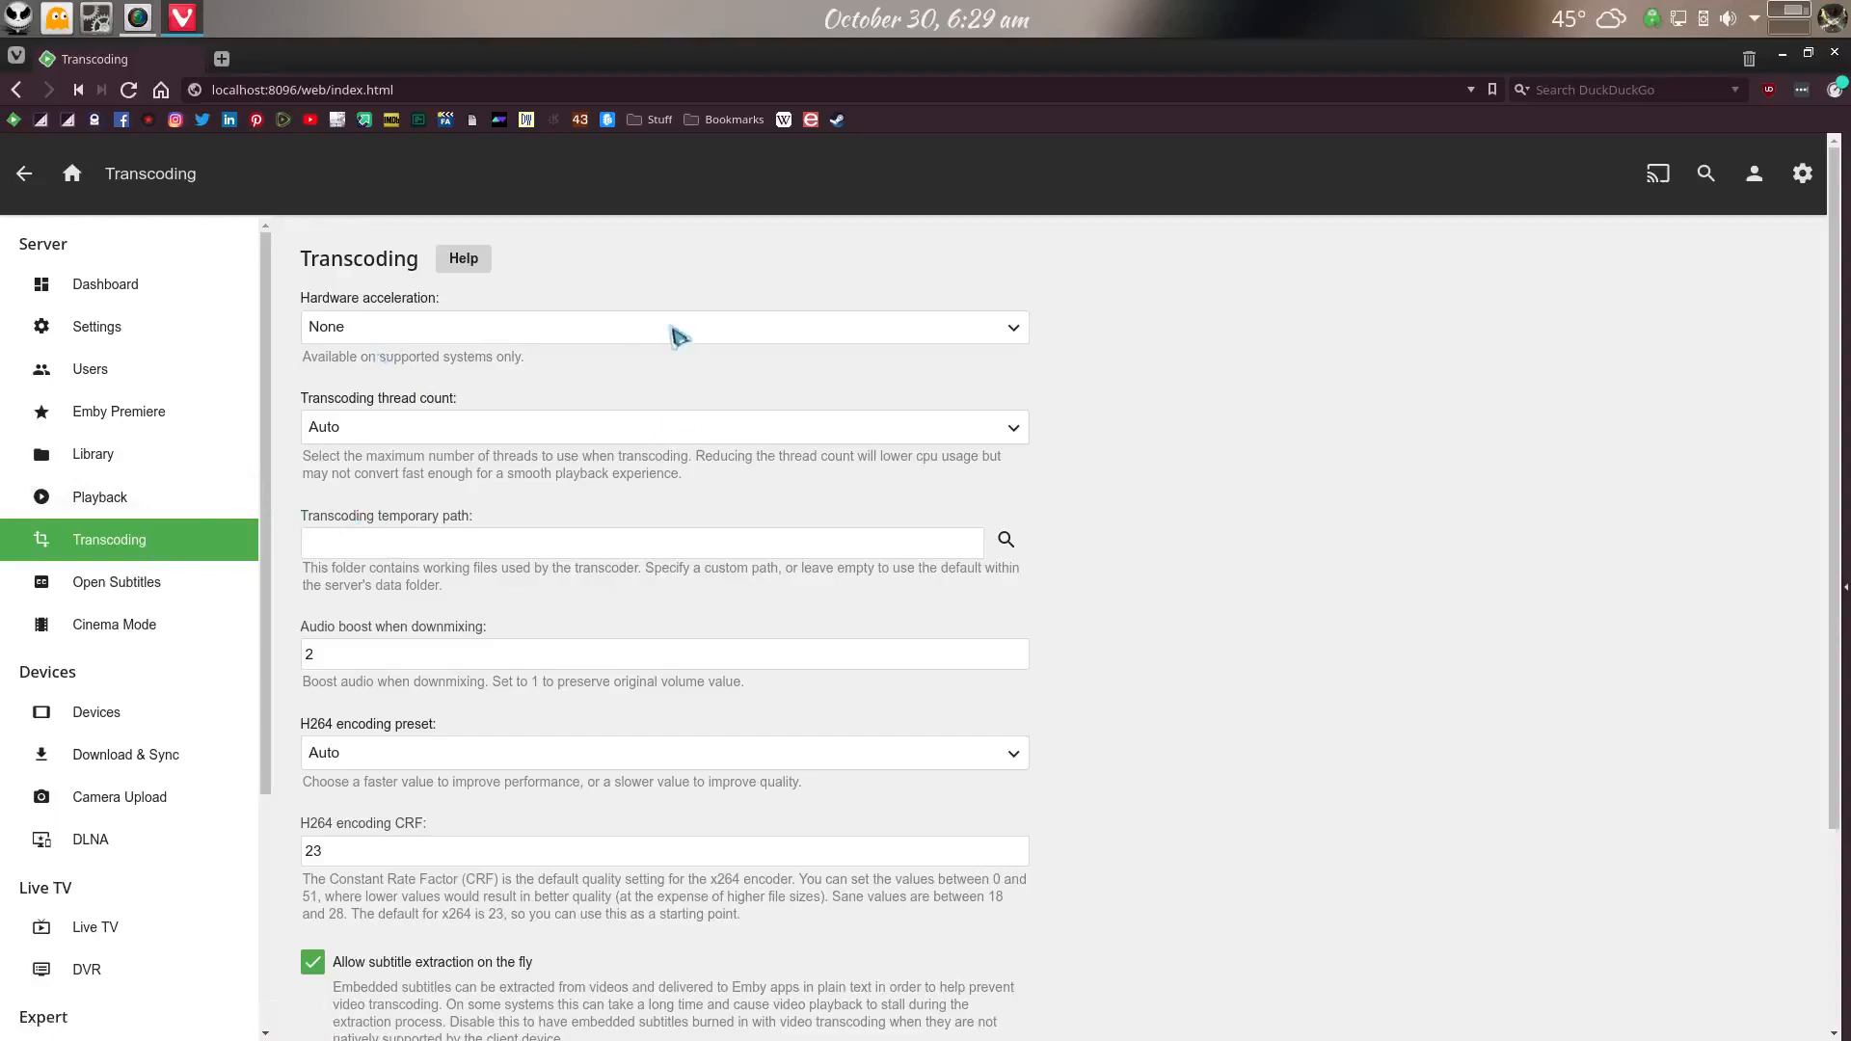
{"action": "left_click", "coordinate": [661, 328]}
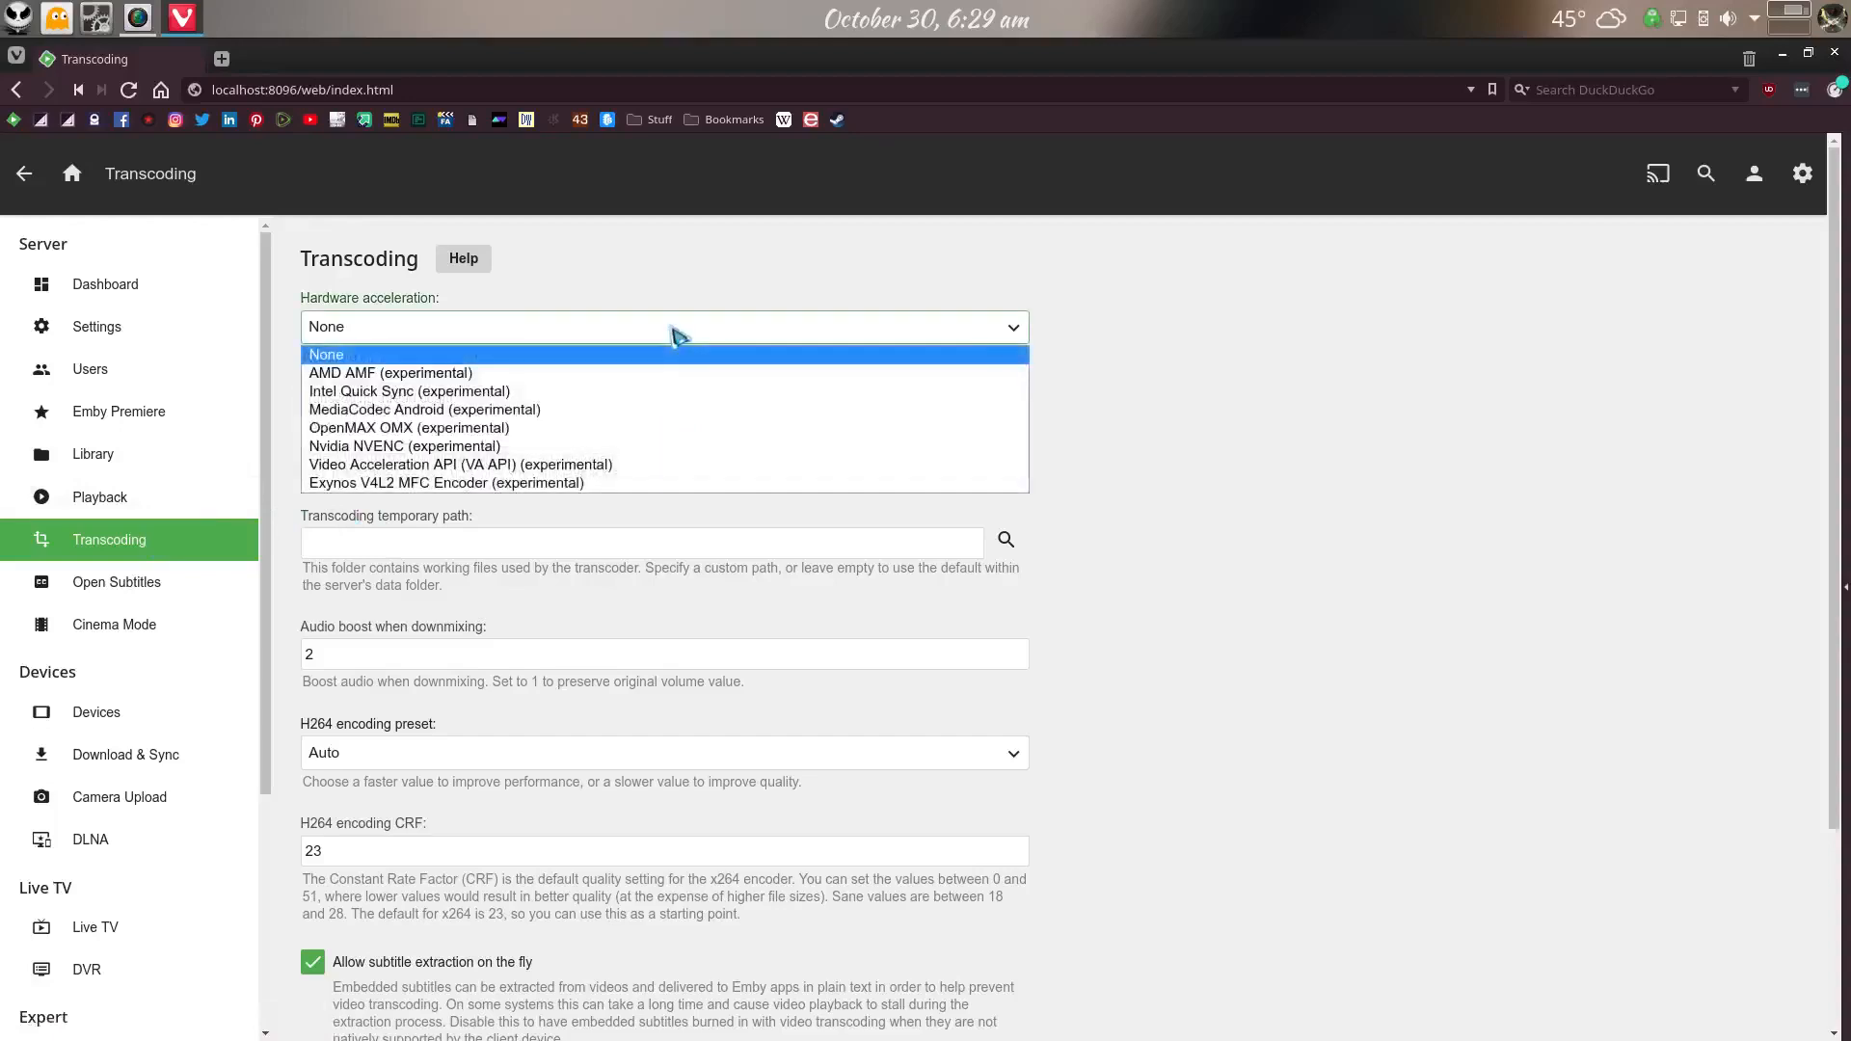
{"action": "mouse_move", "coordinate": [649, 372]}
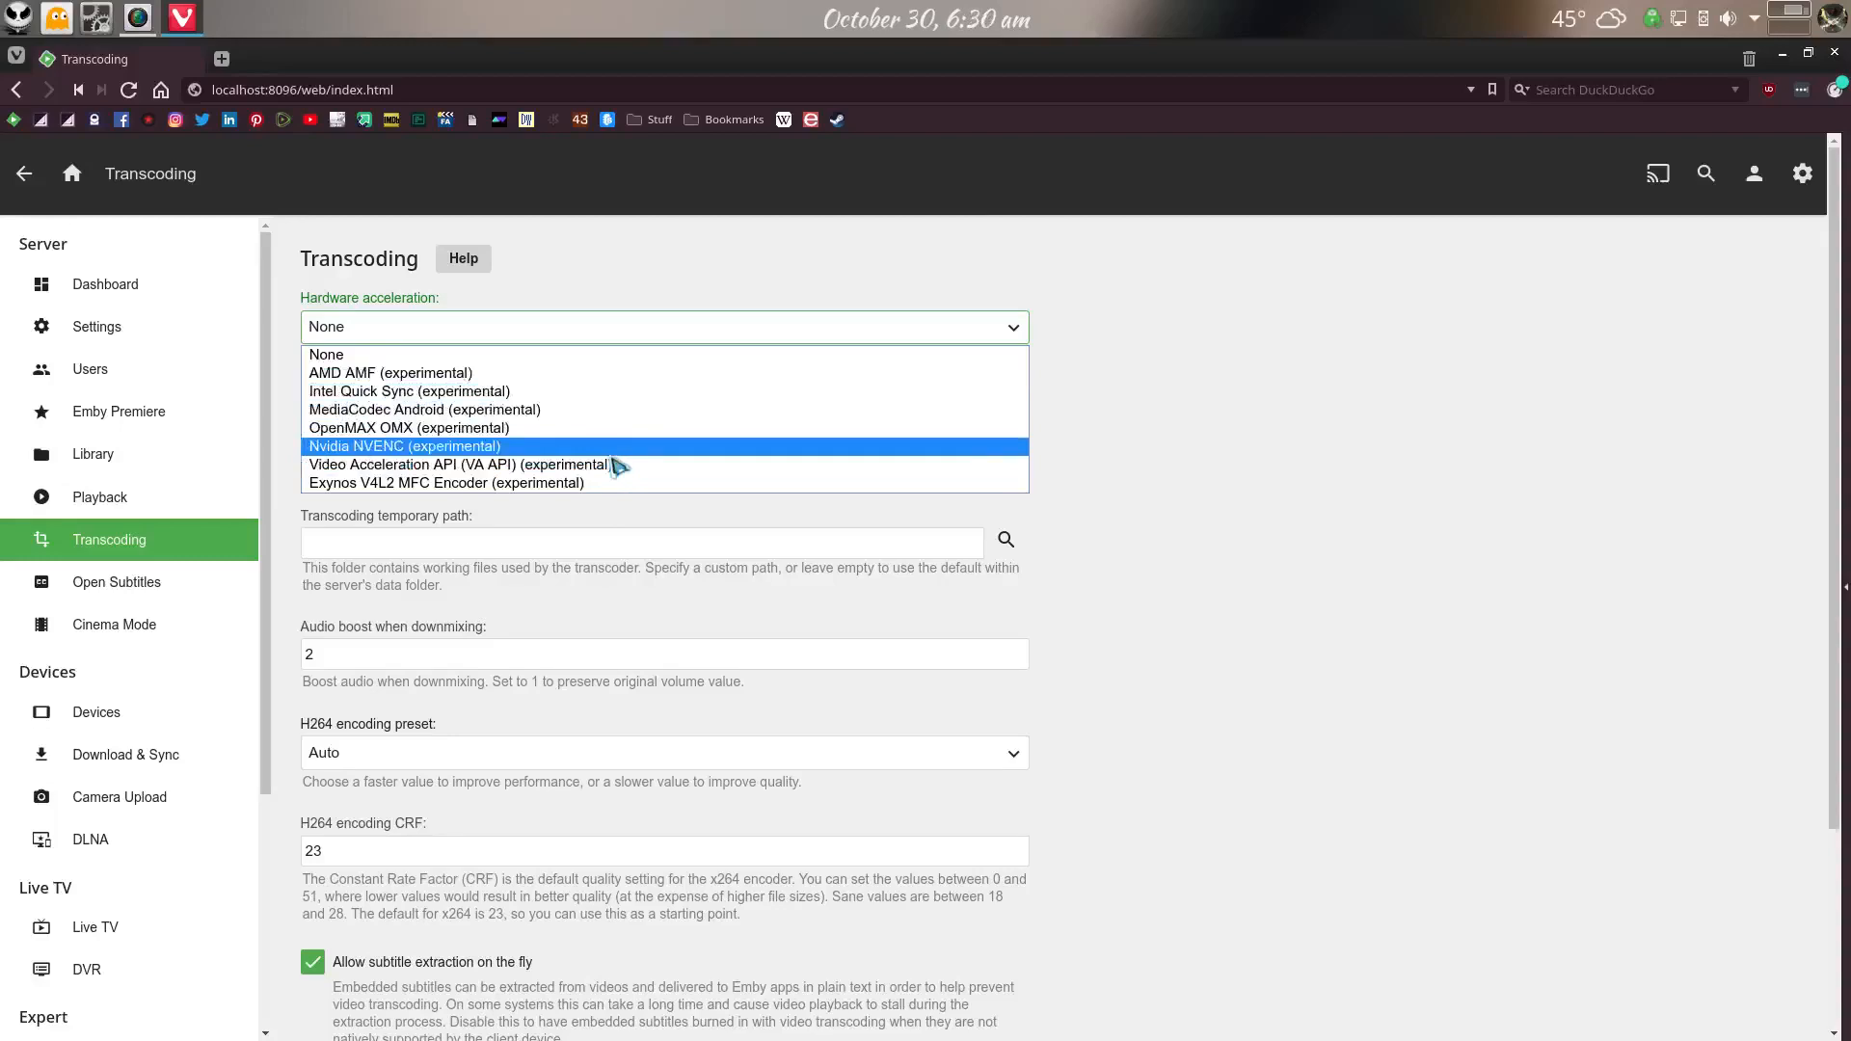
{"action": "left_click", "coordinate": [403, 446]}
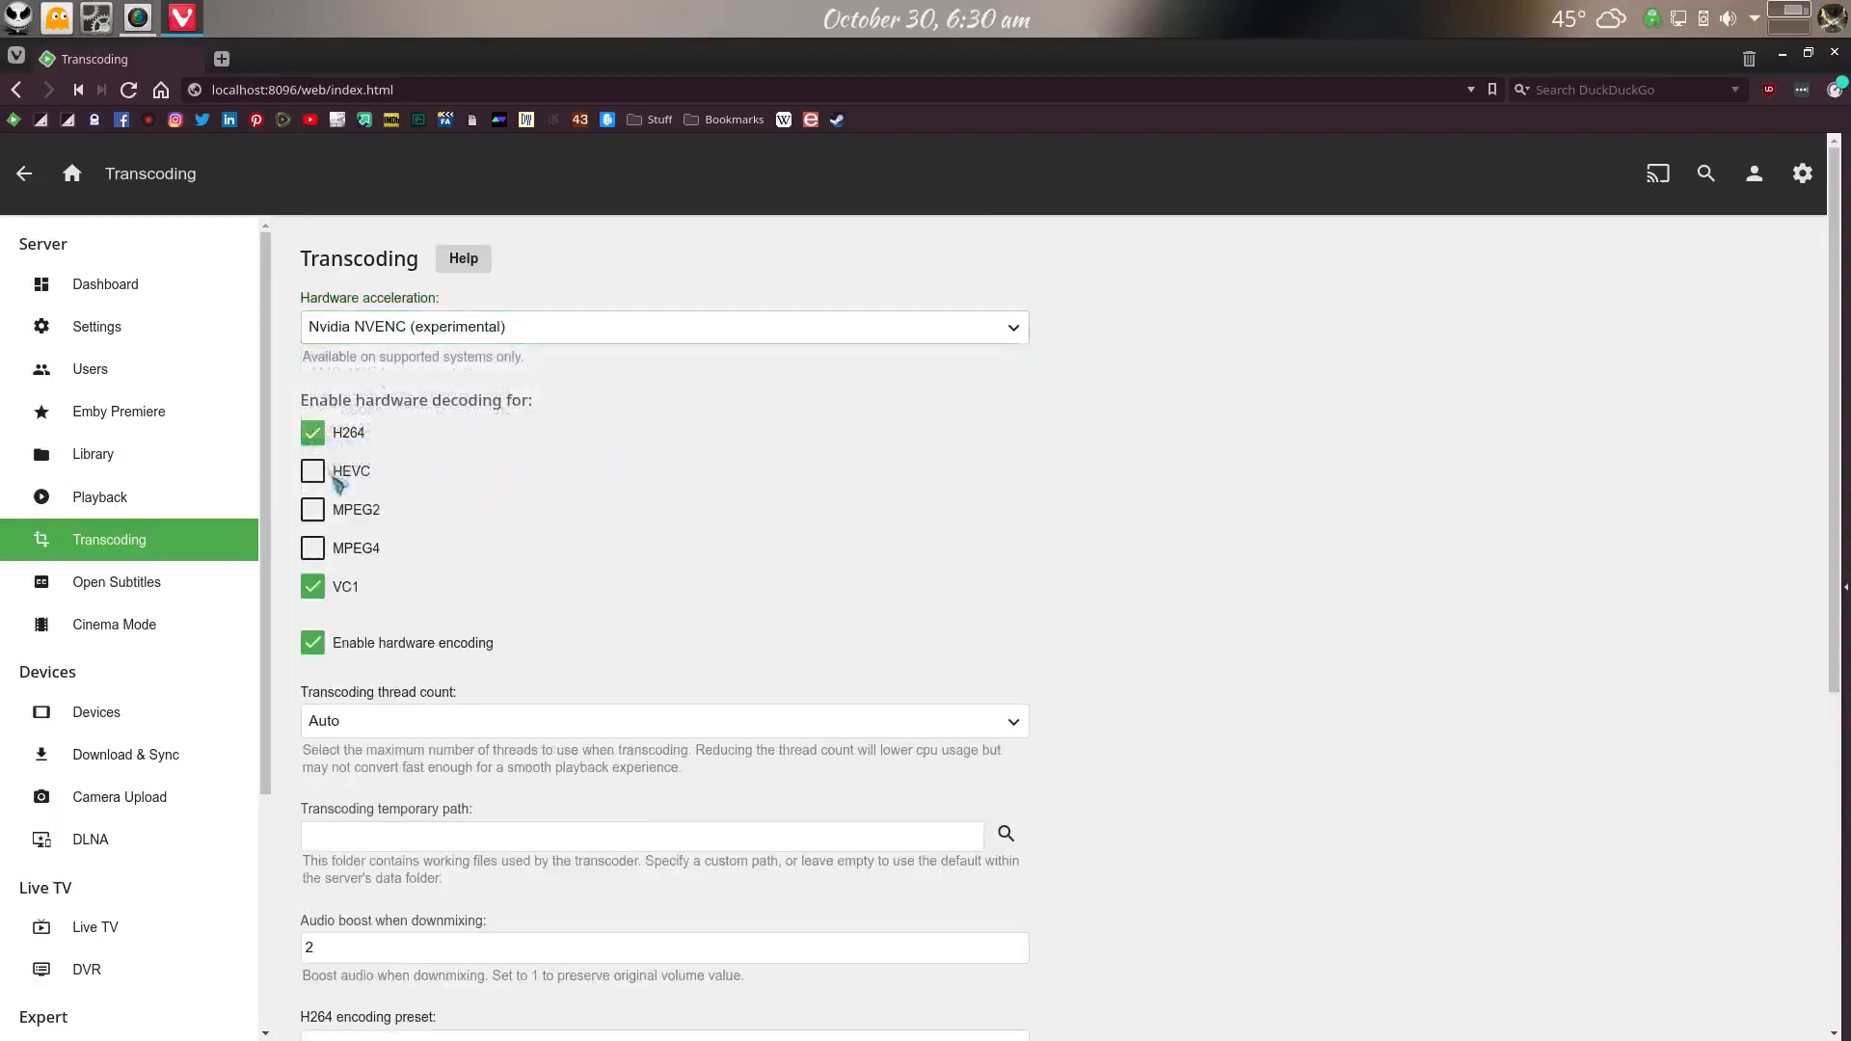
Step: Enable hardware decoding for all codecs and hardware encoding, then save the settings
{"action": "left_click", "coordinate": [313, 548]}
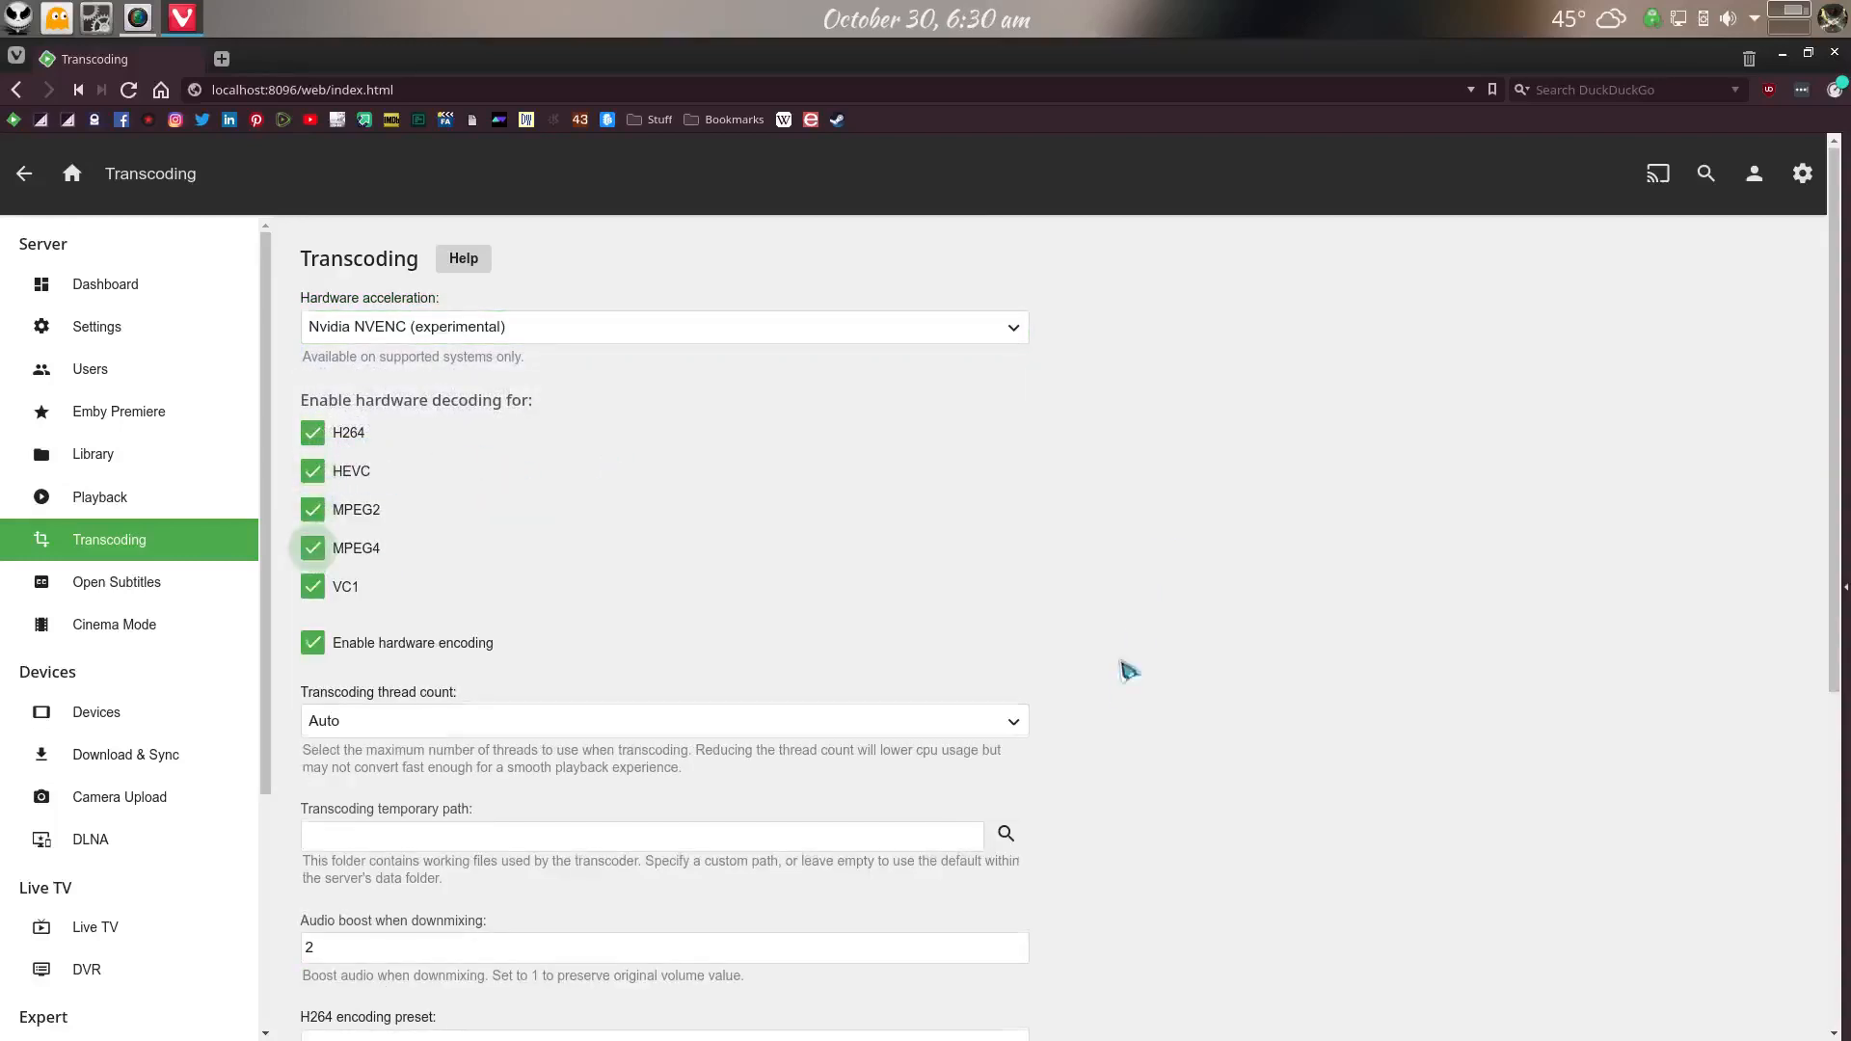
{"action": "scroll", "scroll_direction": "down", "scroll_amount": 3}
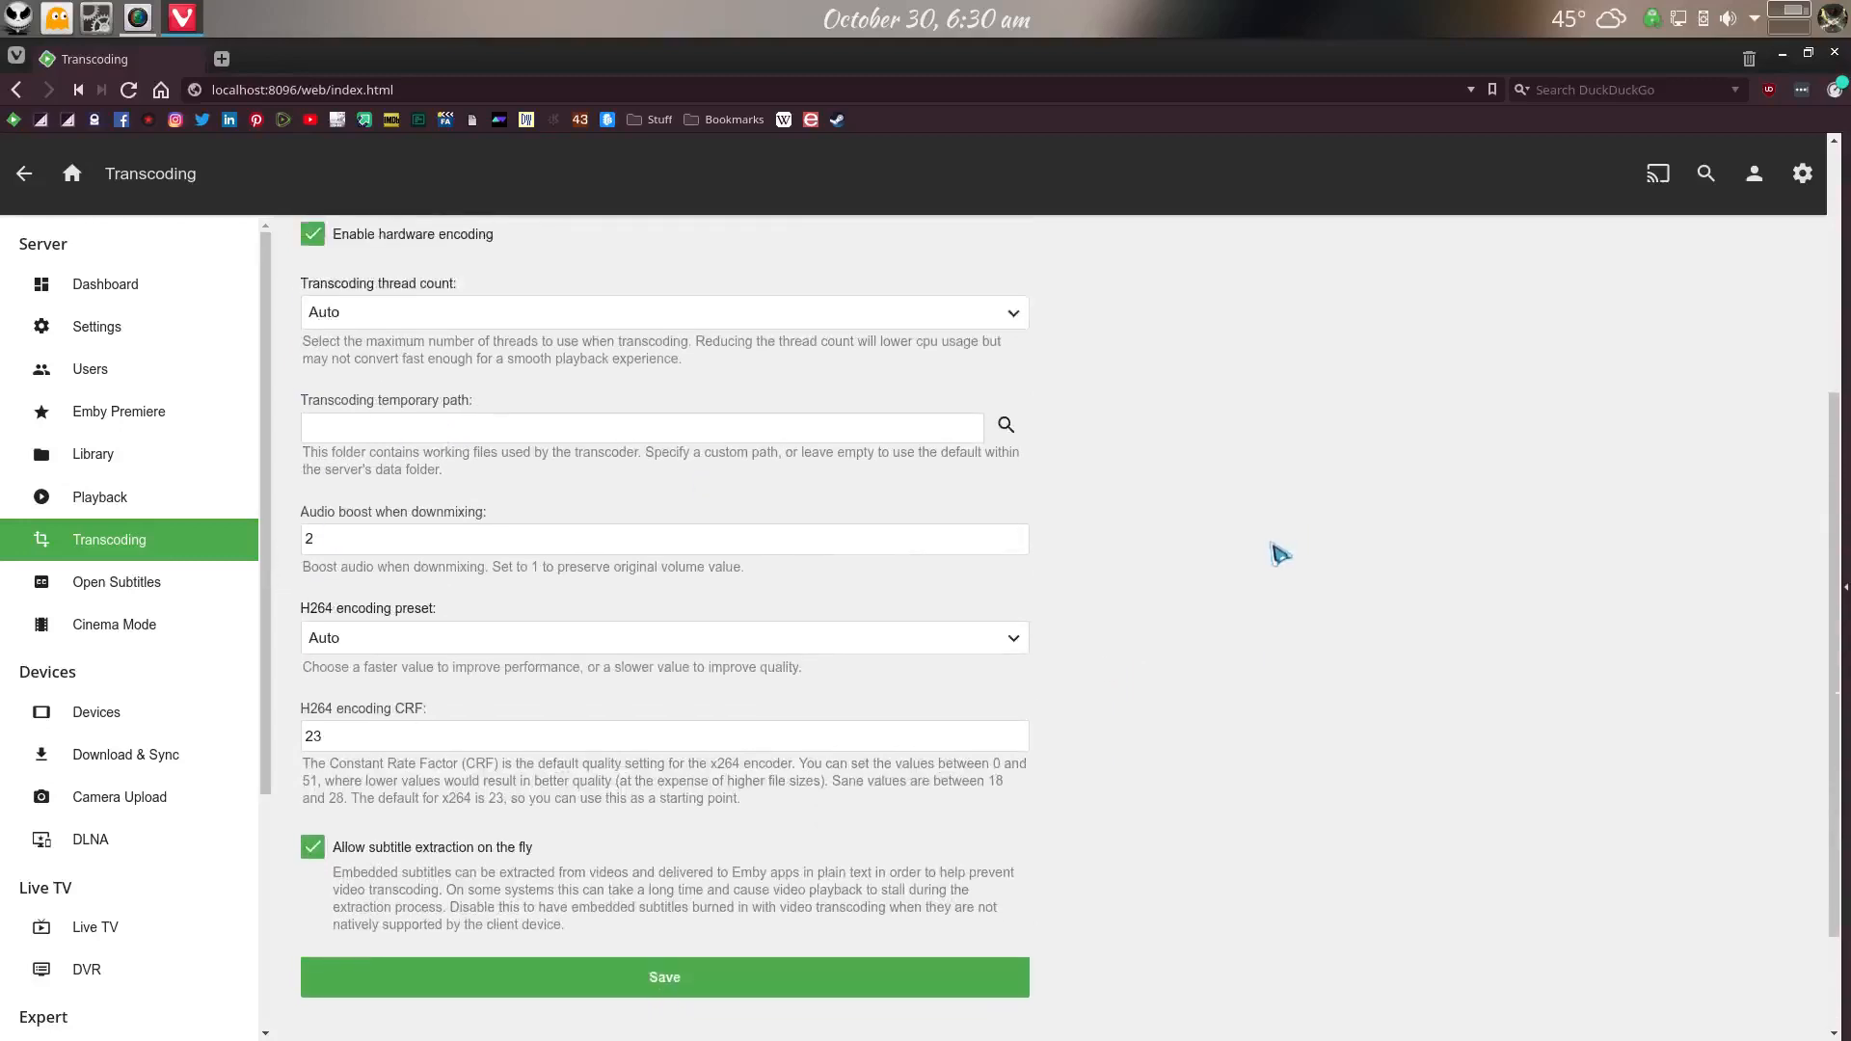
{"action": "mouse_move", "coordinate": [1265, 563]}
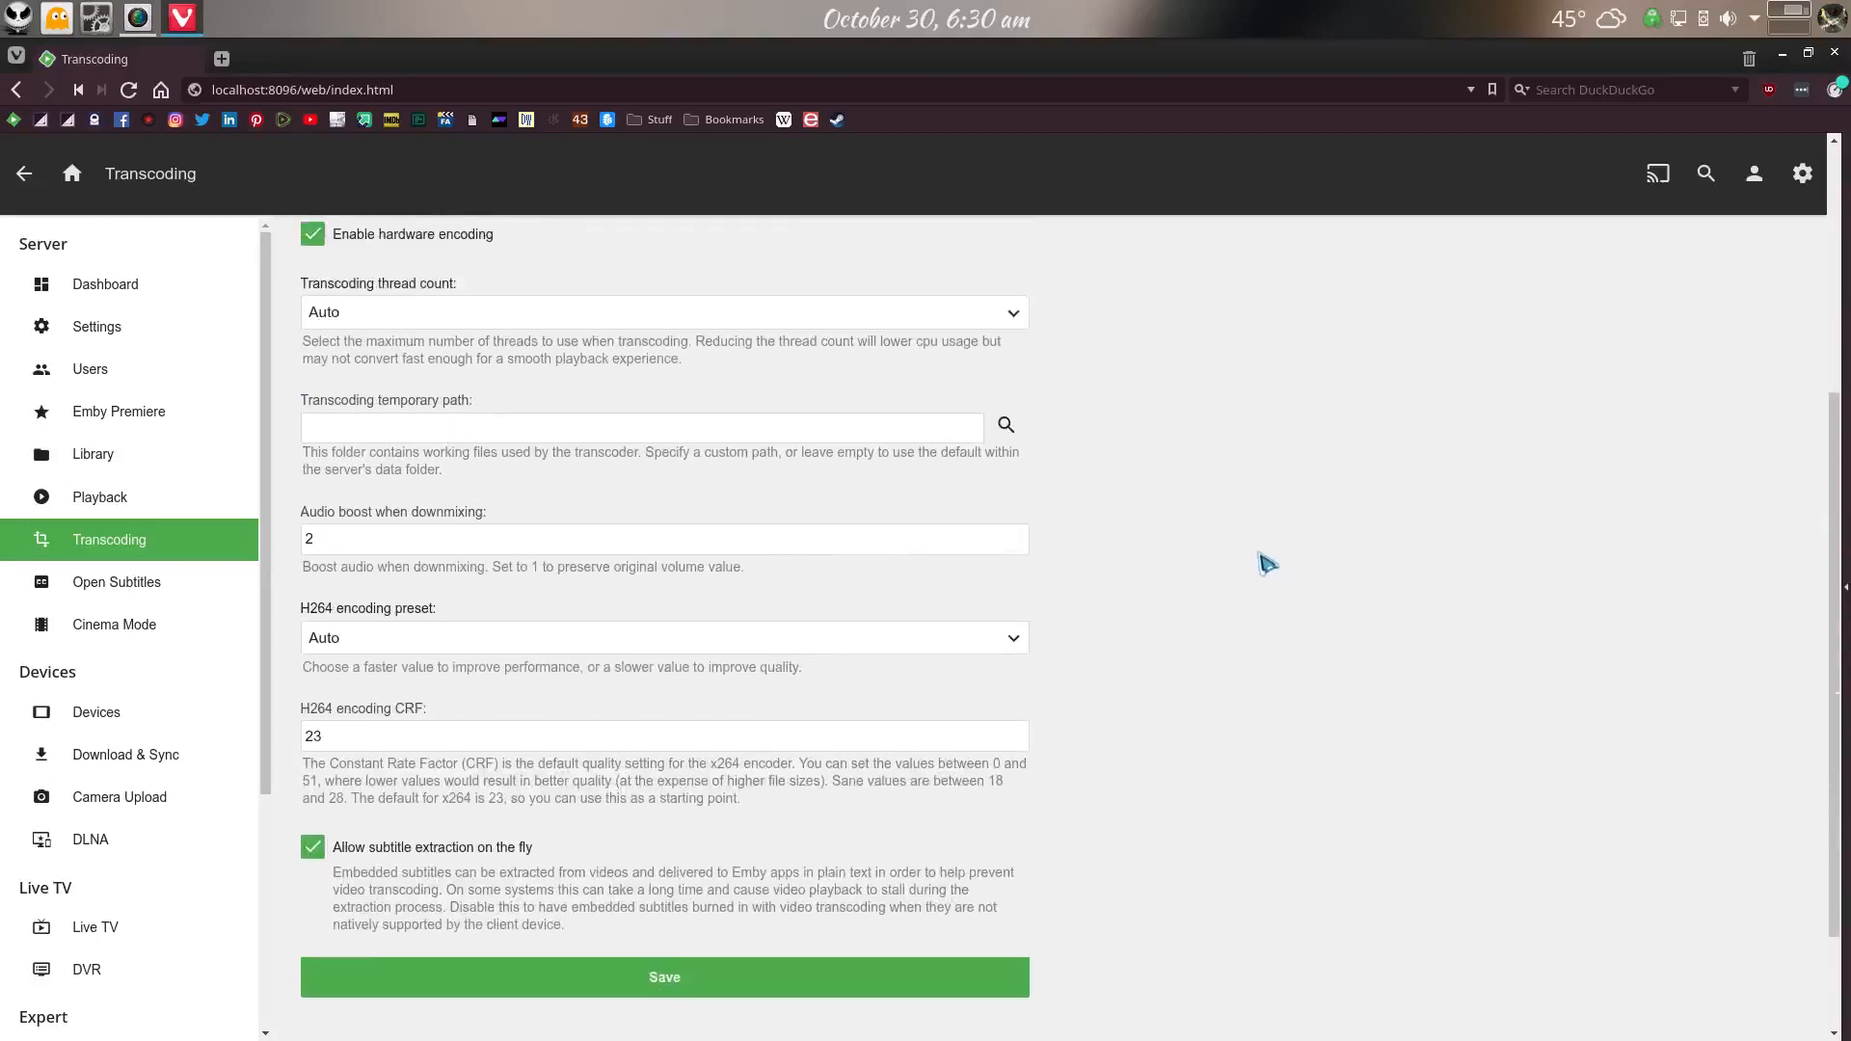
{"action": "mouse_move", "coordinate": [1184, 669]}
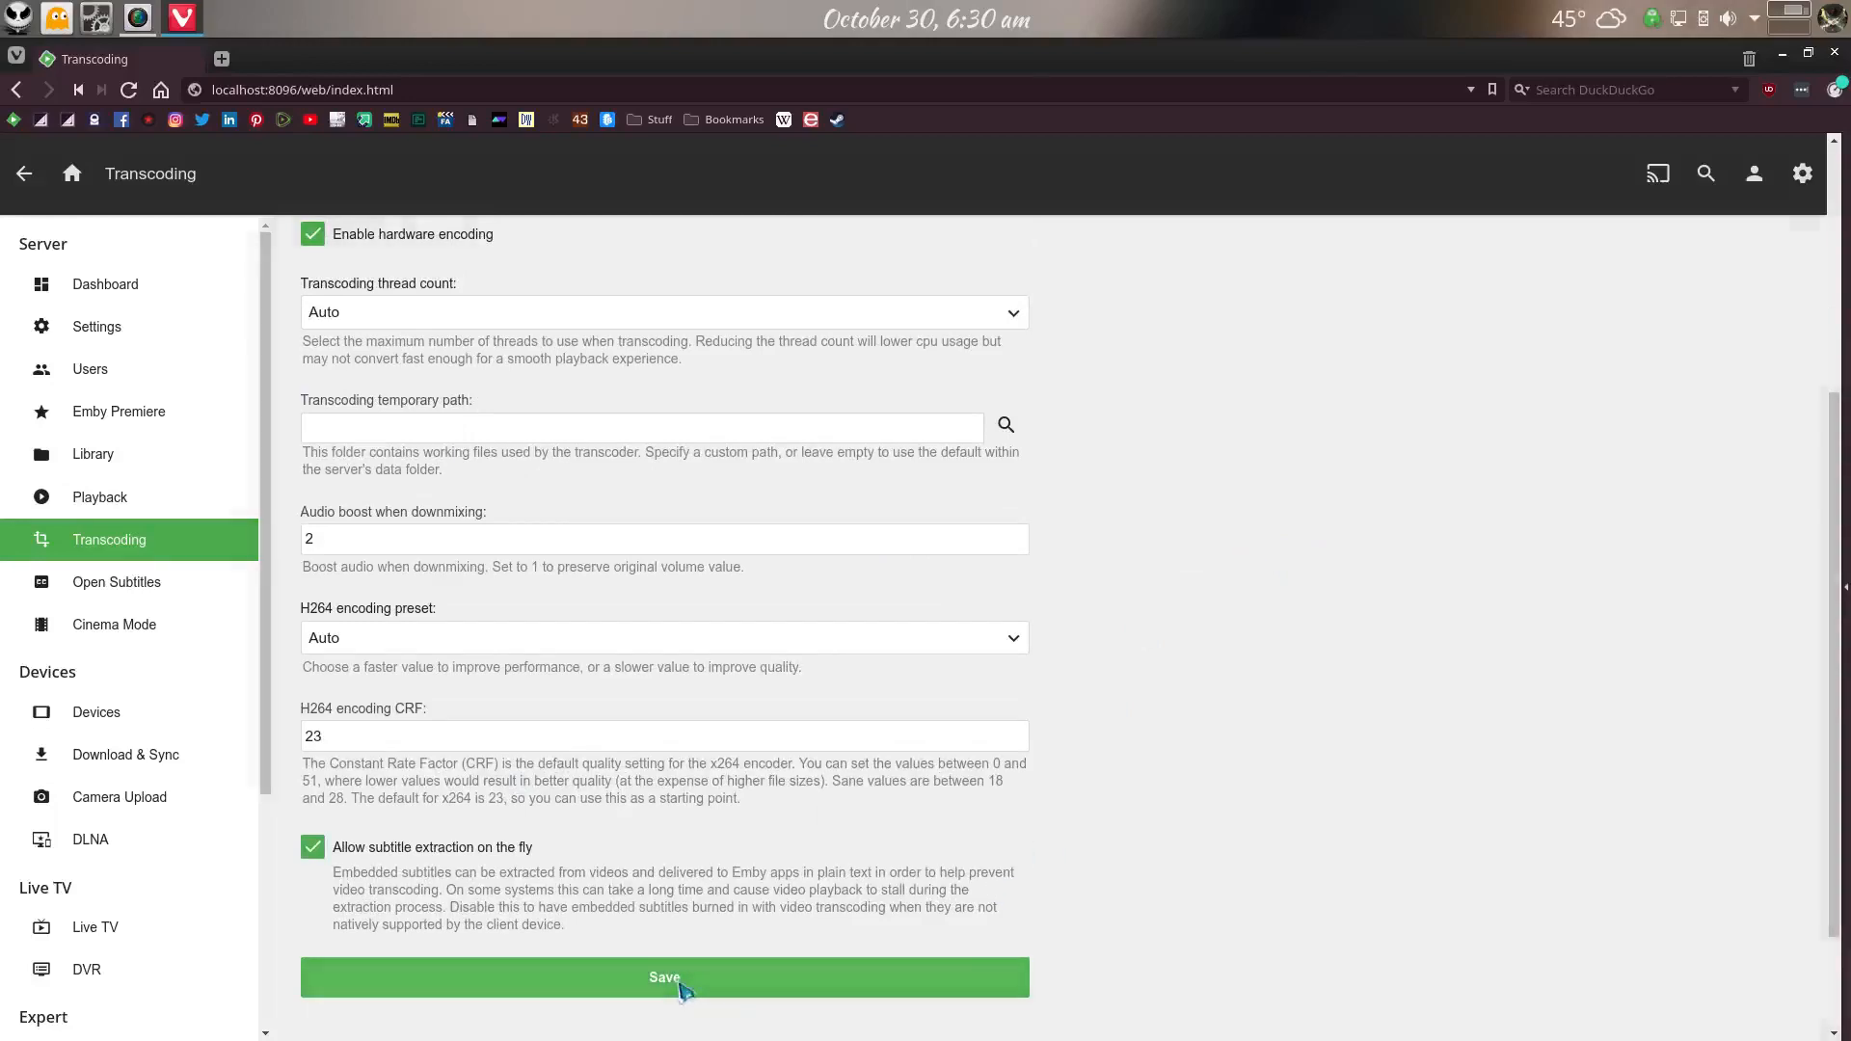
{"action": "left_click", "coordinate": [663, 976]}
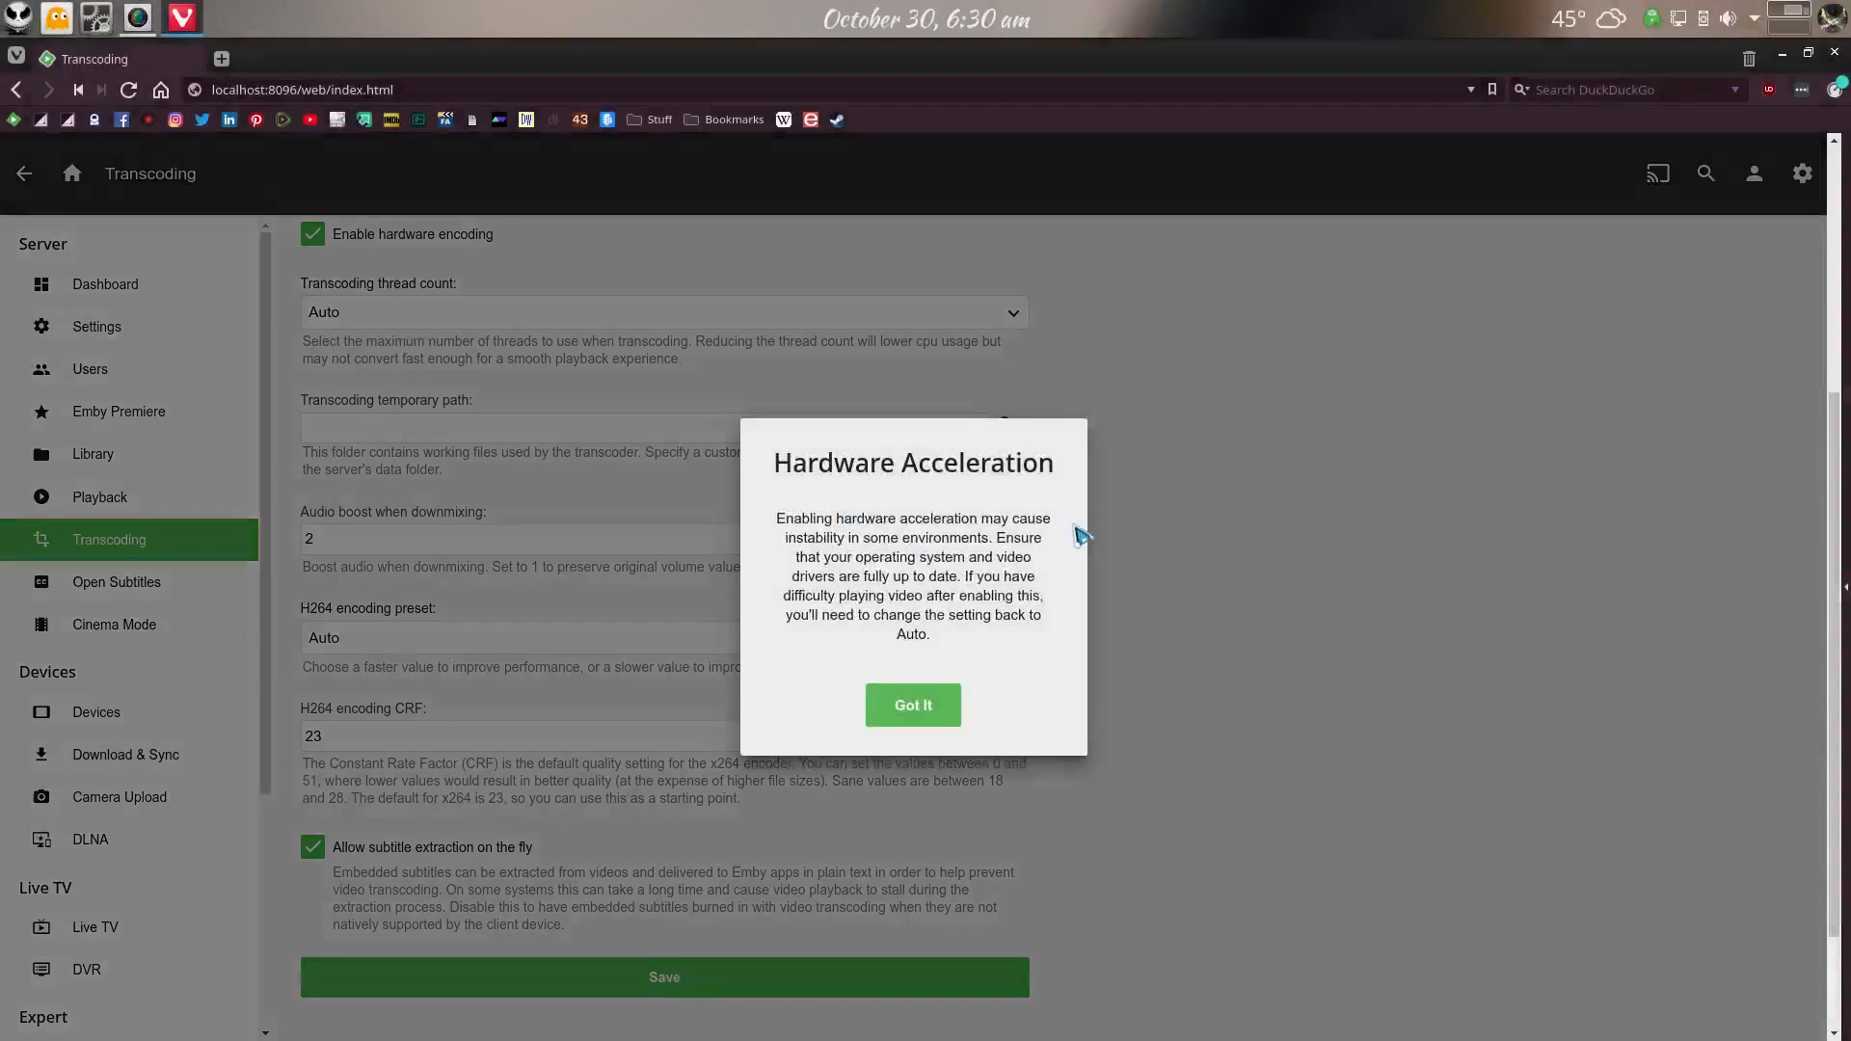
{"action": "mouse_move", "coordinate": [796, 617]}
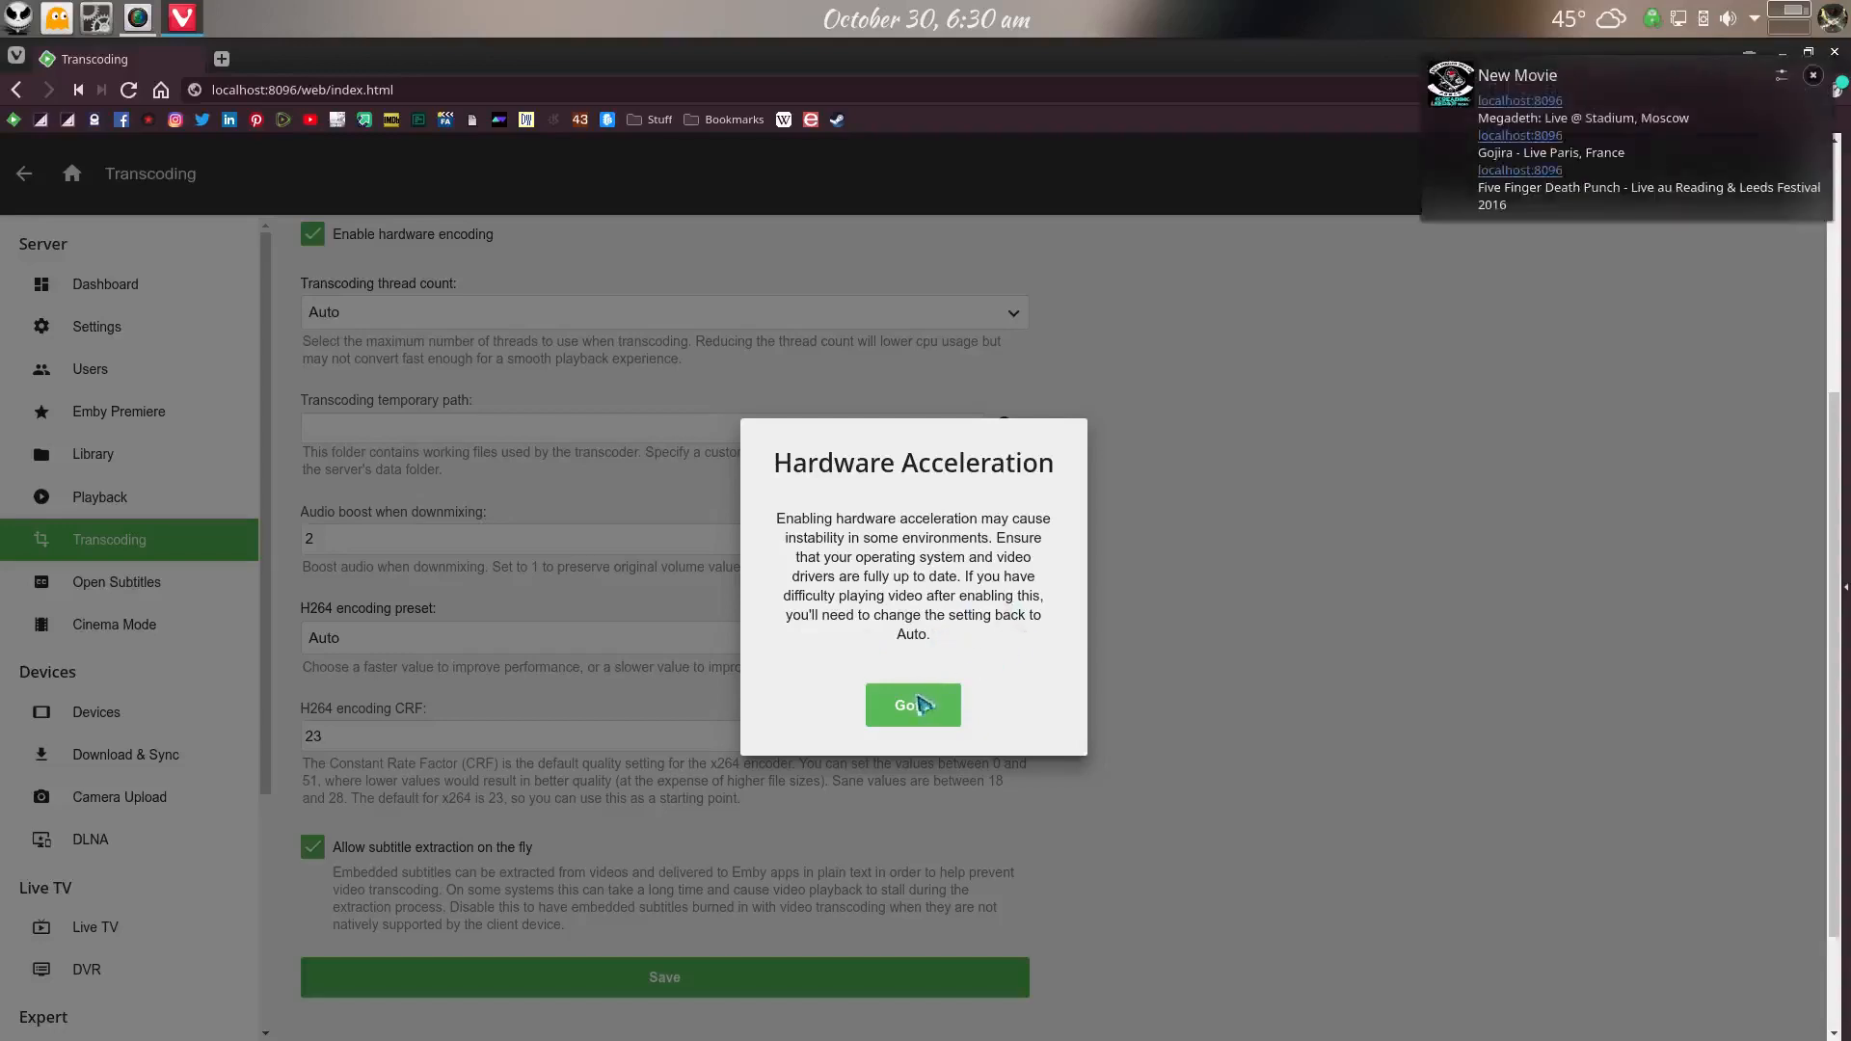
Step: Acknowledge the hardware acceleration warning with Got It
{"action": "left_click", "coordinate": [912, 706]}
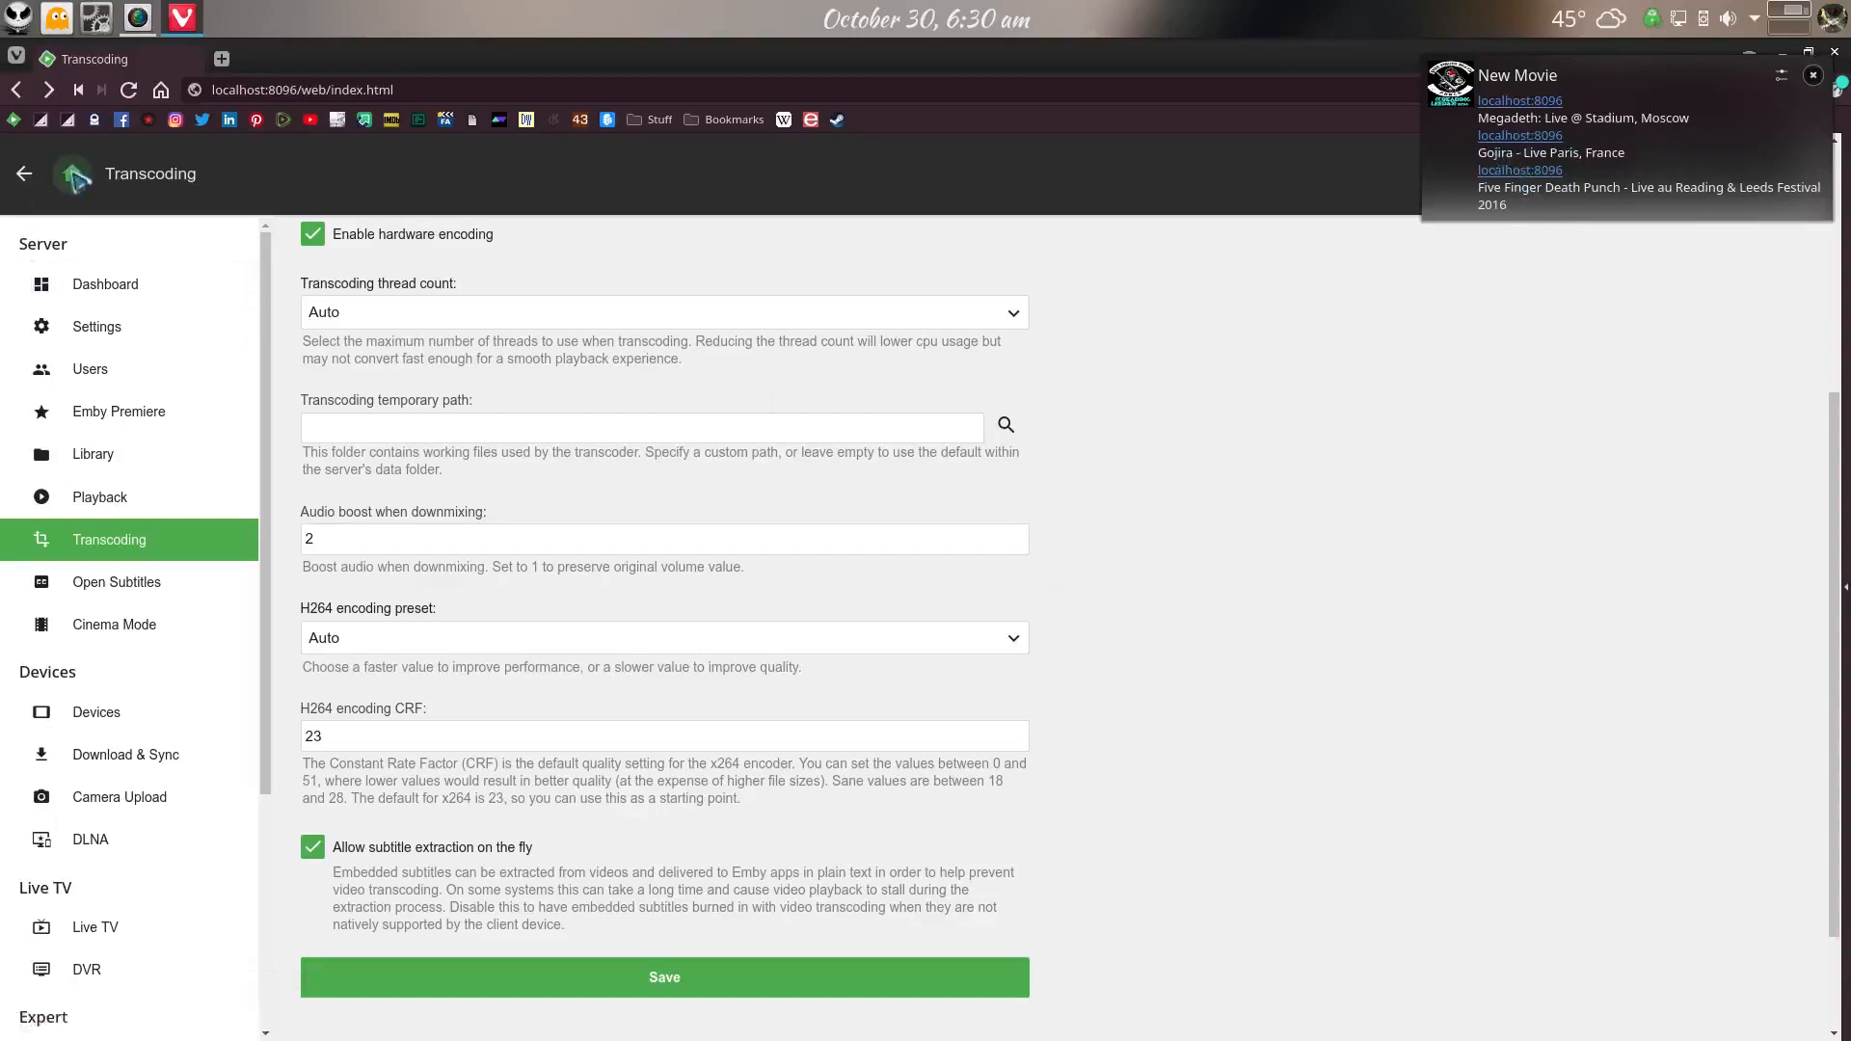
Step: Return to the Emby home screen showing the Music - Concerts library
{"action": "left_click", "coordinate": [23, 173]}
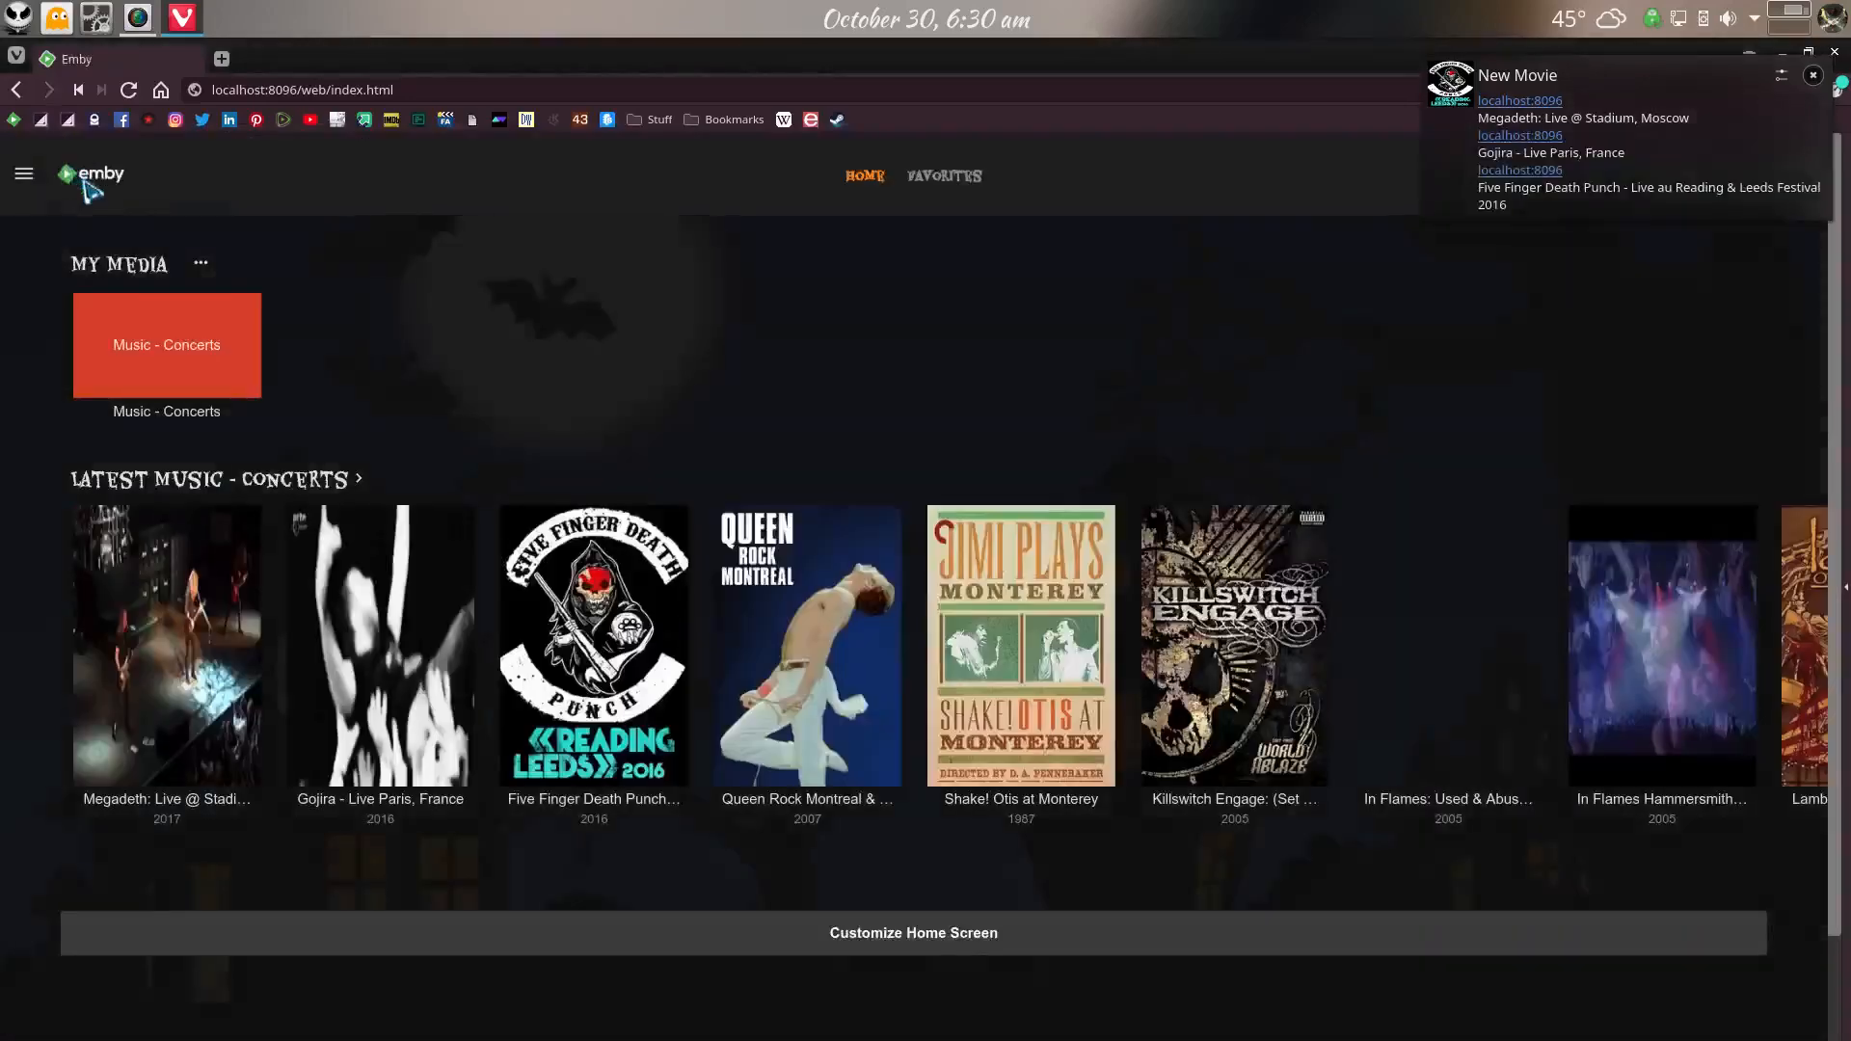
{"action": "mouse_move", "coordinate": [1448, 644]}
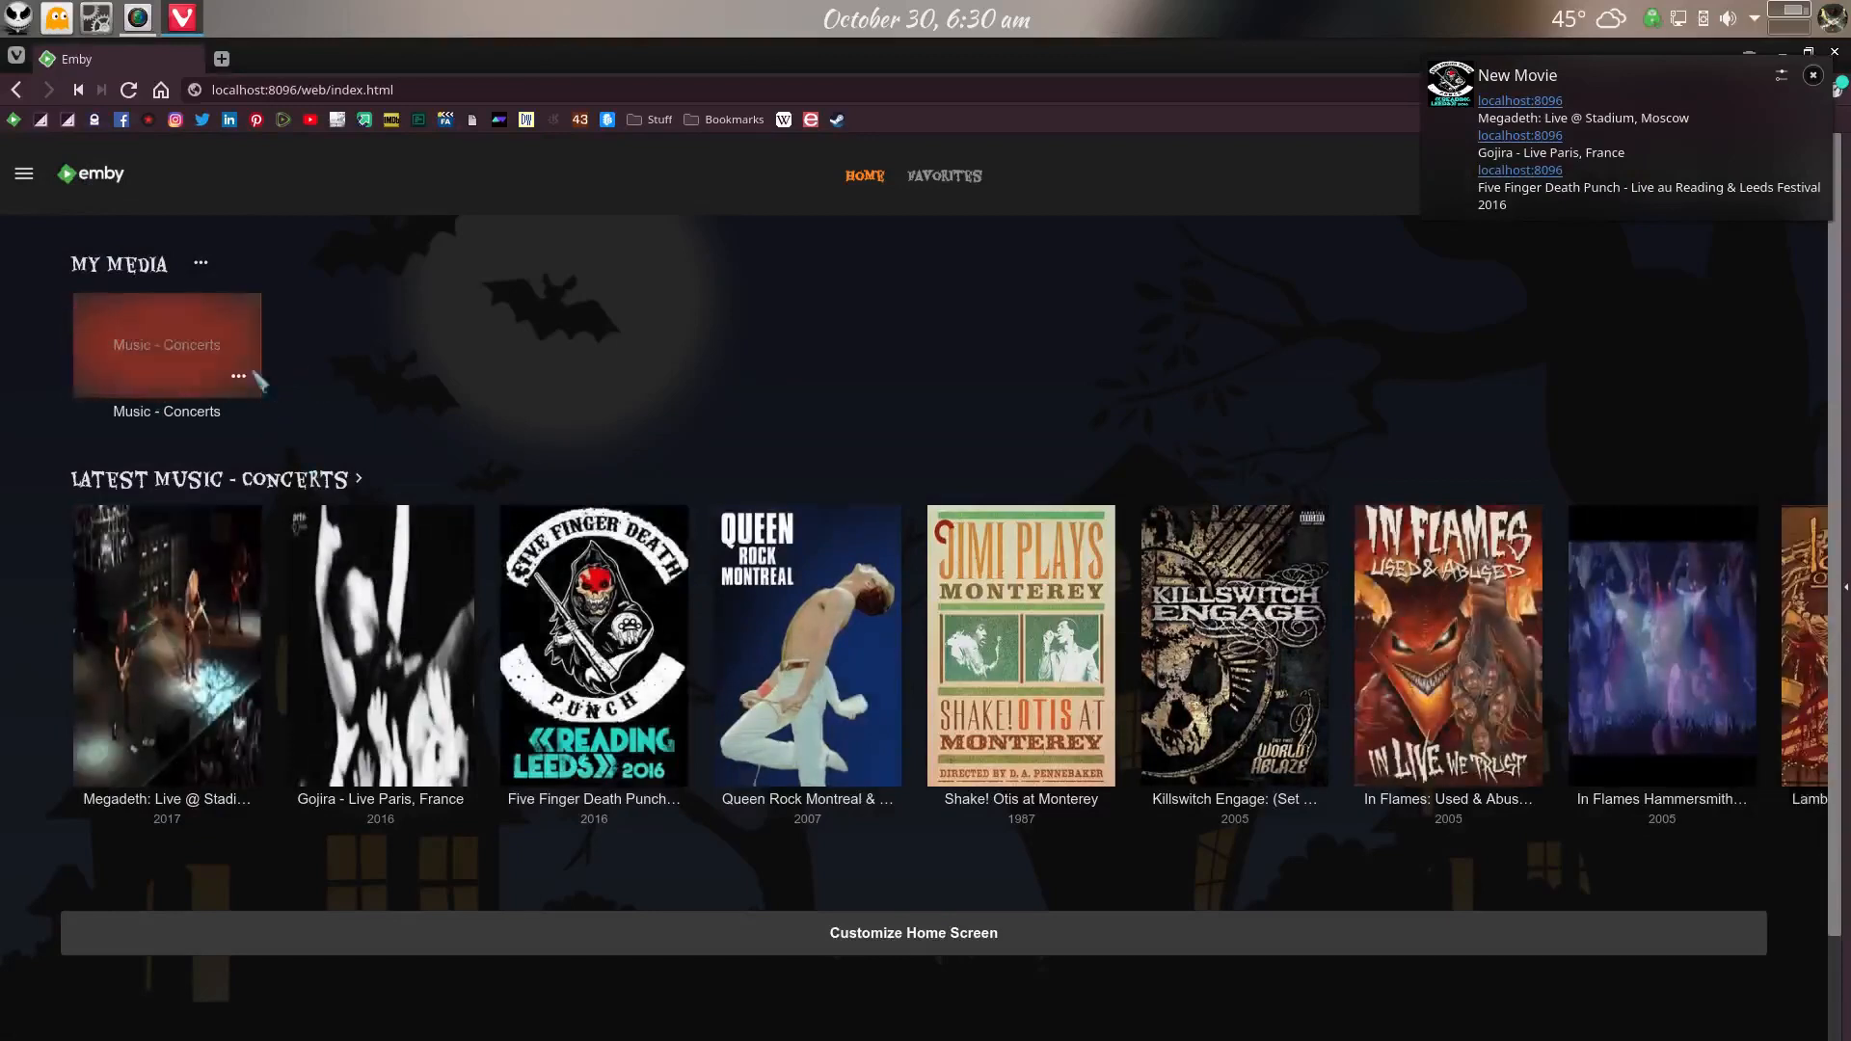
{"action": "mouse_move", "coordinate": [1033, 434]}
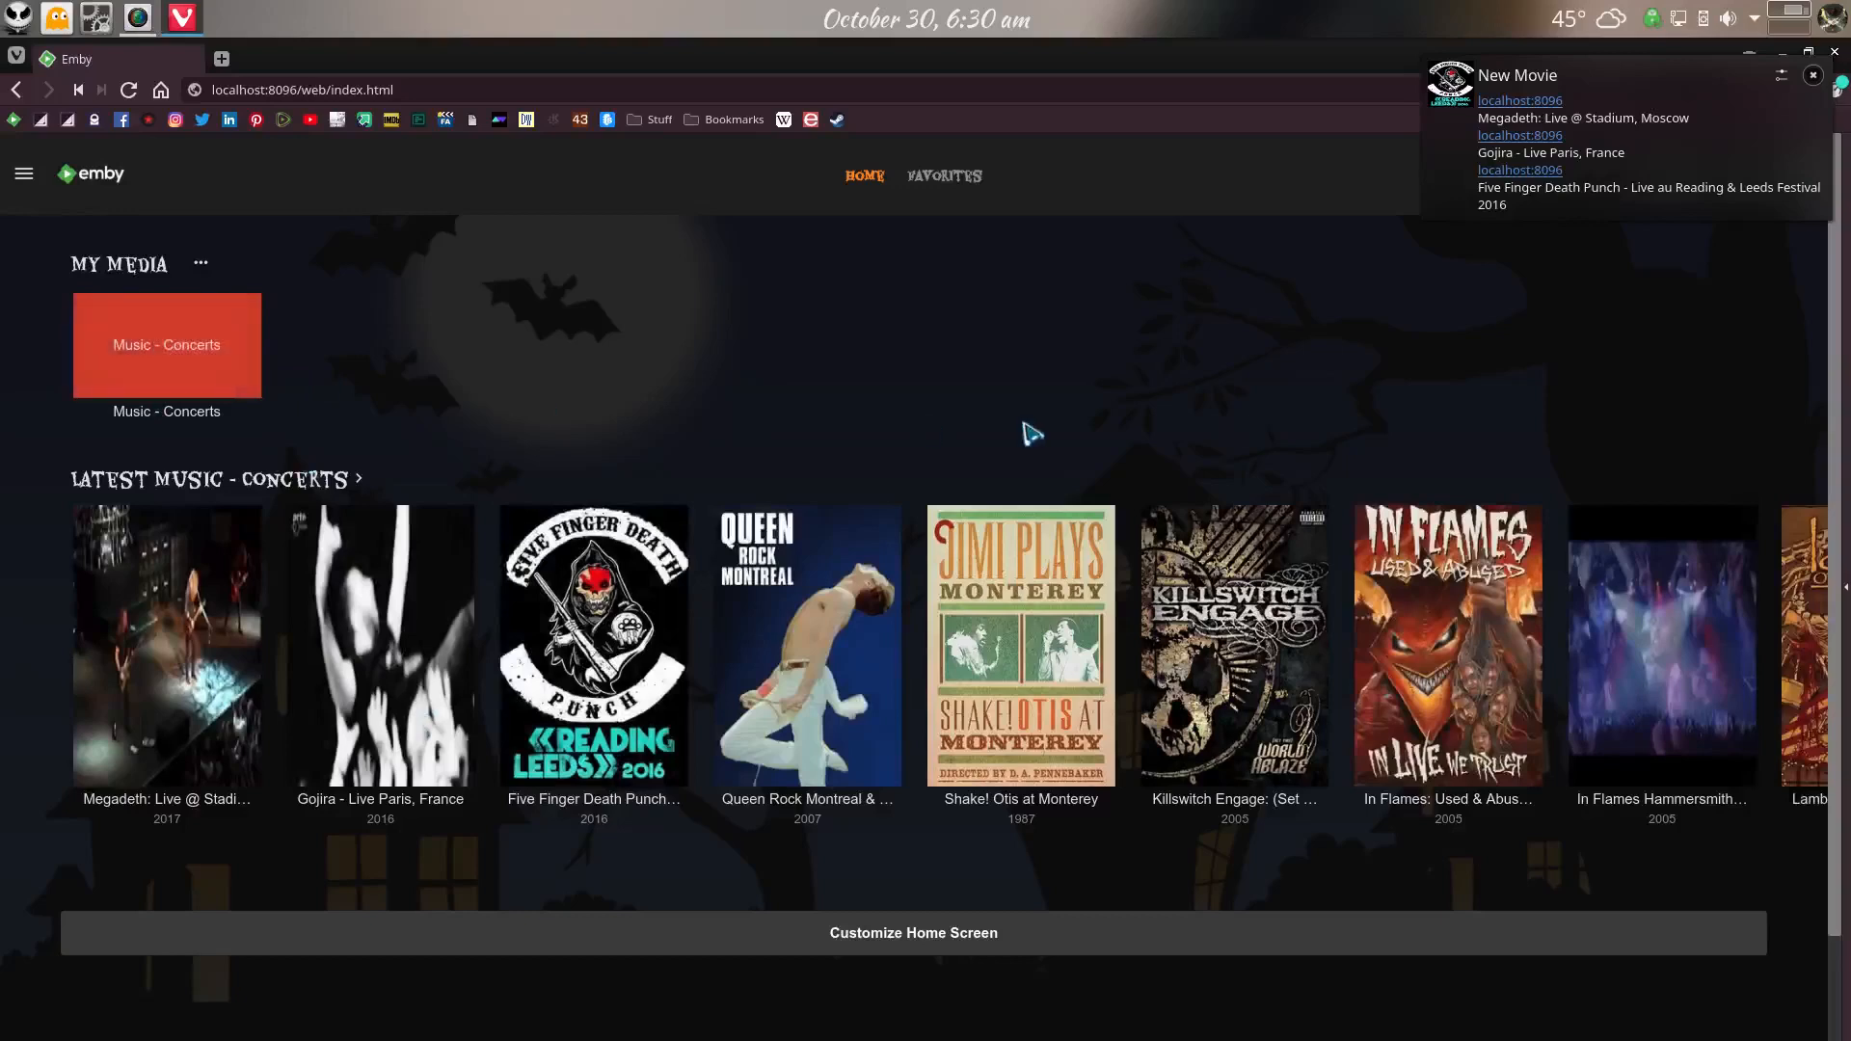
{"action": "mouse_move", "coordinate": [928, 451]}
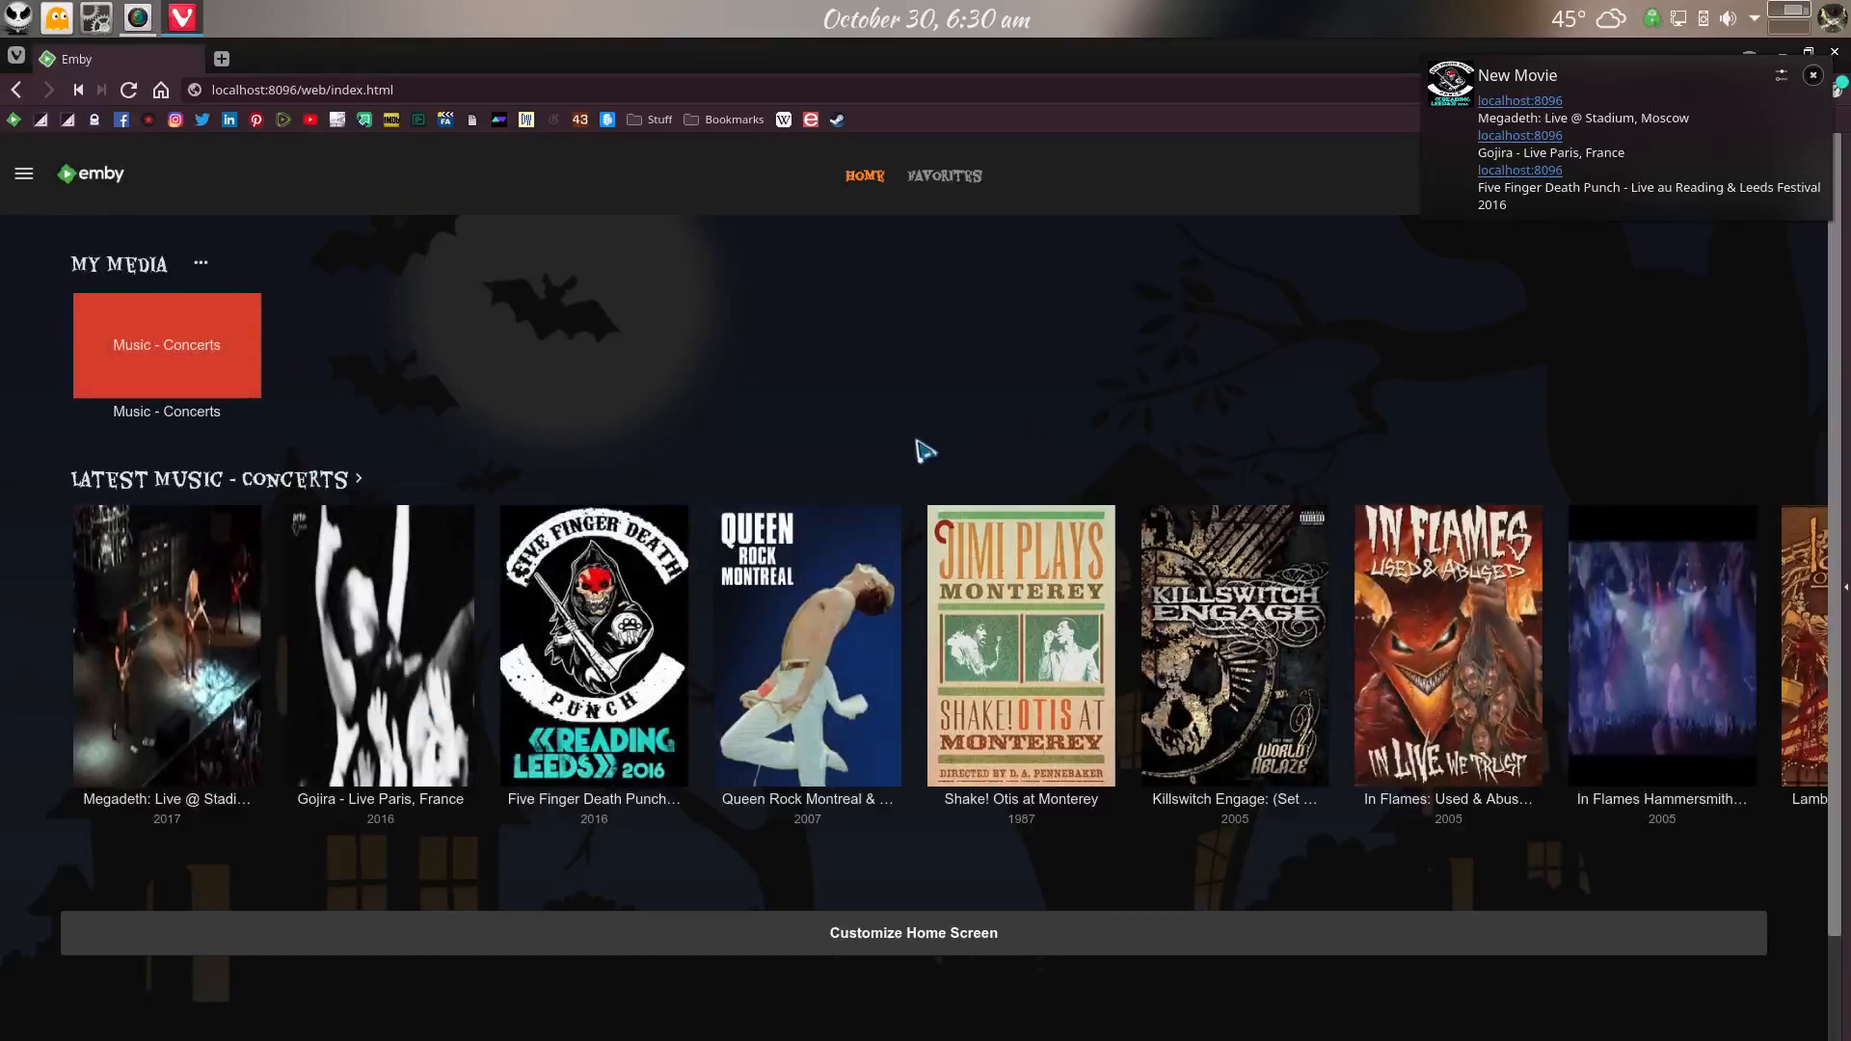
{"action": "left_click", "coordinate": [1814, 76]}
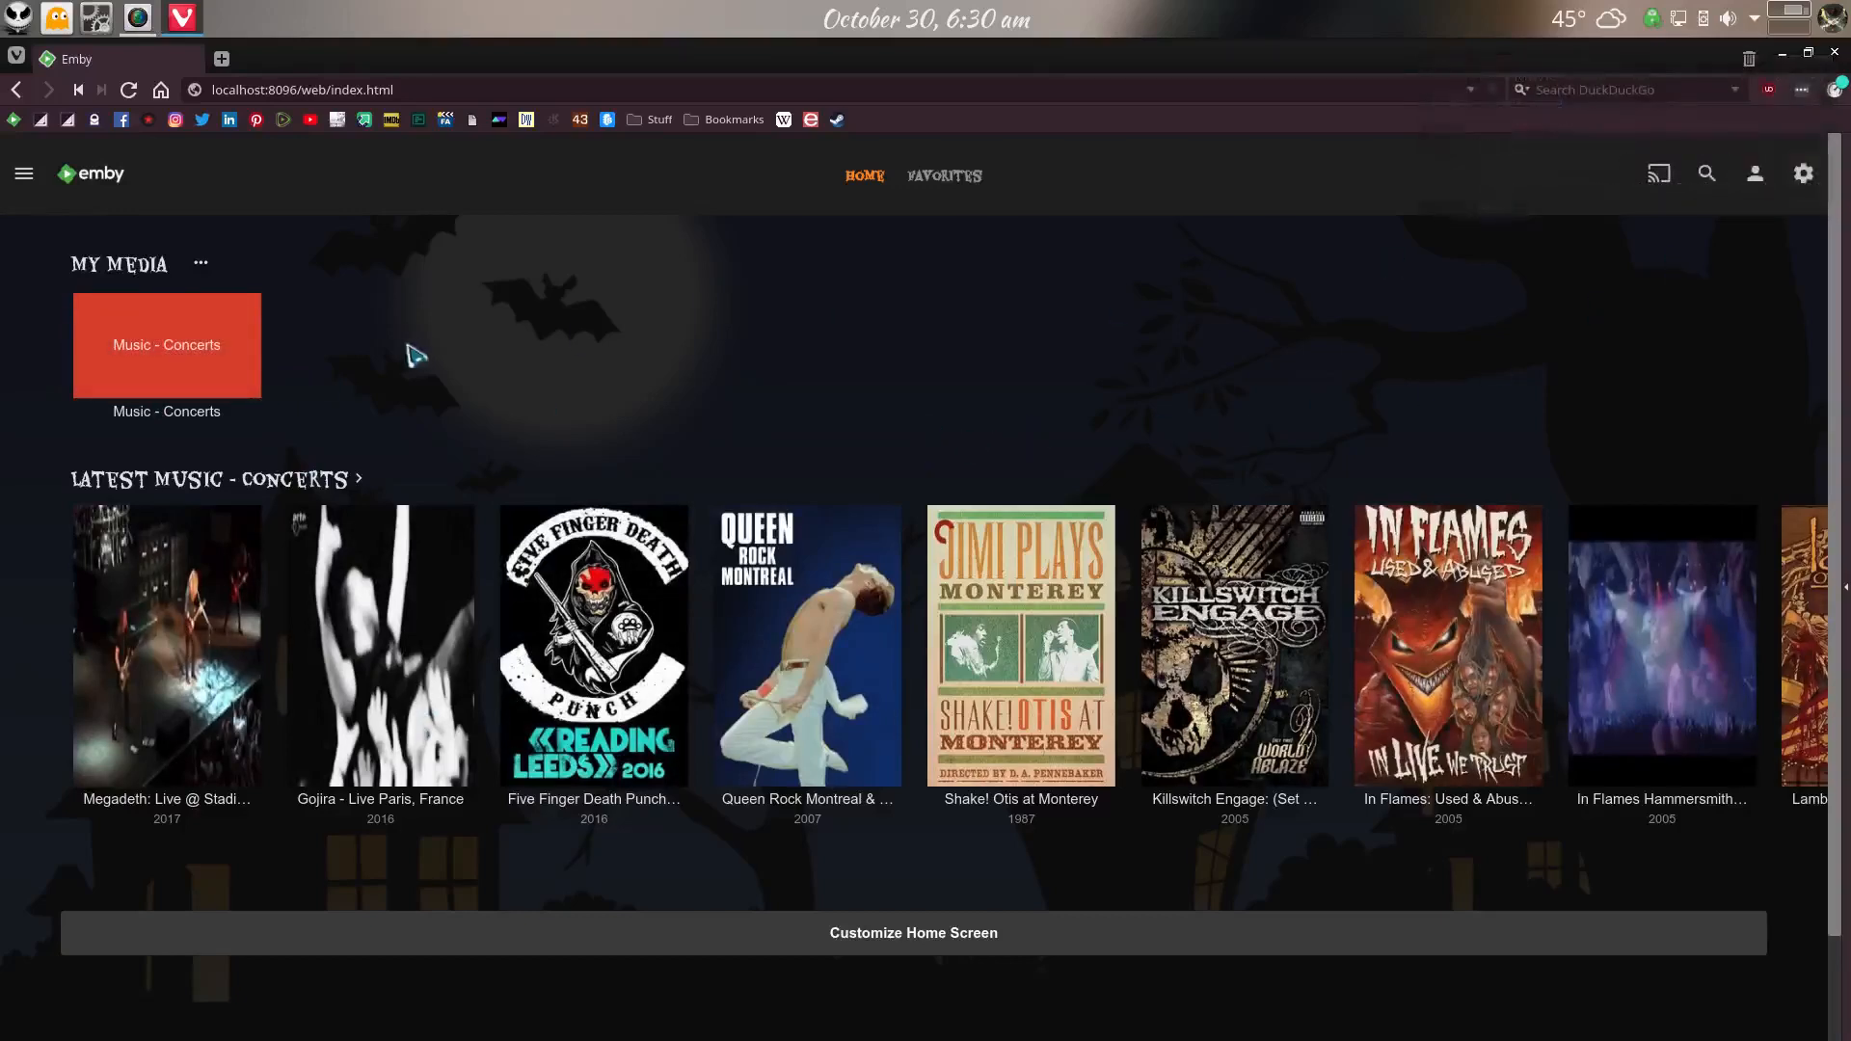
{"action": "mouse_move", "coordinate": [241, 376]}
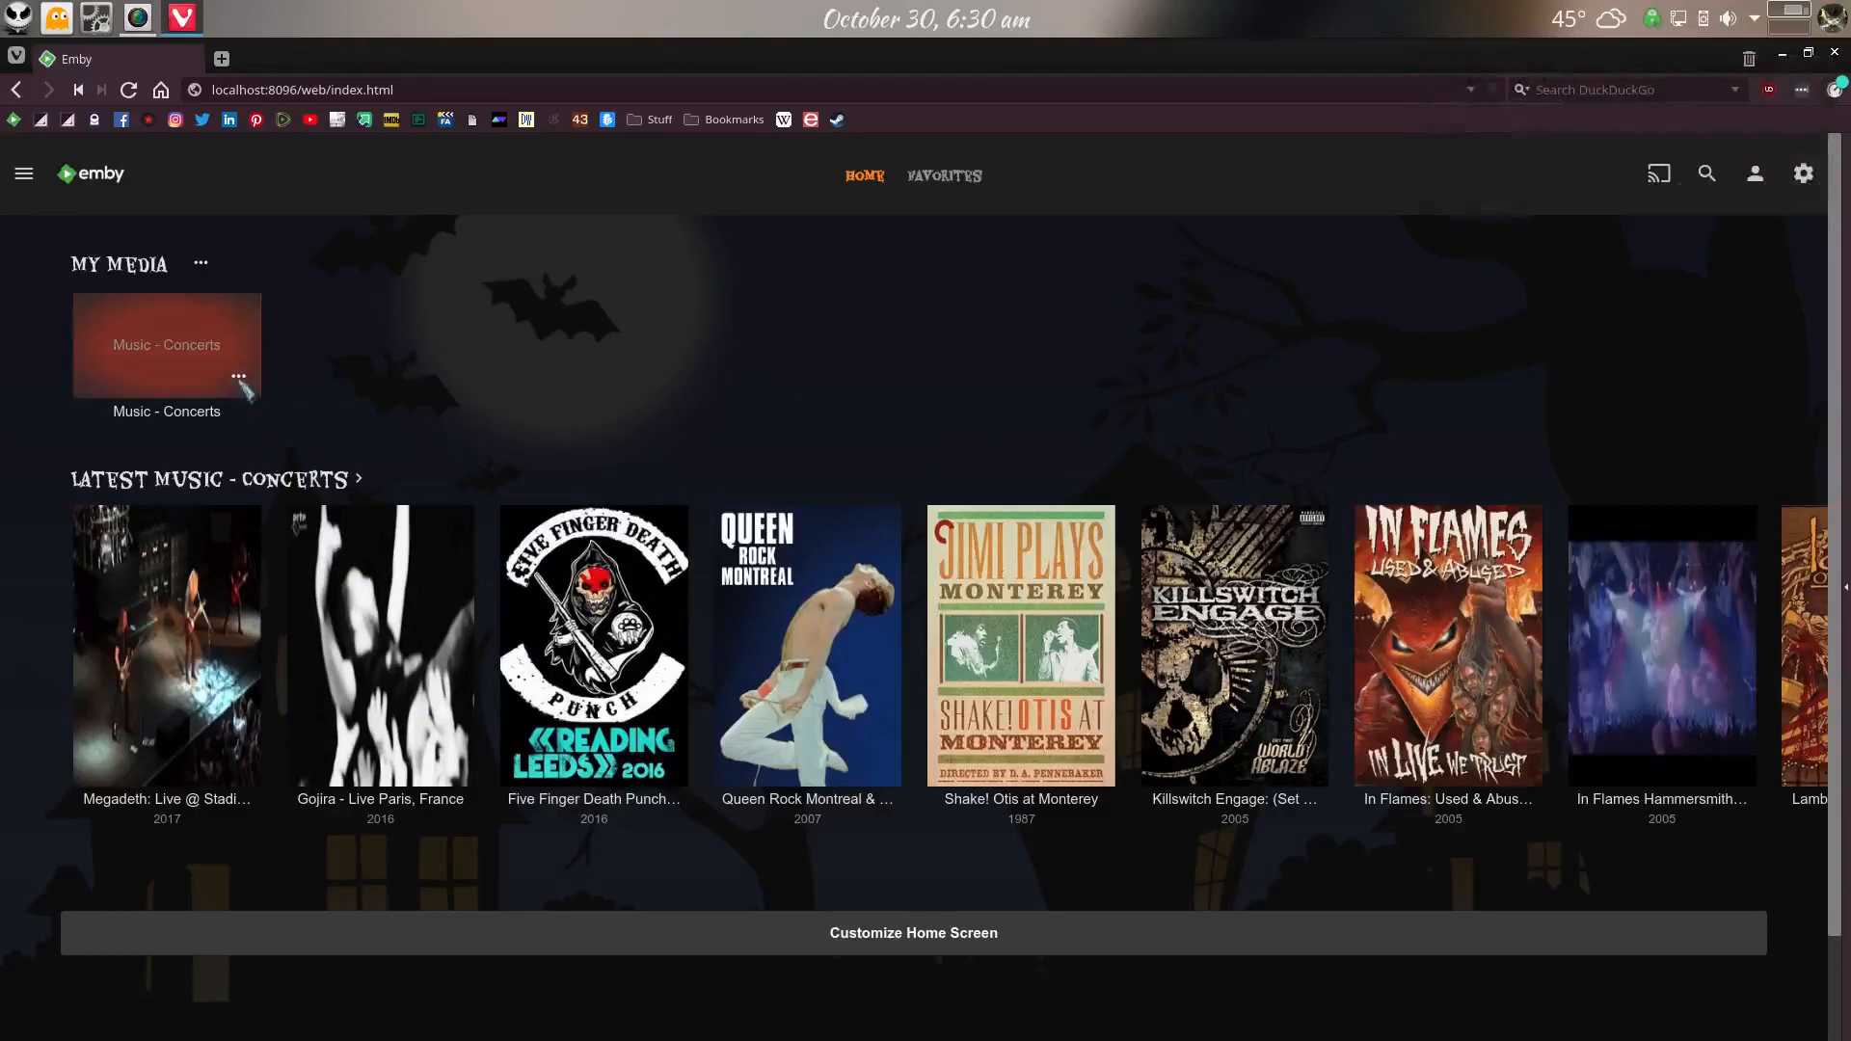
{"action": "mouse_move", "coordinate": [35, 189]}
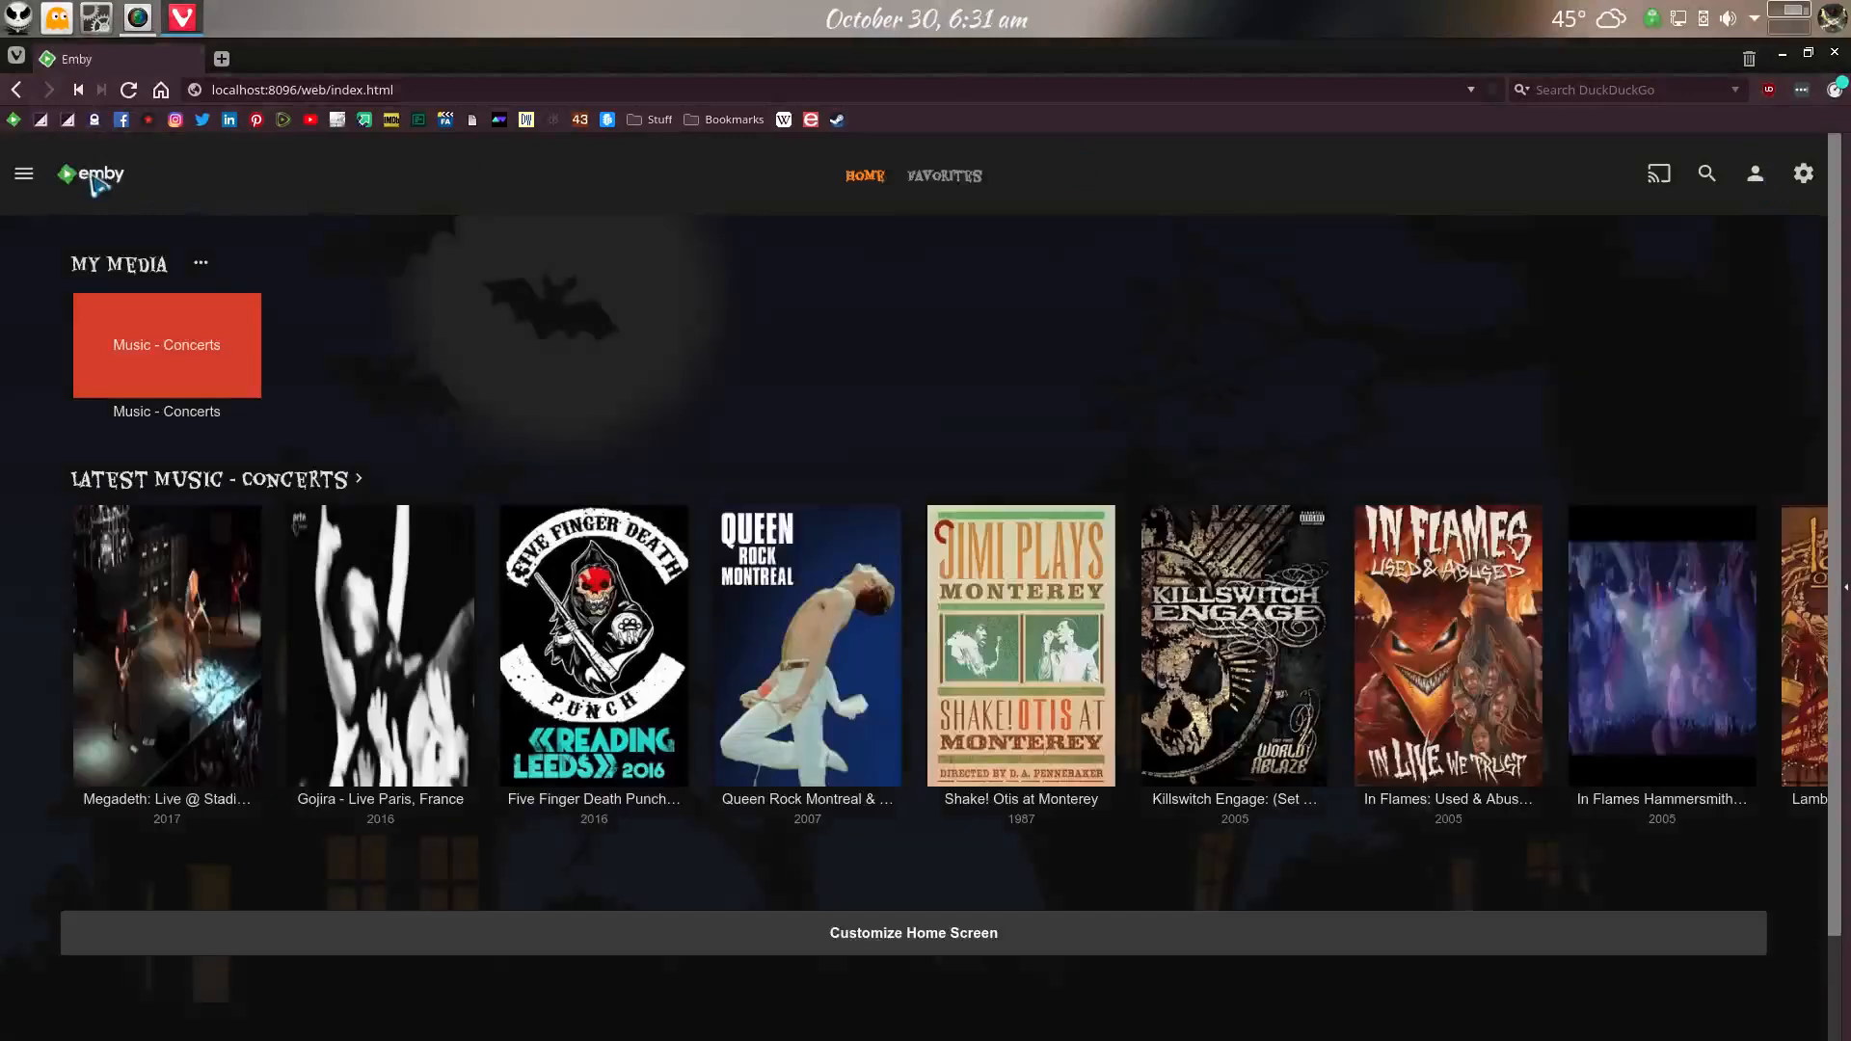
Step: Start adding a new Movies library with advanced settings shown
{"action": "left_click", "coordinate": [1803, 174]}
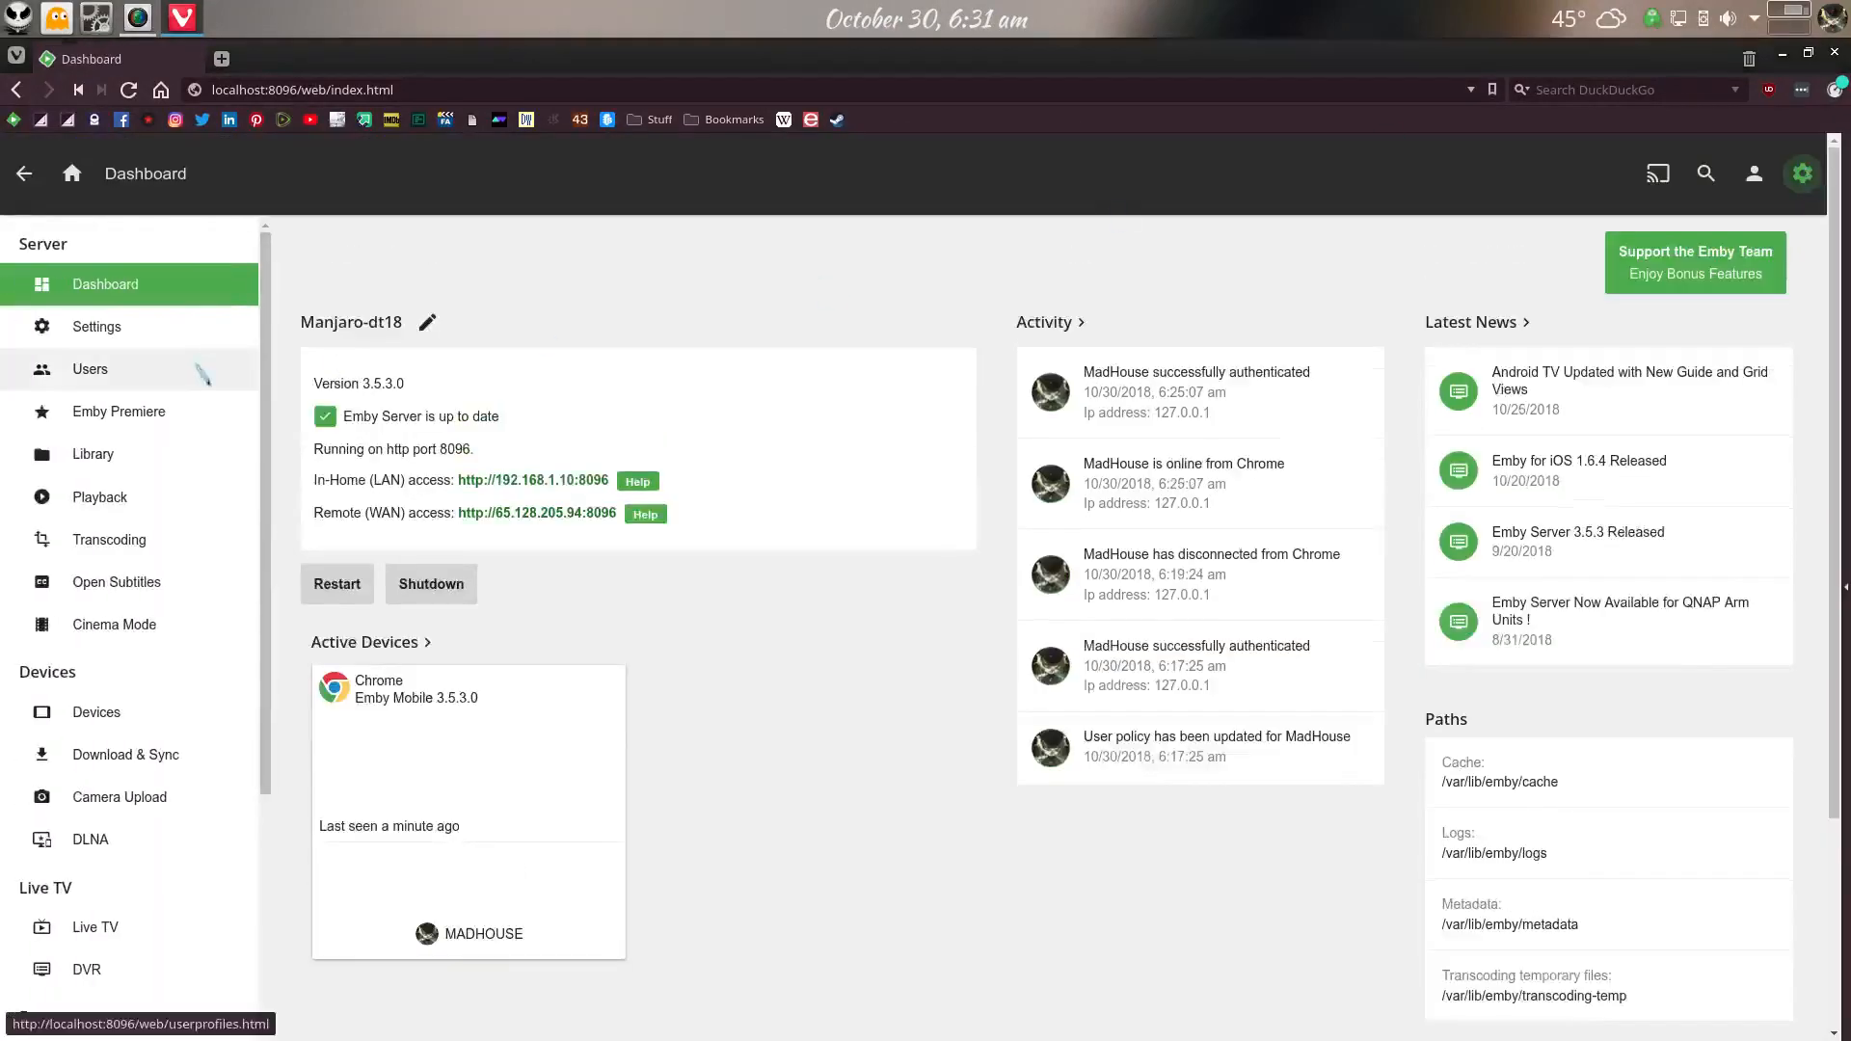
{"action": "left_click", "coordinate": [93, 452]}
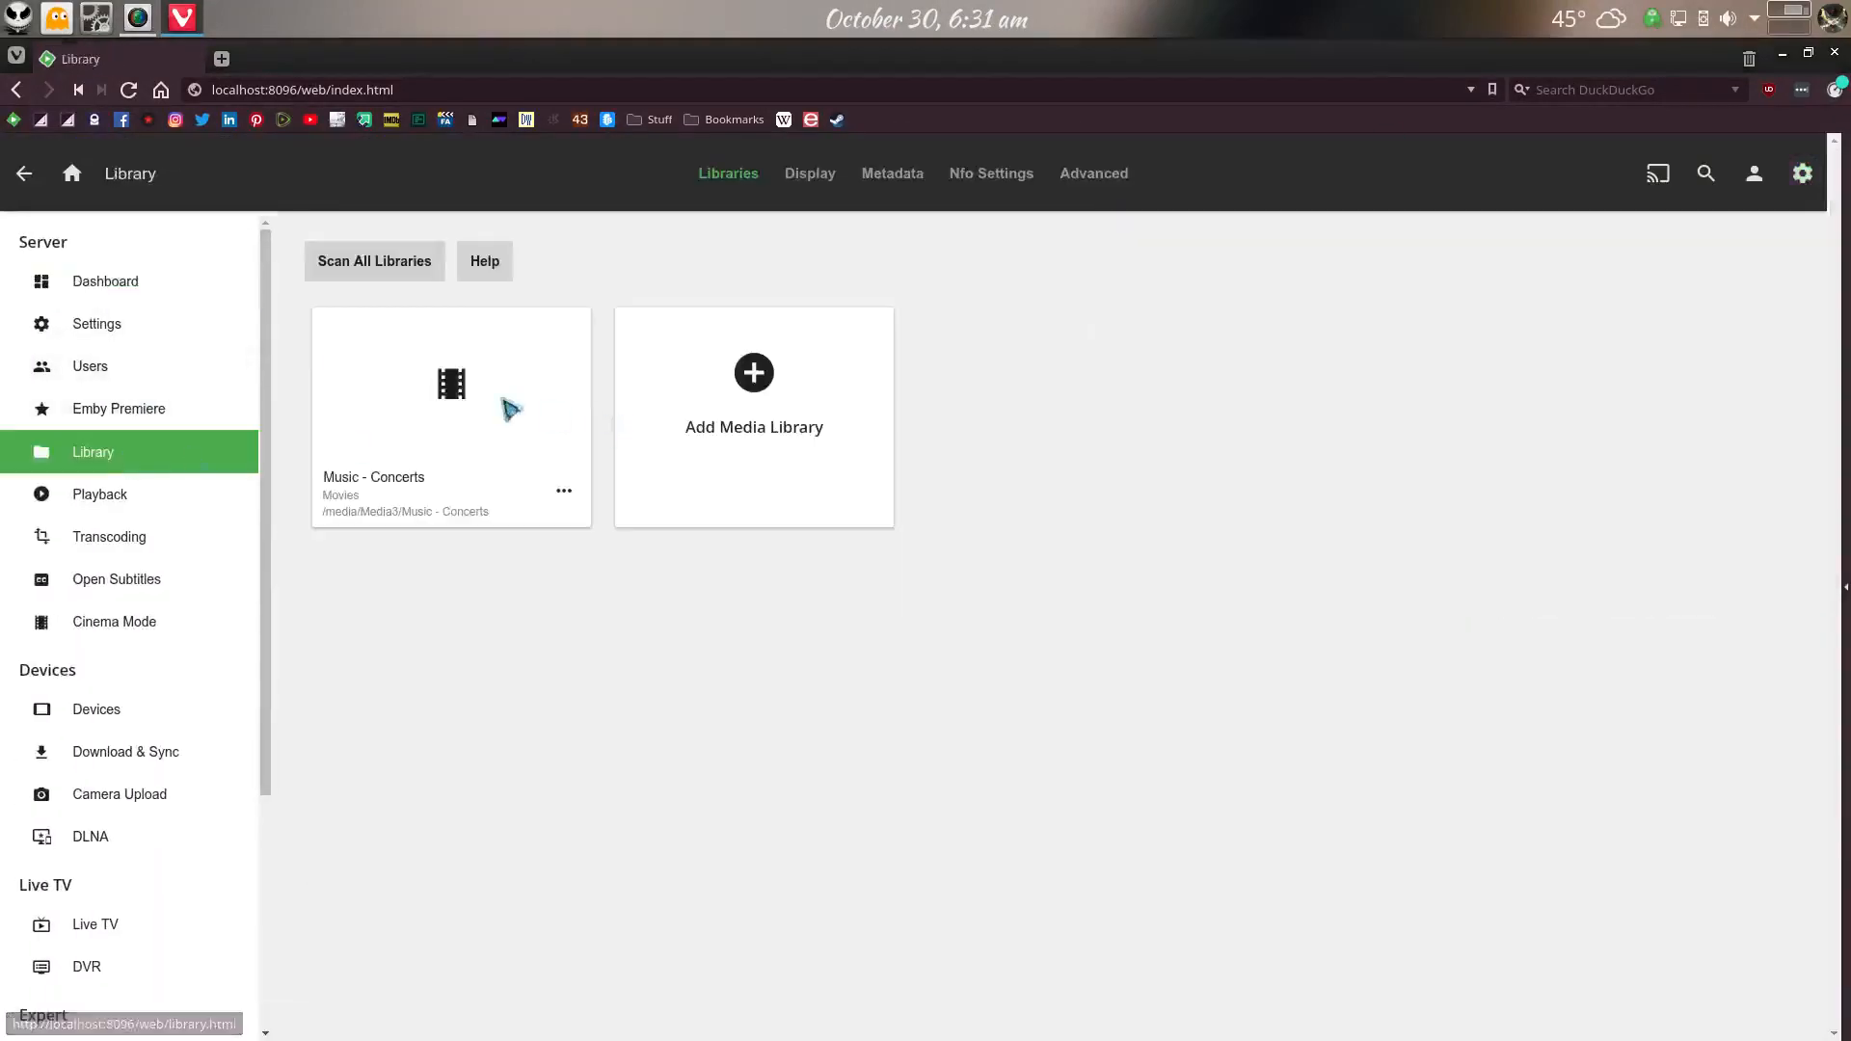
{"action": "left_click", "coordinate": [754, 372]}
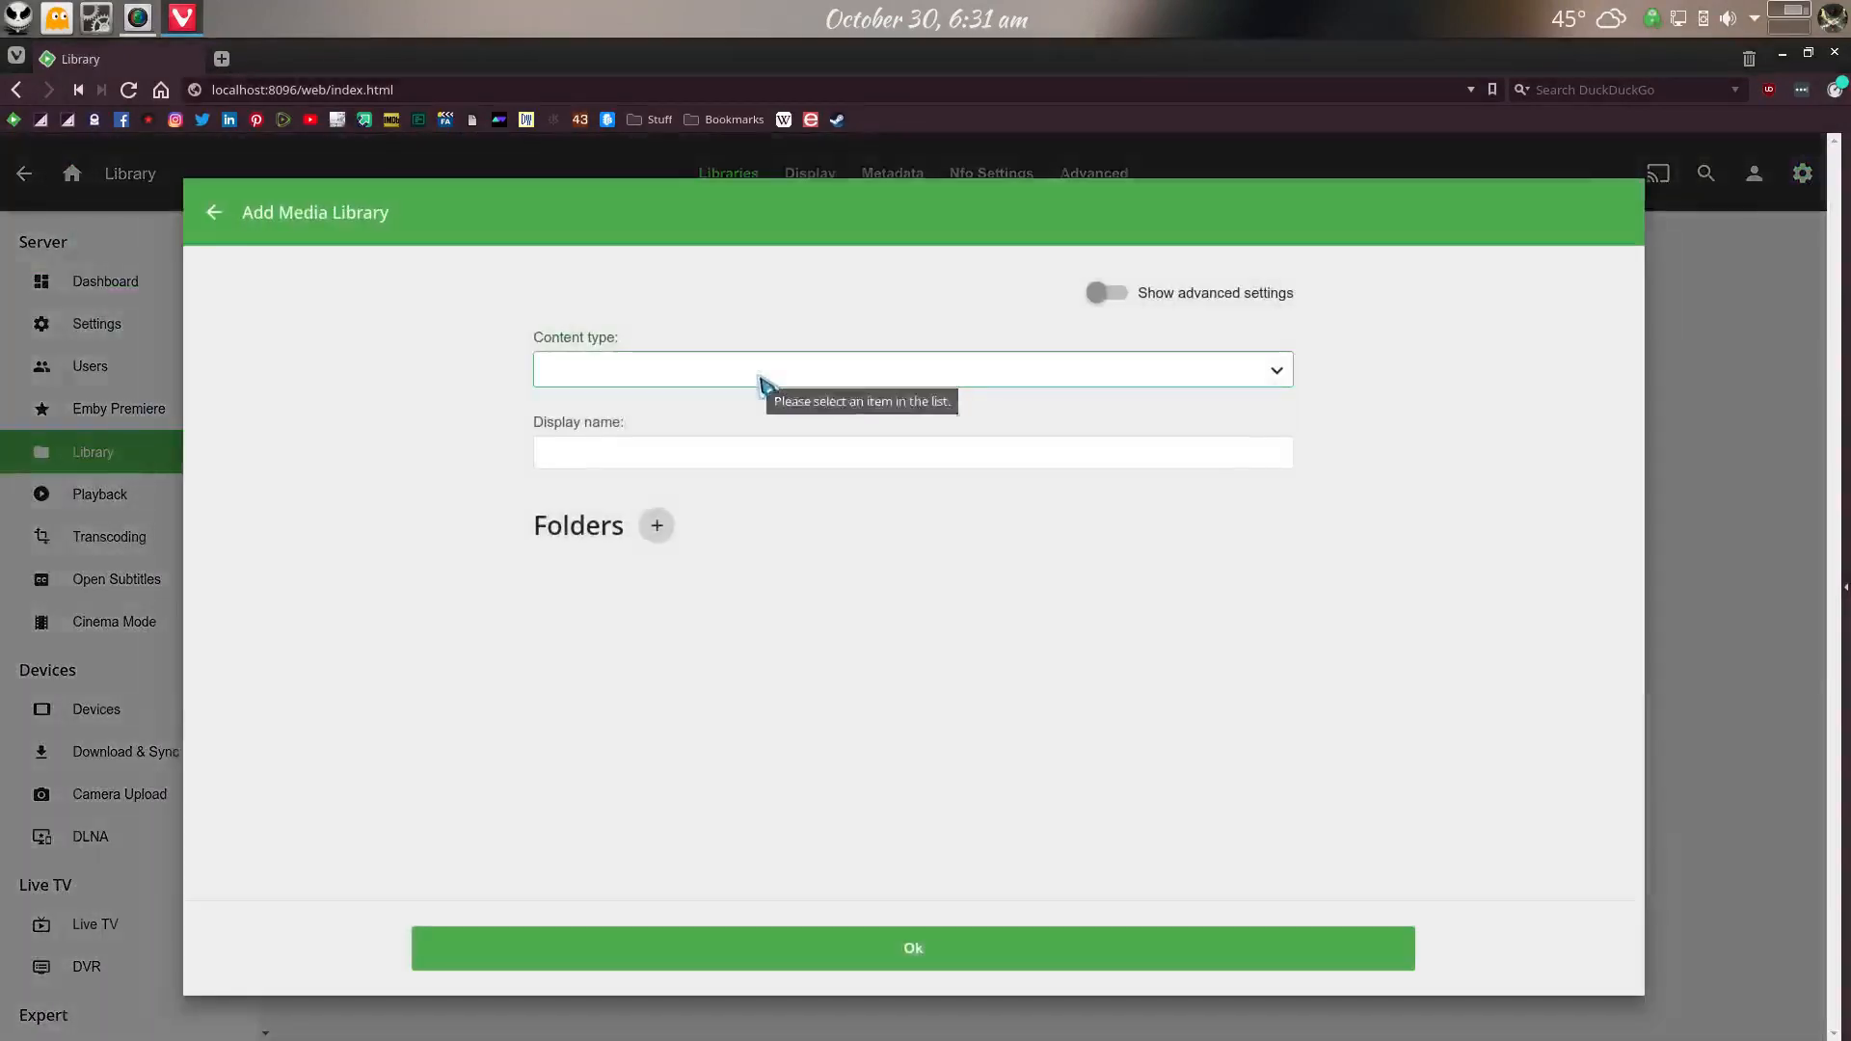
{"action": "left_click", "coordinate": [908, 368]}
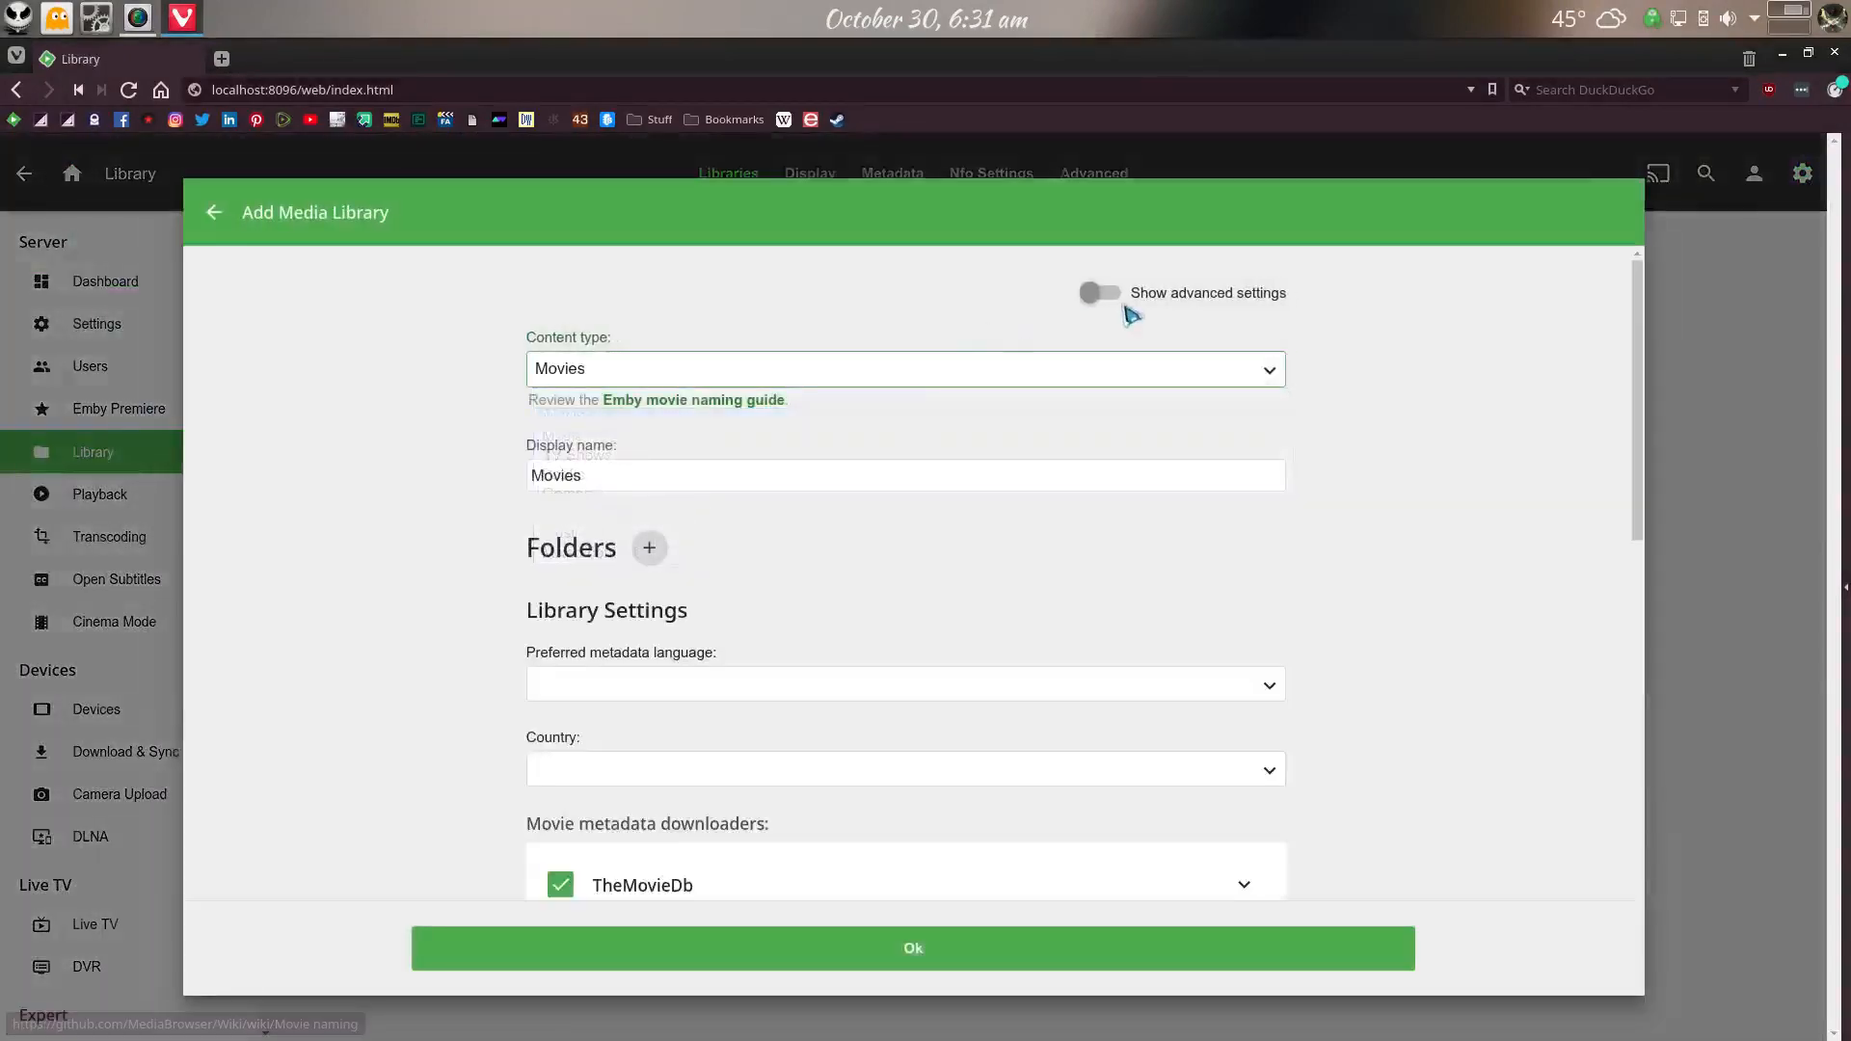
{"action": "left_click", "coordinate": [1099, 293]}
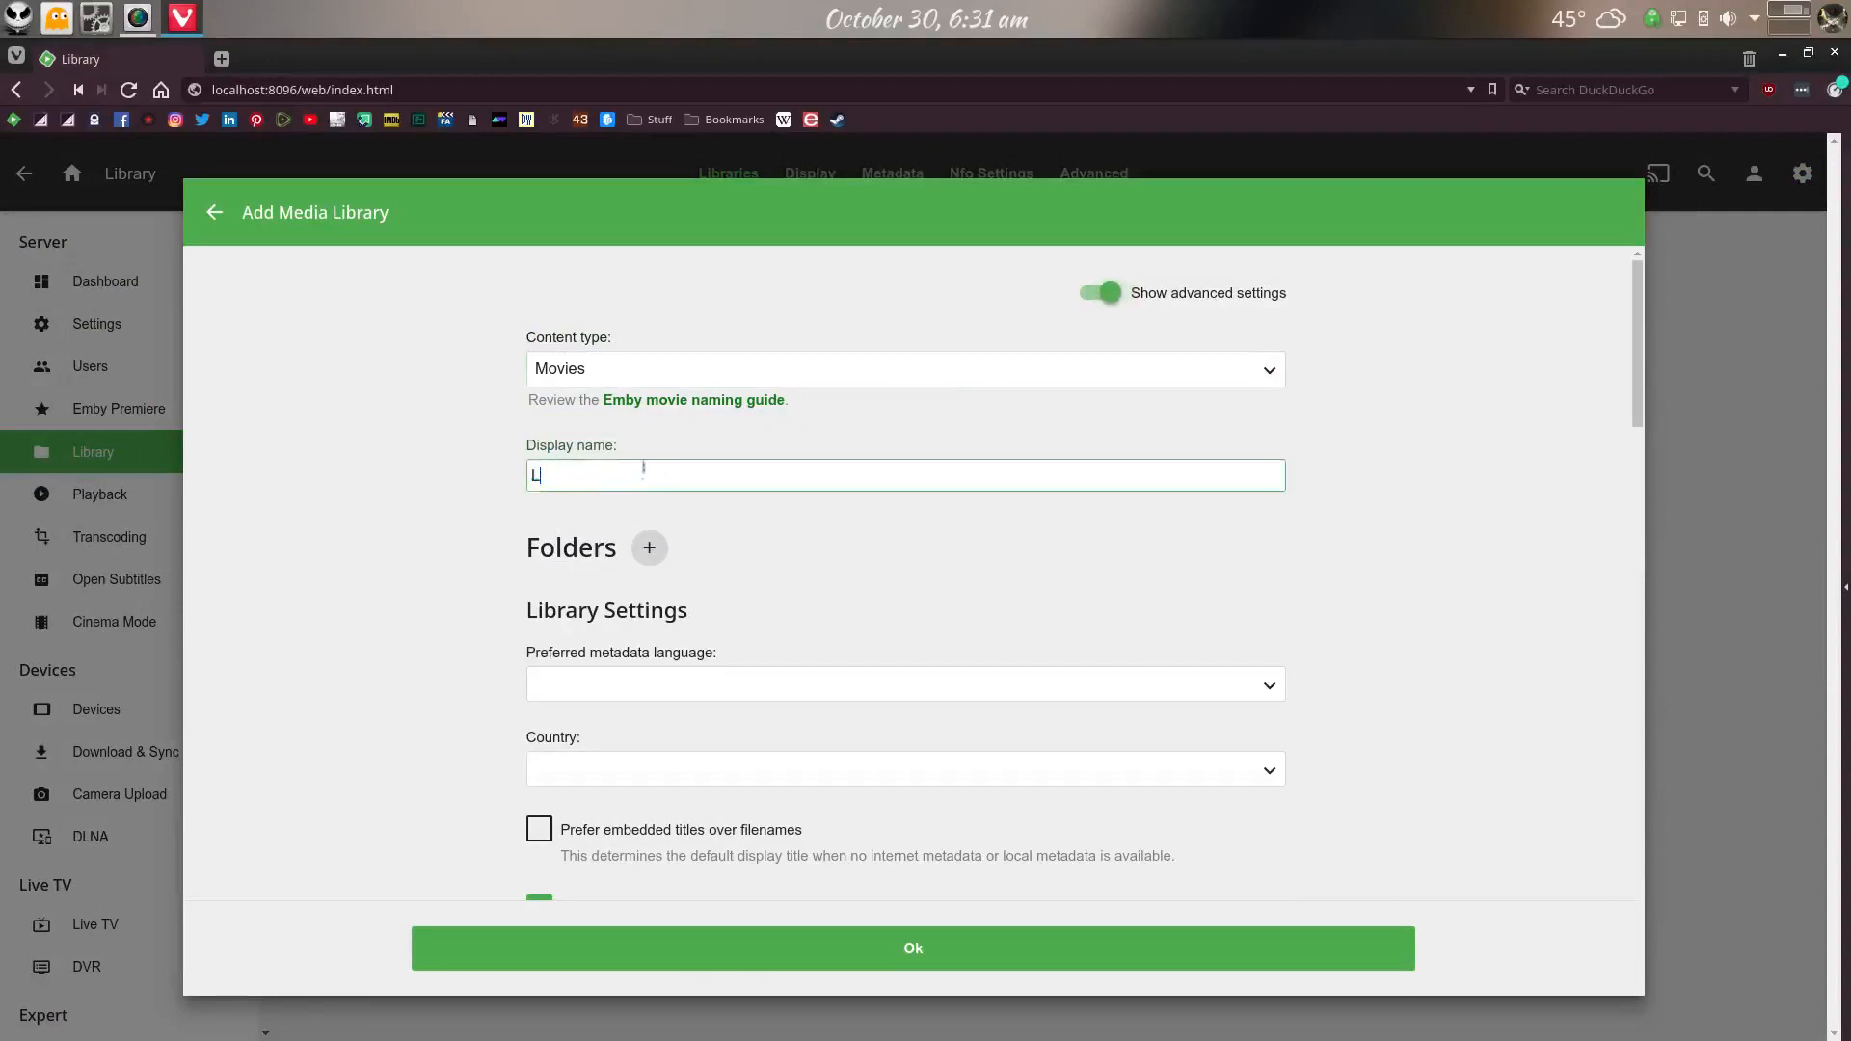
Step: Name the library 'Laurel & Hardy' and bring up the folder picker
{"action": "type", "text": "aurel &"}
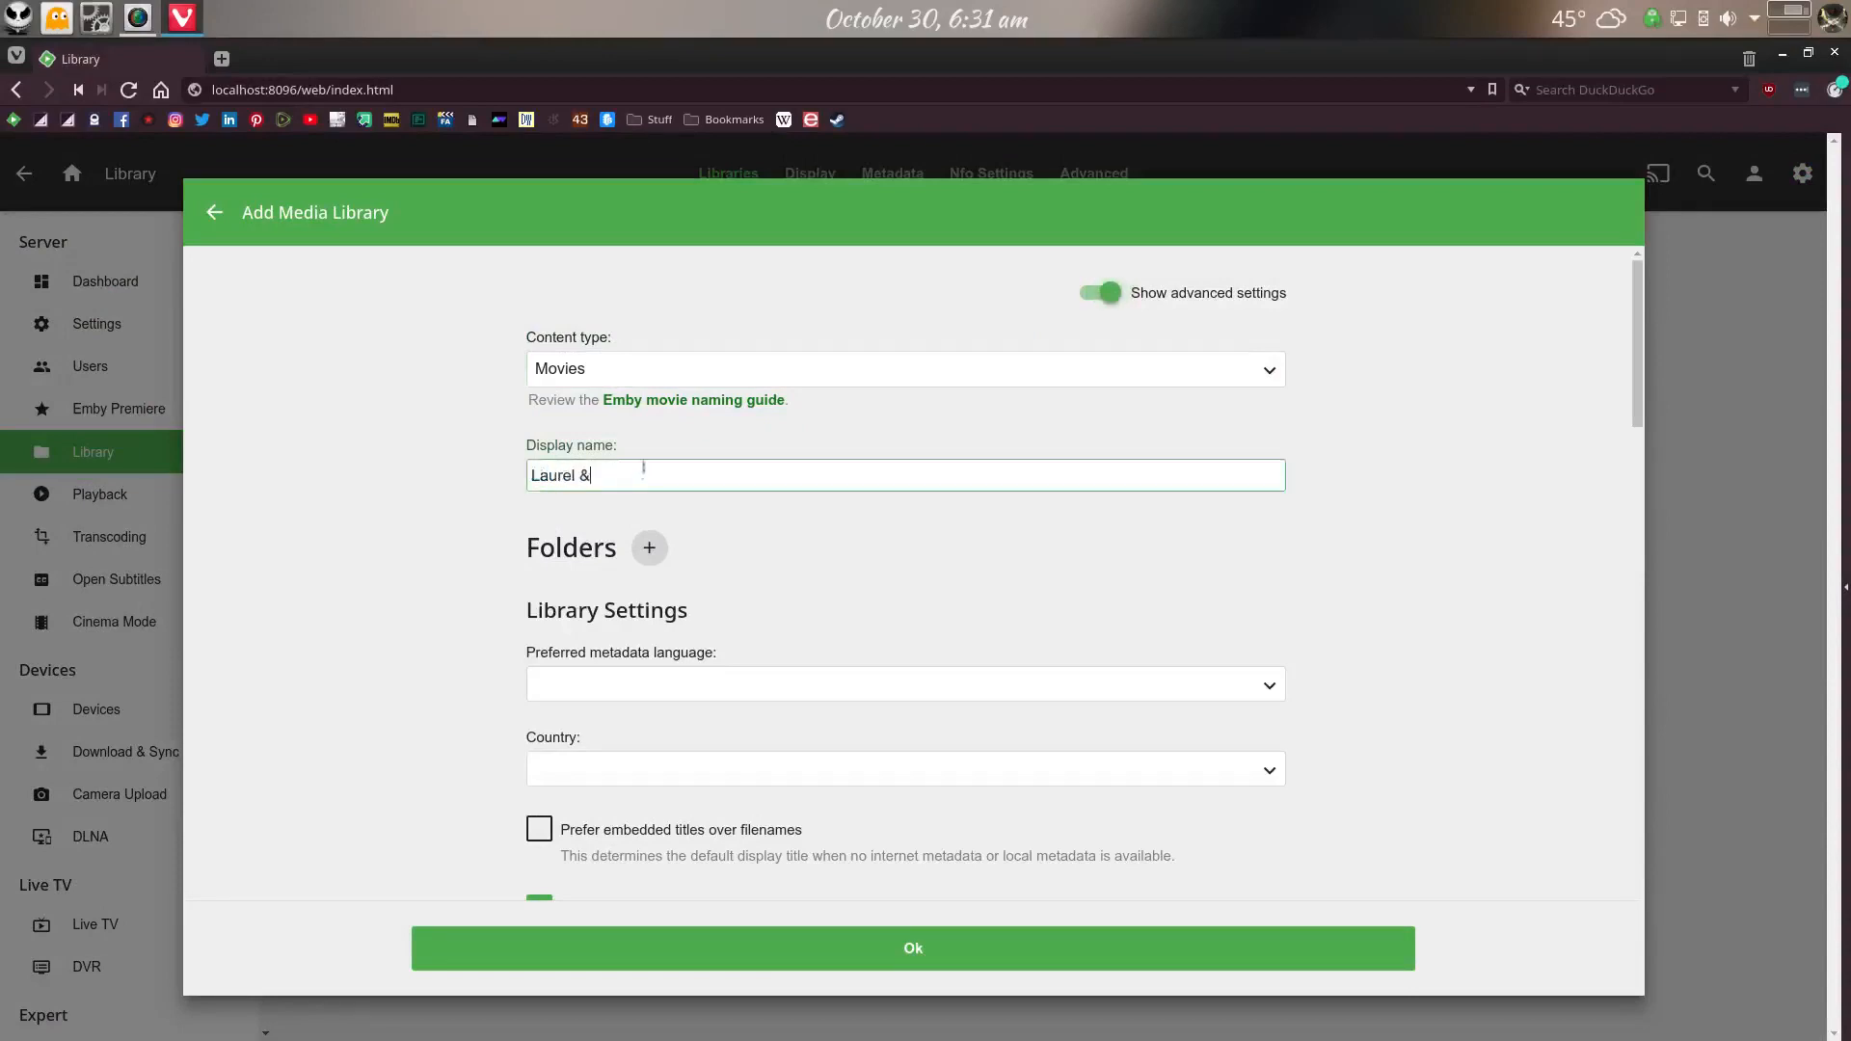
{"action": "type", "text": "Hardy"}
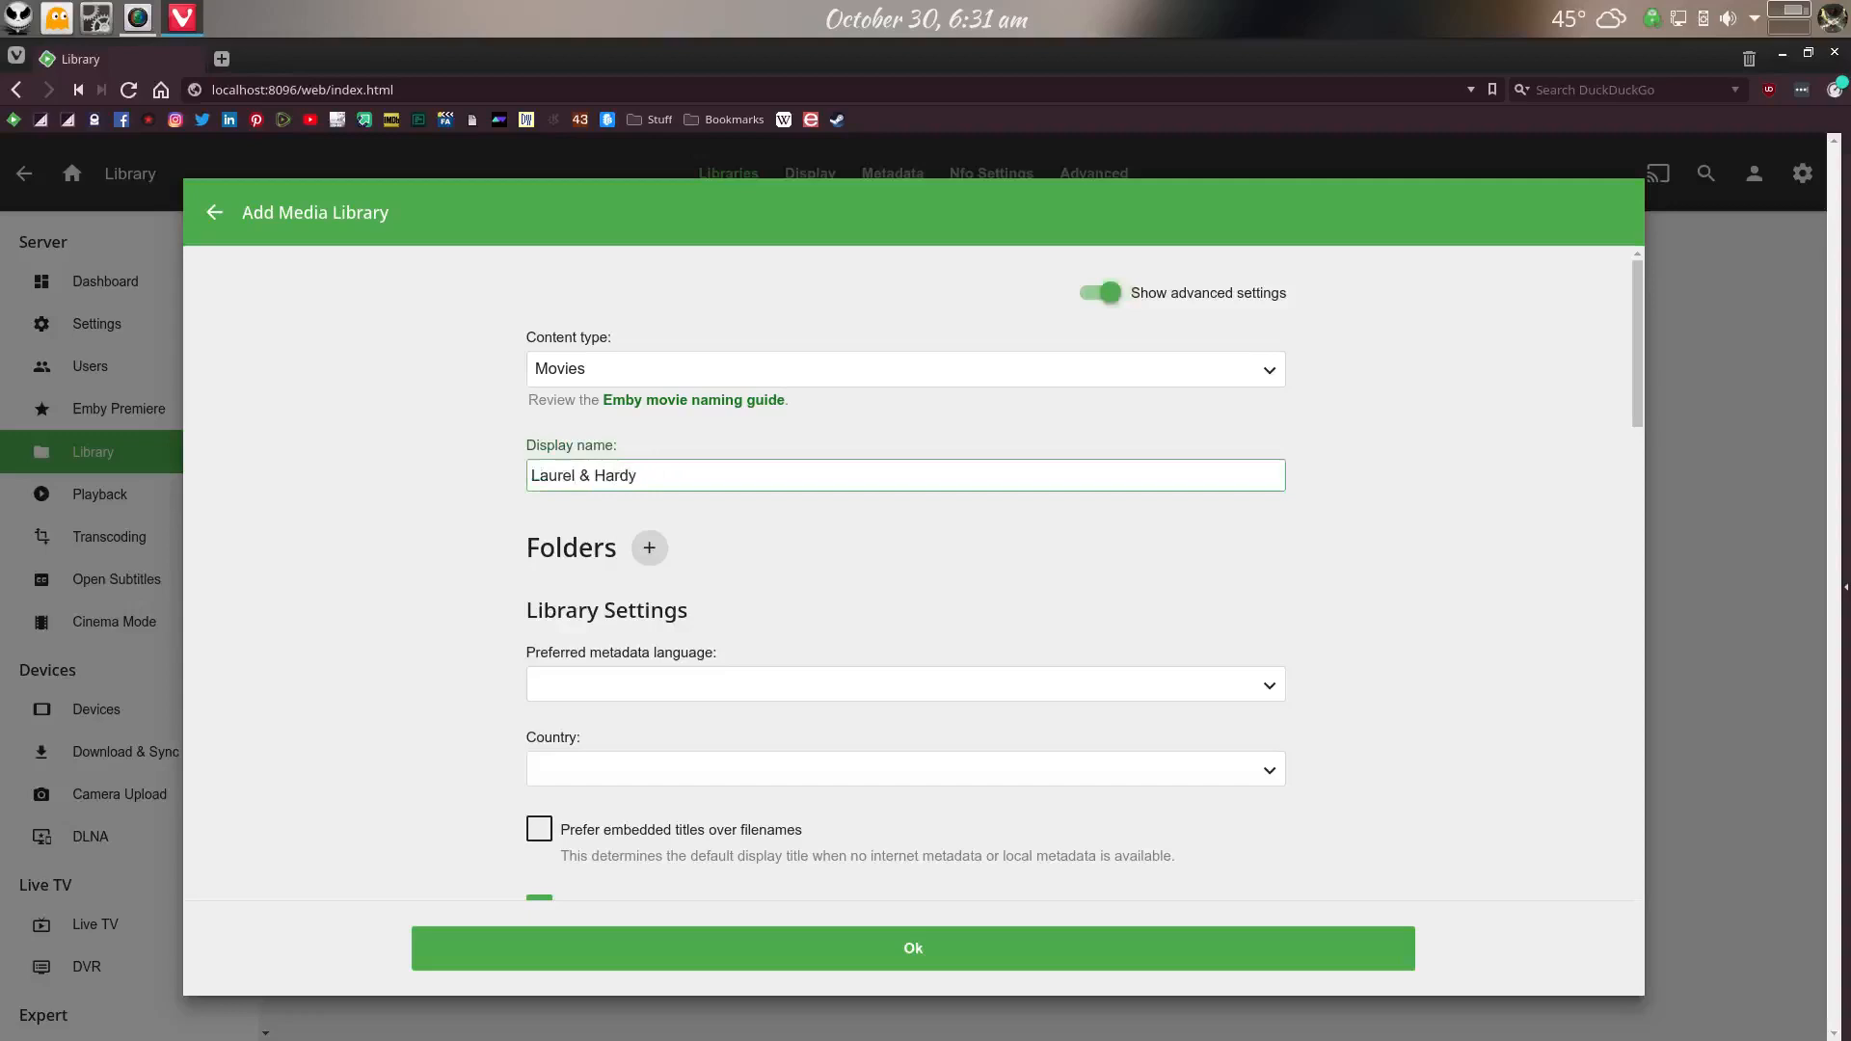
{"action": "left_click", "coordinate": [648, 546]}
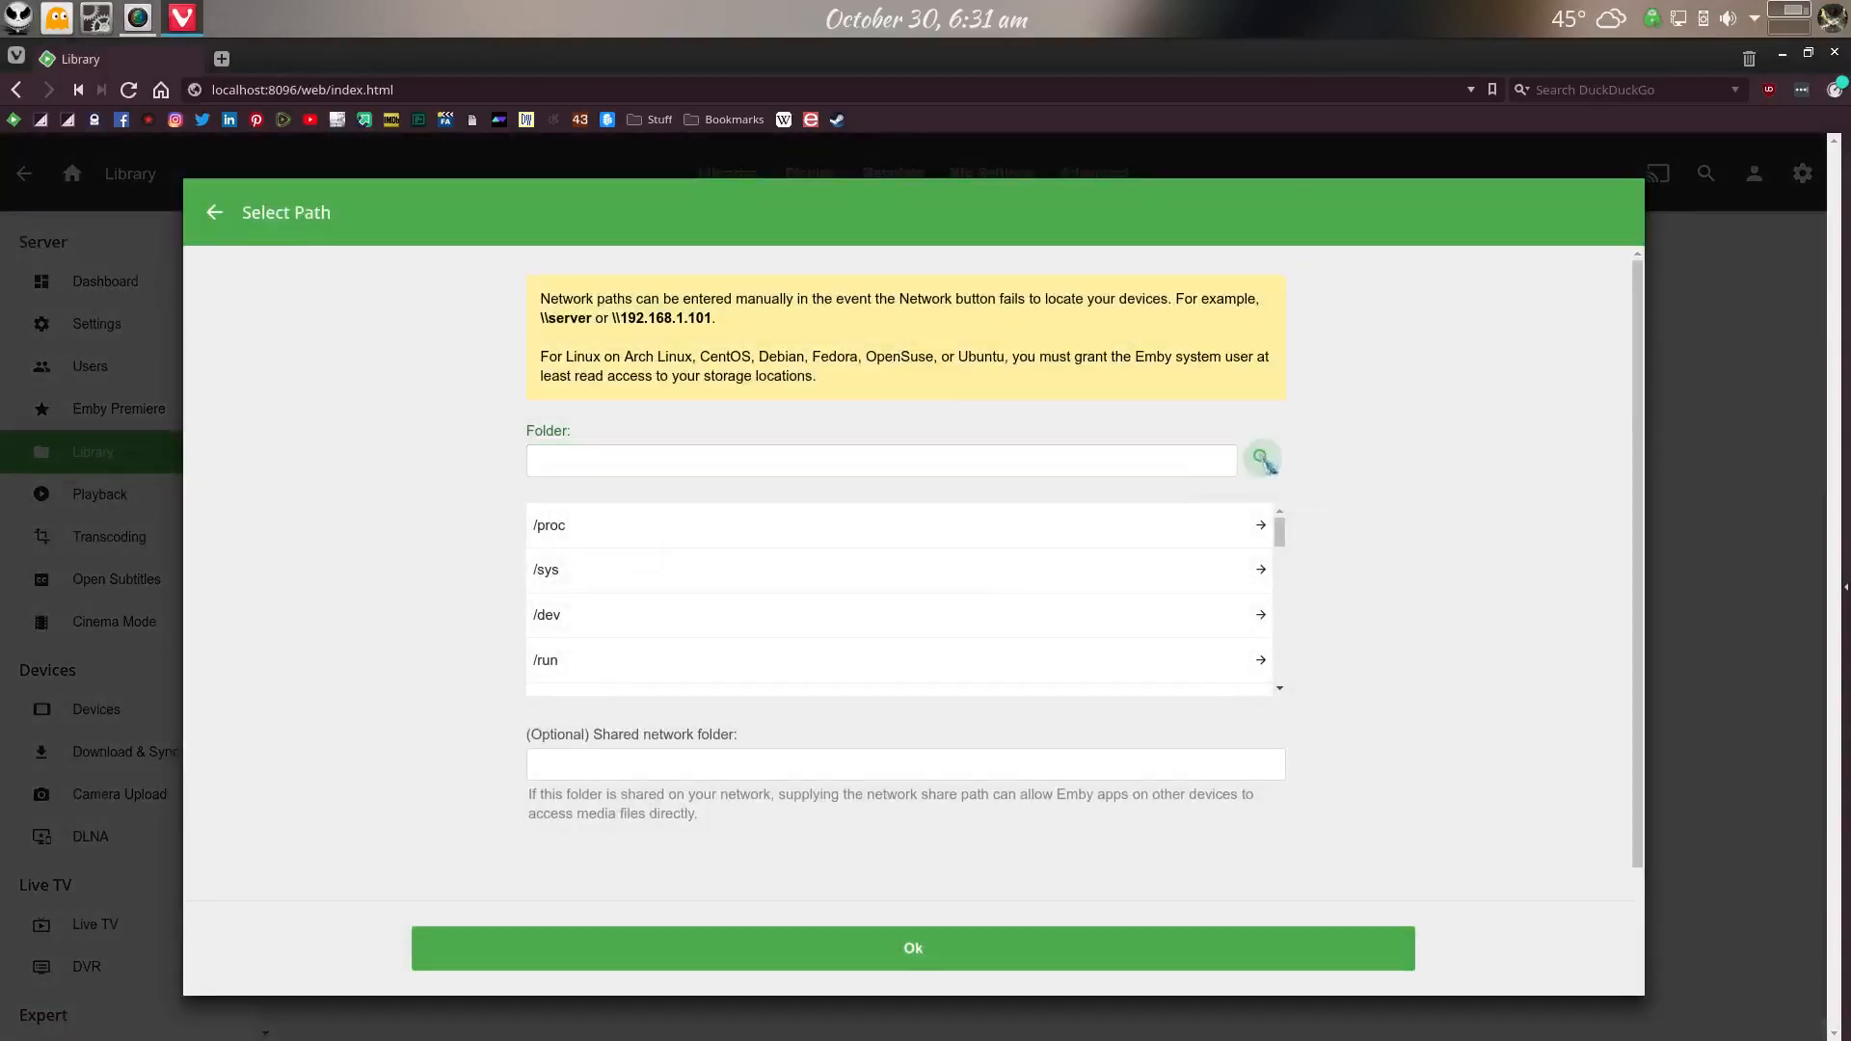
Step: Add the /media/Media3/Laurel & Hardy folder to the library
{"action": "scroll", "scroll_direction": "down", "scroll_amount": 3}
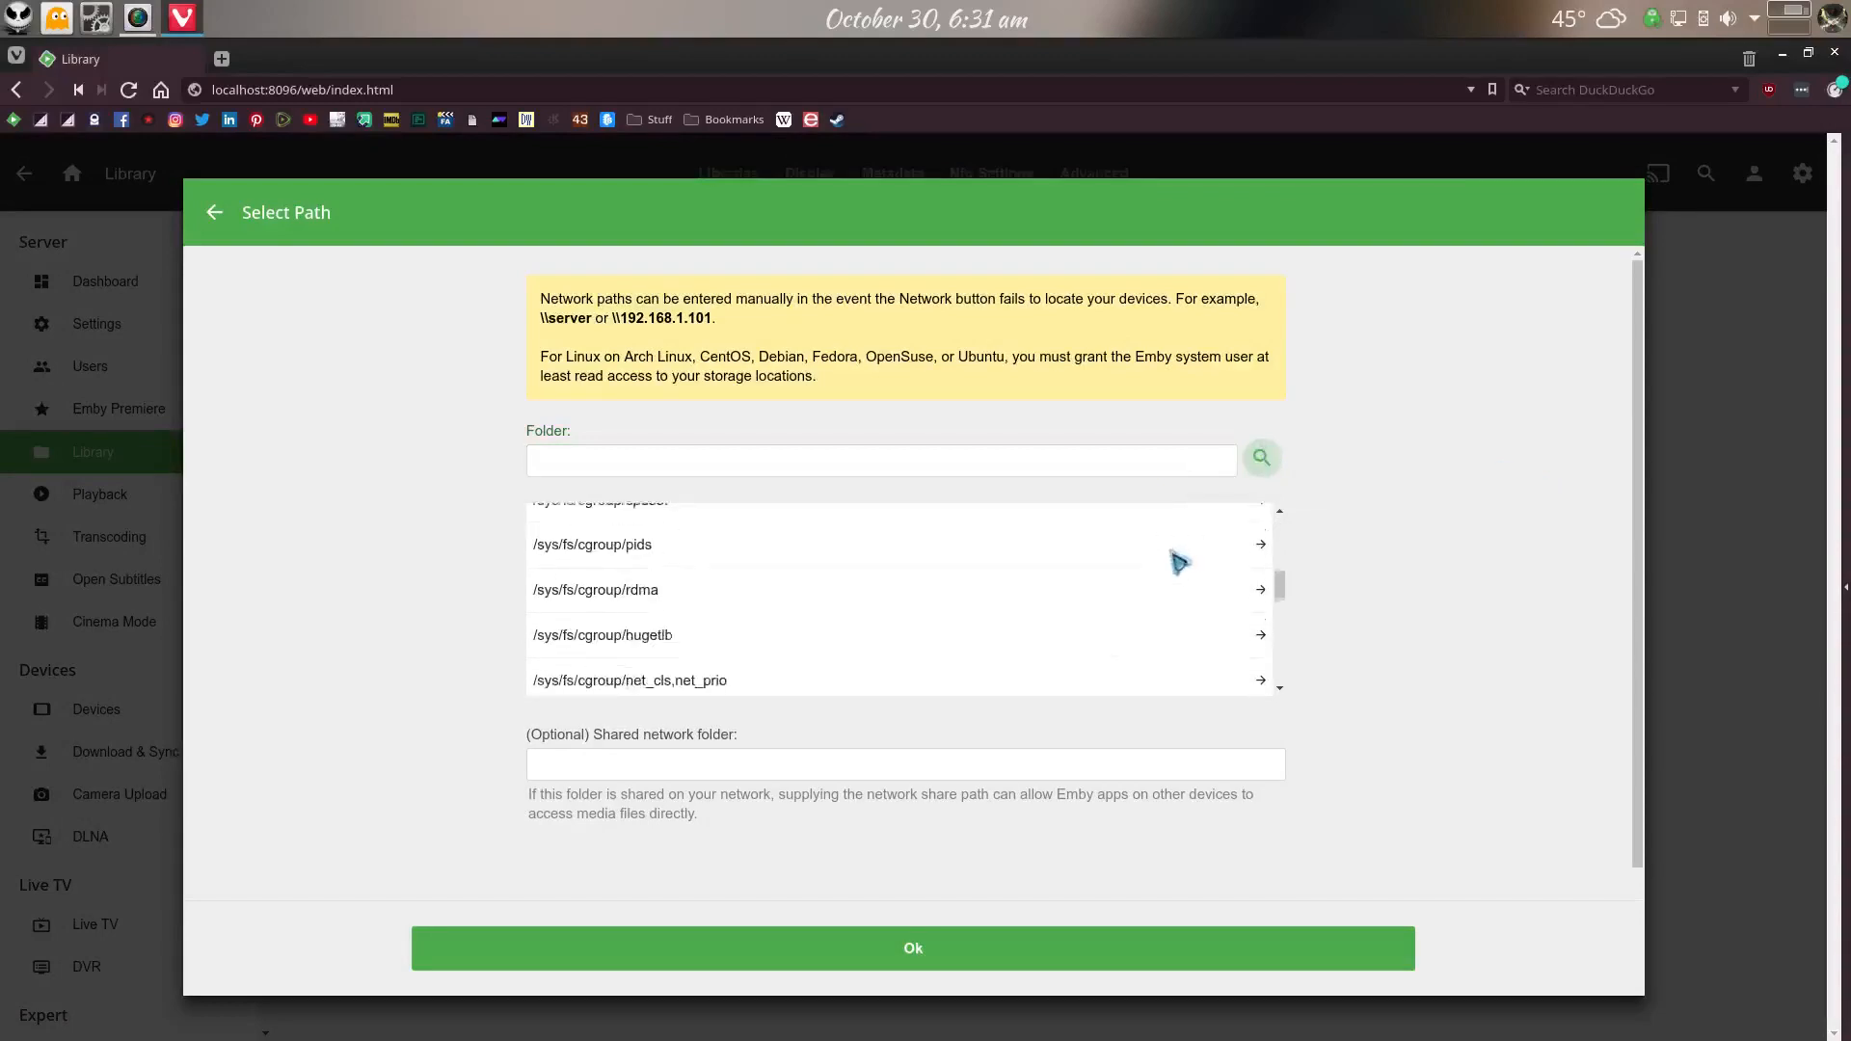
{"action": "scroll", "scroll_direction": "down", "scroll_amount": 3}
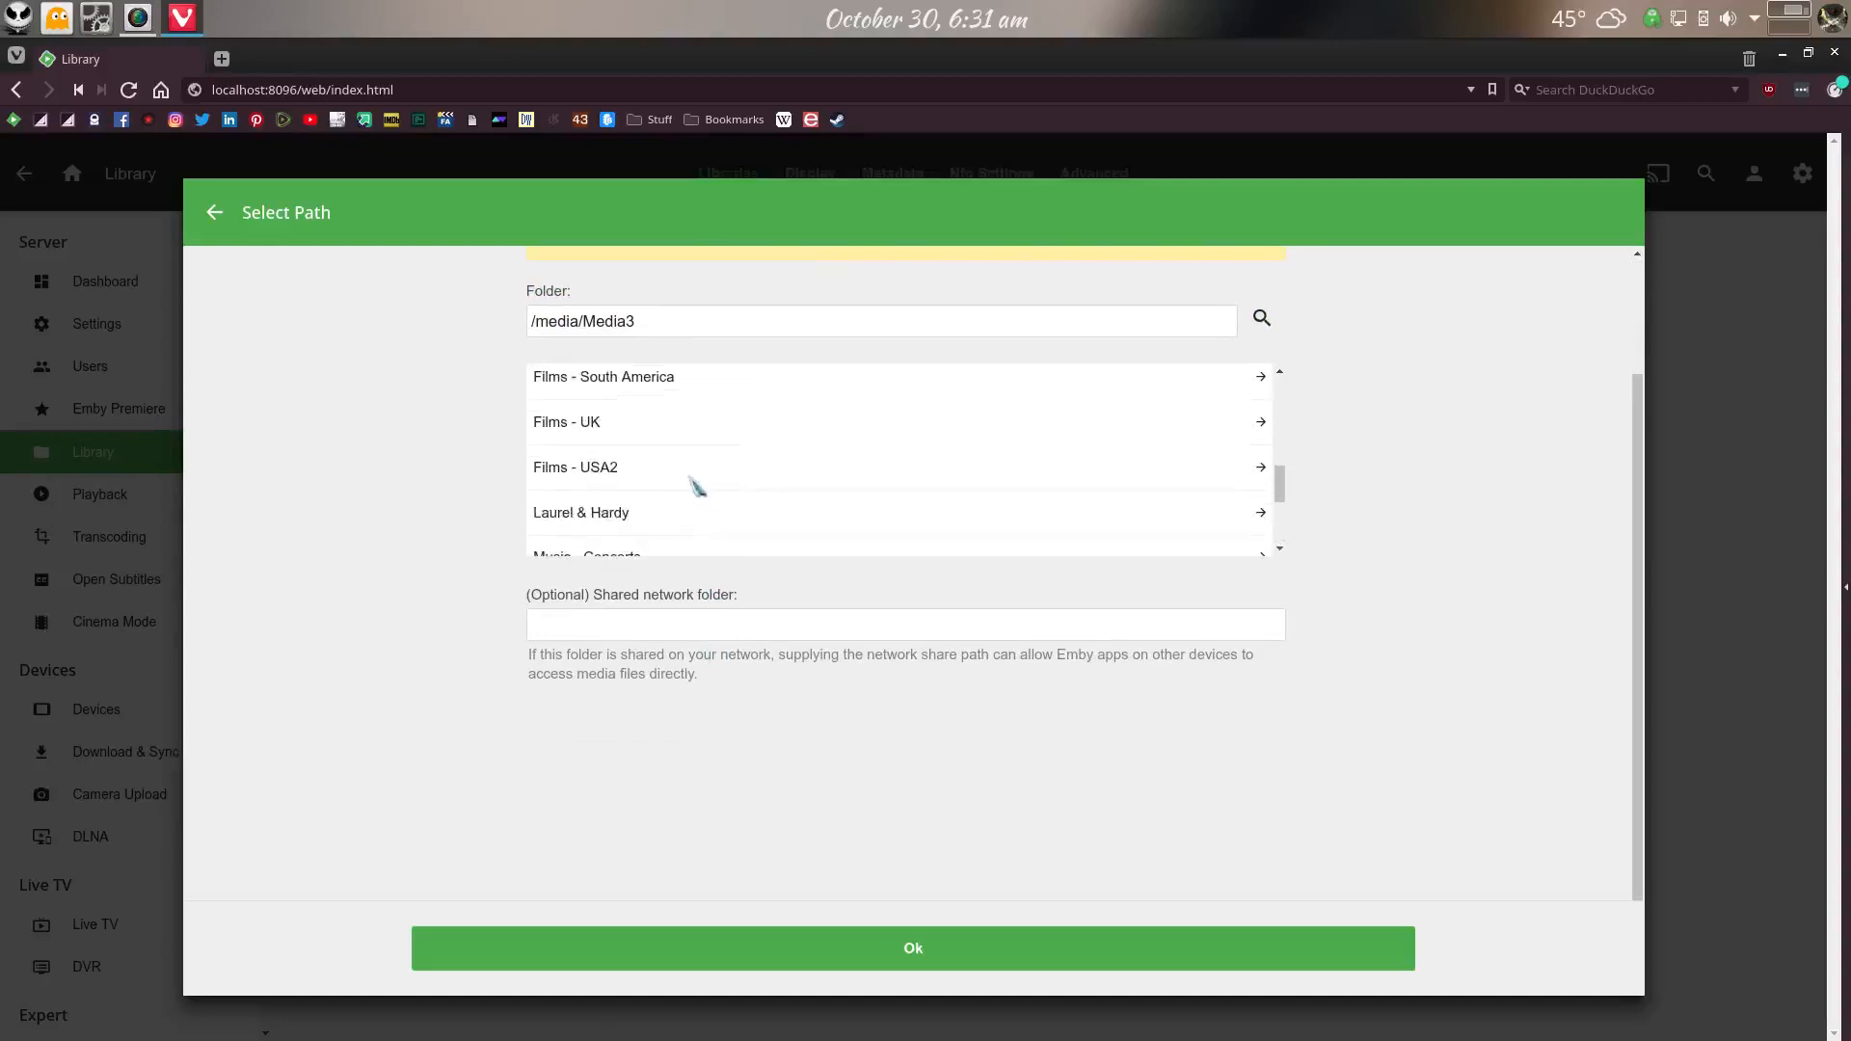
{"action": "left_click", "coordinate": [580, 513]}
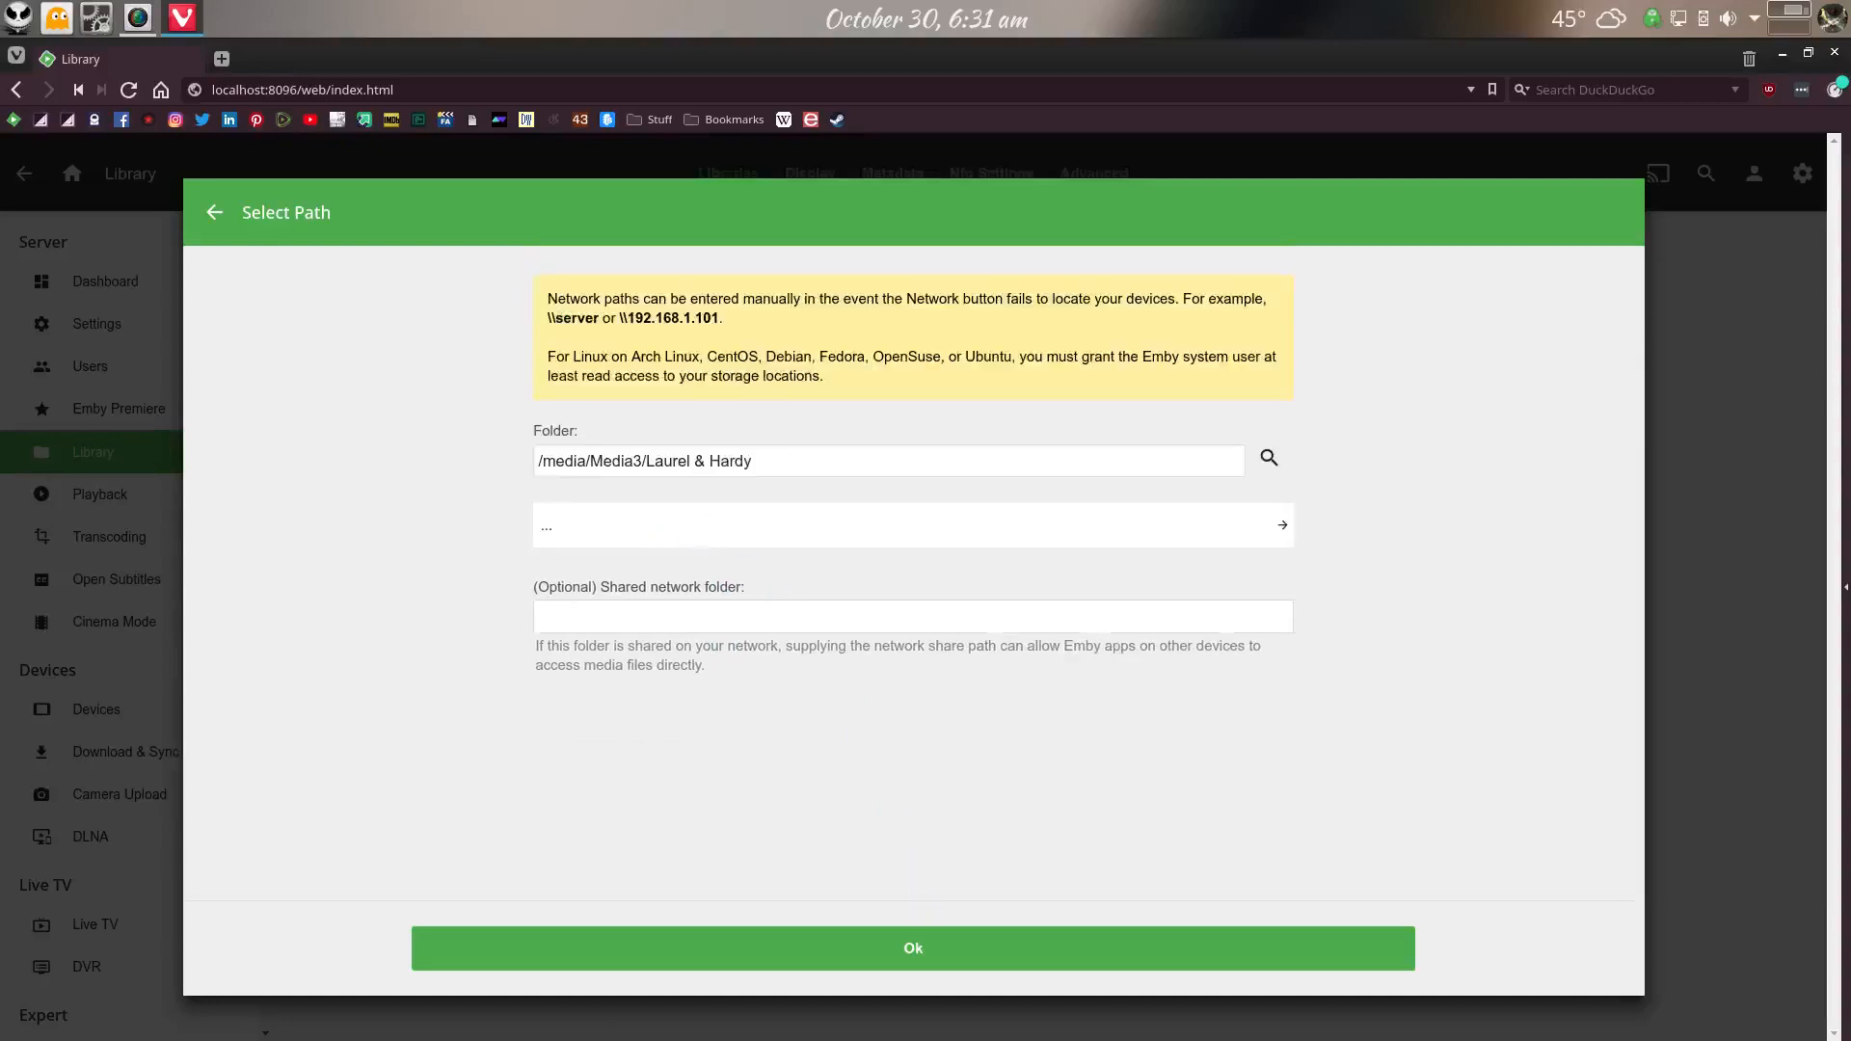
{"action": "left_click", "coordinate": [913, 949]}
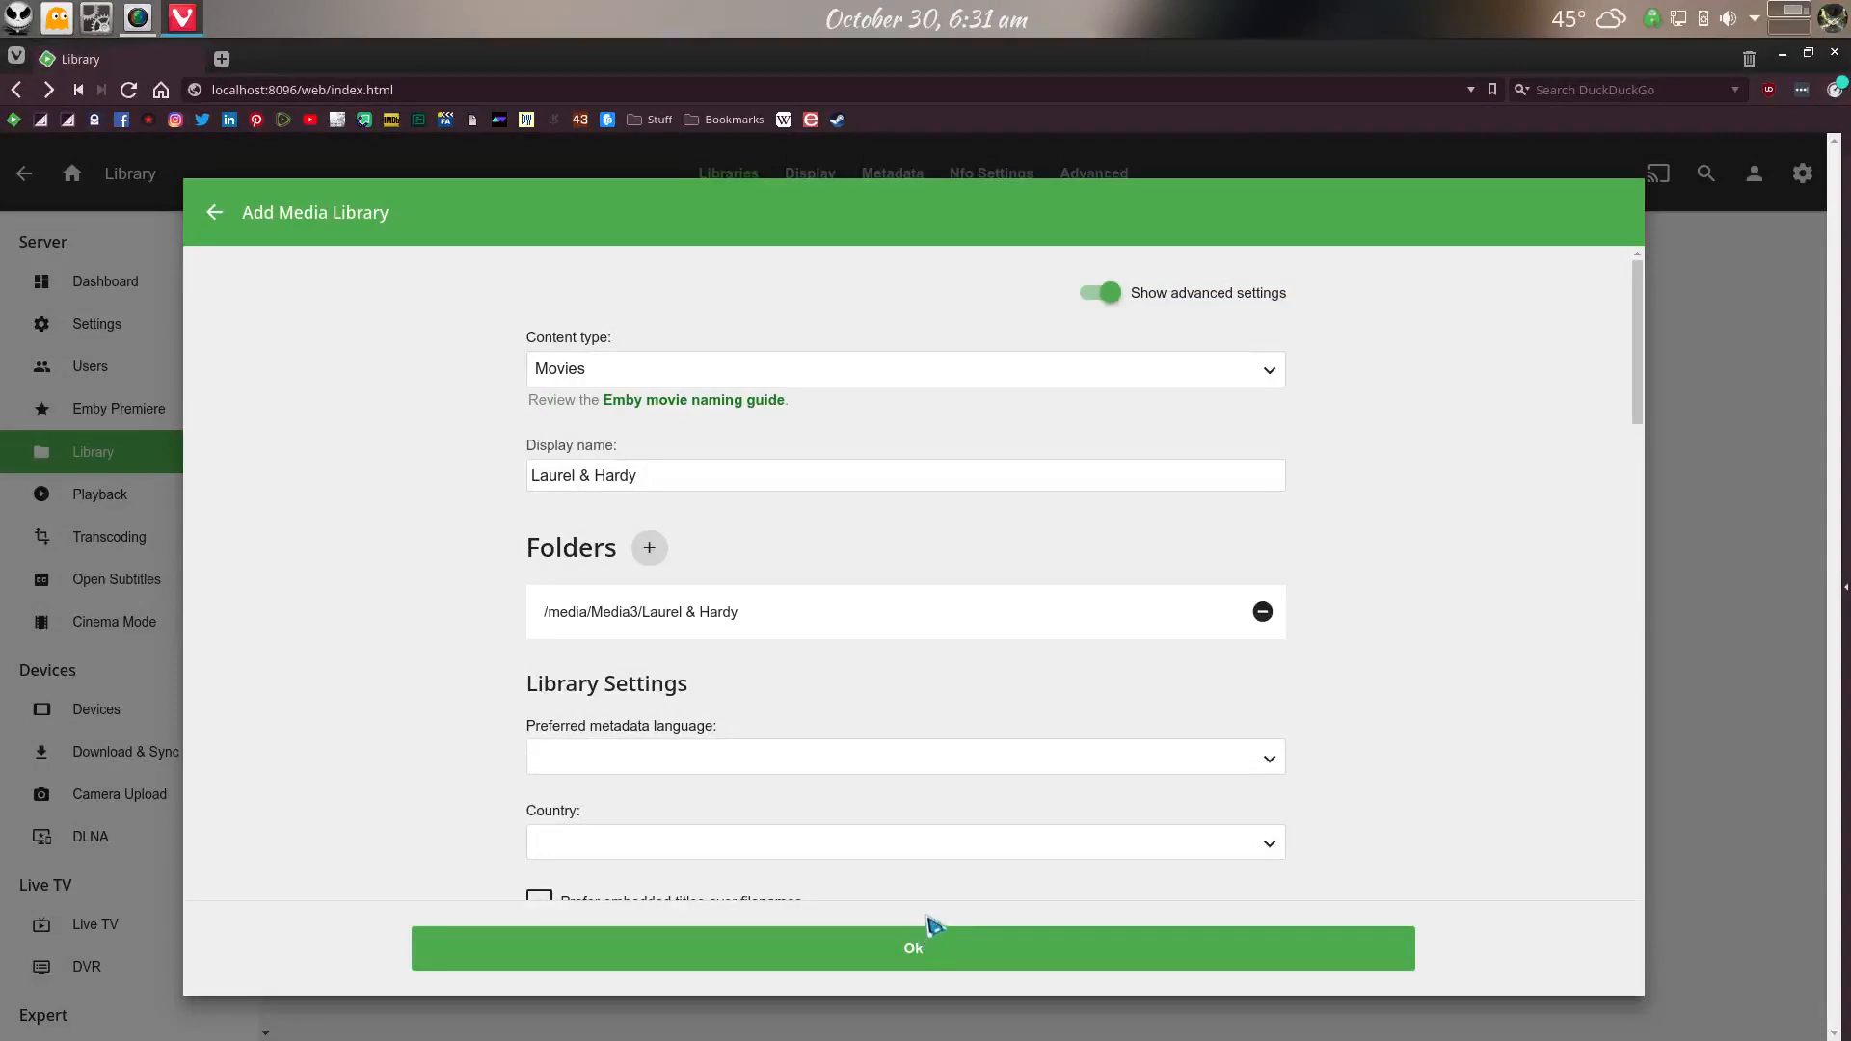
{"action": "mouse_move", "coordinate": [936, 923]}
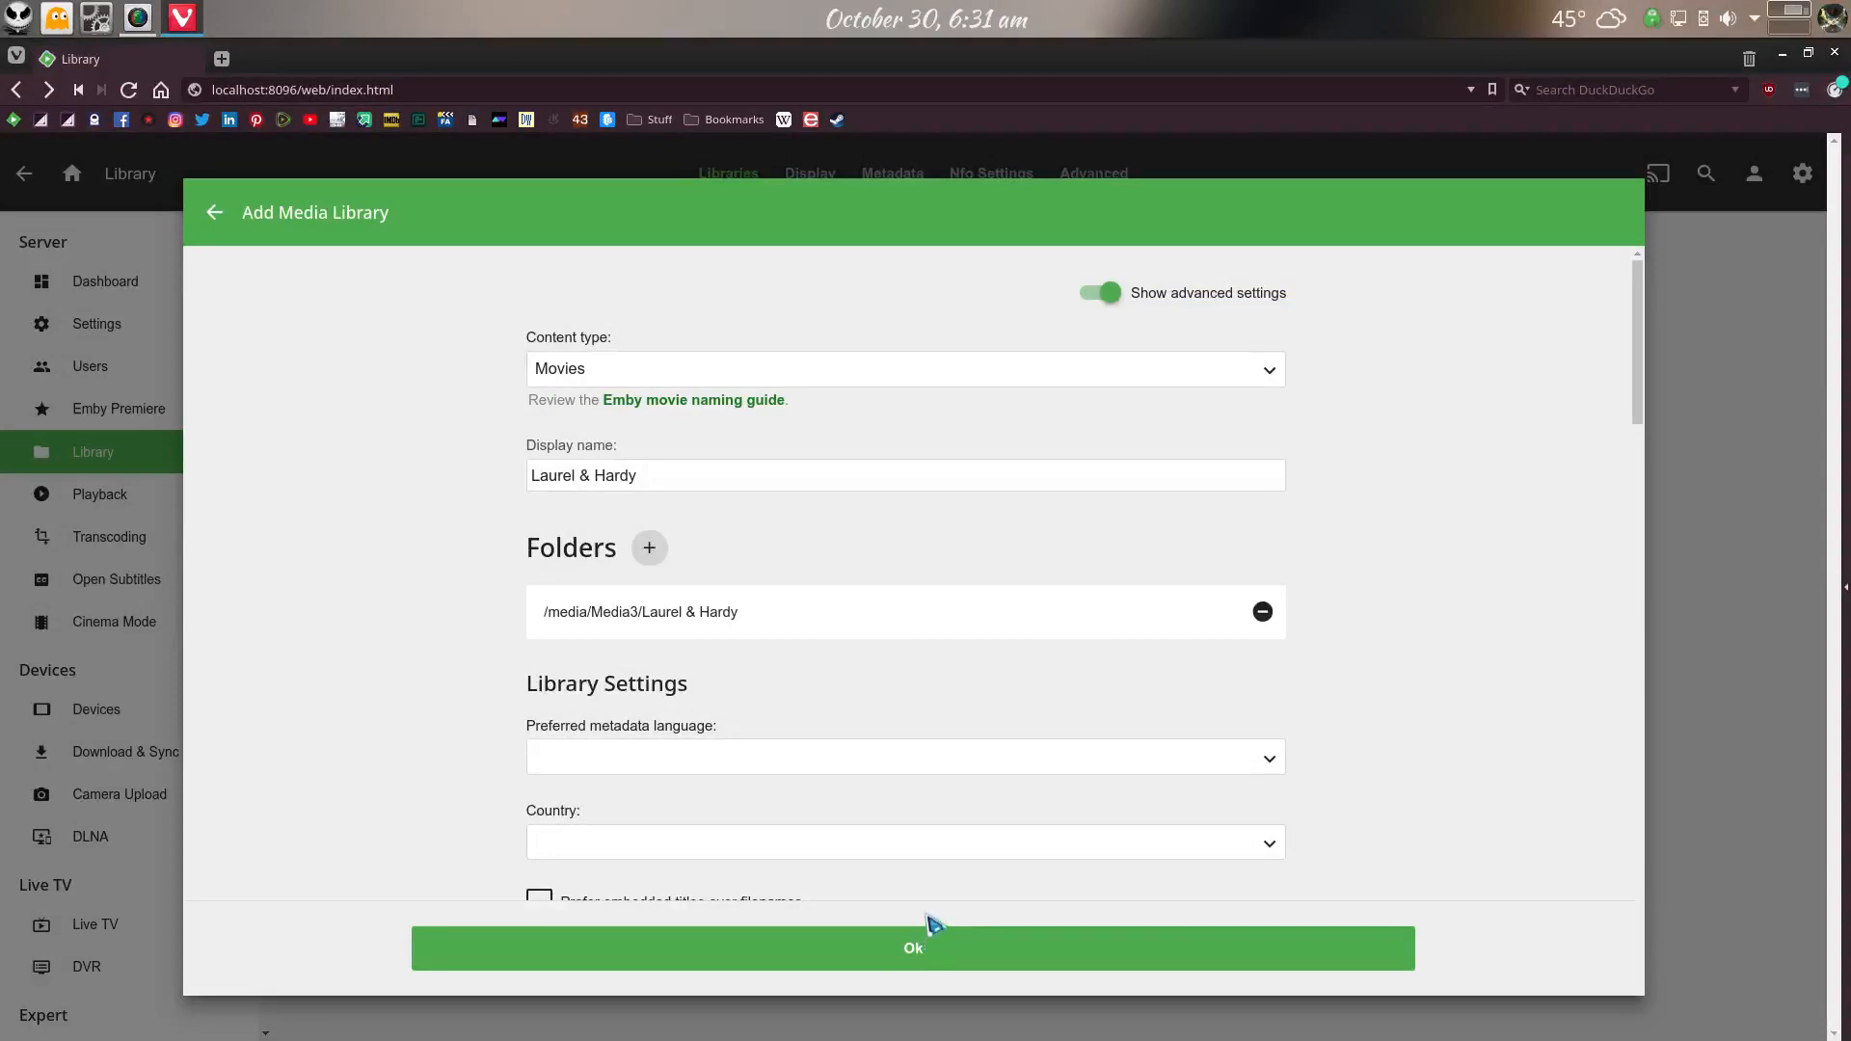
Step: Confirm the Add Media Library dialog to create the Laurel & Hardy library
{"action": "left_click", "coordinate": [905, 756]}
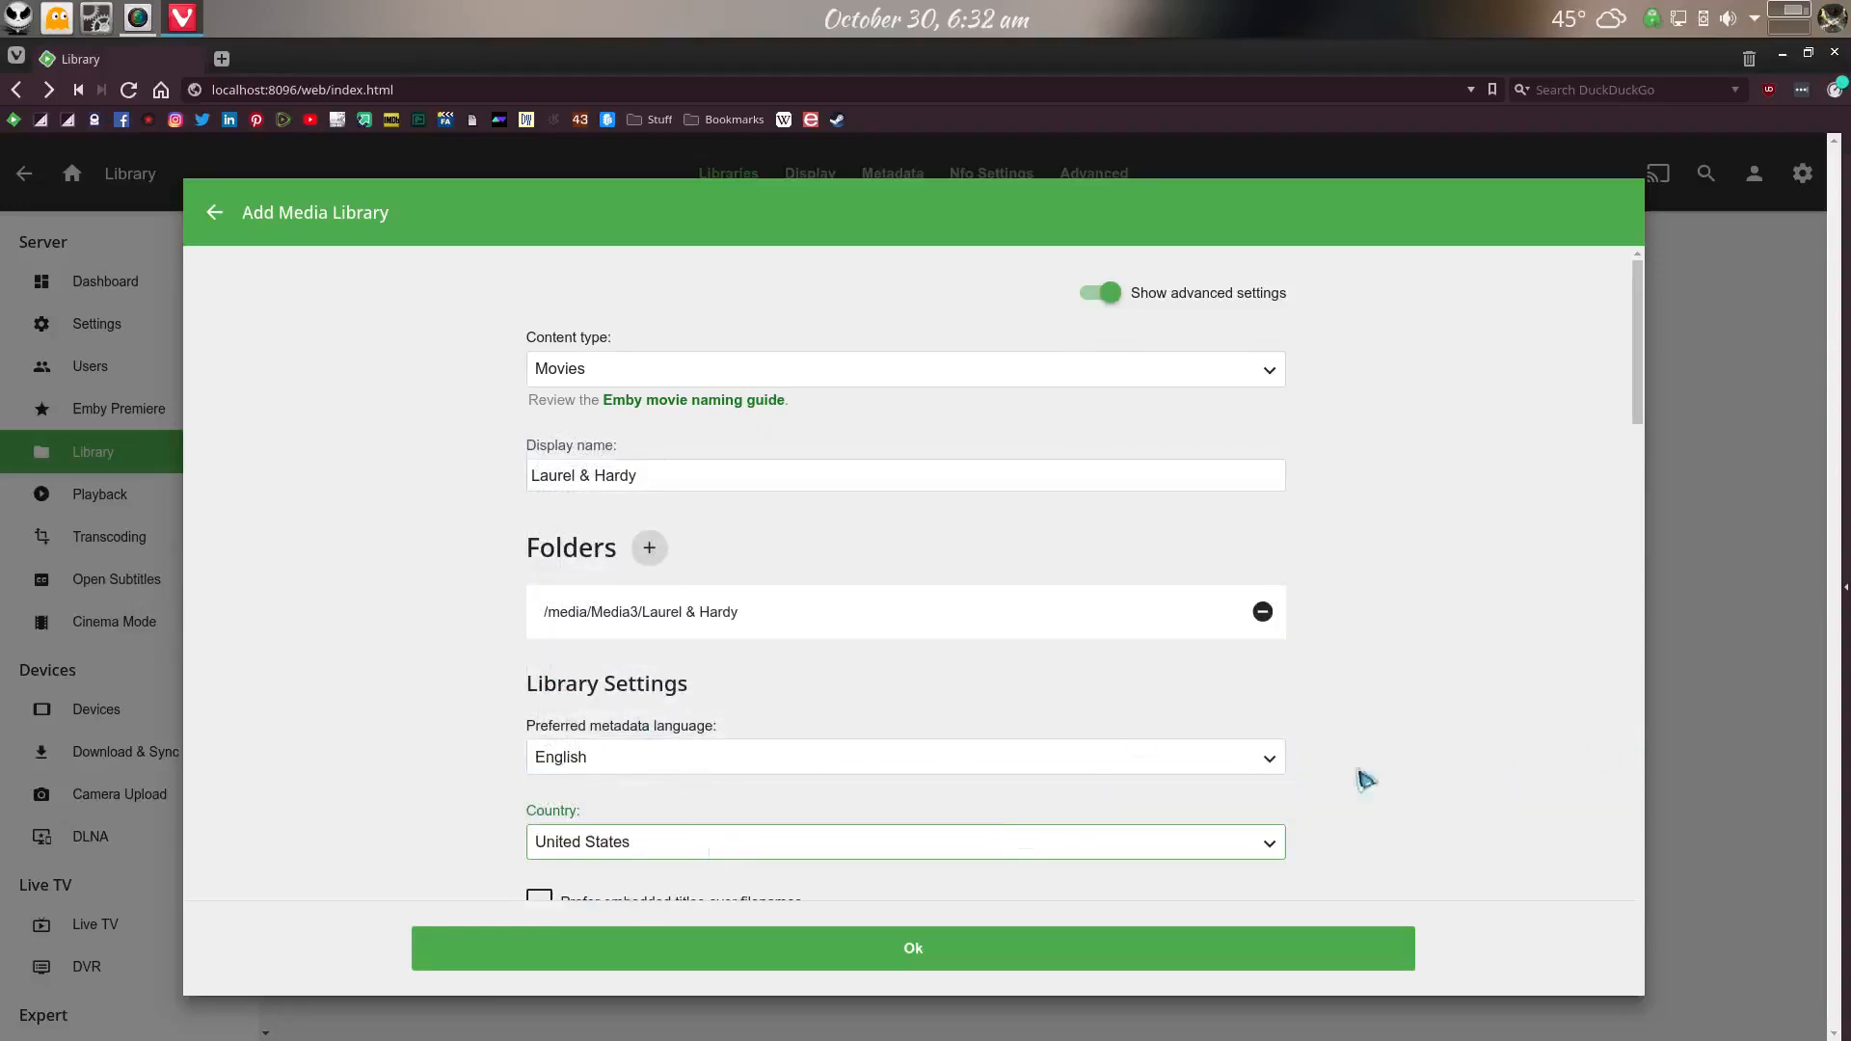
{"action": "scroll", "scroll_direction": "down", "scroll_amount": 3}
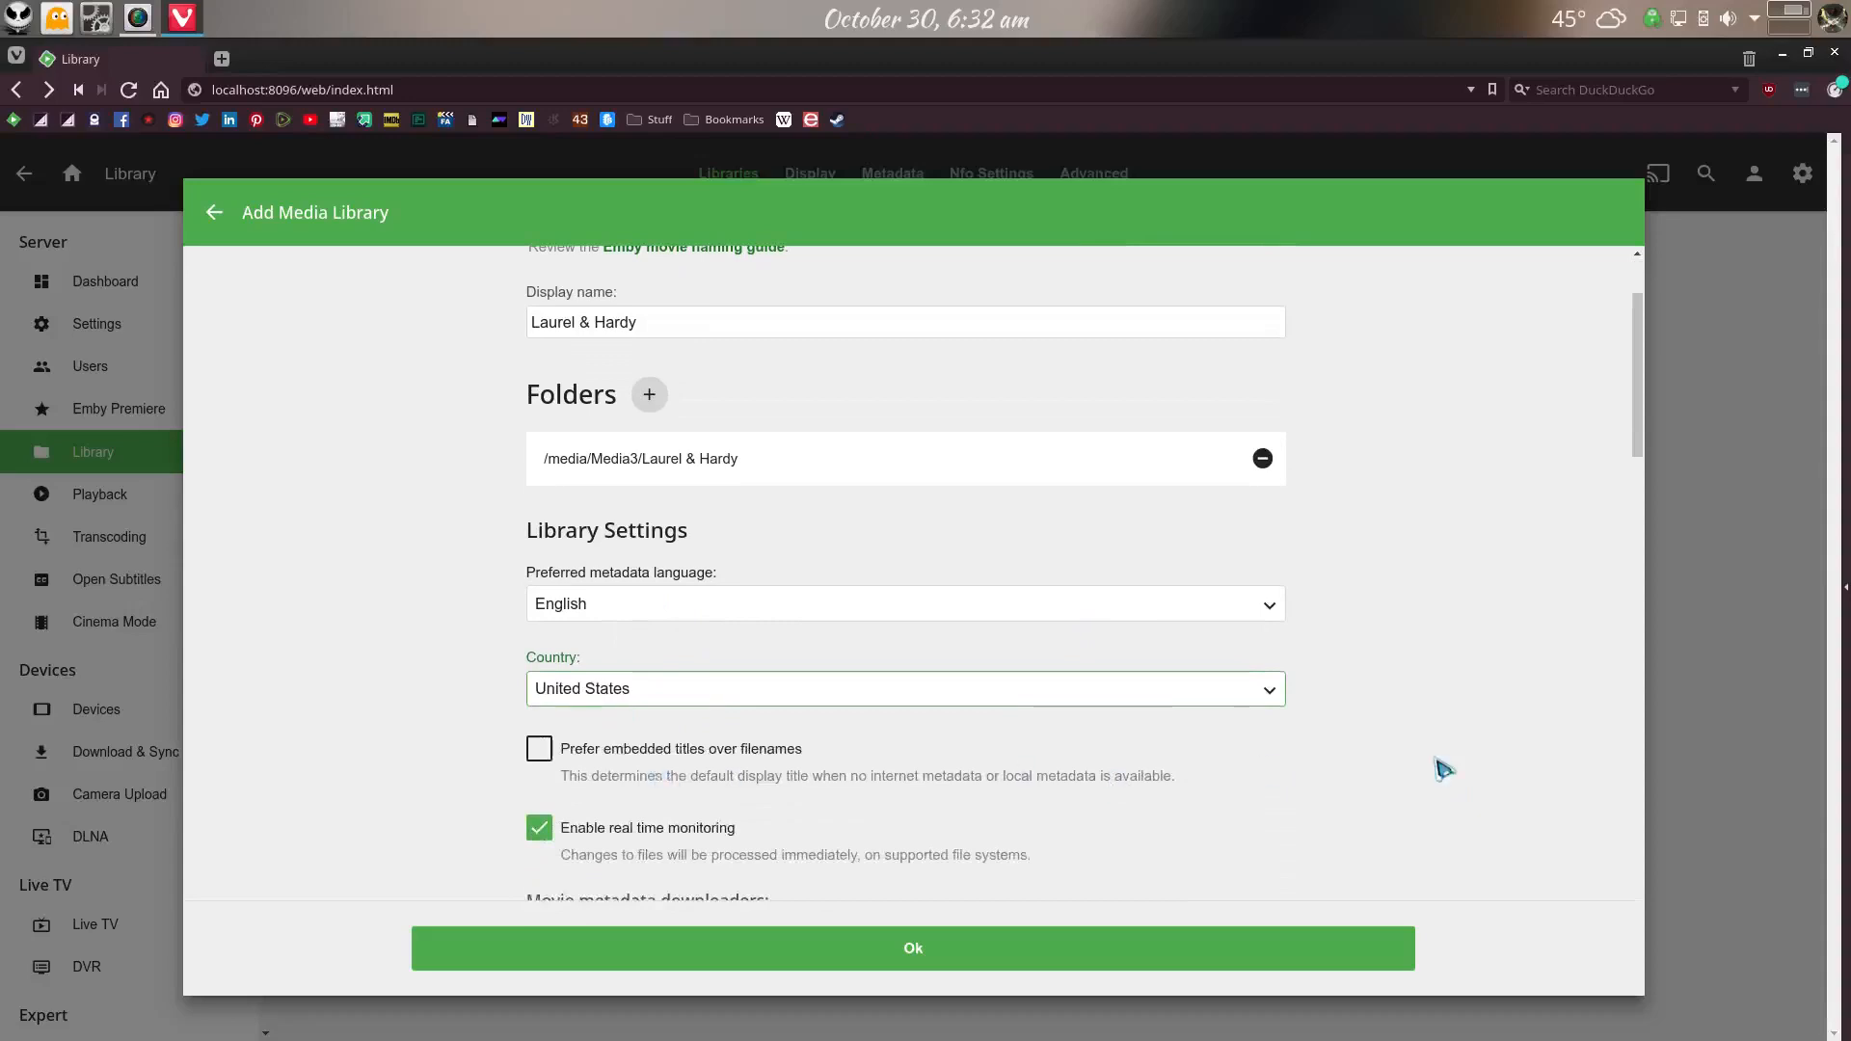
{"action": "scroll", "scroll_direction": "down", "scroll_amount": 3}
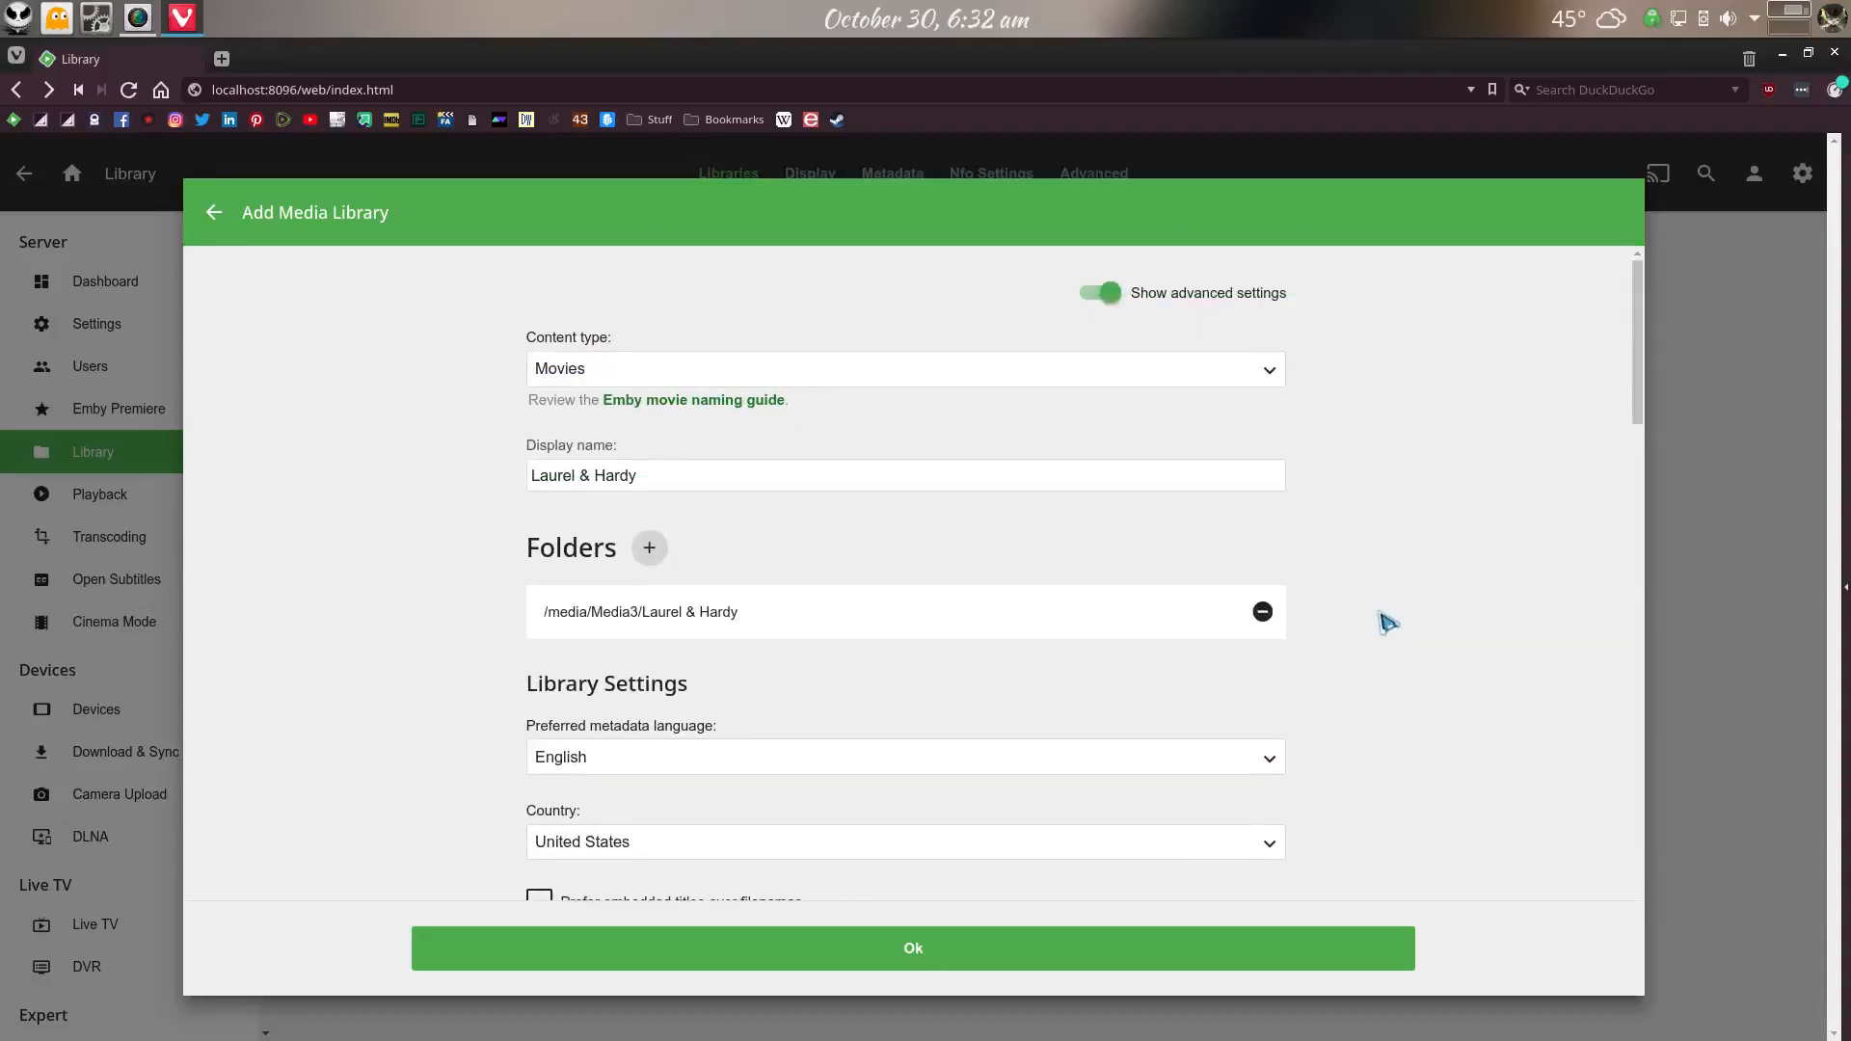
{"action": "scroll", "scroll_direction": "down", "scroll_amount": 3}
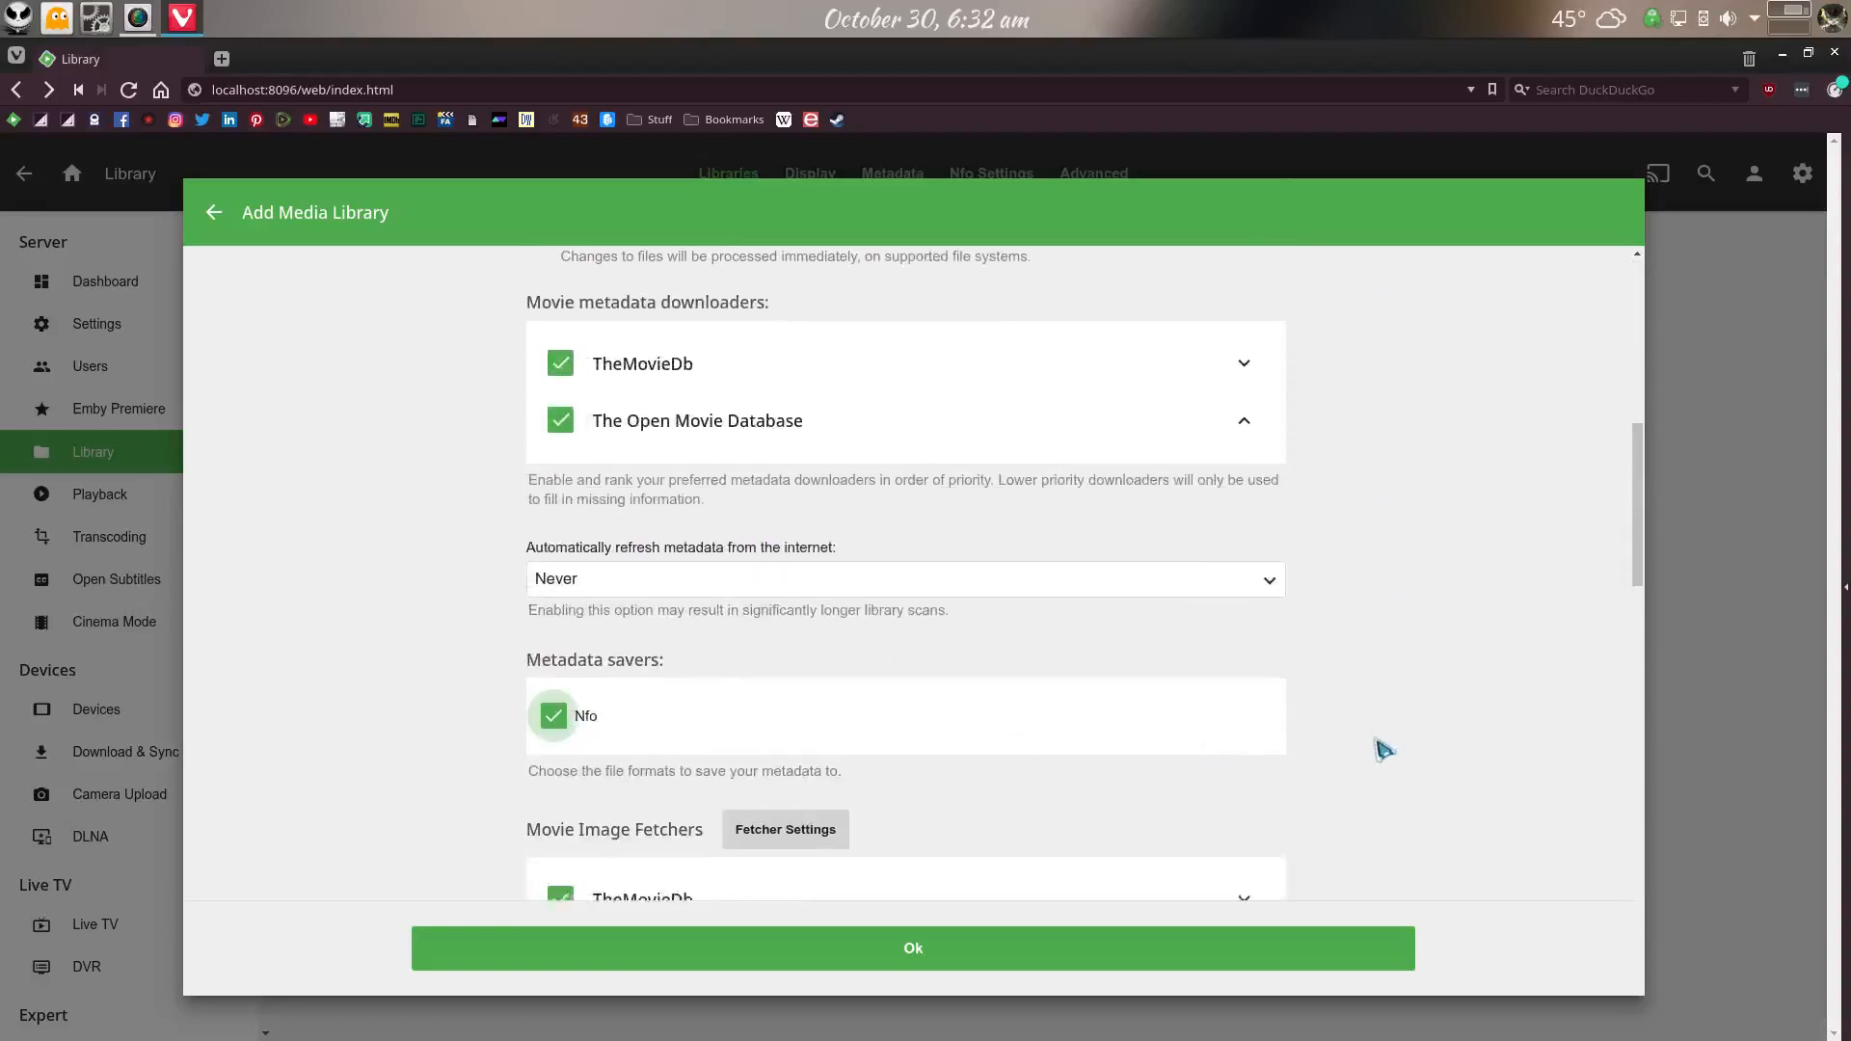
{"action": "scroll", "scroll_direction": "down", "scroll_amount": 3}
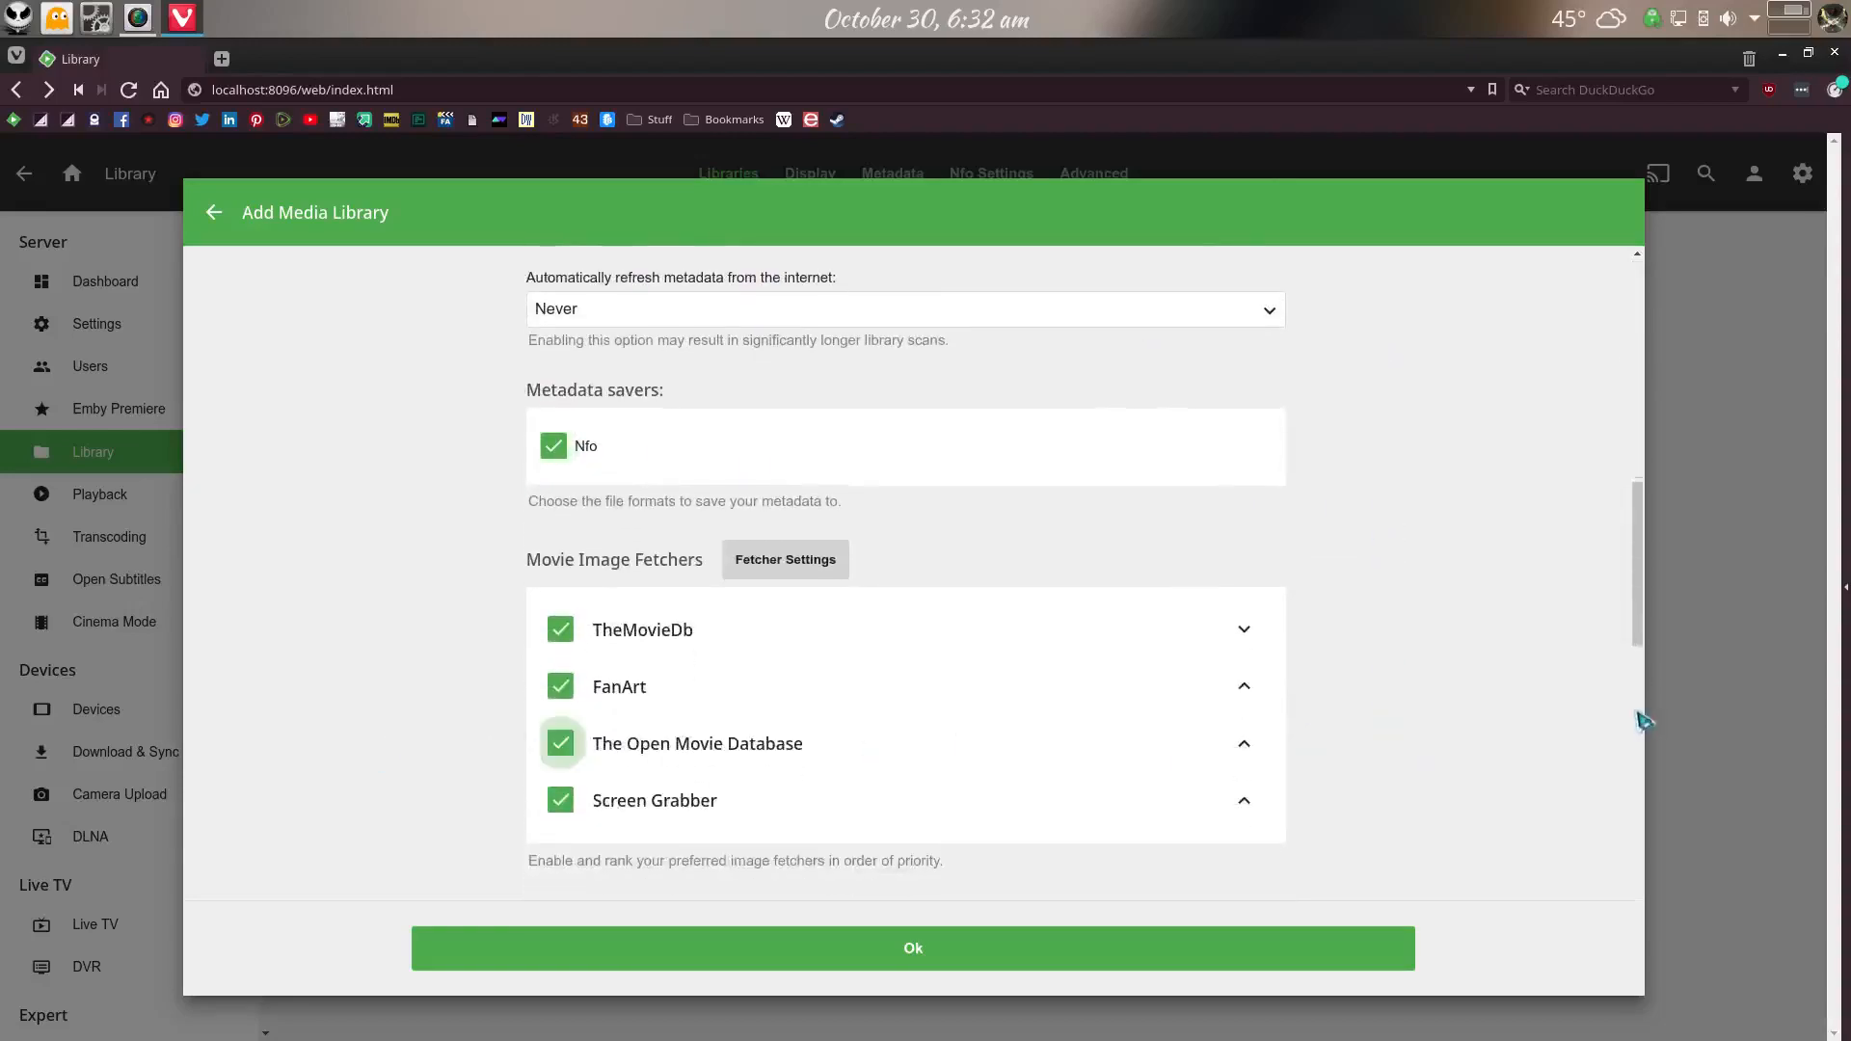
{"action": "scroll", "scroll_direction": "down", "scroll_amount": 3}
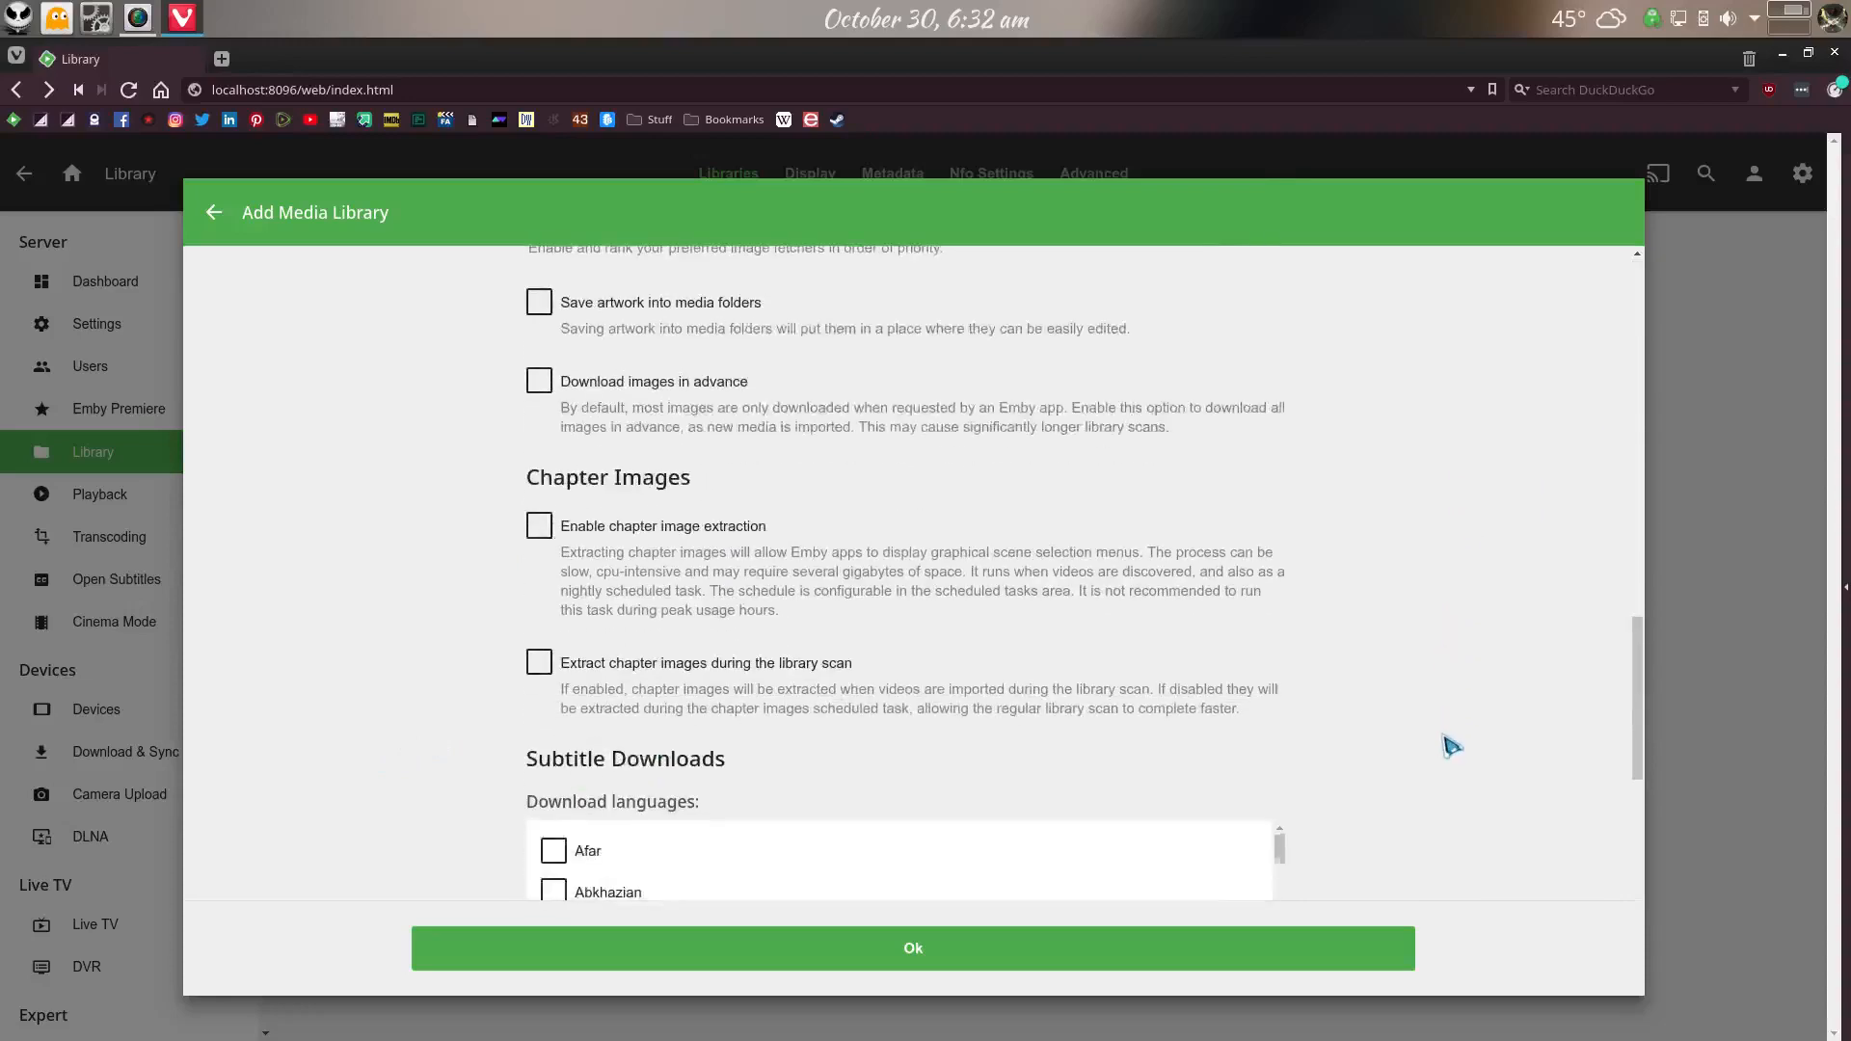
{"action": "scroll", "scroll_direction": "down", "scroll_amount": 3}
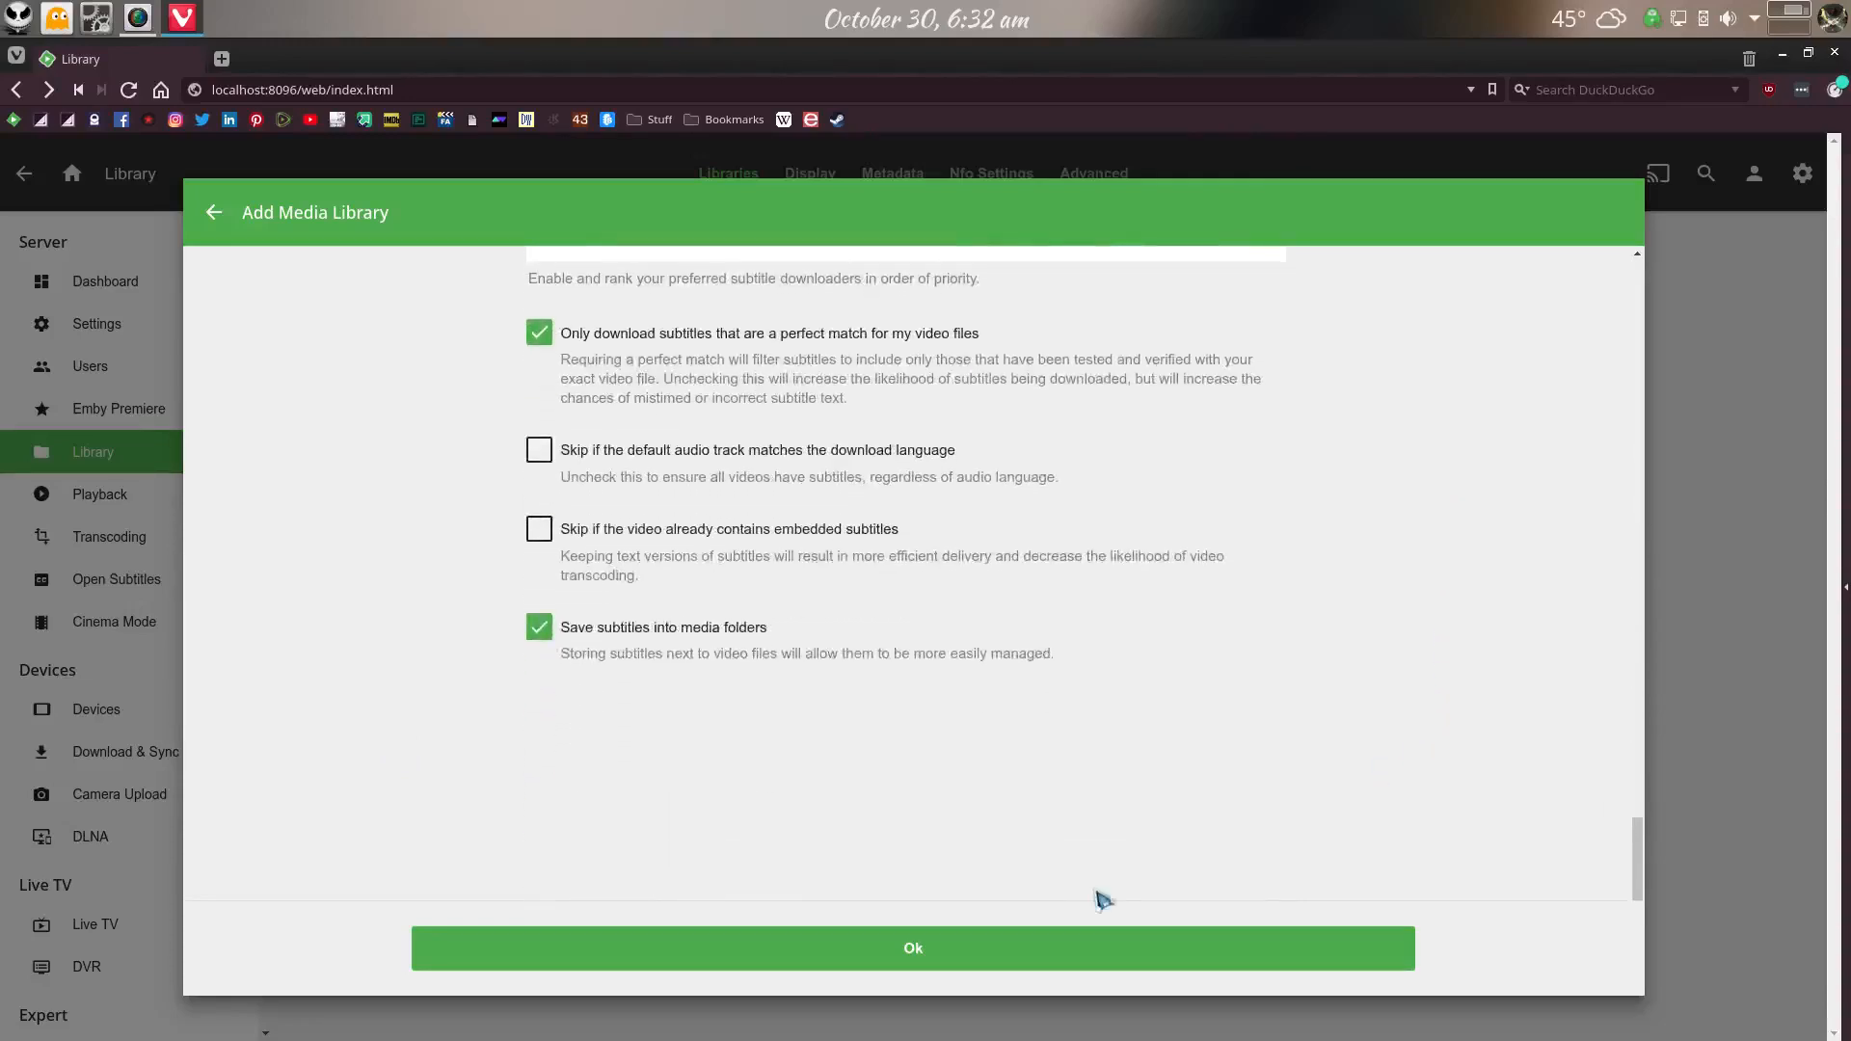
{"action": "left_click", "coordinate": [912, 949]}
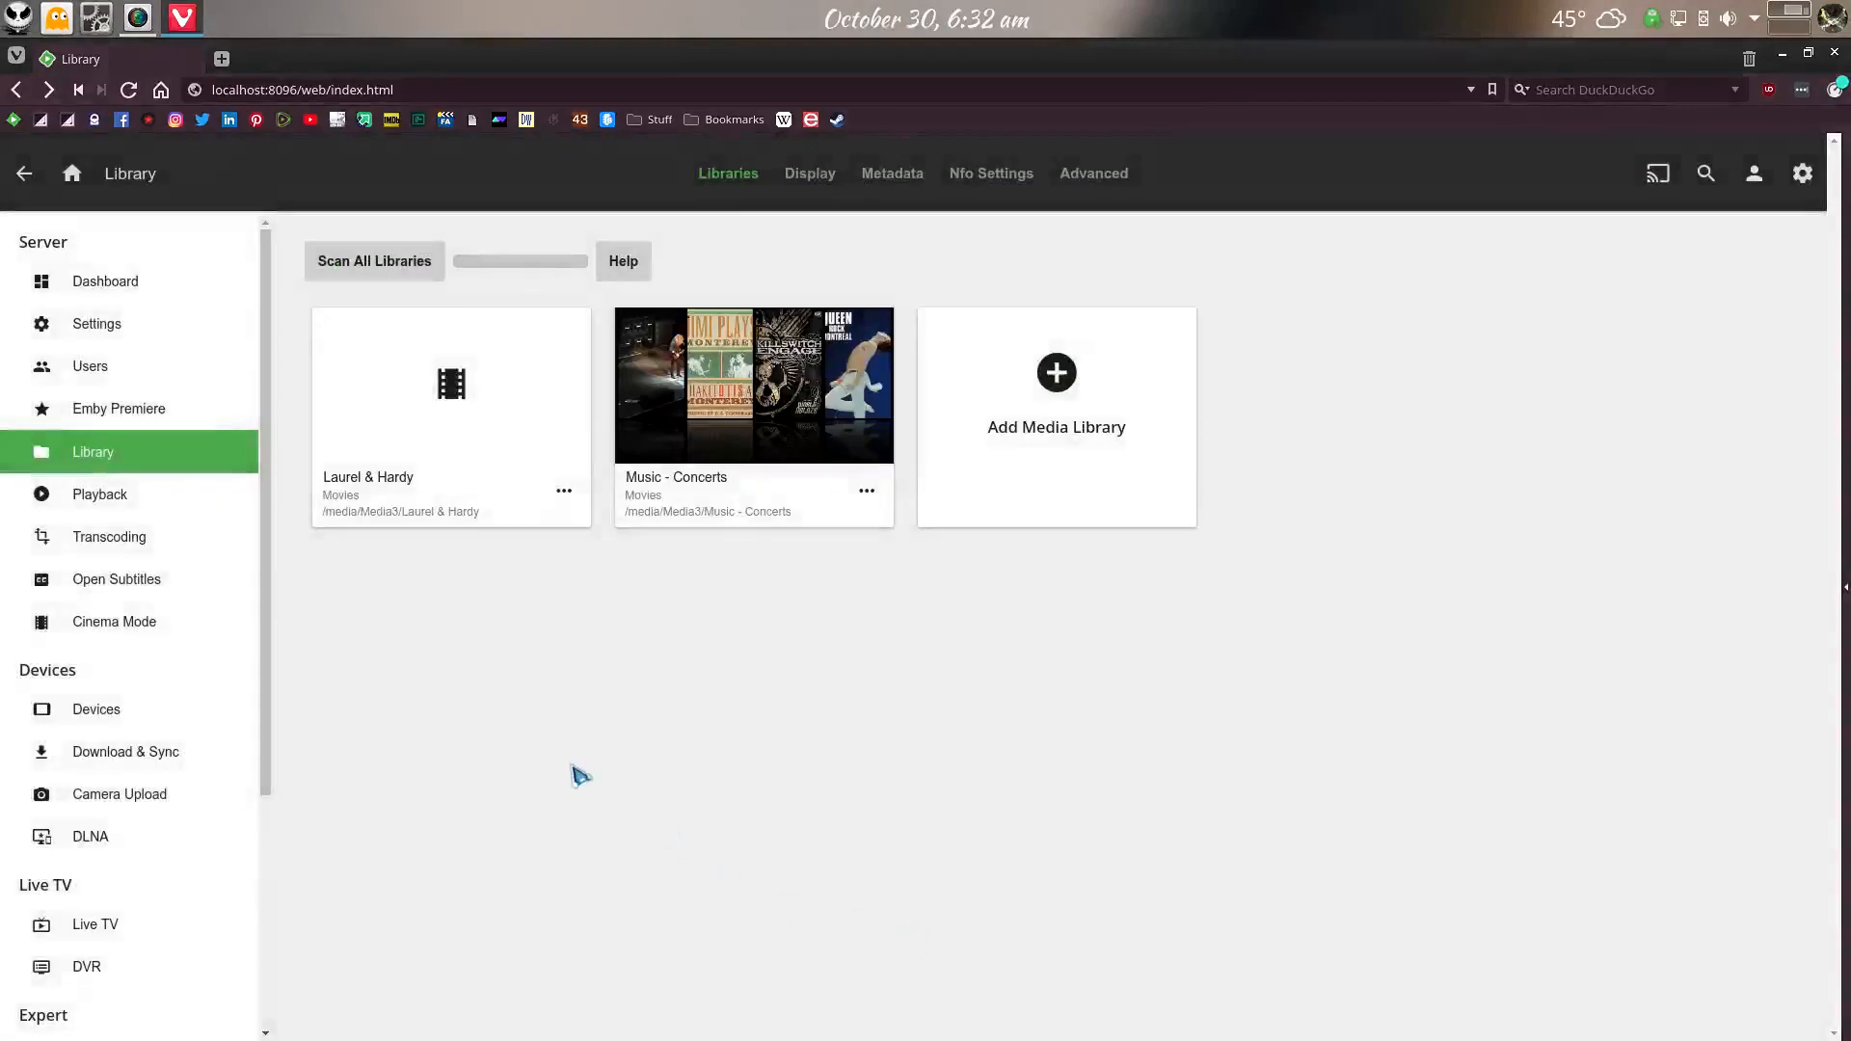
Step: Show the server dashboard with the media library scan running
{"action": "left_click", "coordinate": [104, 281]}
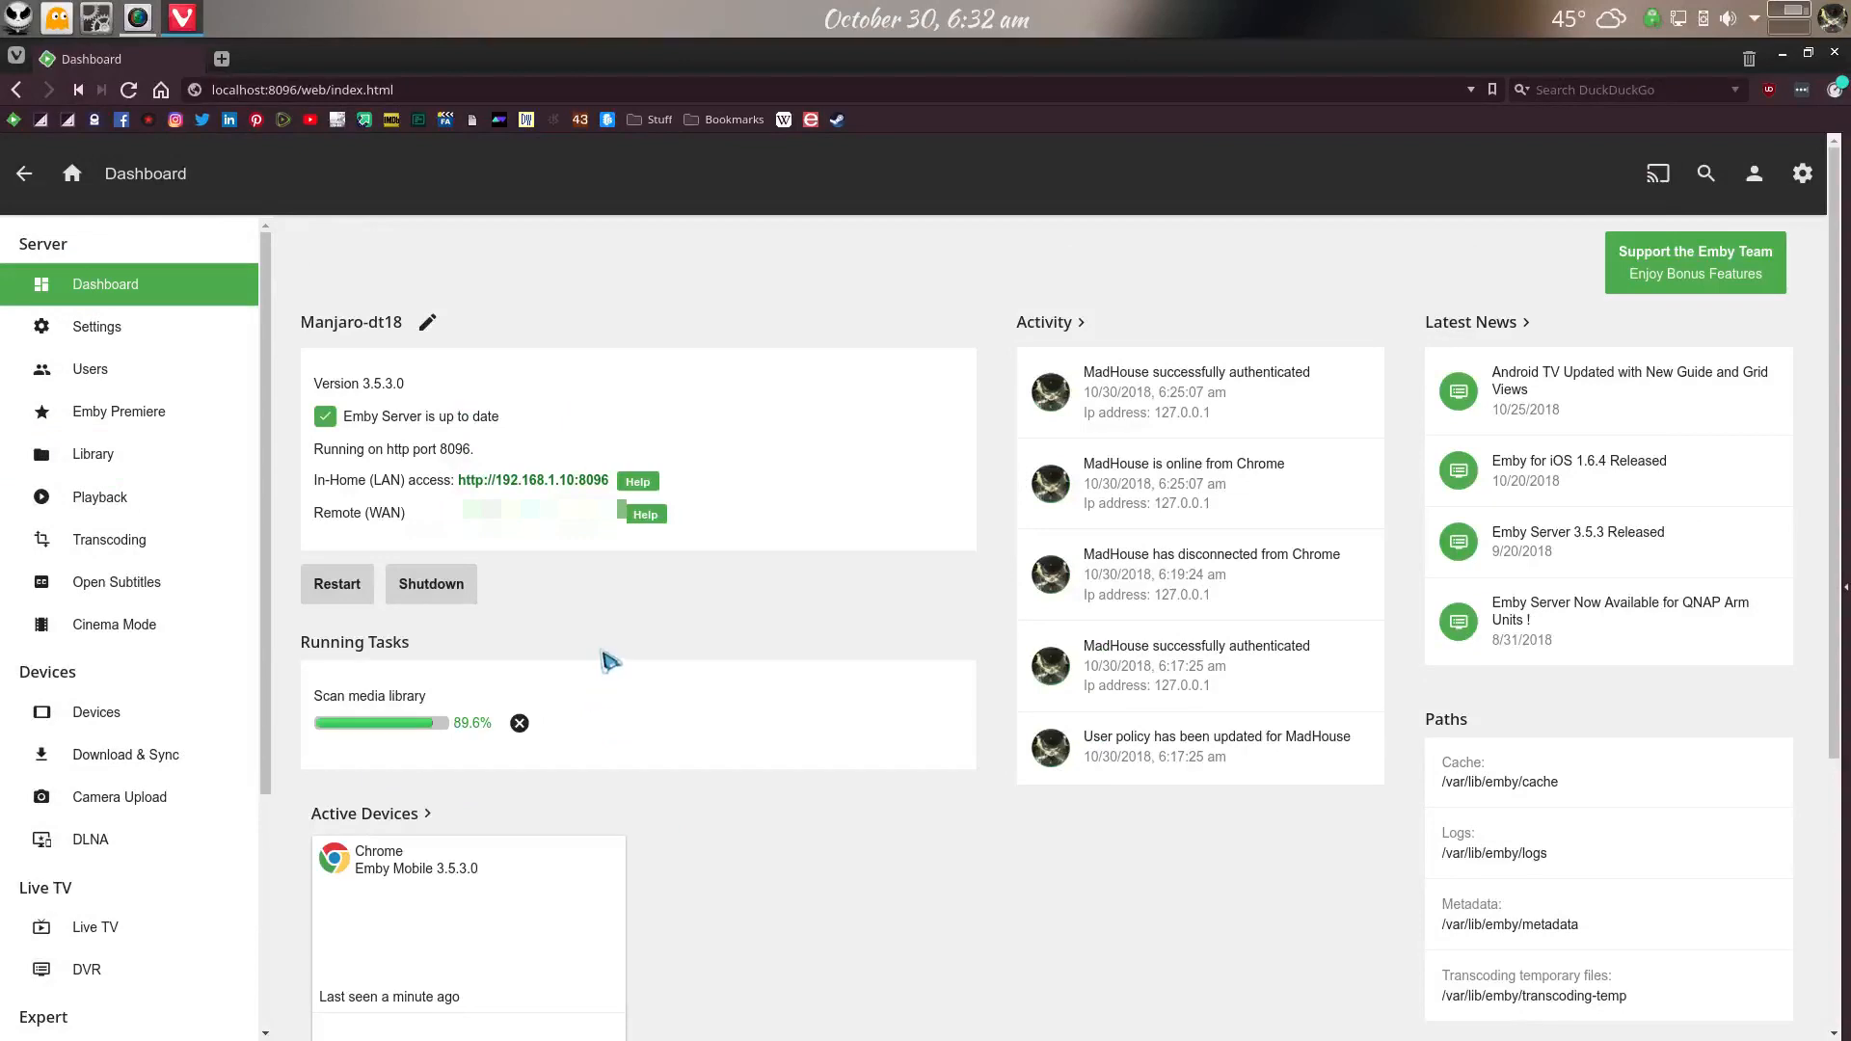
{"action": "mouse_move", "coordinate": [605, 650]}
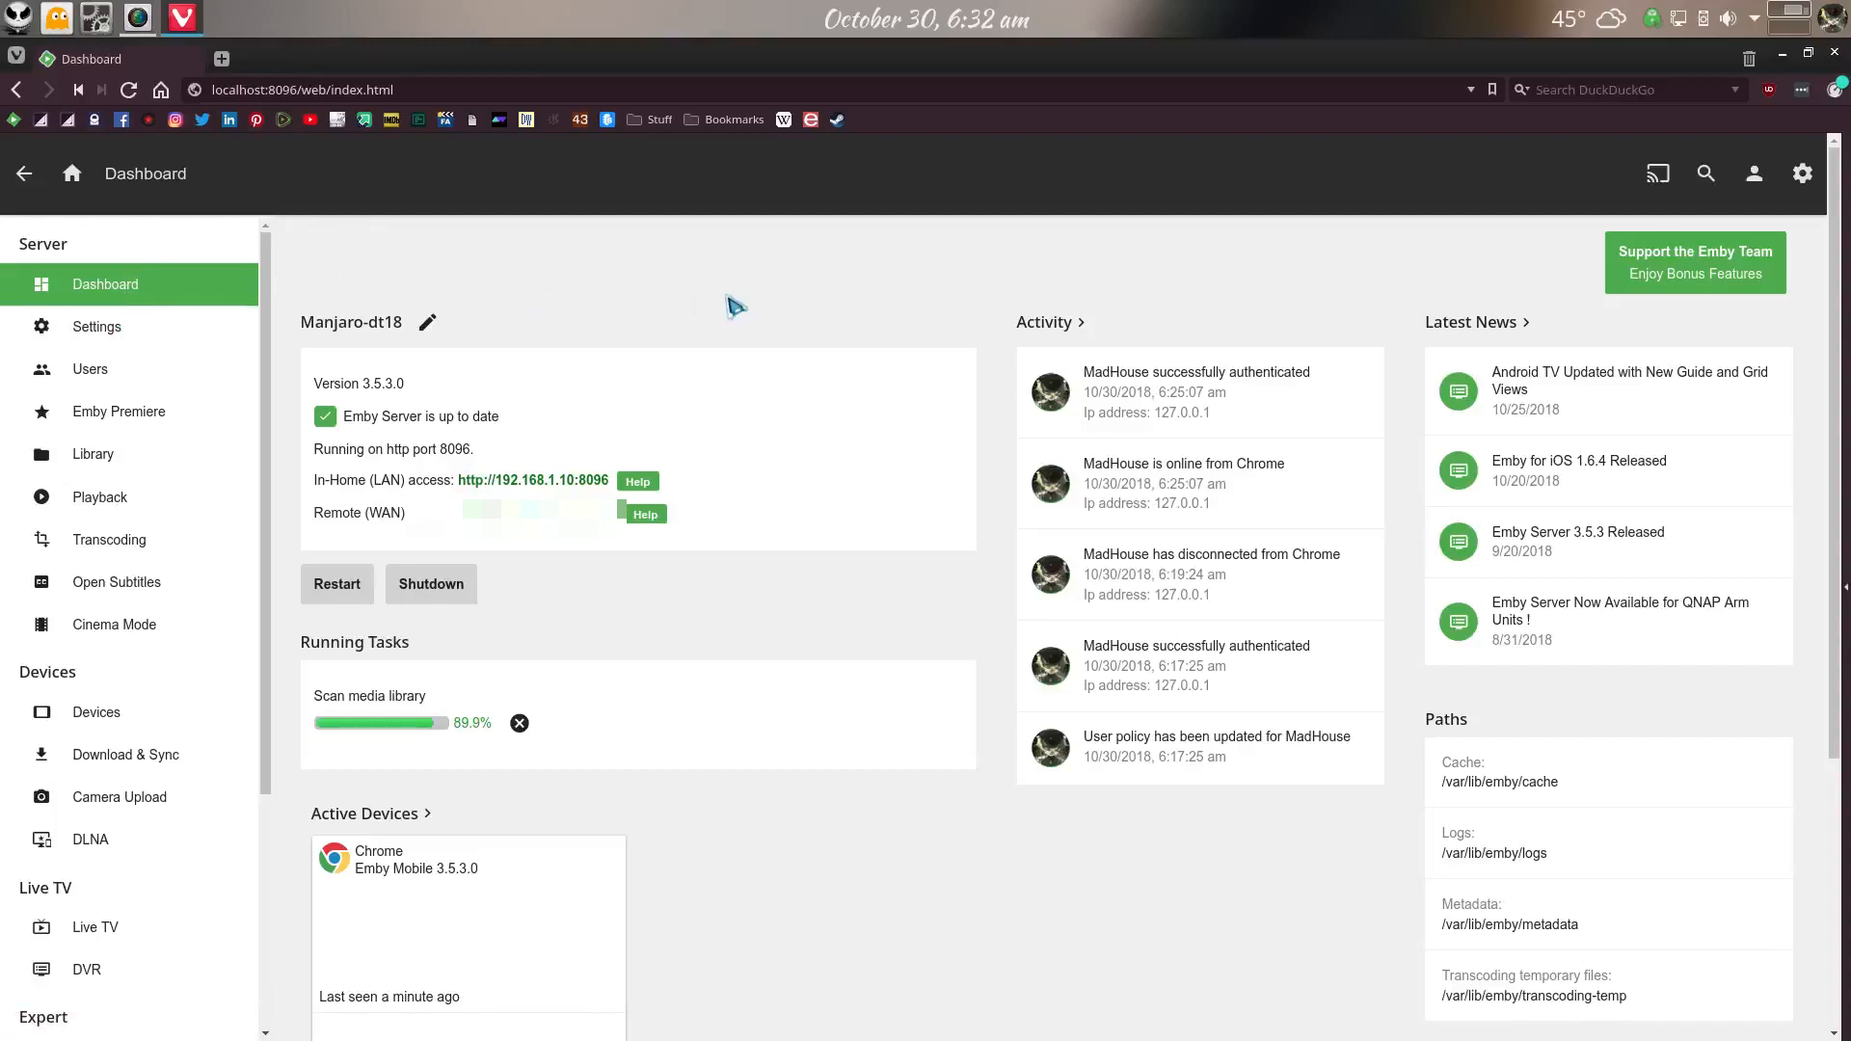
{"action": "mouse_move", "coordinate": [732, 284]}
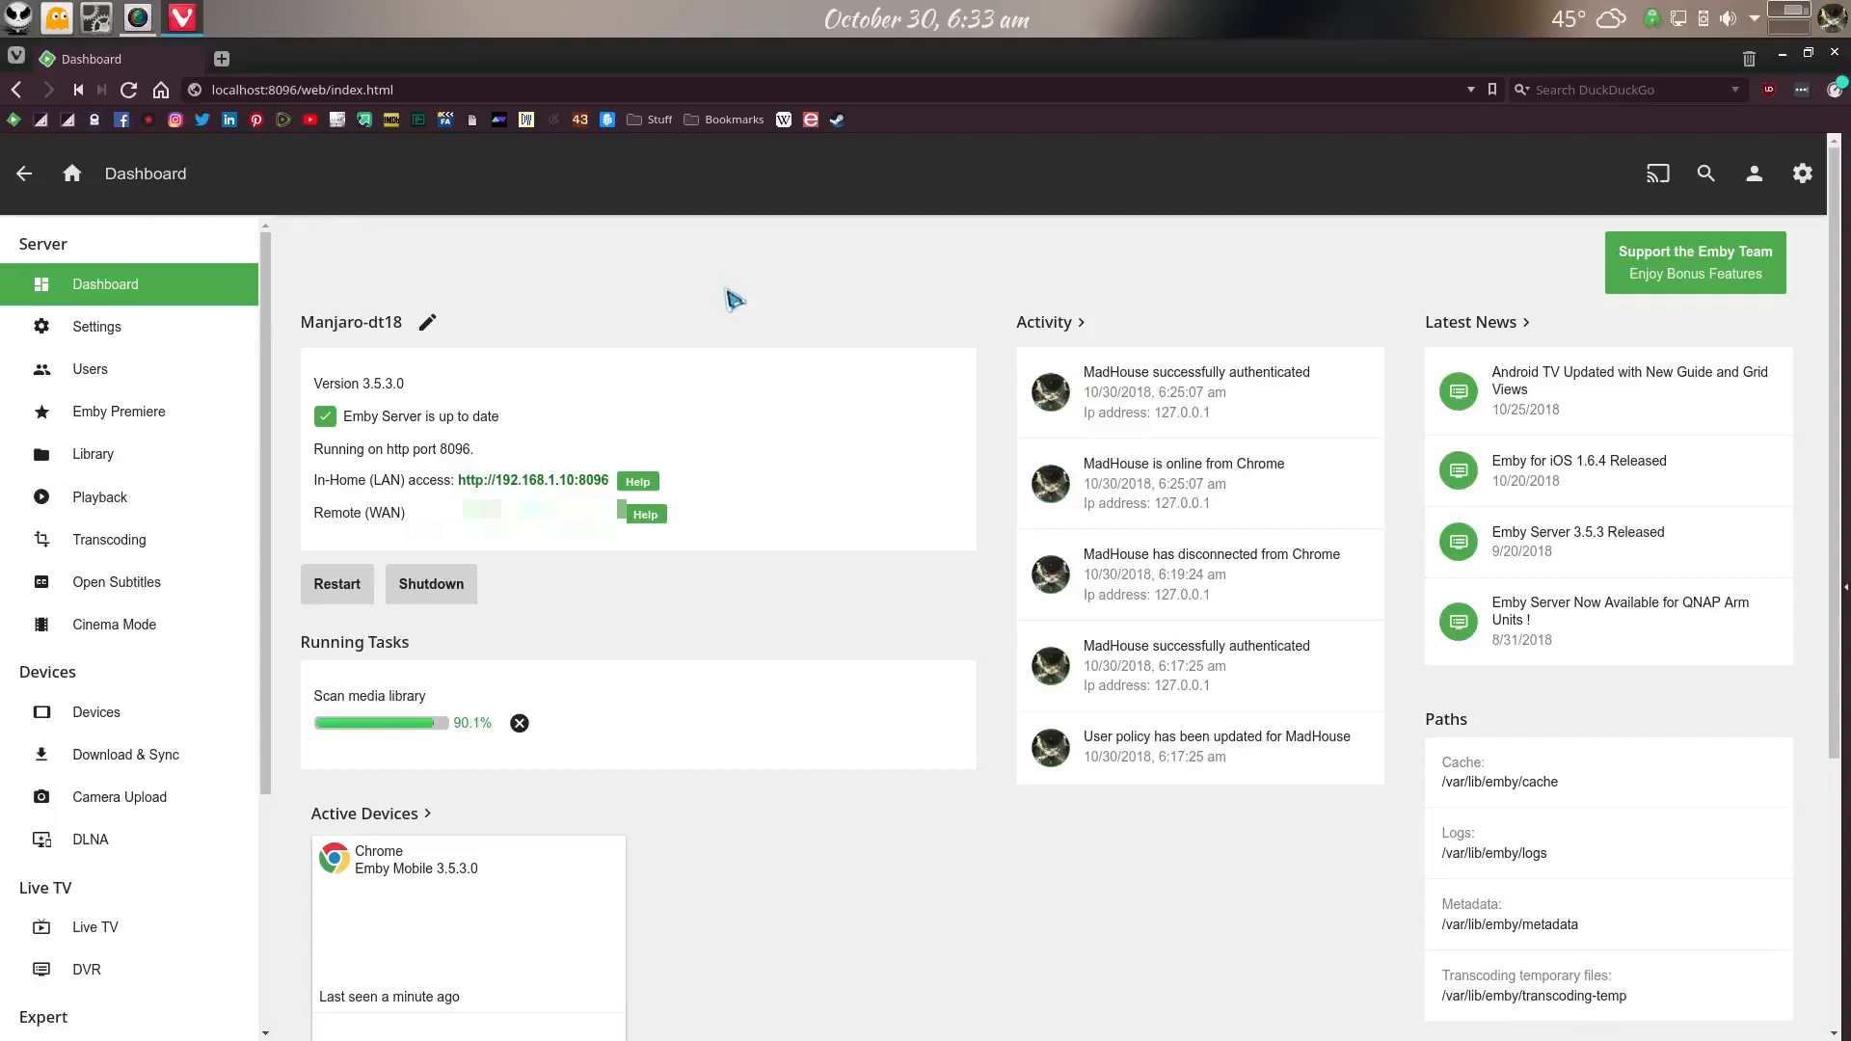
{"action": "mouse_move", "coordinate": [746, 306]}
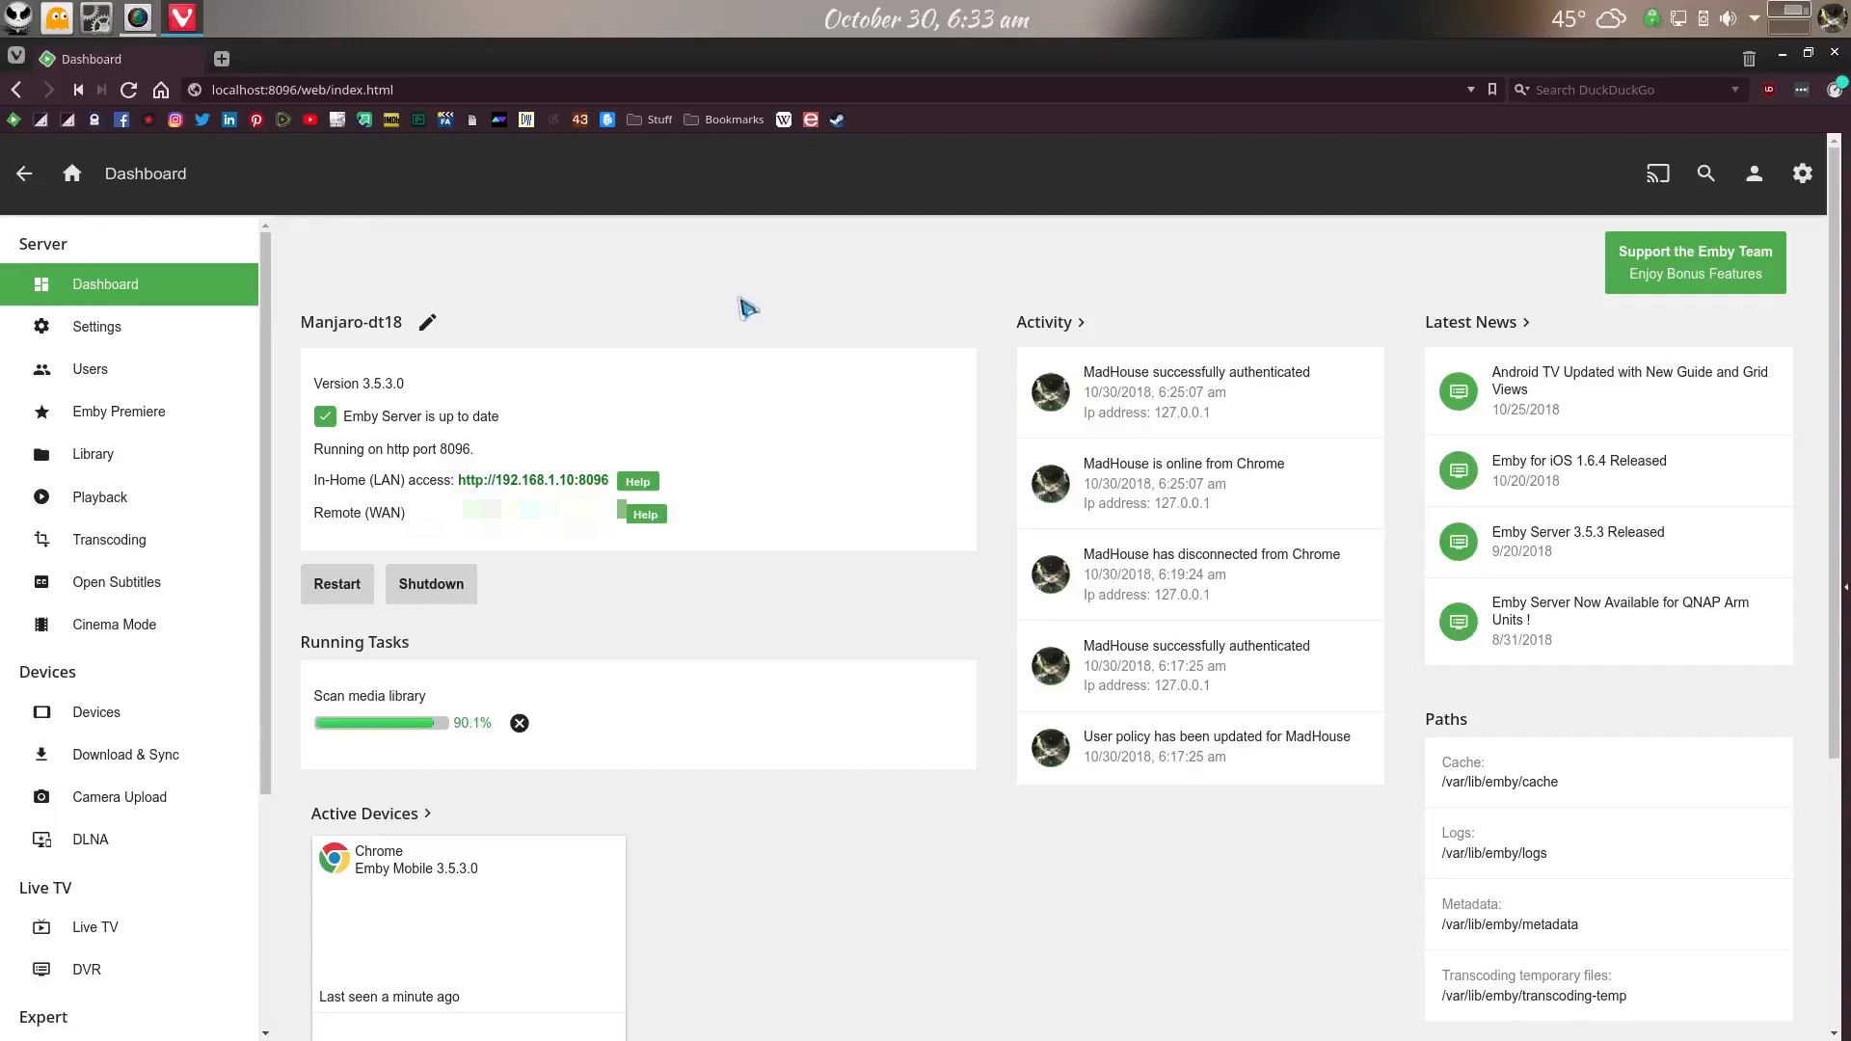
{"action": "mouse_move", "coordinate": [738, 308]}
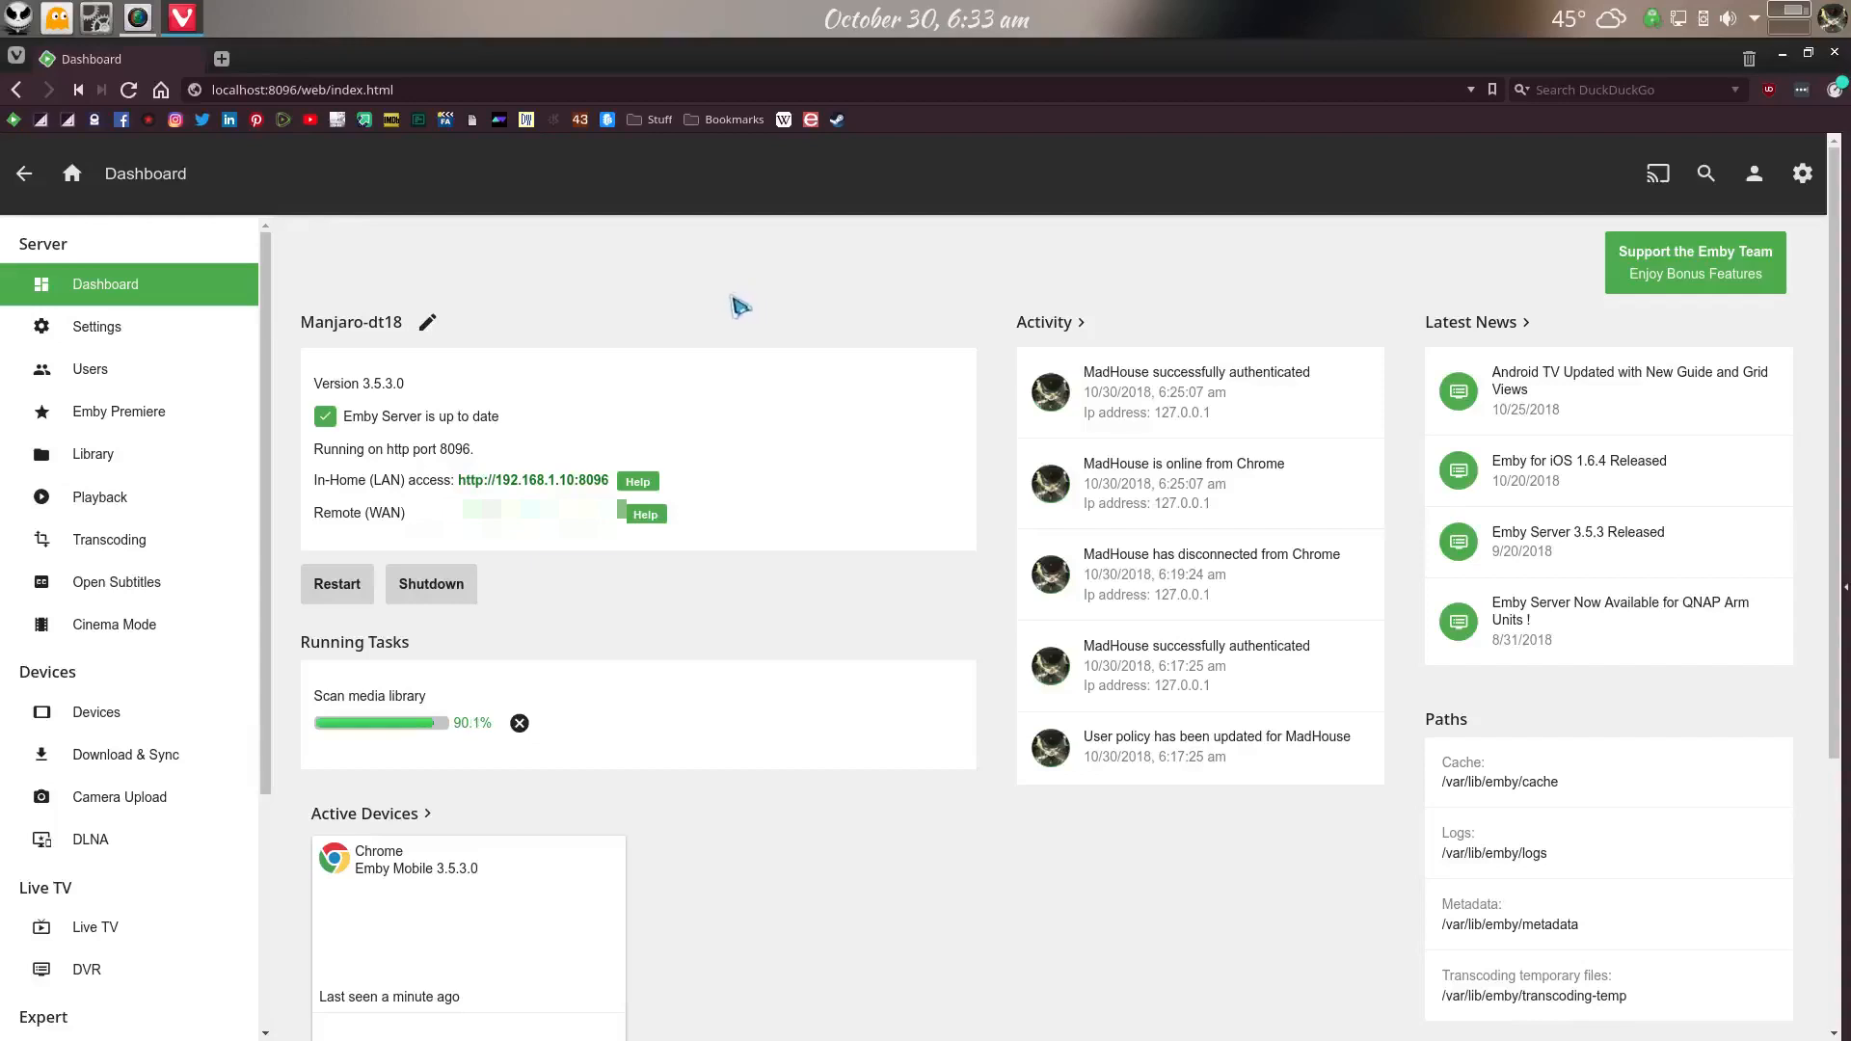
{"action": "mouse_move", "coordinate": [719, 299]}
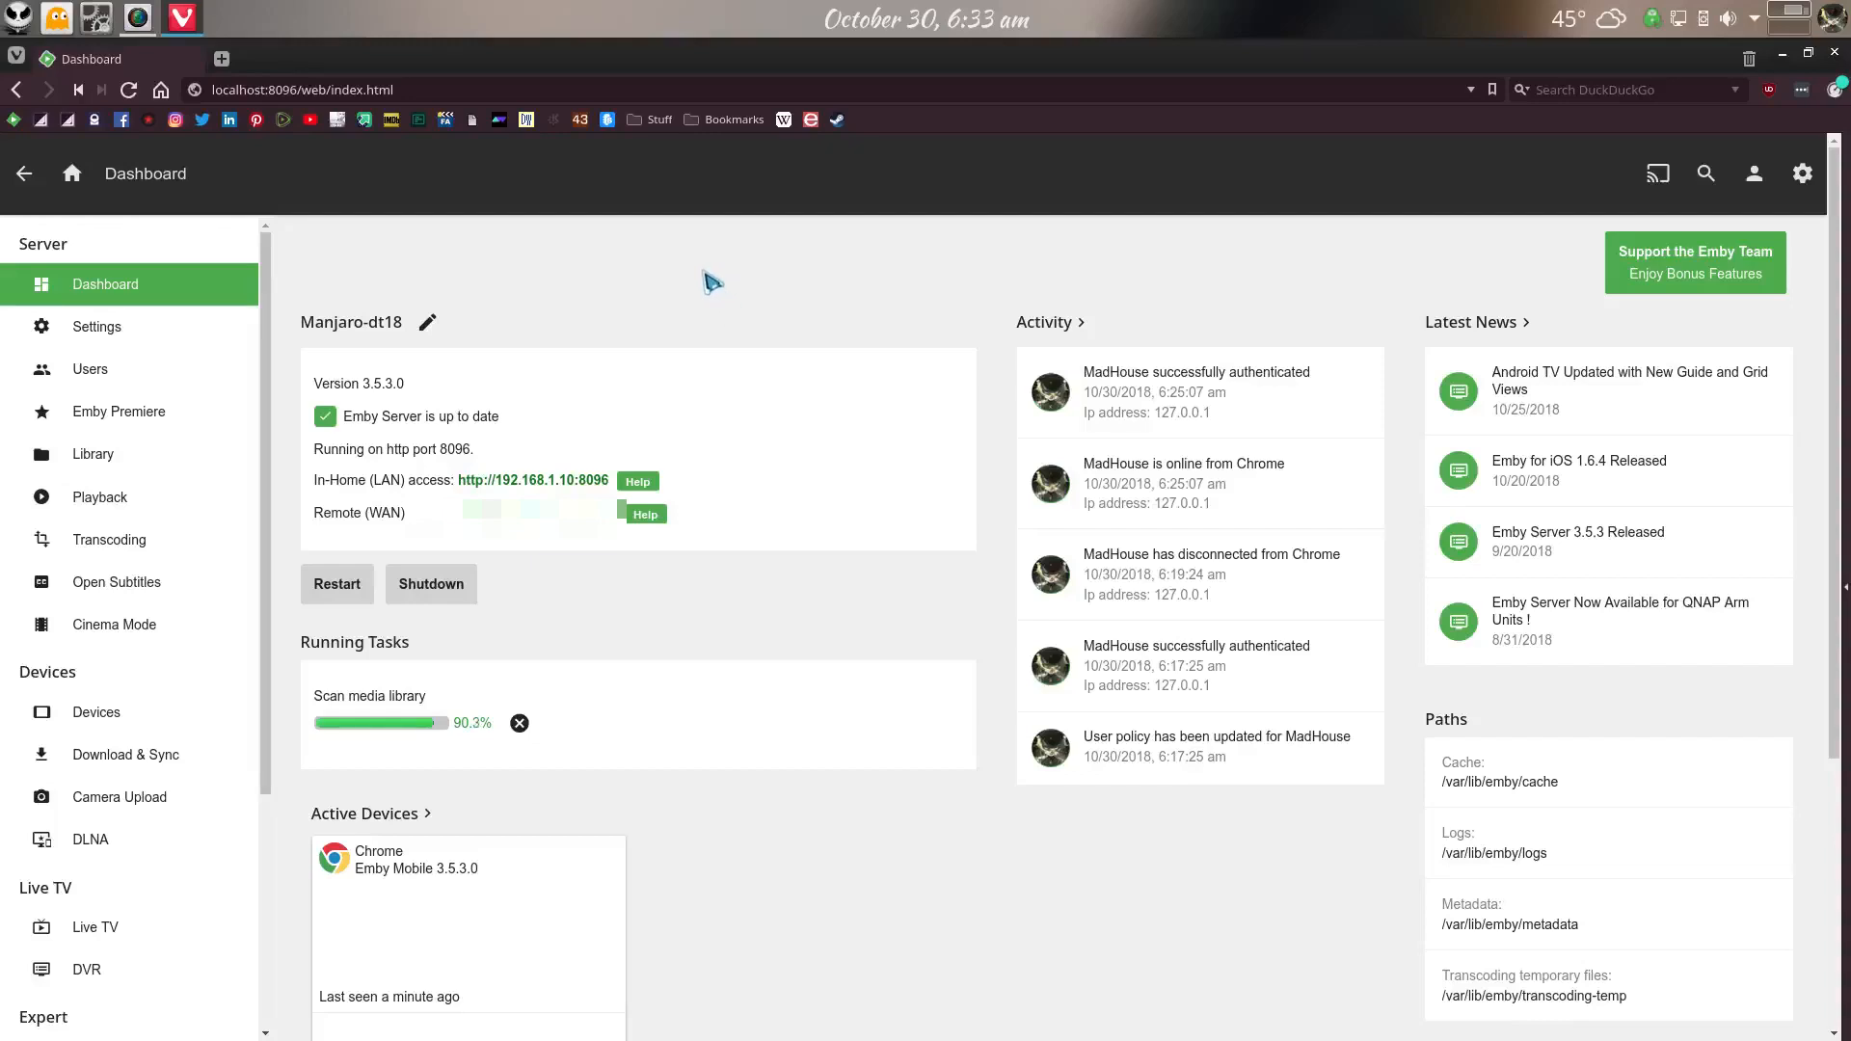
{"action": "mouse_move", "coordinate": [708, 288]}
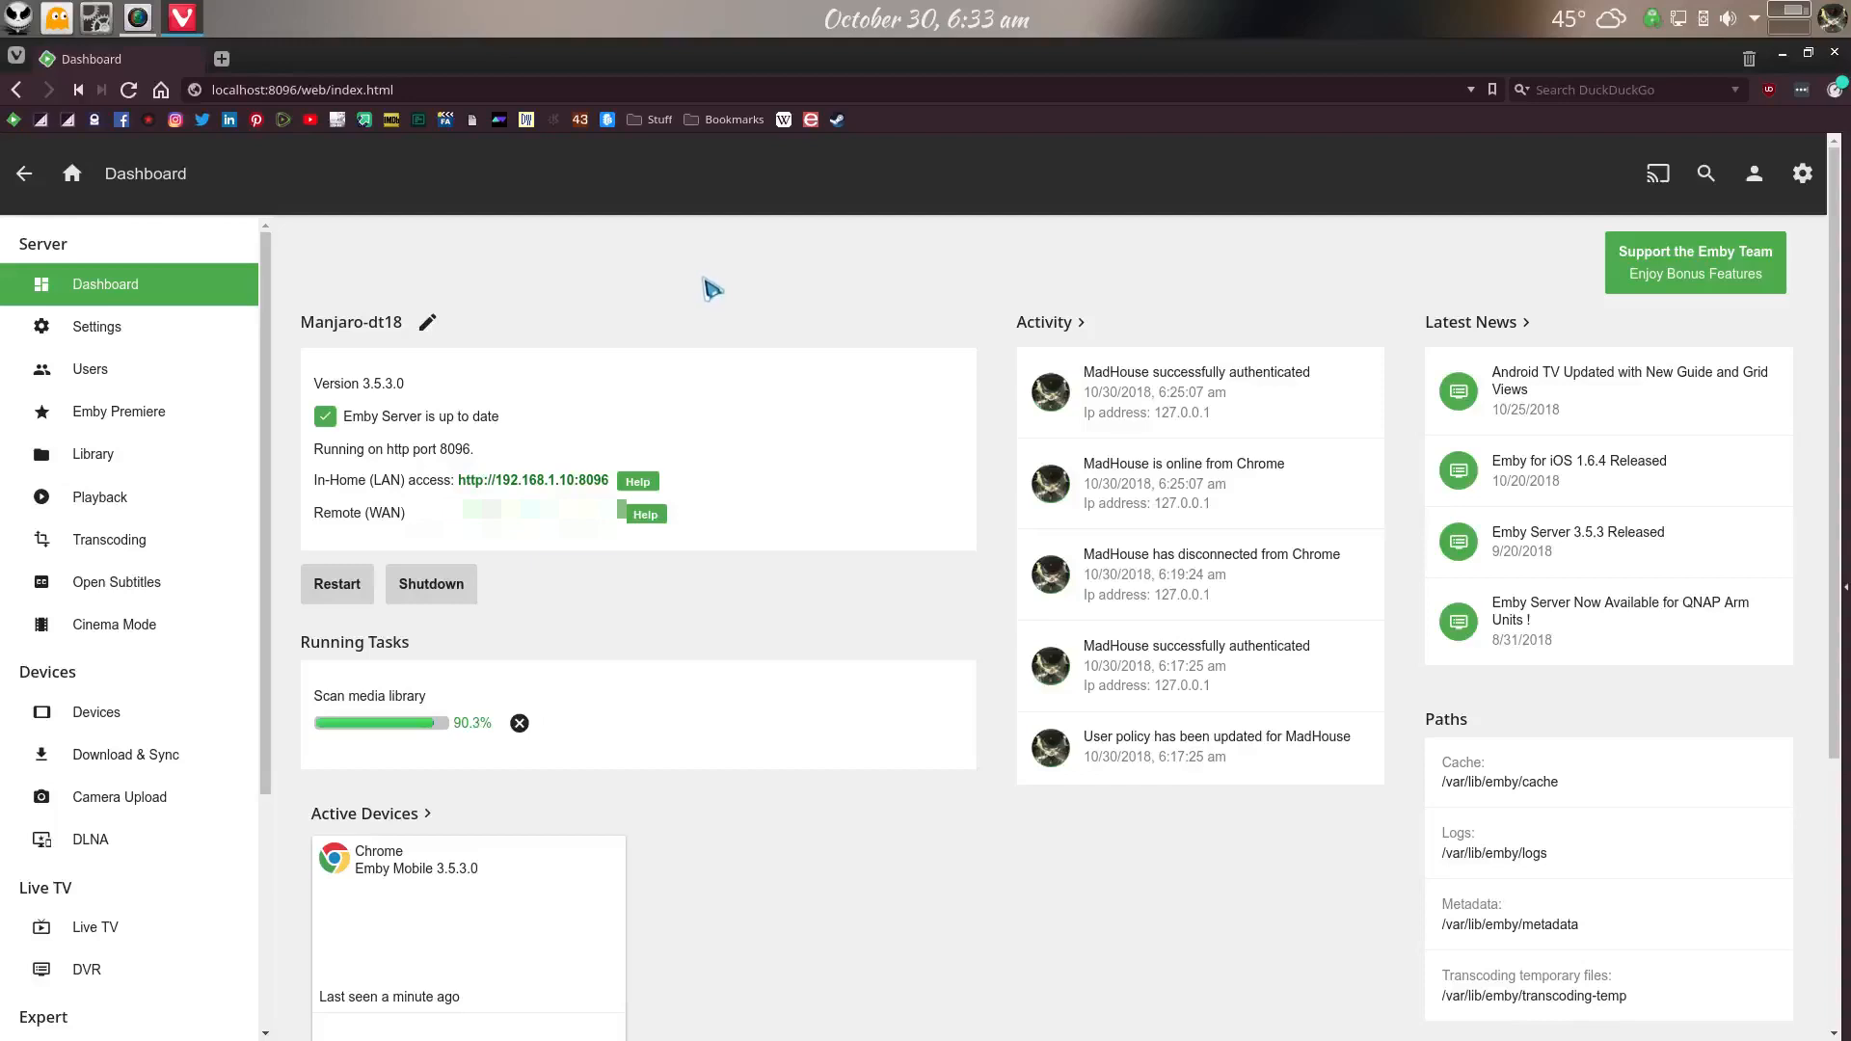
{"action": "mouse_move", "coordinate": [706, 250]}
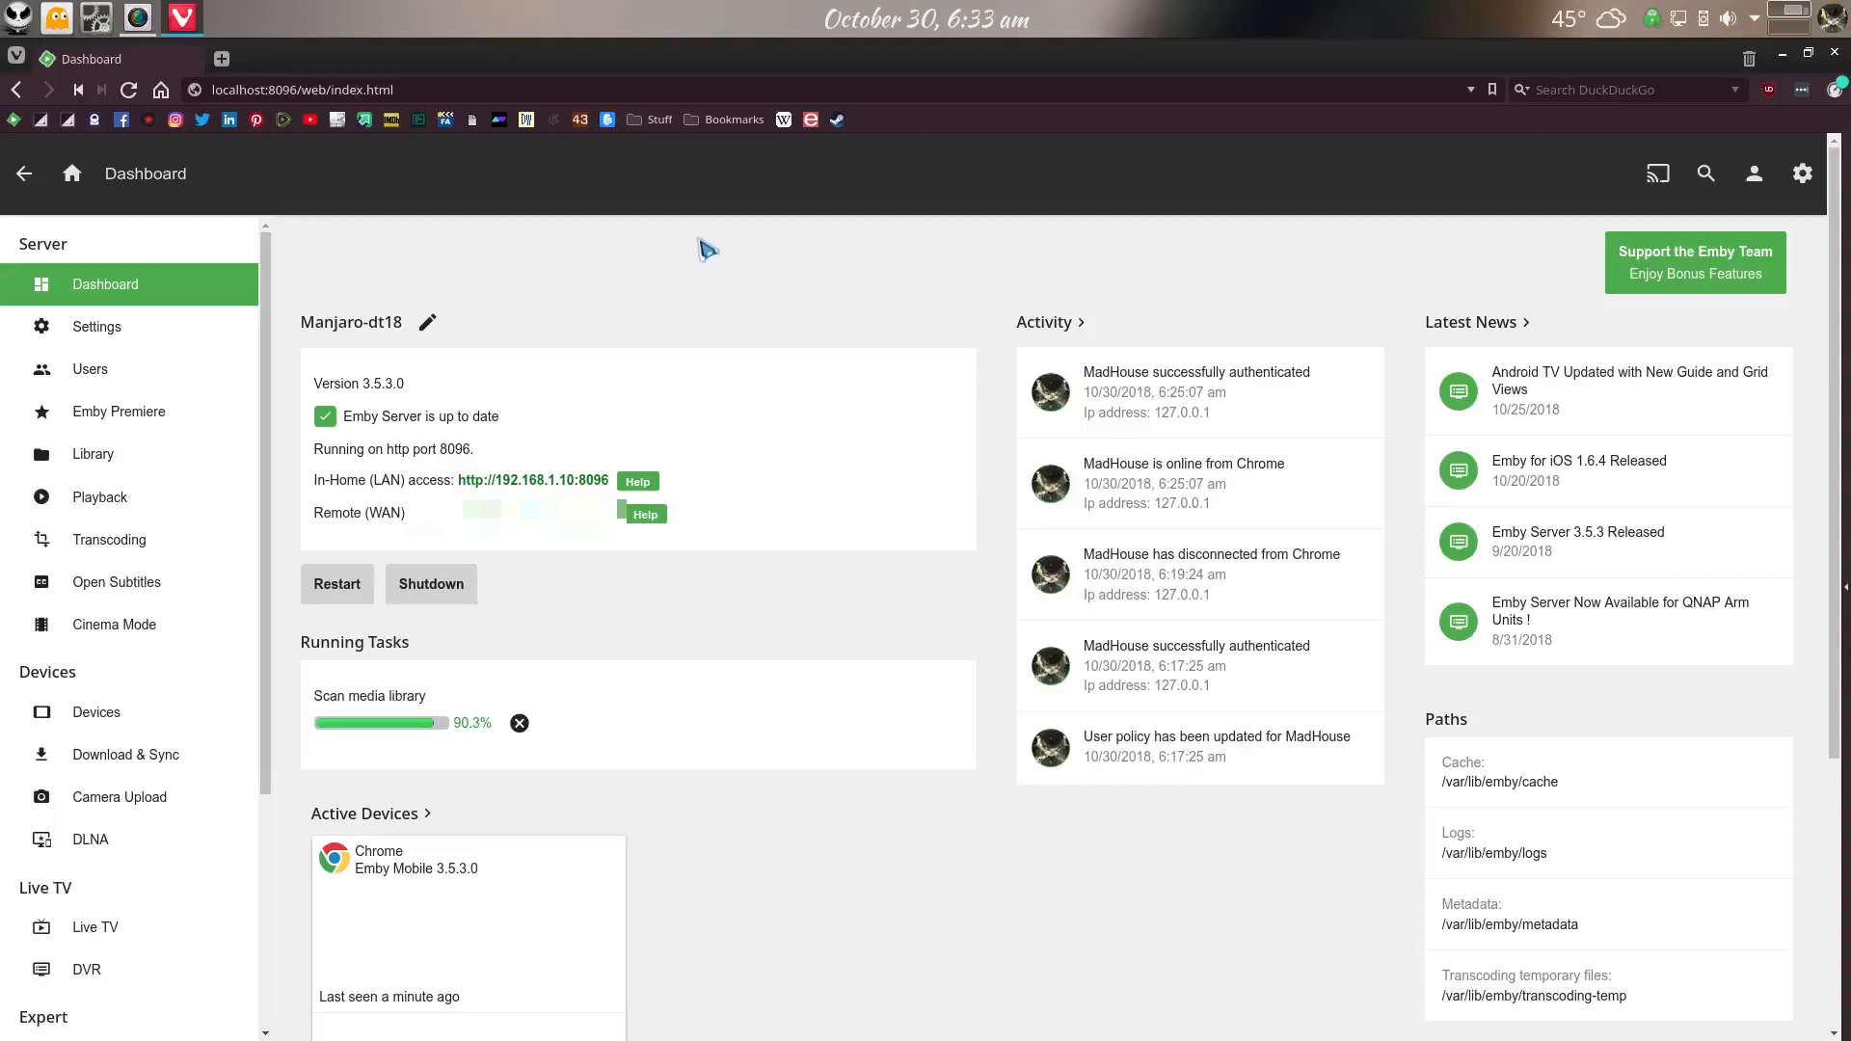
{"action": "mouse_move", "coordinate": [540, 687]}
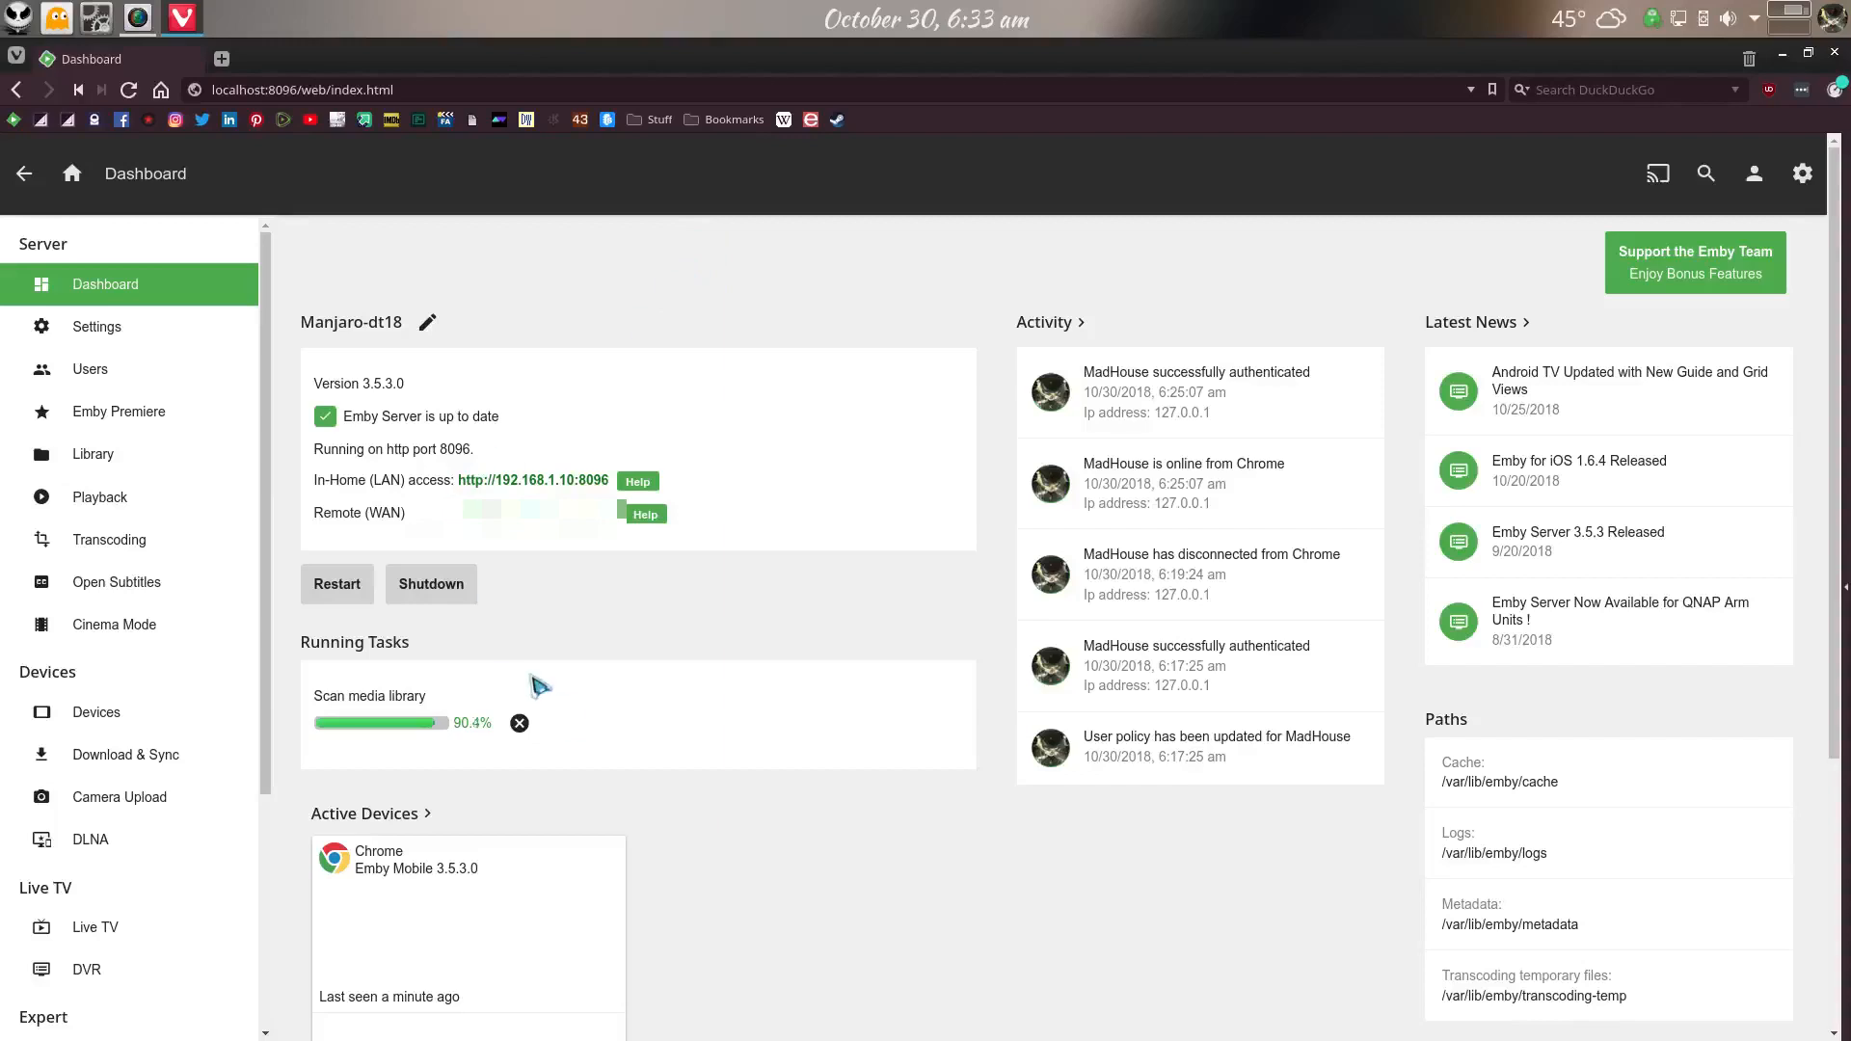
{"action": "mouse_move", "coordinate": [505, 650]}
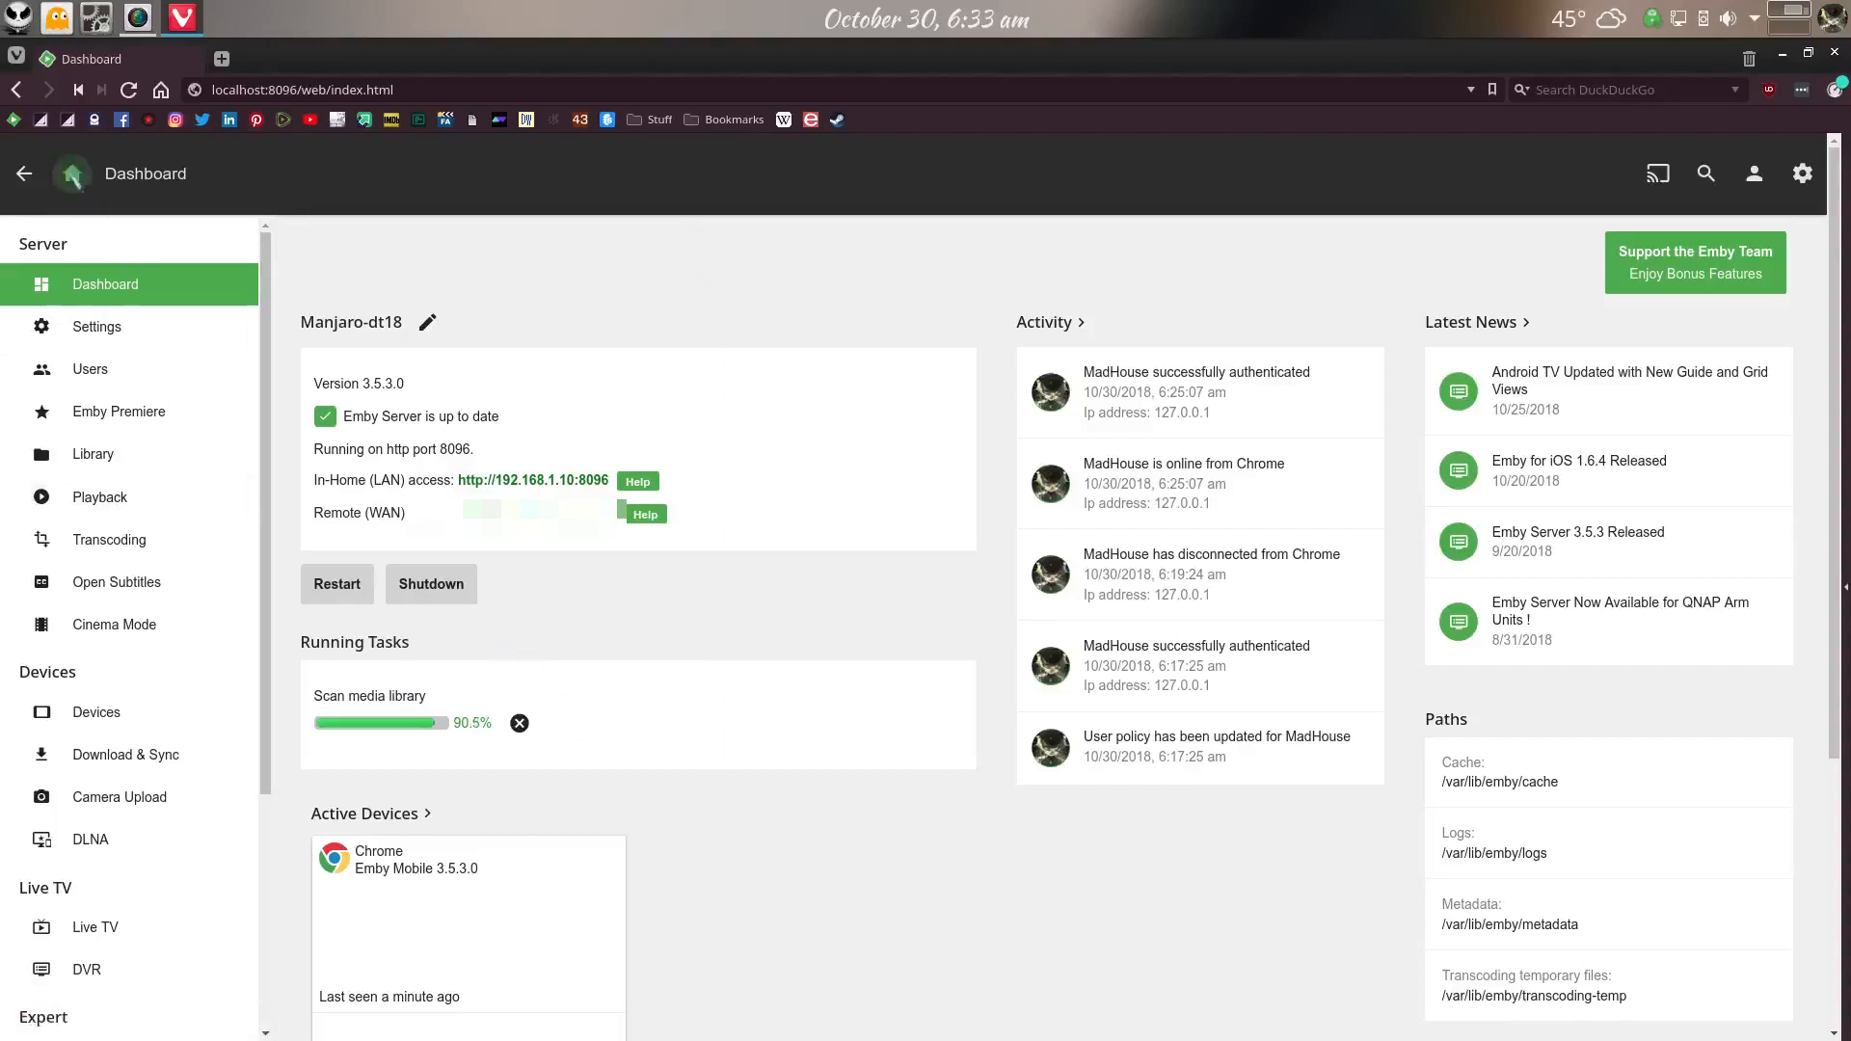
Step: From Home, start adding a new image to the Laurel & Hardy library via Edit images
{"action": "left_click", "coordinate": [25, 173]}
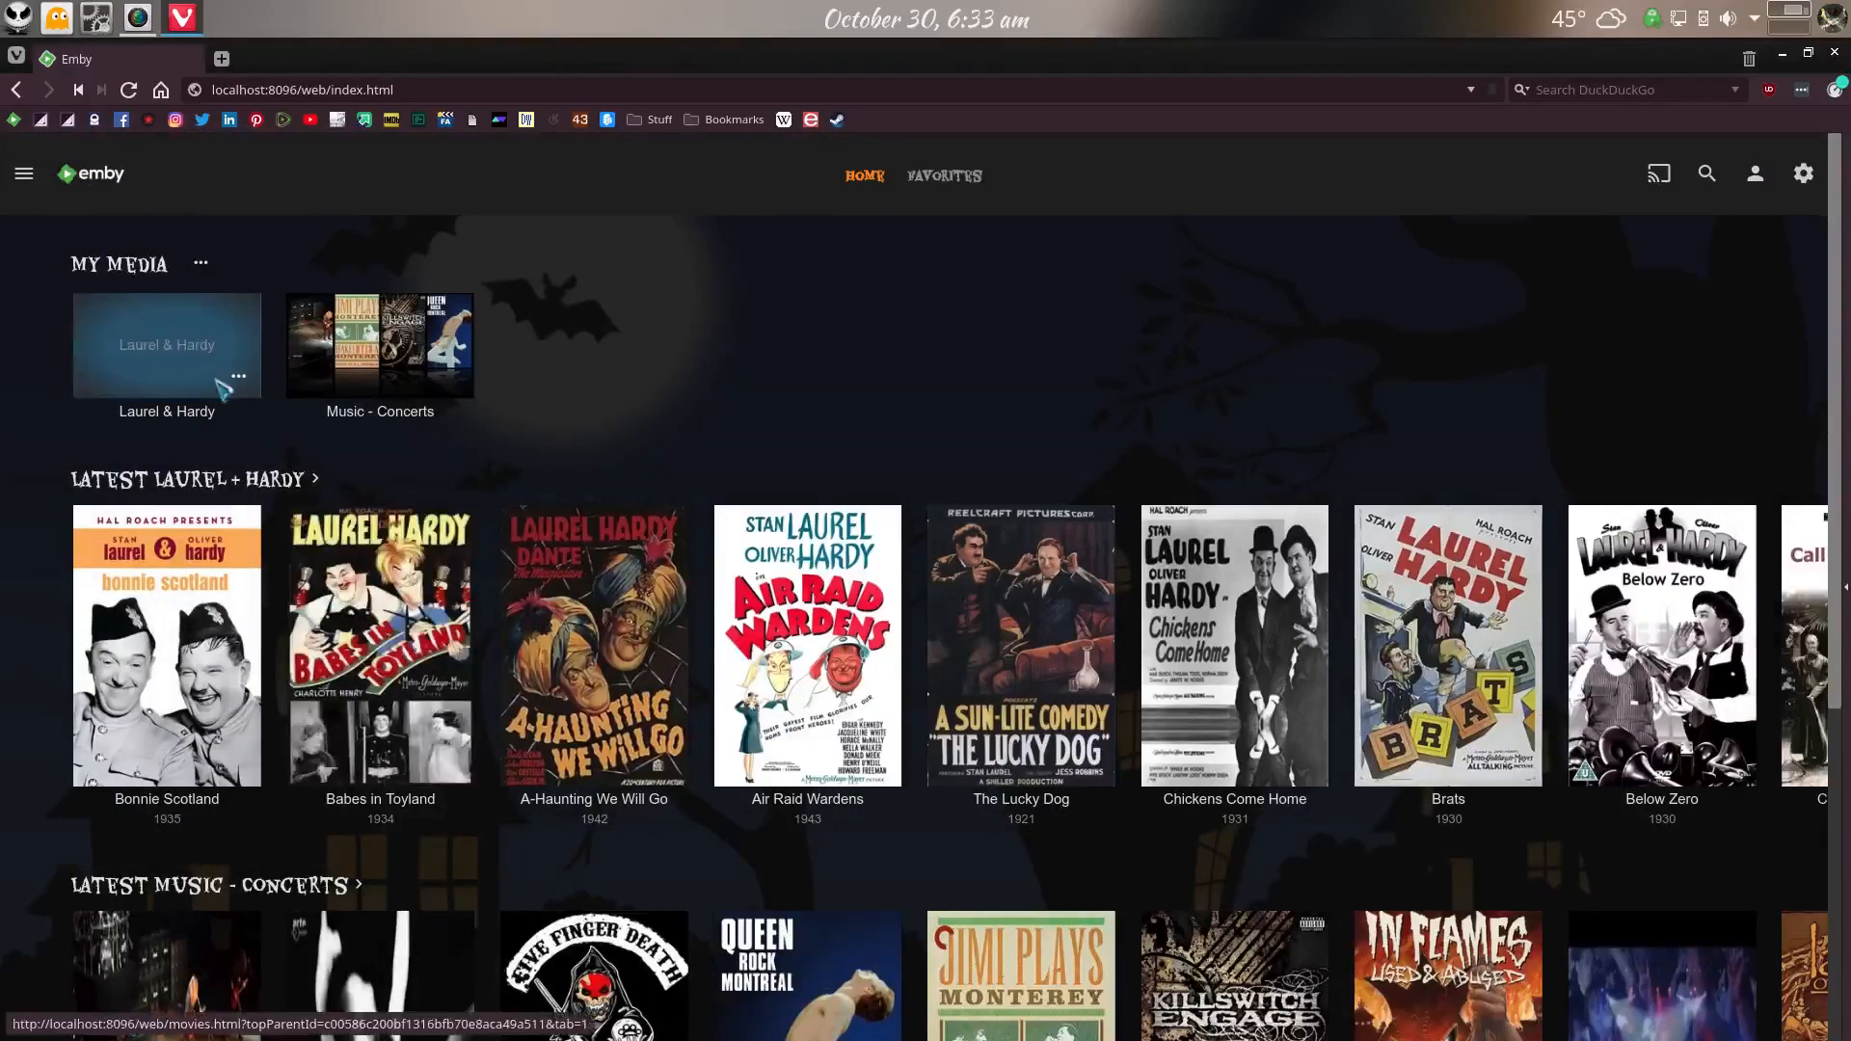
{"action": "left_click", "coordinate": [235, 376]}
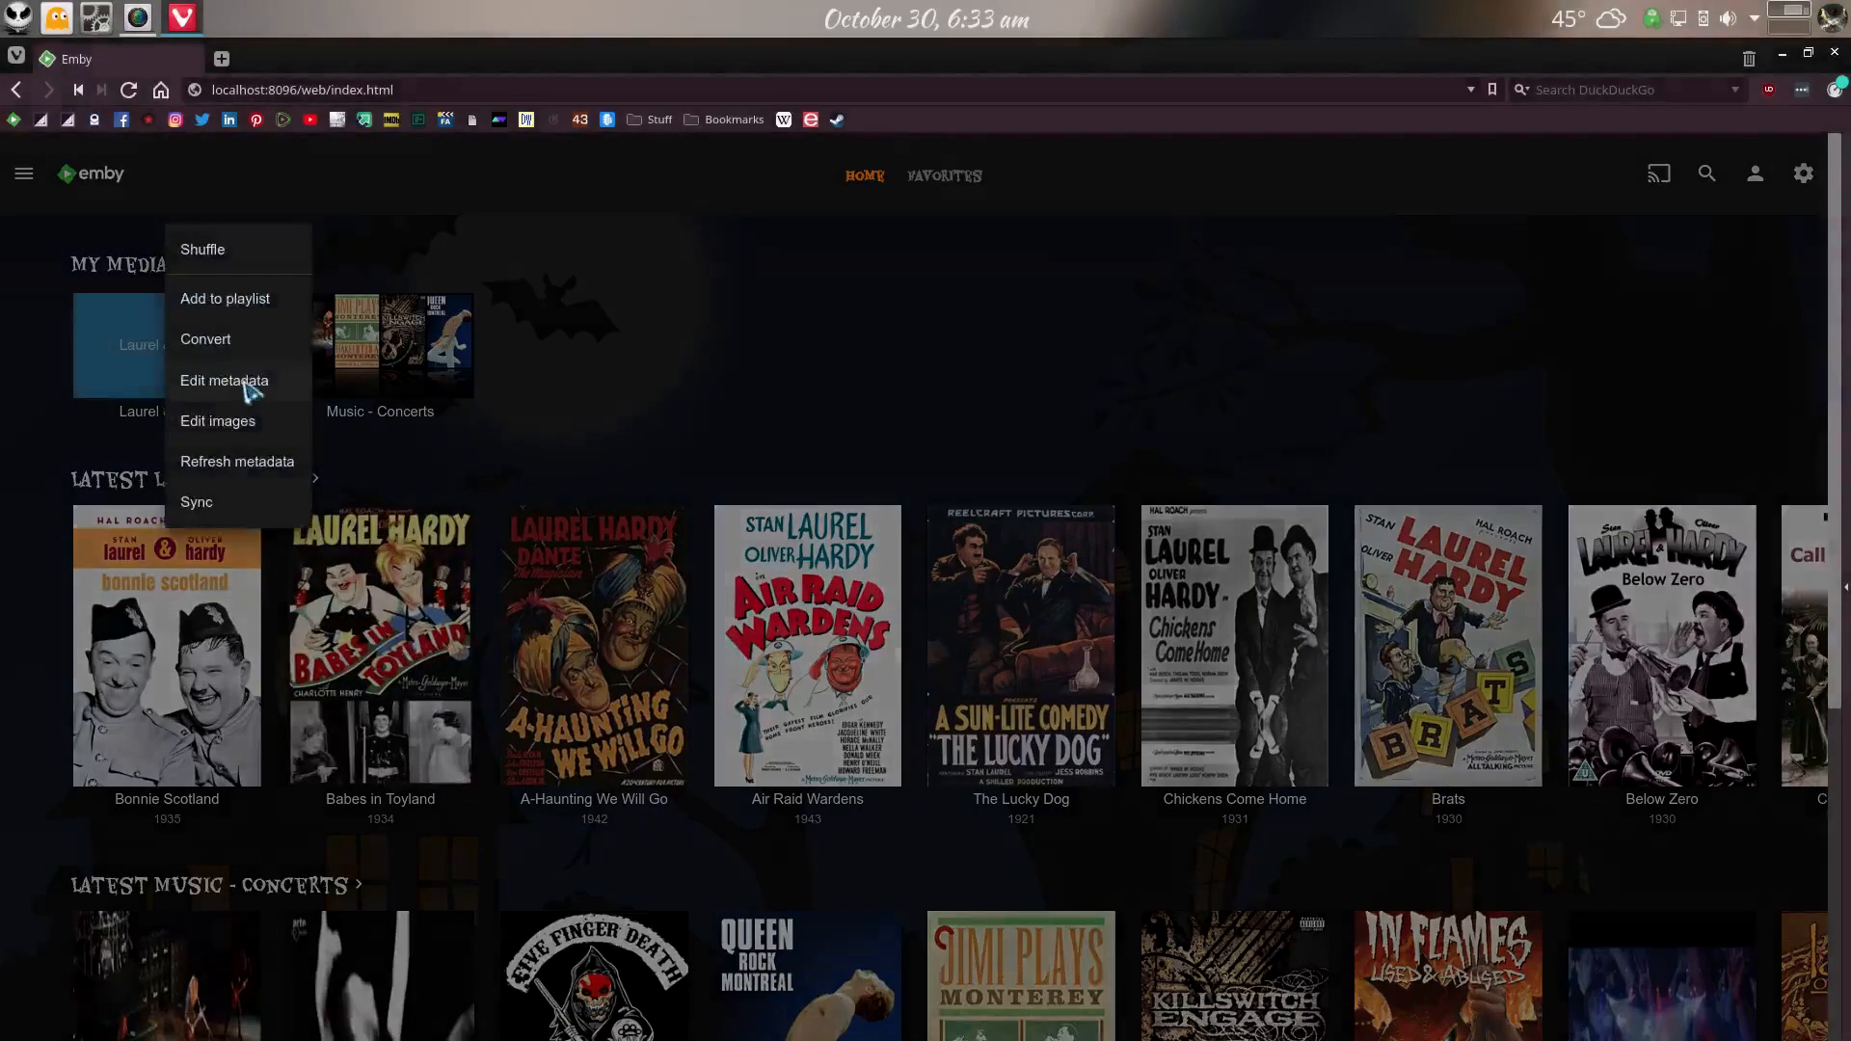
{"action": "left_click", "coordinate": [218, 422]}
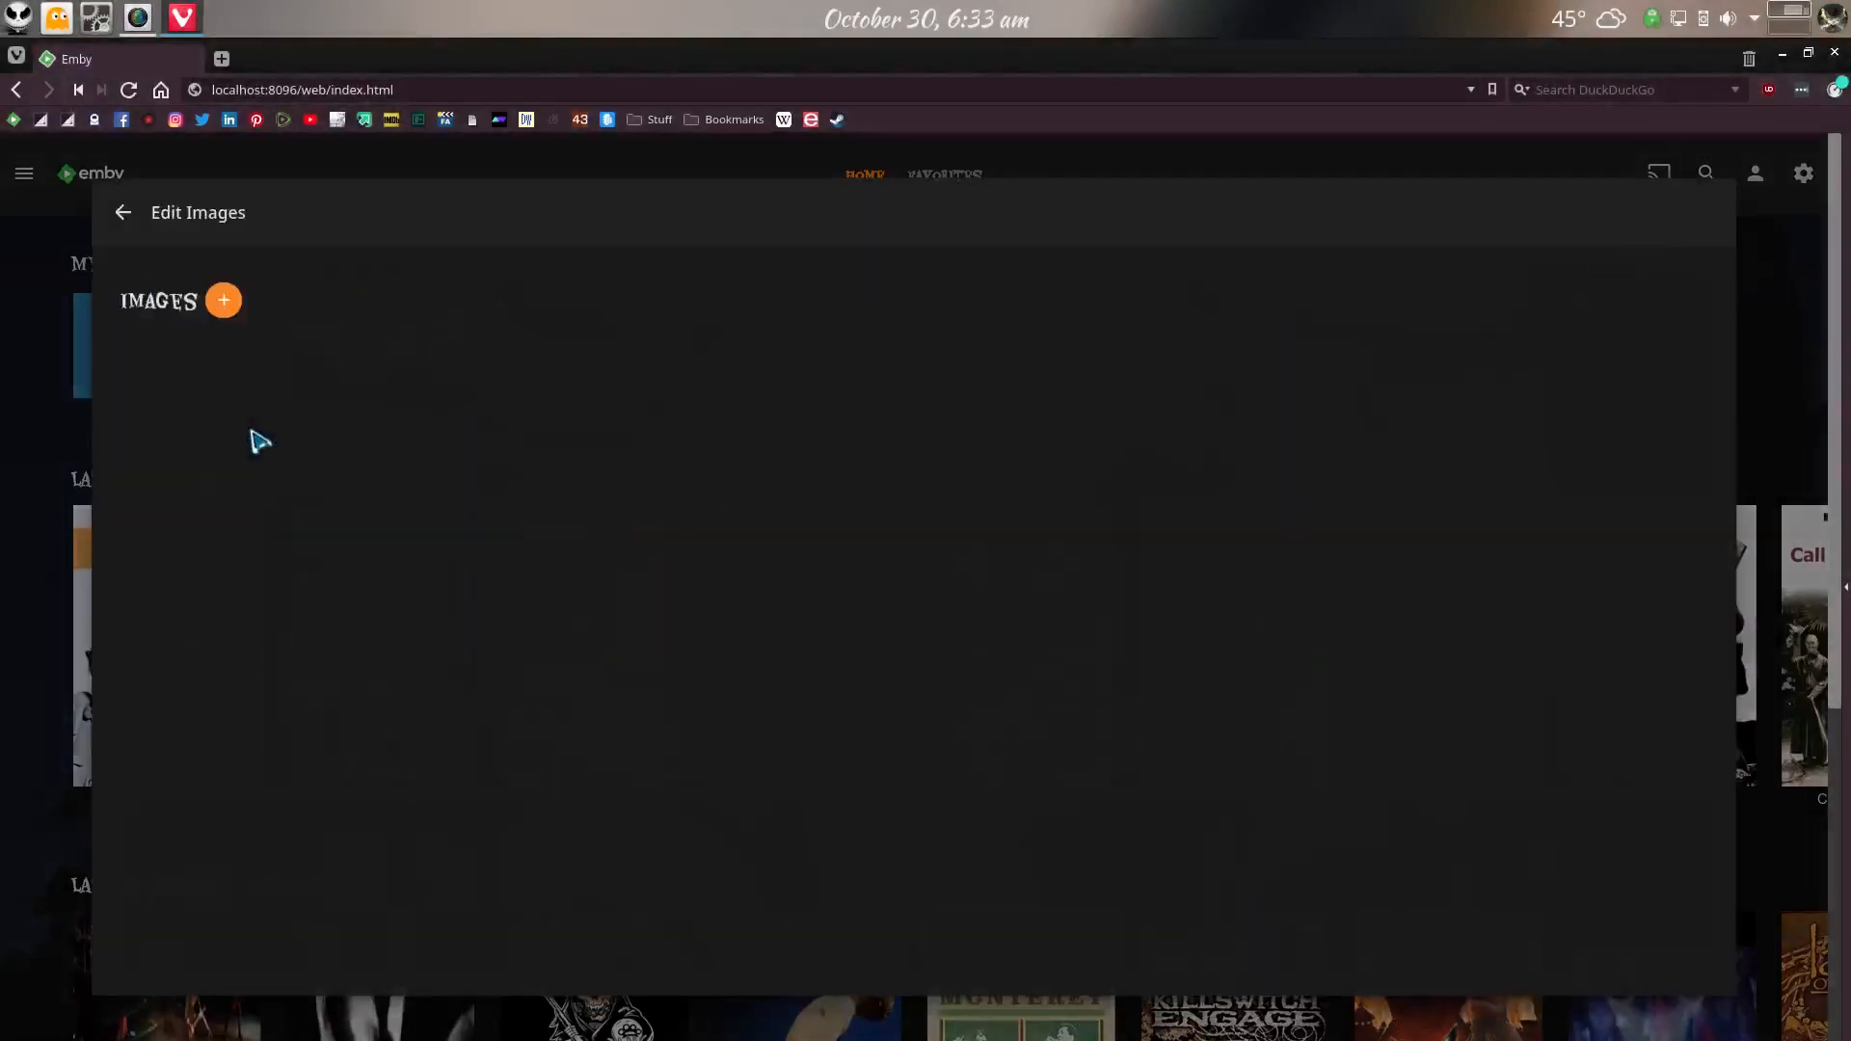
{"action": "left_click", "coordinate": [224, 301]}
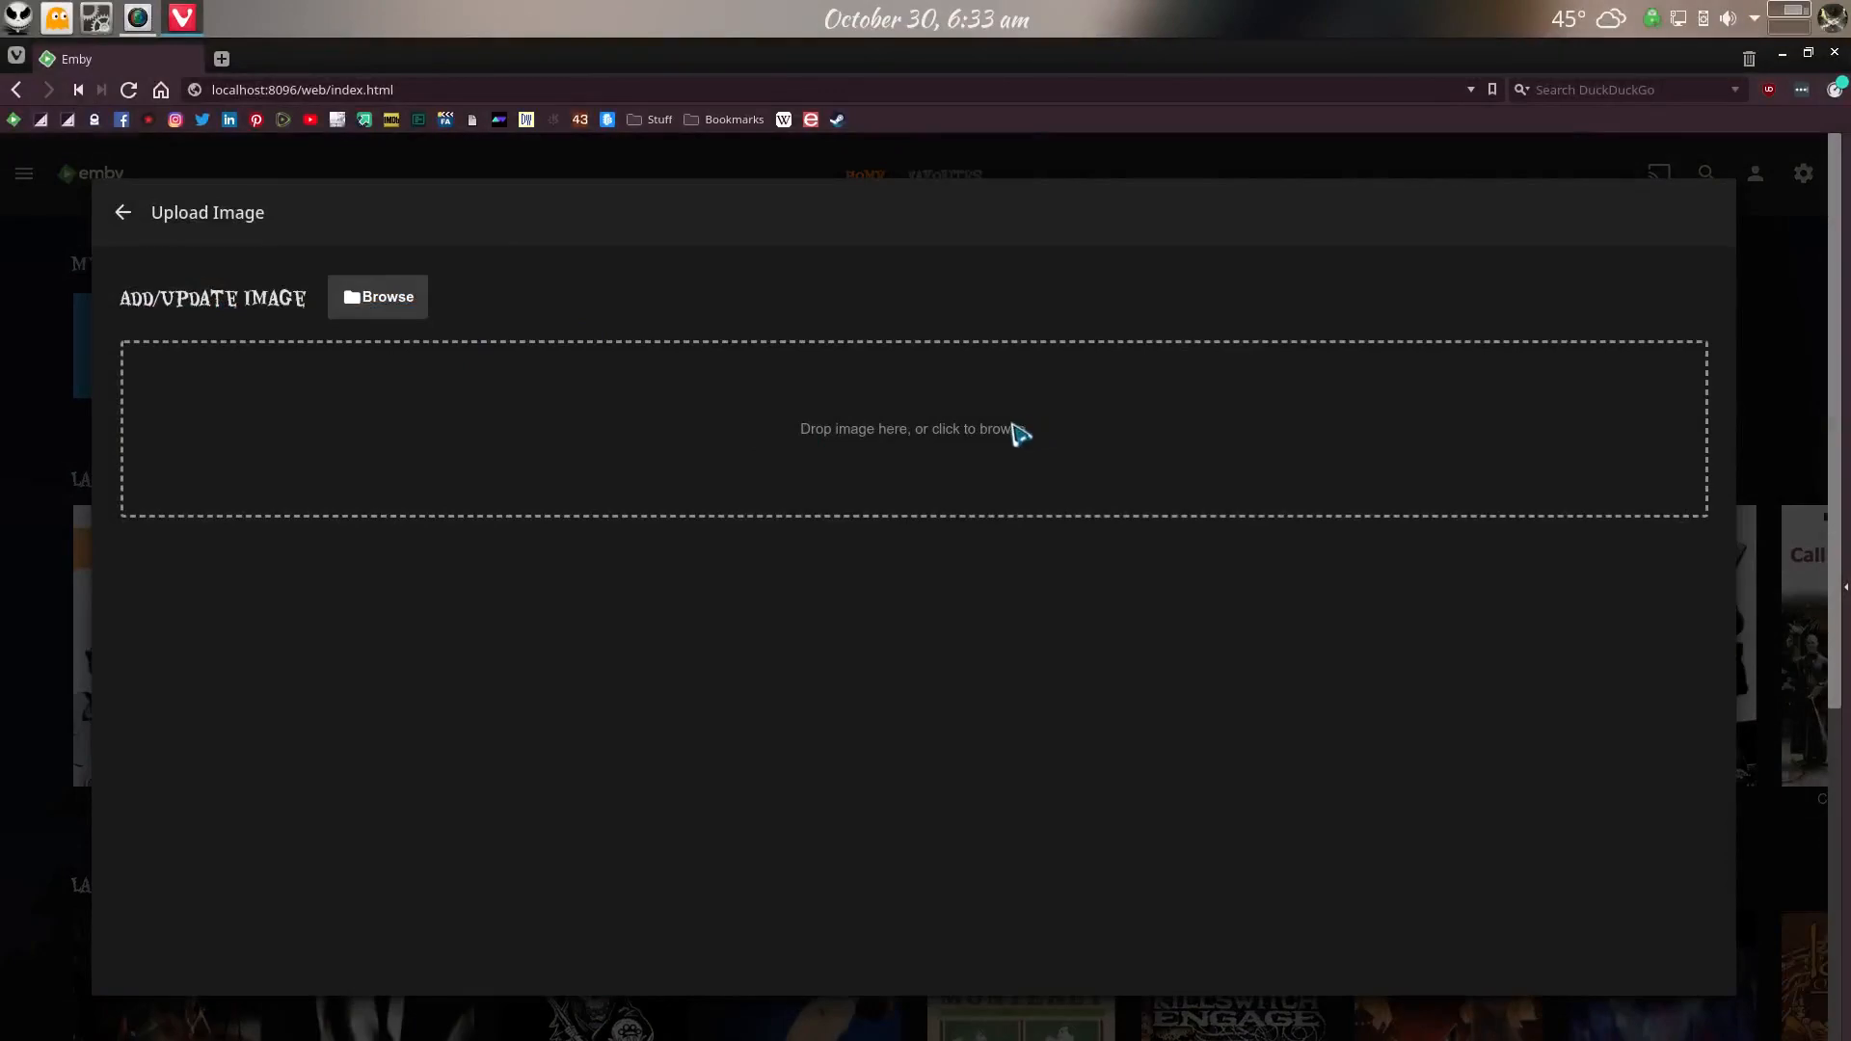
Step: Browse to the COVERS folder and select the cartoon Laurel & Hardy picture as Primary image
{"action": "left_click", "coordinate": [378, 297]}
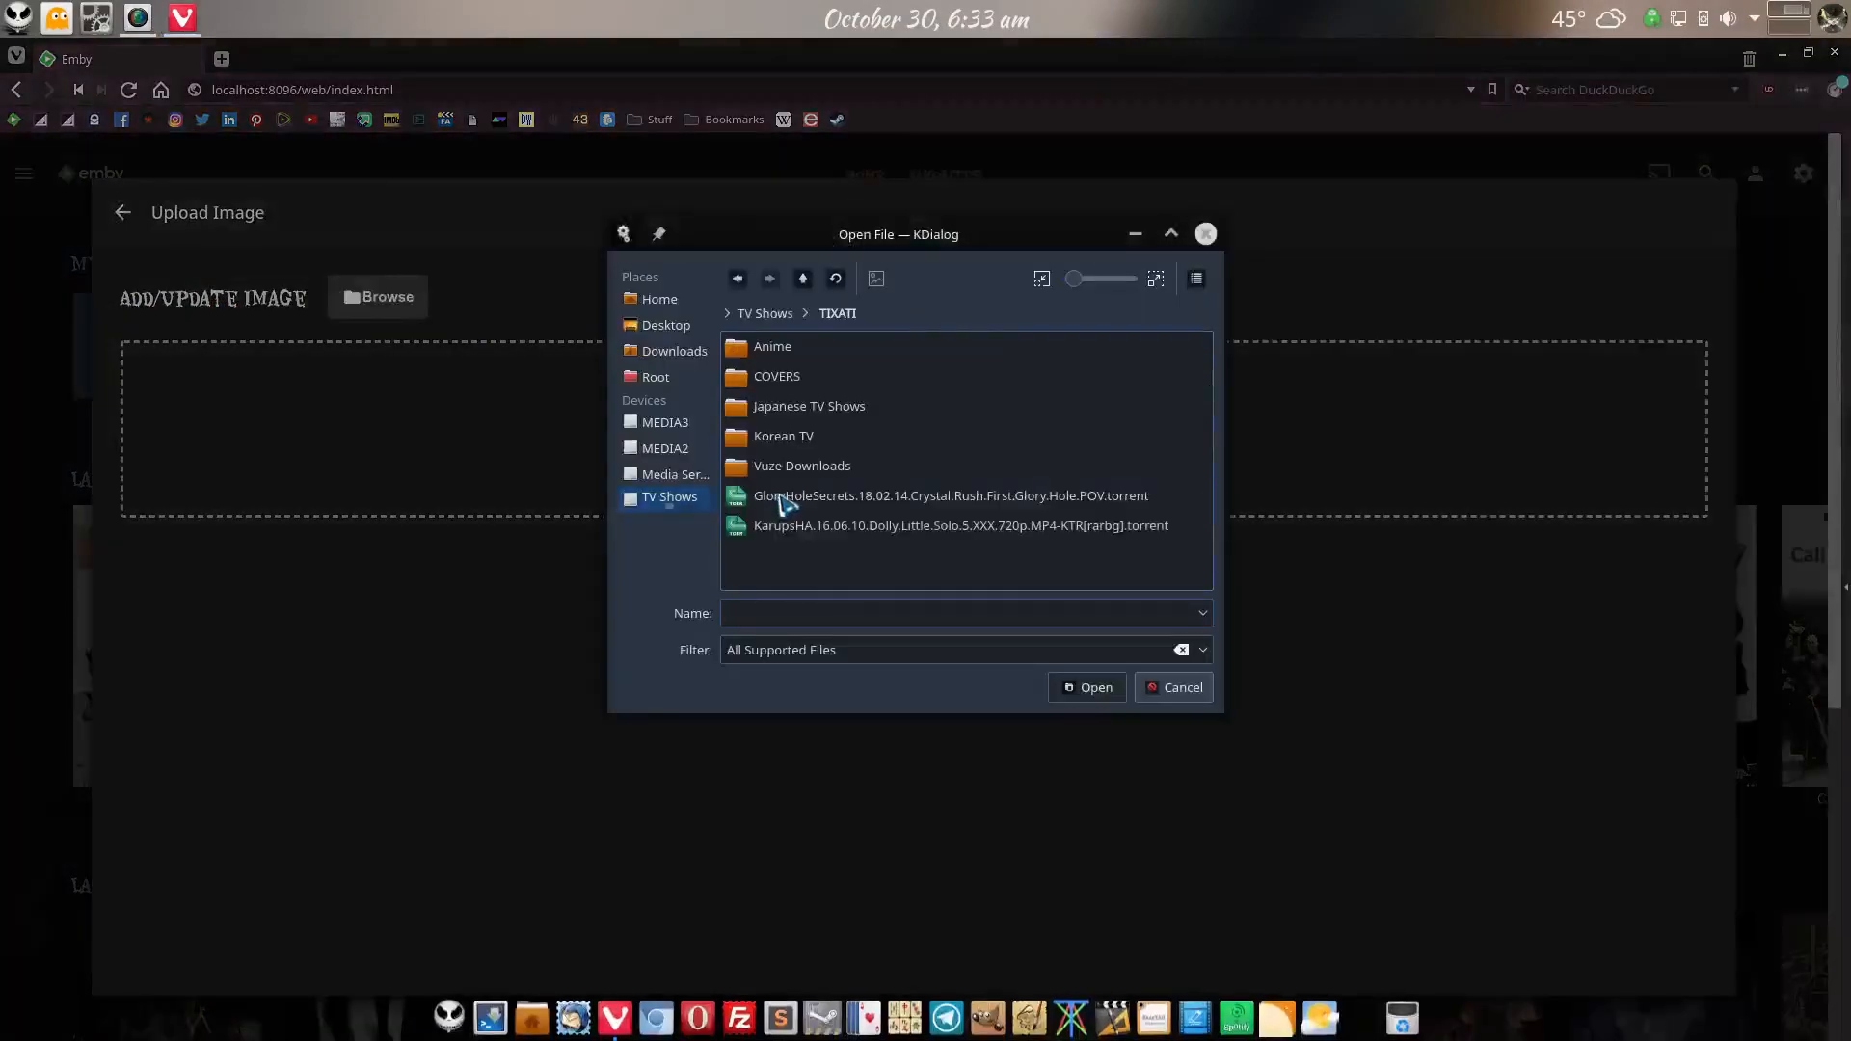
{"action": "double_click", "coordinate": [777, 376]}
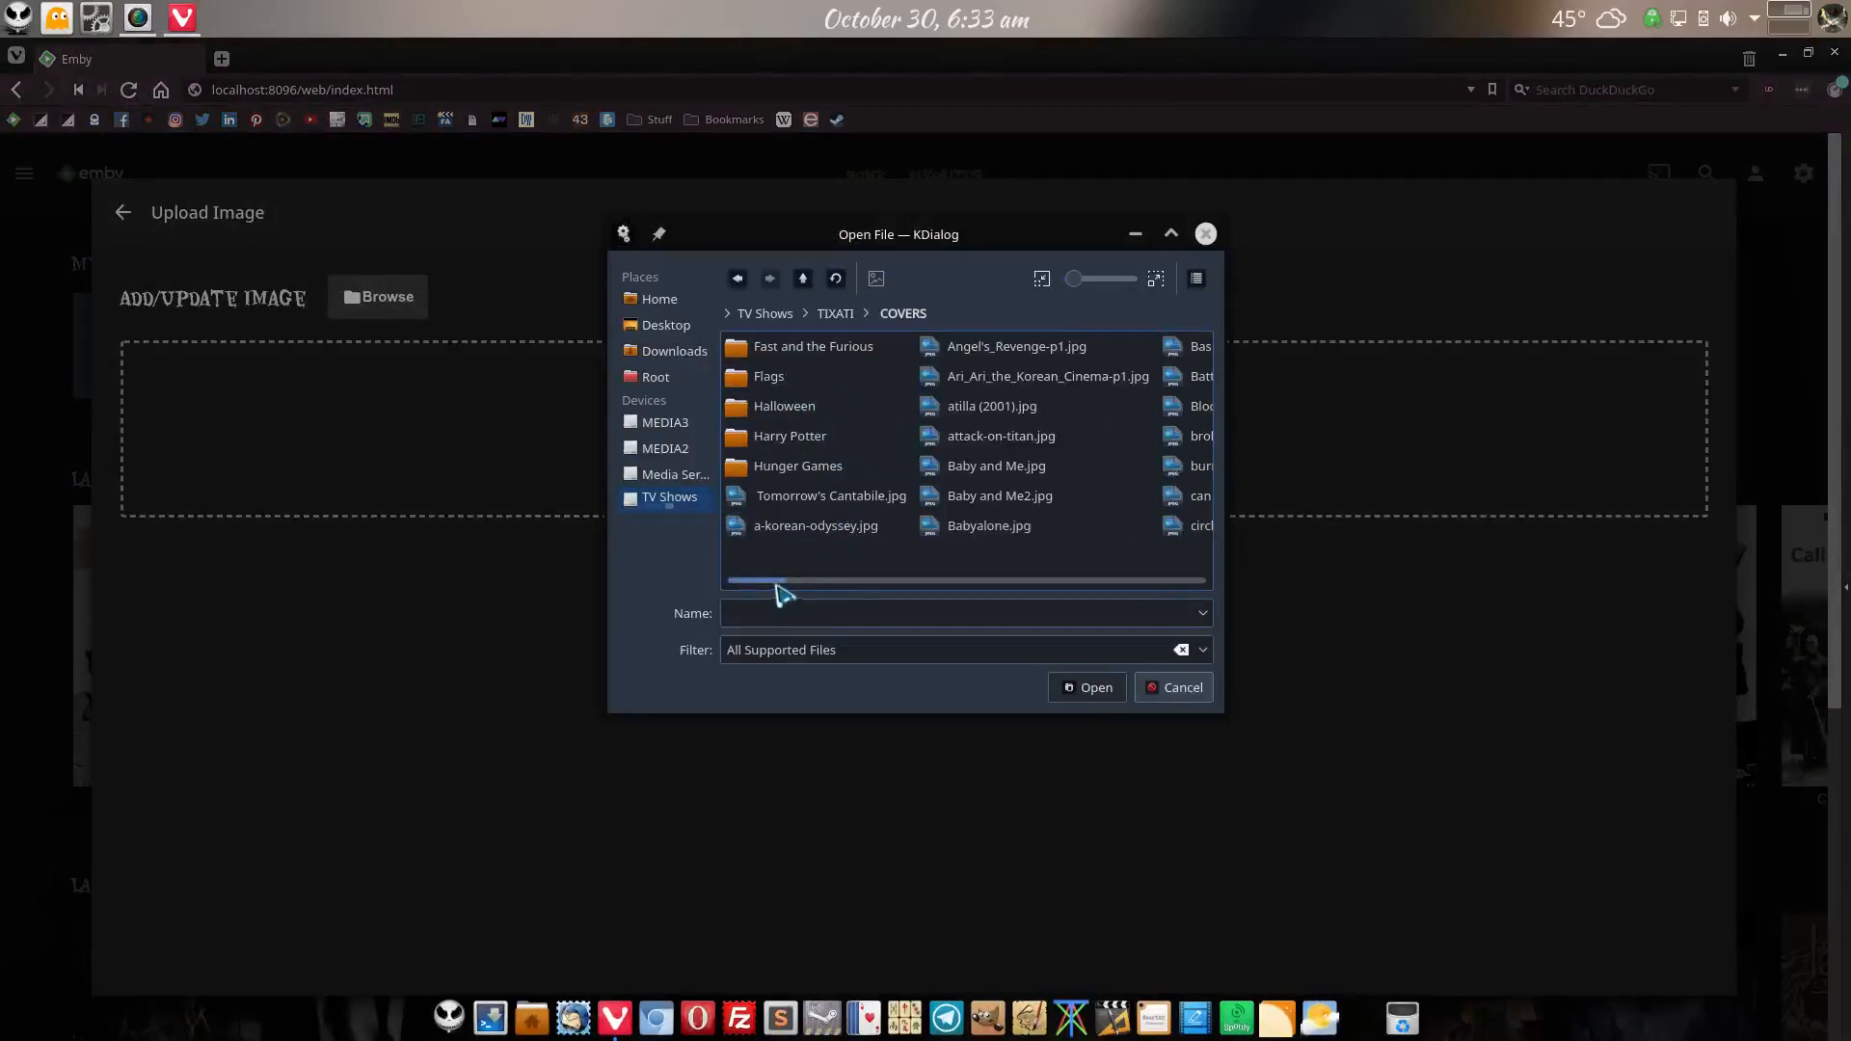
{"action": "left_click_drag", "start_coordinate": [785, 581], "coordinate": [879, 580]}
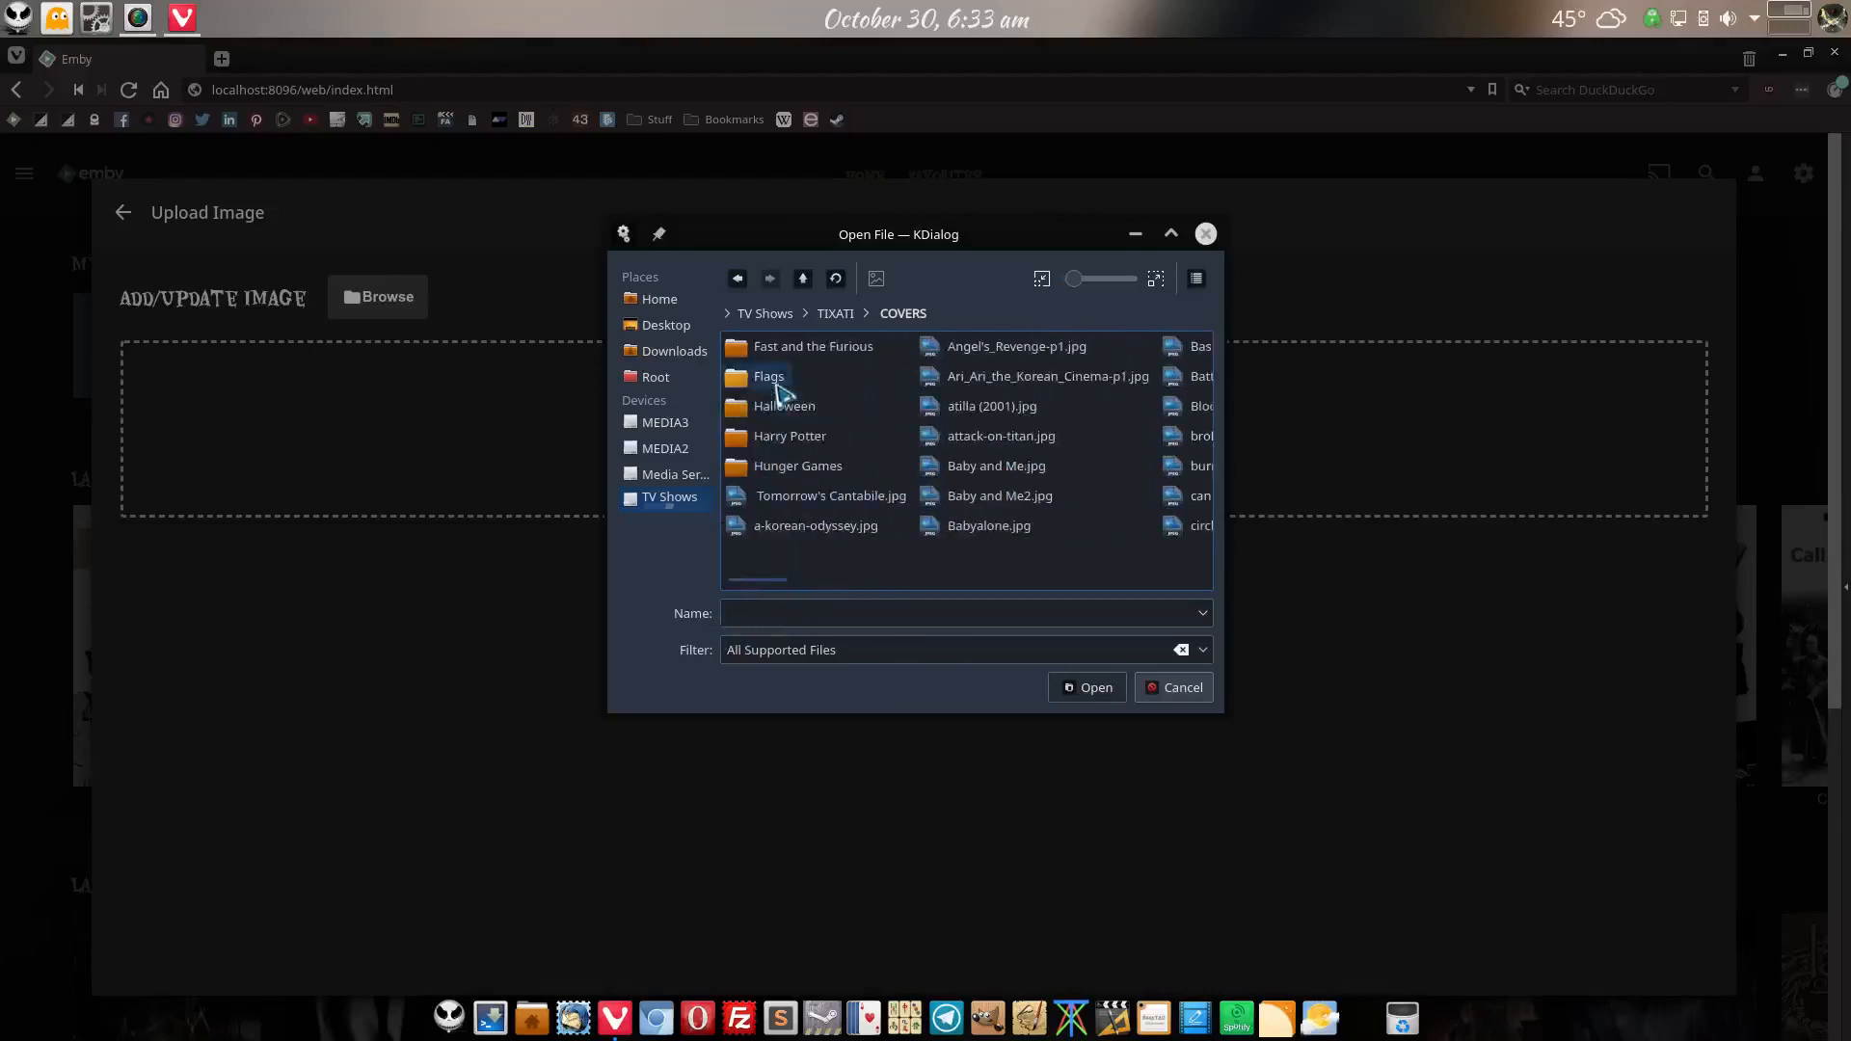
{"action": "double_click", "coordinate": [769, 376]}
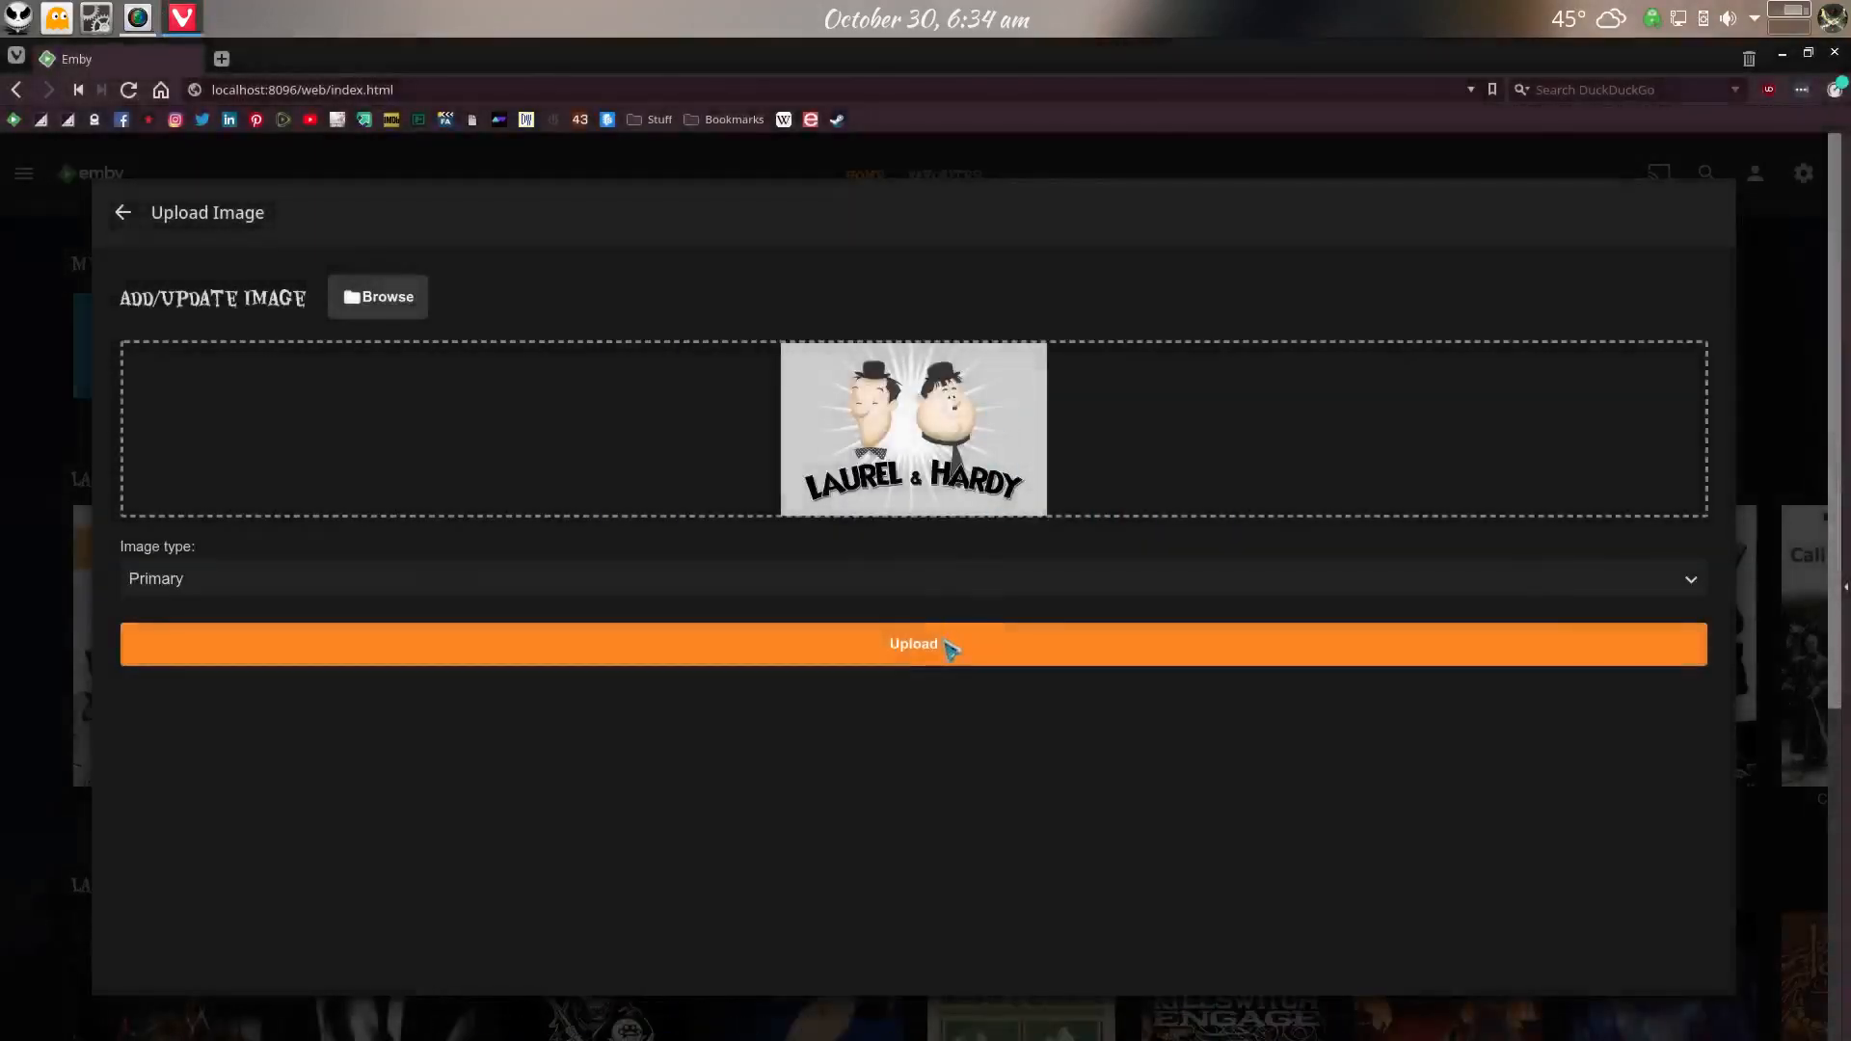
Step: Upload the picture and confirm the Laurel & Hardy tile shows the cartoon cover on Home
{"action": "left_click", "coordinate": [912, 644]}
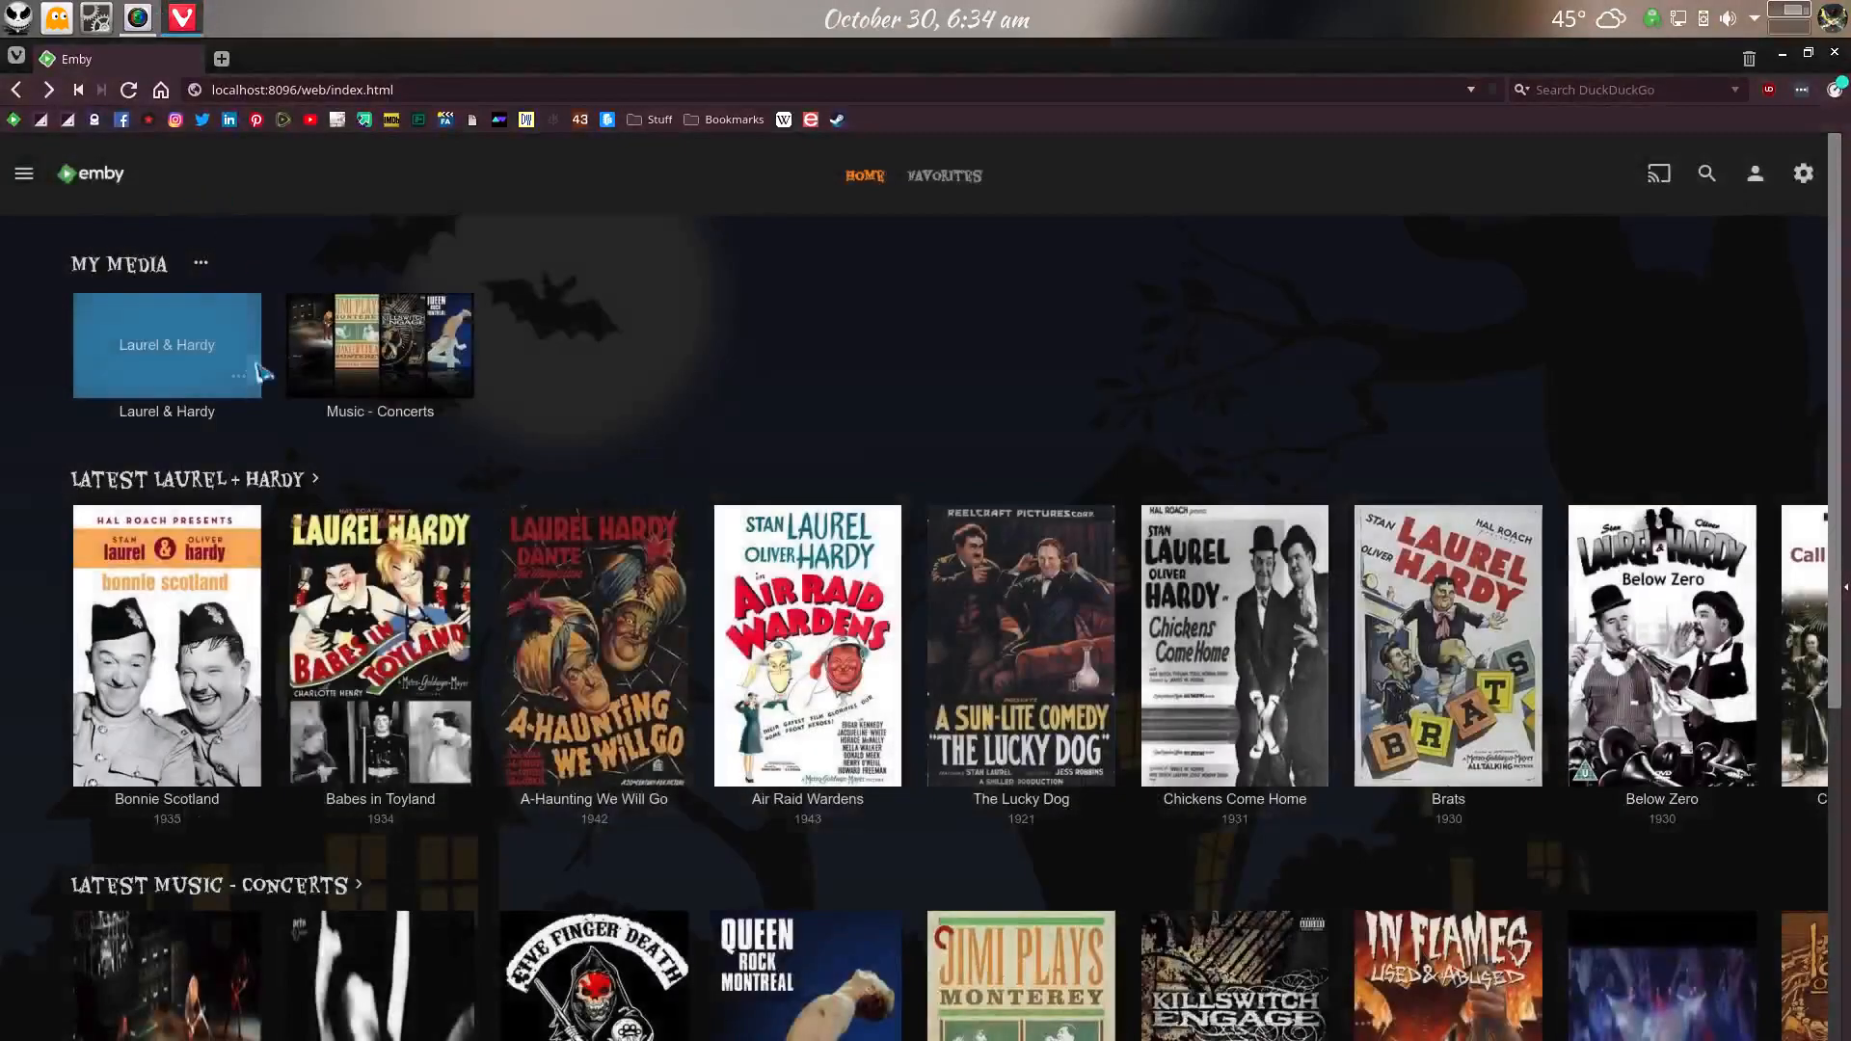
{"action": "mouse_move", "coordinate": [1577, 194]}
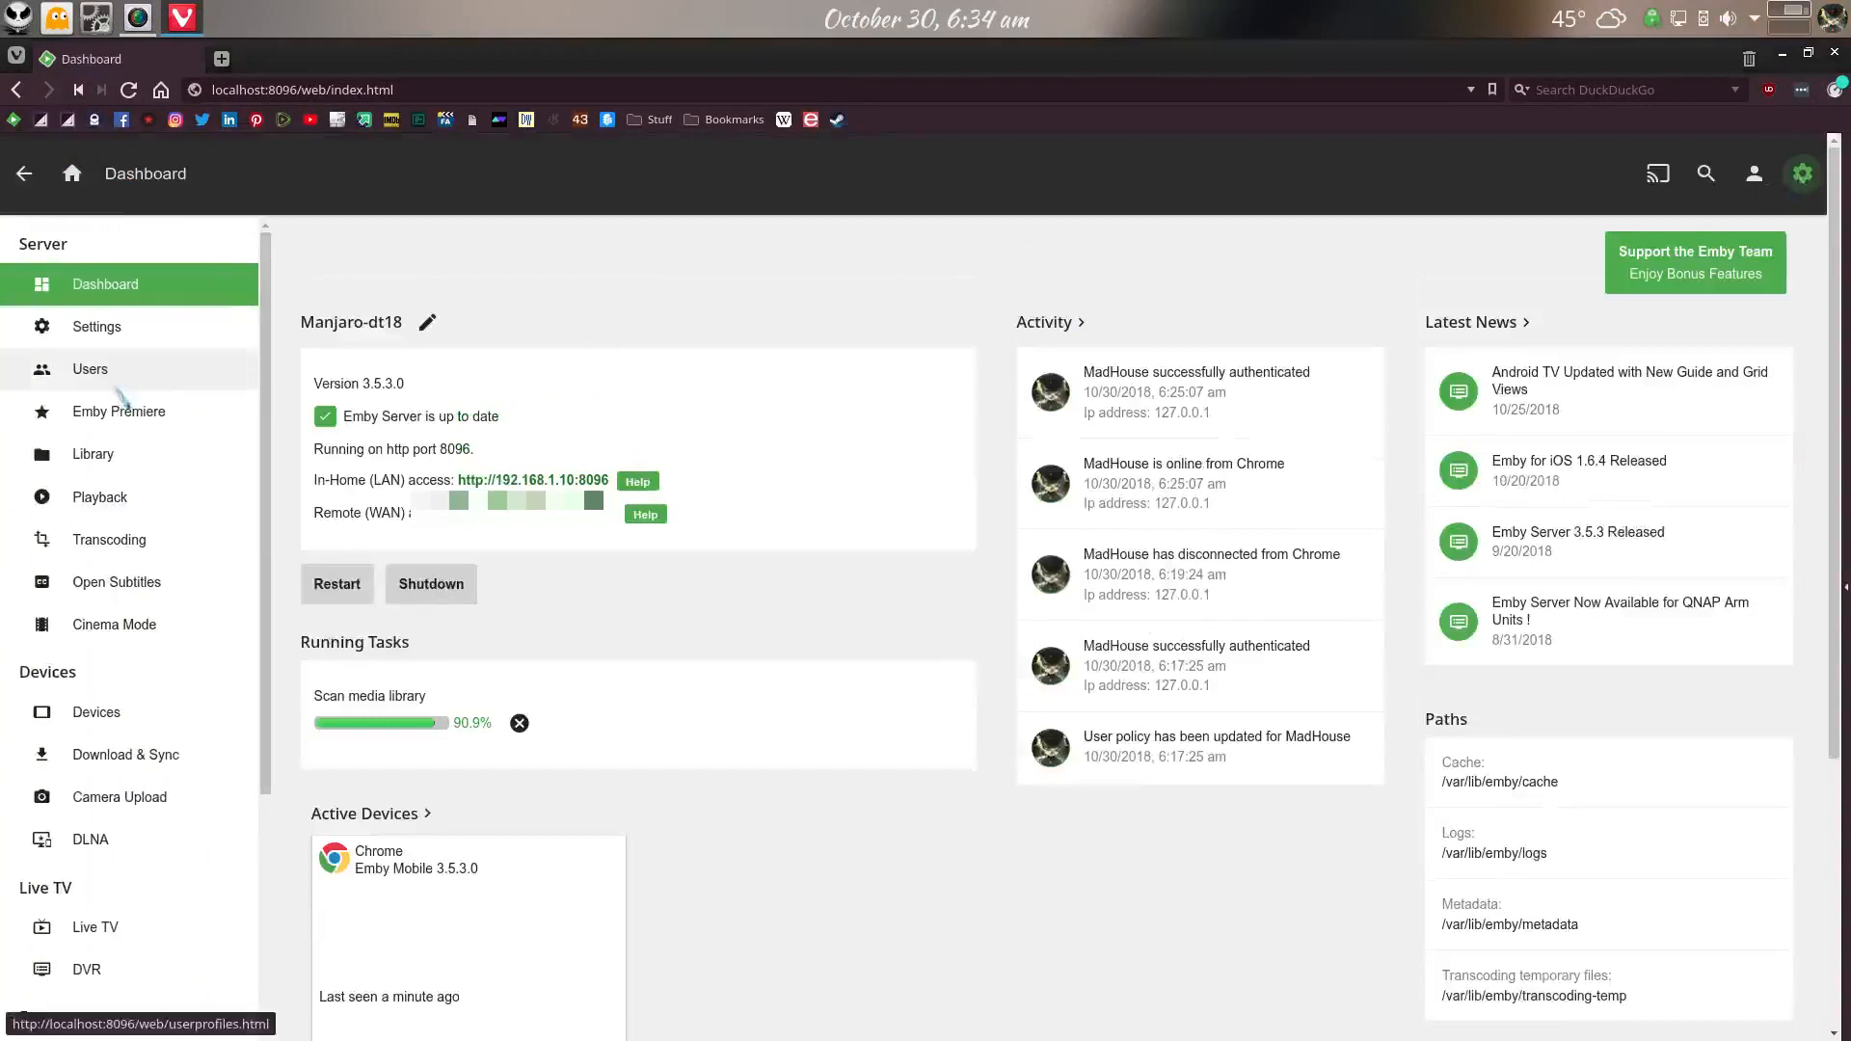
{"action": "left_click", "coordinate": [92, 453]}
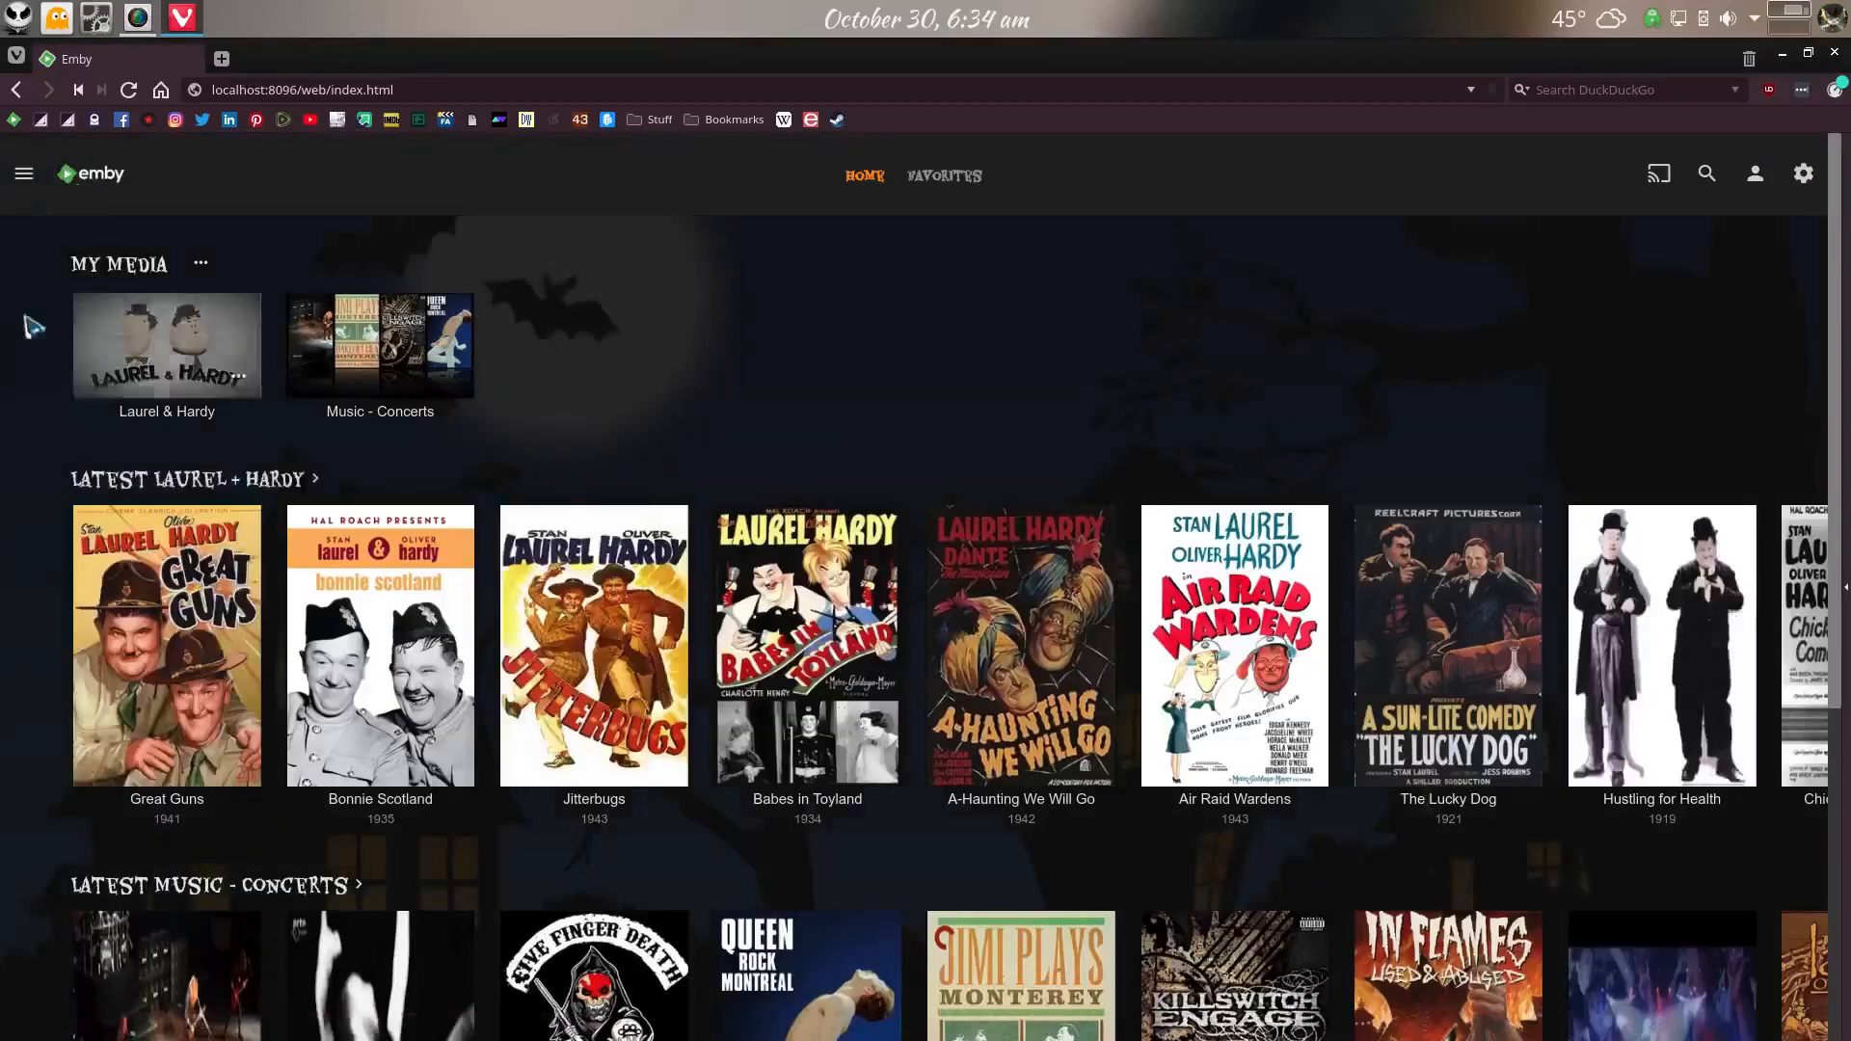
{"action": "mouse_move", "coordinate": [1311, 359]}
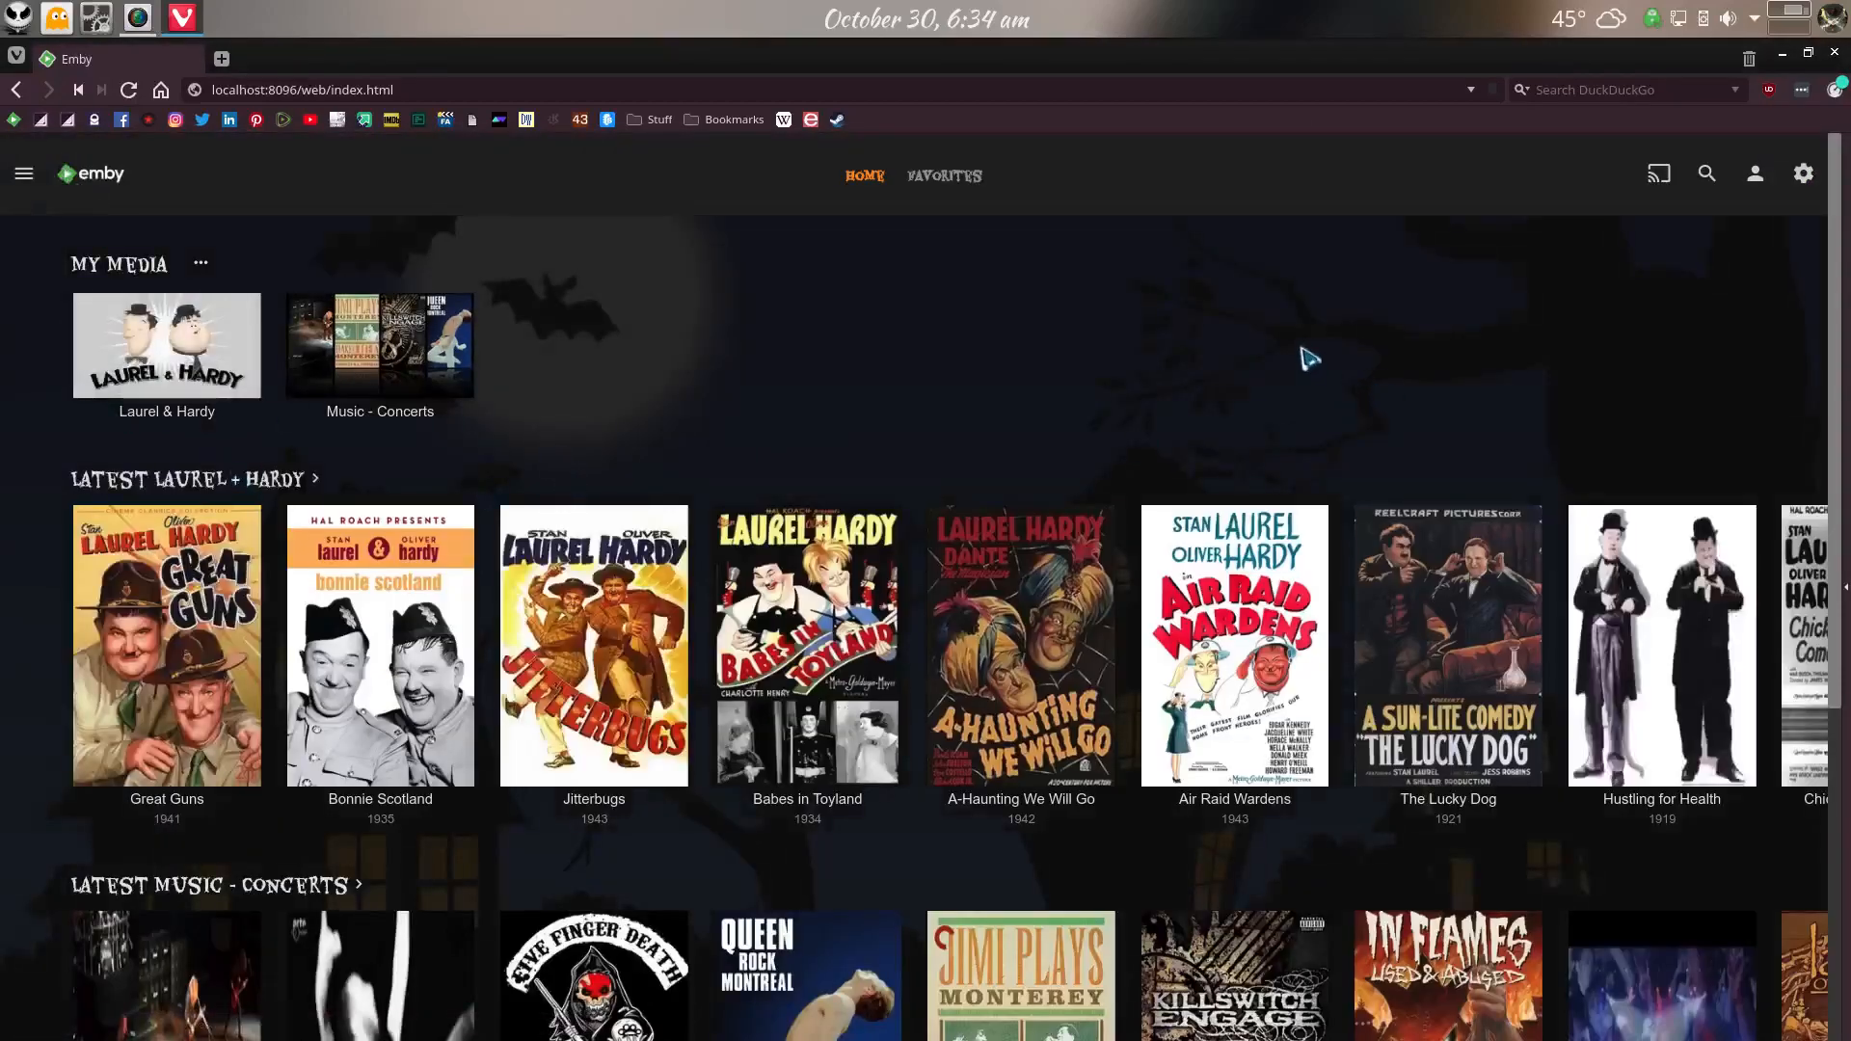
{"action": "mouse_move", "coordinate": [1038, 383]}
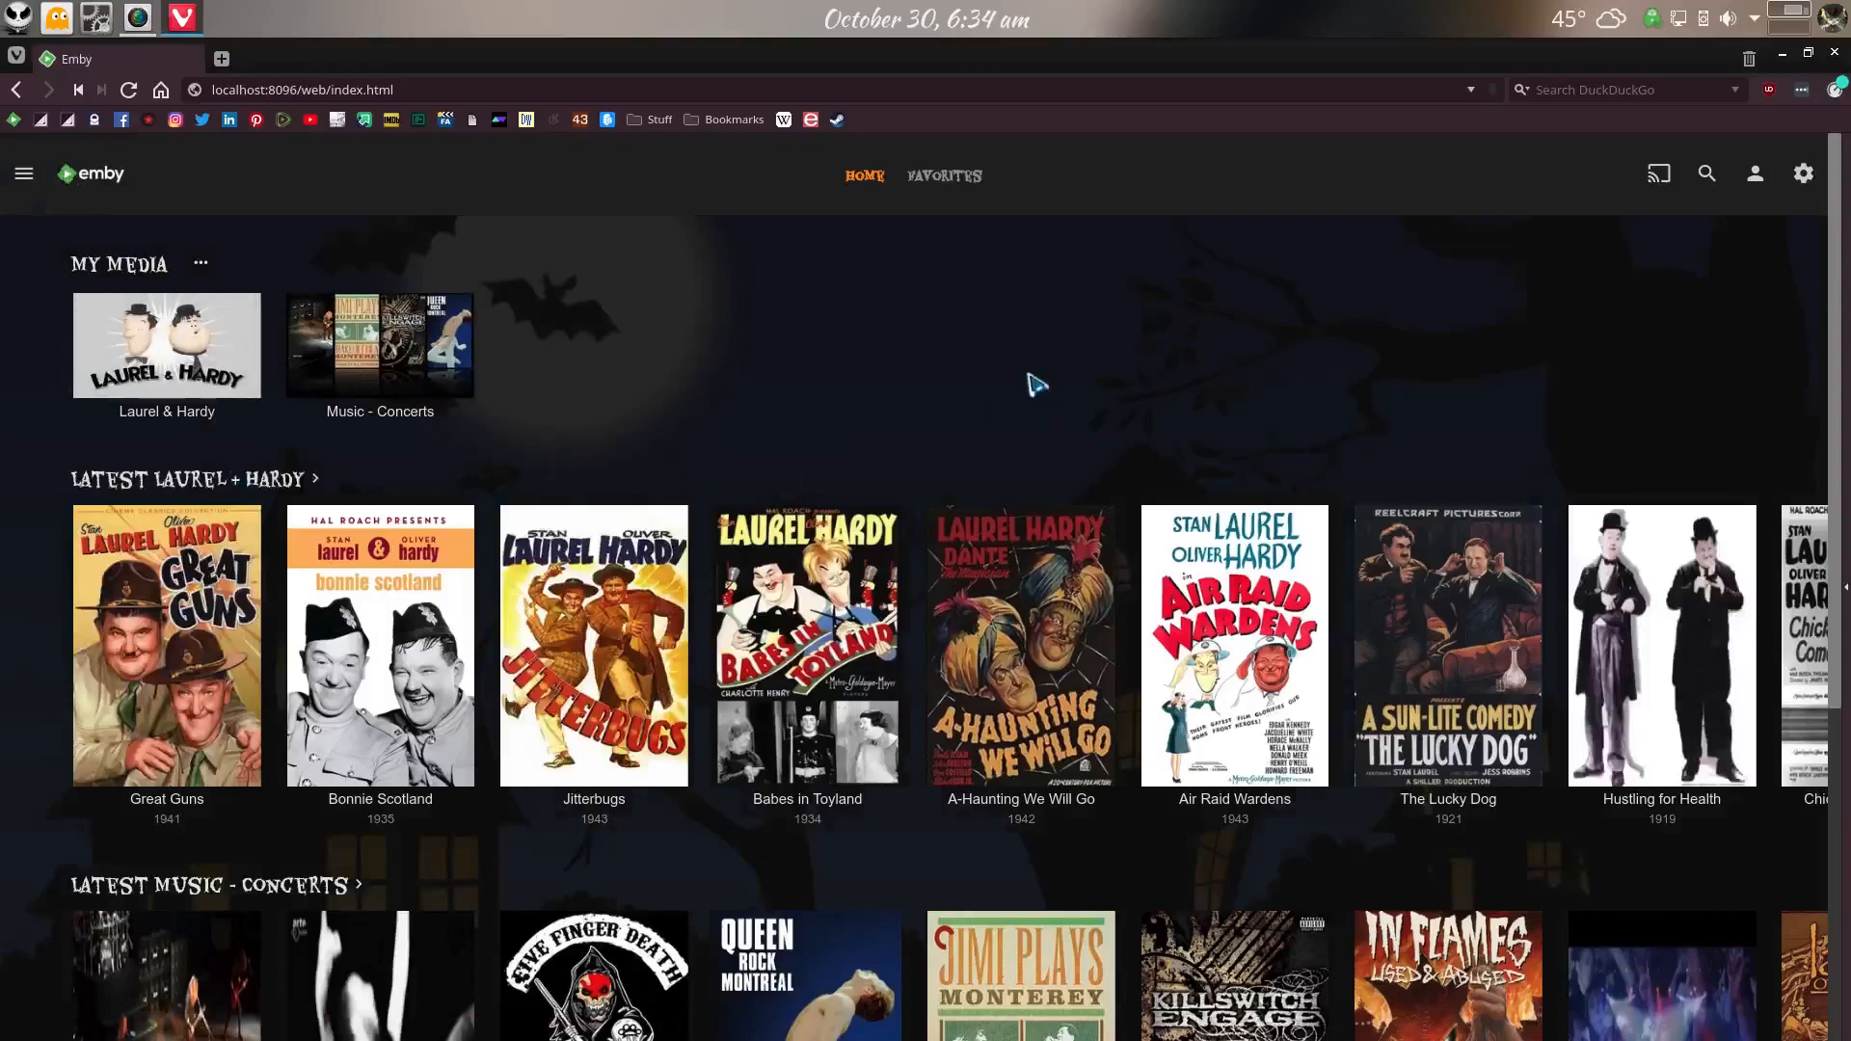
{"action": "mouse_move", "coordinate": [1029, 386]}
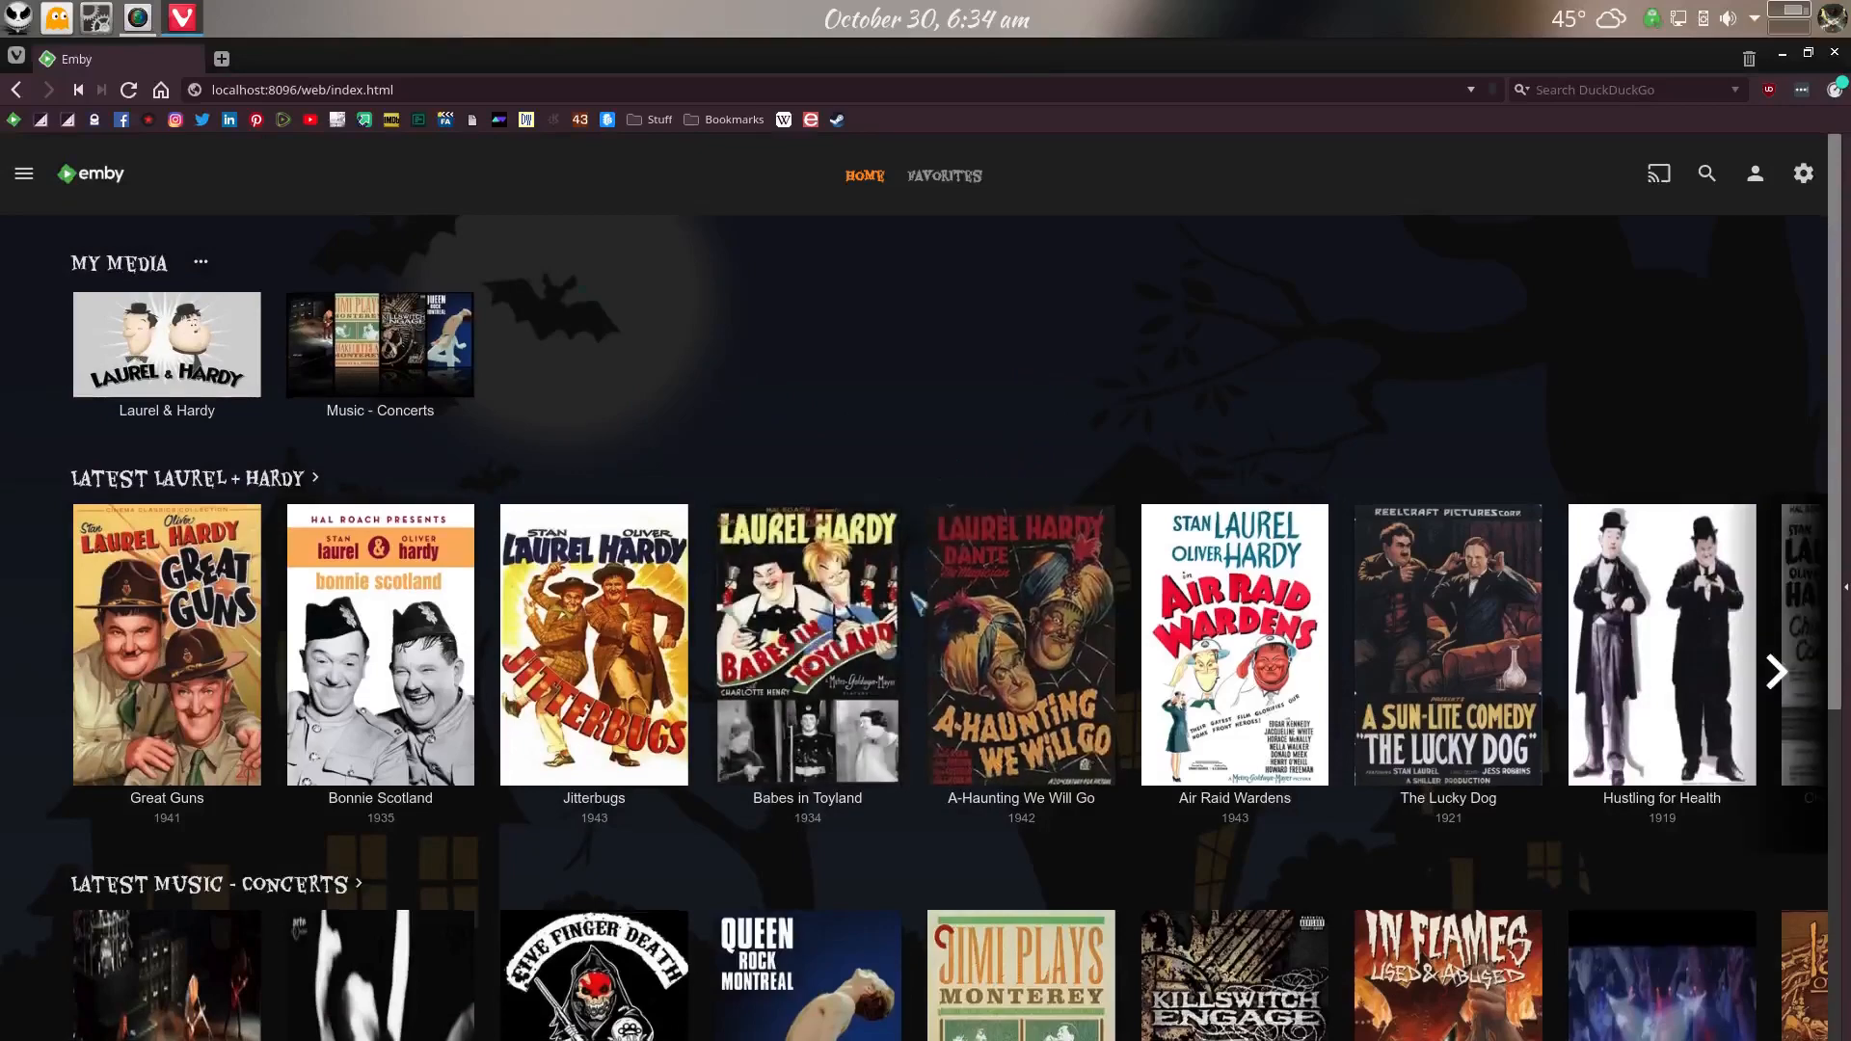
{"action": "scroll", "scroll_direction": "down", "scroll_amount": 3}
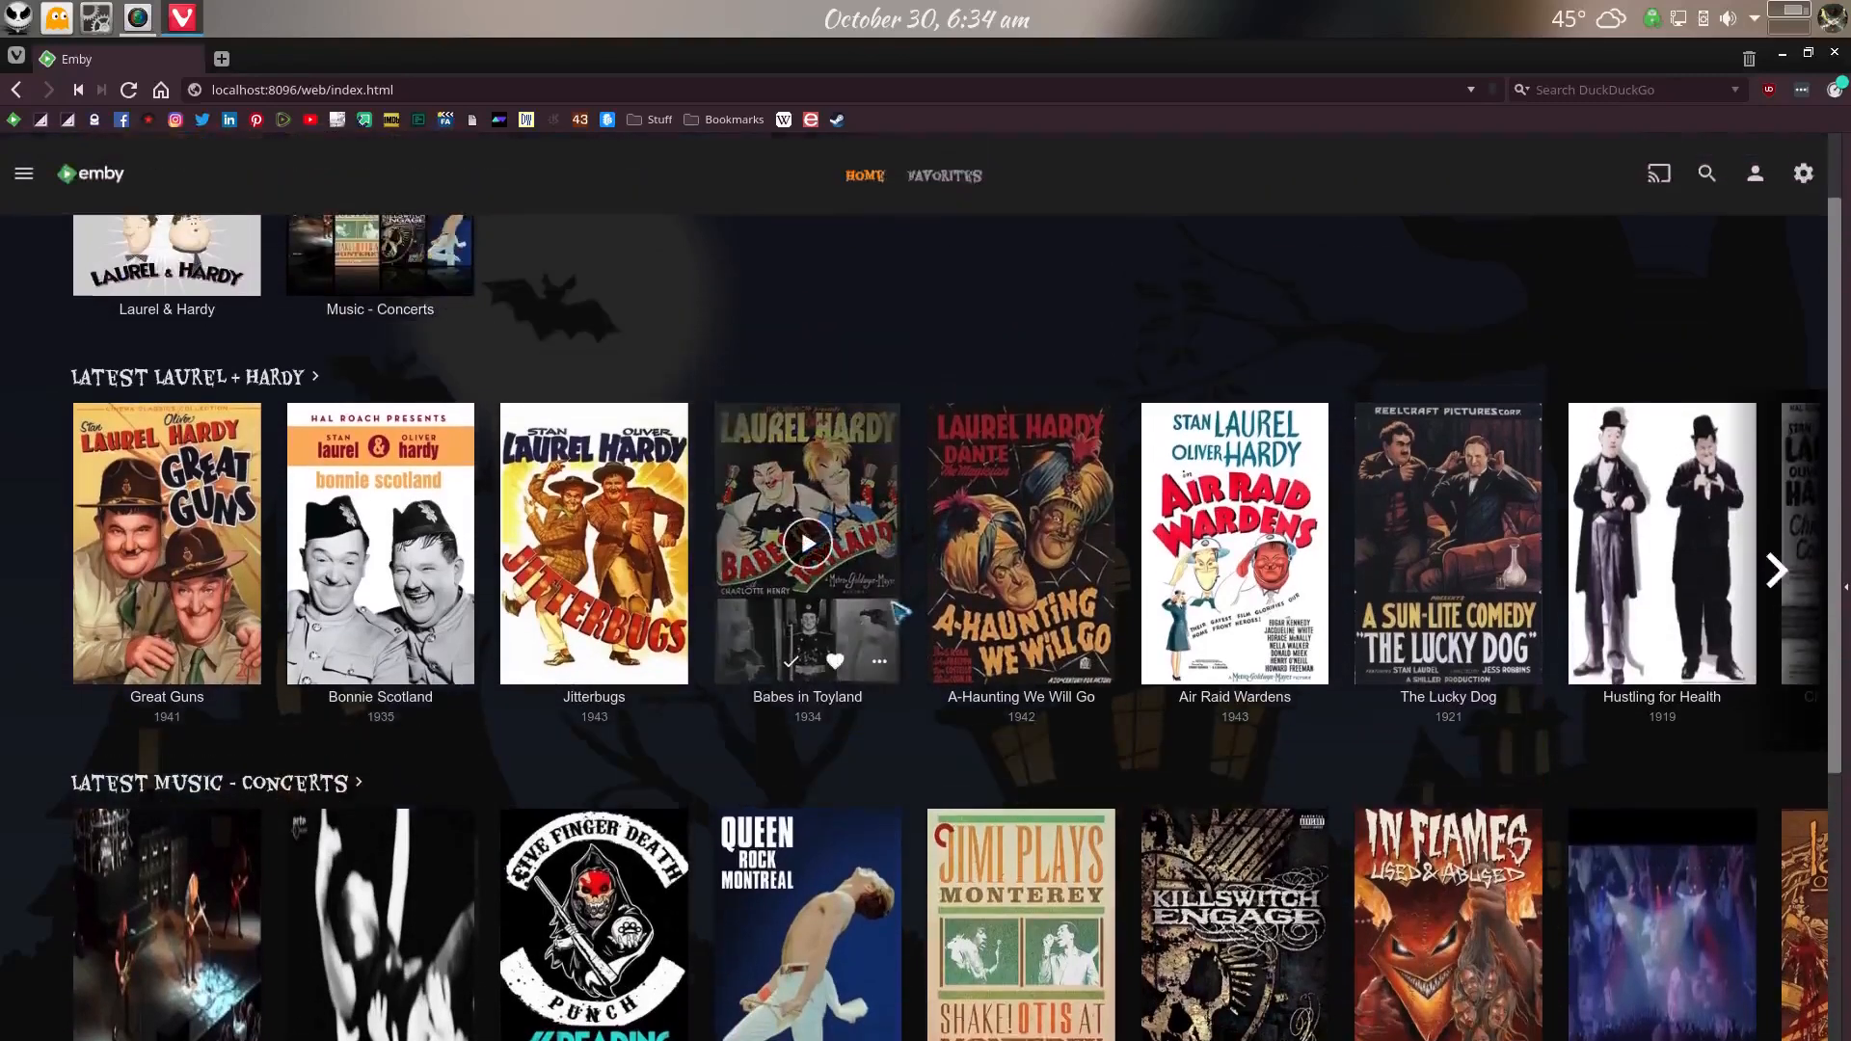
{"action": "scroll", "scroll_direction": "up", "scroll_amount": 3}
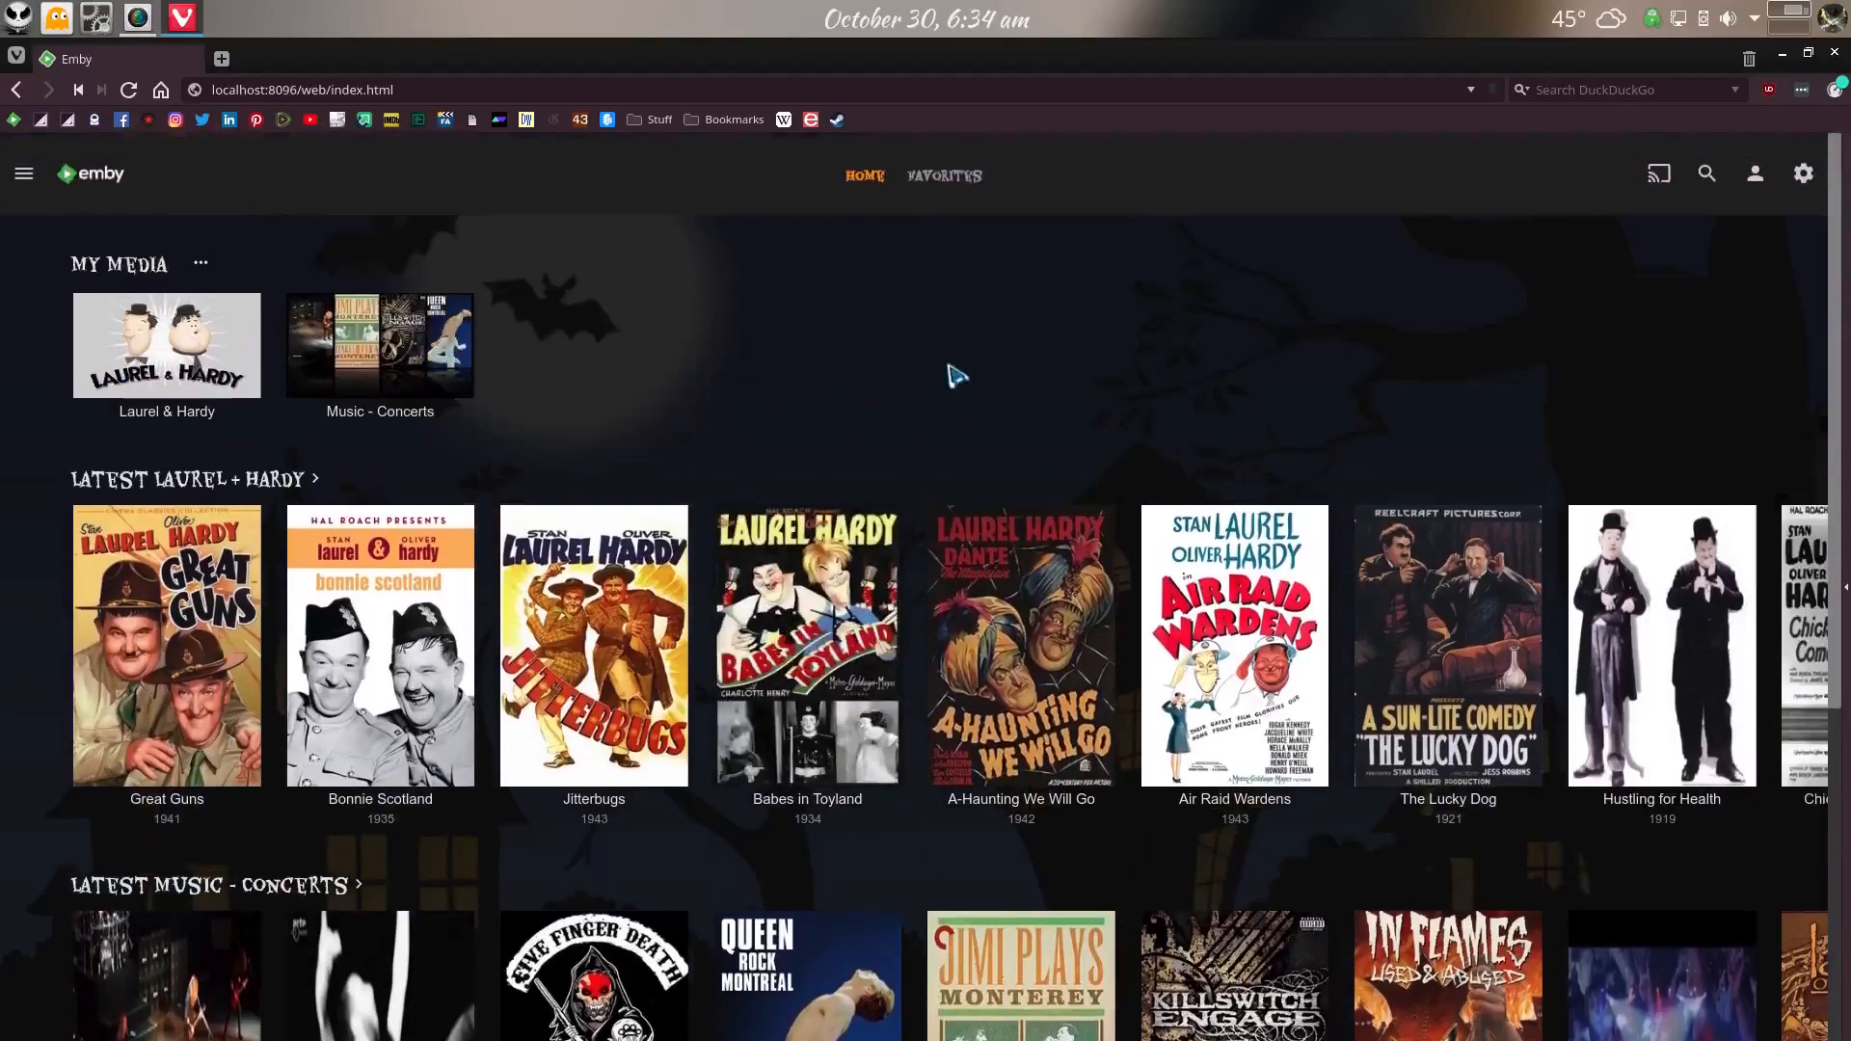
{"action": "mouse_move", "coordinate": [954, 364]}
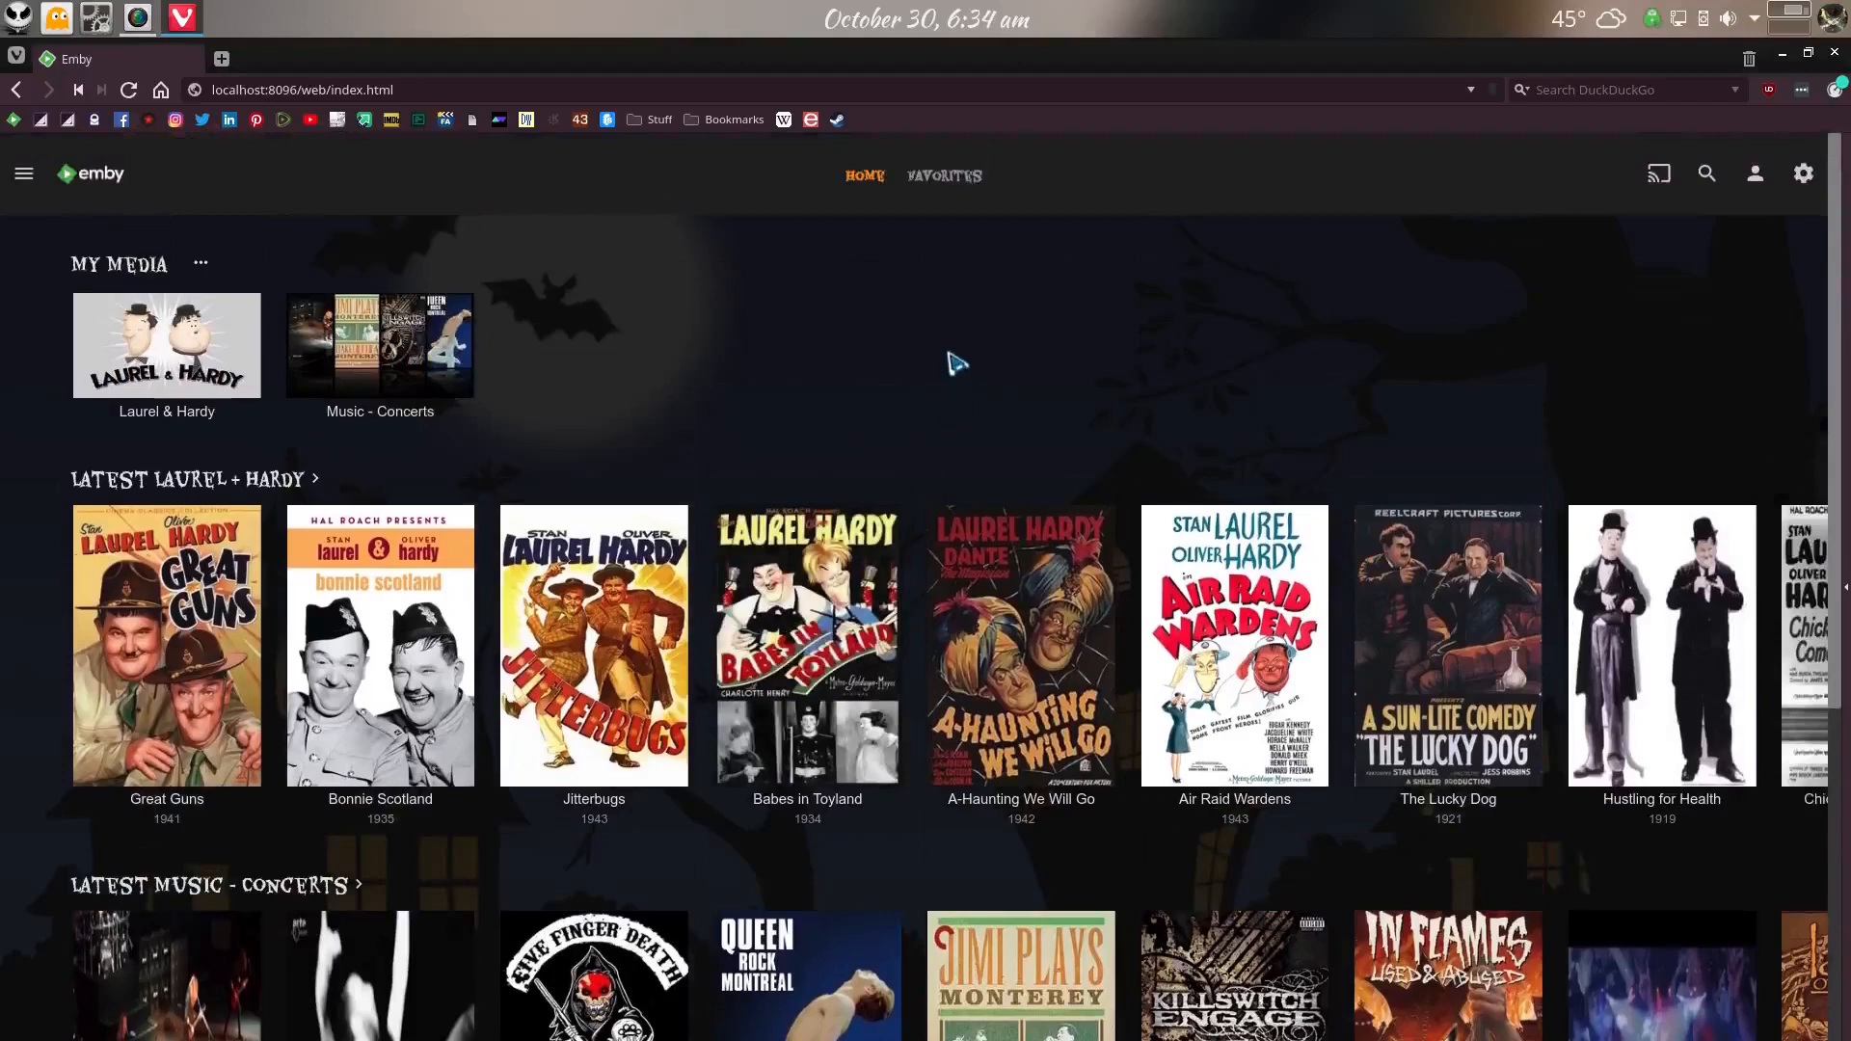
{"action": "mouse_move", "coordinate": [972, 324]}
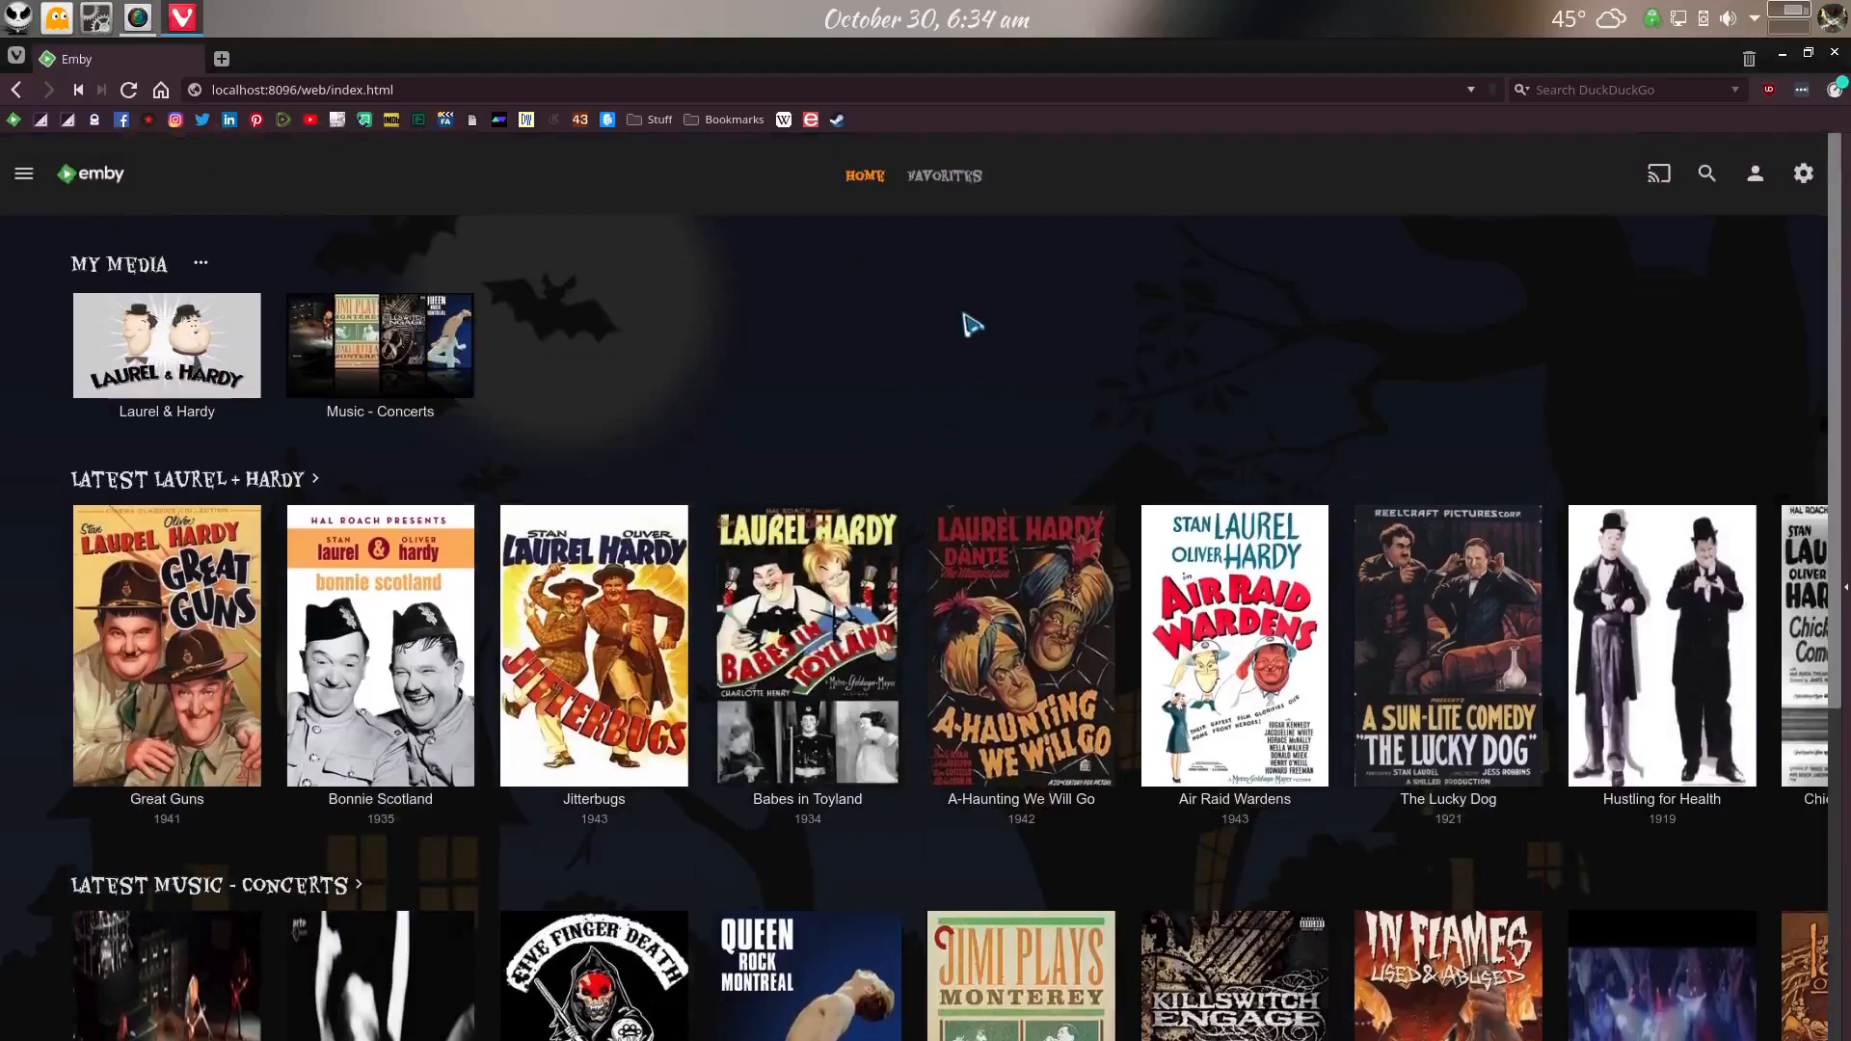
{"action": "mouse_move", "coordinate": [1055, 245]}
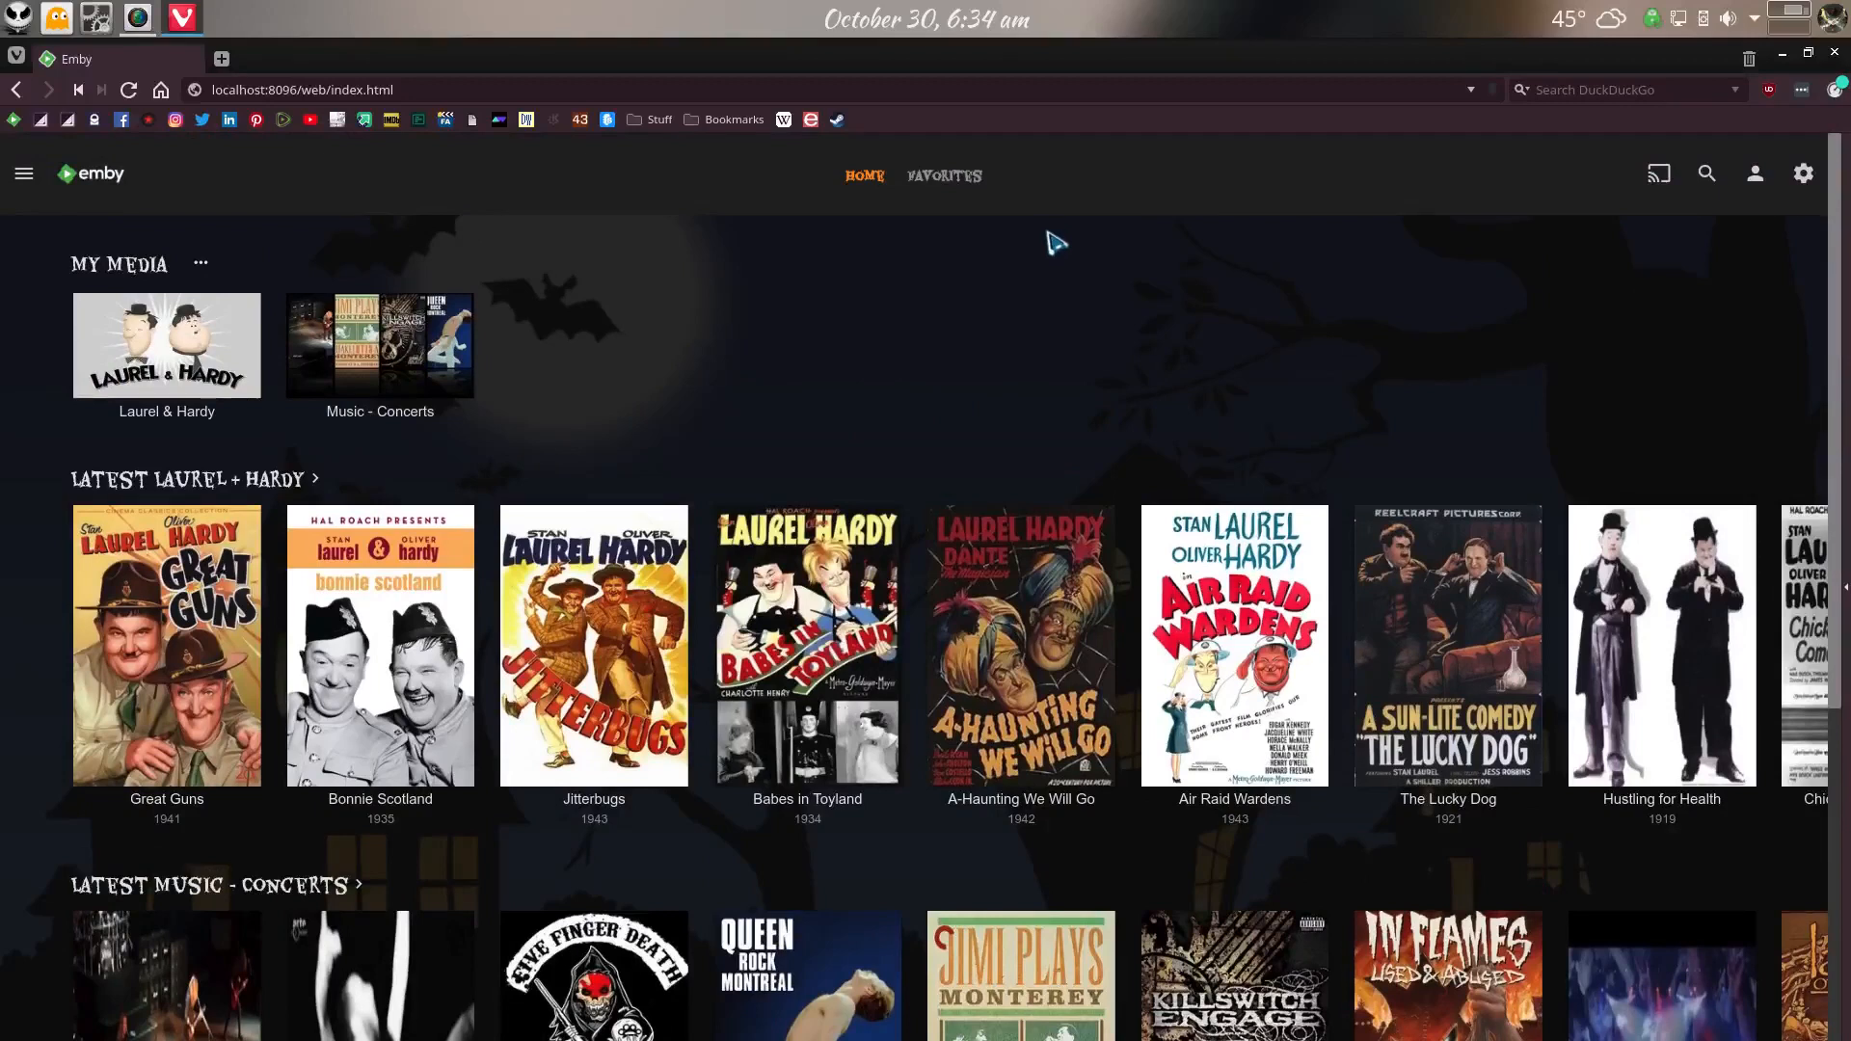
{"action": "mouse_move", "coordinate": [1051, 261]}
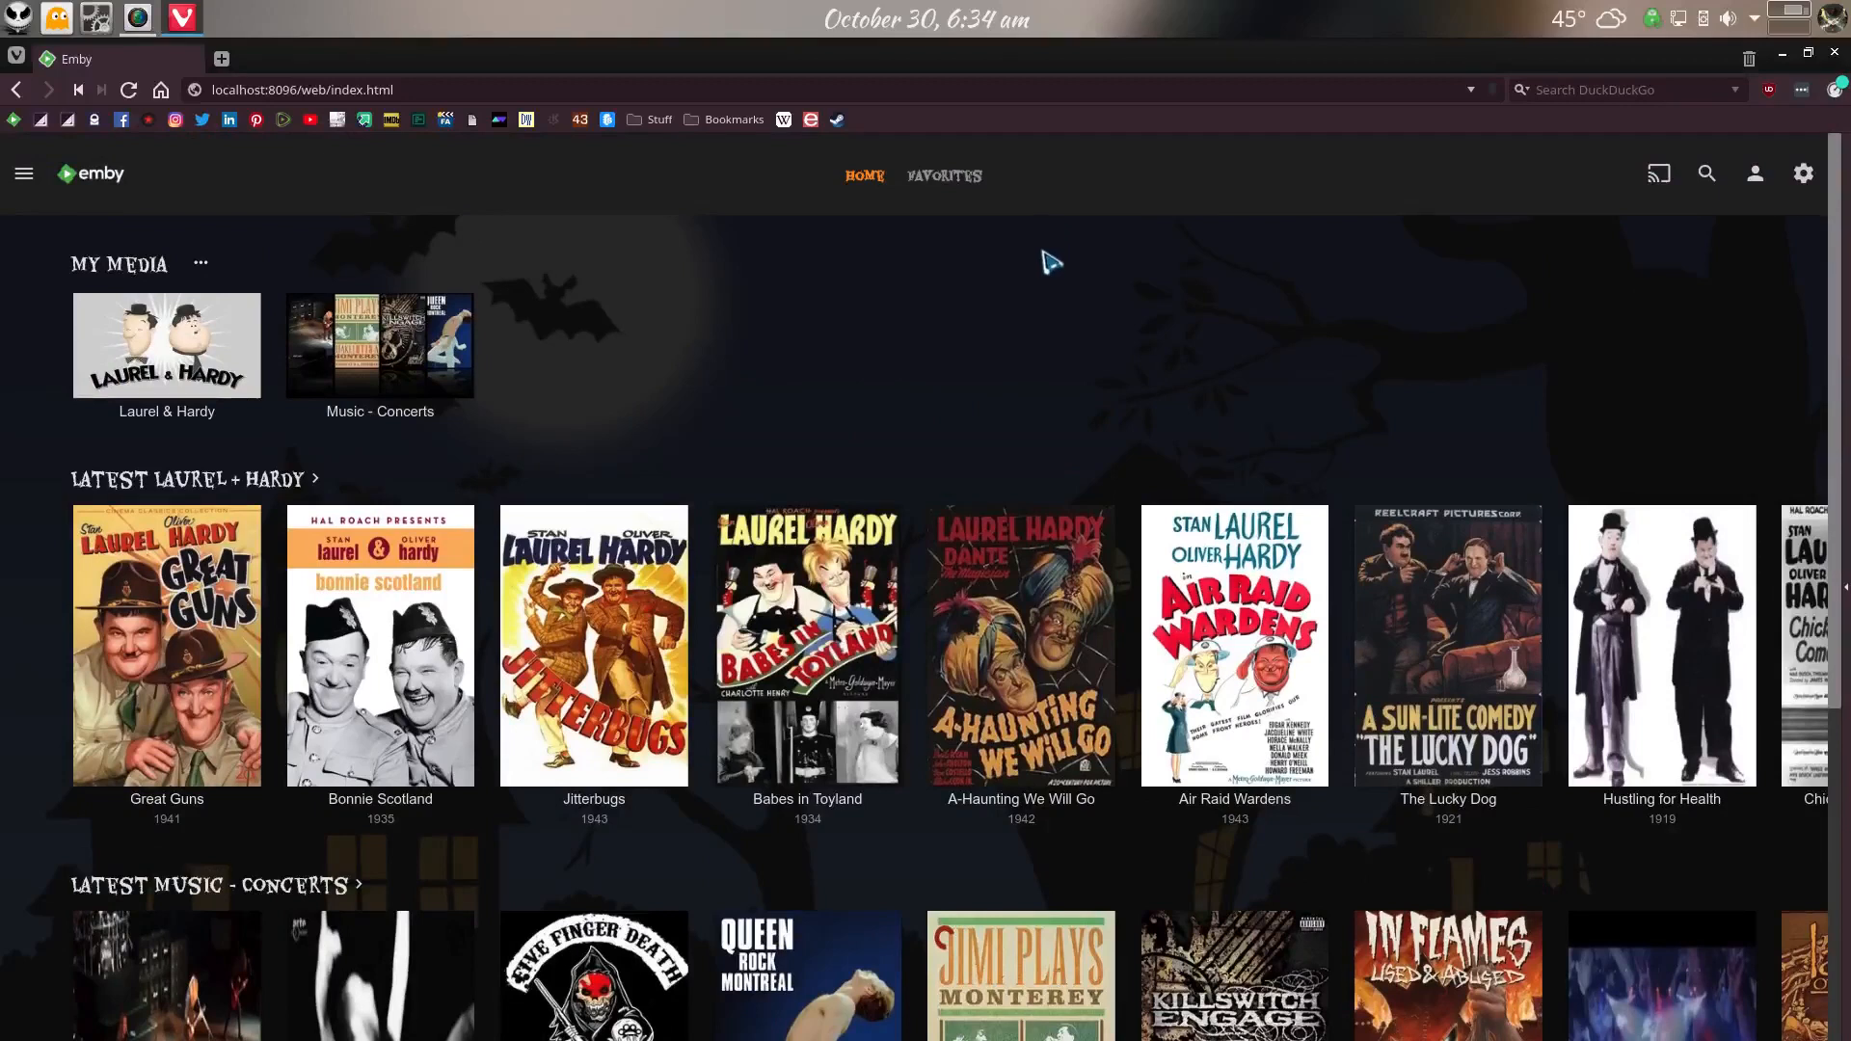